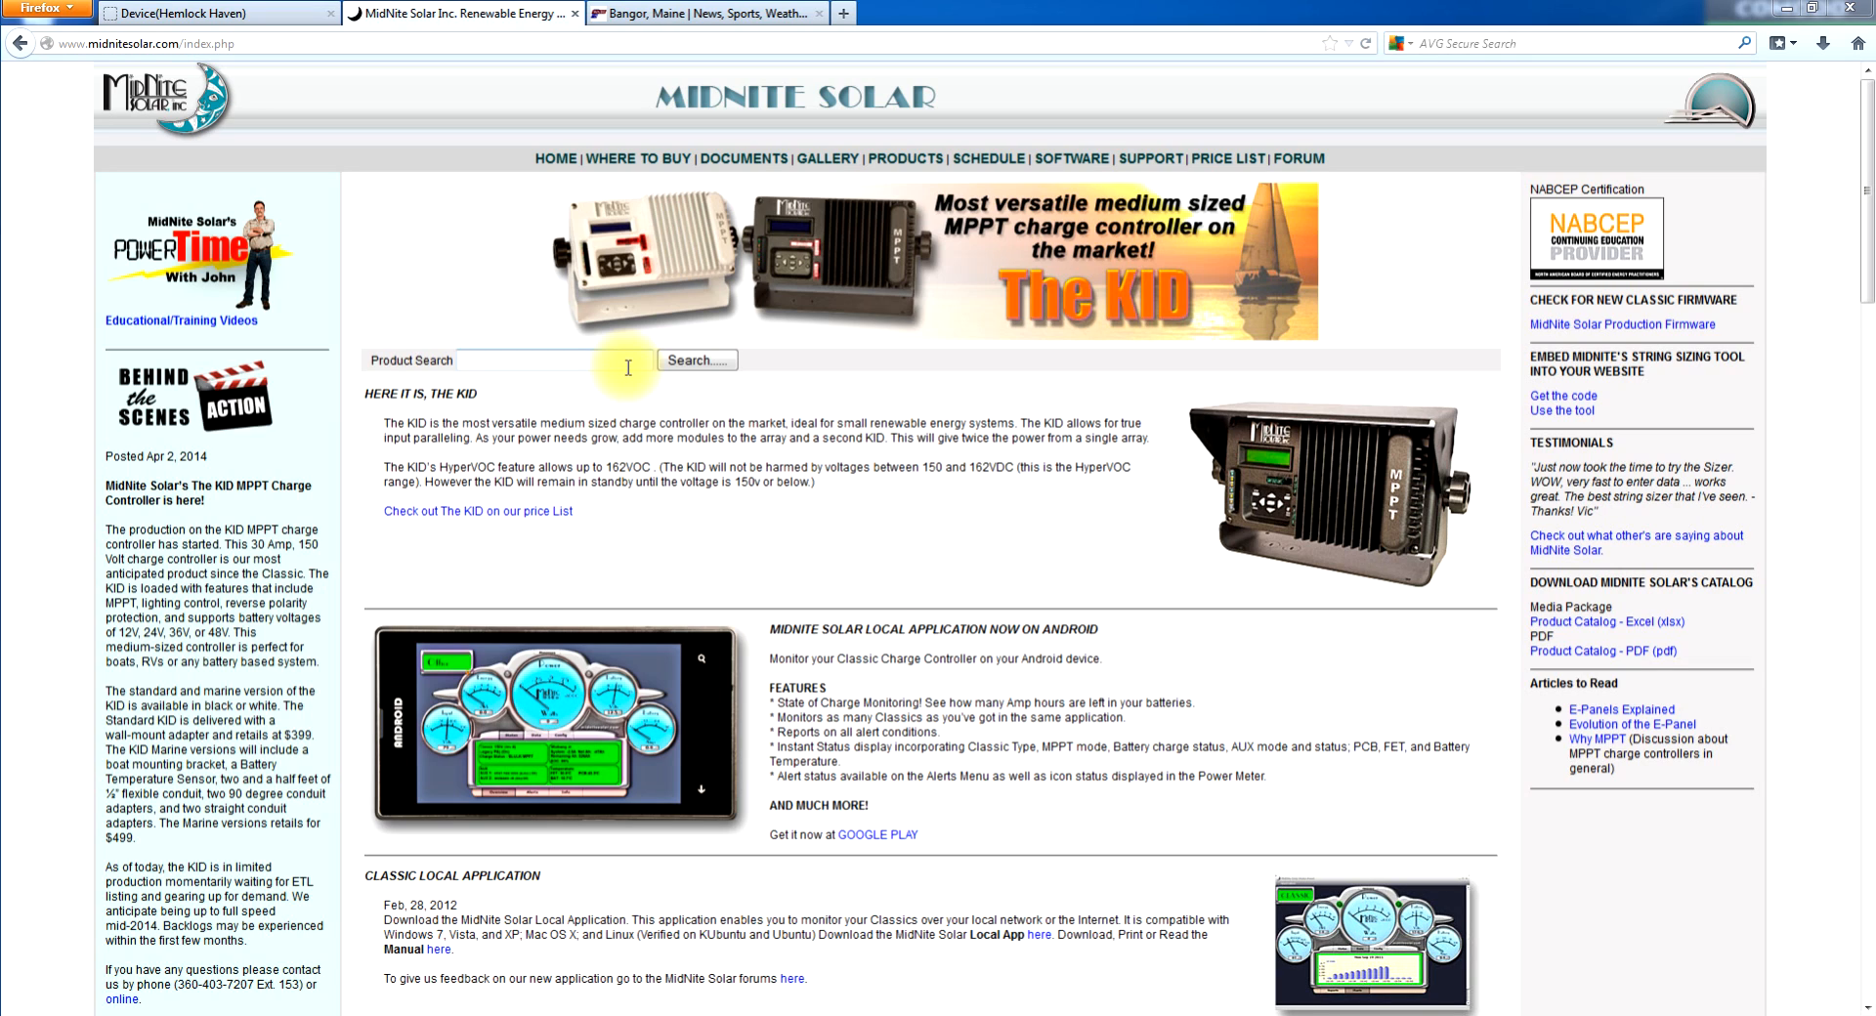
{"action": "mouse_move", "coordinate": [906, 158]}
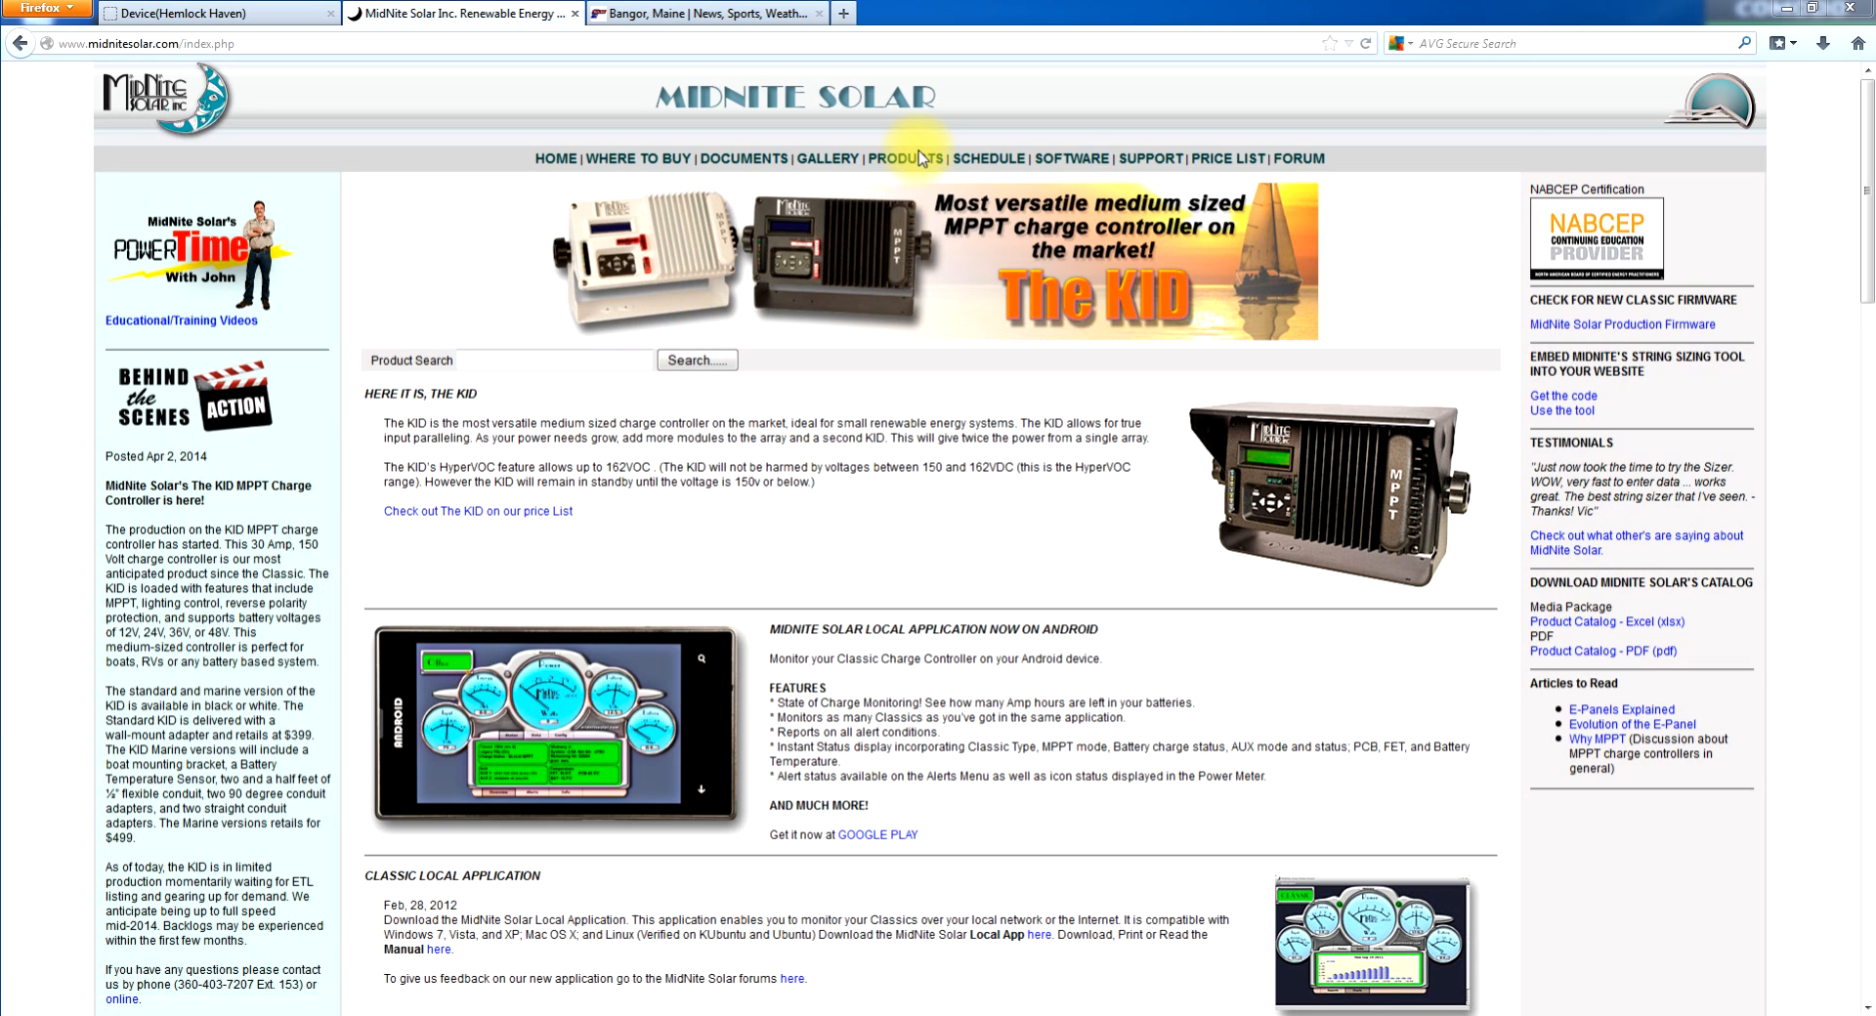
- From PRODUCTS, open the 'Inverter Systems, Pre Wired - Grid Tie with Battery Backup' category
{"action": "left_click", "coordinate": [906, 158]}
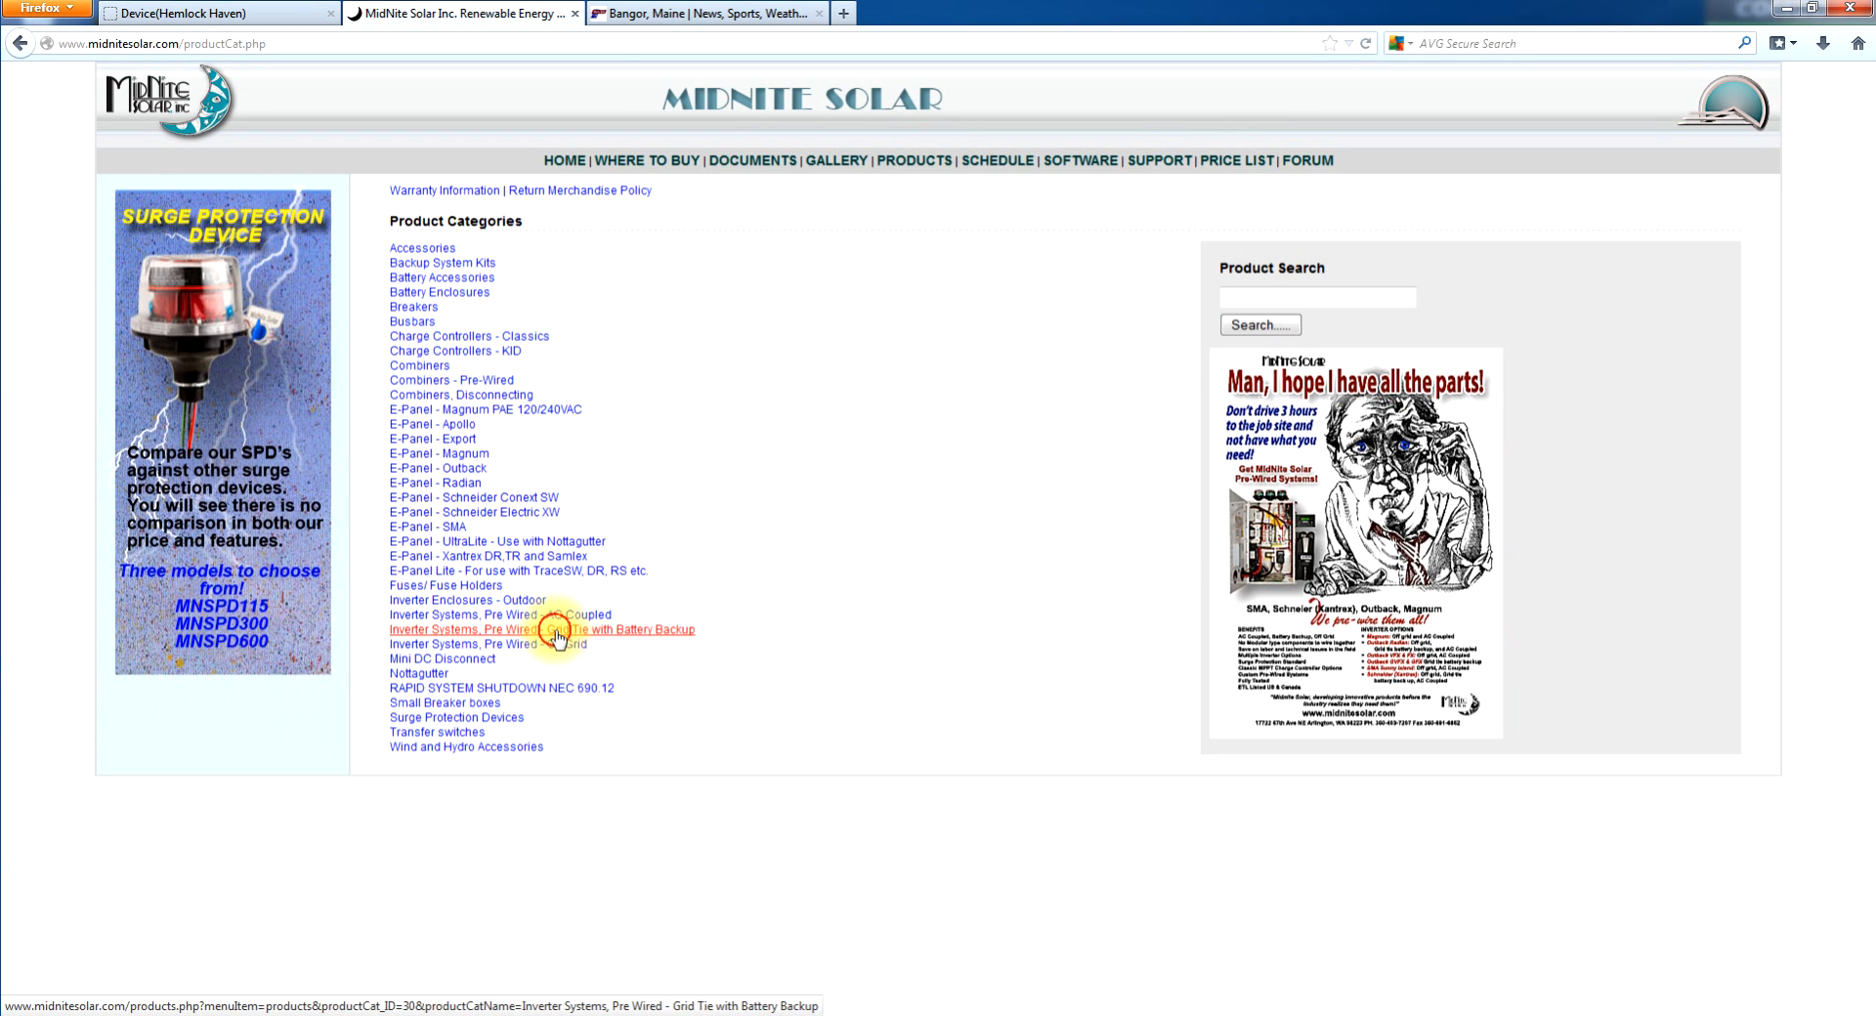
{"action": "left_click", "coordinate": [540, 628]}
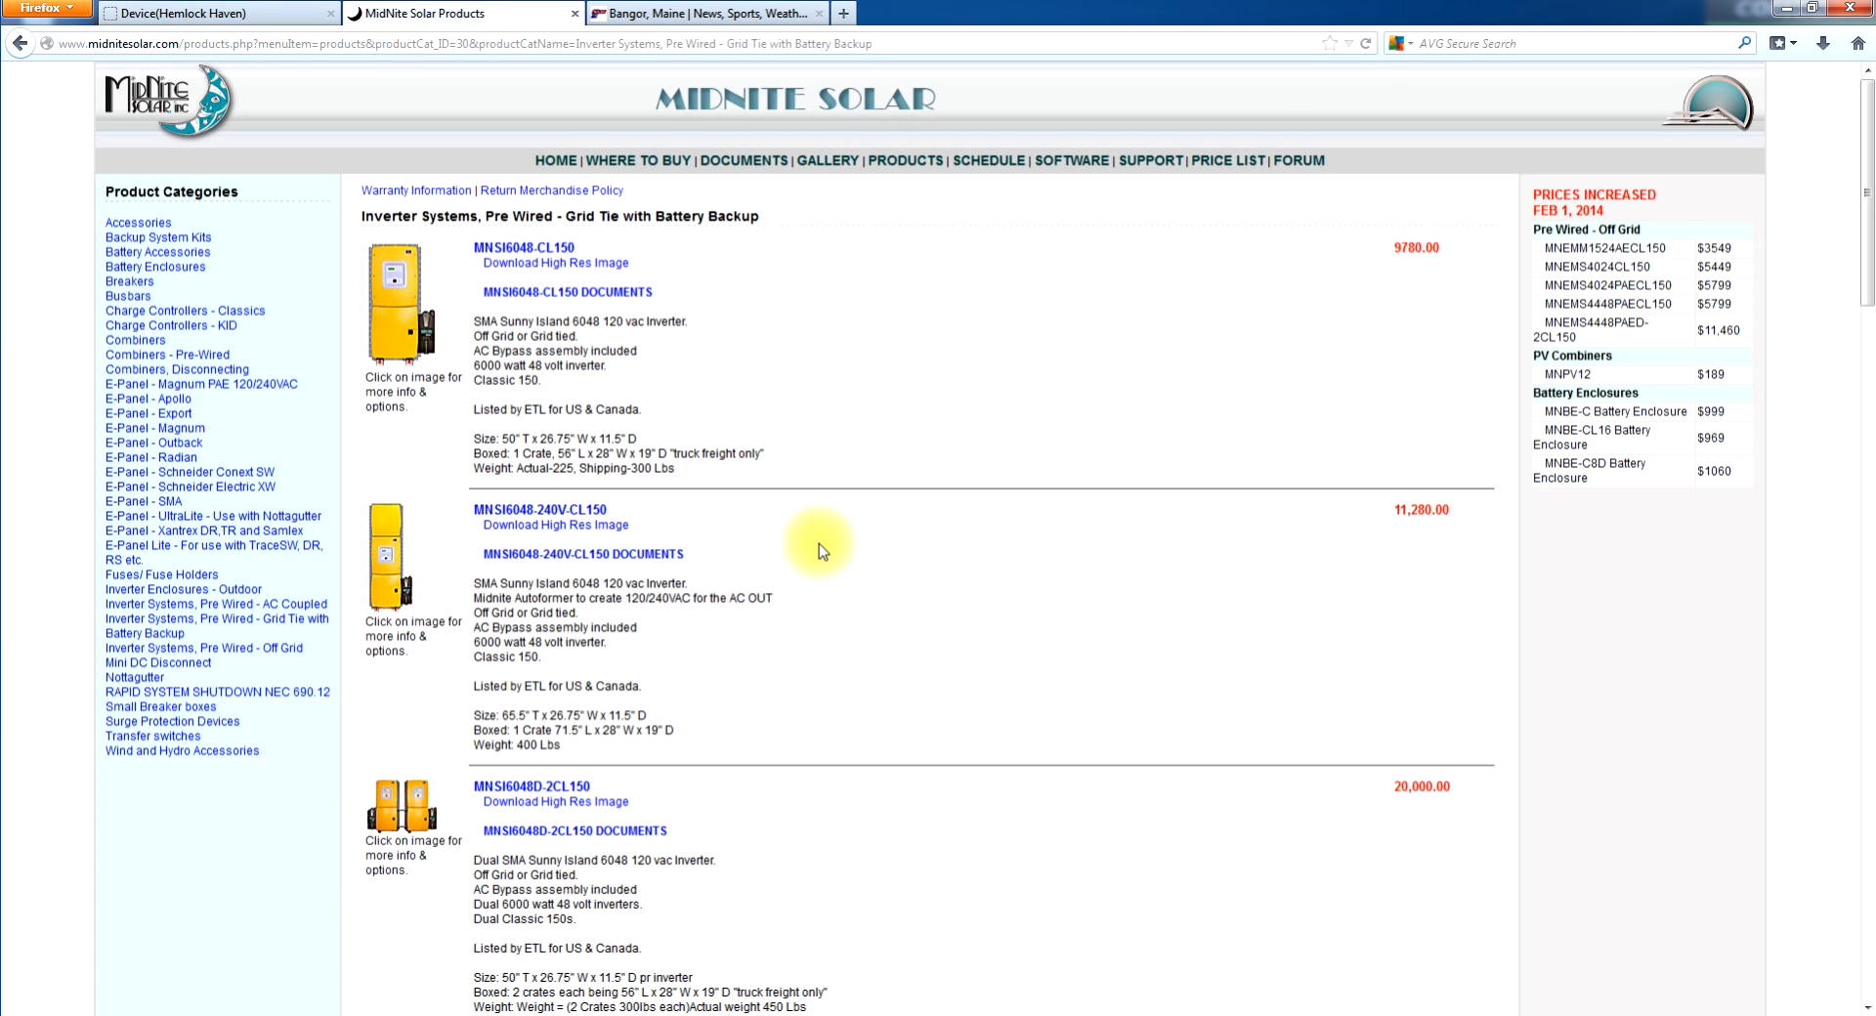
{"action": "mouse_move", "coordinate": [822, 548]}
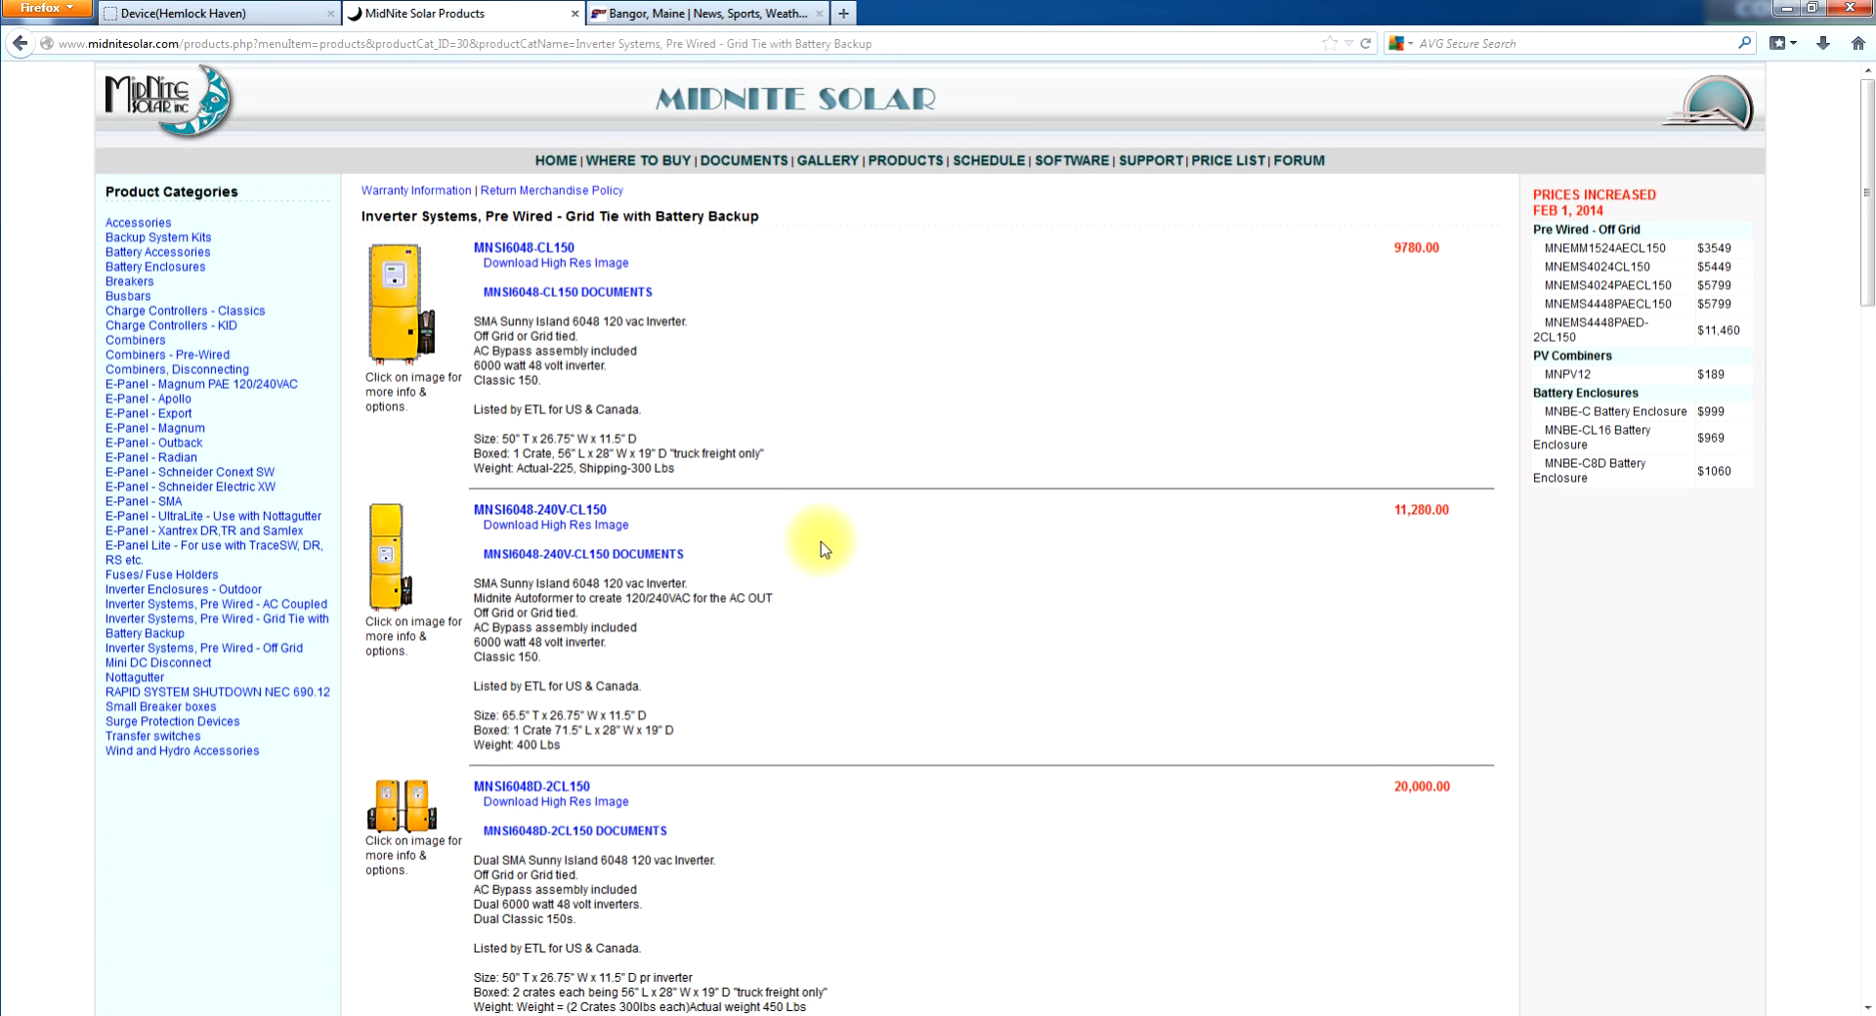
- Open the MNSI6048-CL150 product page showing its $9780.00 price and components
{"action": "left_click", "coordinate": [533, 248]}
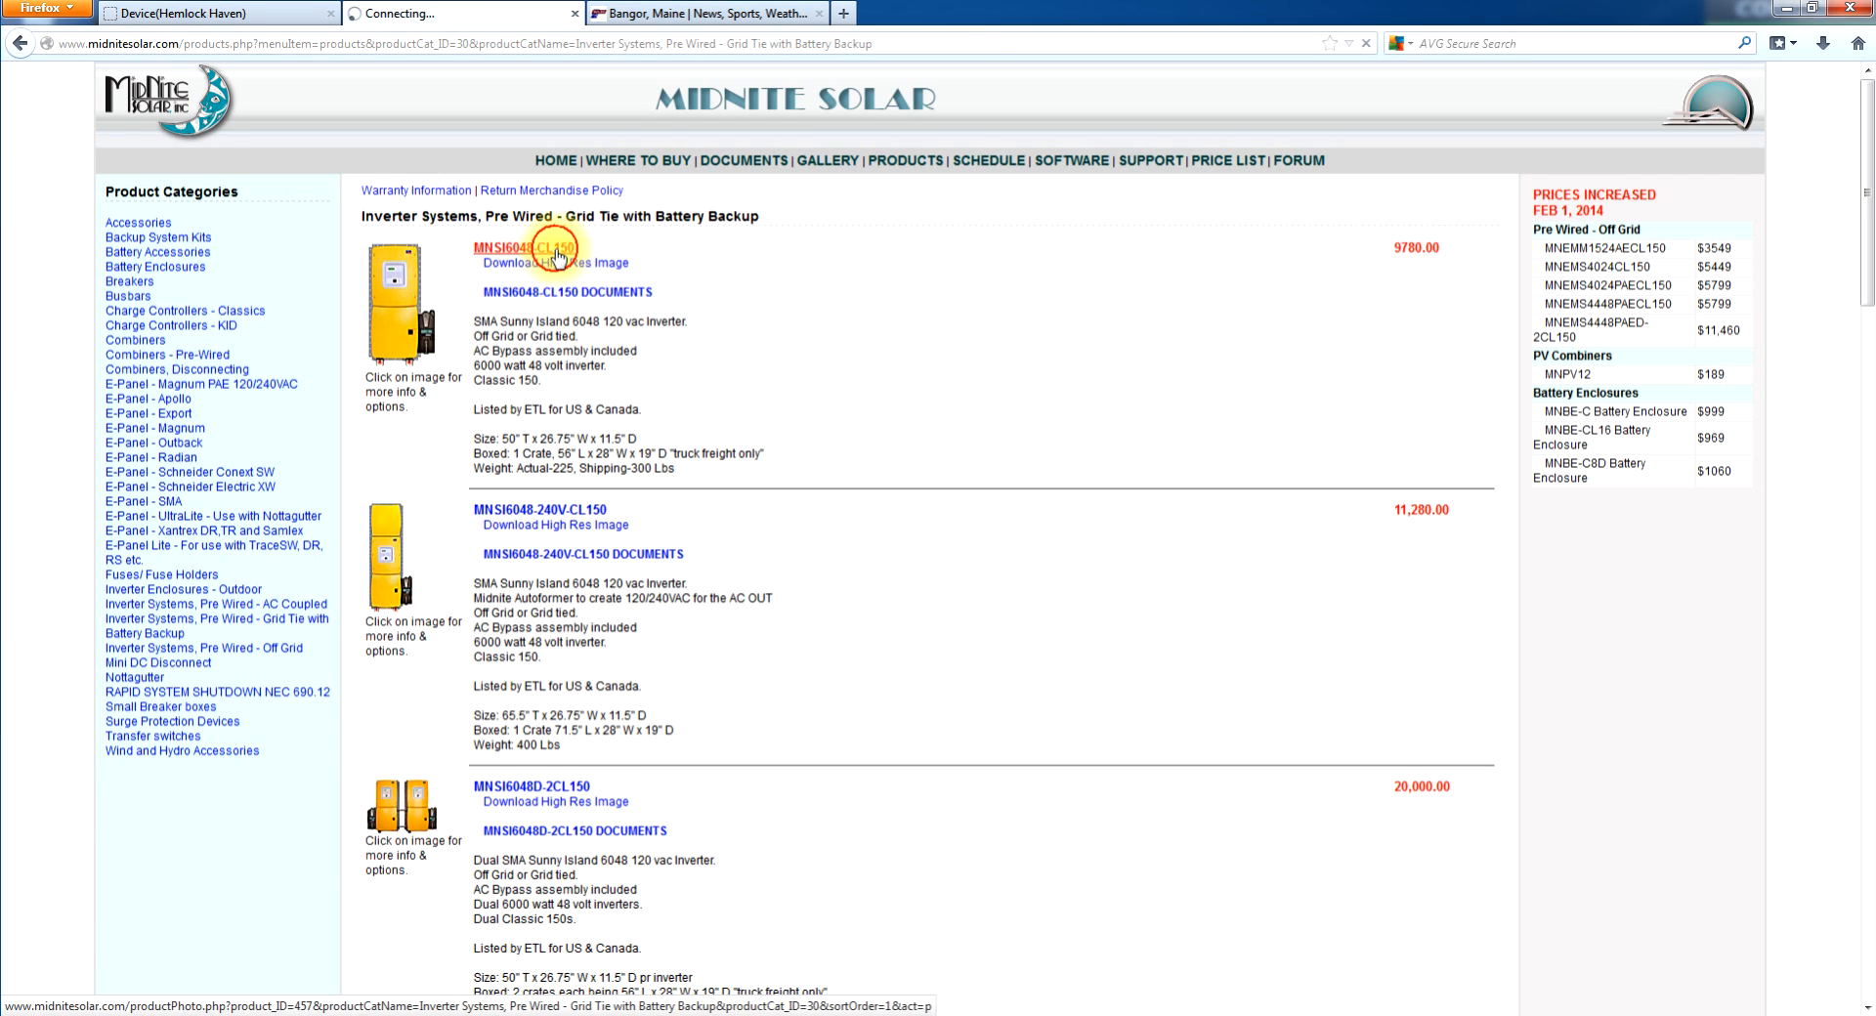
{"action": "left_click", "coordinate": [537, 249]}
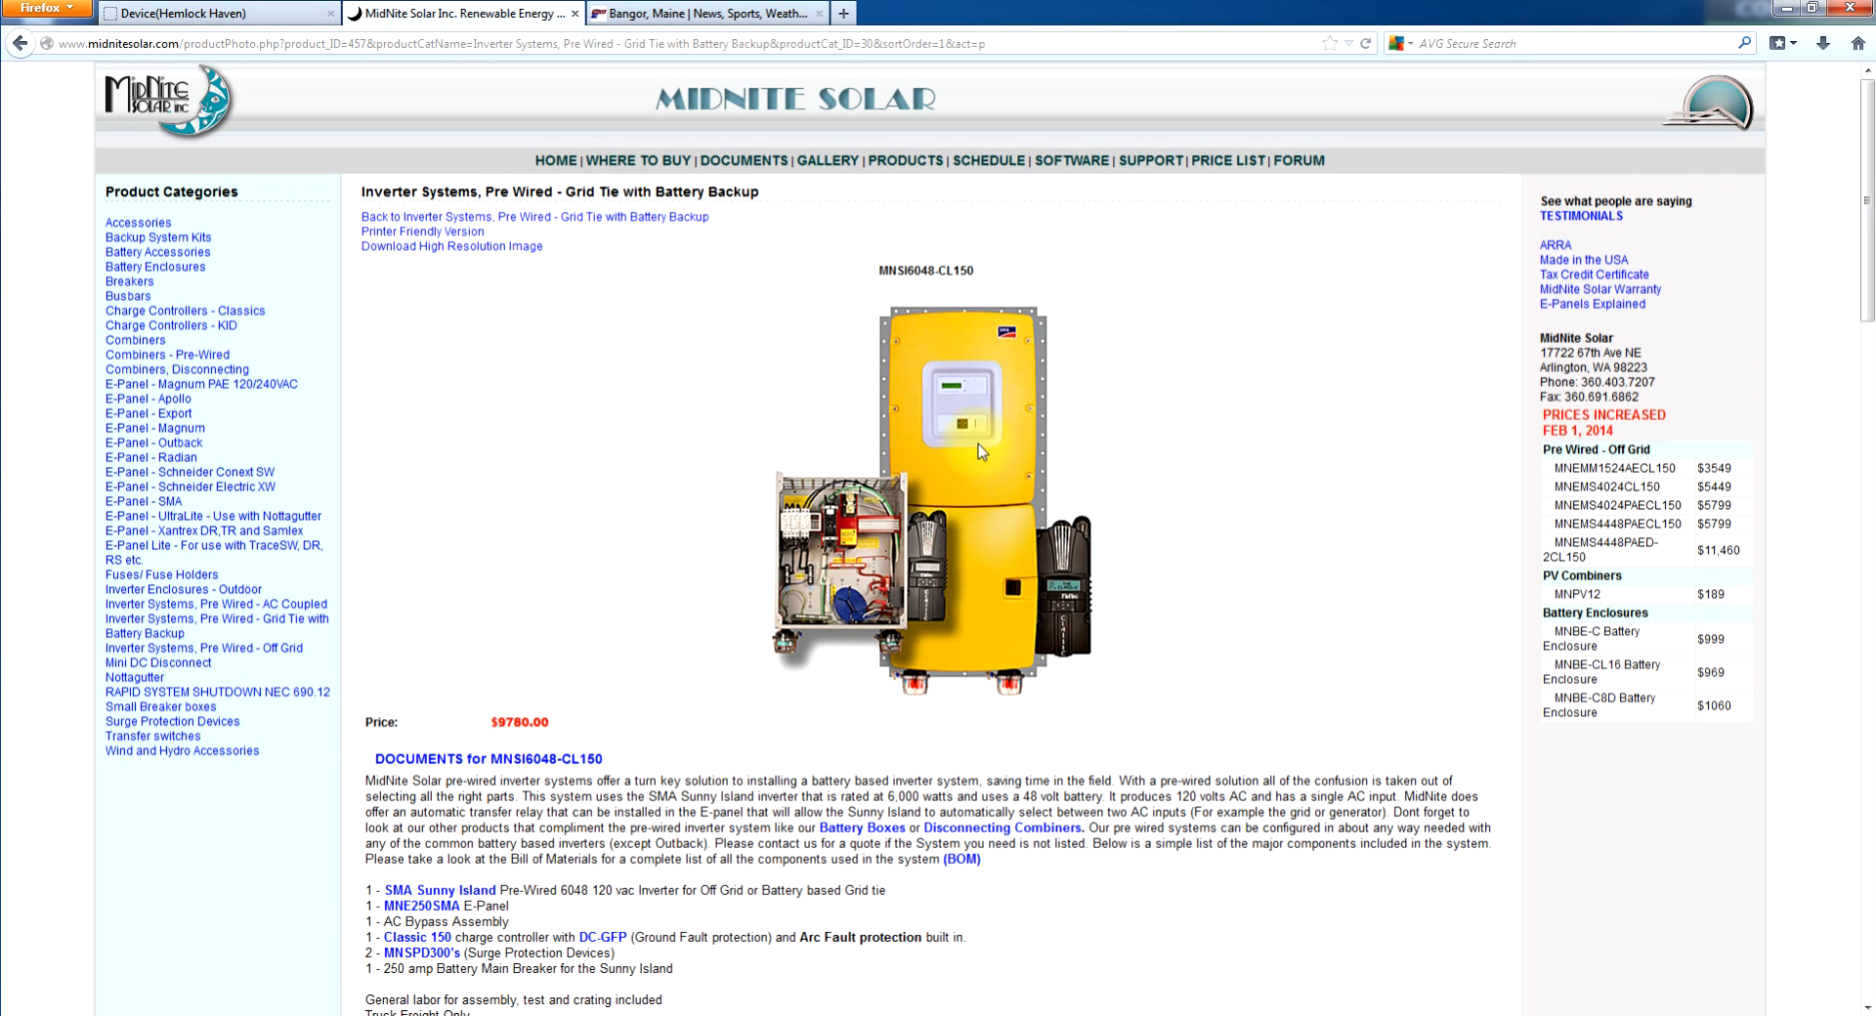
{"action": "mouse_move", "coordinate": [969, 525]}
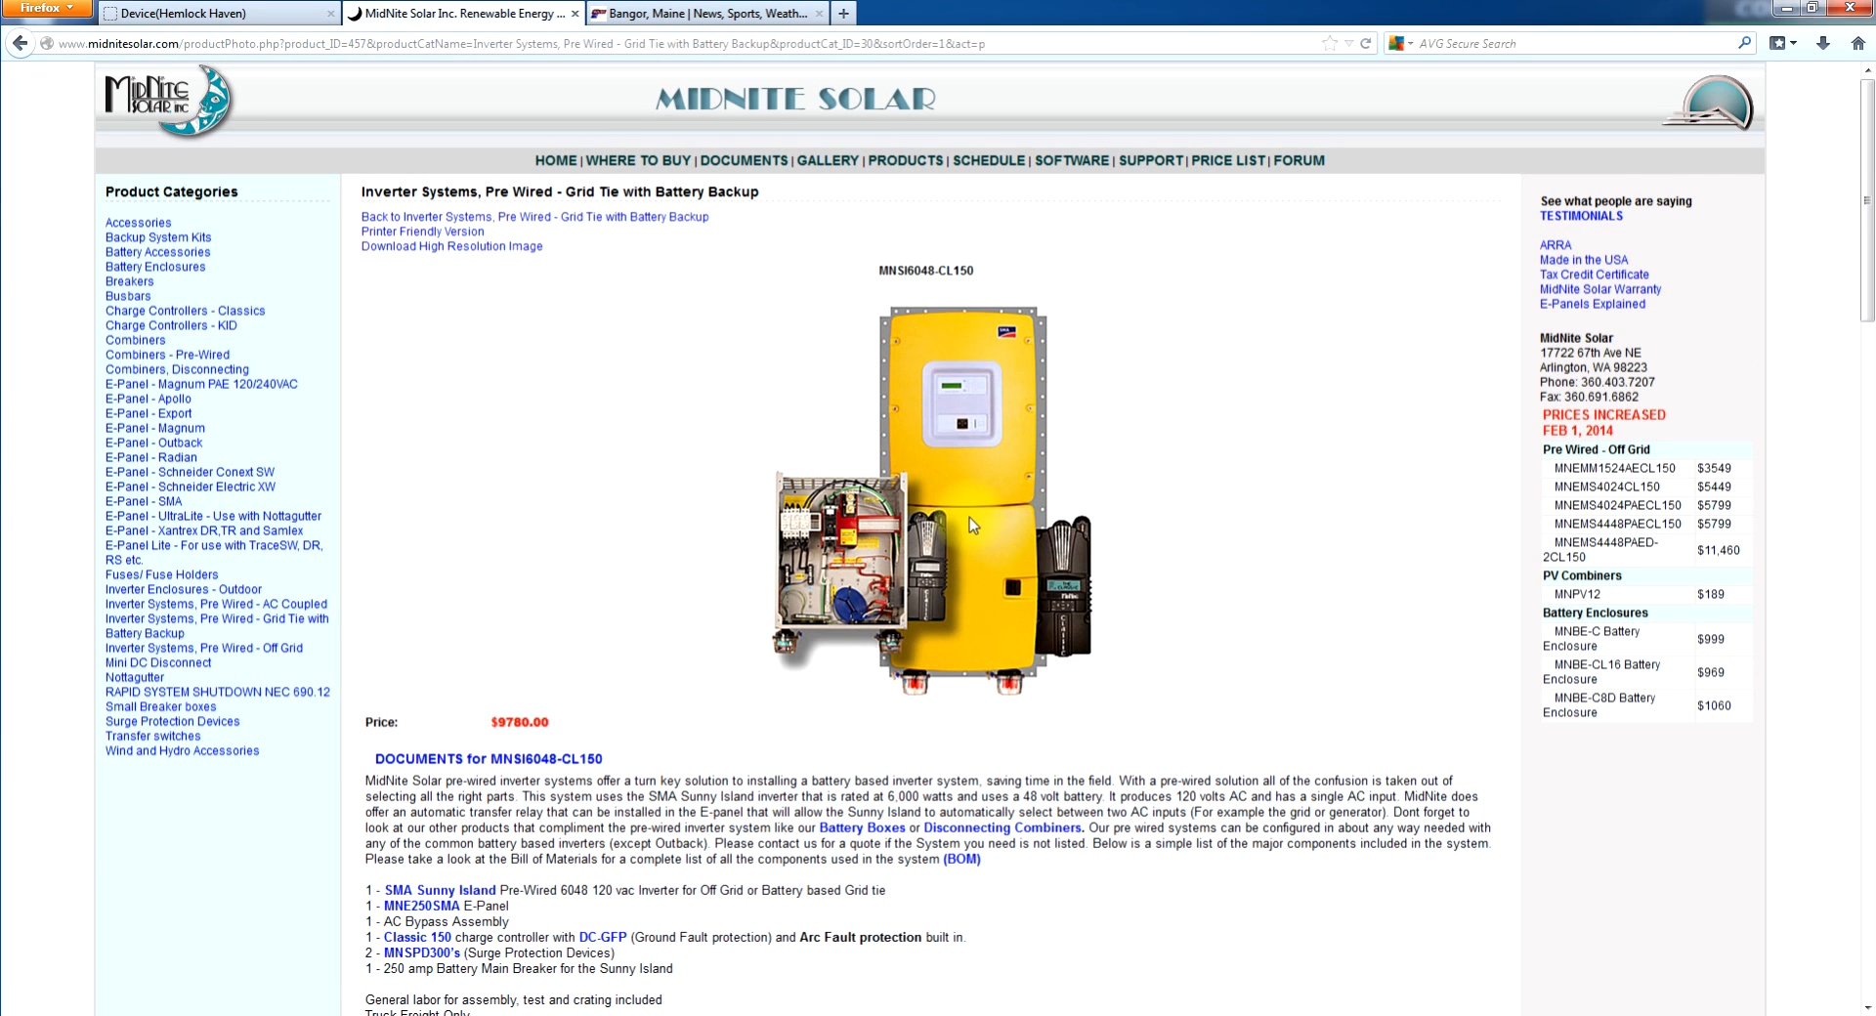
{"action": "mouse_move", "coordinate": [1076, 625]}
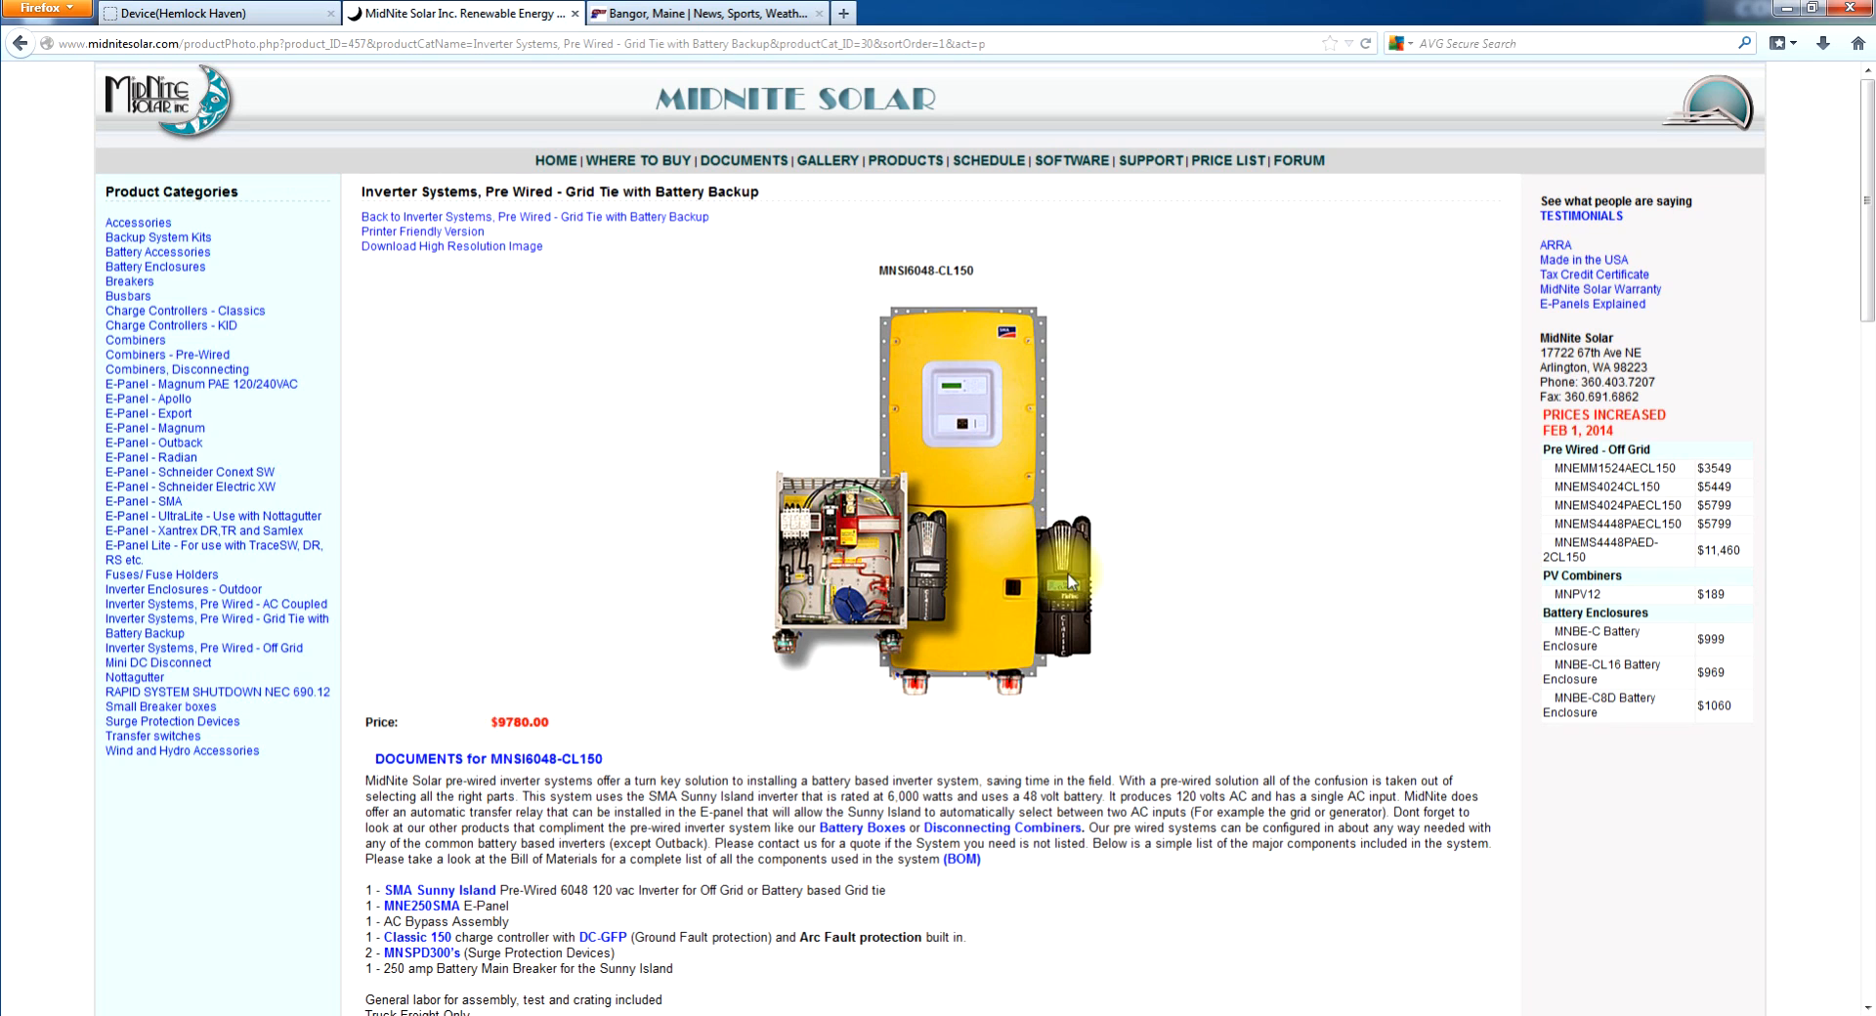
{"action": "mouse_move", "coordinate": [769, 595]}
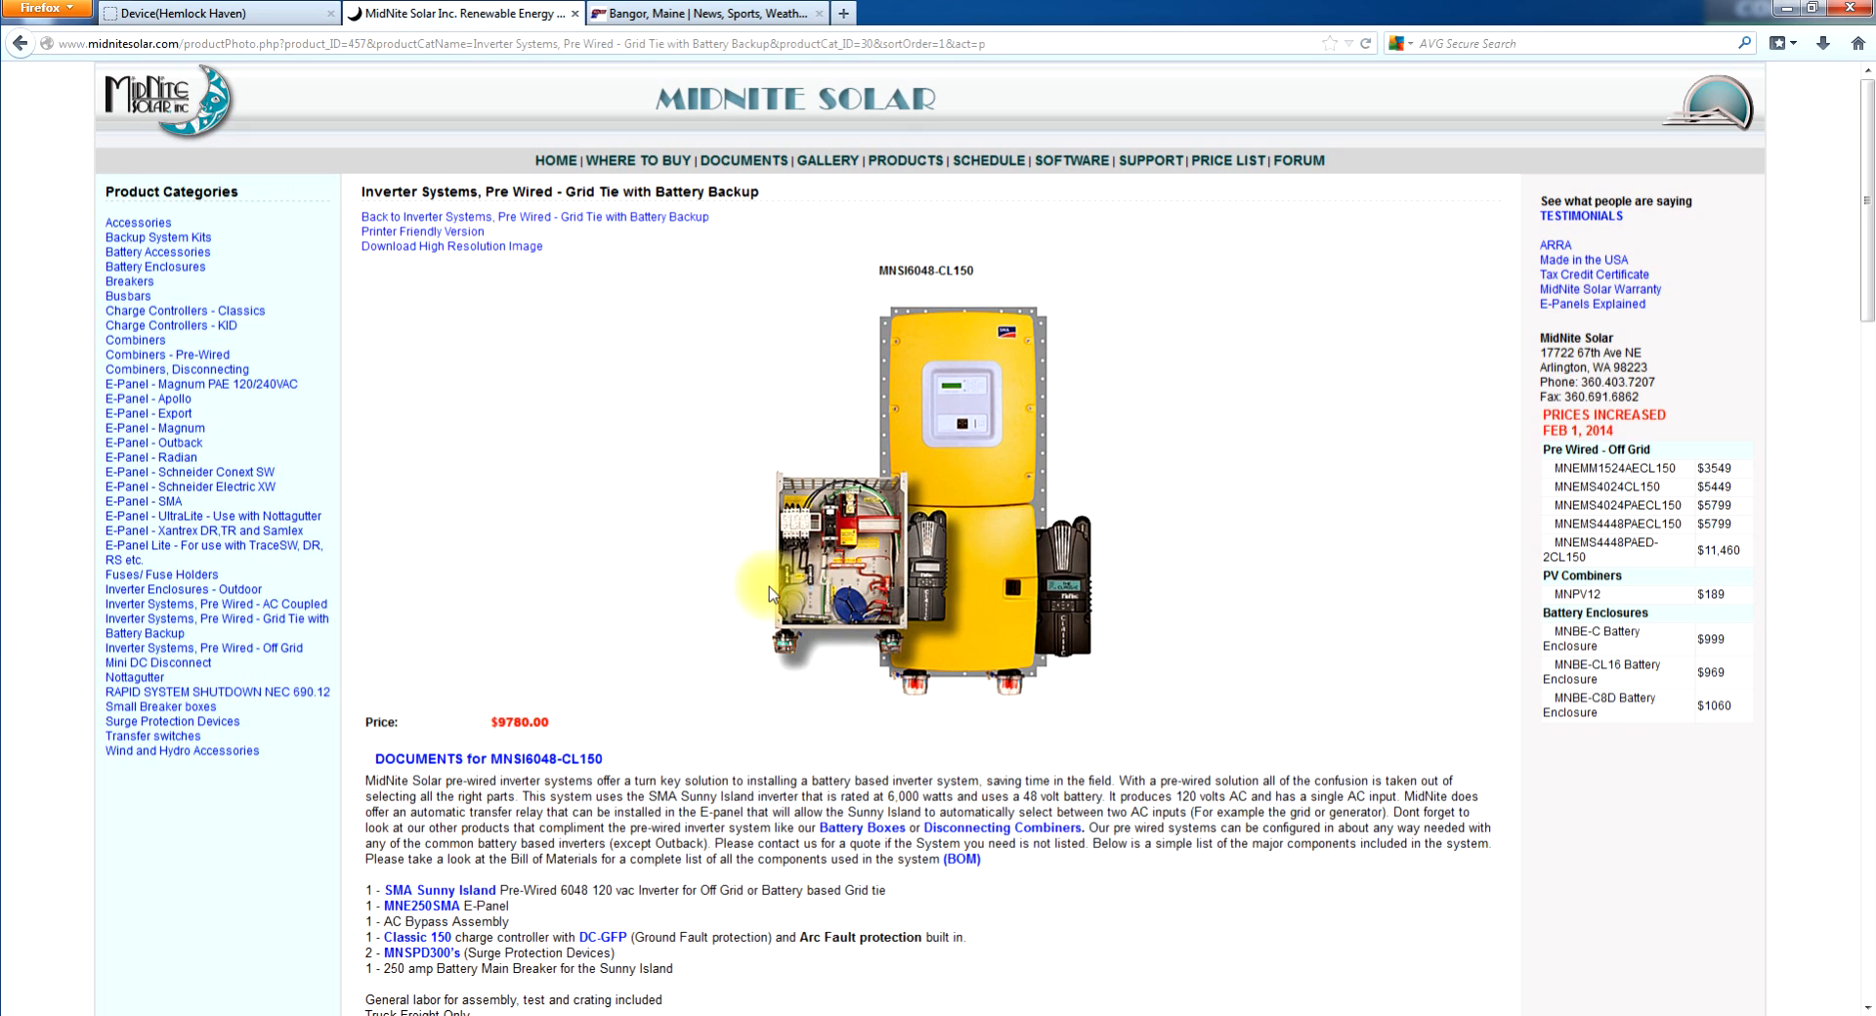
{"action": "mouse_move", "coordinate": [1022, 355]}
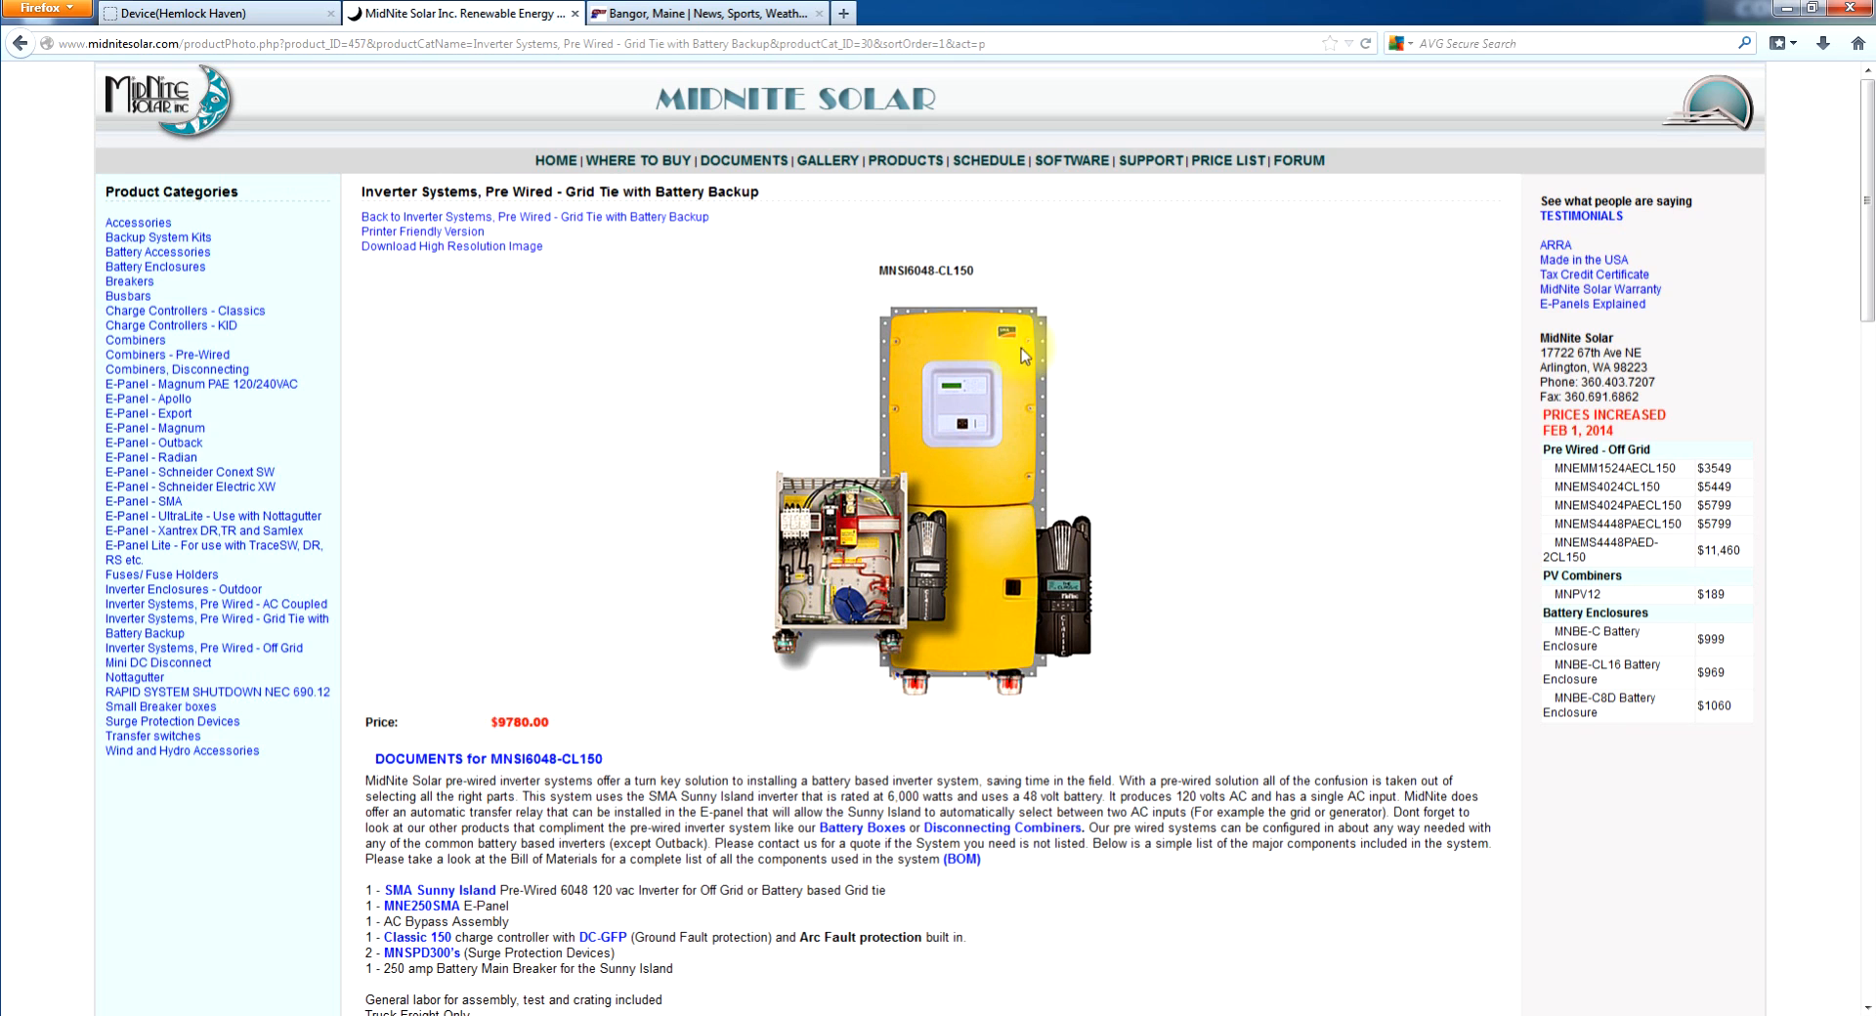
{"action": "mouse_move", "coordinate": [975, 499]}
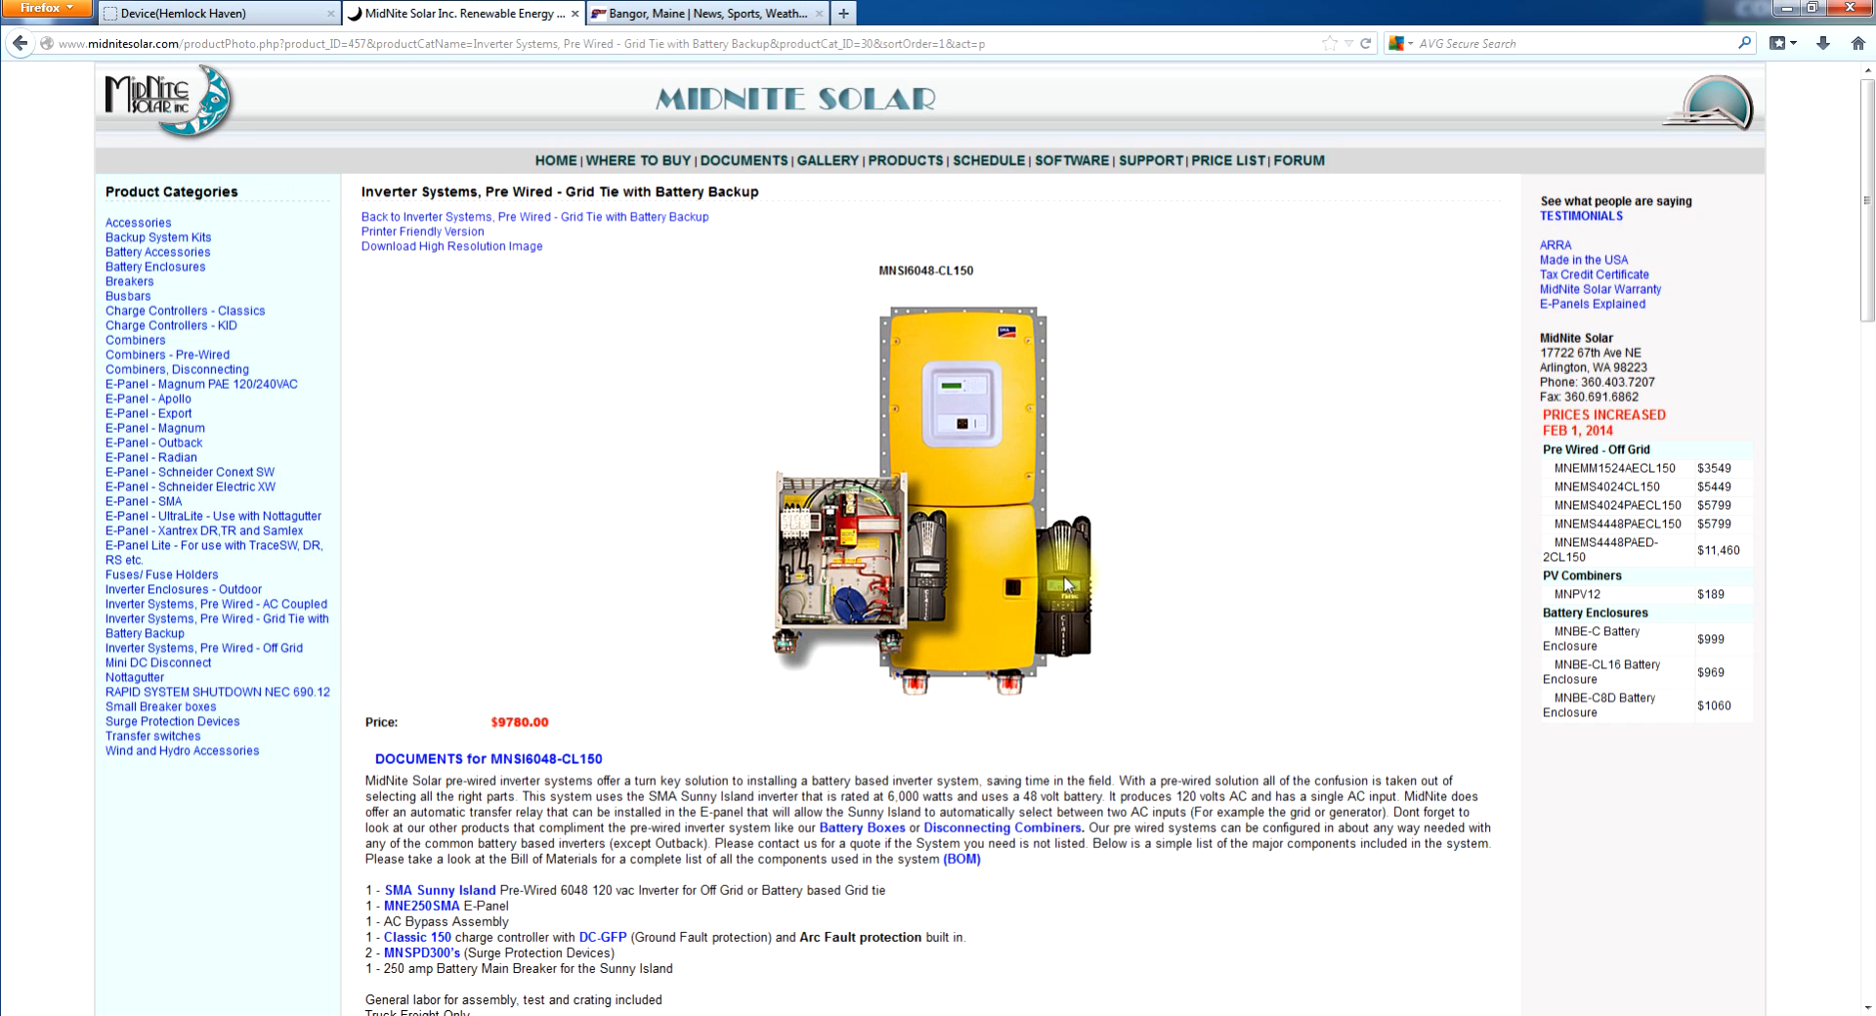
{"action": "mouse_move", "coordinate": [1003, 638]}
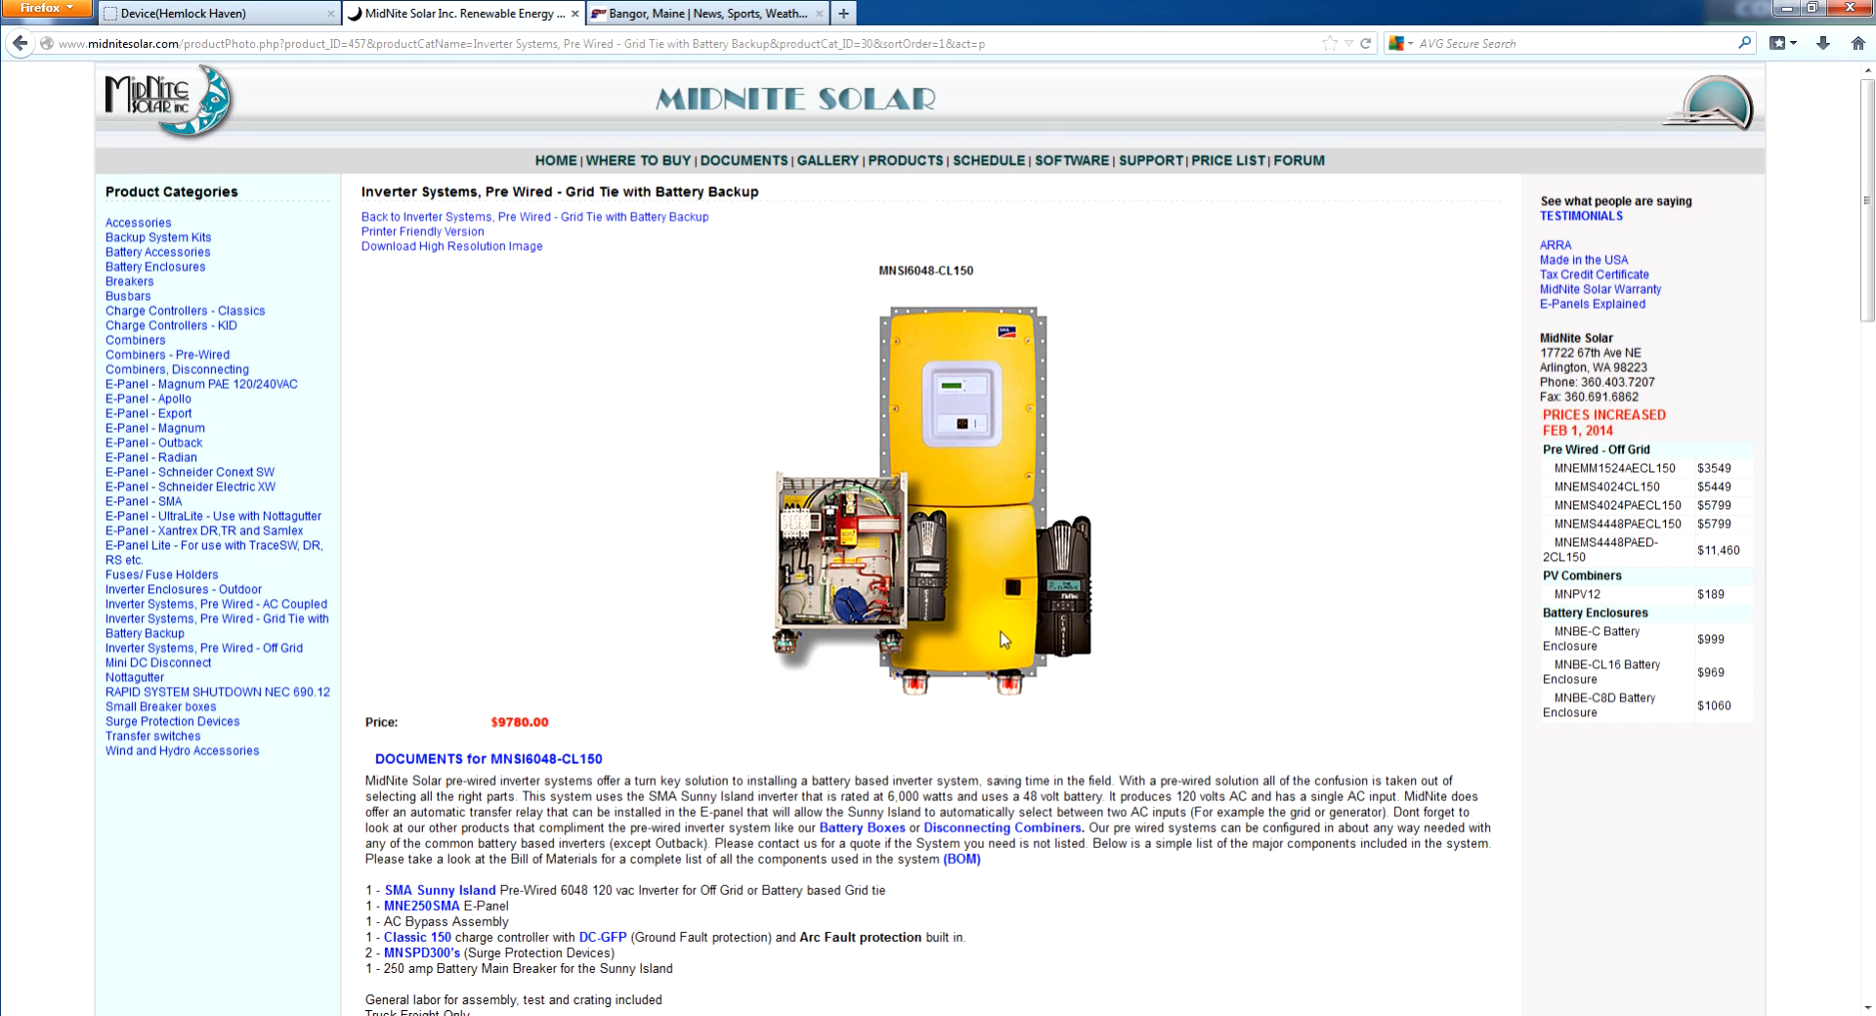
{"action": "mouse_move", "coordinate": [943, 457]}
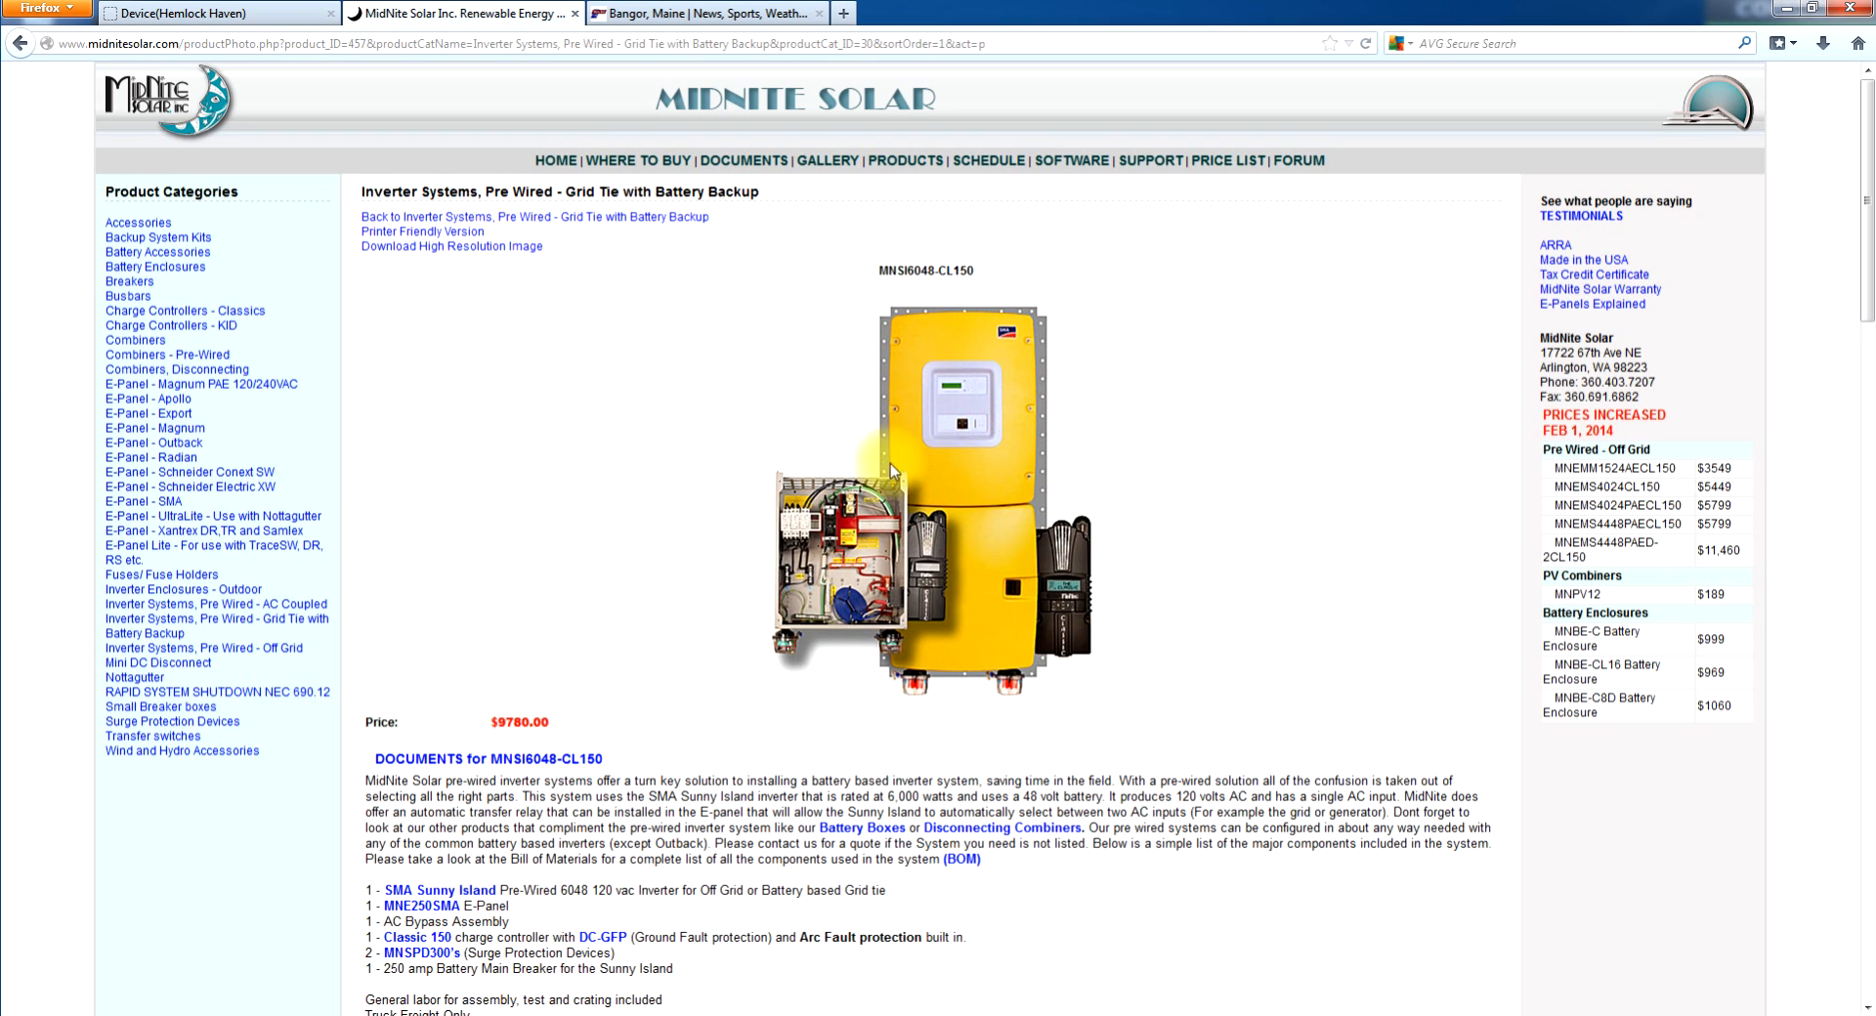
{"action": "mouse_move", "coordinate": [879, 552]}
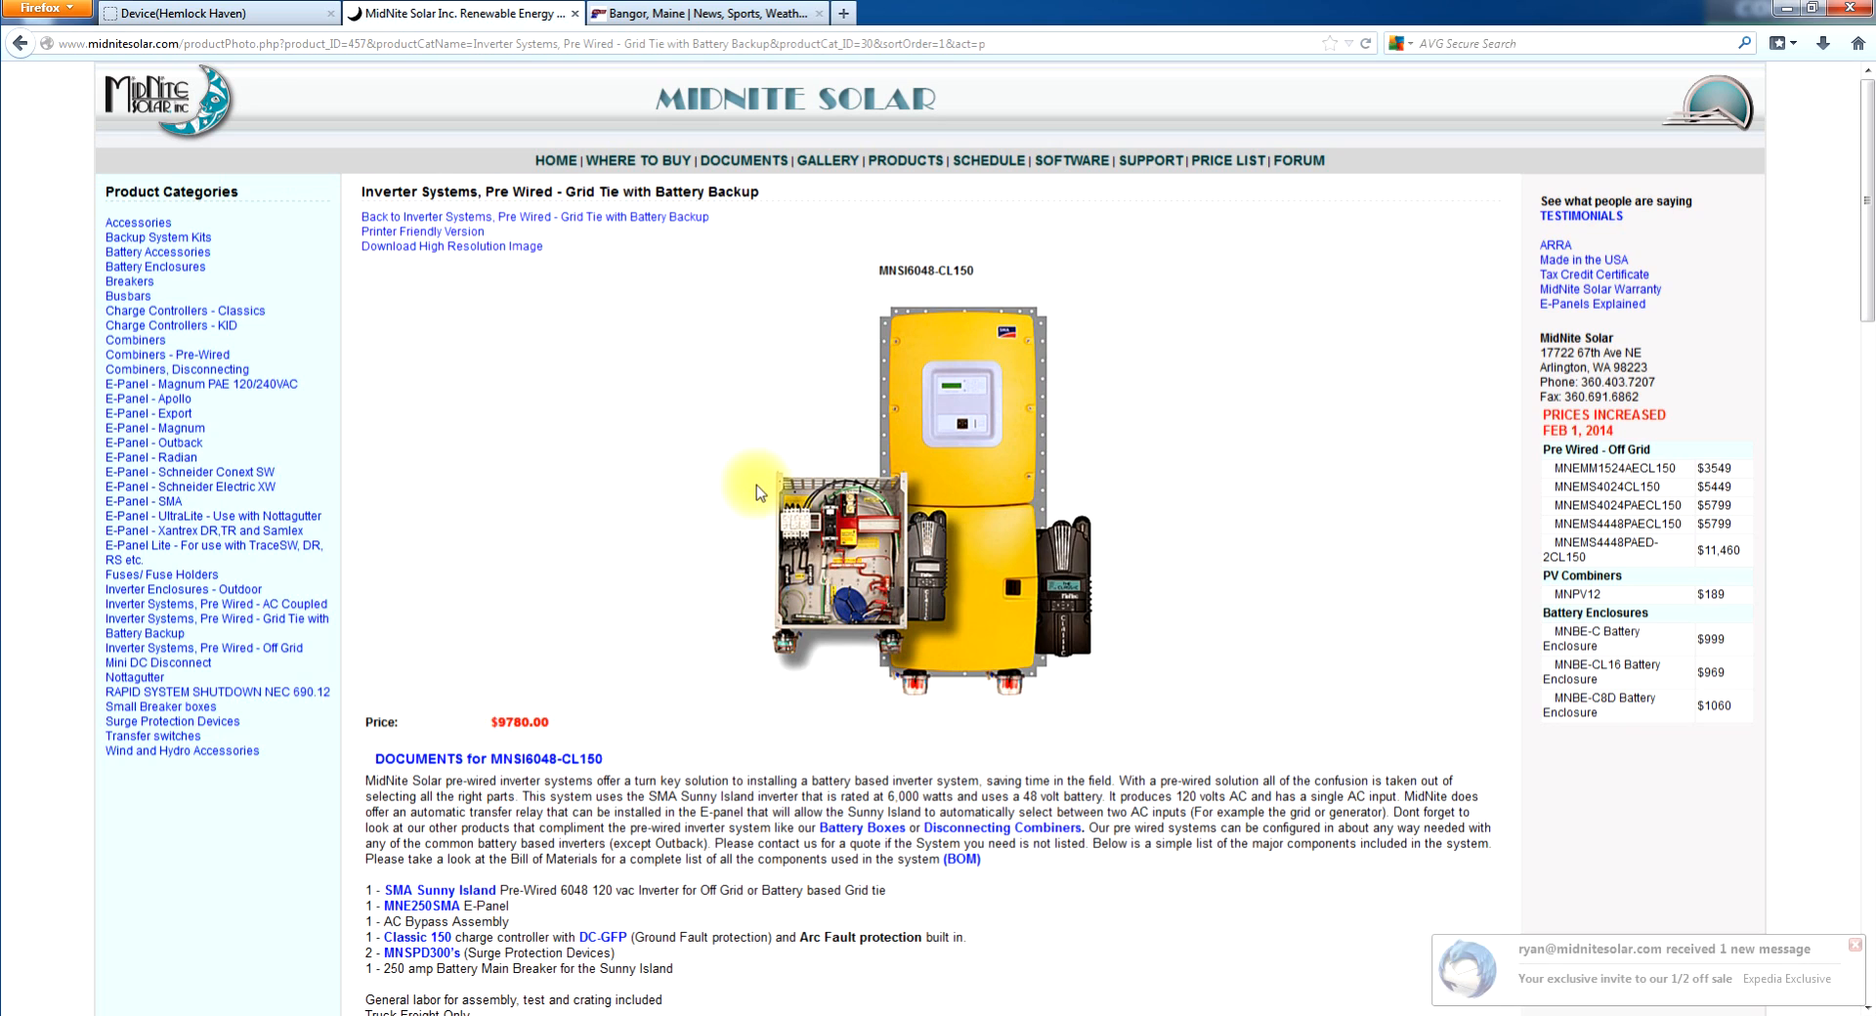
{"action": "mouse_move", "coordinate": [339, 283]}
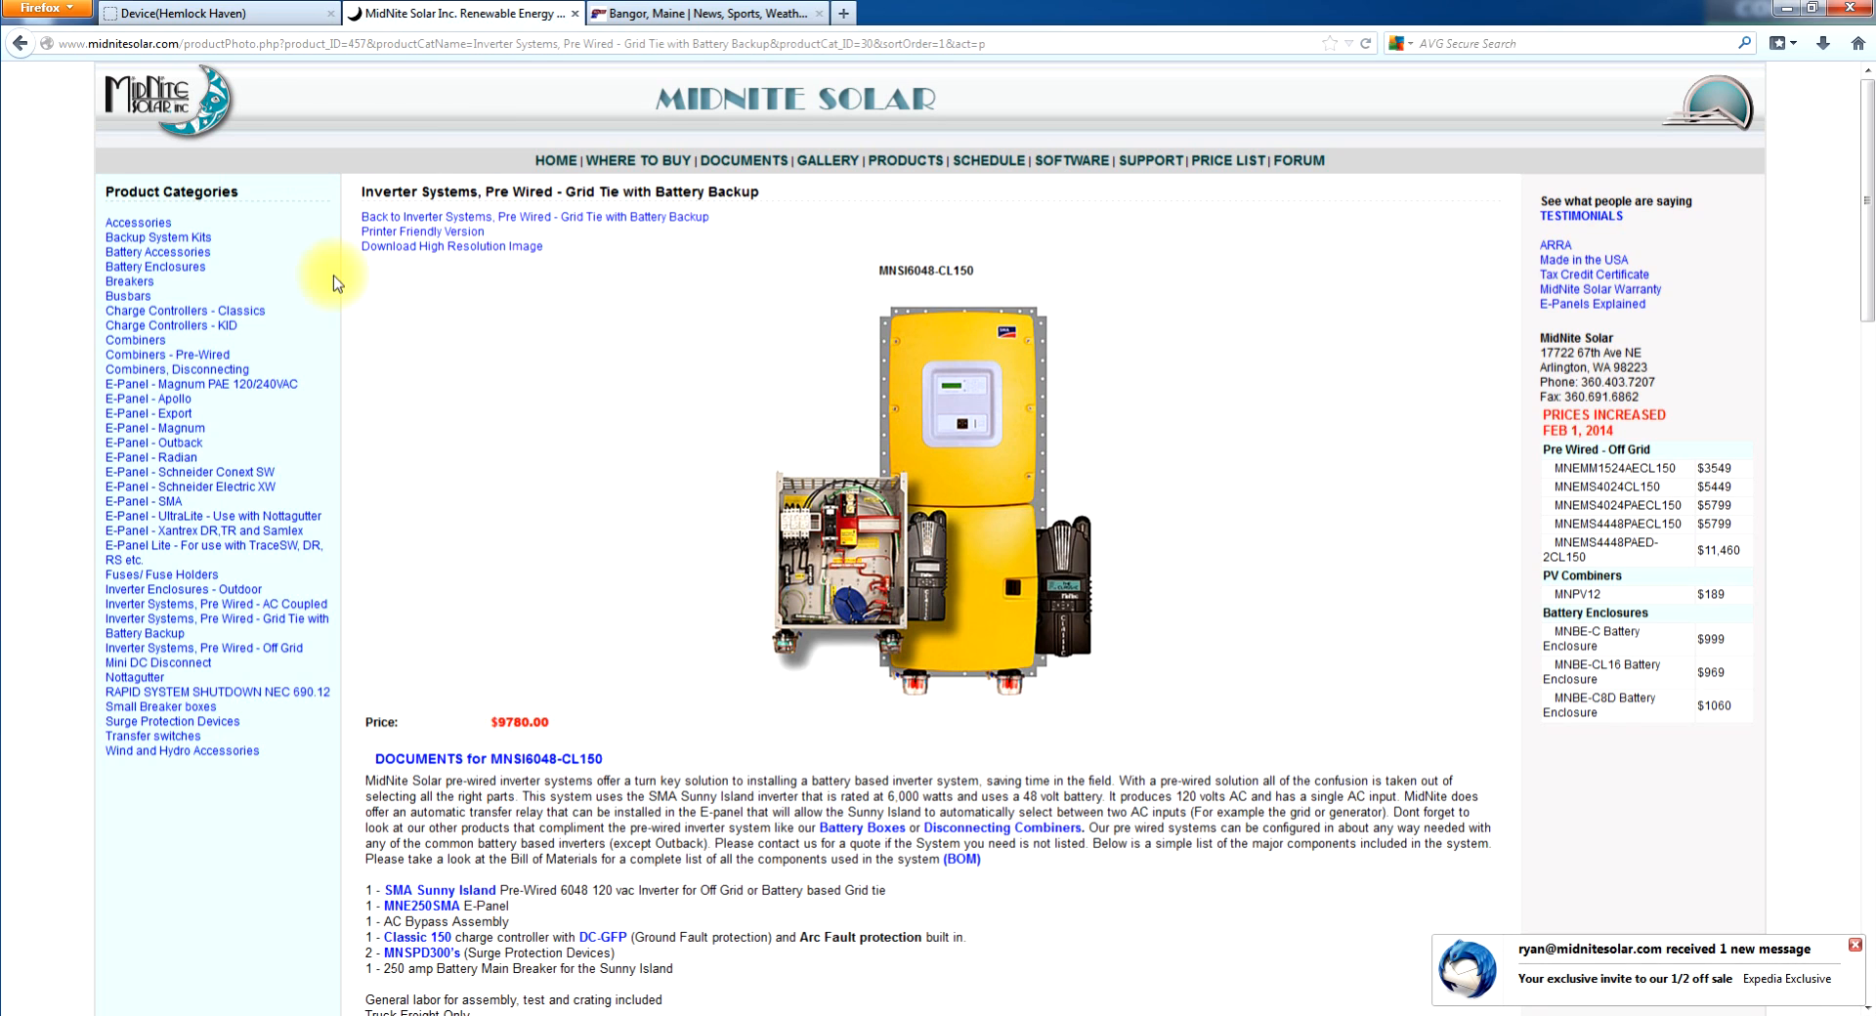
{"action": "mouse_move", "coordinate": [50, 106]}
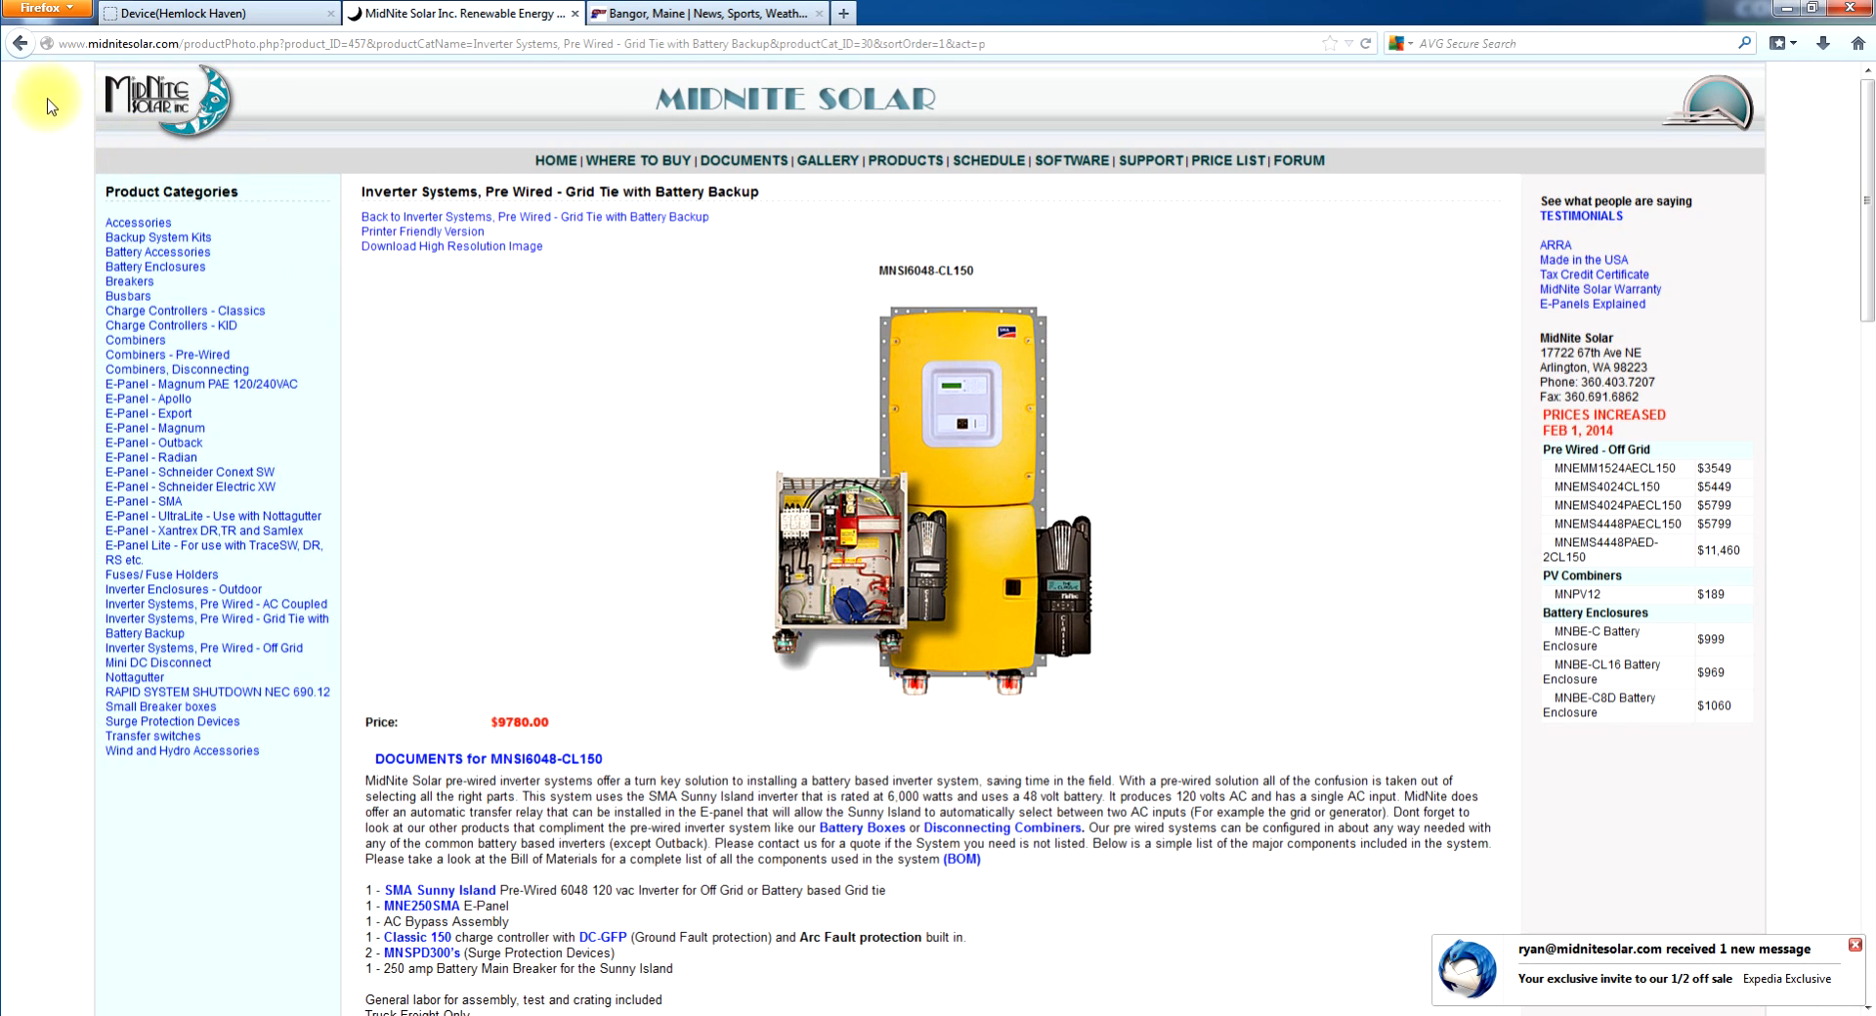
{"action": "mouse_move", "coordinate": [21, 43]}
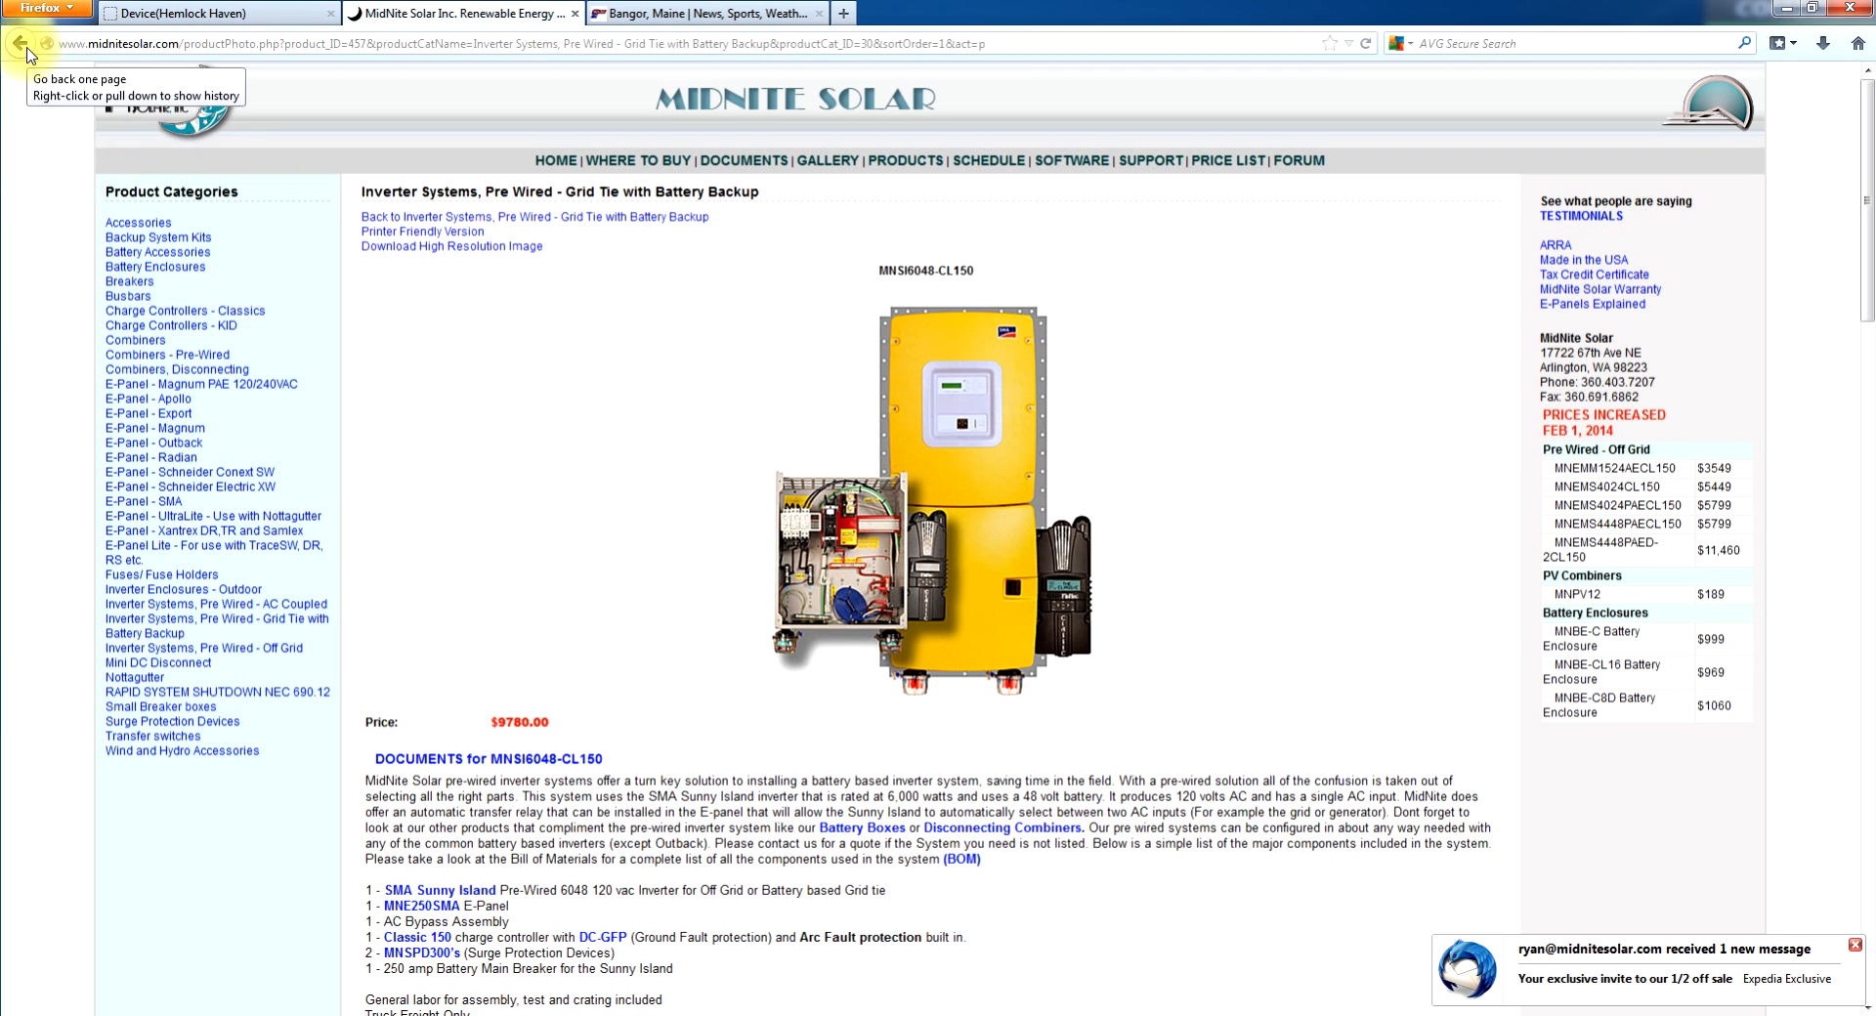
- View the MNSI6048-240V-CL150 page ($11,280.00), then go back to the grid-tie list
{"action": "left_click", "coordinate": [19, 43]}
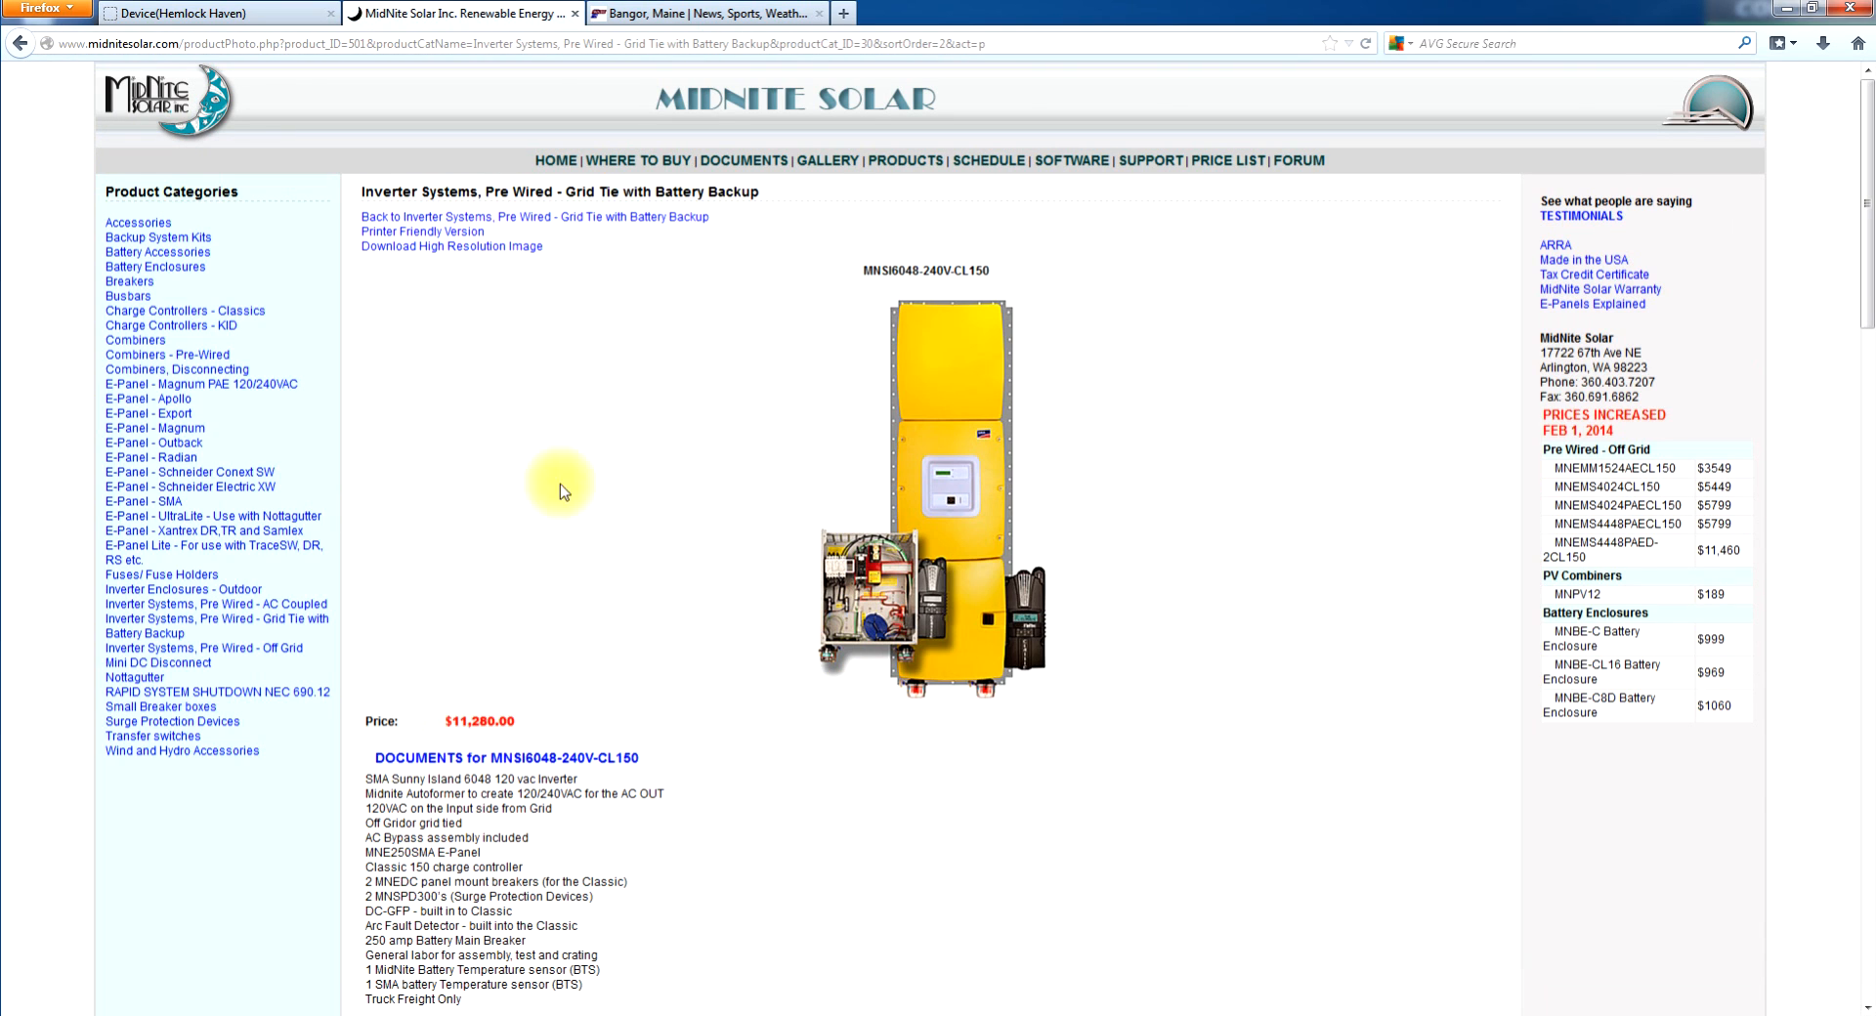
{"action": "mouse_move", "coordinate": [1043, 583]}
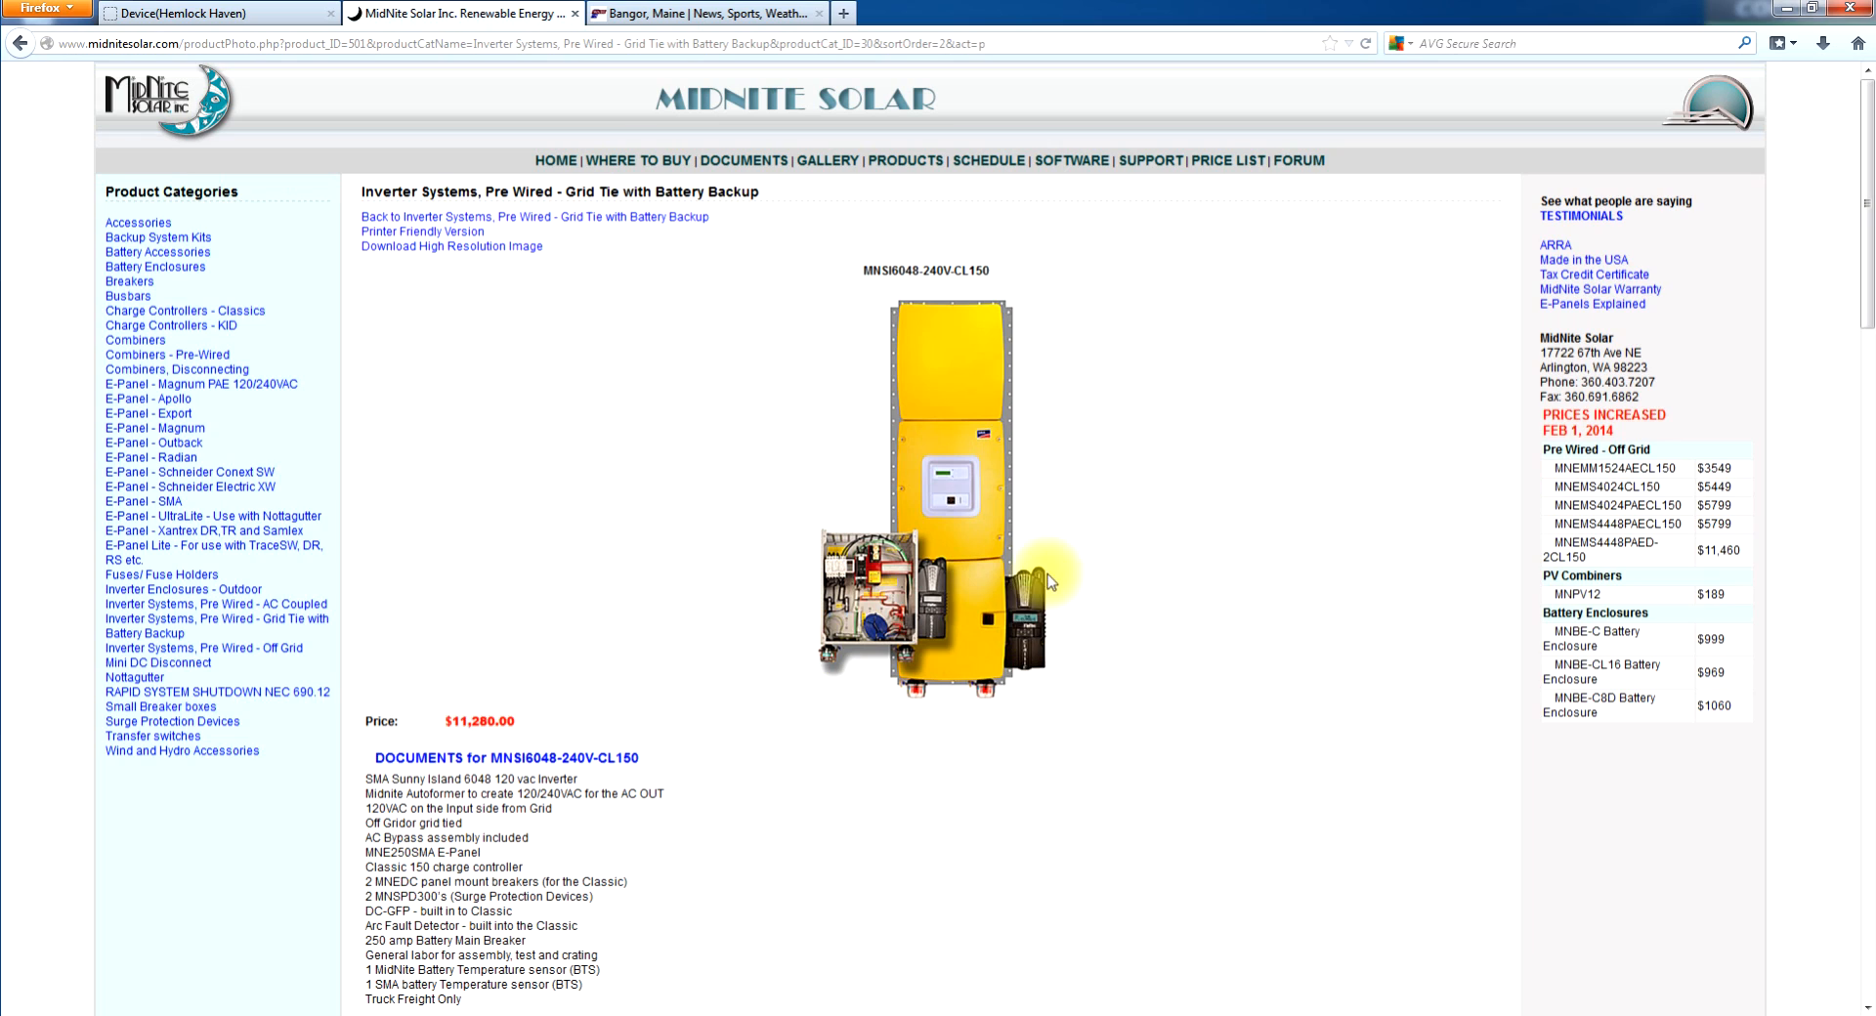
{"action": "mouse_move", "coordinate": [918, 347]}
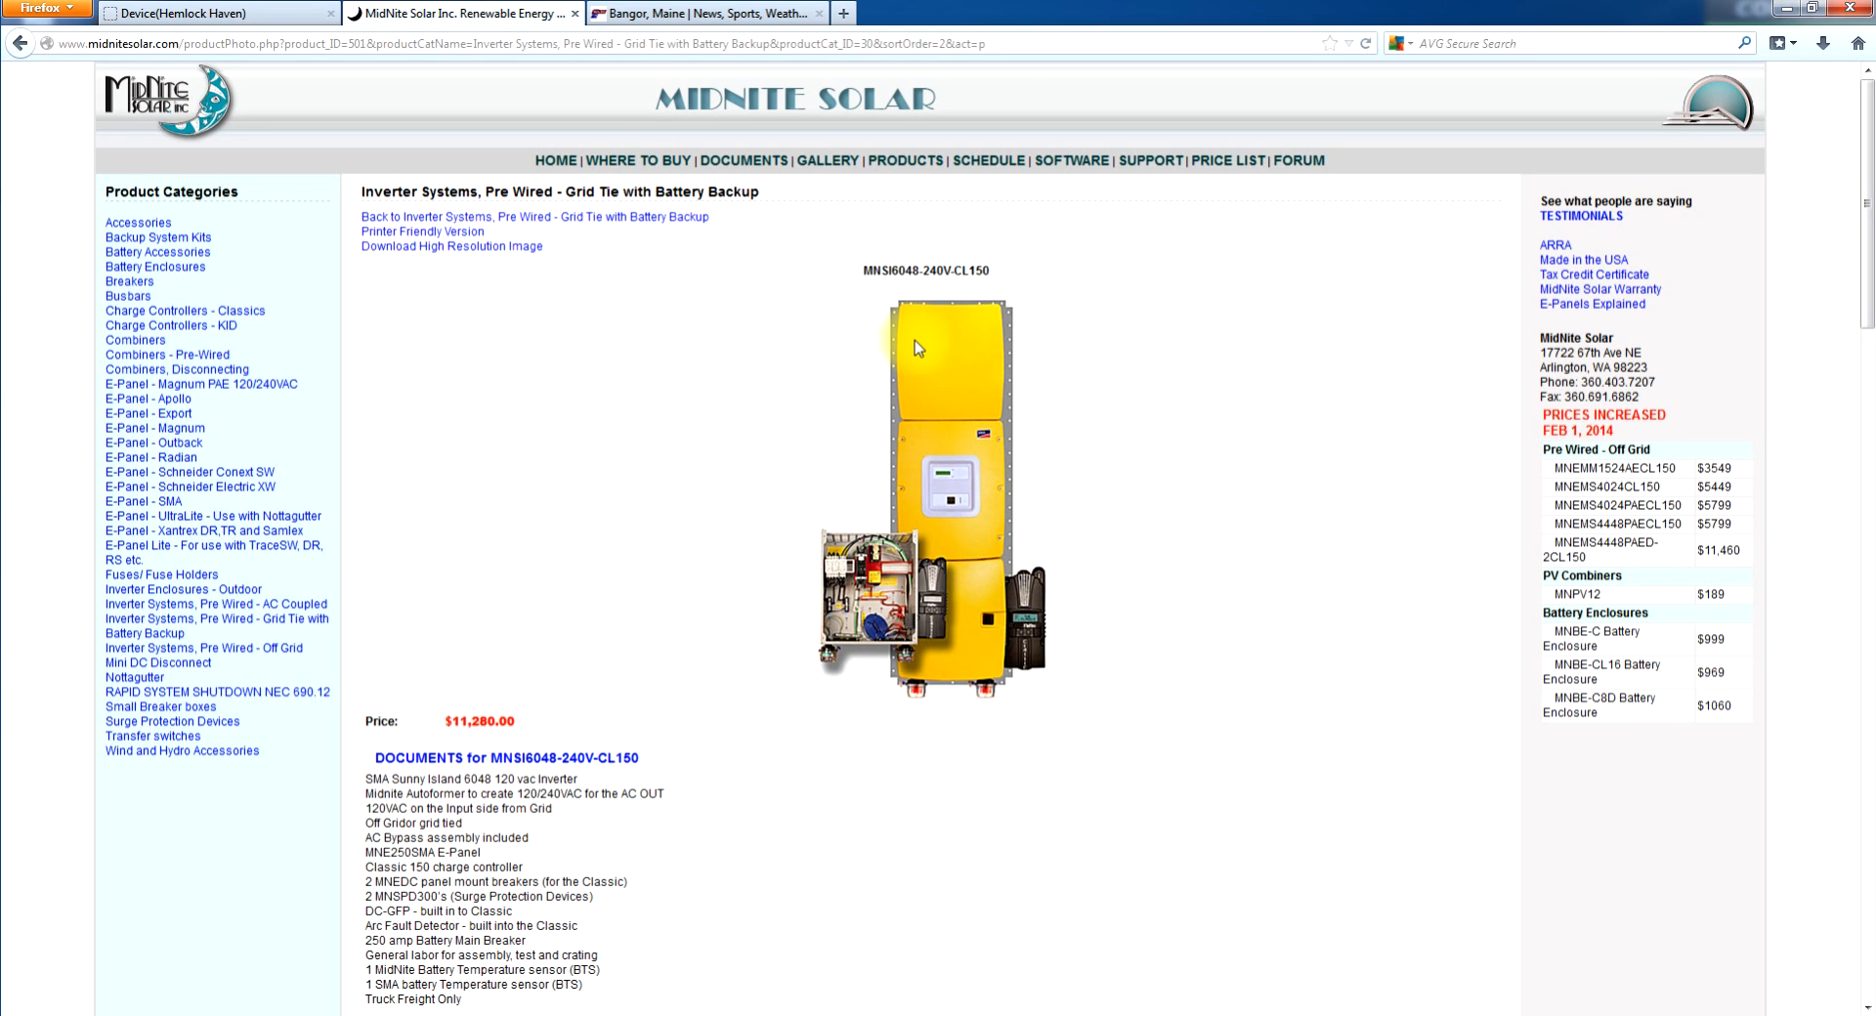
{"action": "mouse_move", "coordinate": [963, 400]}
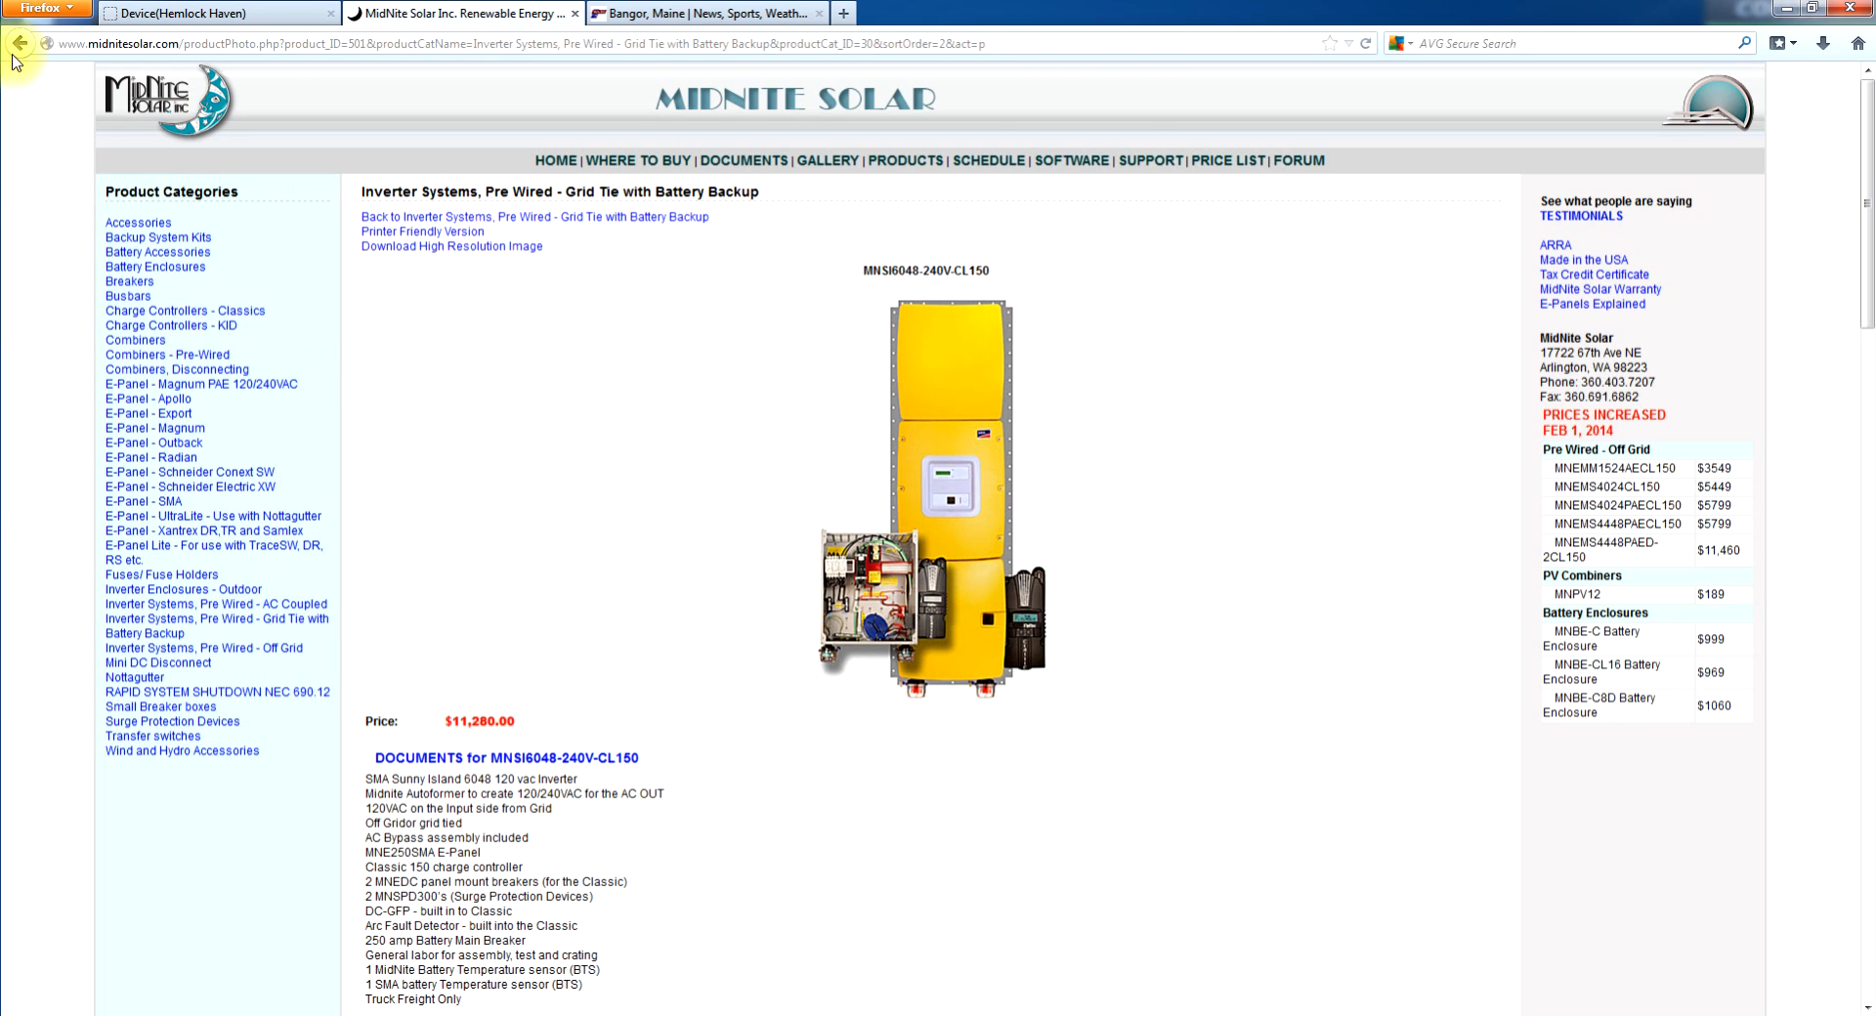
{"action": "left_click", "coordinate": [20, 43]}
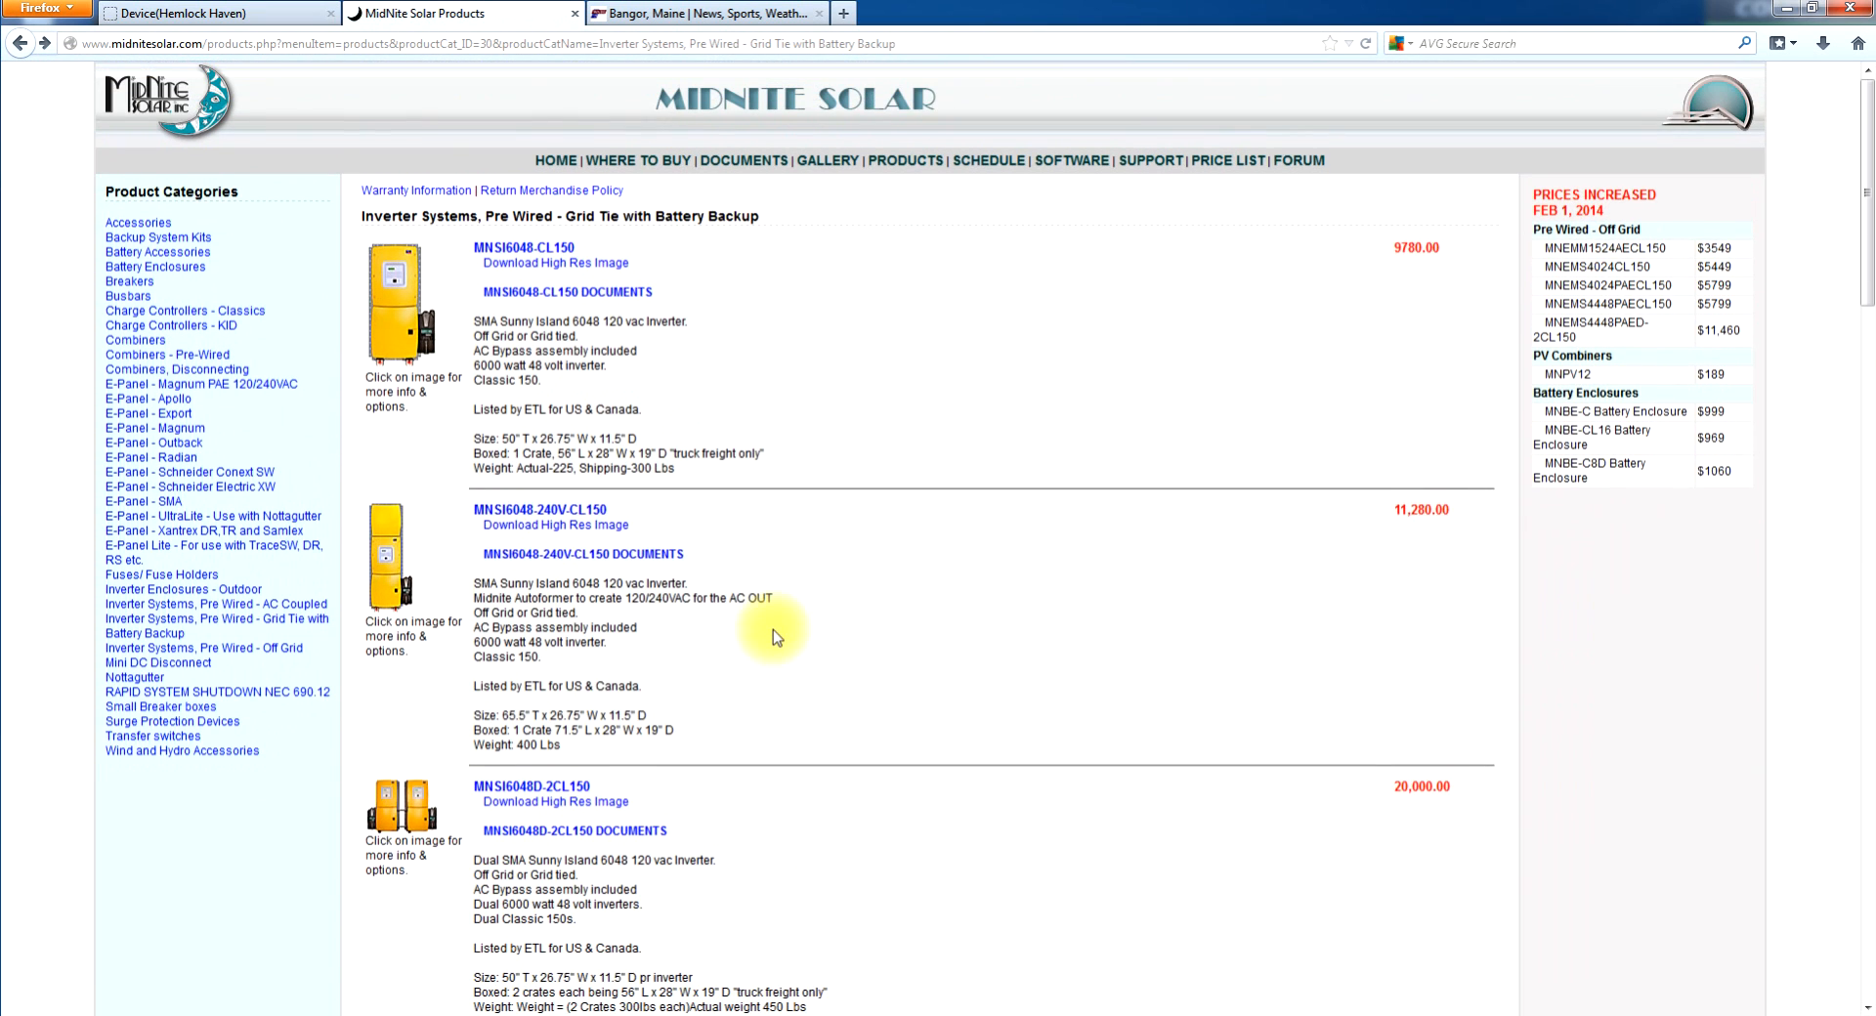
{"action": "mouse_move", "coordinate": [586, 780]}
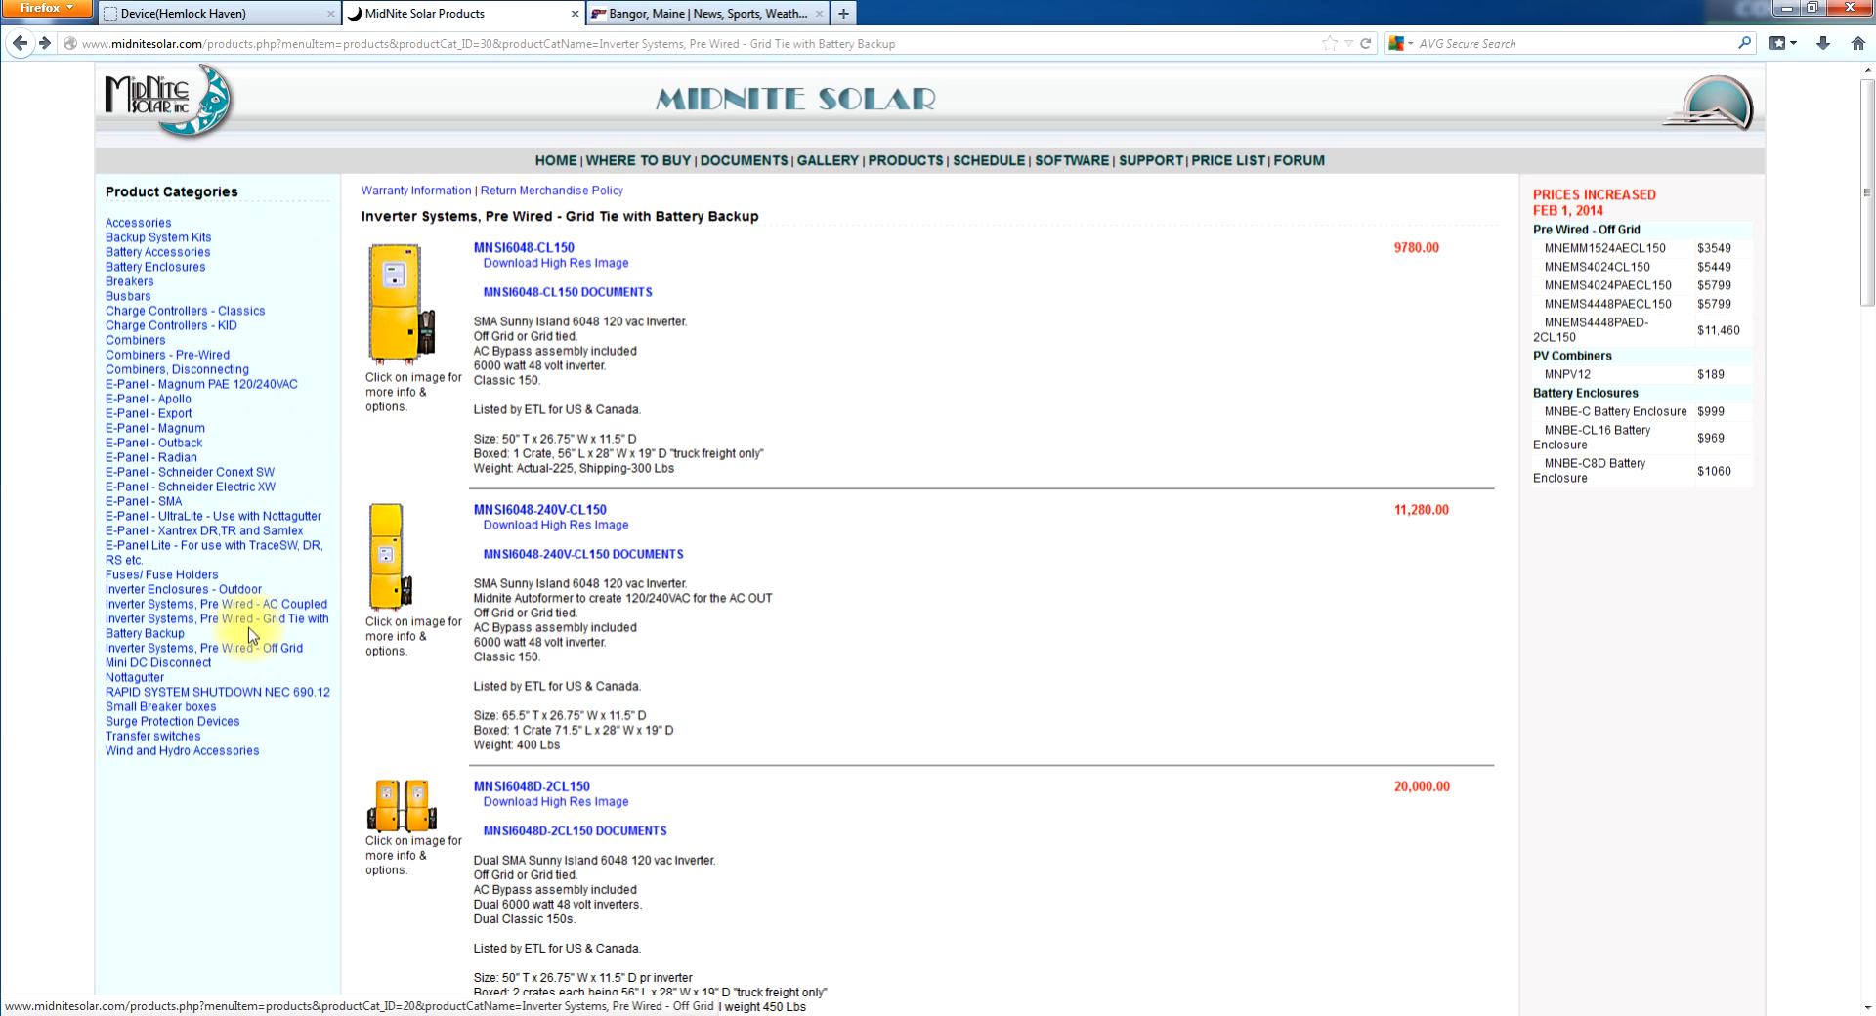
- Open the pre-wired AC Coupled inverter systems list and scroll through it
{"action": "left_click", "coordinate": [215, 603]}
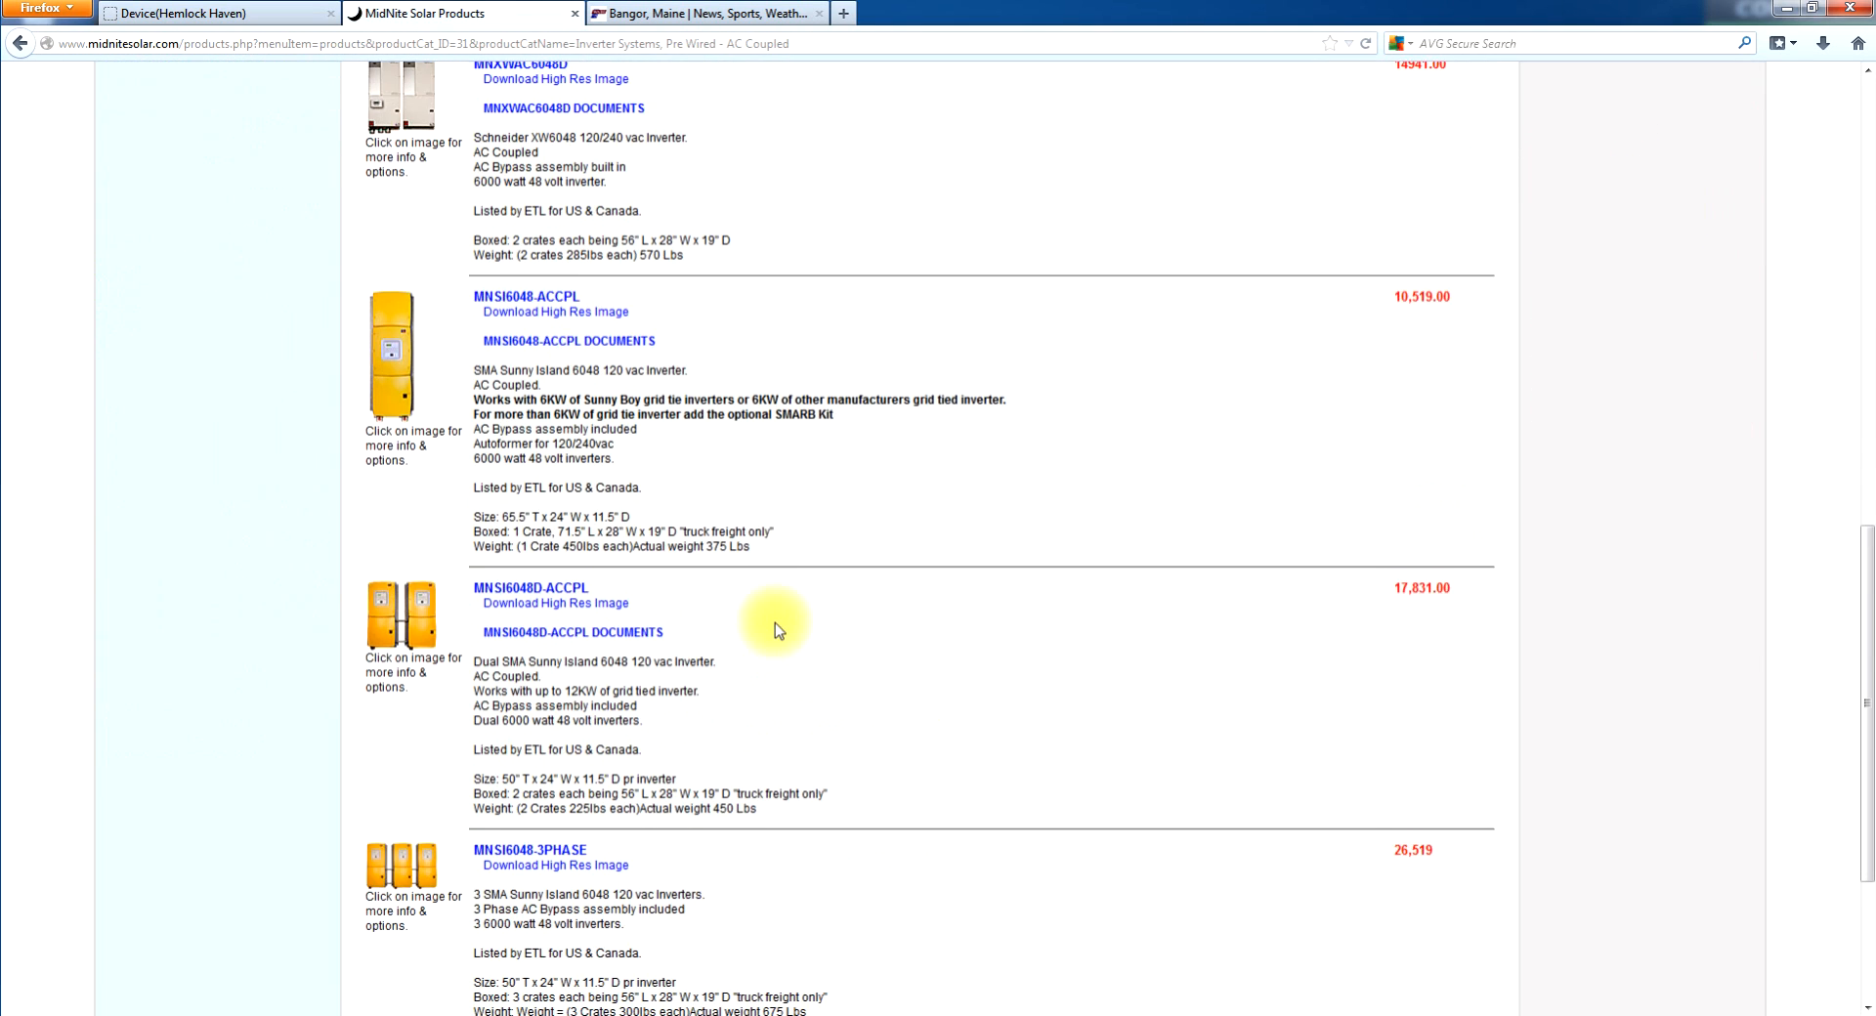
{"action": "scroll", "scroll_direction": "down", "scroll_amount": 3}
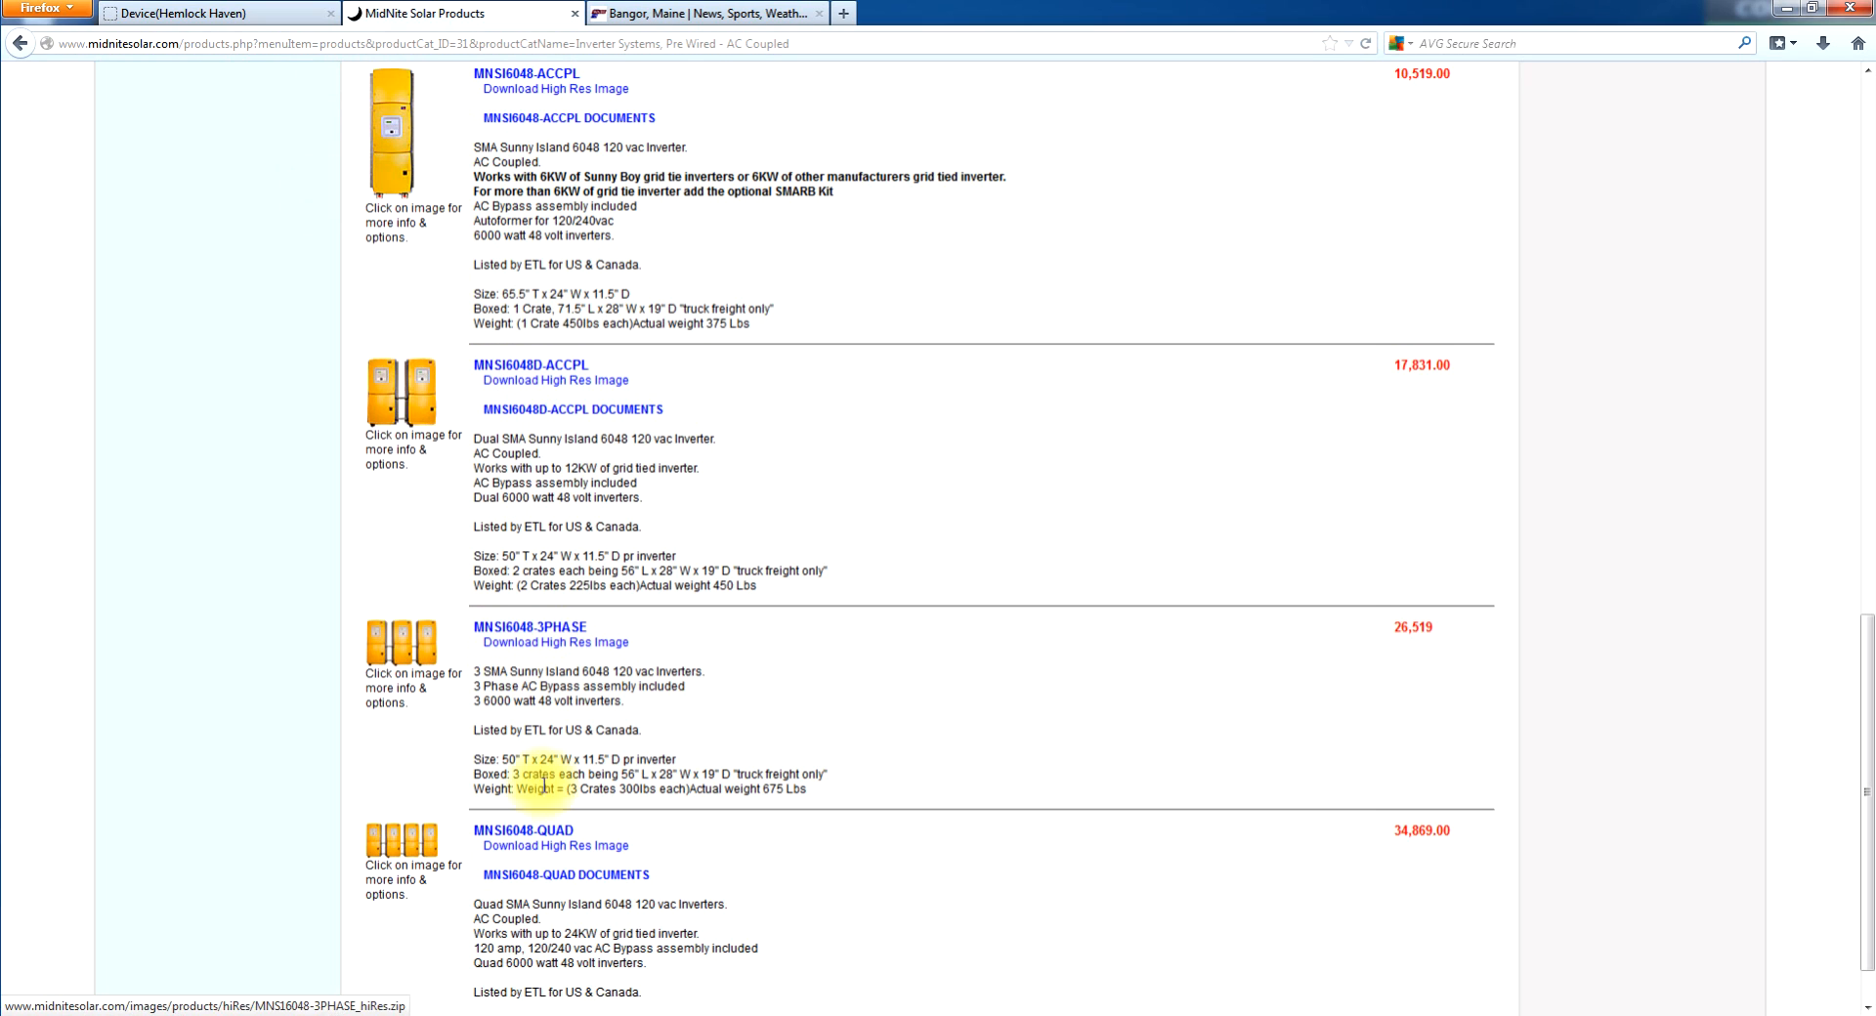
{"action": "mouse_move", "coordinate": [399, 865]}
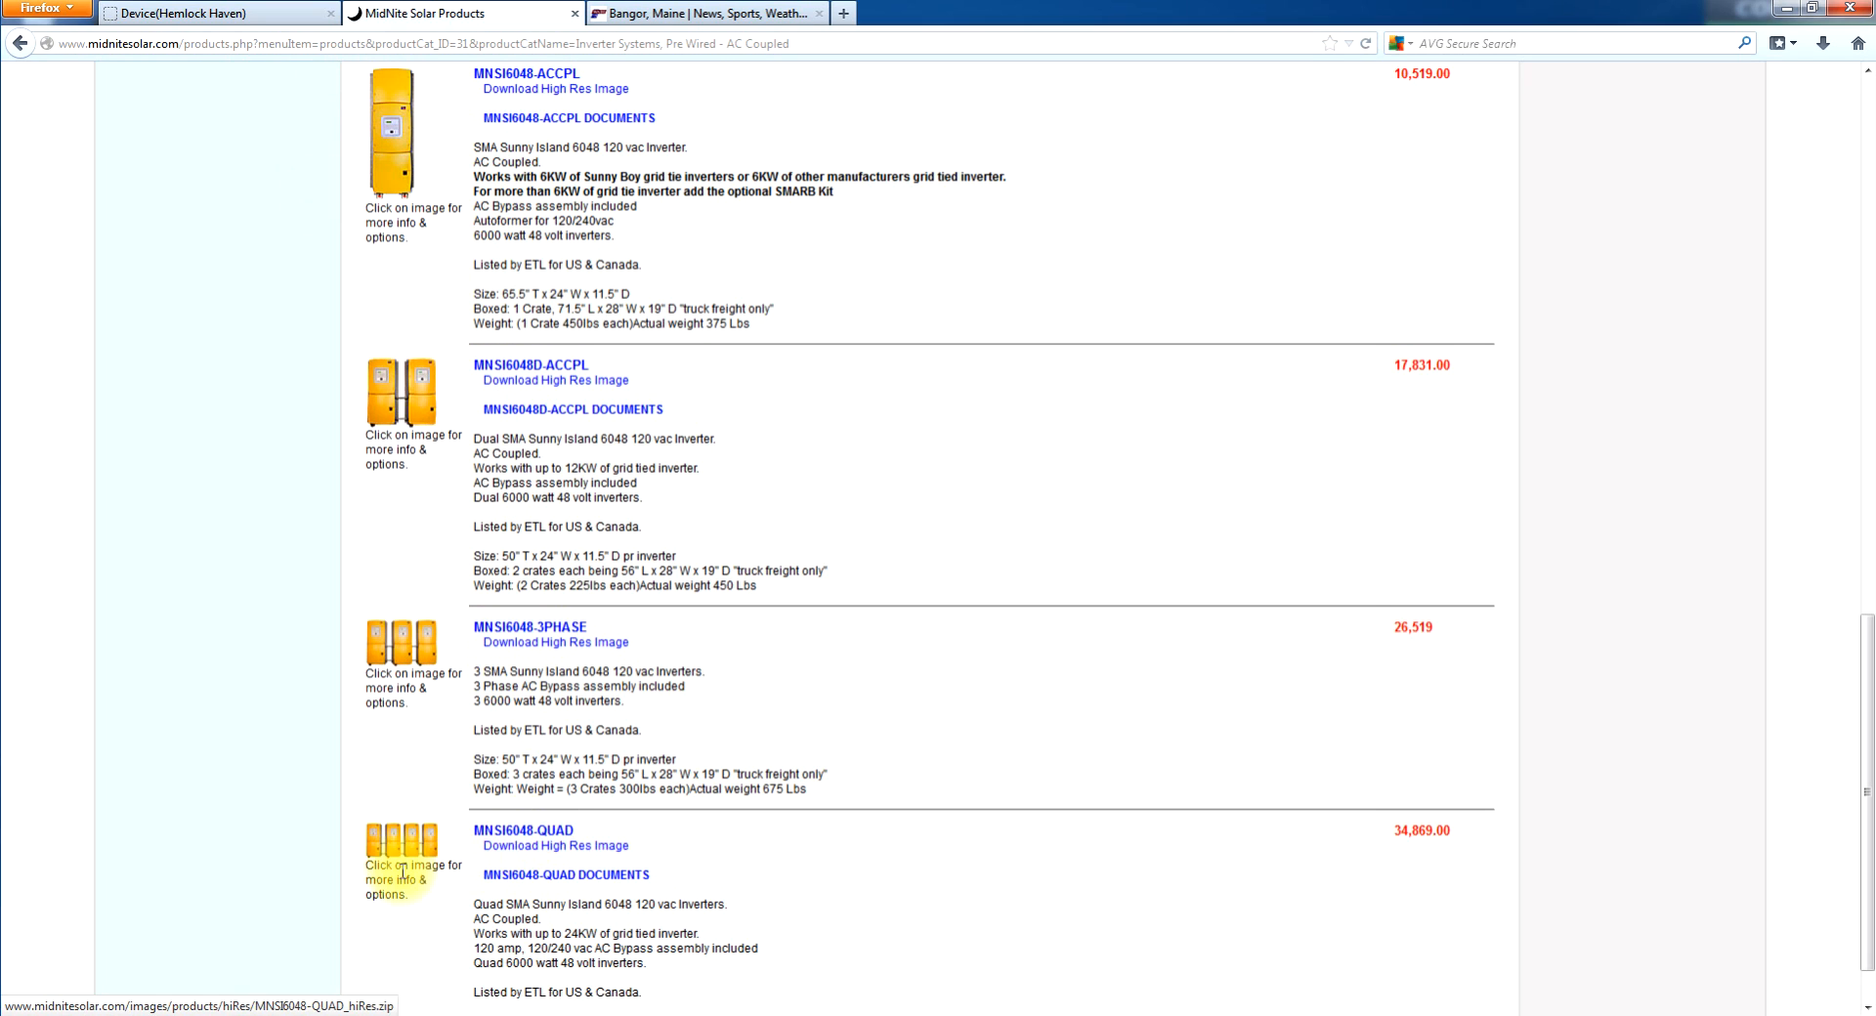
{"action": "mouse_move", "coordinate": [383, 847]}
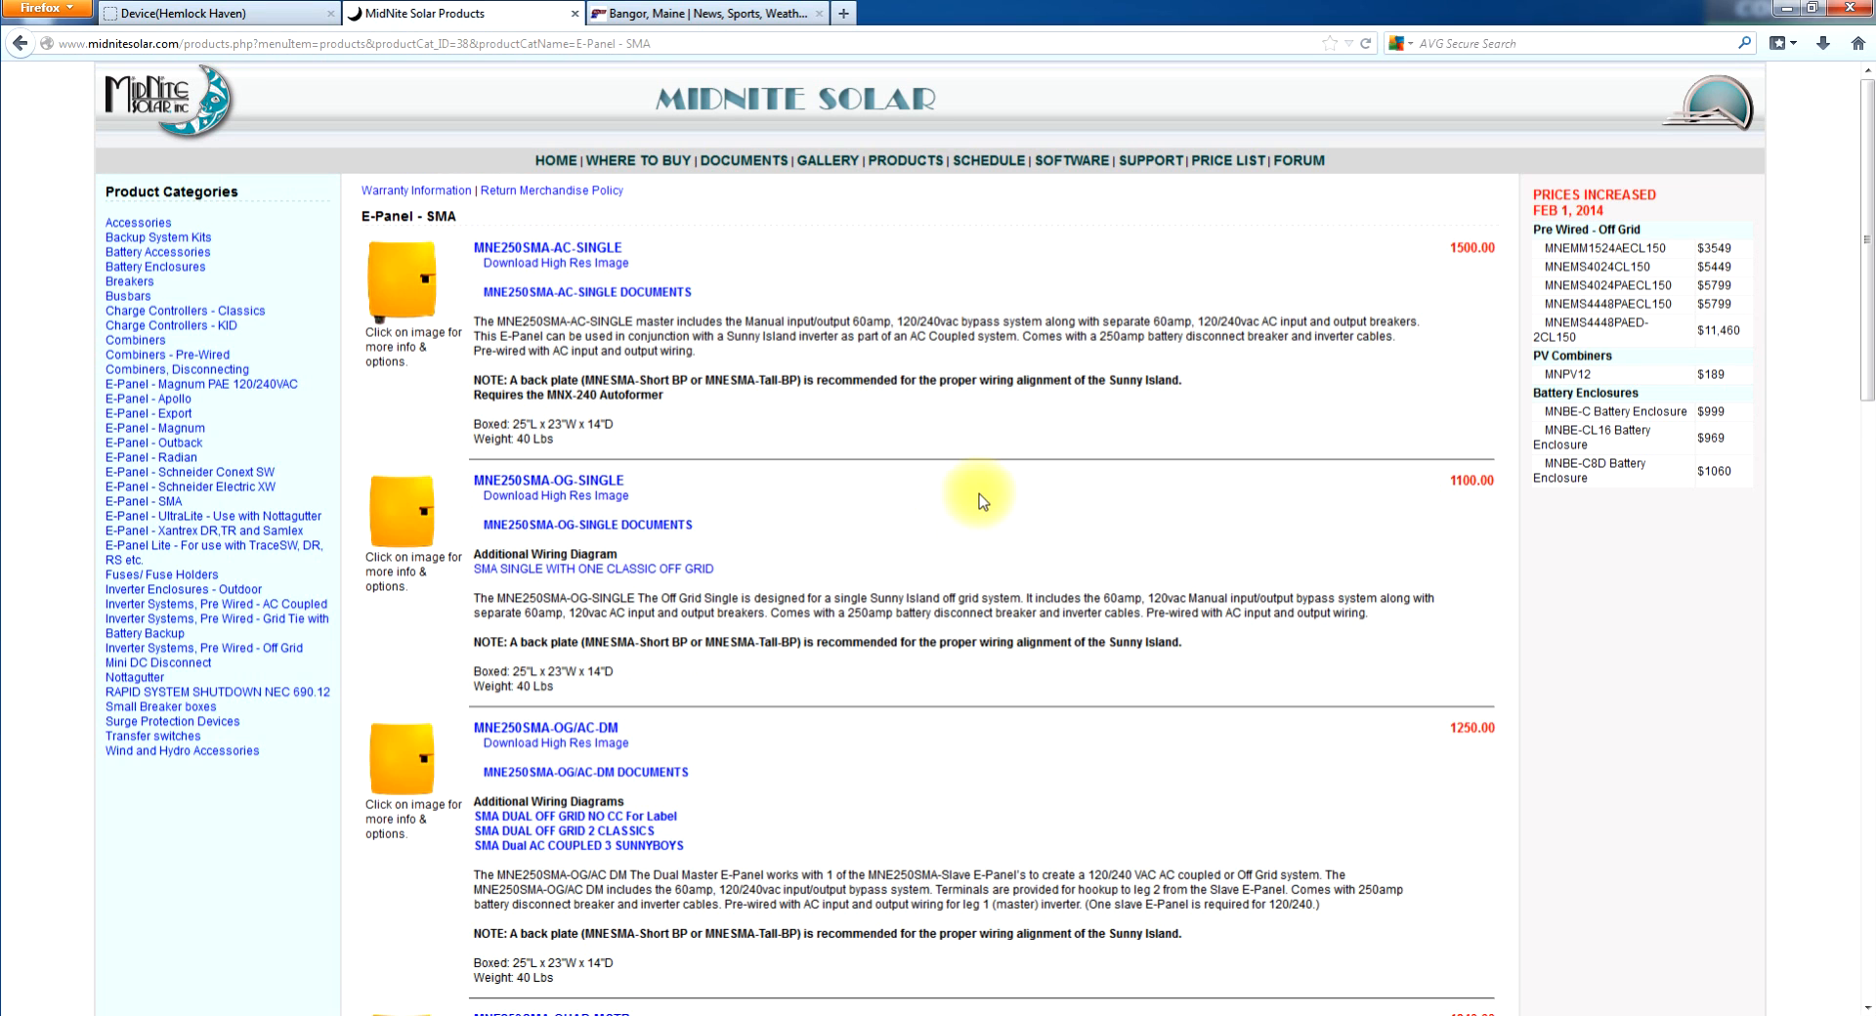
- Open the MNE250SMA-AC-SINGLE product page ($1500.00) from the E-Panel - SMA list
{"action": "scroll", "scroll_direction": "down", "scroll_amount": 3}
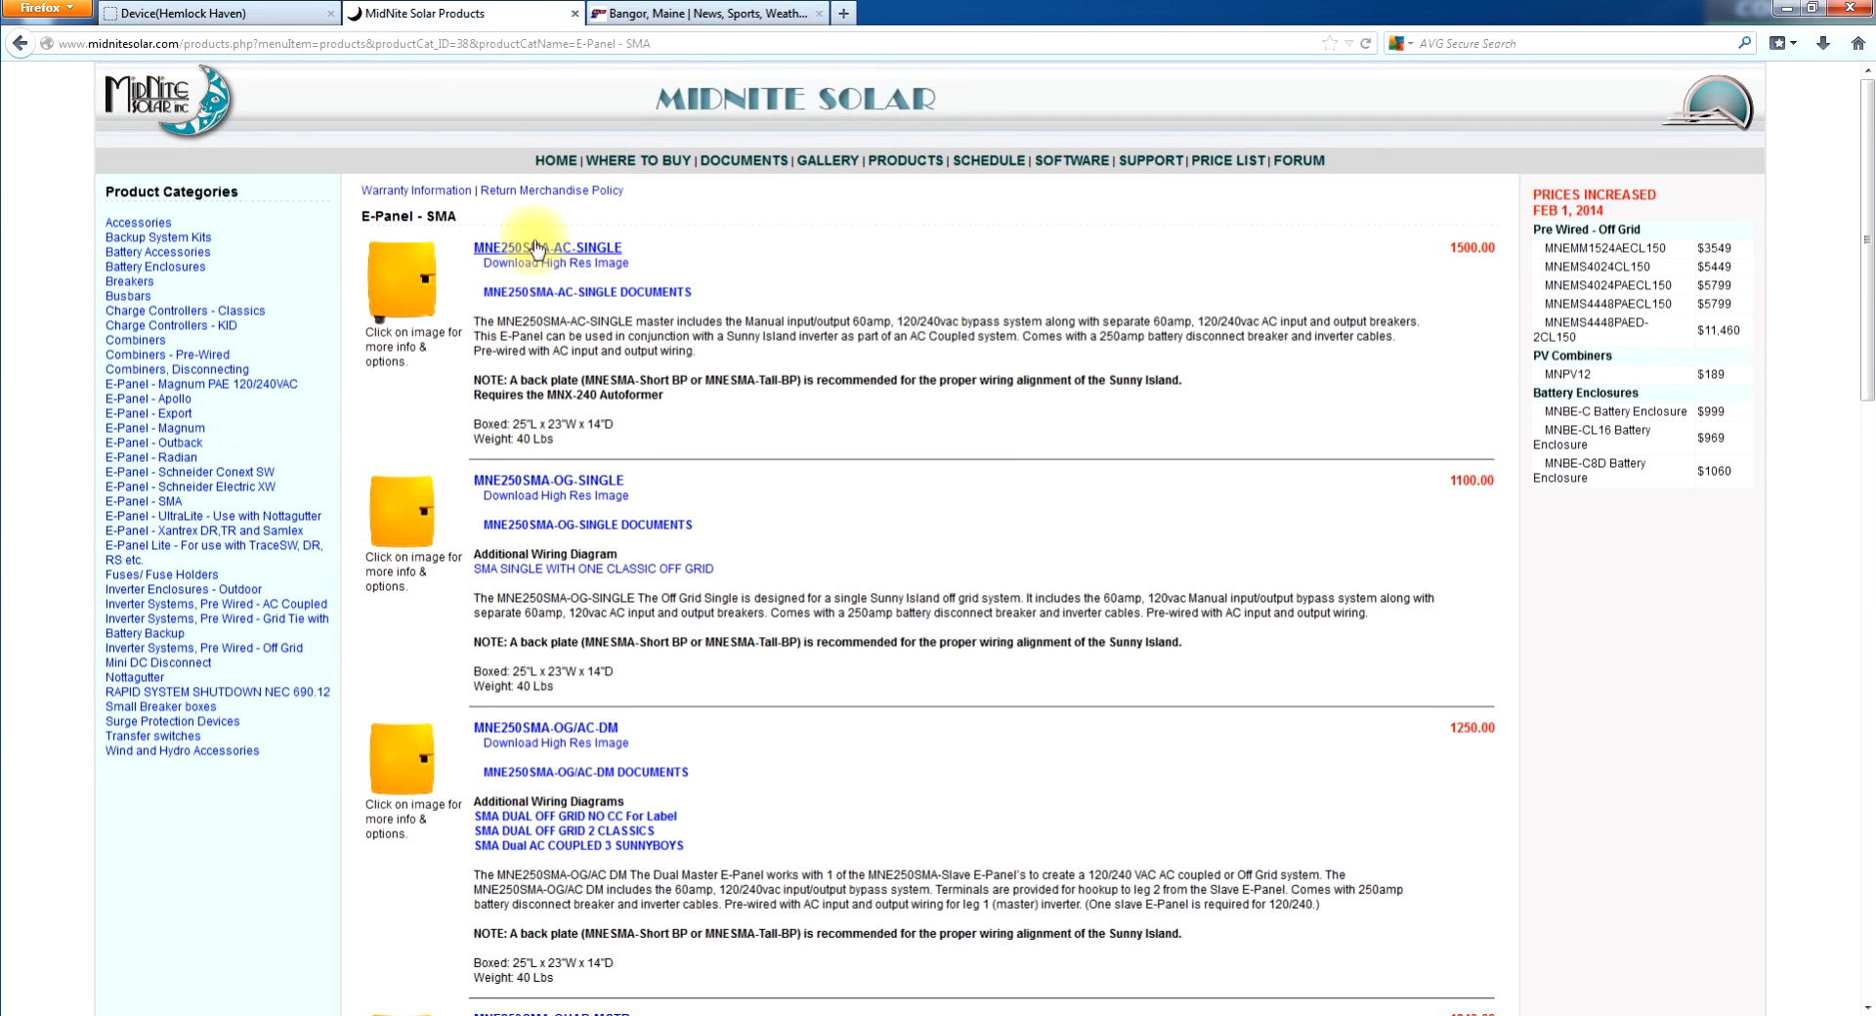
{"action": "left_click", "coordinate": [548, 249]}
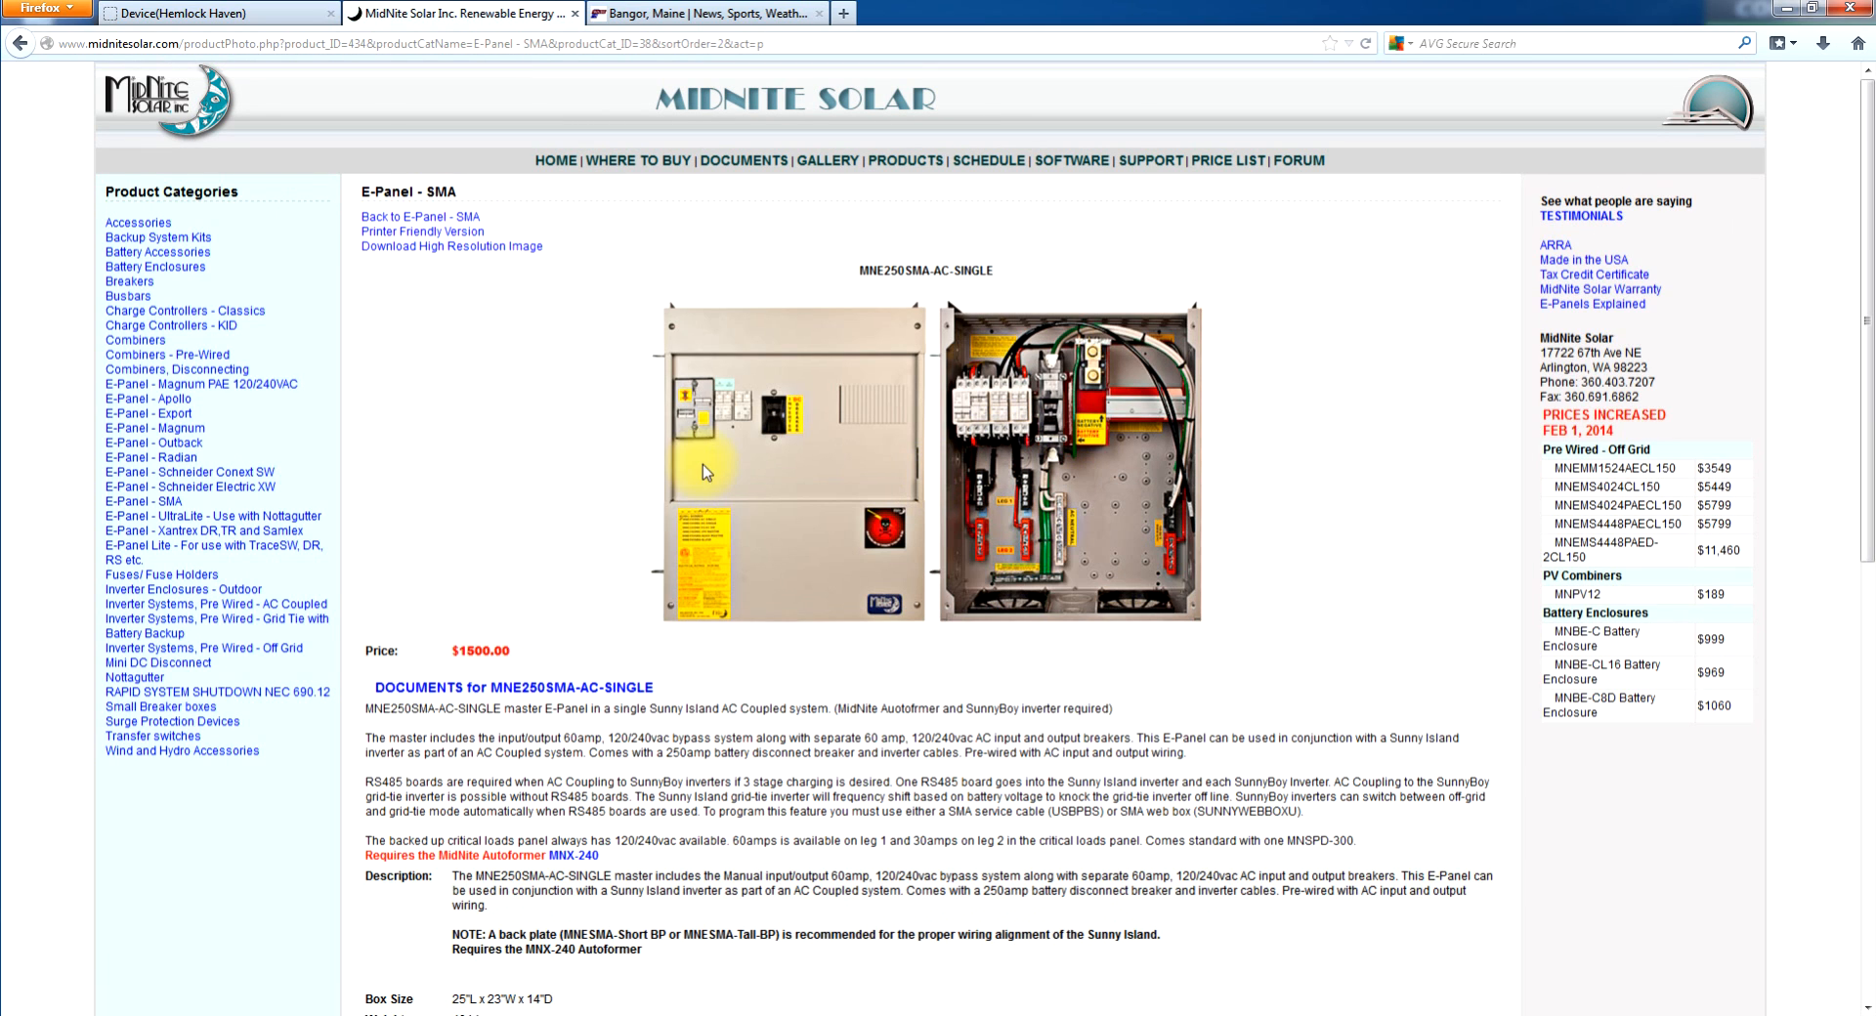
{"action": "mouse_move", "coordinate": [888, 293]}
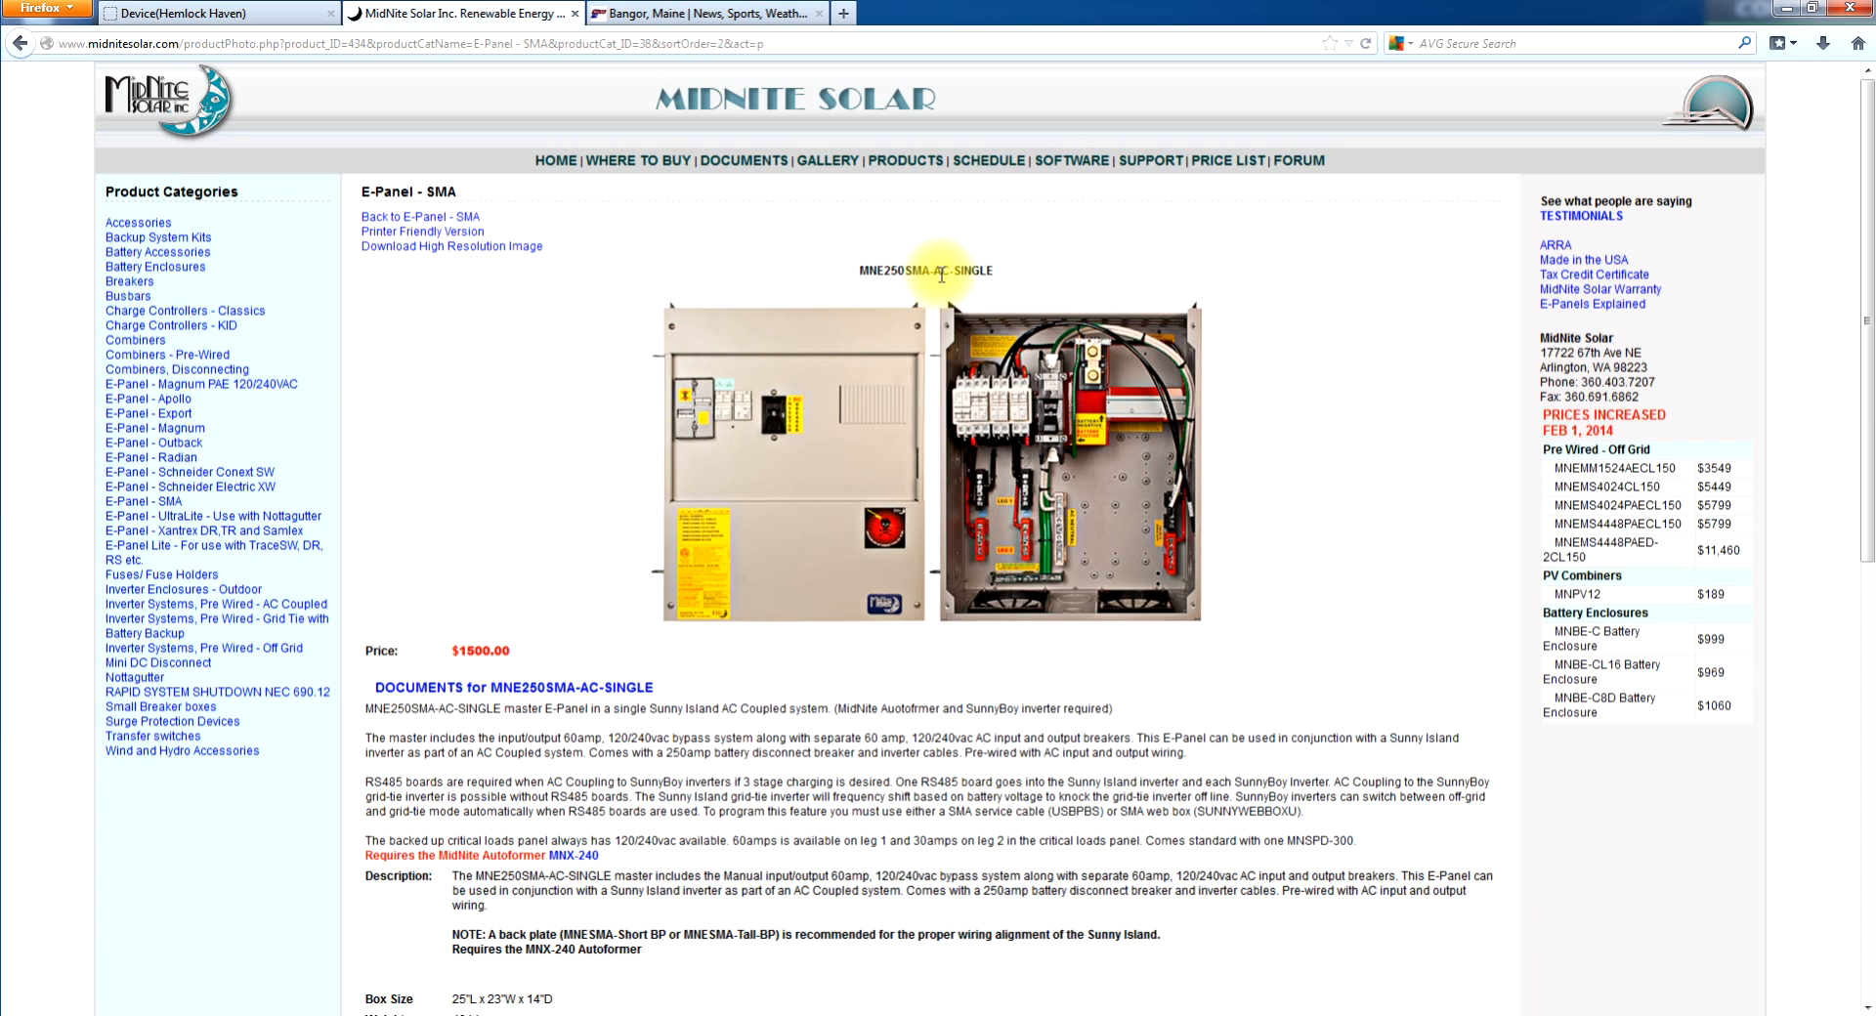
{"action": "mouse_move", "coordinate": [1225, 373]}
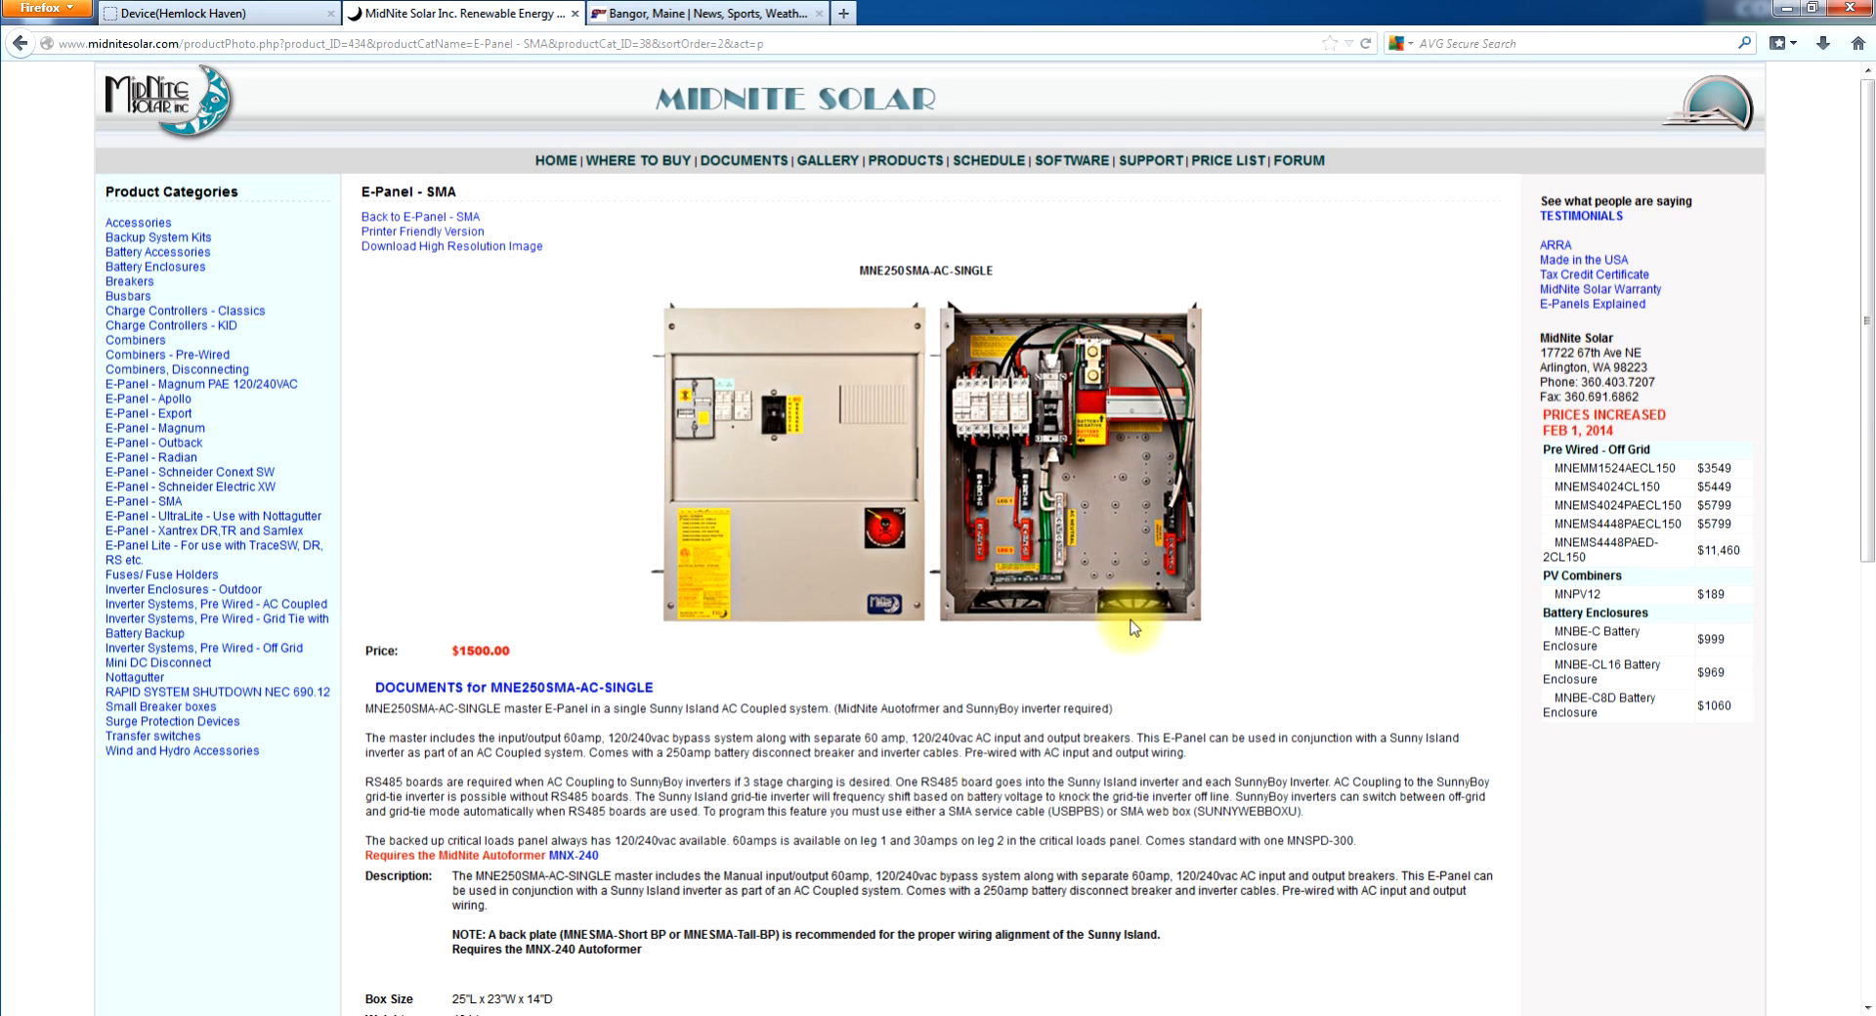
{"action": "mouse_move", "coordinate": [1011, 500]}
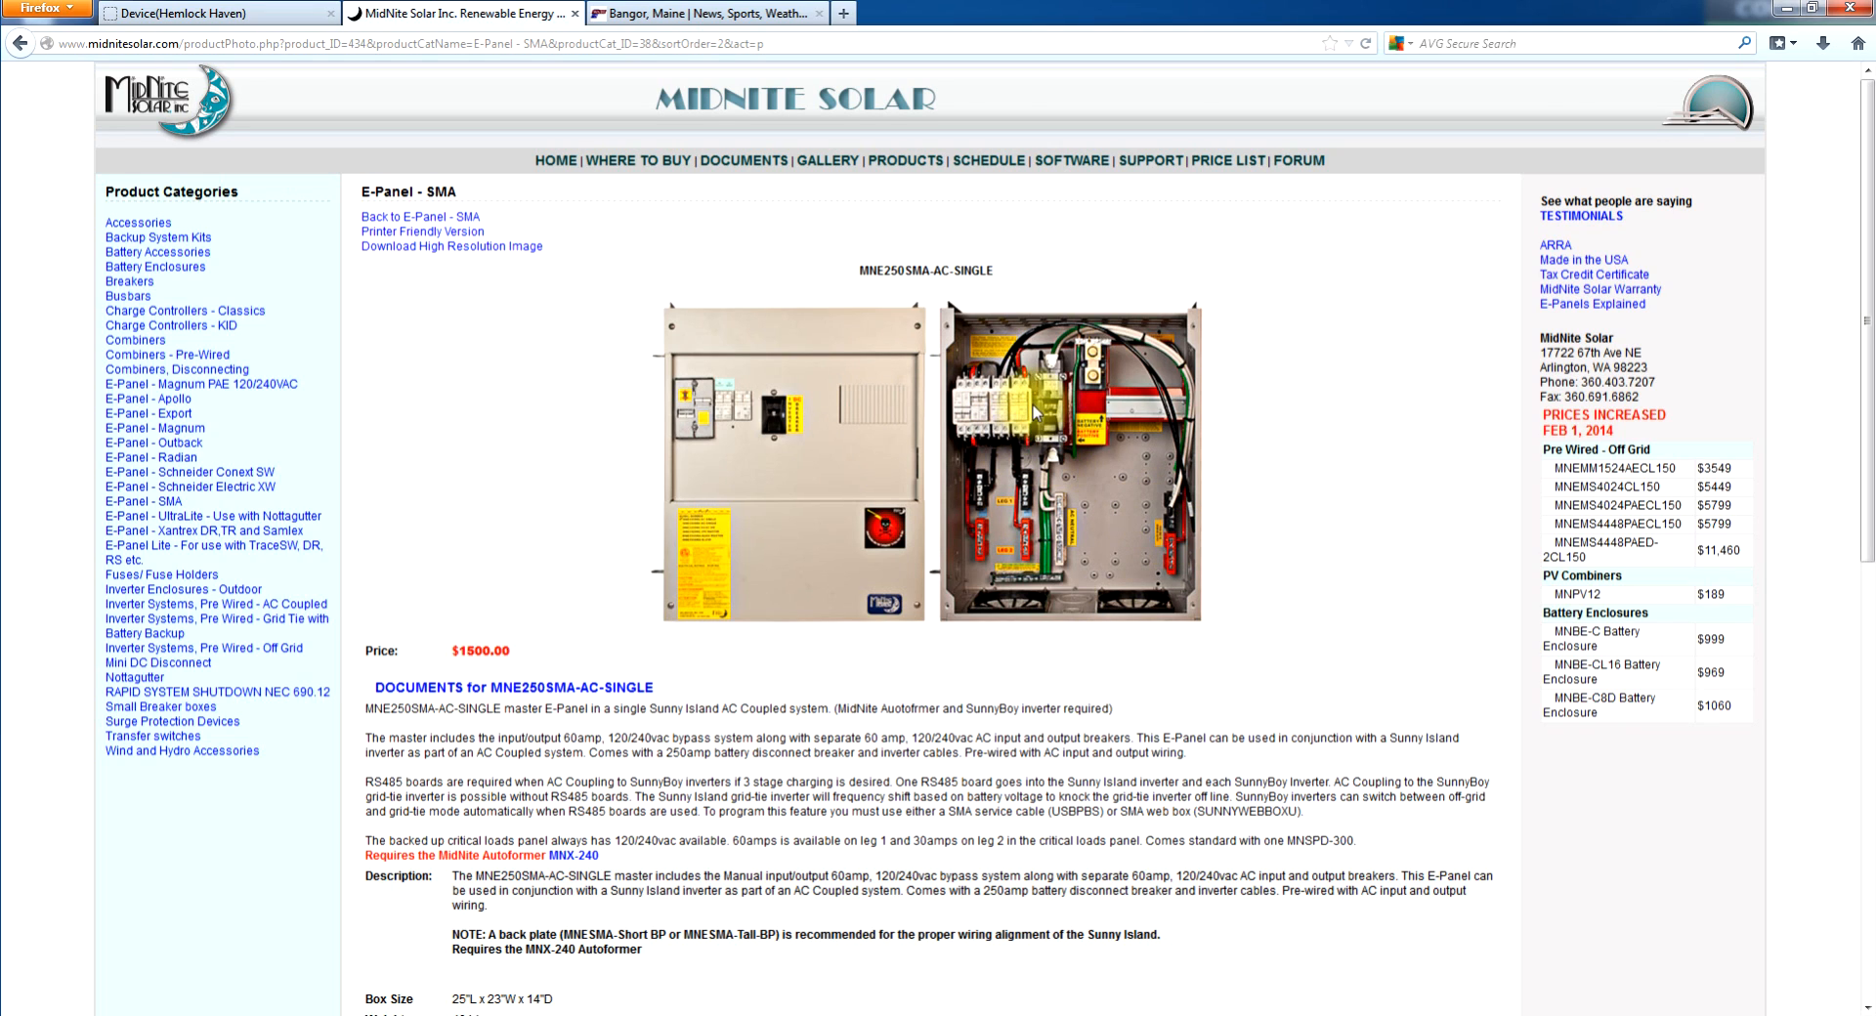
{"action": "mouse_move", "coordinate": [1184, 526]}
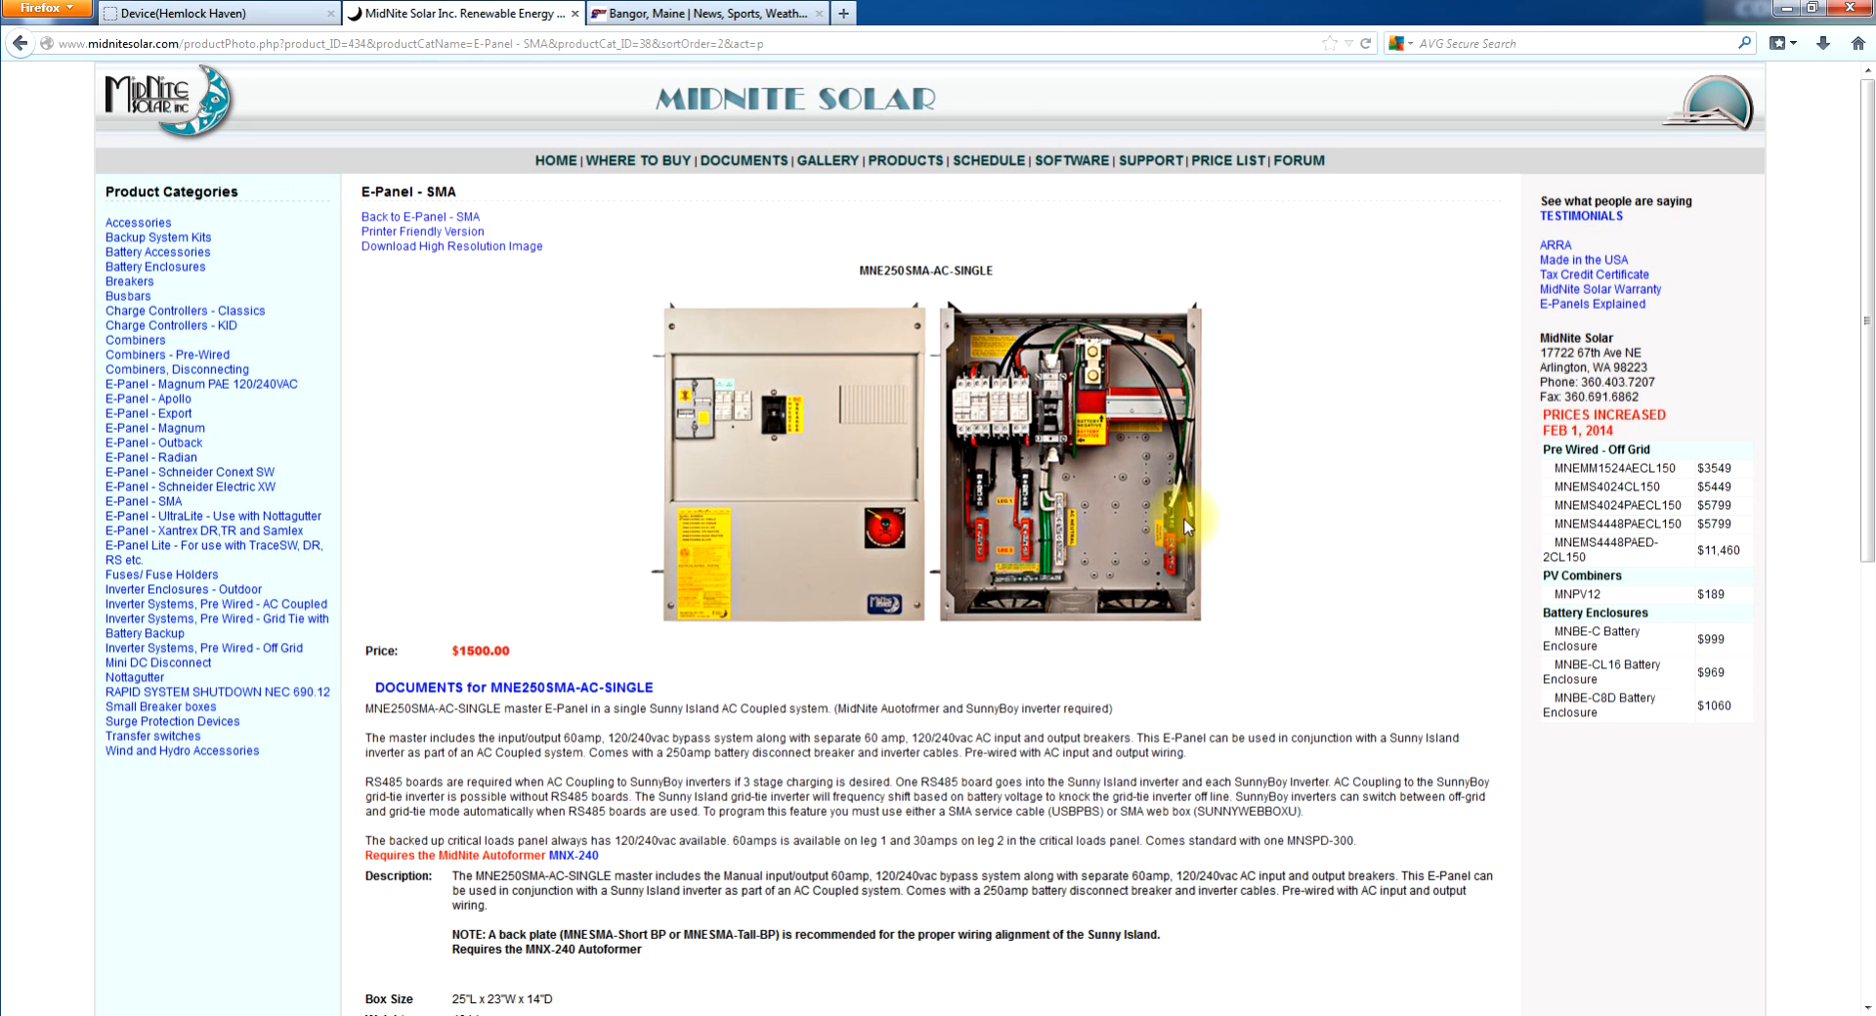
{"action": "mouse_move", "coordinate": [879, 484]}
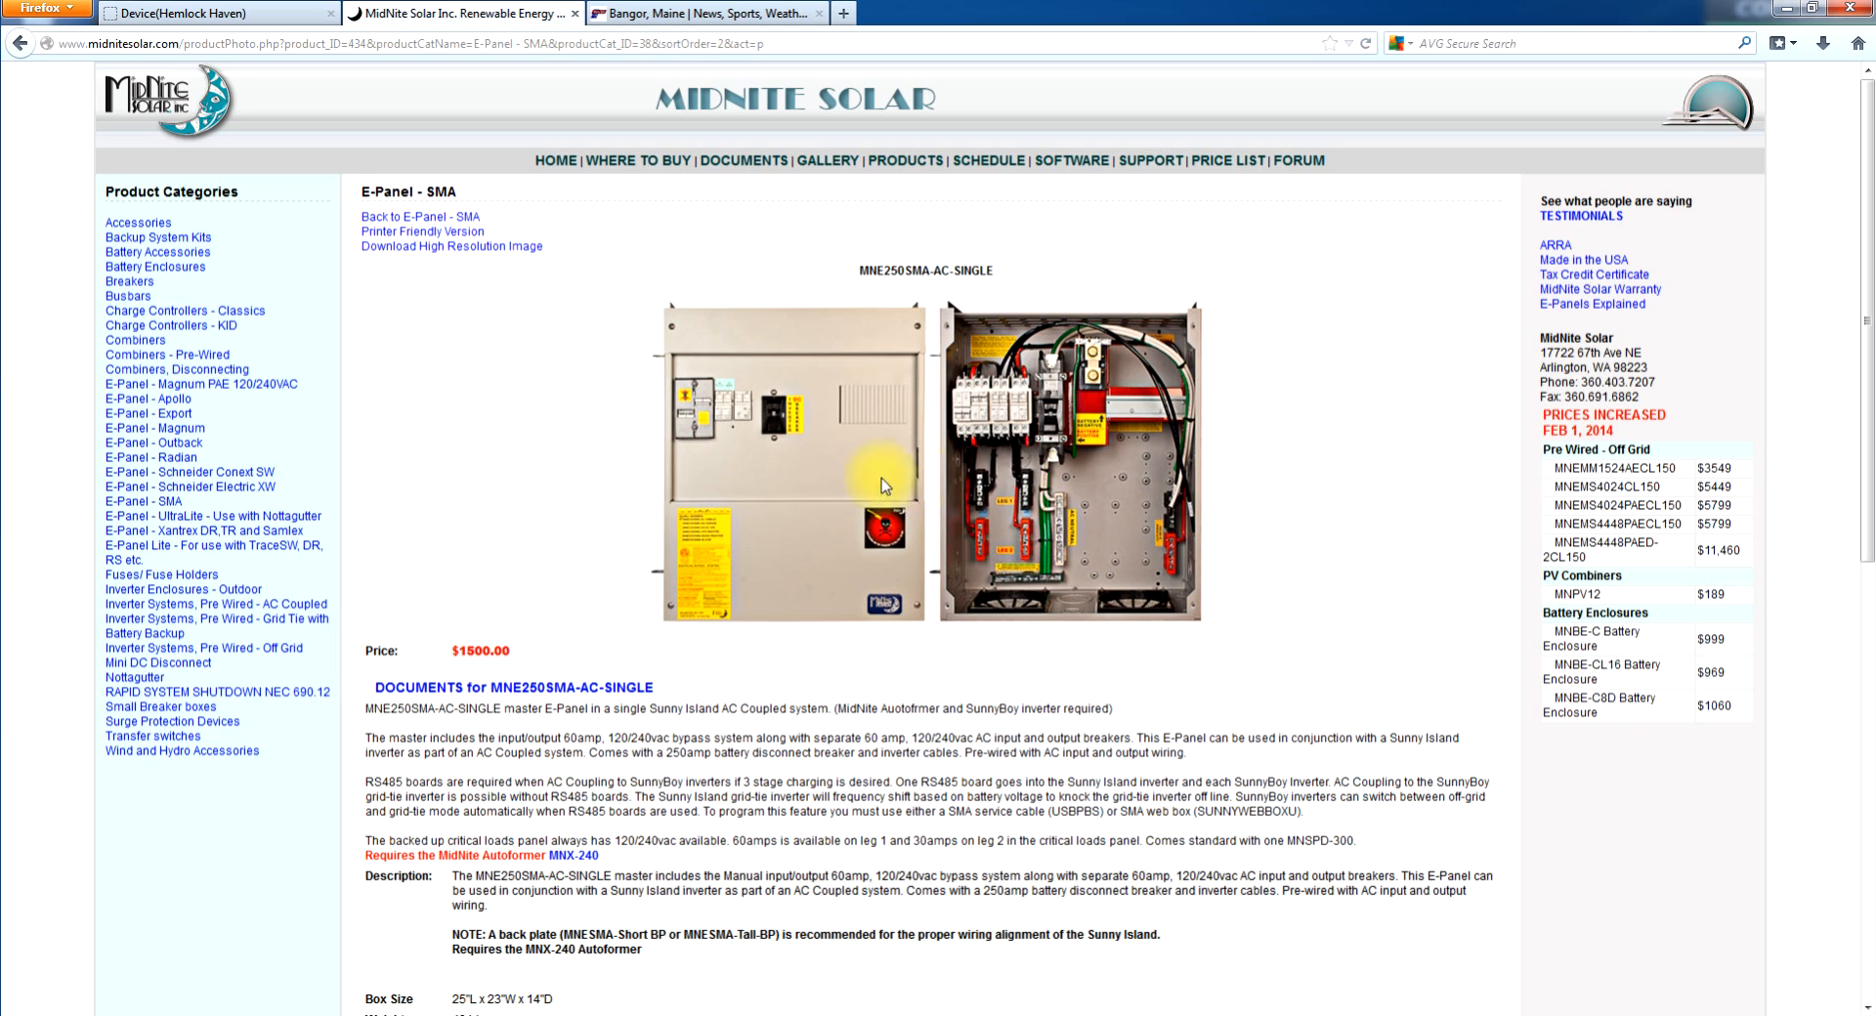
{"action": "mouse_move", "coordinate": [523, 426]}
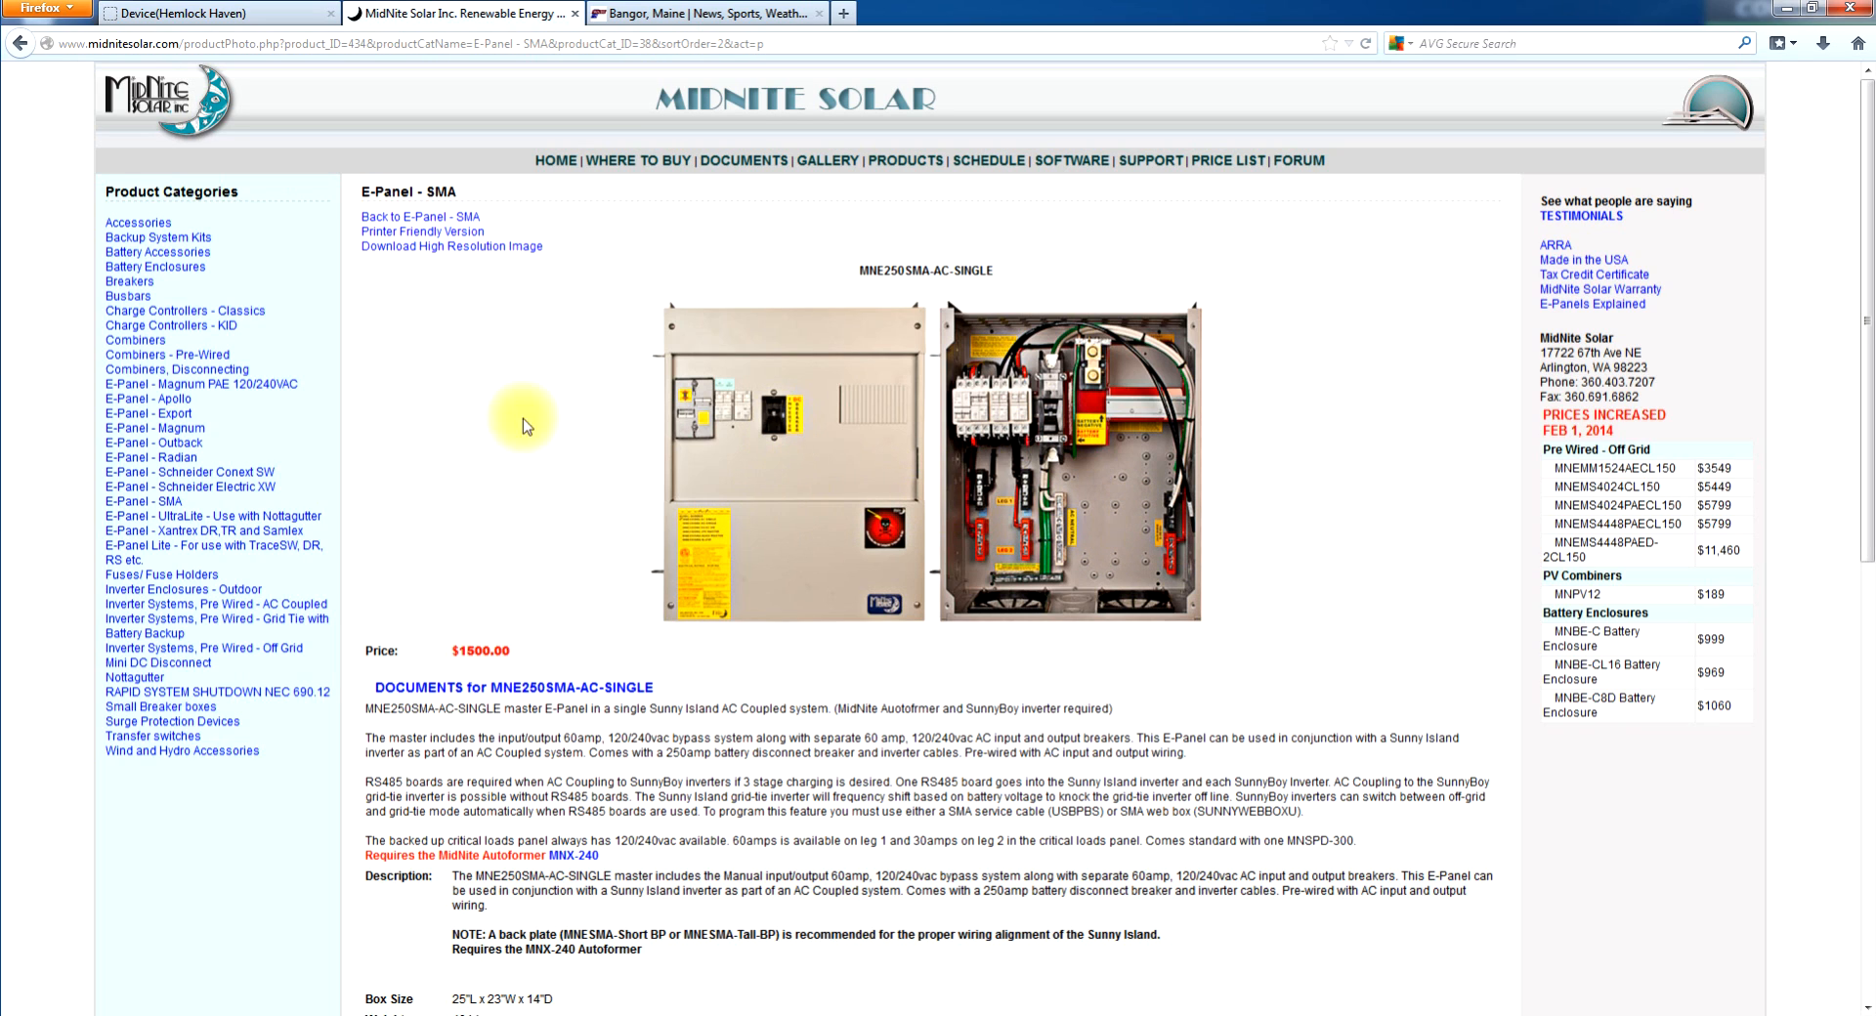
{"action": "mouse_move", "coordinate": [1110, 535]}
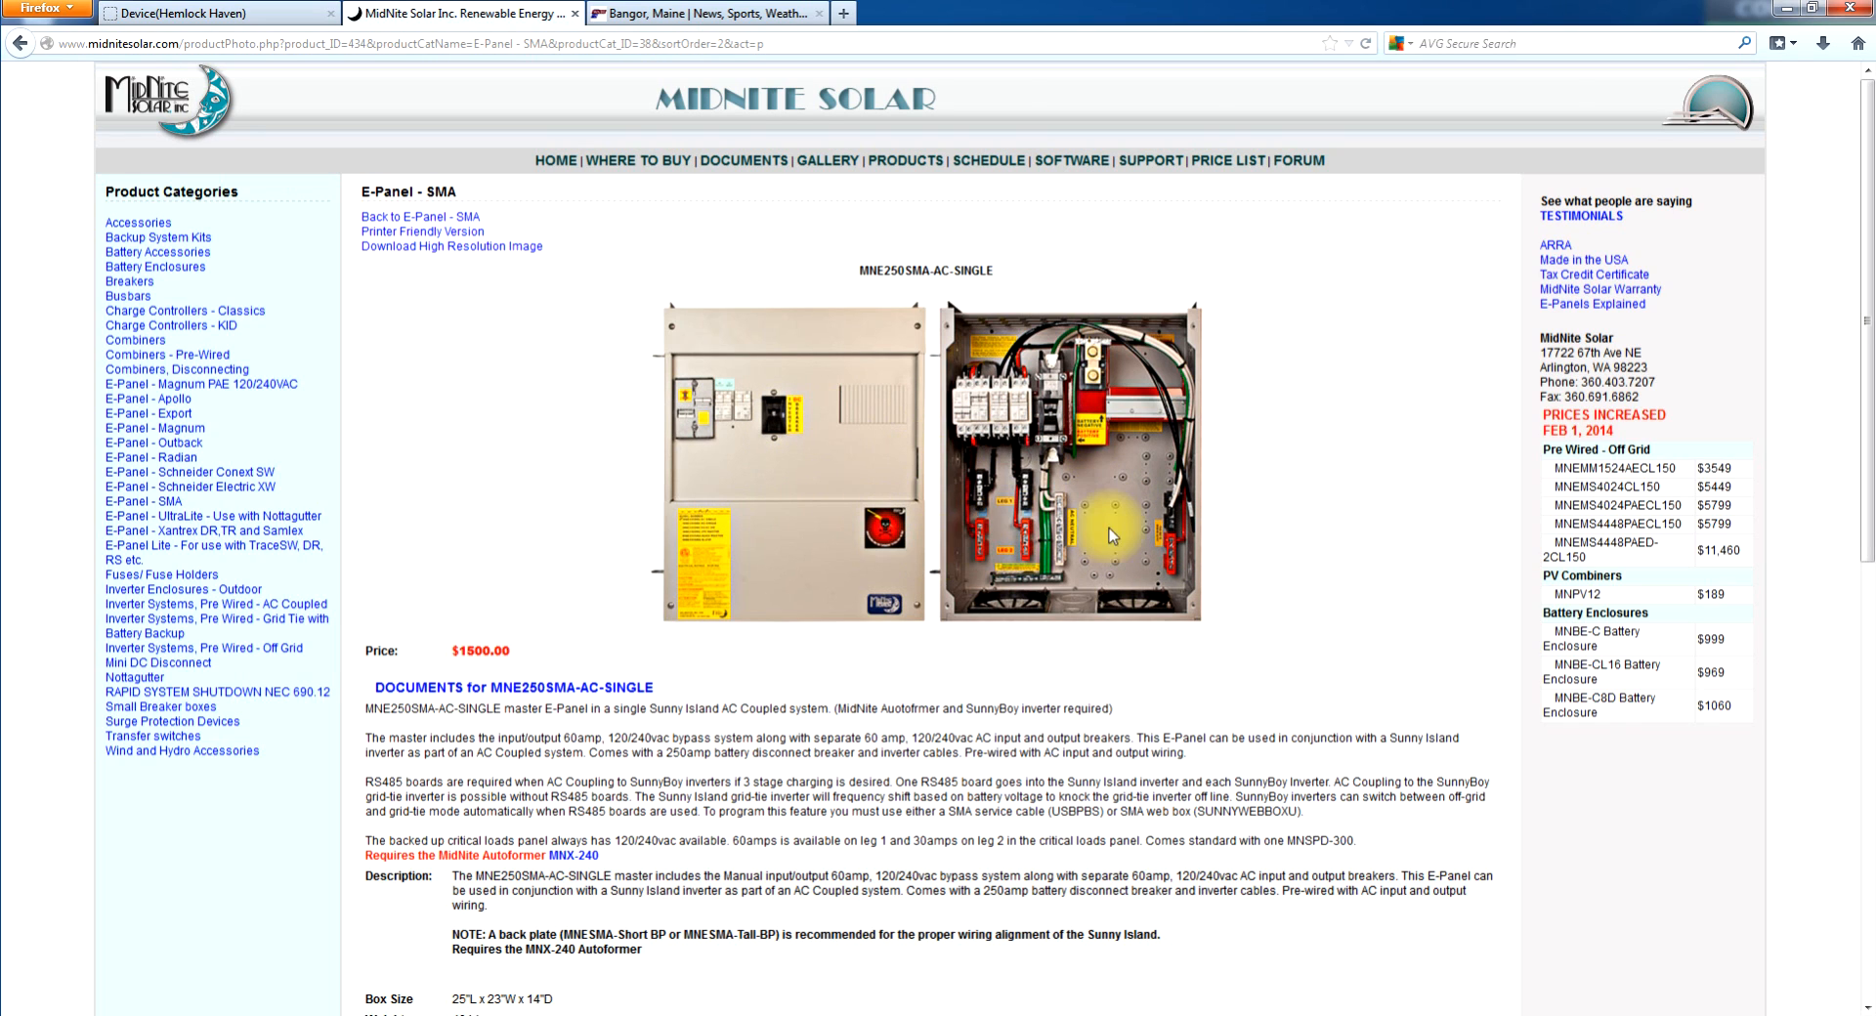
{"action": "mouse_move", "coordinate": [1029, 543]}
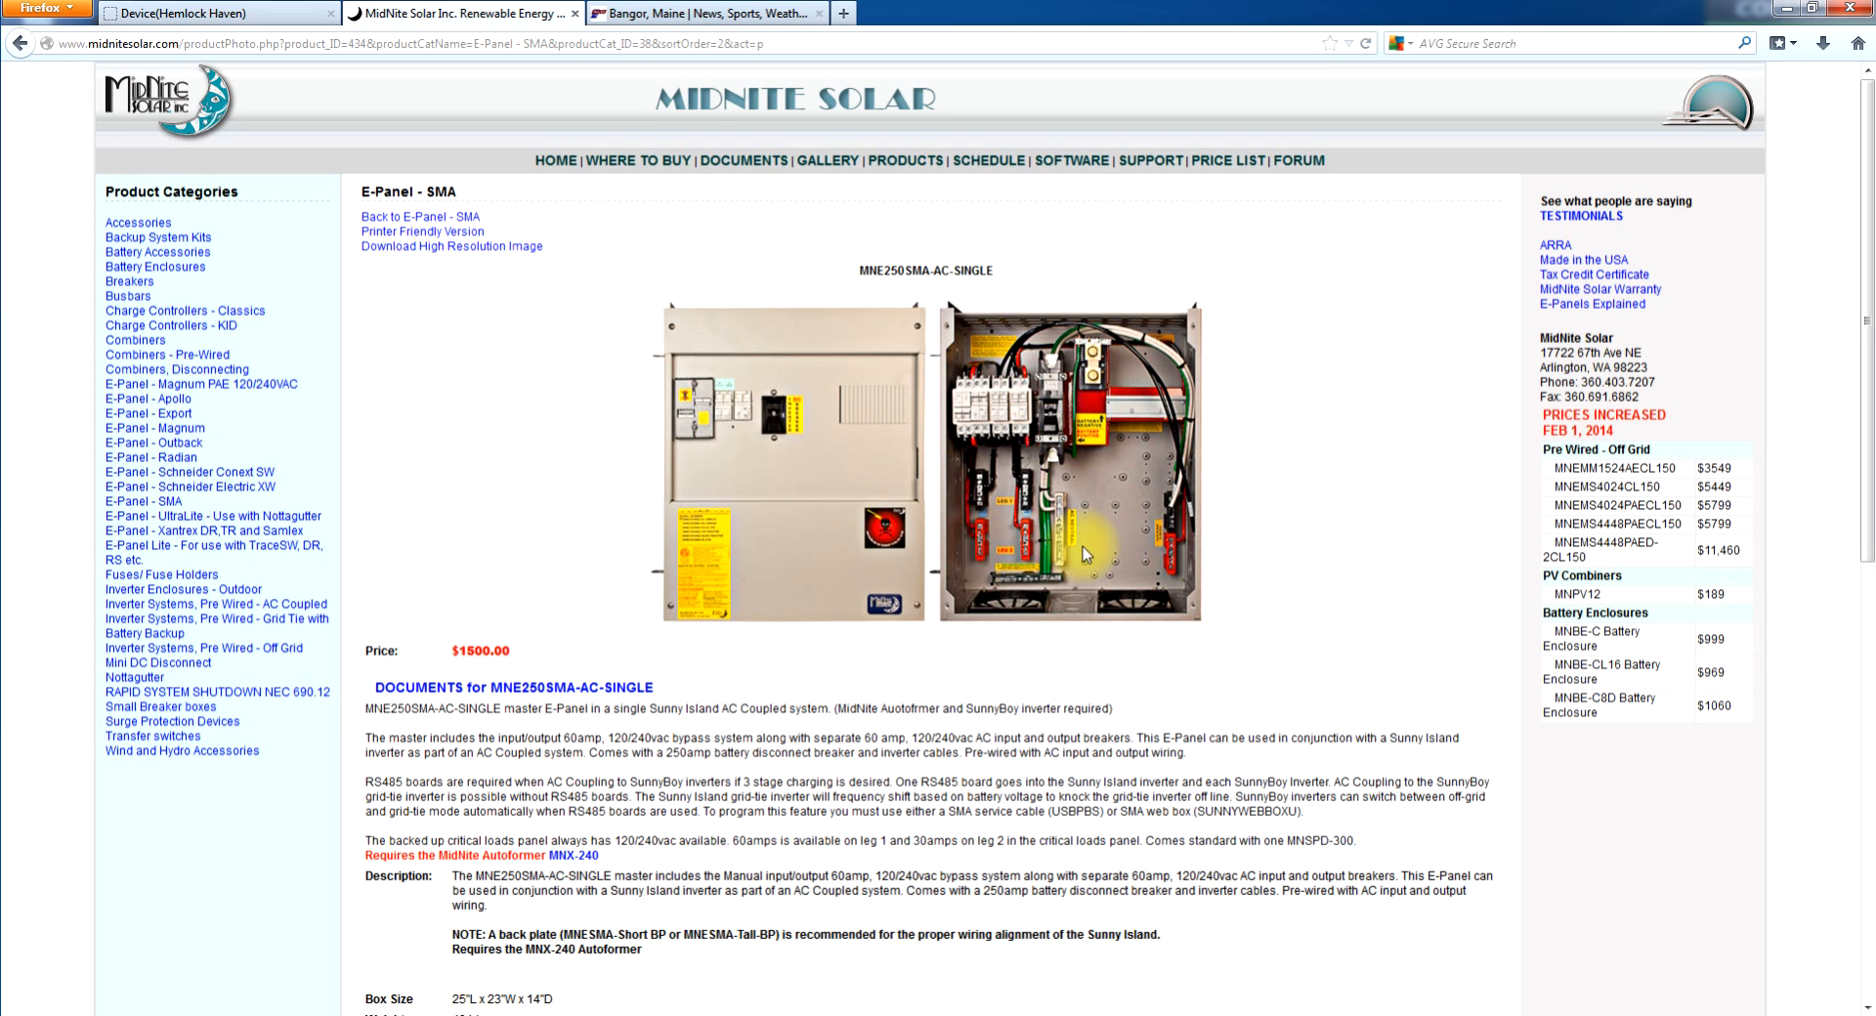
{"action": "mouse_move", "coordinate": [1274, 487]}
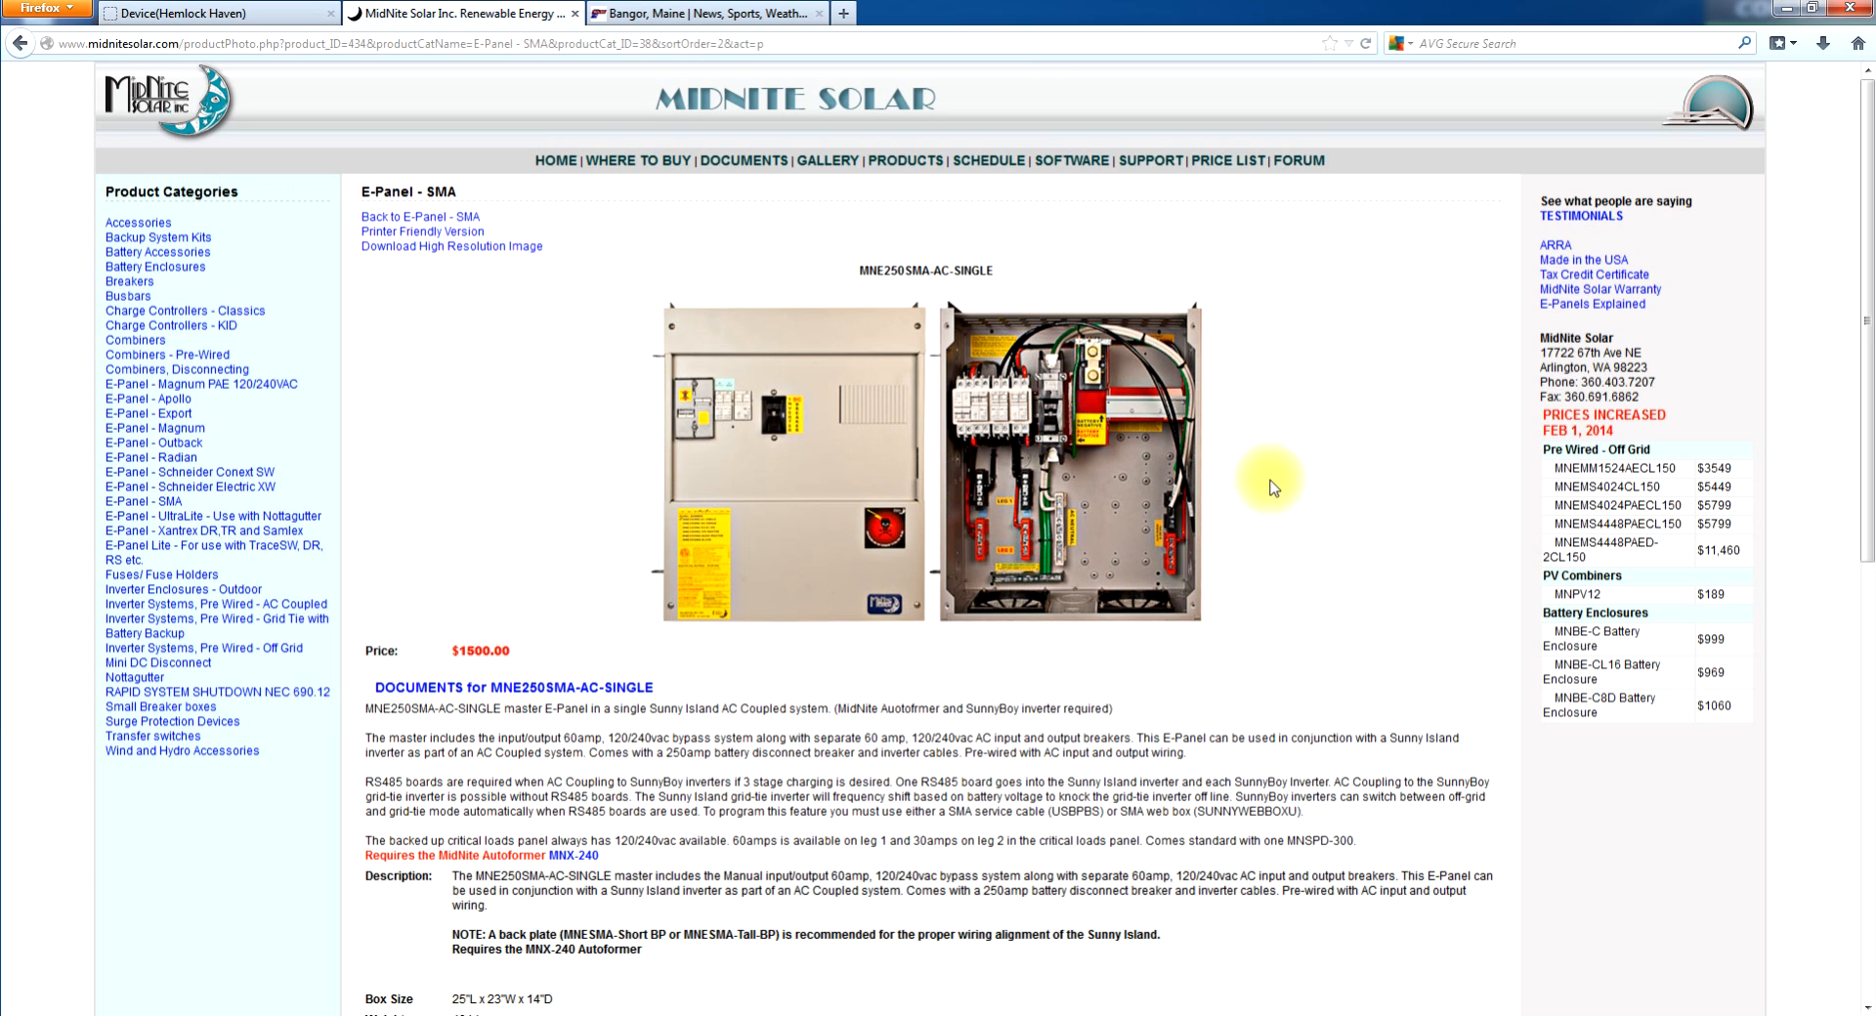
{"action": "mouse_move", "coordinate": [938, 480]}
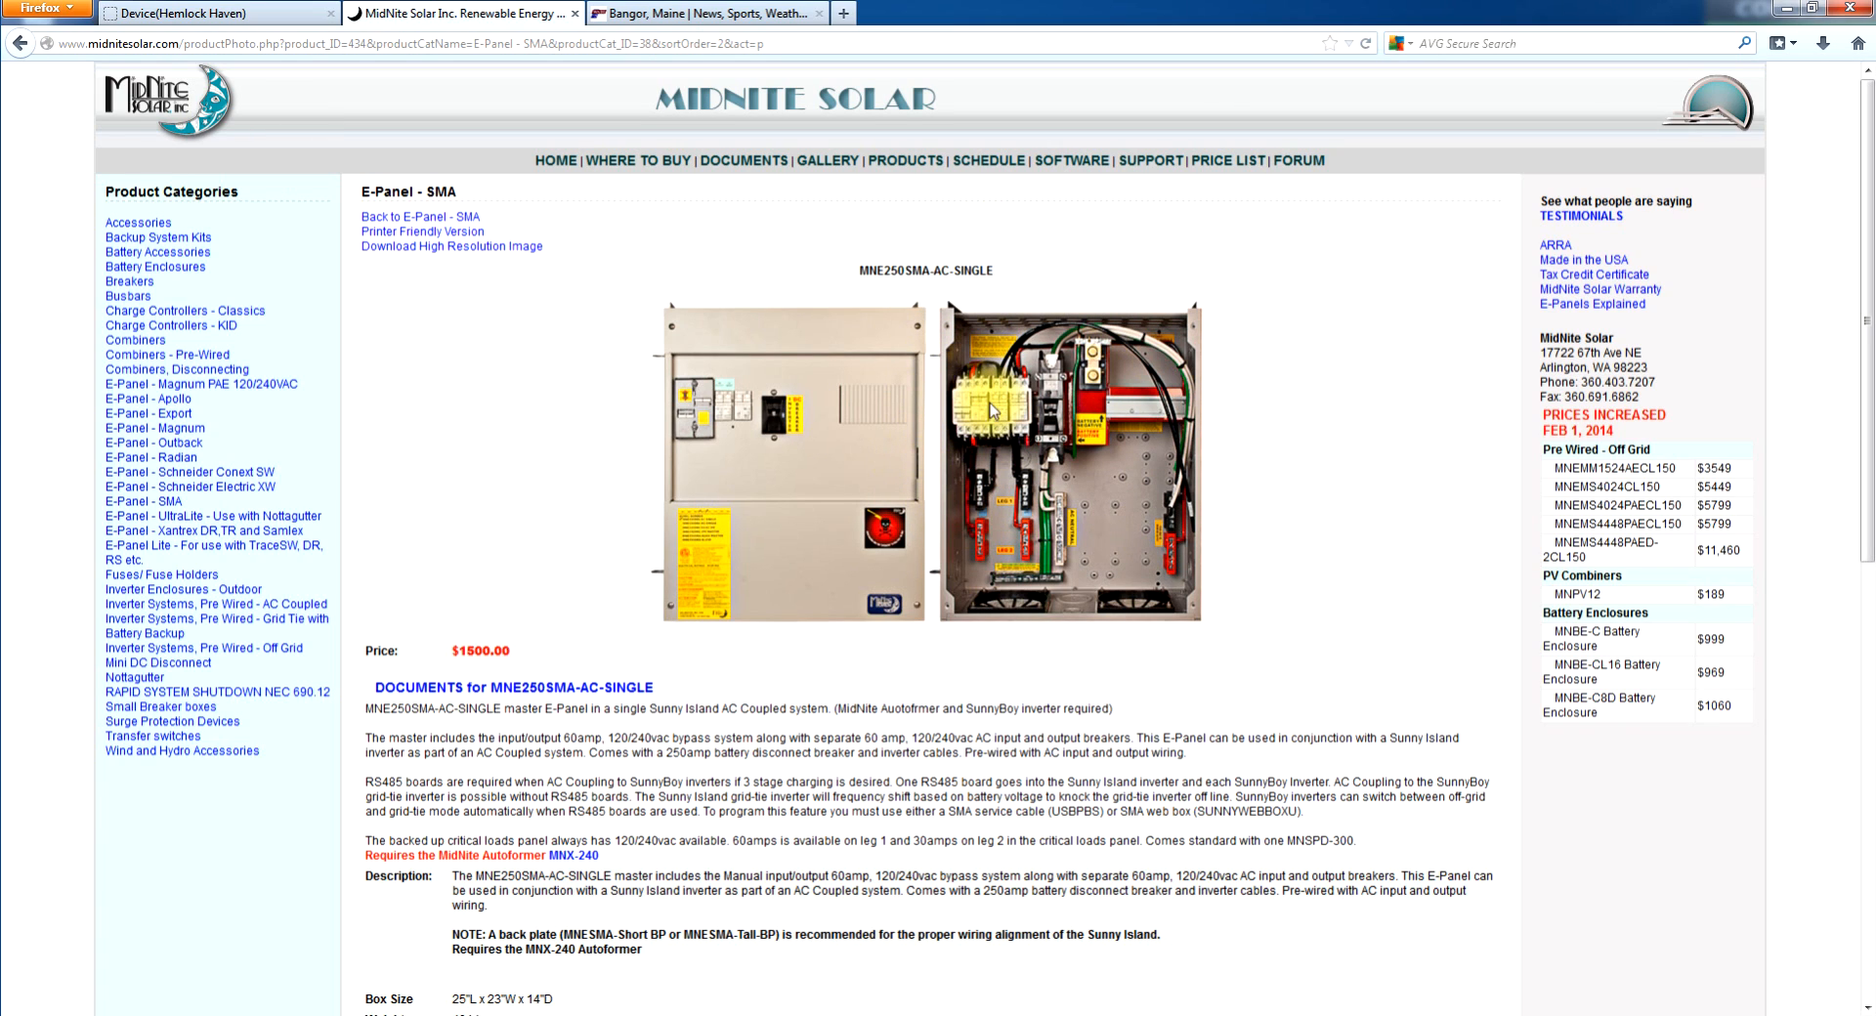
{"action": "mouse_move", "coordinate": [1002, 232]}
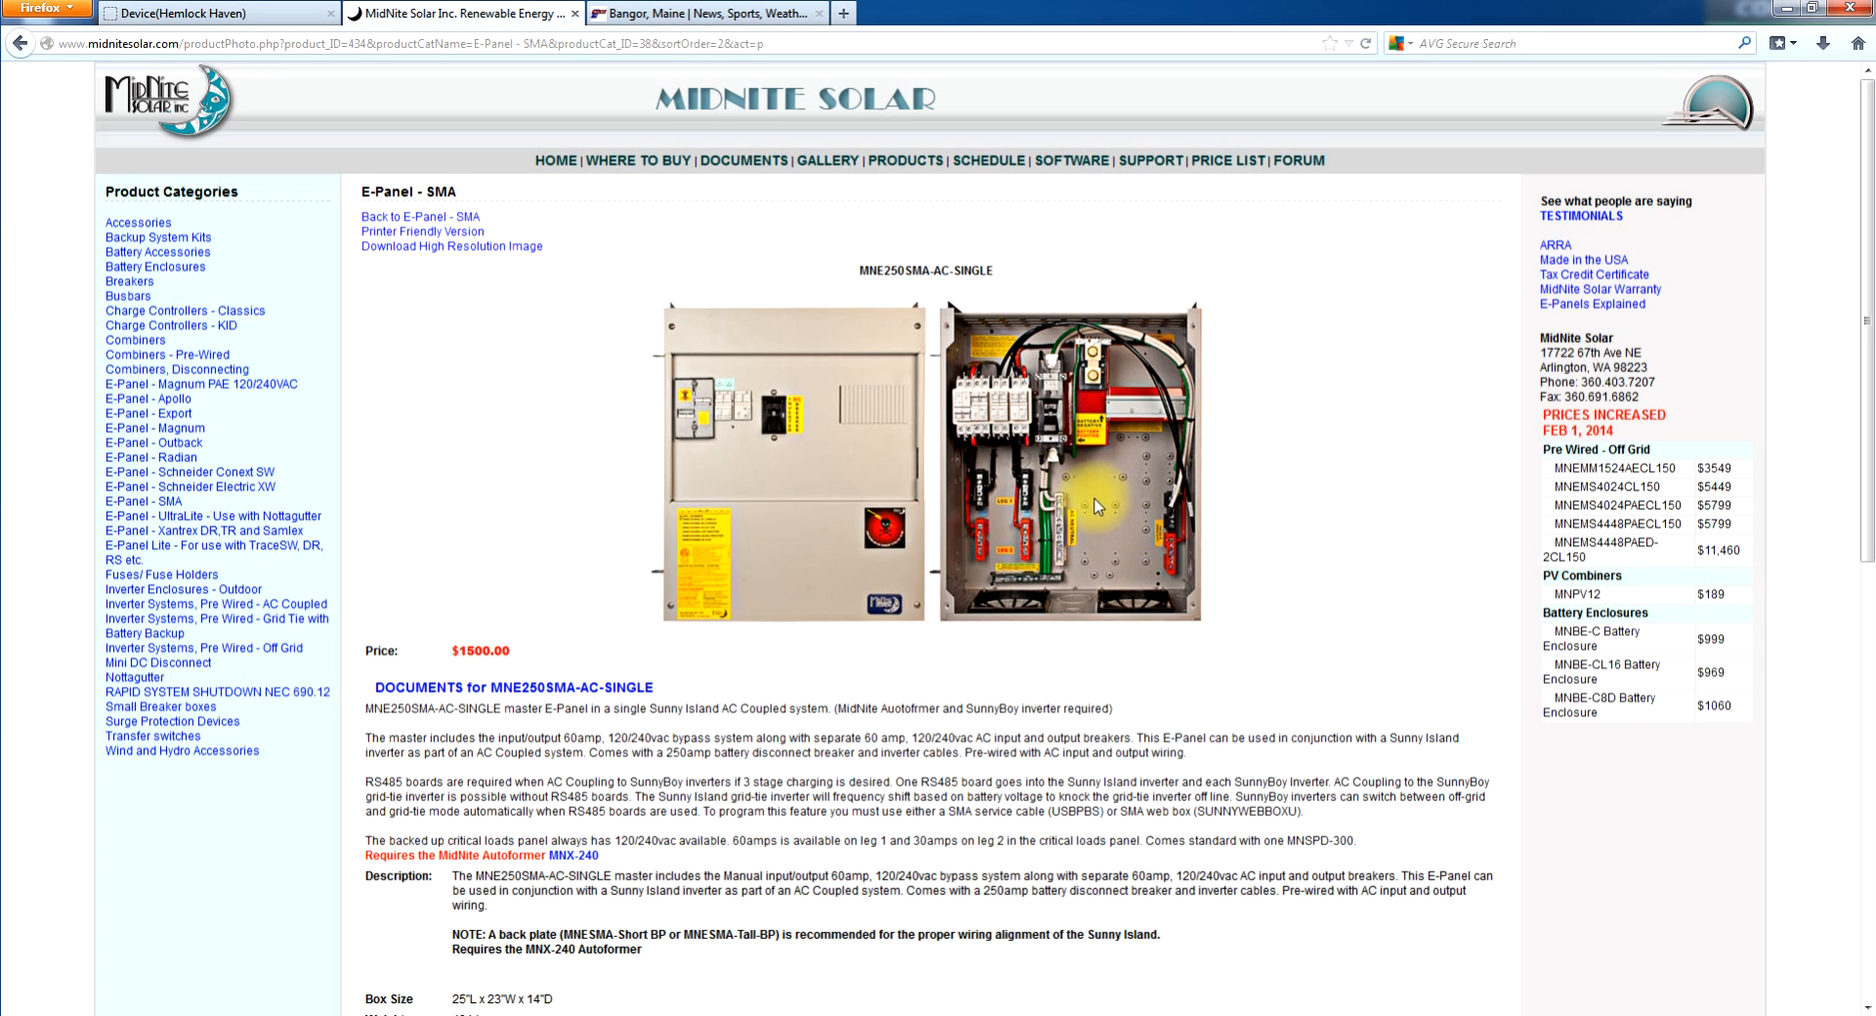
{"action": "mouse_move", "coordinate": [1091, 532]}
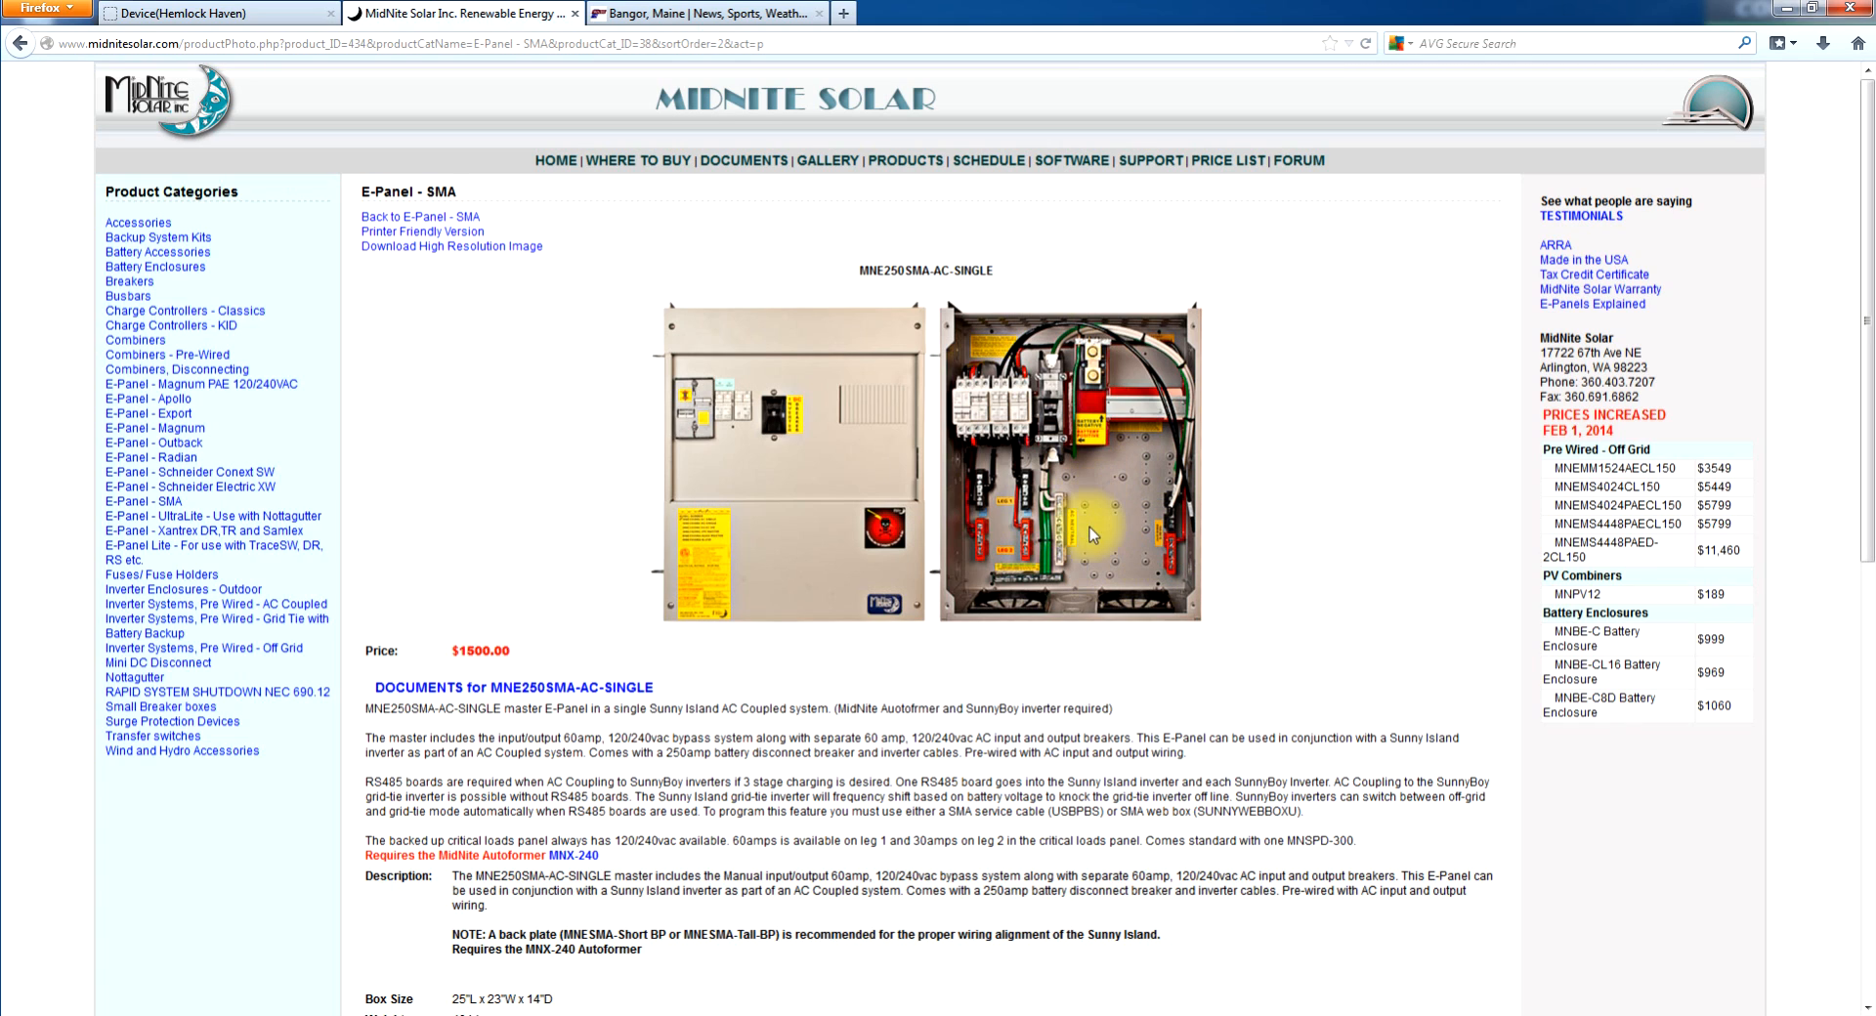
{"action": "mouse_move", "coordinate": [1145, 500]}
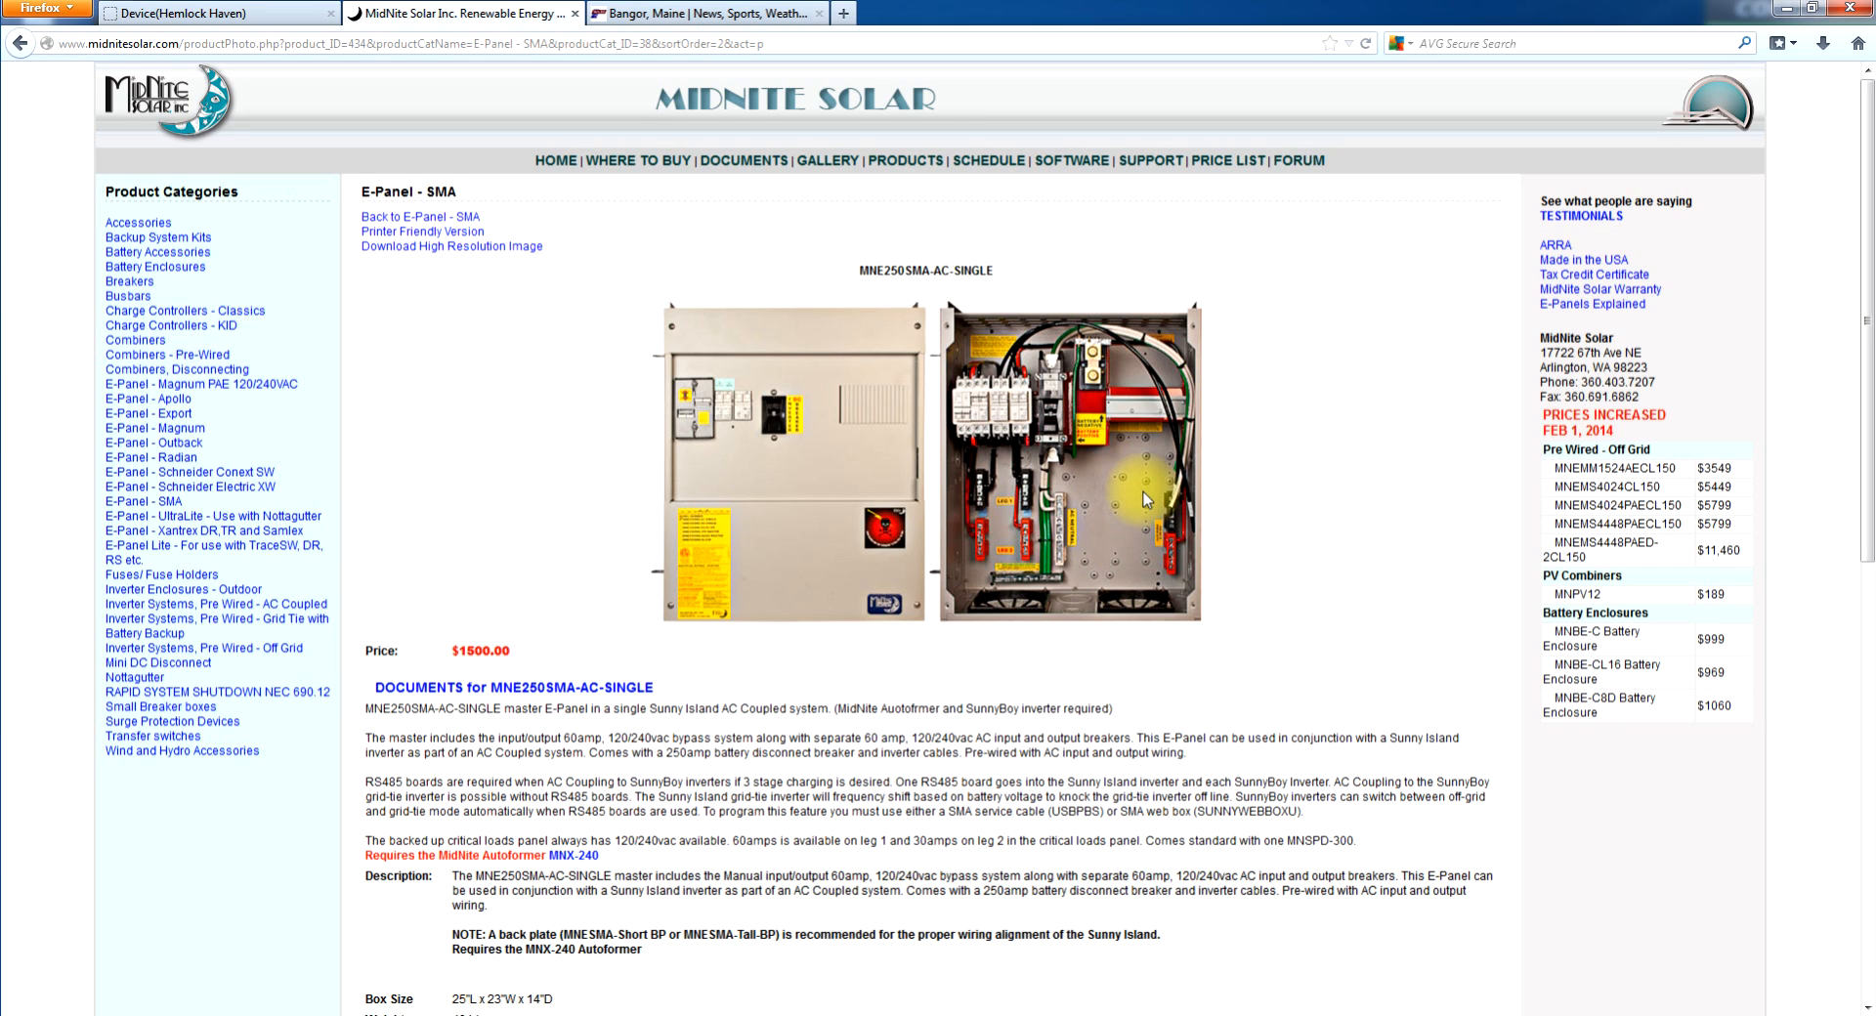
{"action": "mouse_move", "coordinate": [1112, 494]}
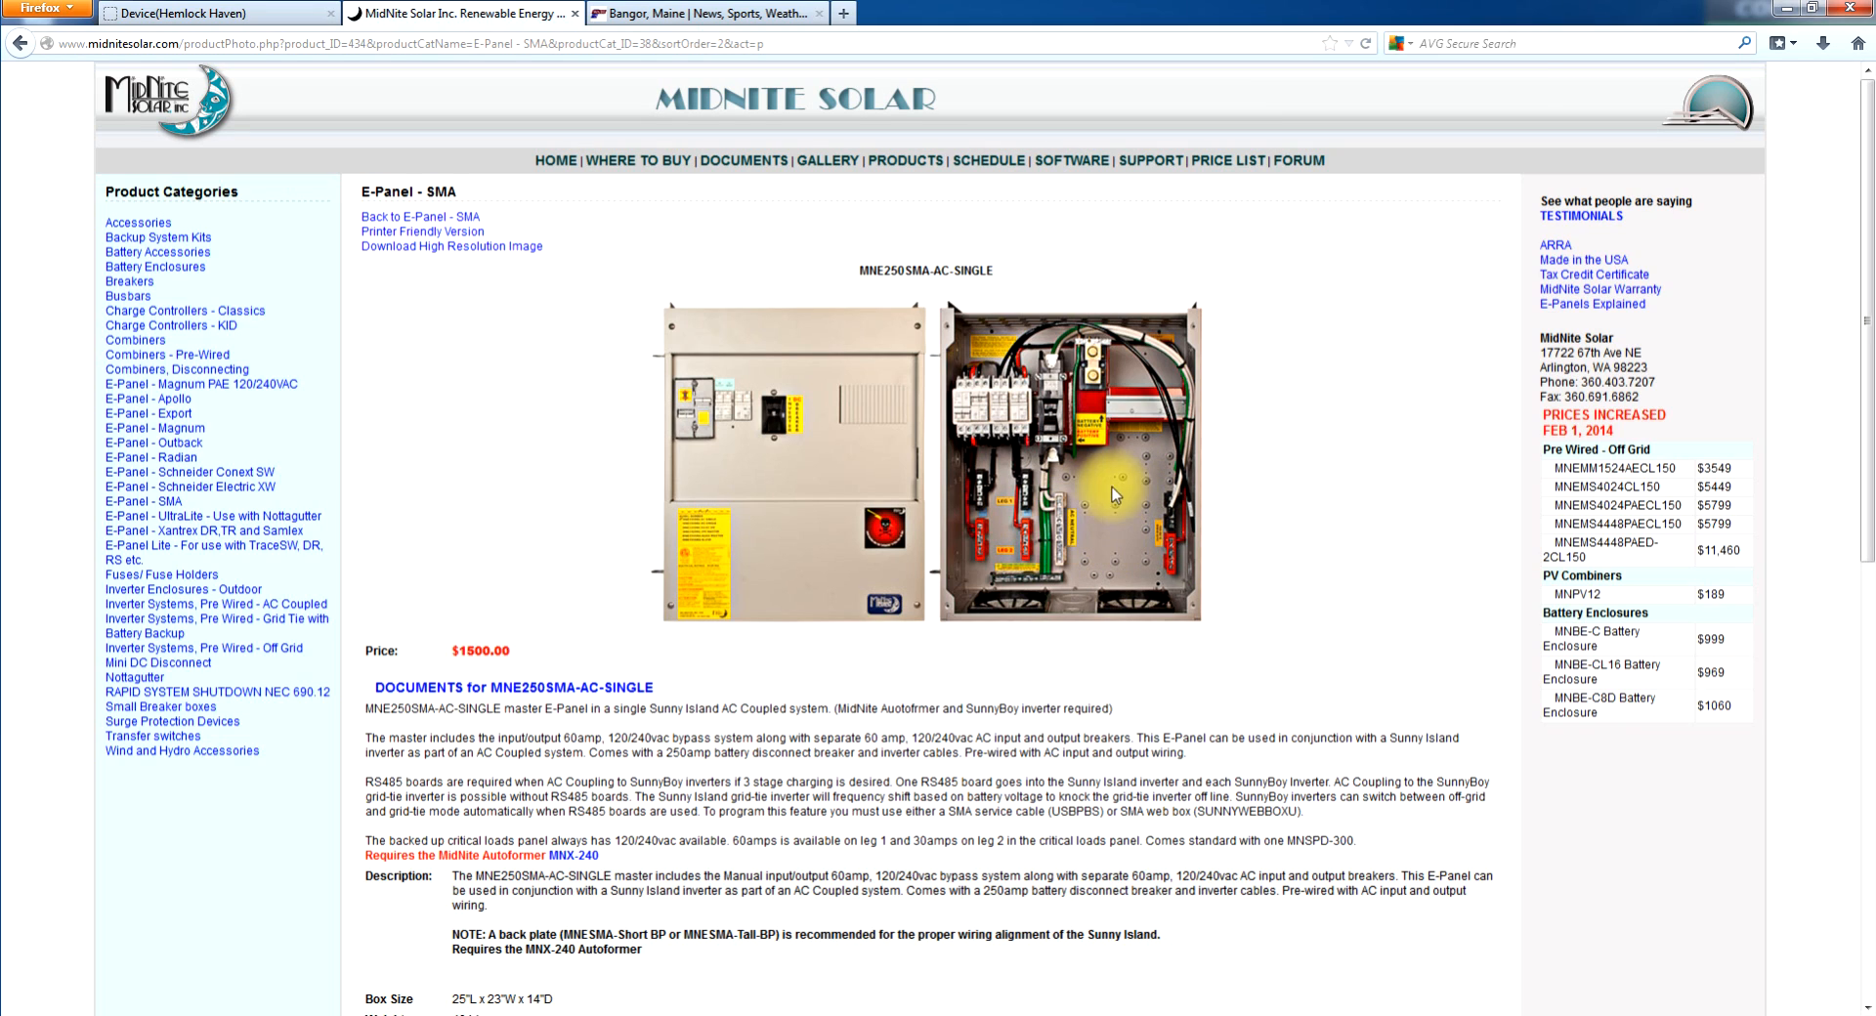
{"action": "mouse_move", "coordinate": [975, 455]}
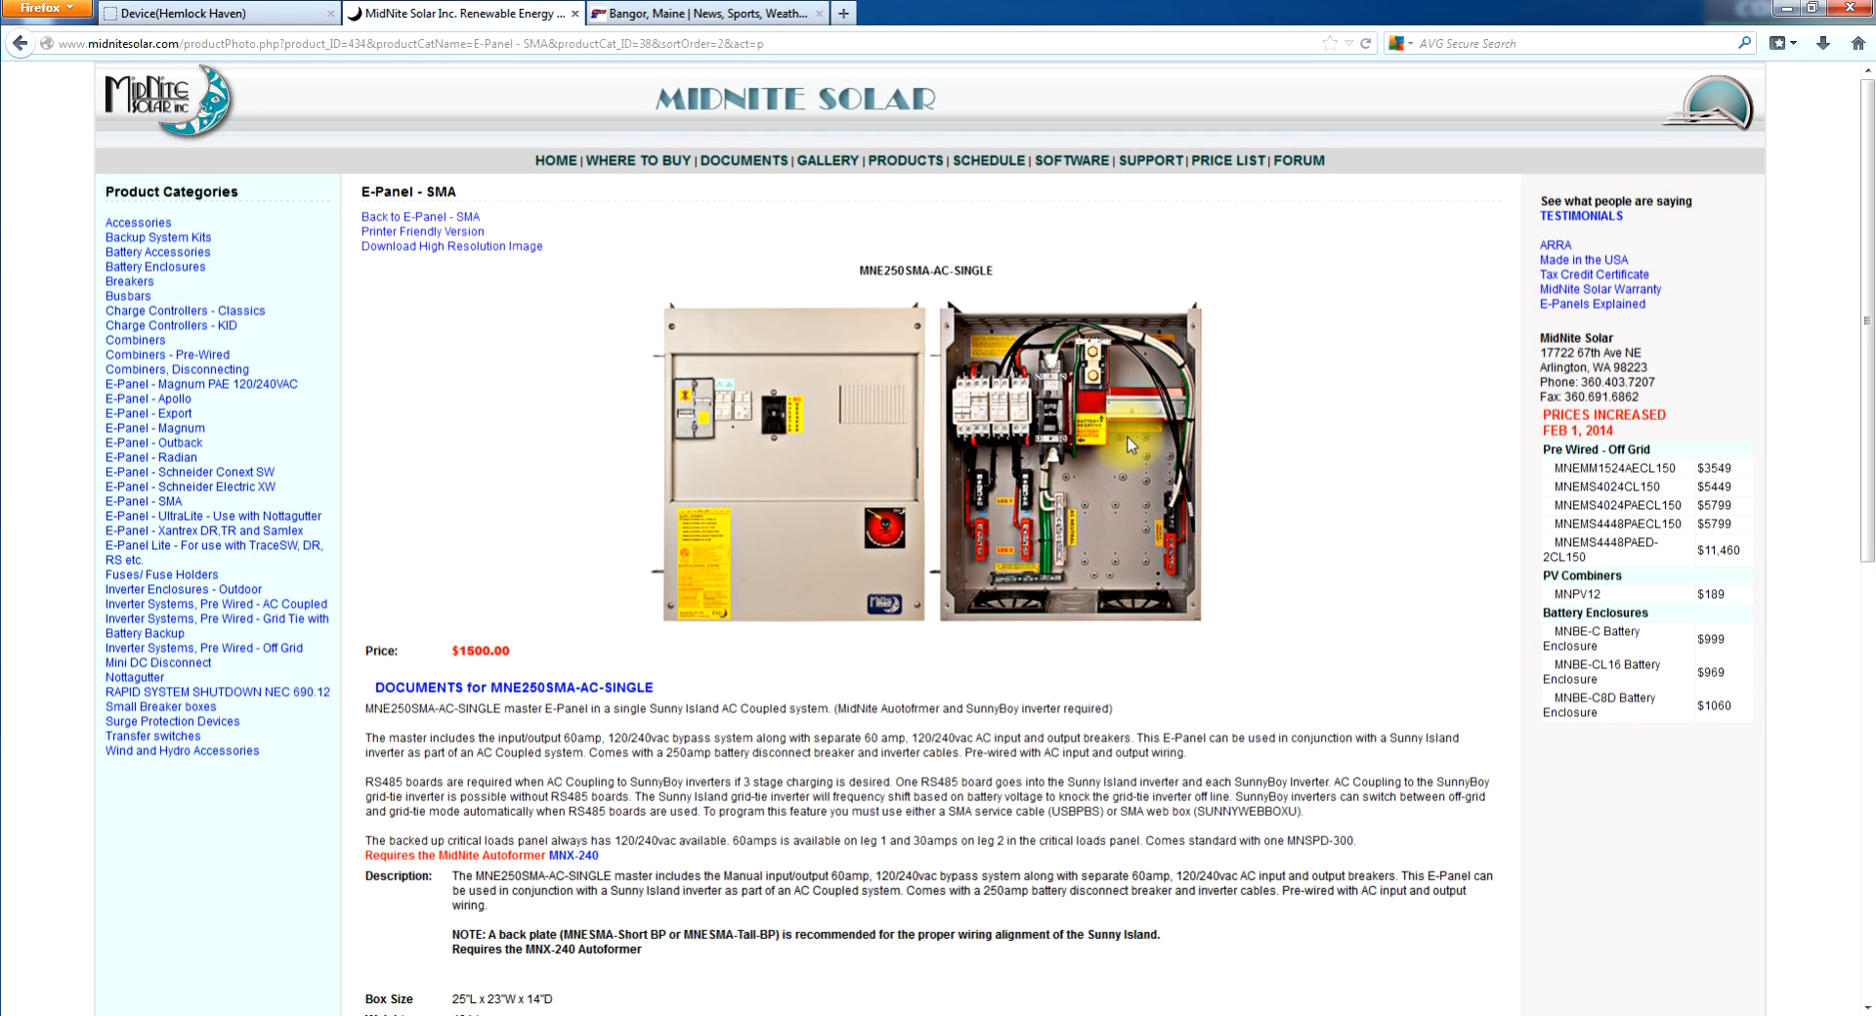
{"action": "mouse_move", "coordinate": [1094, 497]}
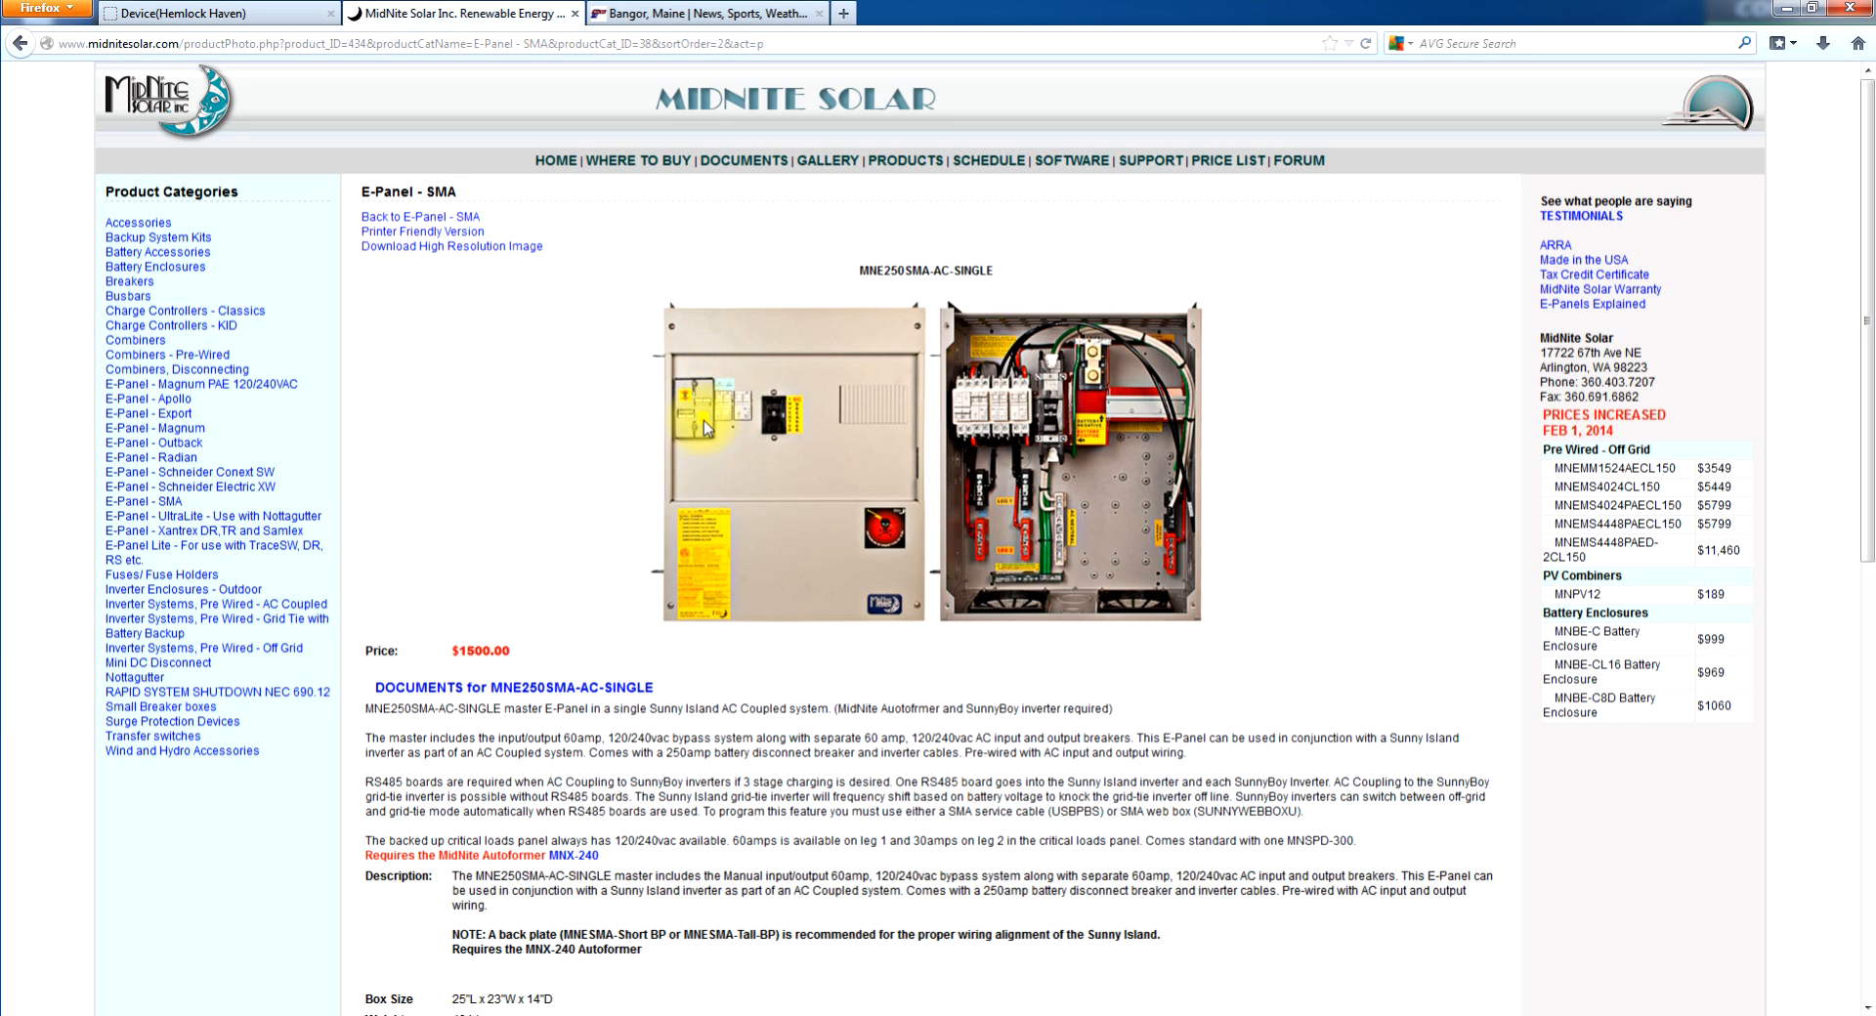
{"action": "mouse_move", "coordinate": [710, 429]}
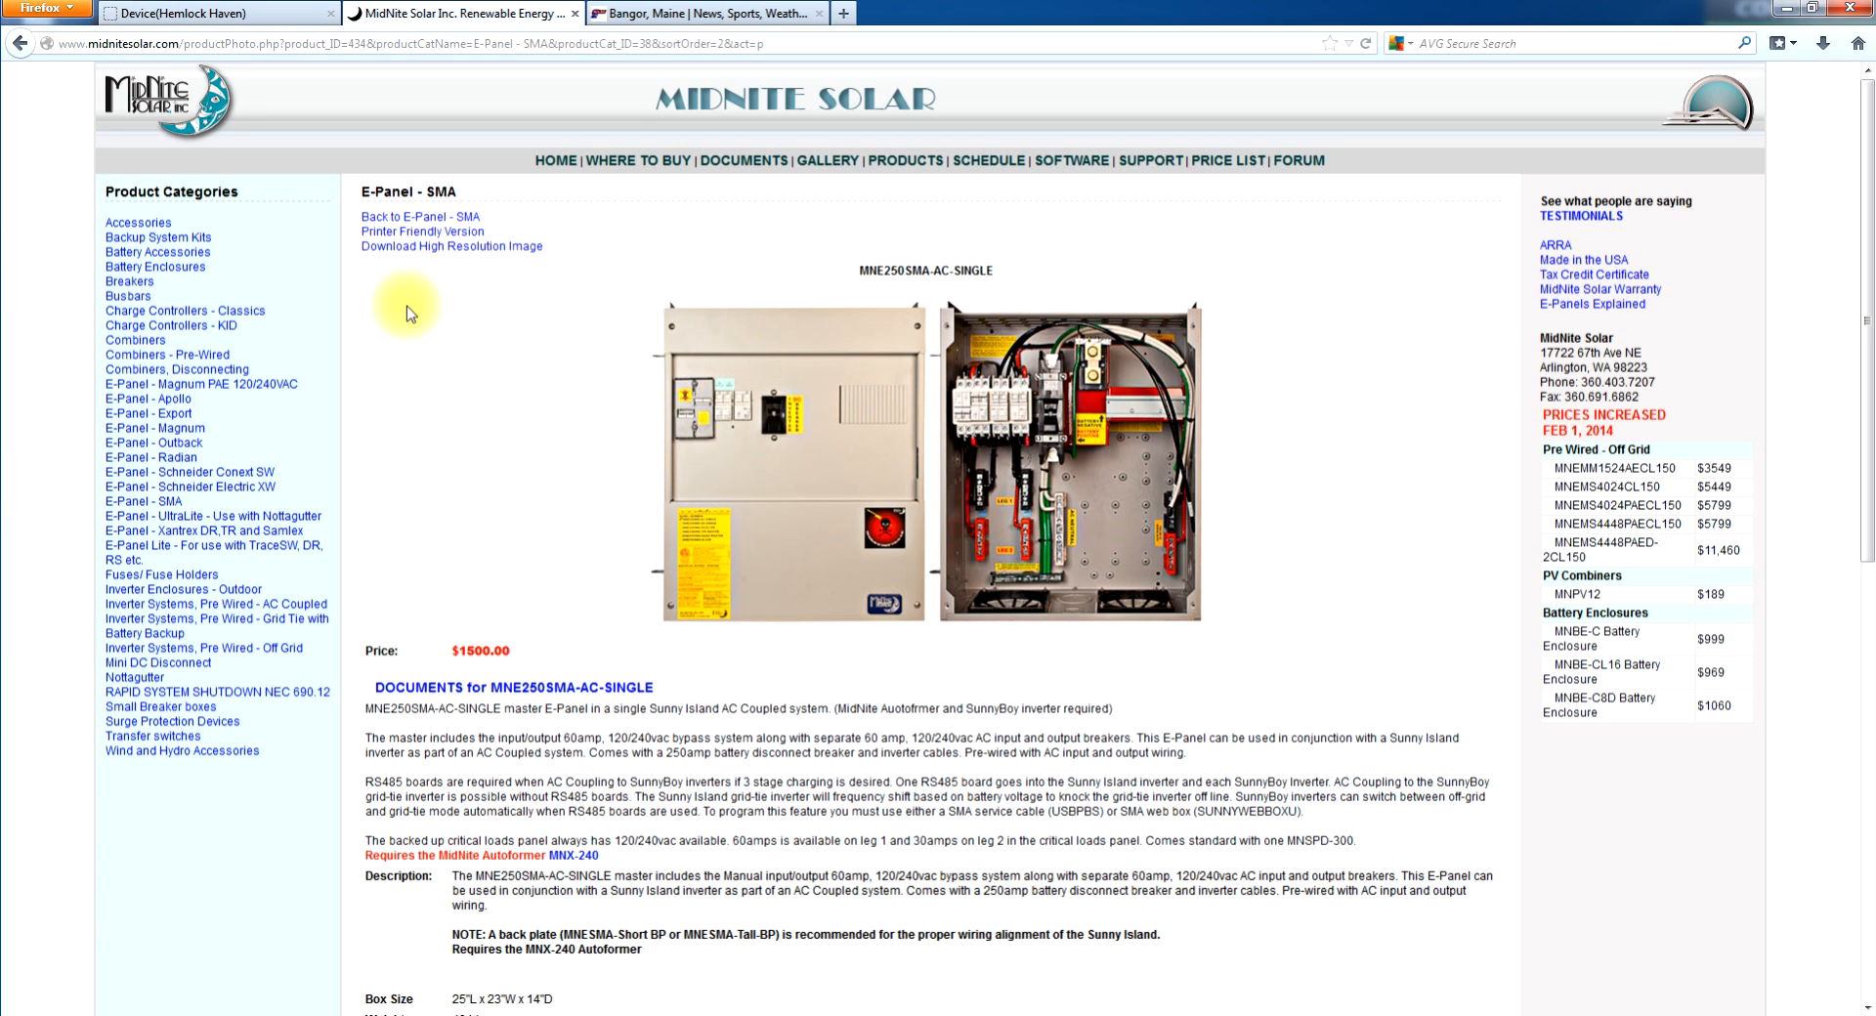
{"action": "mouse_move", "coordinate": [565, 366]}
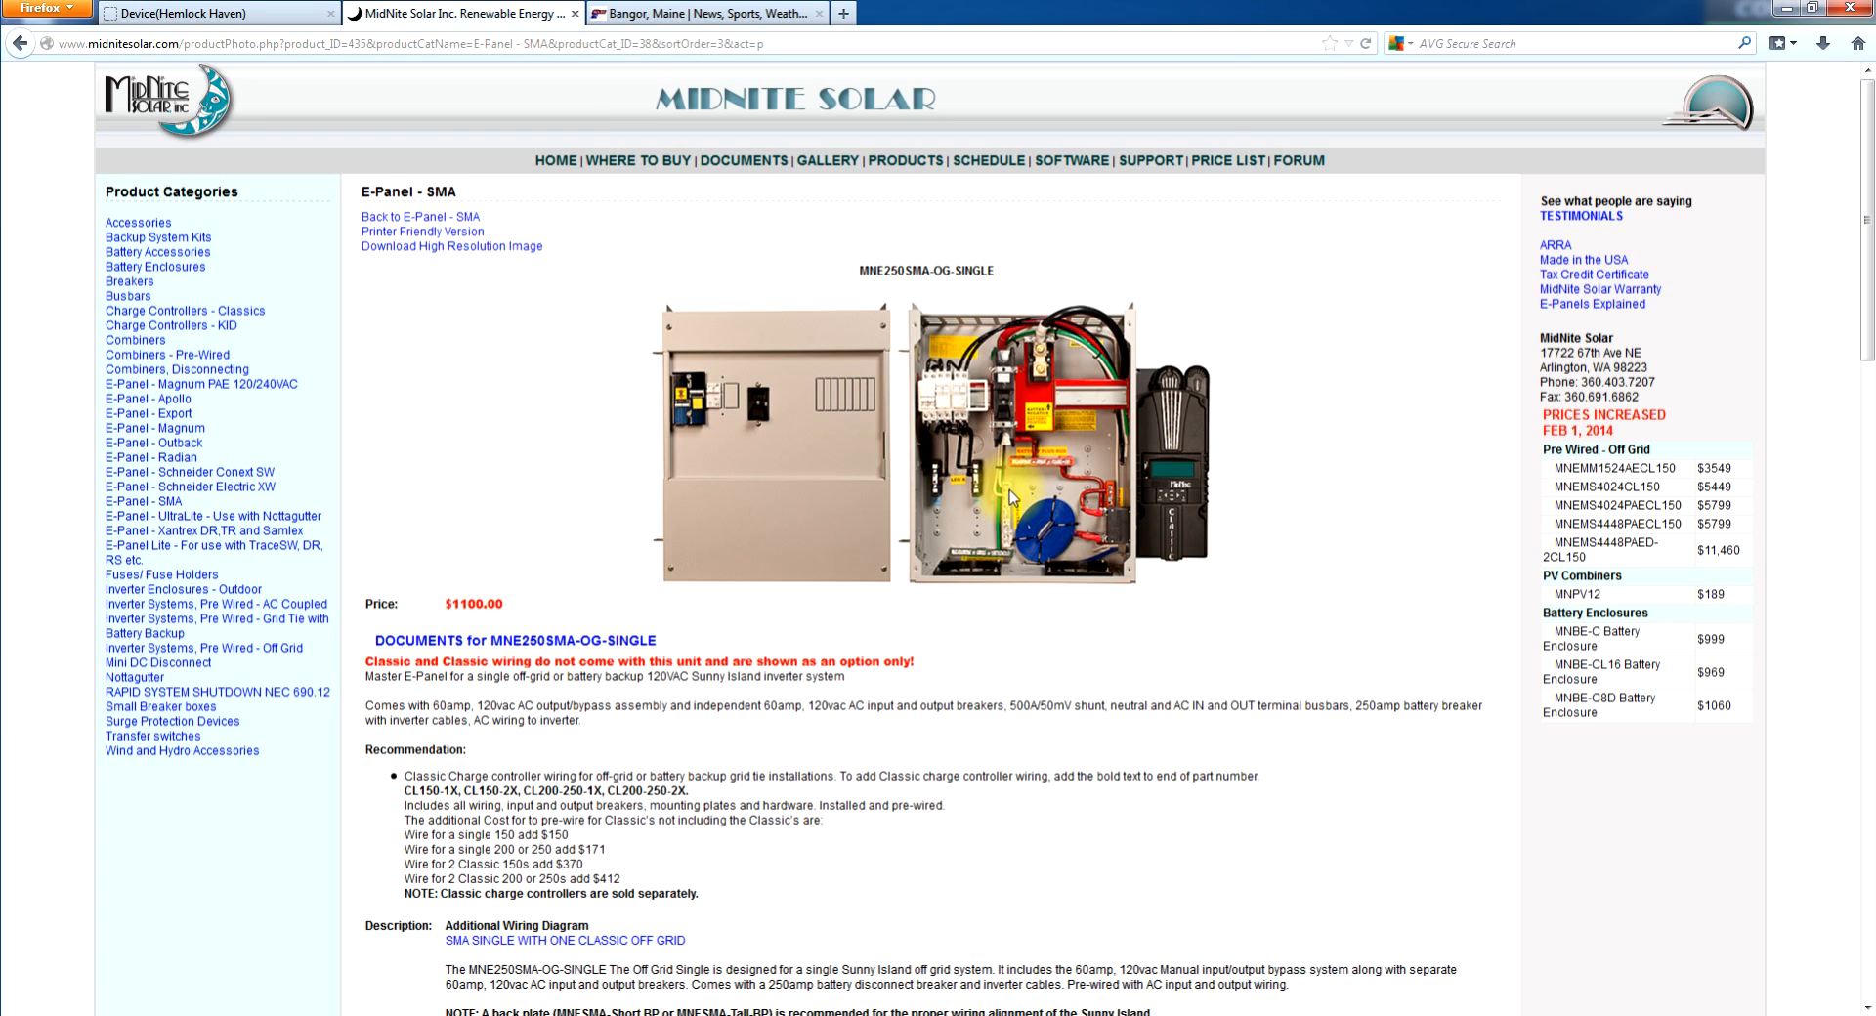
{"action": "mouse_move", "coordinate": [948, 468]}
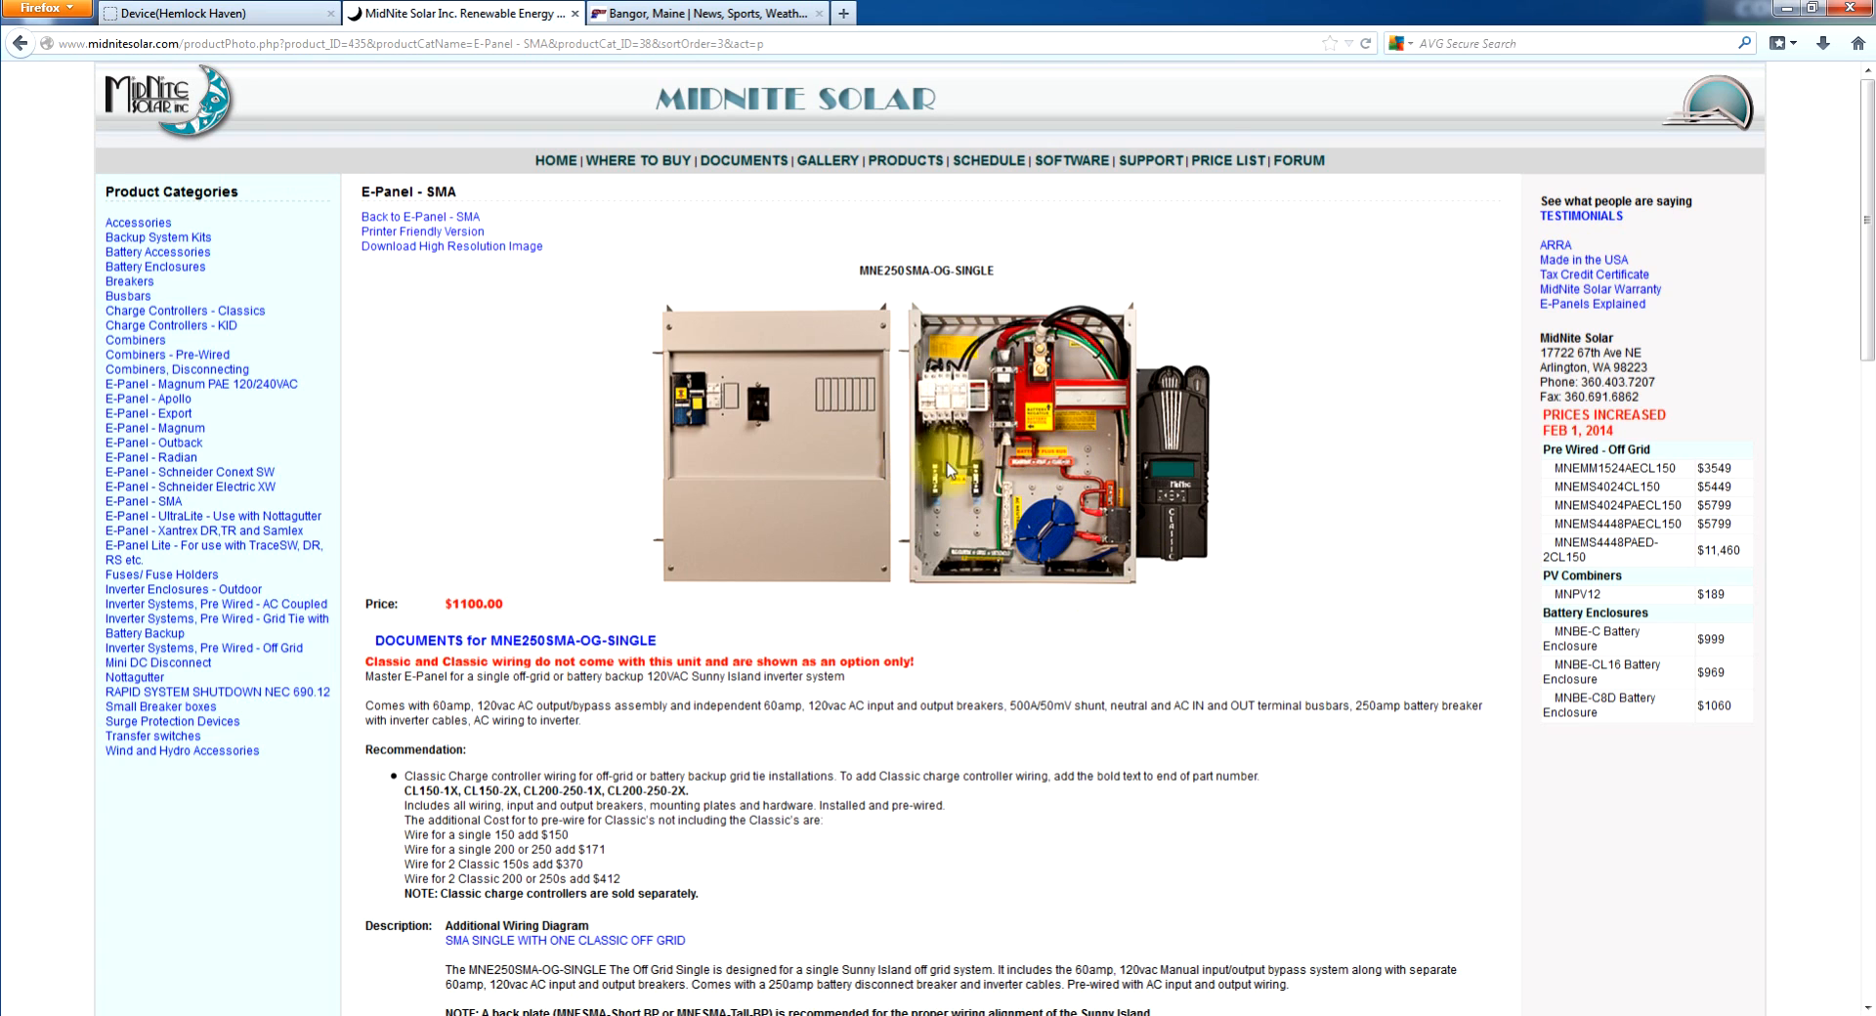
{"action": "mouse_move", "coordinate": [1023, 414]}
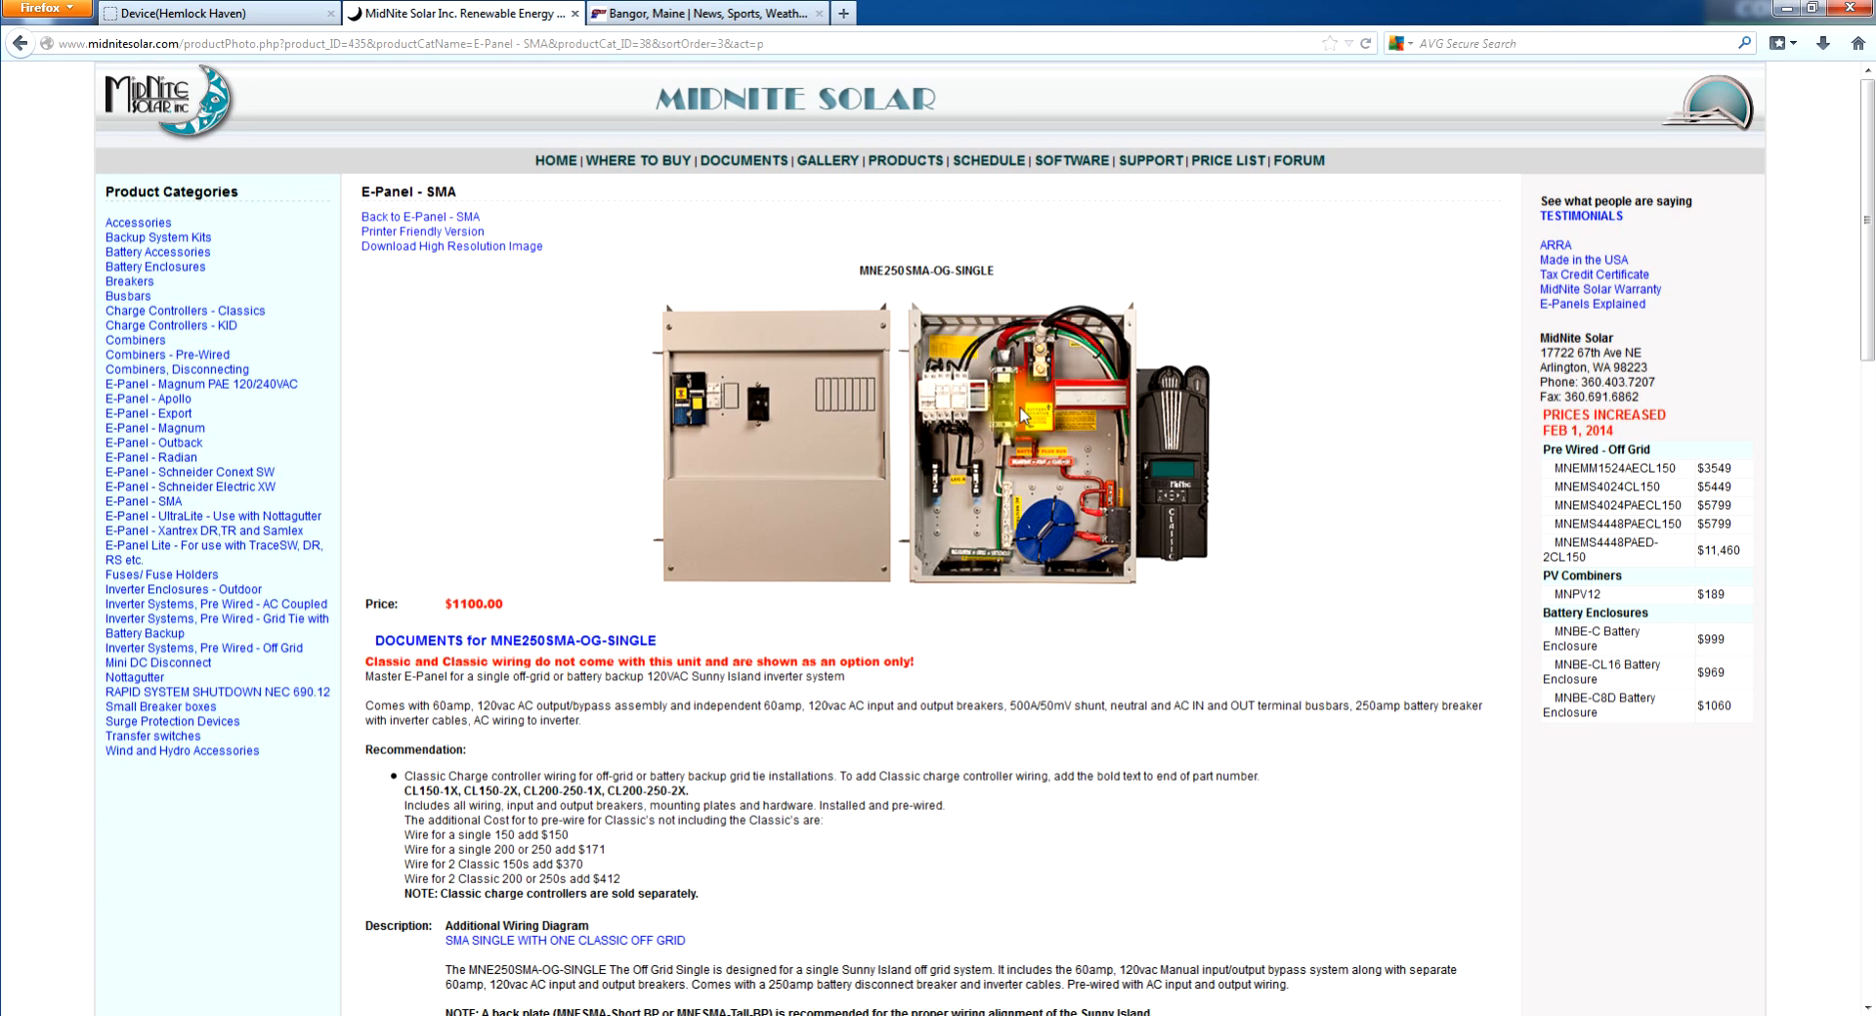
{"action": "mouse_move", "coordinate": [1040, 488]}
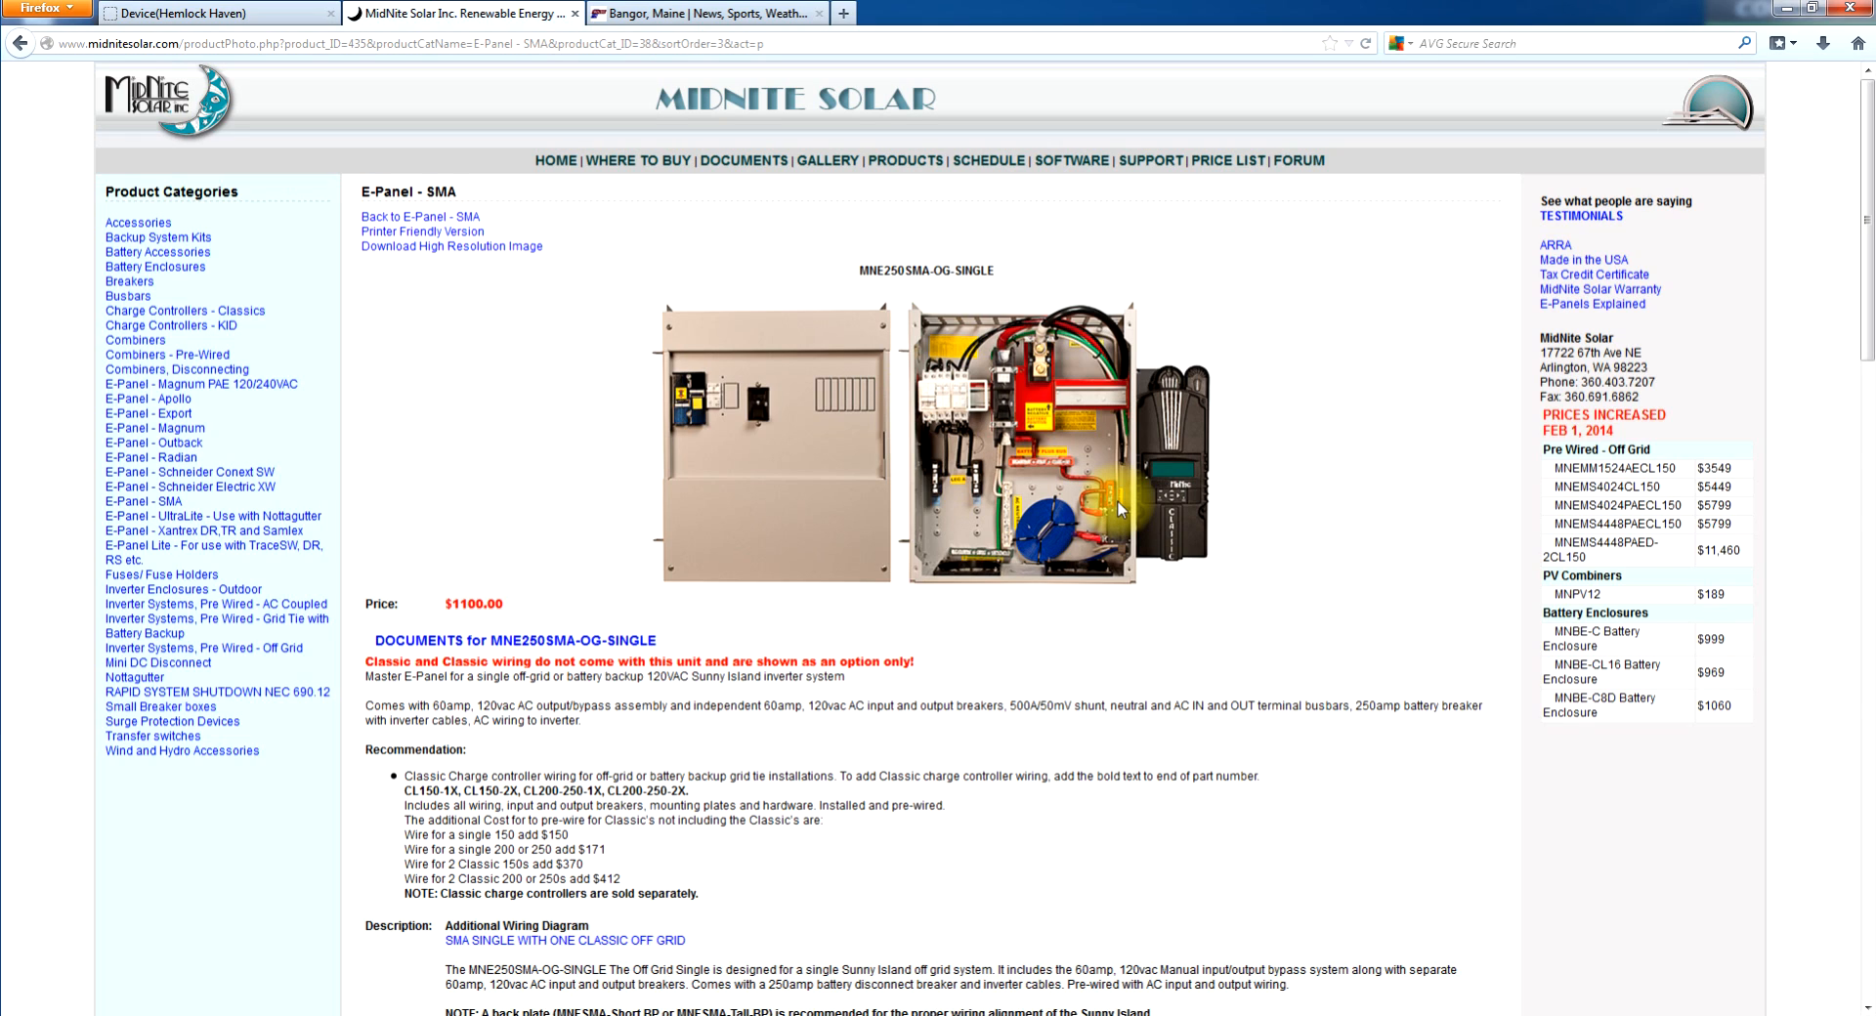
{"action": "mouse_move", "coordinate": [963, 401]}
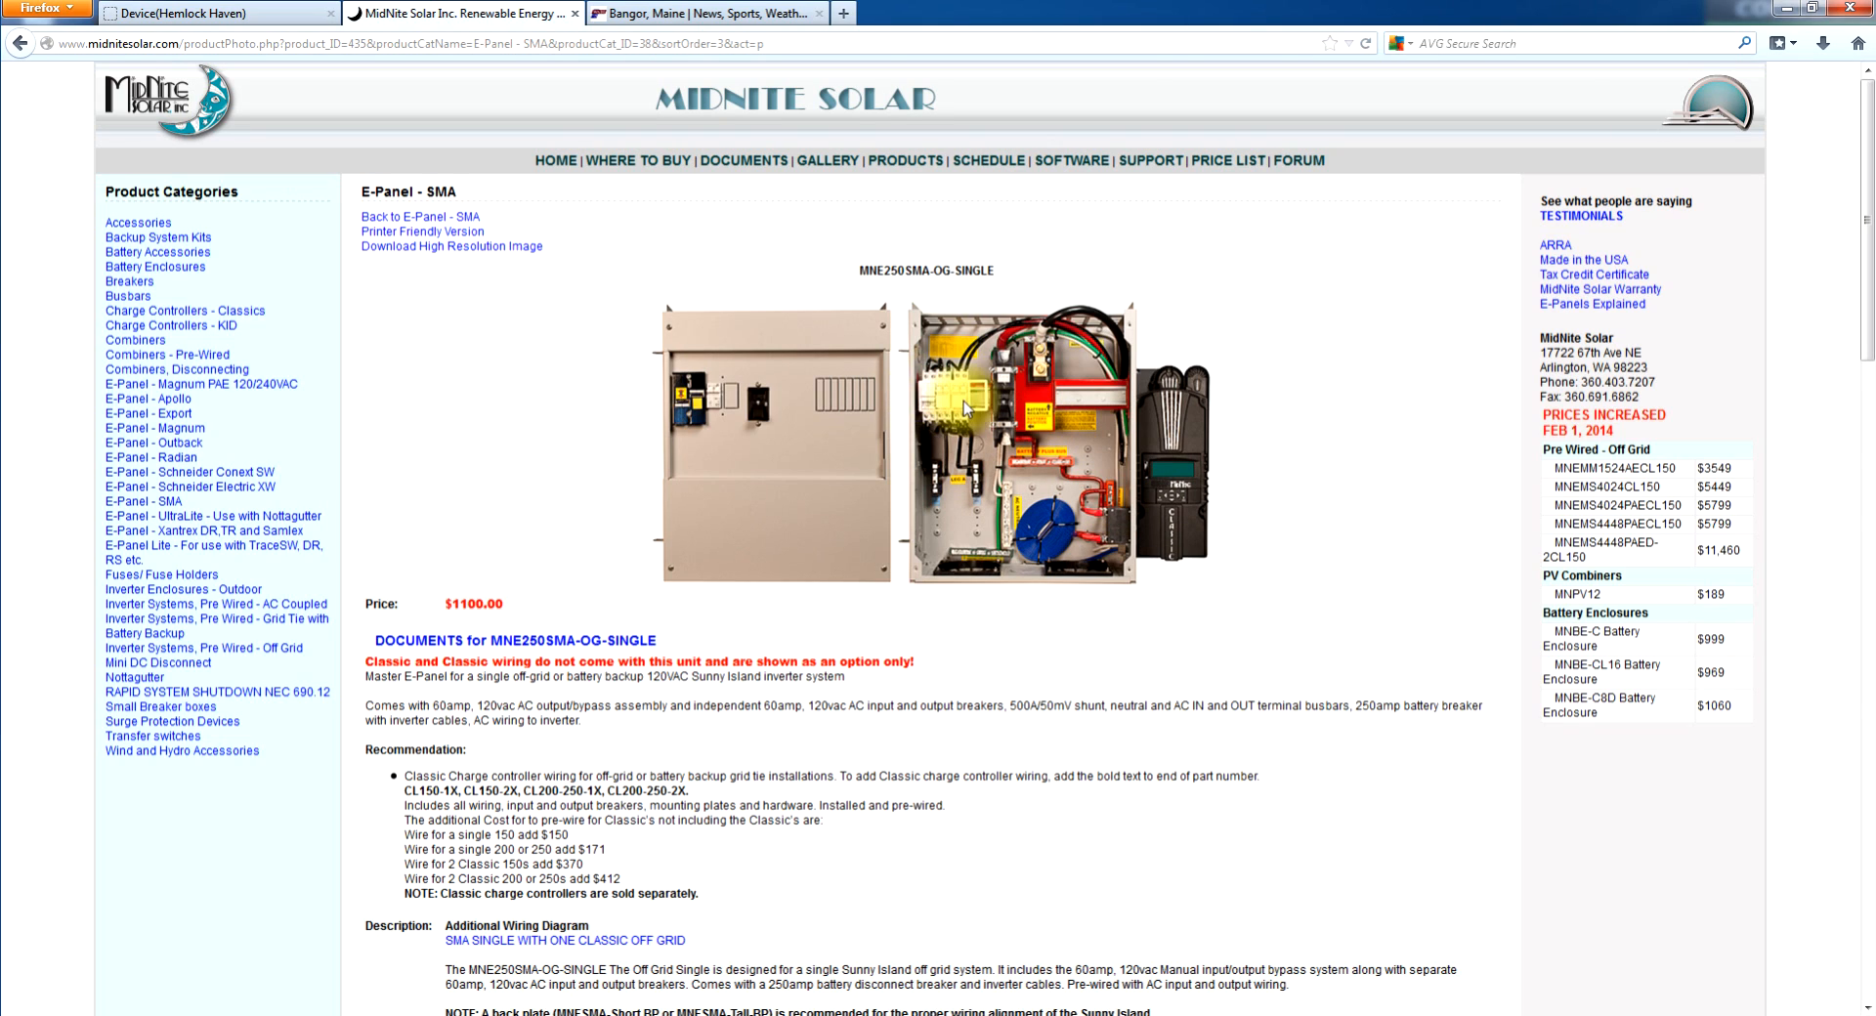
{"action": "mouse_move", "coordinate": [712, 402]}
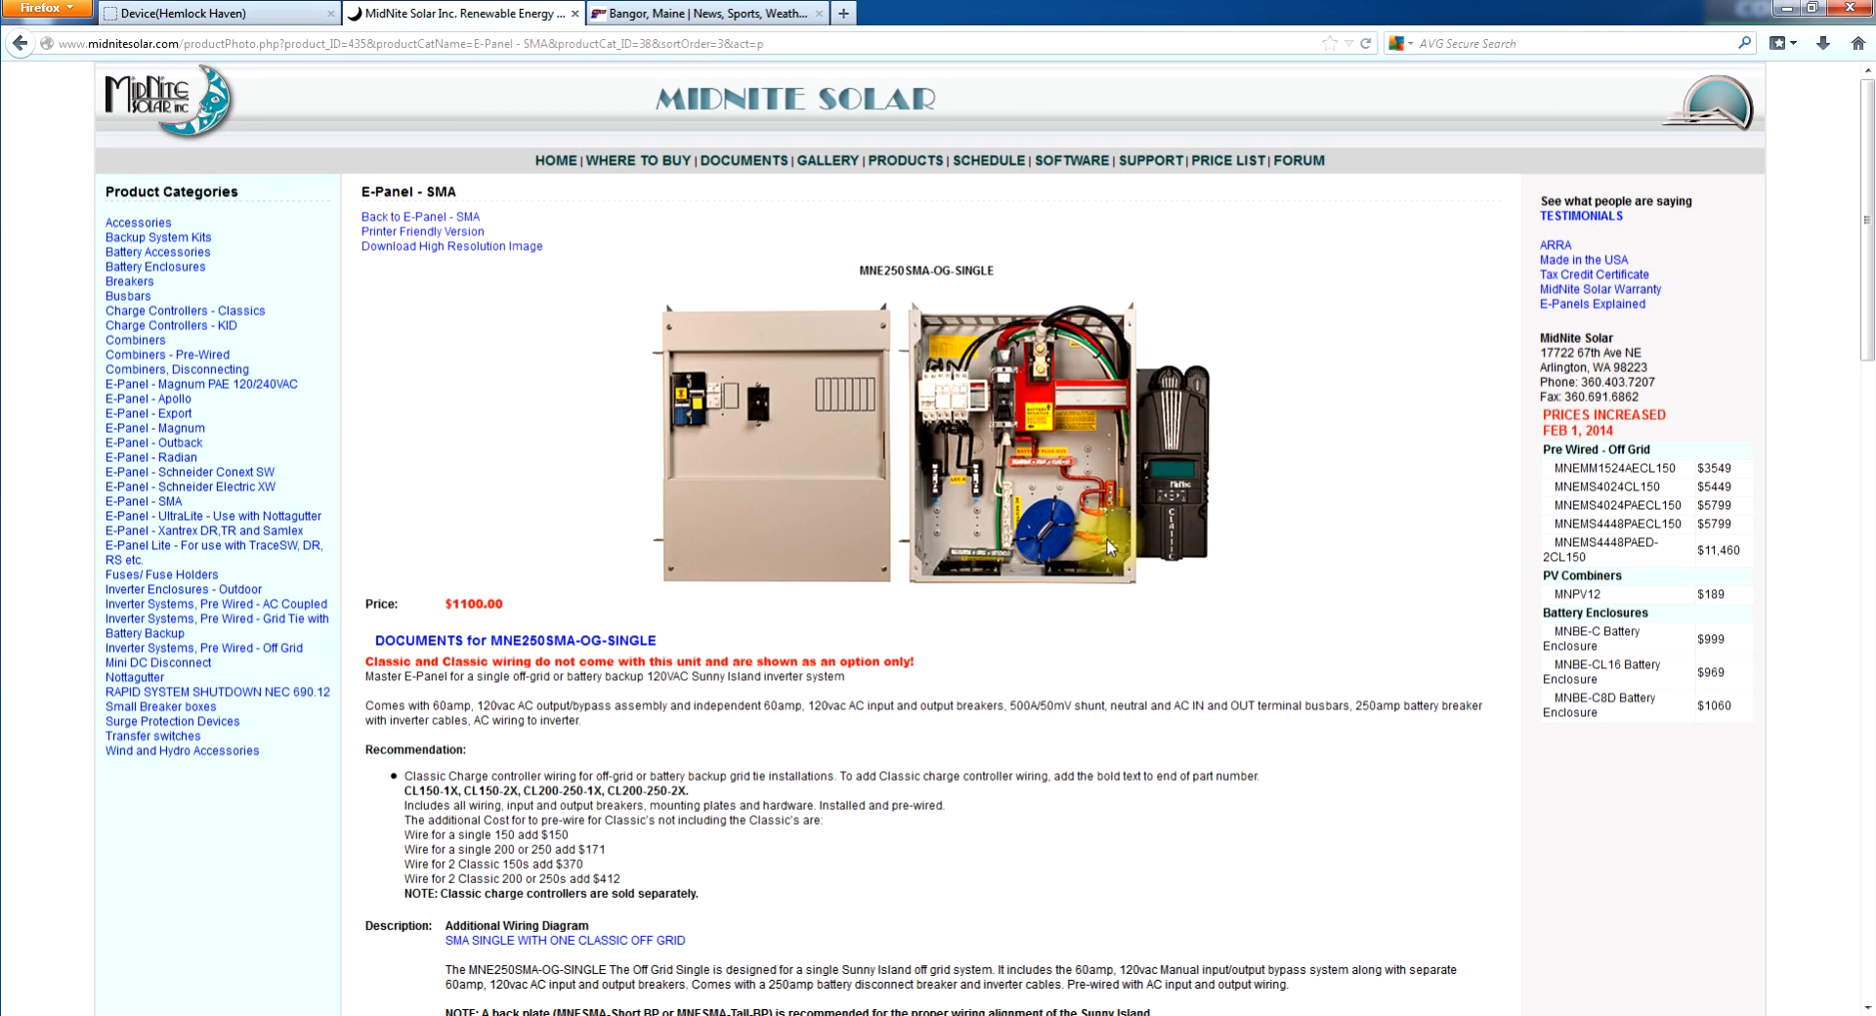
{"action": "mouse_move", "coordinate": [1116, 453]}
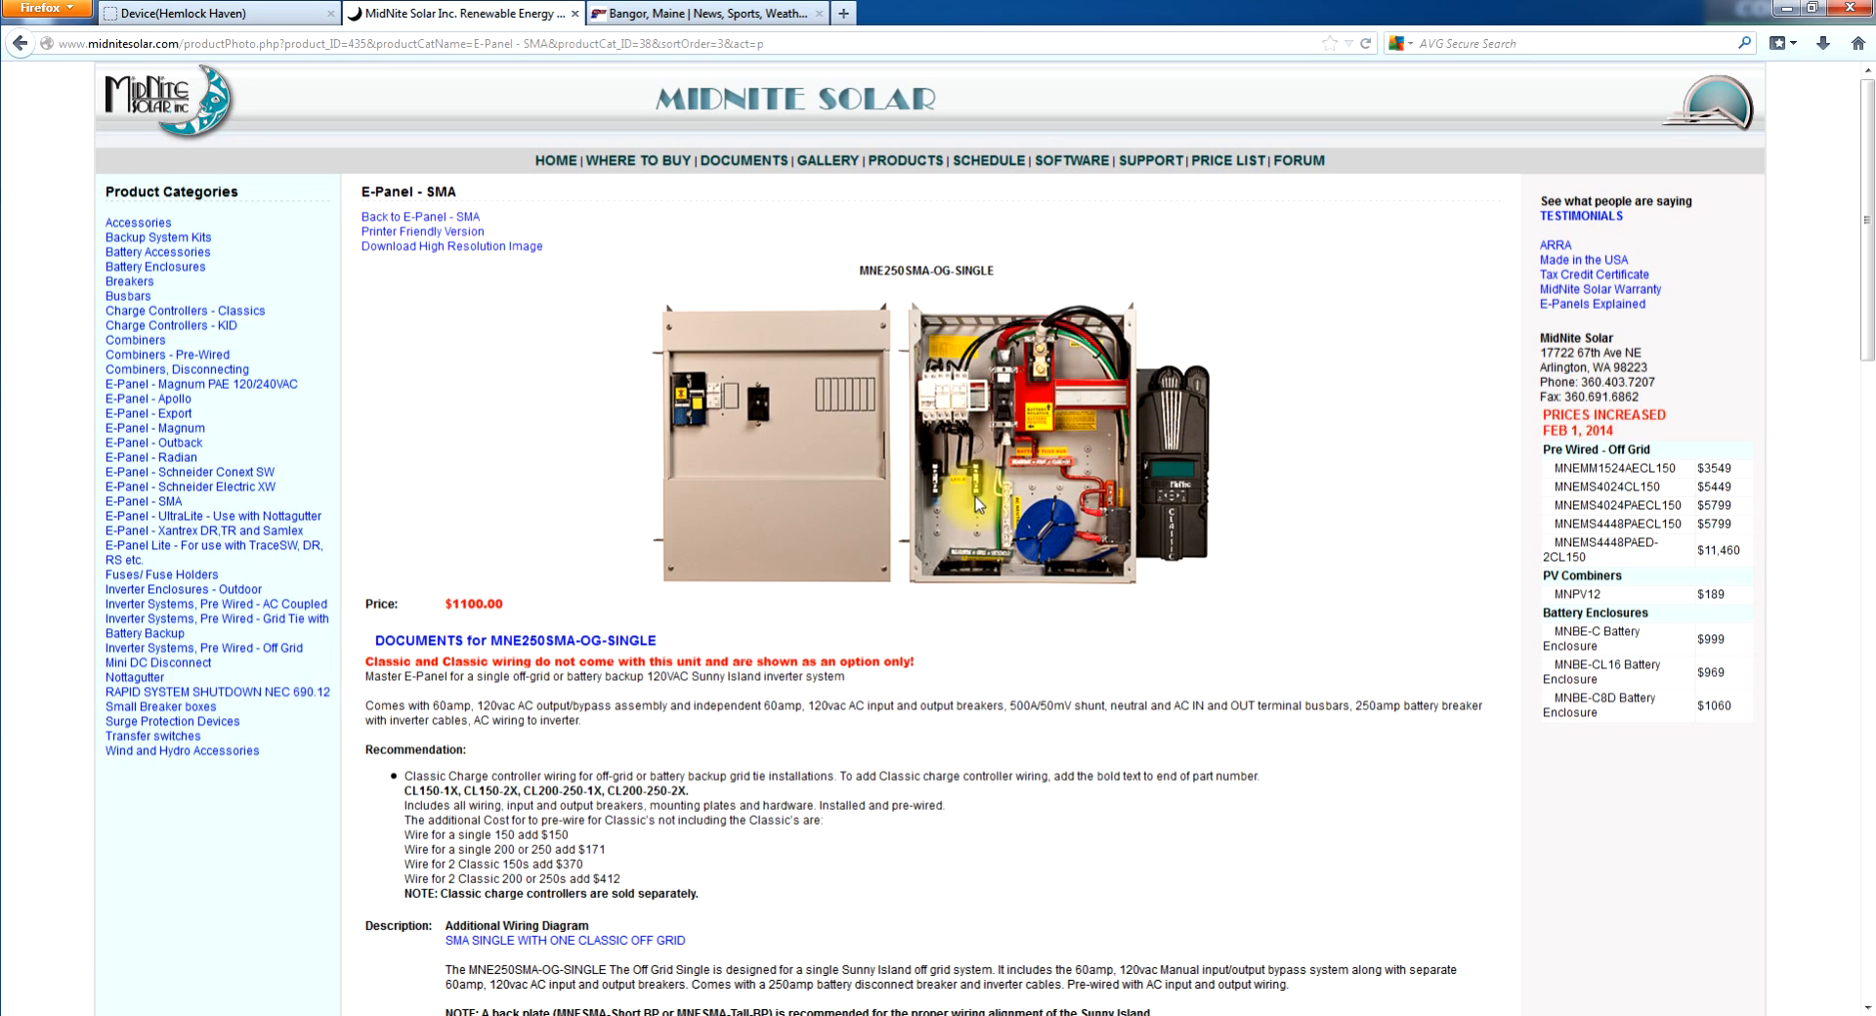
{"action": "mouse_move", "coordinate": [879, 459]}
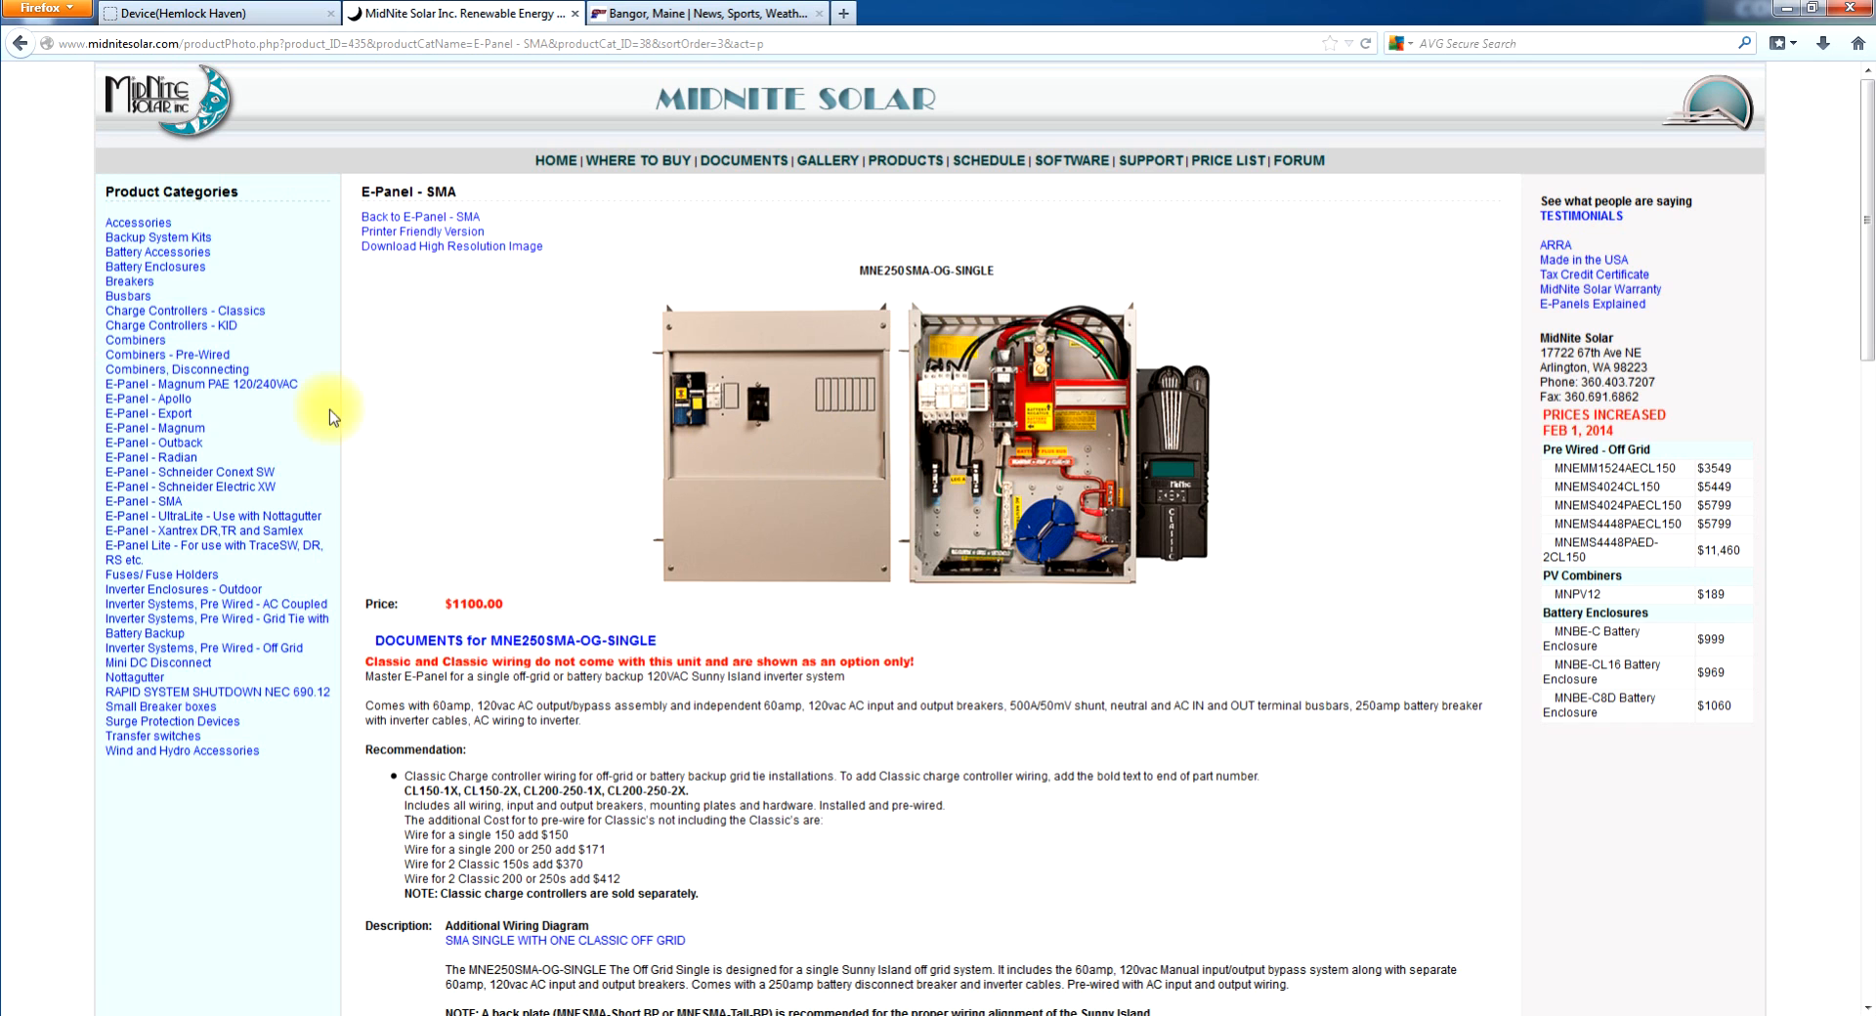
- Go back from the MNE250SMA-OG-SINGLE page to the E-Panel - SMA list
{"action": "left_click", "coordinate": [19, 43]}
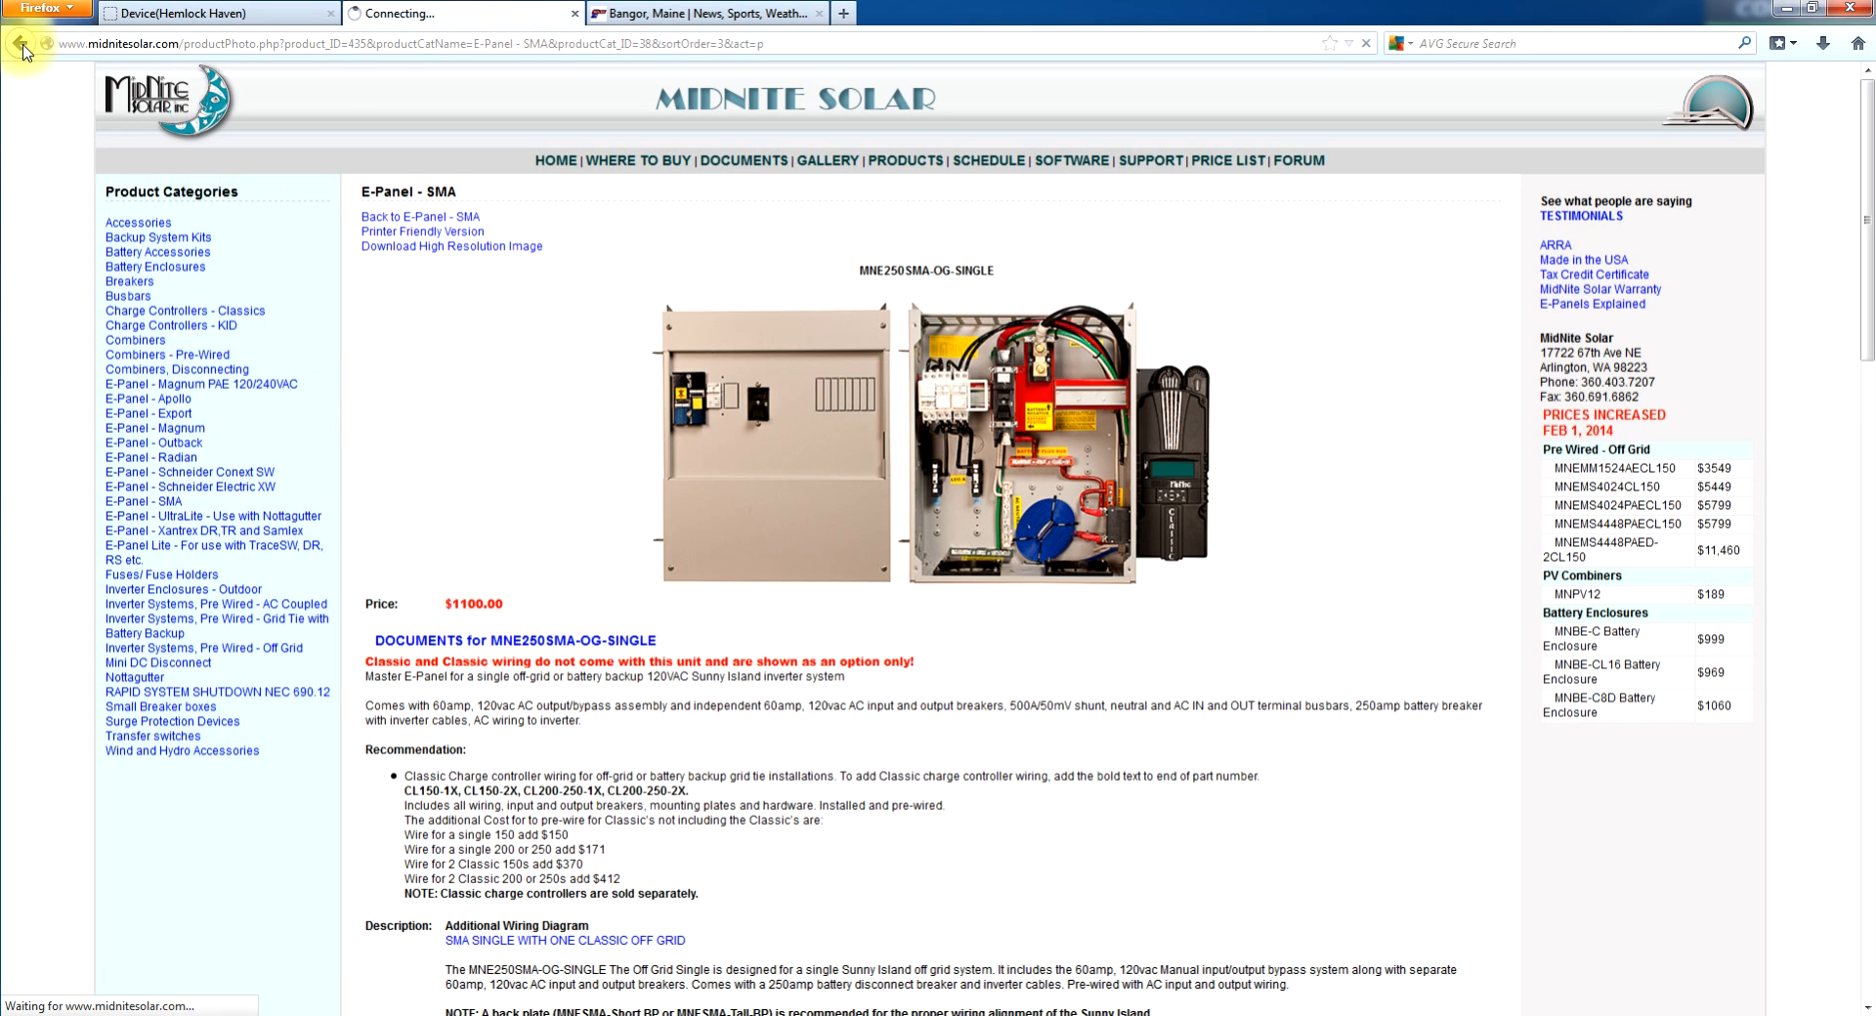
{"action": "left_click", "coordinate": [21, 43]}
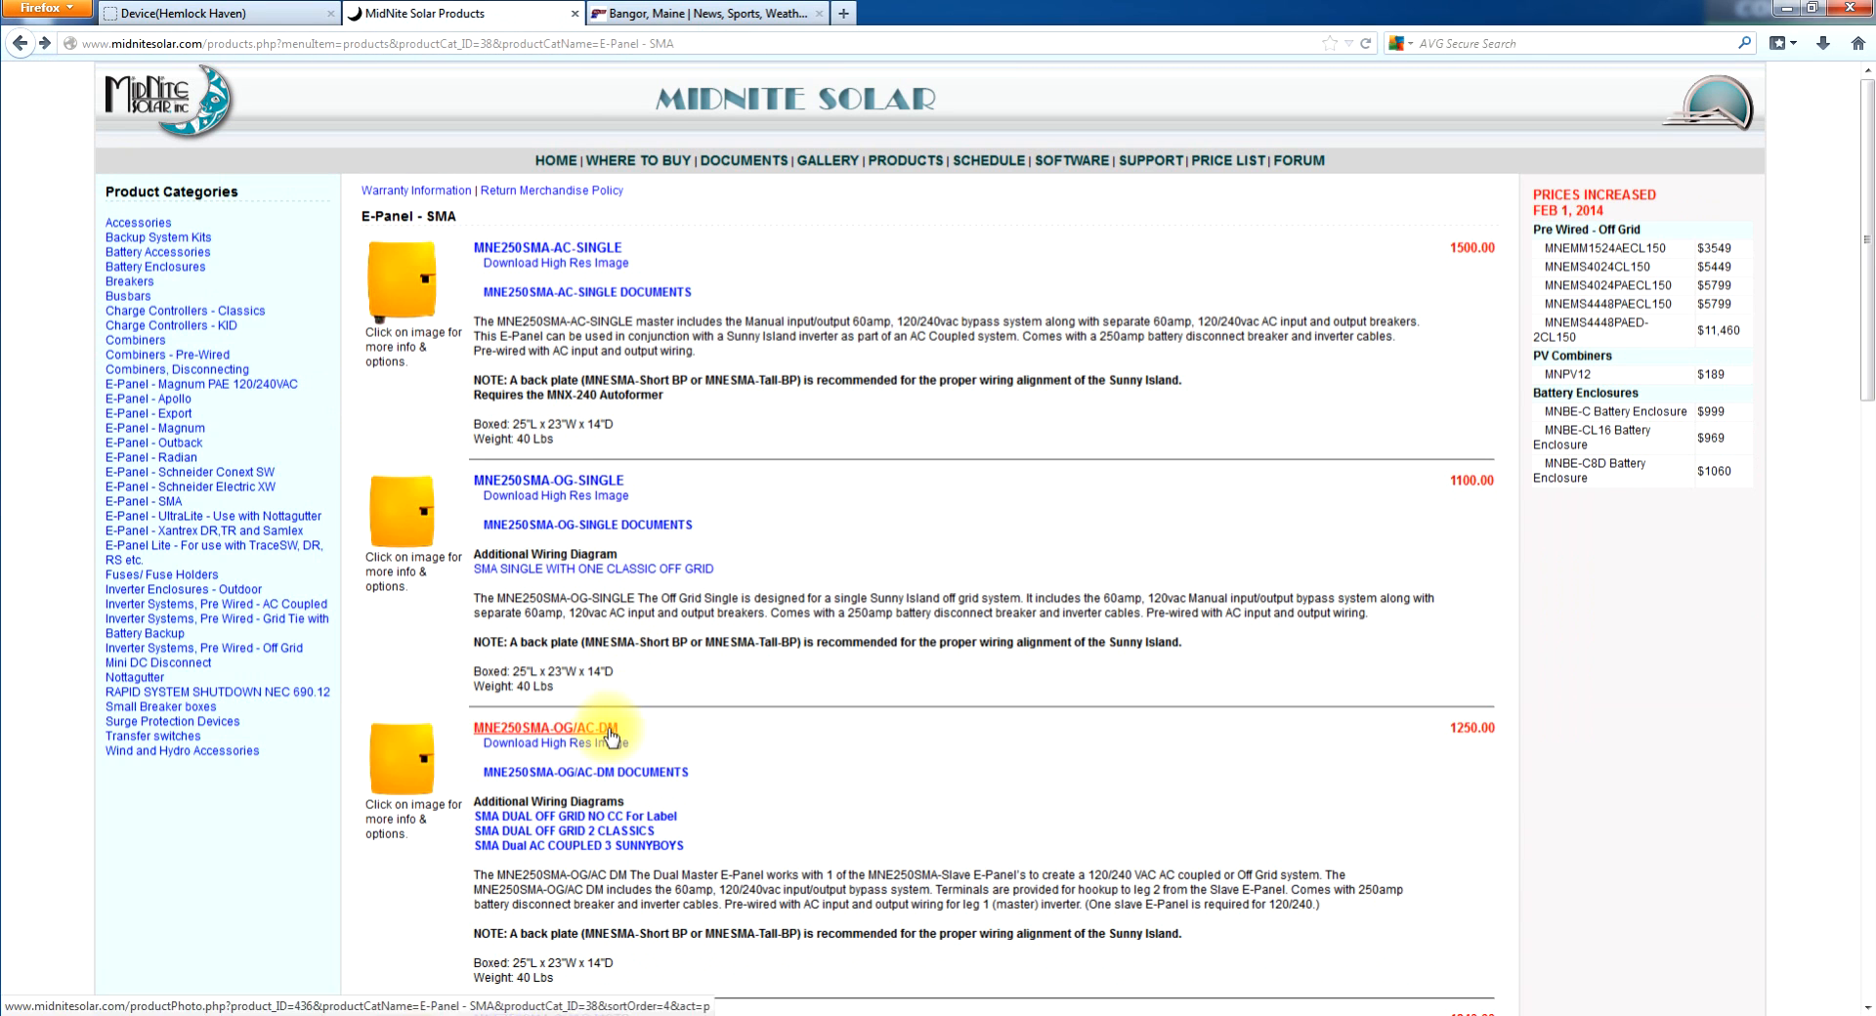
{"action": "left_click", "coordinate": [553, 727]}
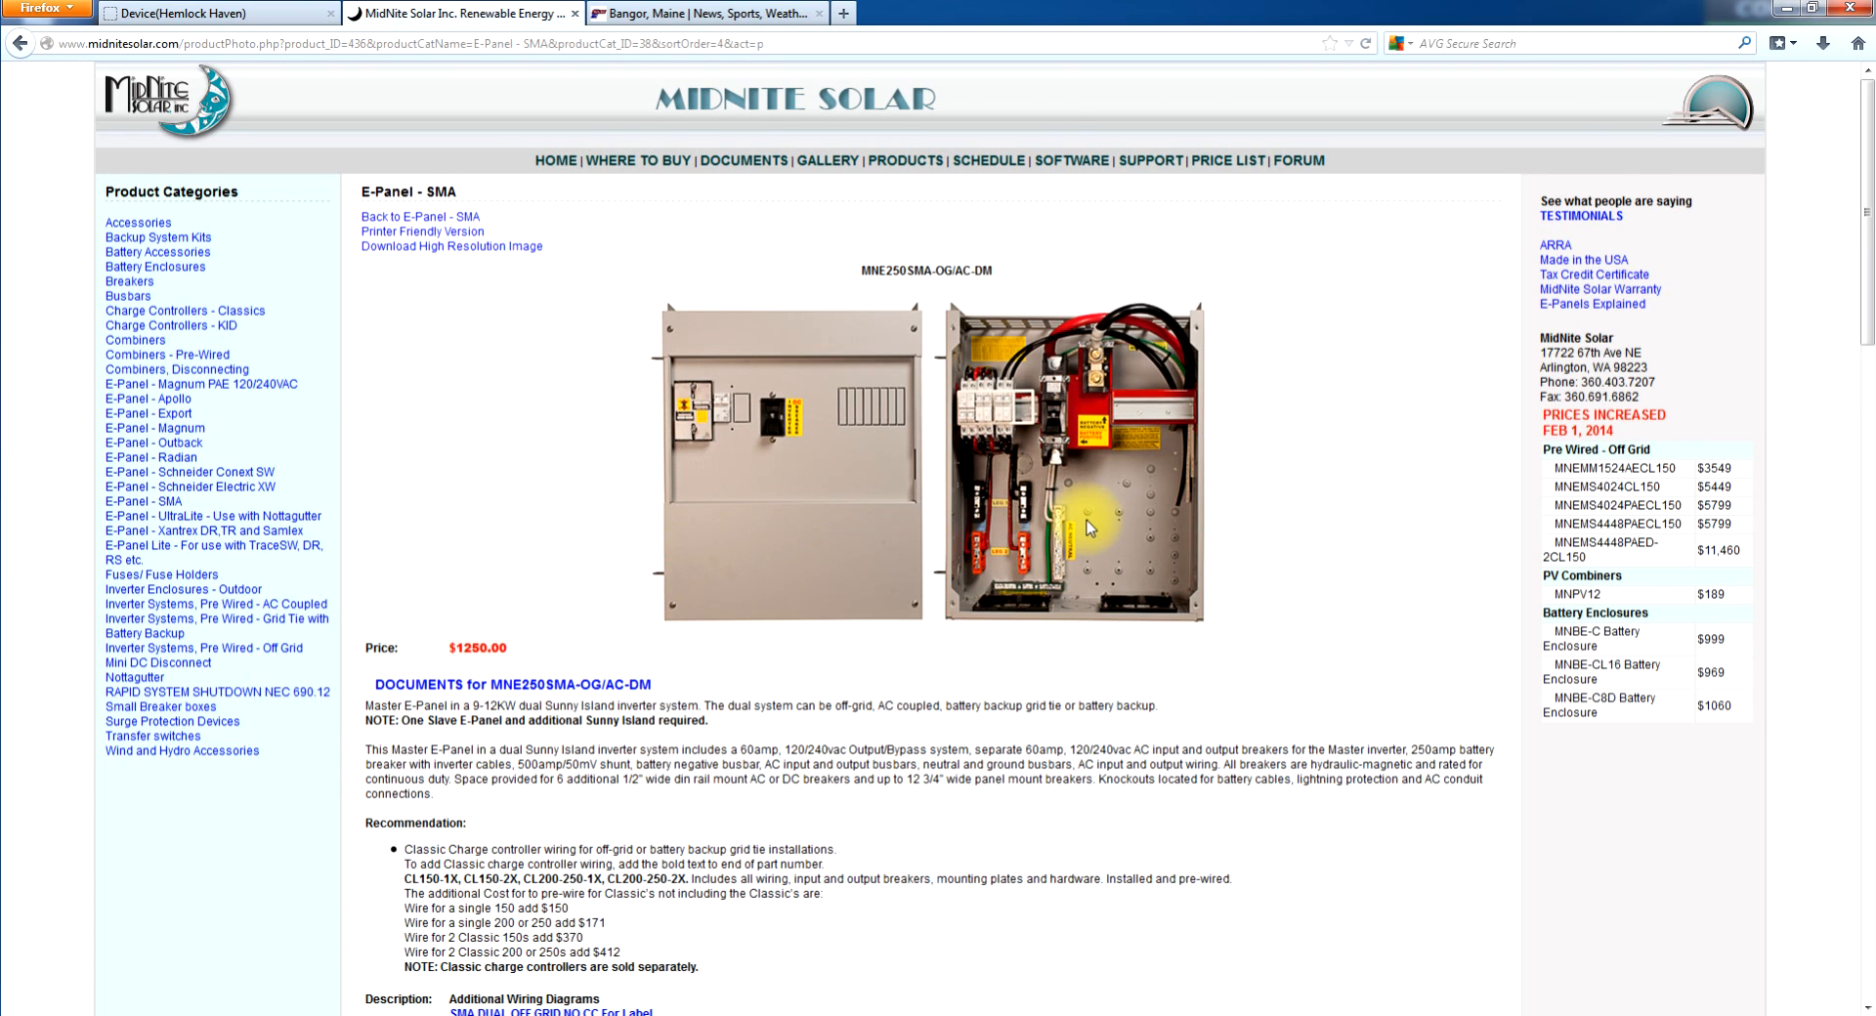
{"action": "mouse_move", "coordinate": [1054, 502]}
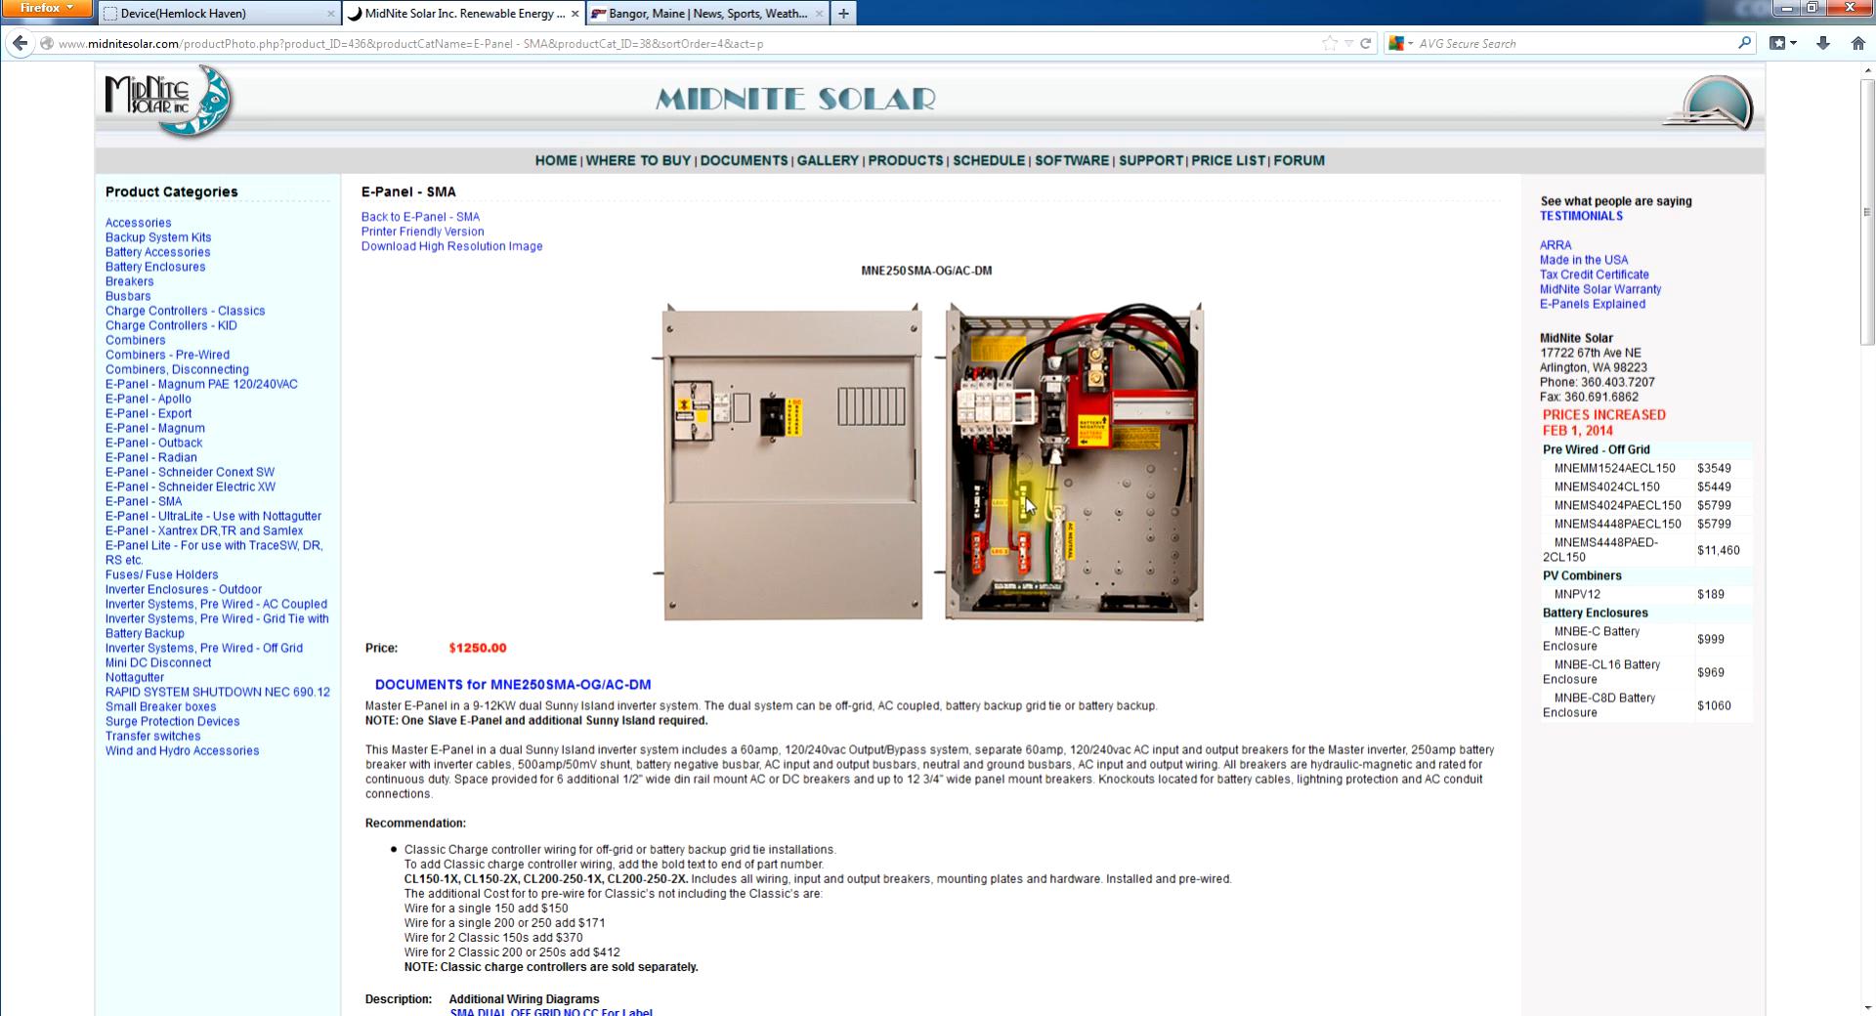
{"action": "mouse_move", "coordinate": [1310, 372]}
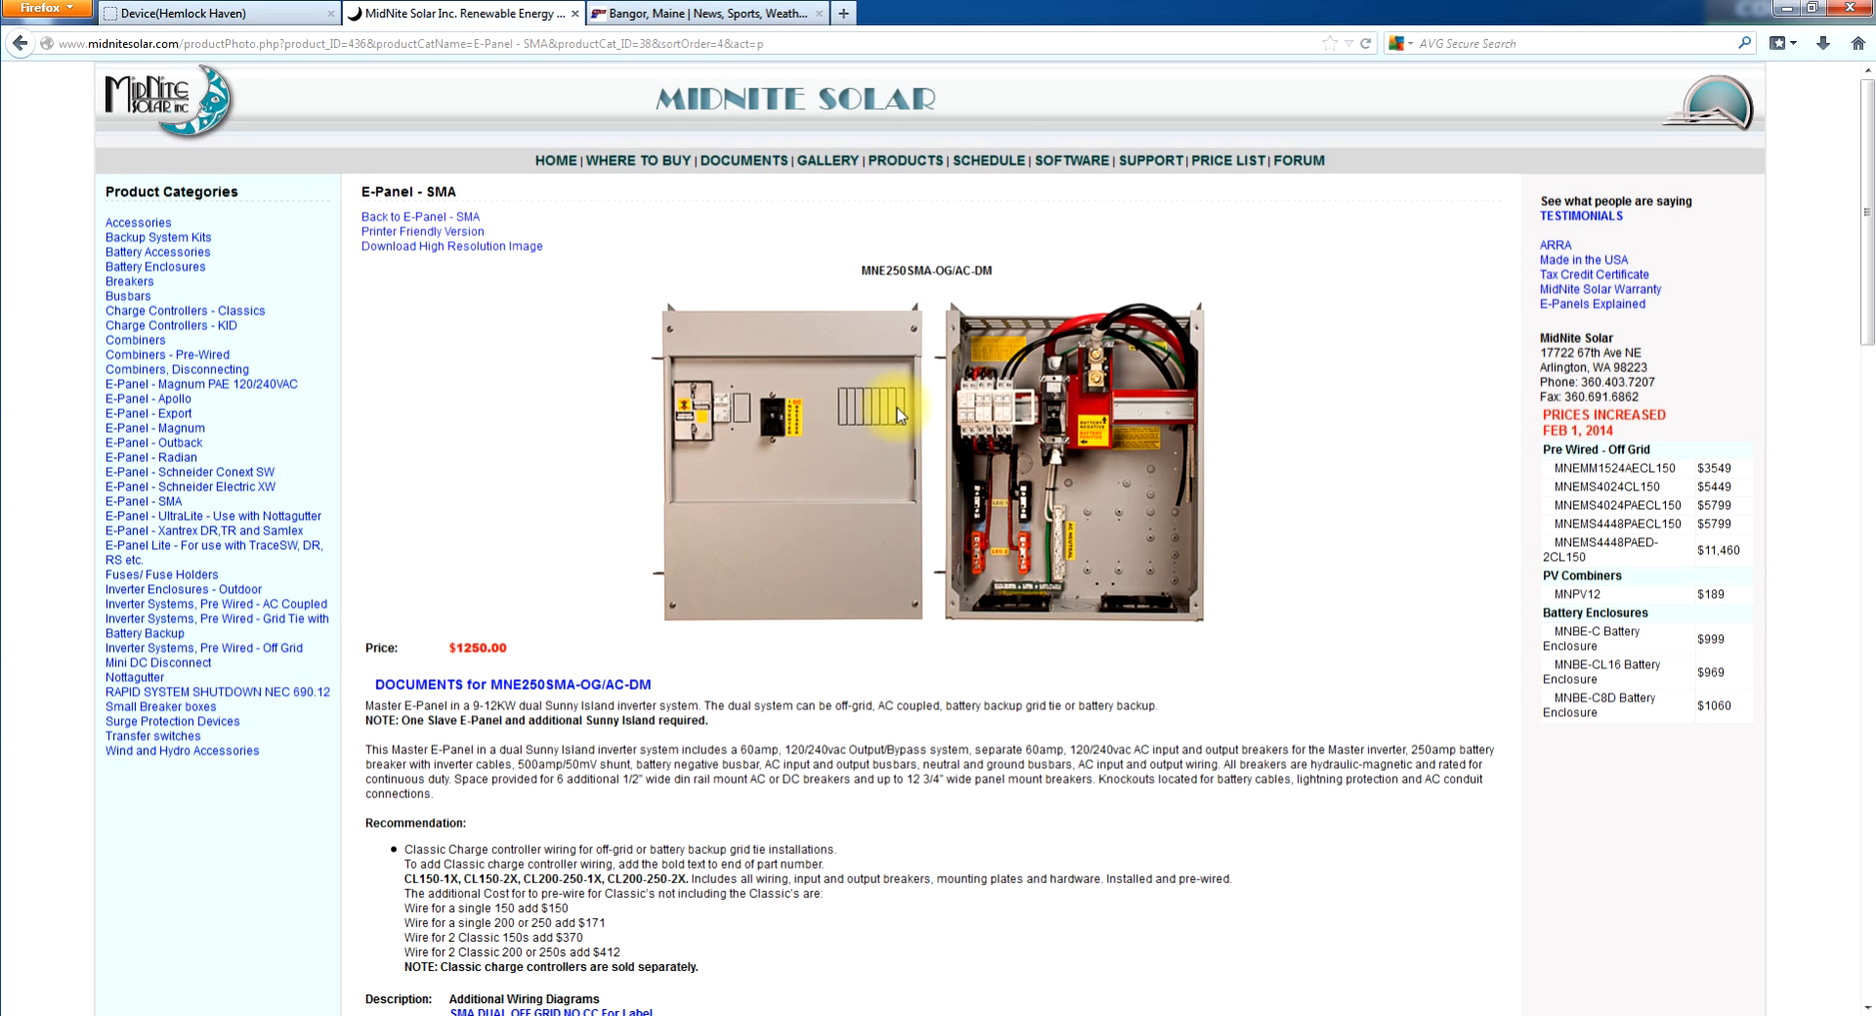
{"action": "mouse_move", "coordinate": [990, 437]}
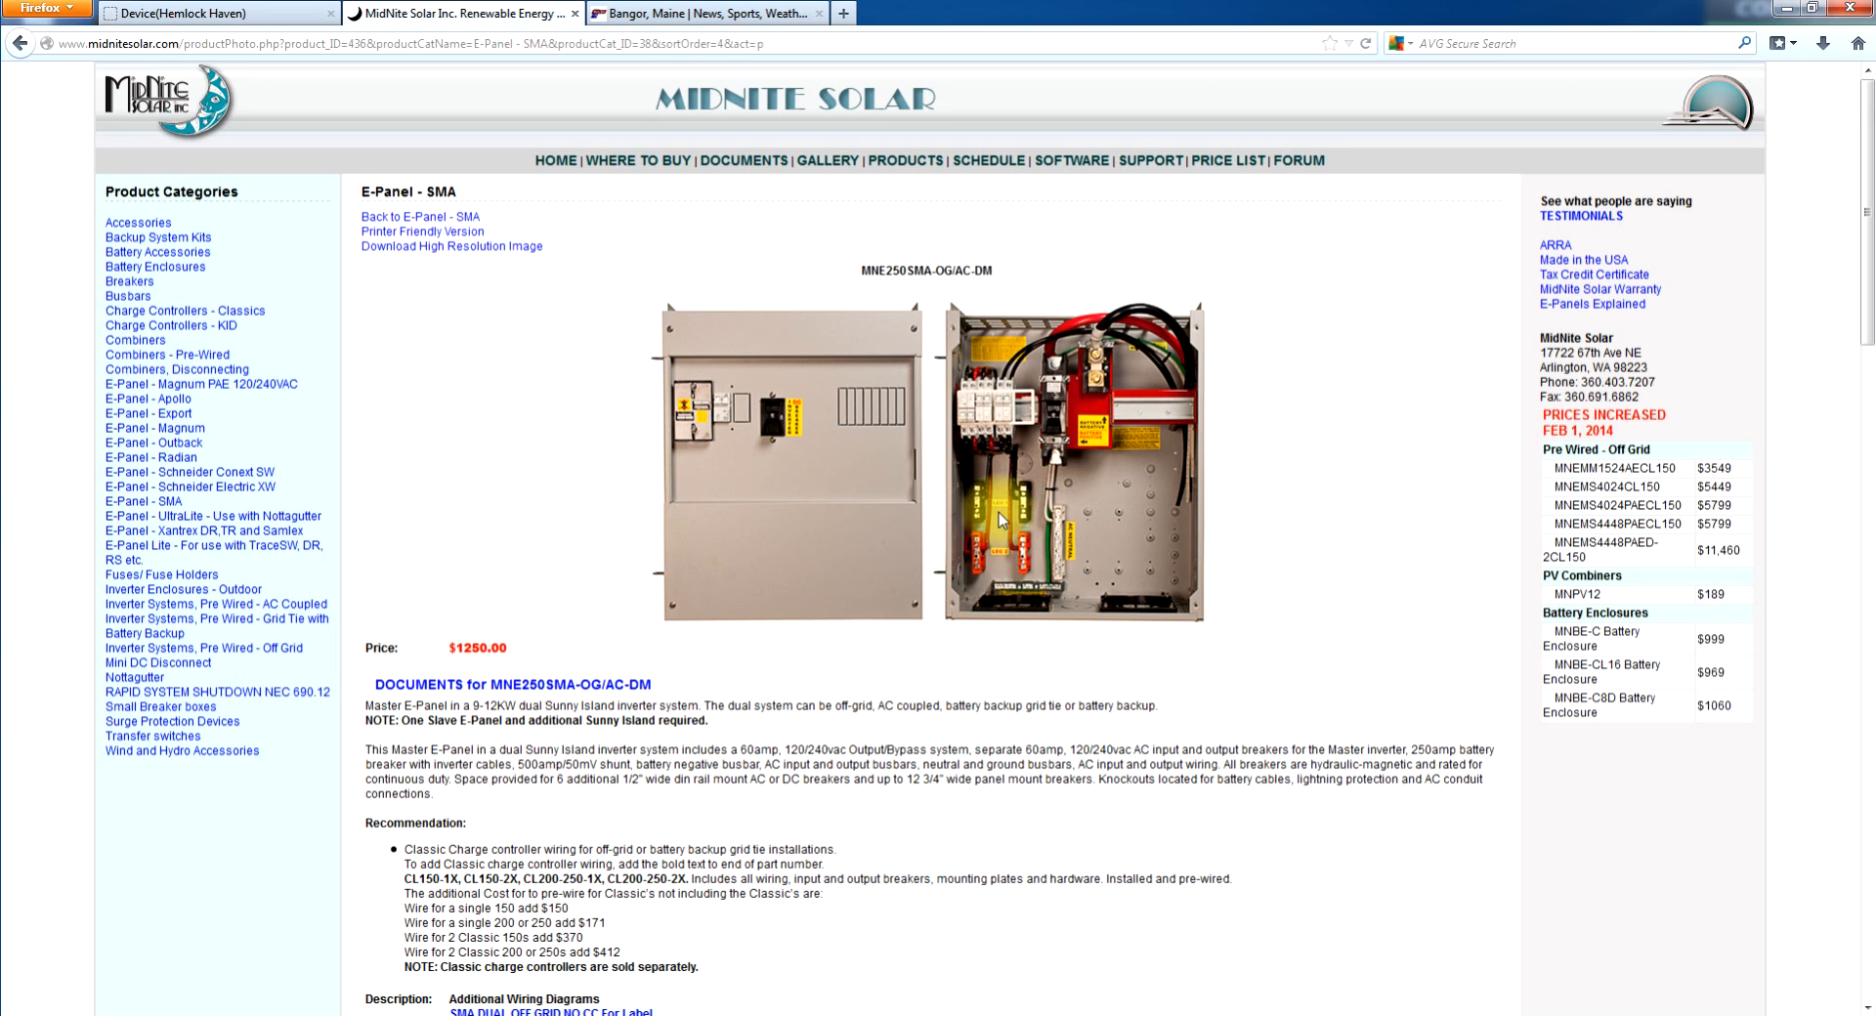
{"action": "mouse_move", "coordinate": [886, 413]}
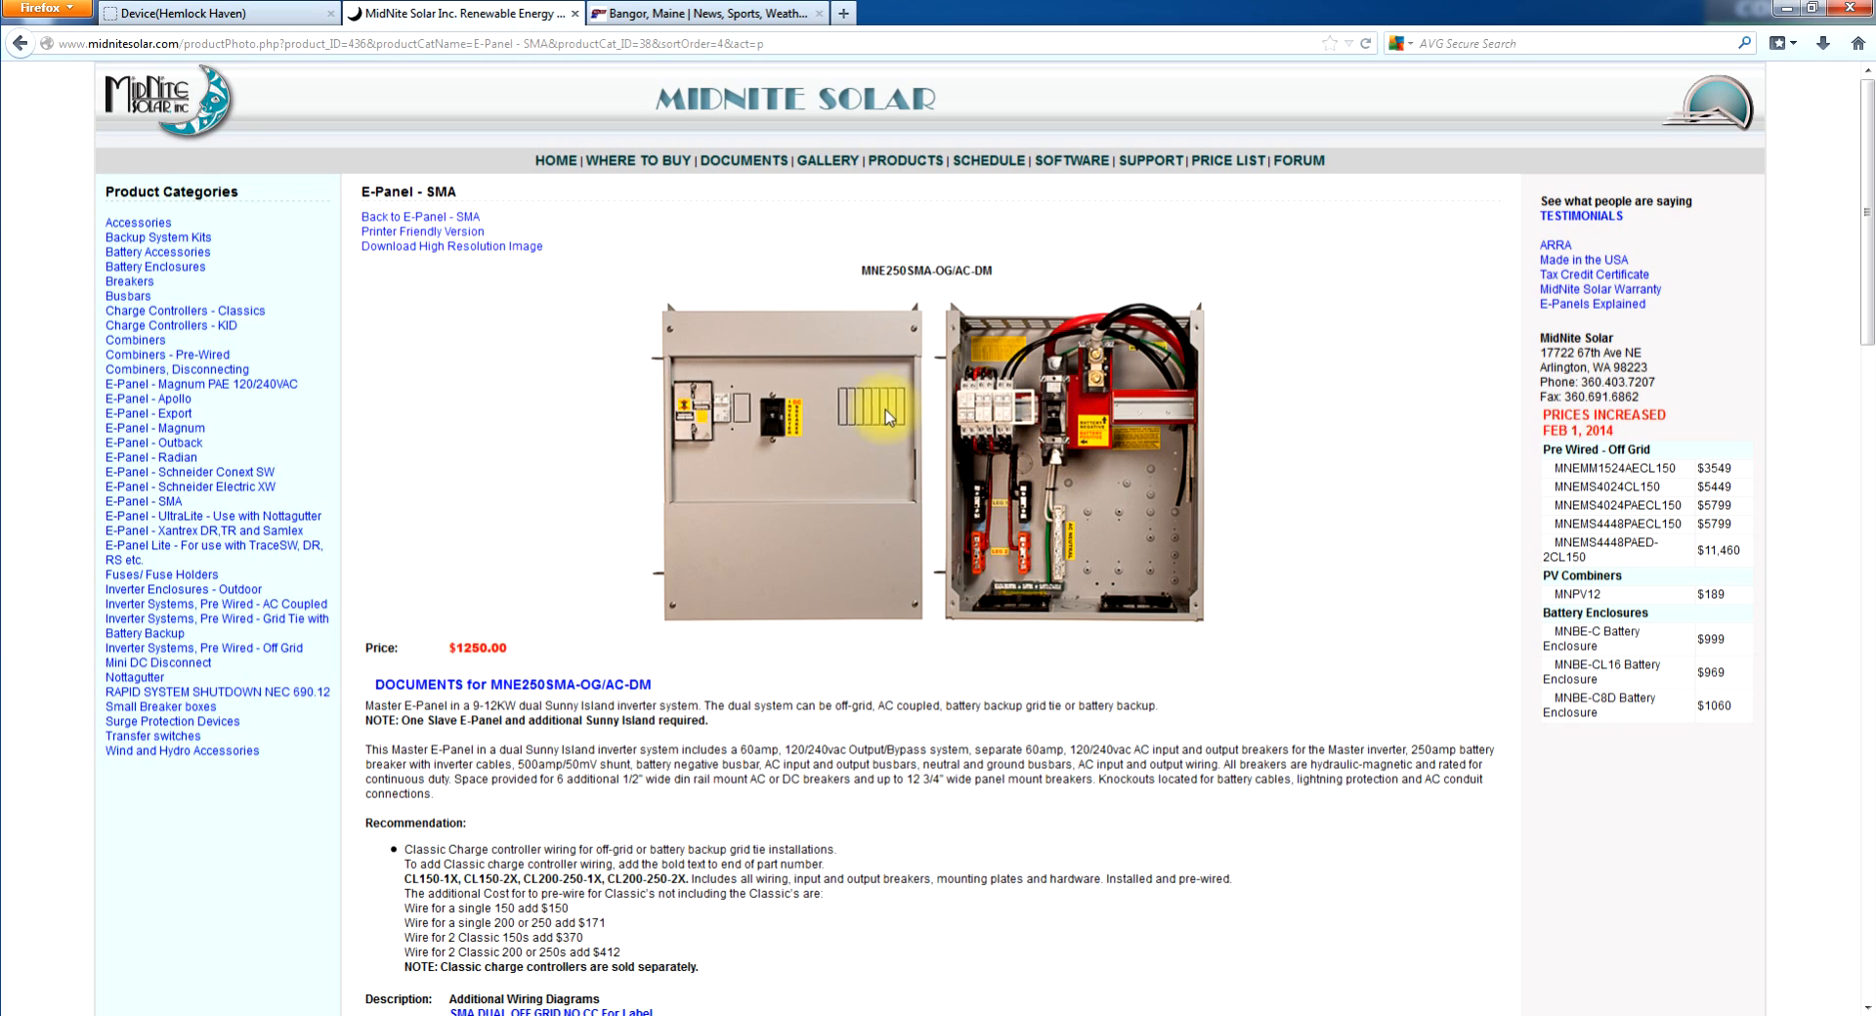
{"action": "mouse_move", "coordinate": [1006, 414]}
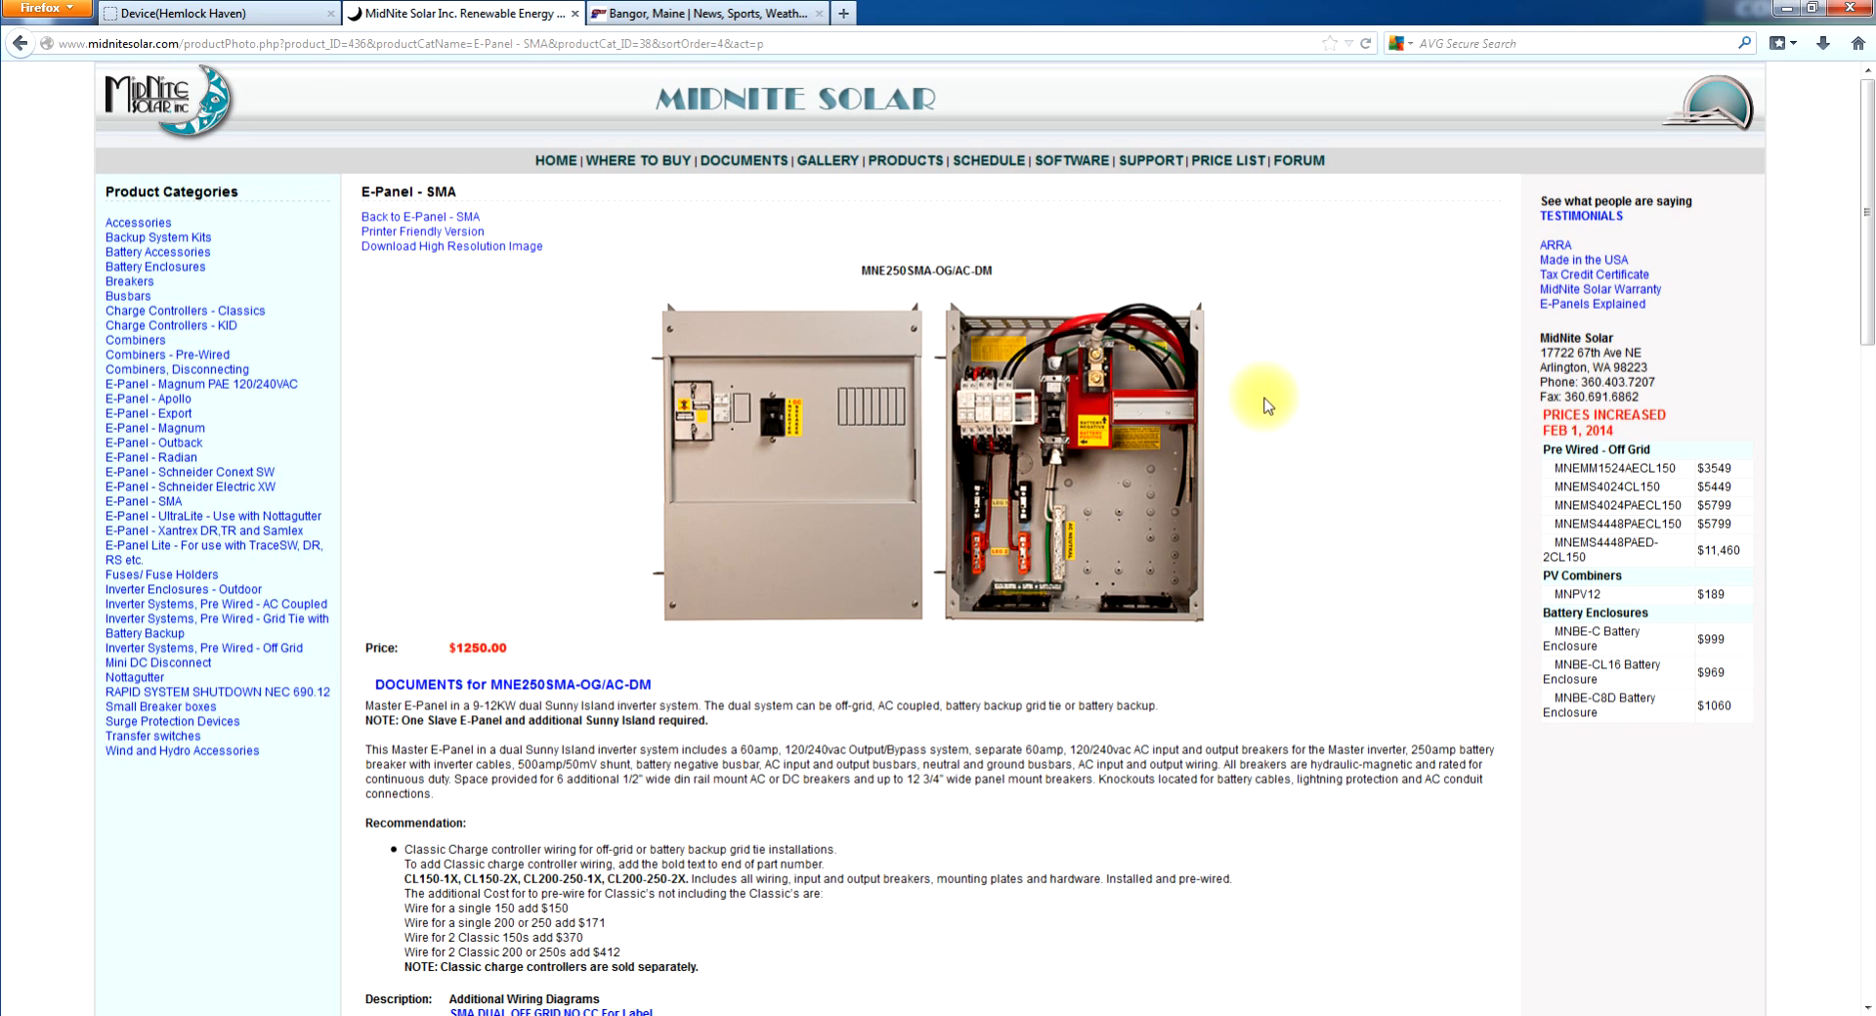
{"action": "mouse_move", "coordinate": [1309, 395]}
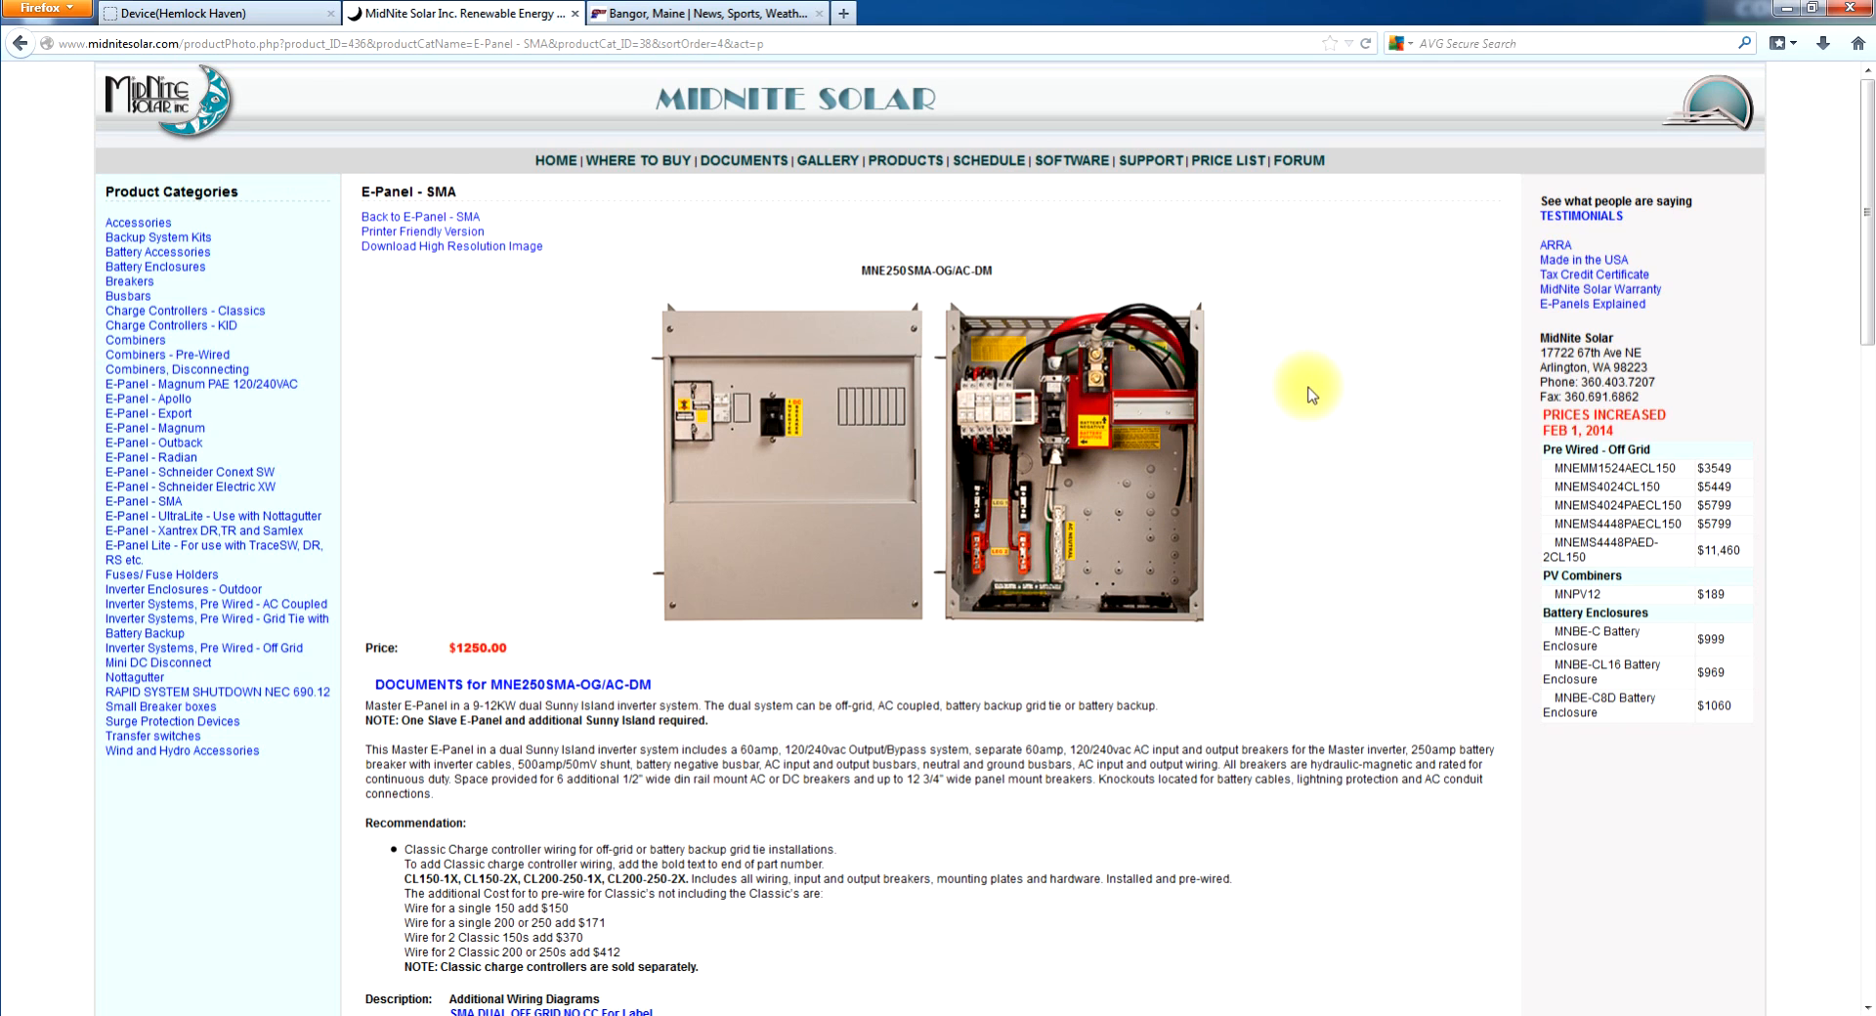
{"action": "mouse_move", "coordinate": [1295, 443]}
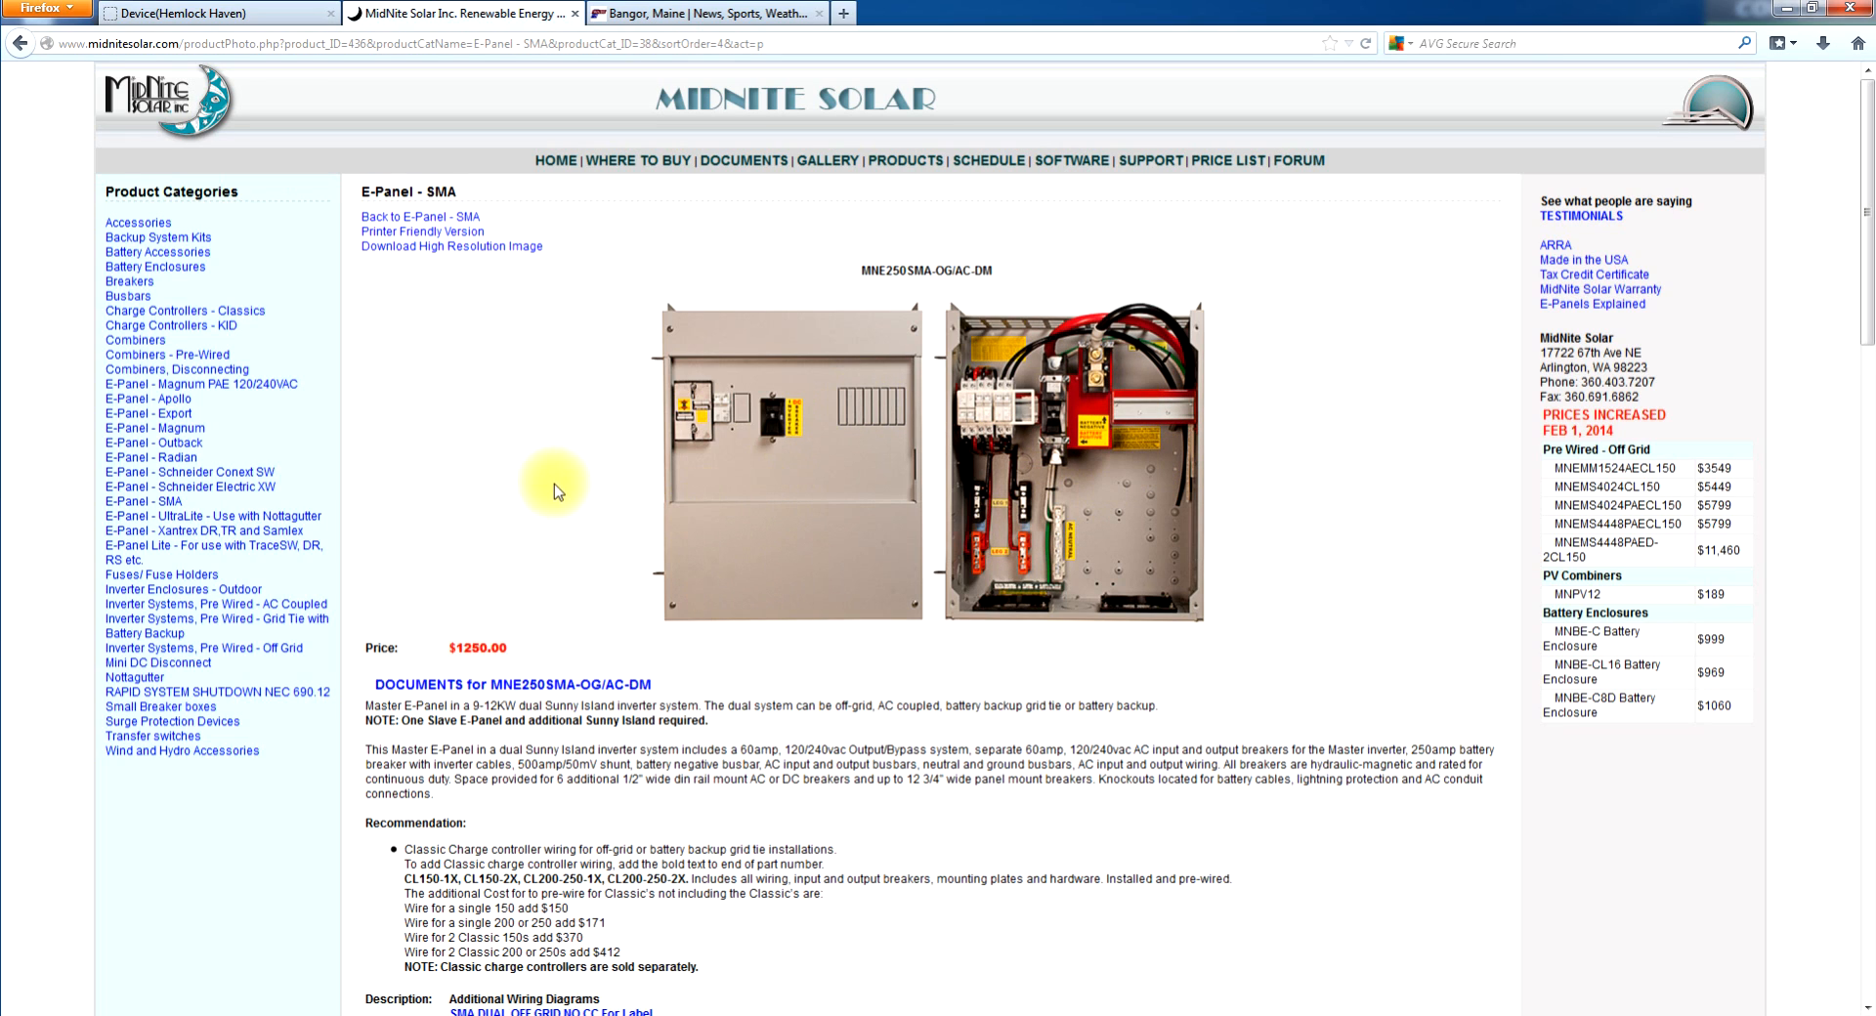
{"action": "left_click", "coordinate": [19, 43]}
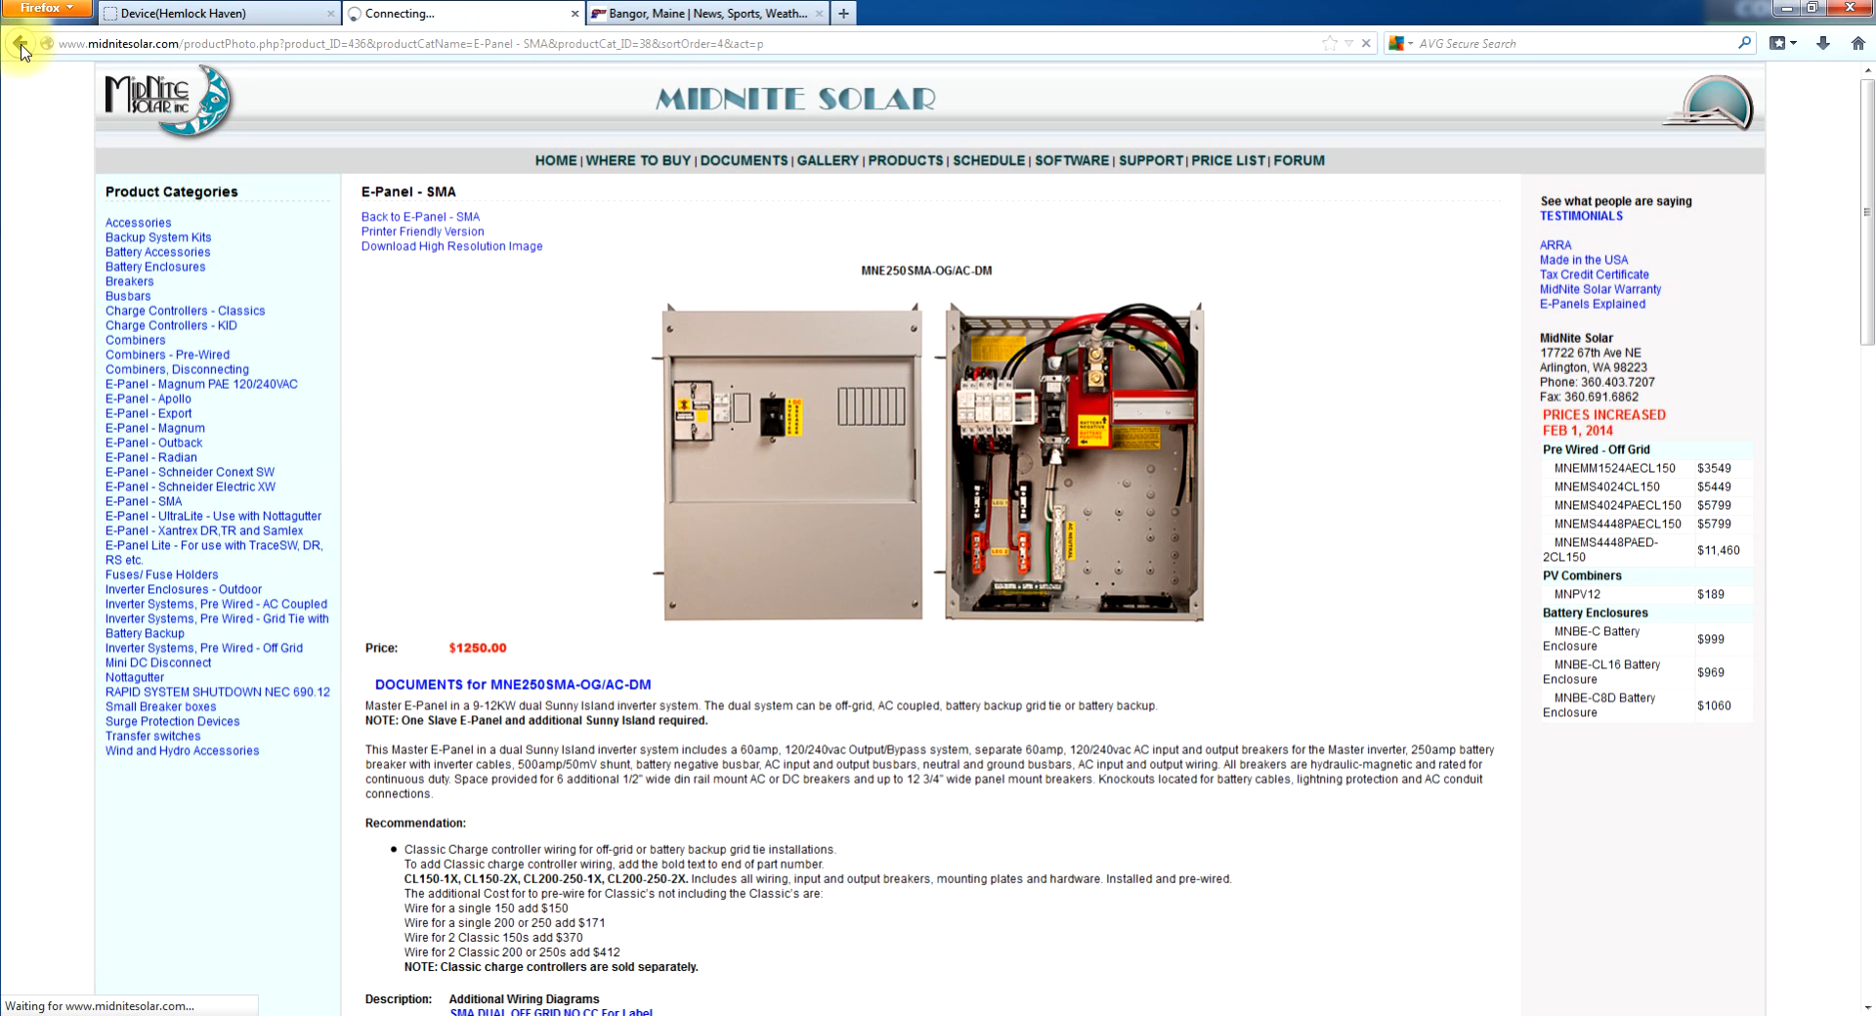
- Return to the E-Panel - SMA list and open MNE250SMA-QUAD-MSTR ($1340.00)
{"action": "left_click", "coordinate": [19, 43]}
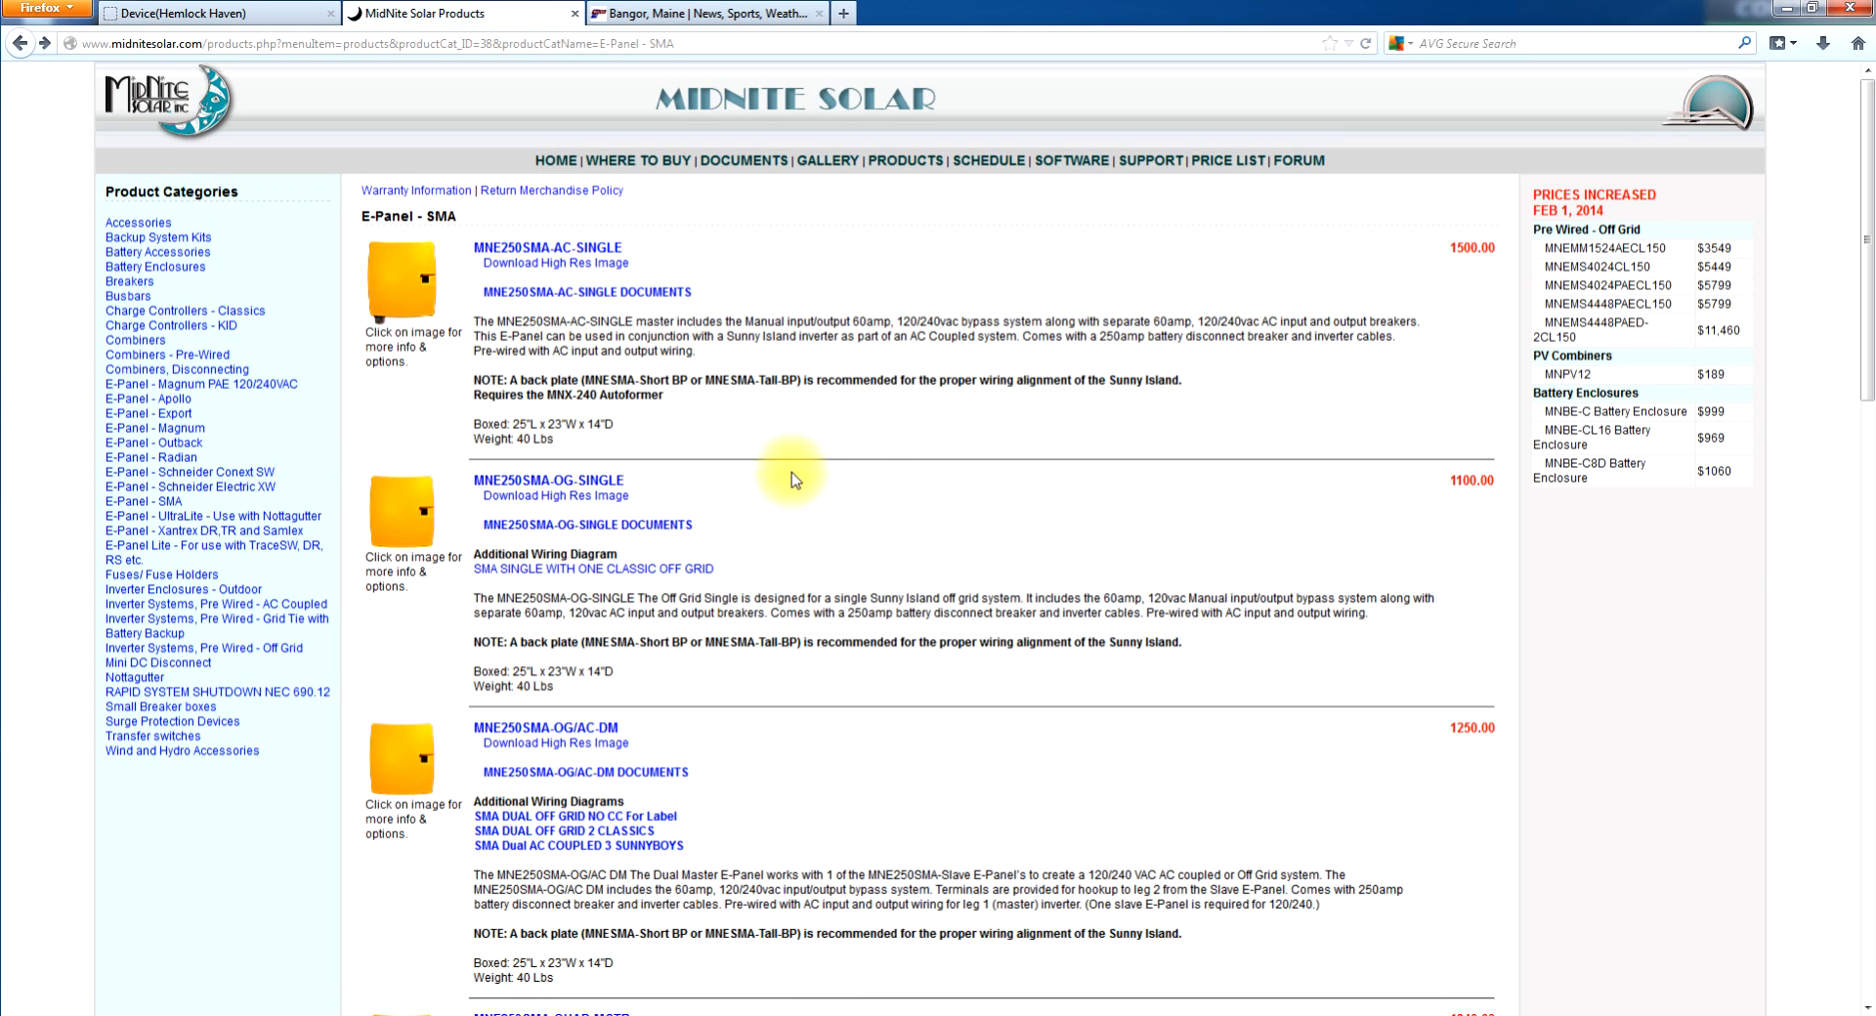
{"action": "scroll", "scroll_direction": "down", "scroll_amount": 3}
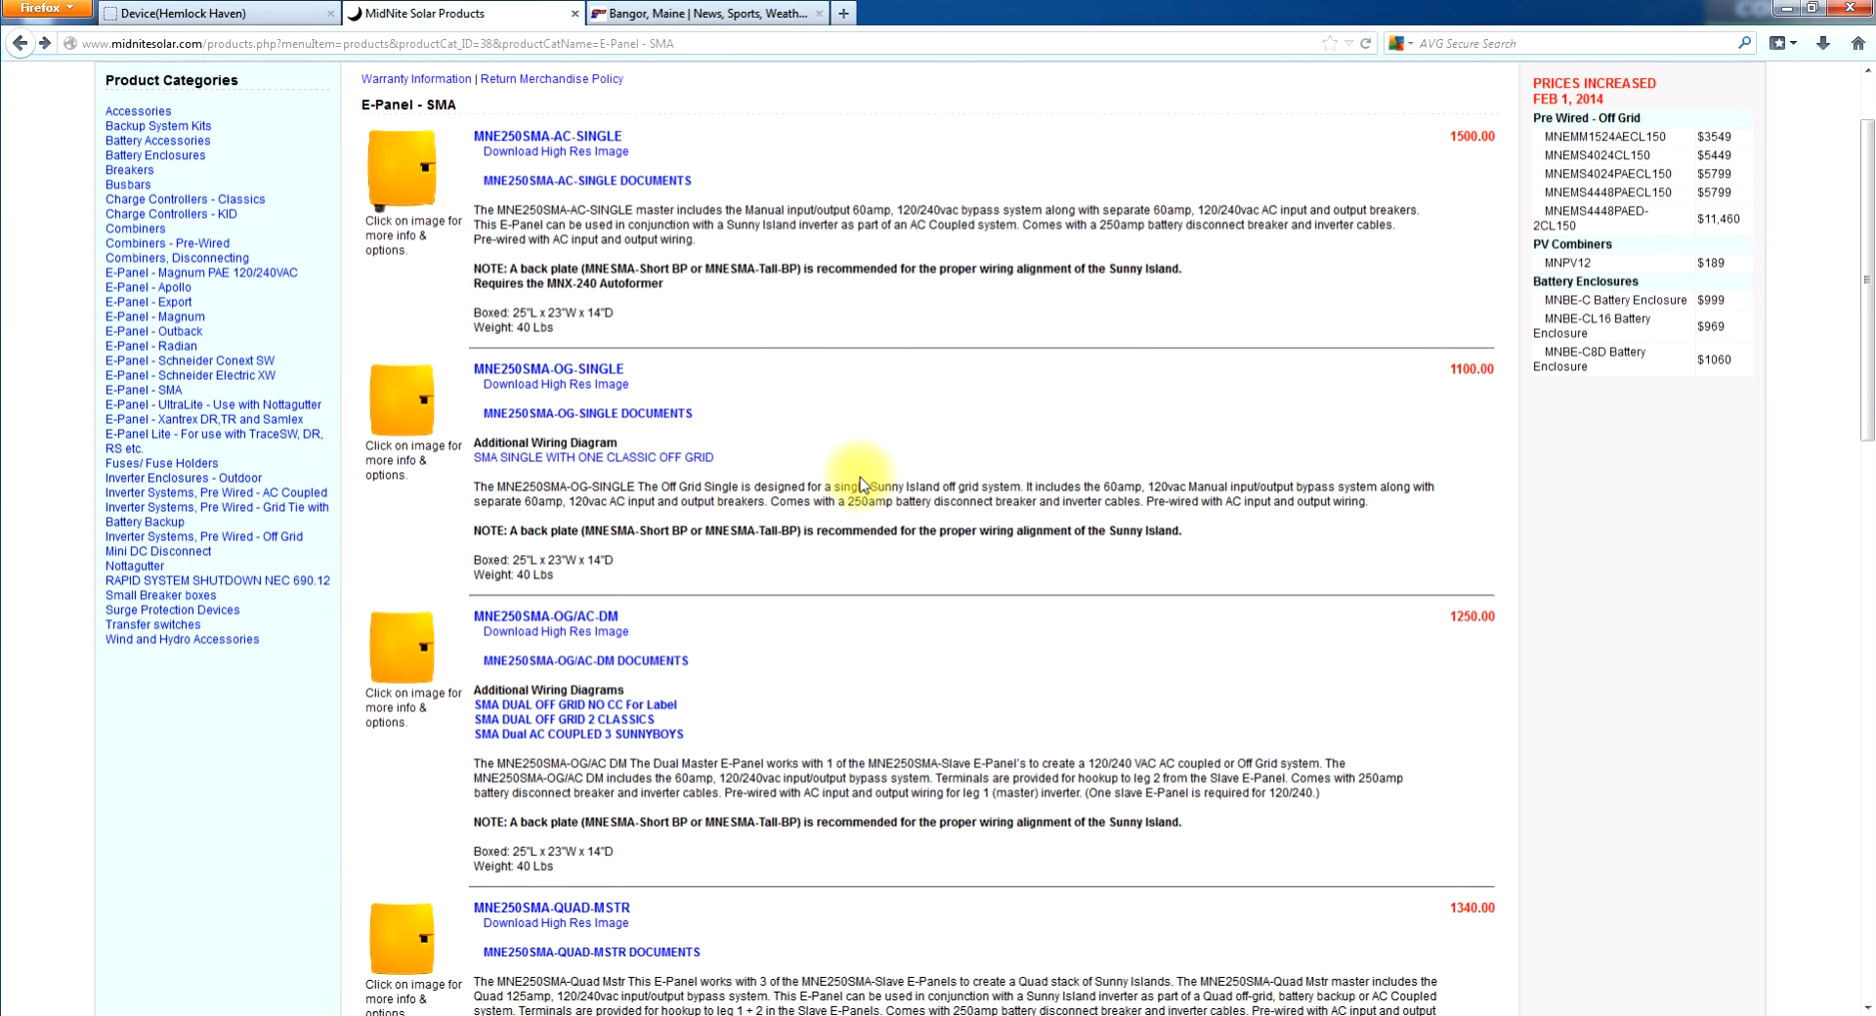
{"action": "scroll", "scroll_direction": "down", "scroll_amount": 3}
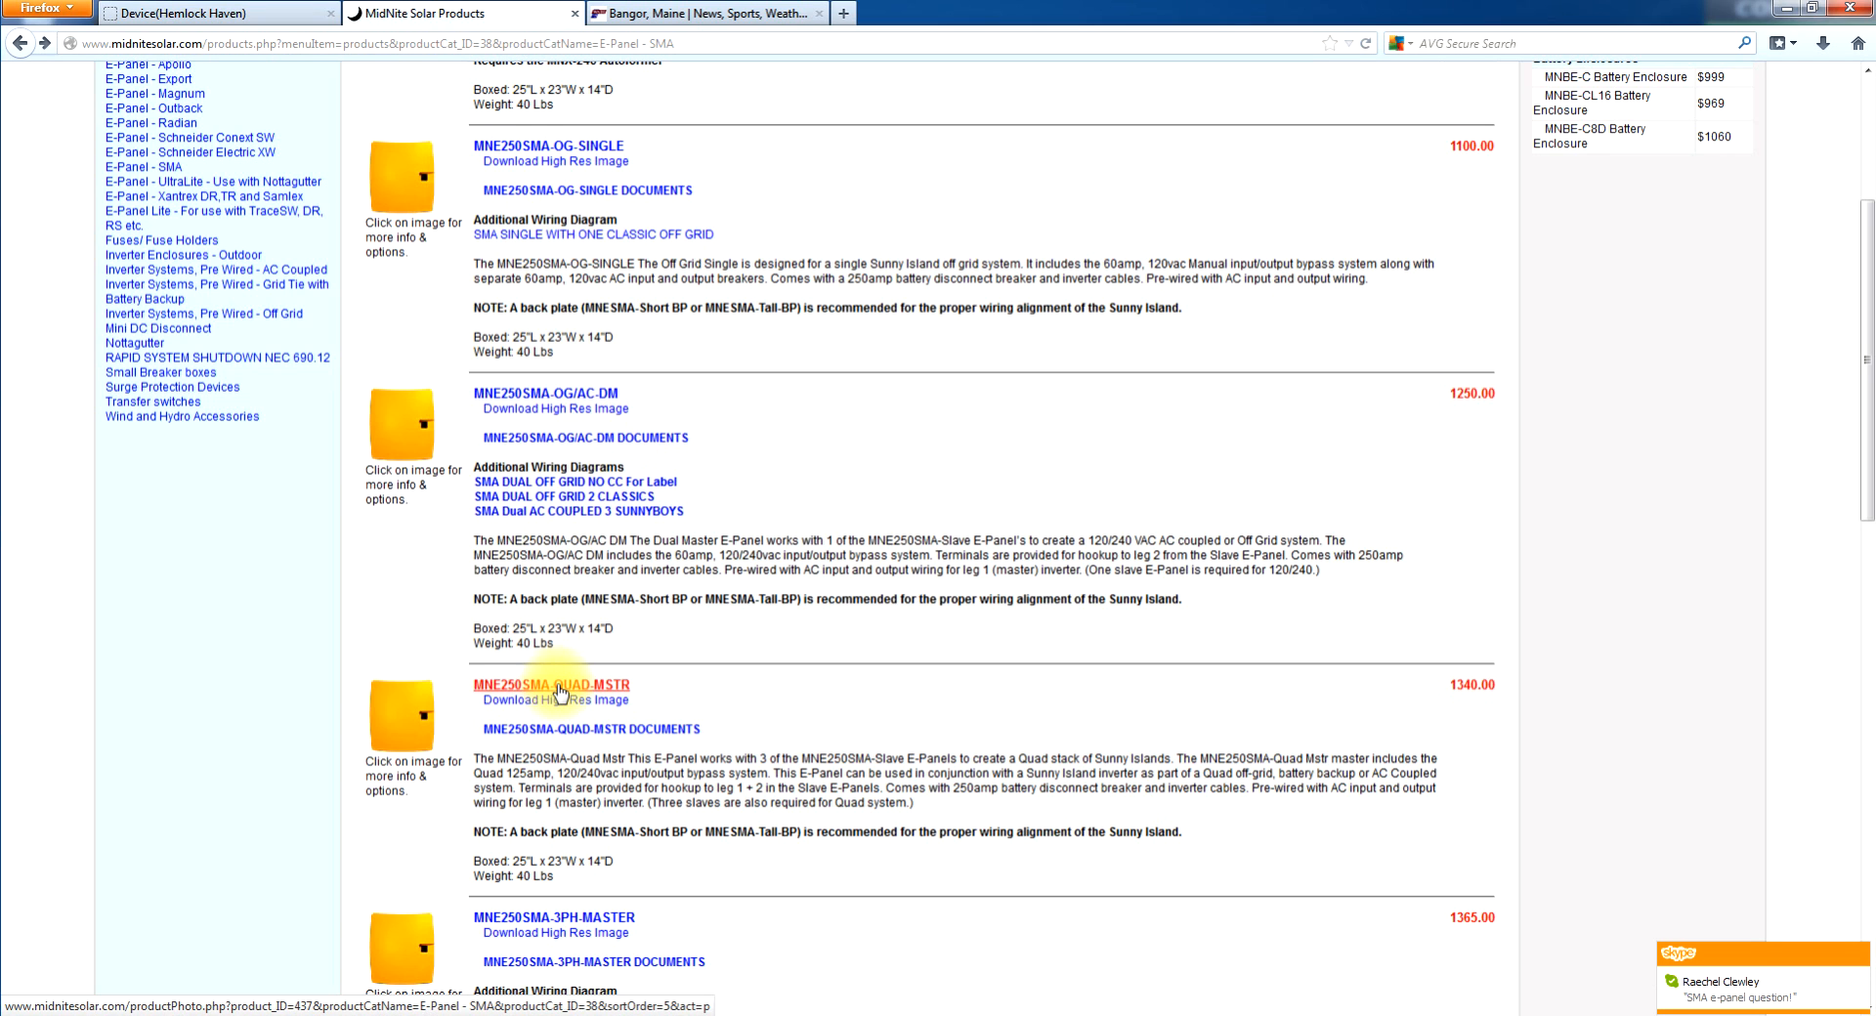
{"action": "left_click", "coordinate": [554, 682]}
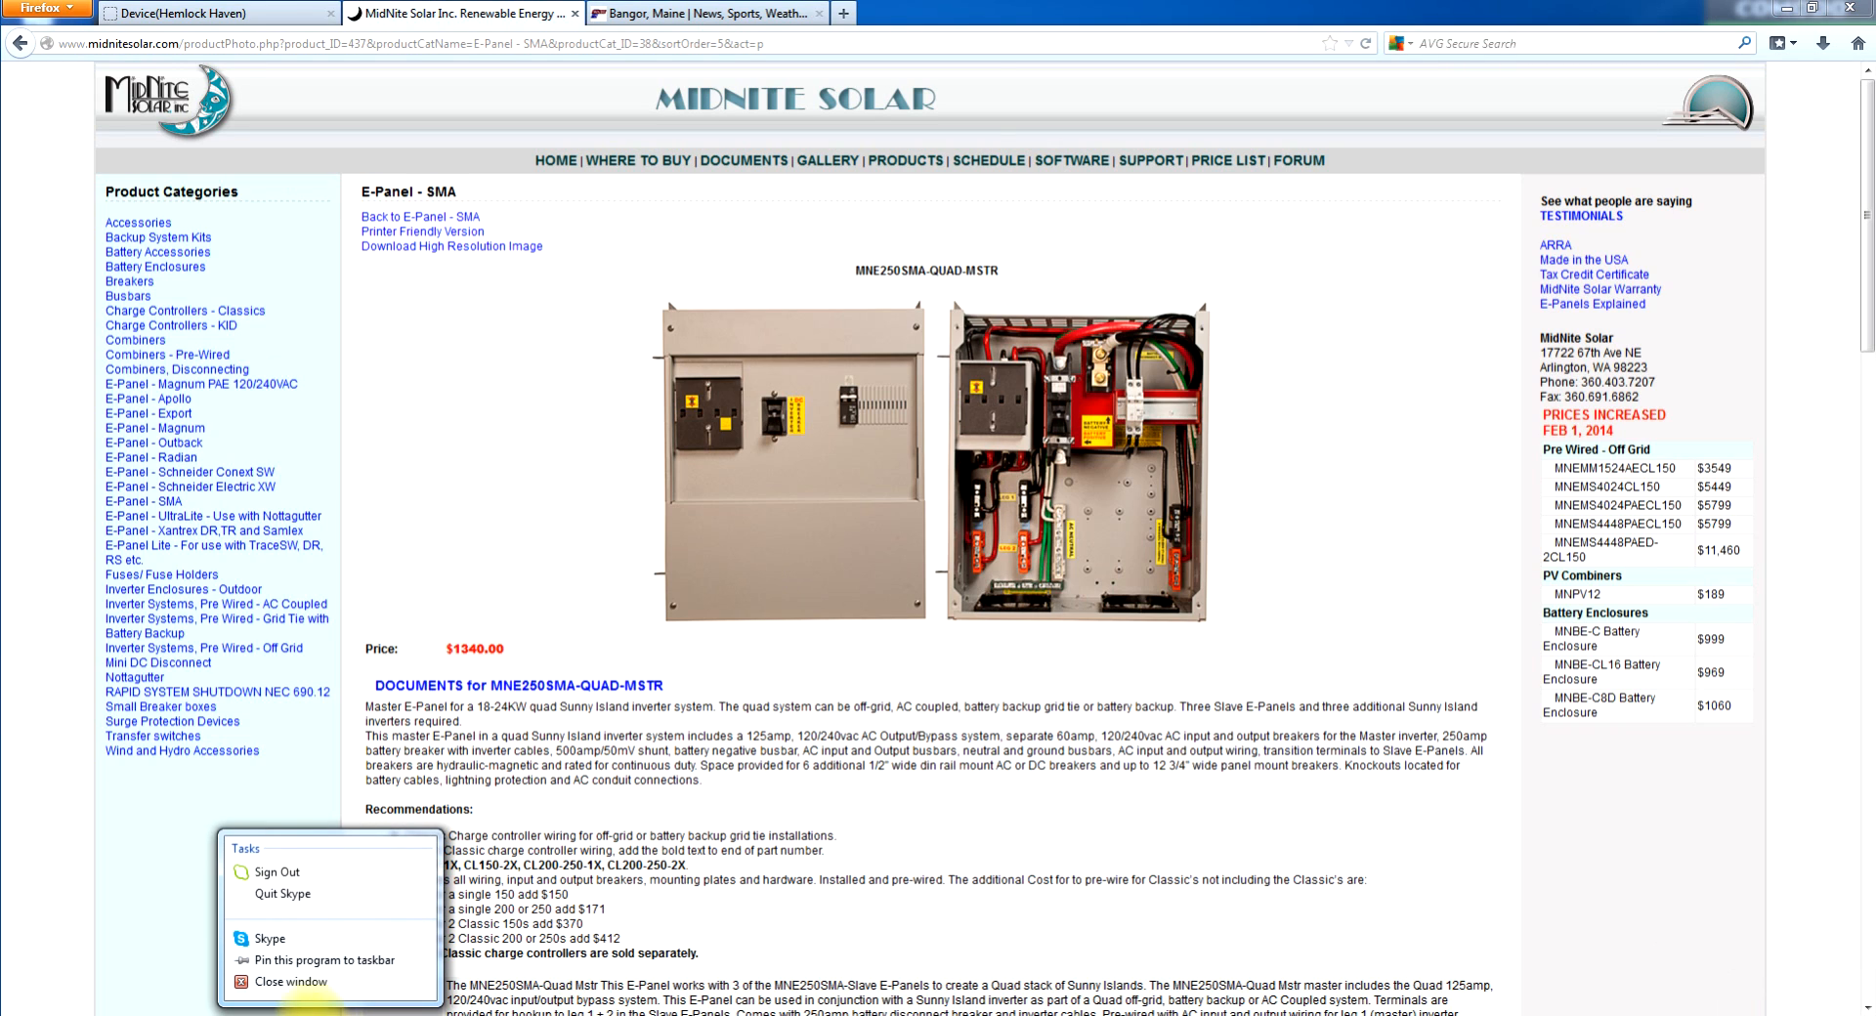
- Dismiss the Skype popup and scroll through the MNE250SMA-QUAD-MSTR page
{"action": "left_click", "coordinate": [305, 904]}
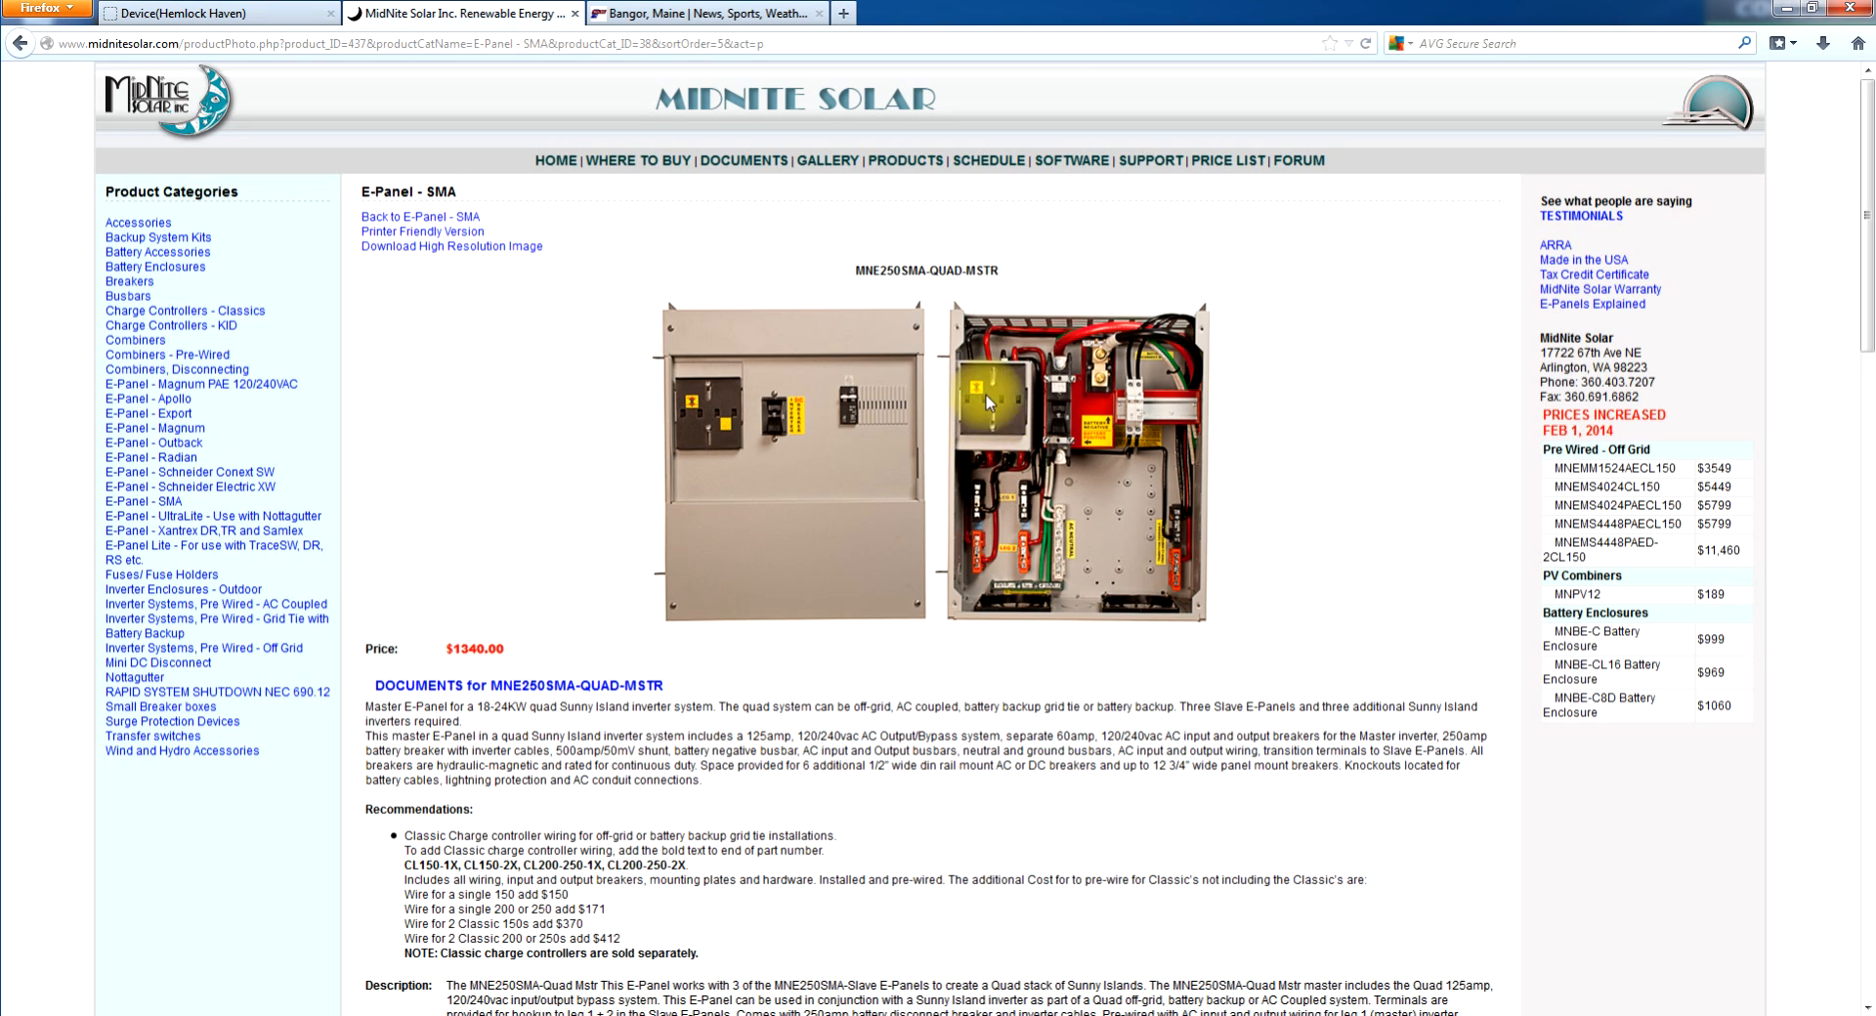
{"action": "mouse_move", "coordinate": [975, 420]}
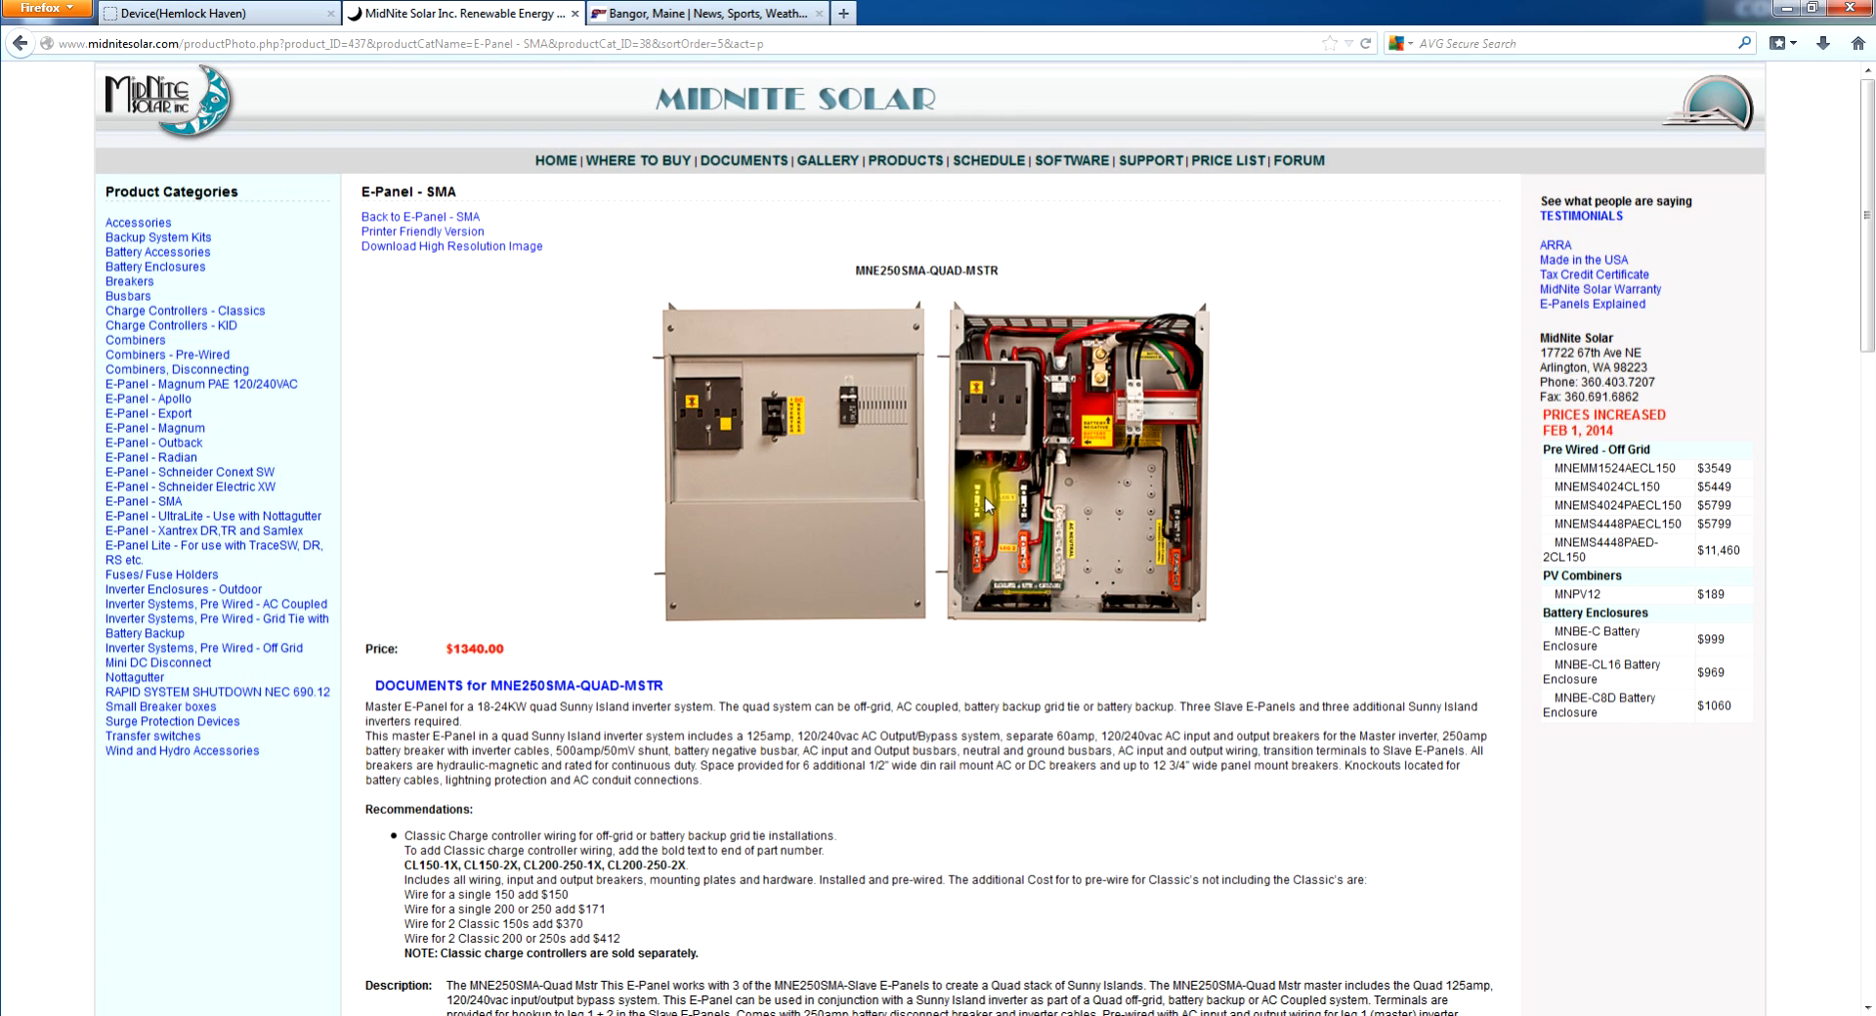
{"action": "mouse_move", "coordinate": [1279, 467]}
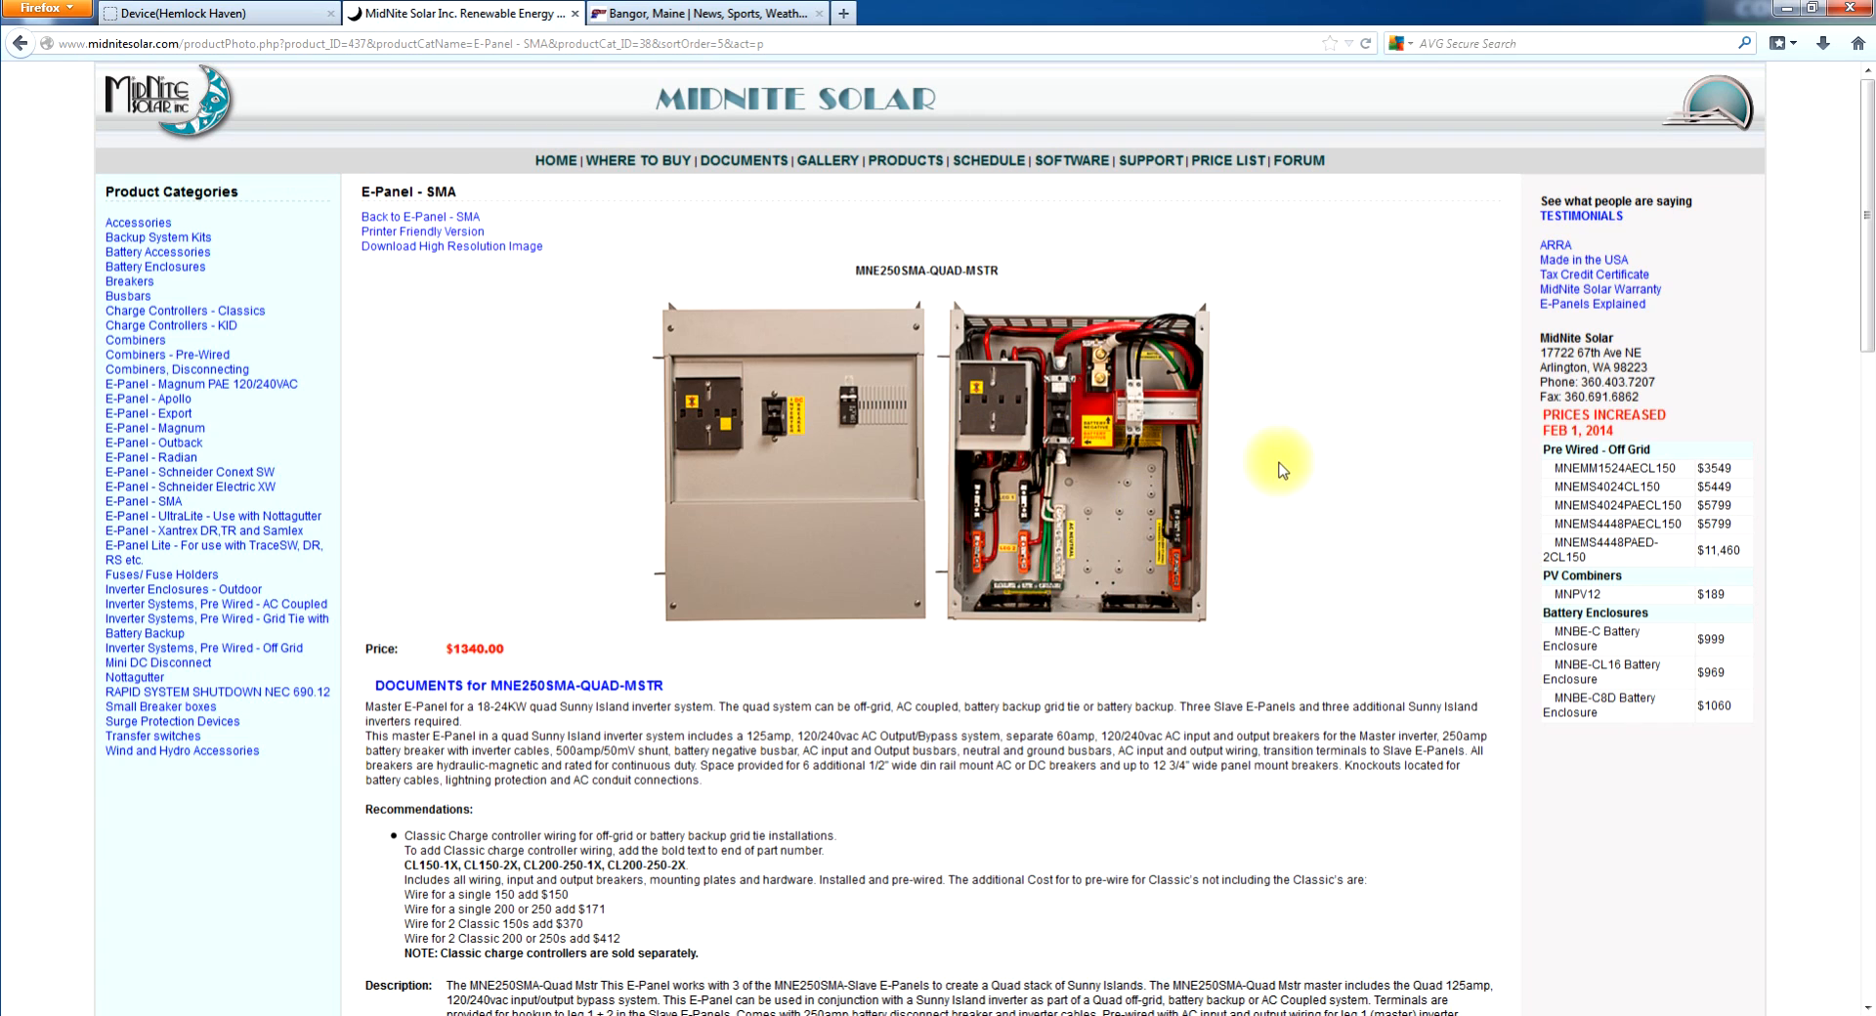
{"action": "mouse_move", "coordinate": [1451, 454]}
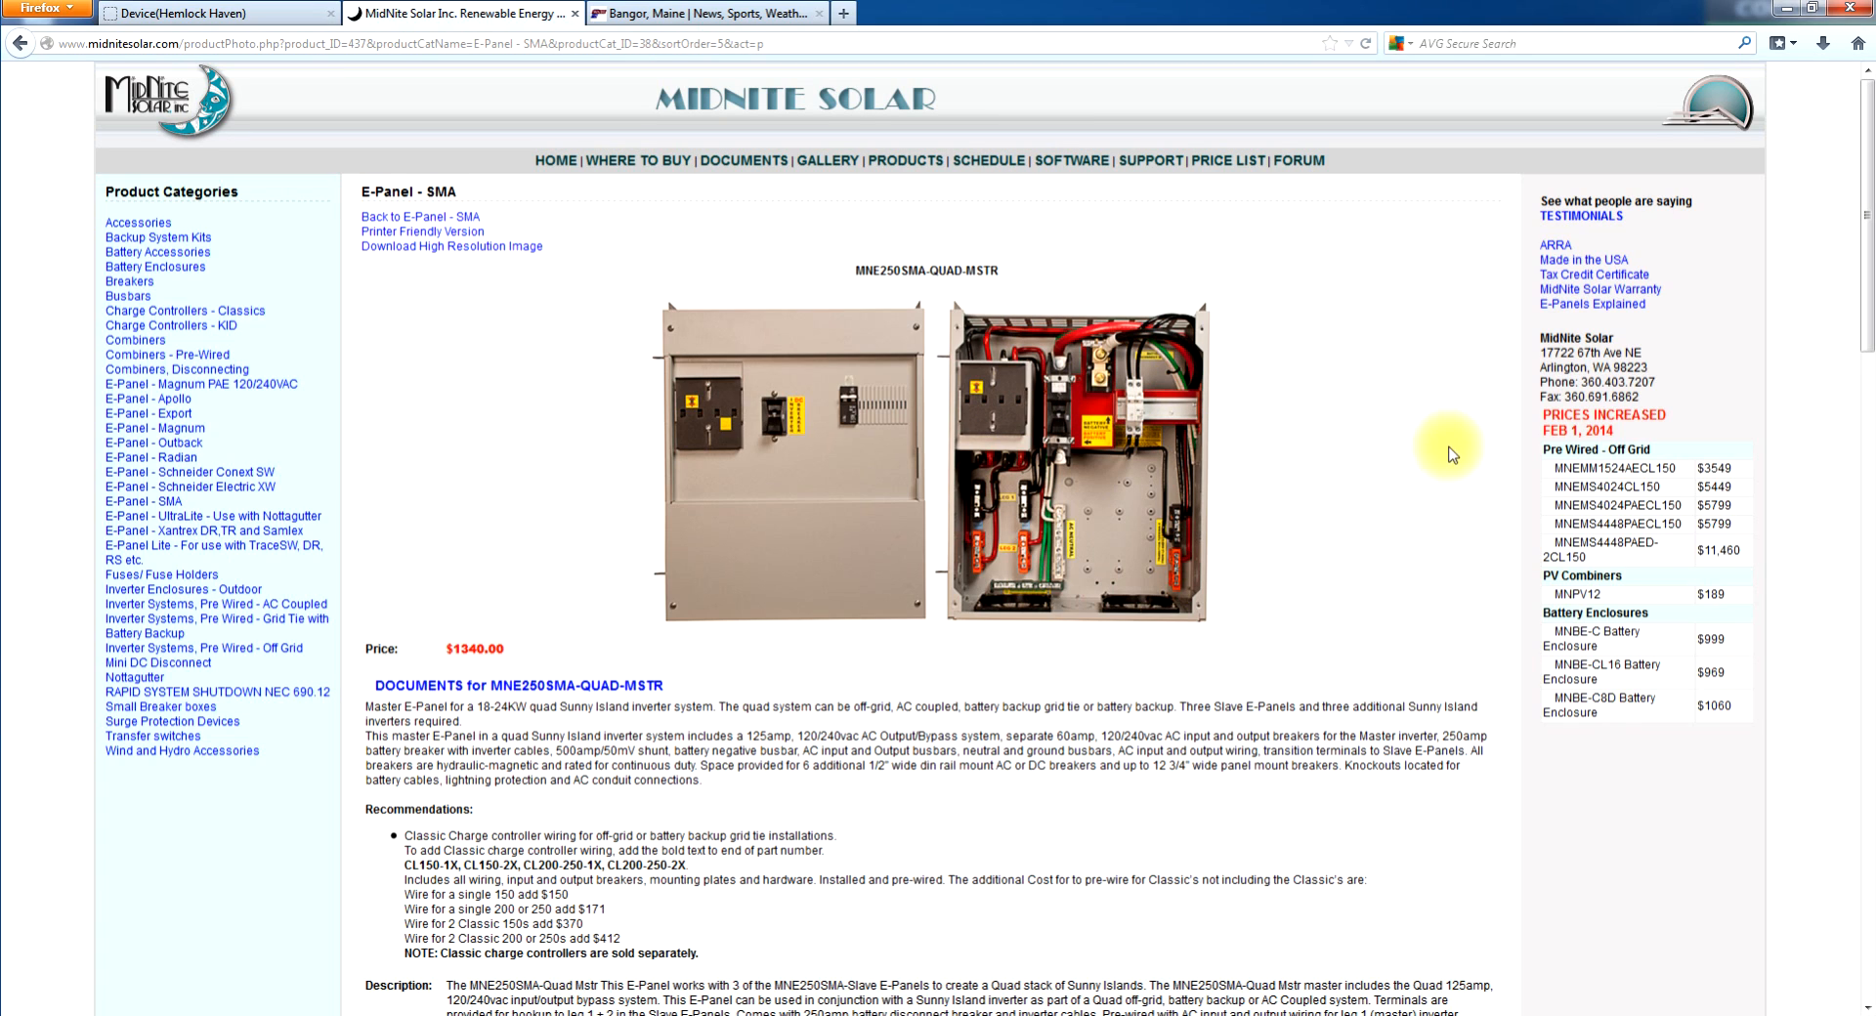
{"action": "mouse_move", "coordinate": [1392, 447]}
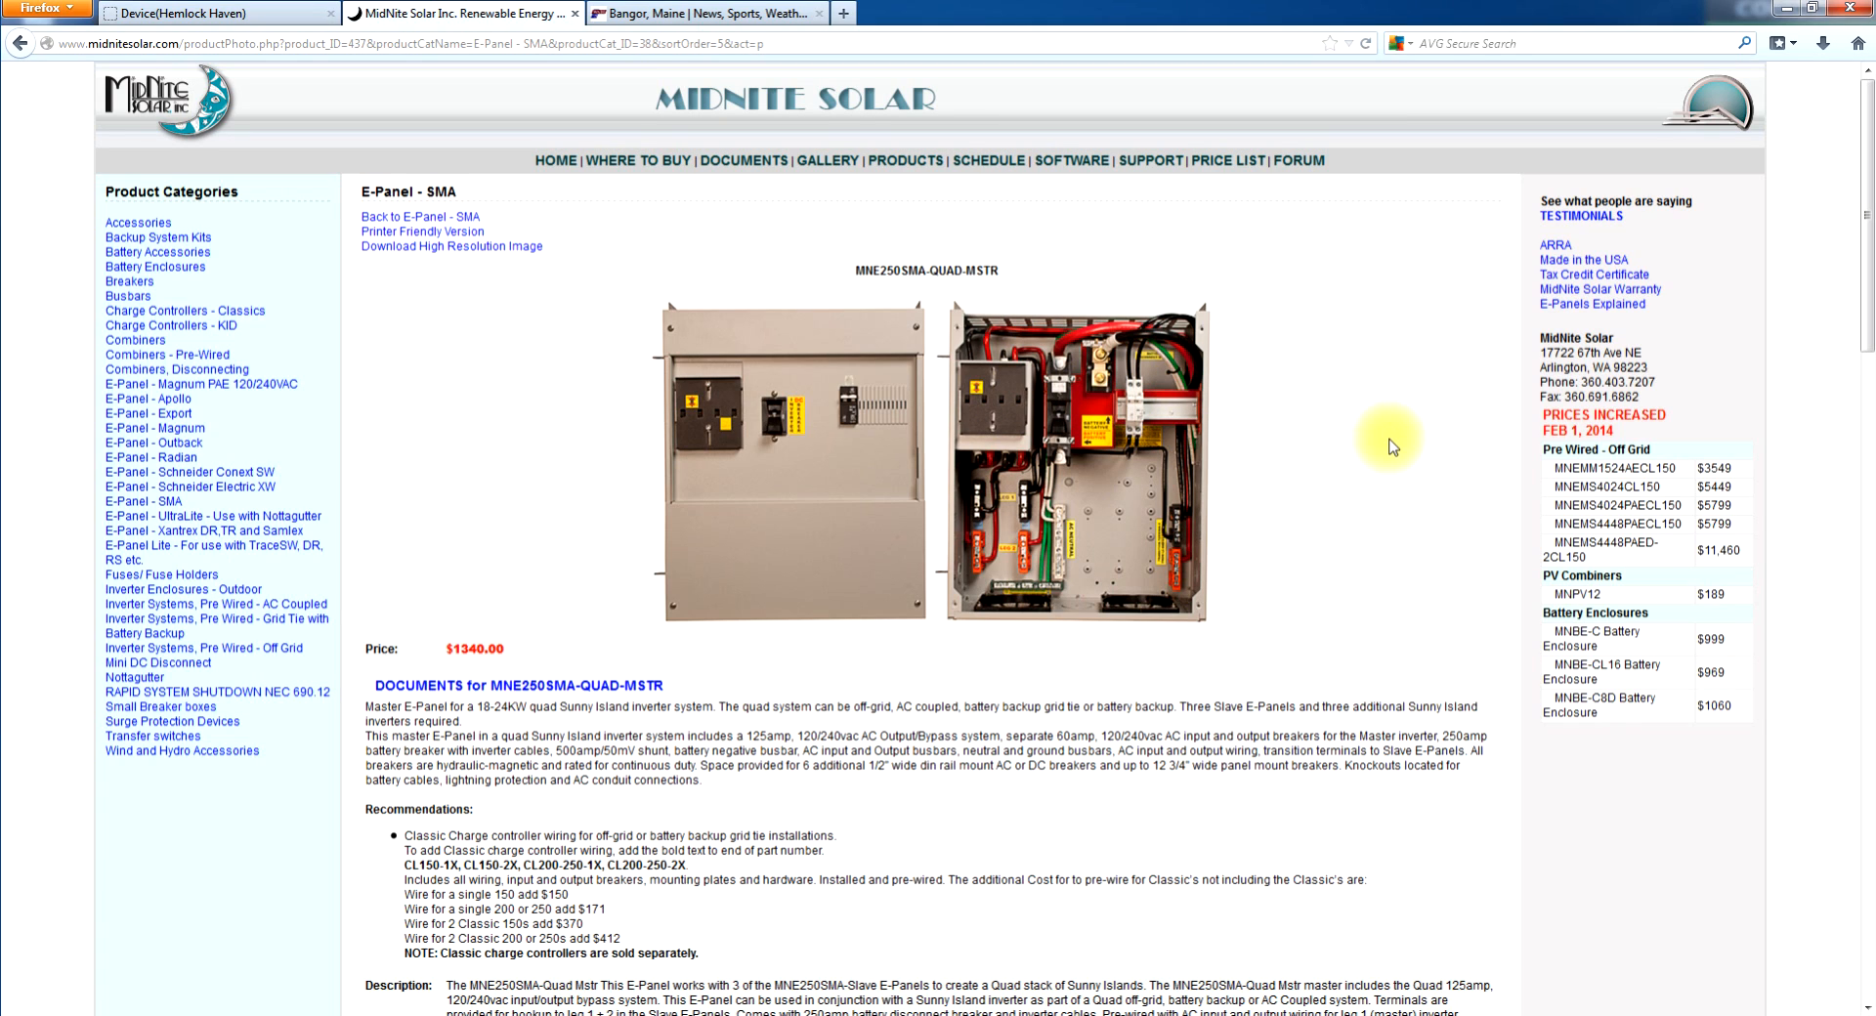
{"action": "mouse_move", "coordinate": [1363, 404]}
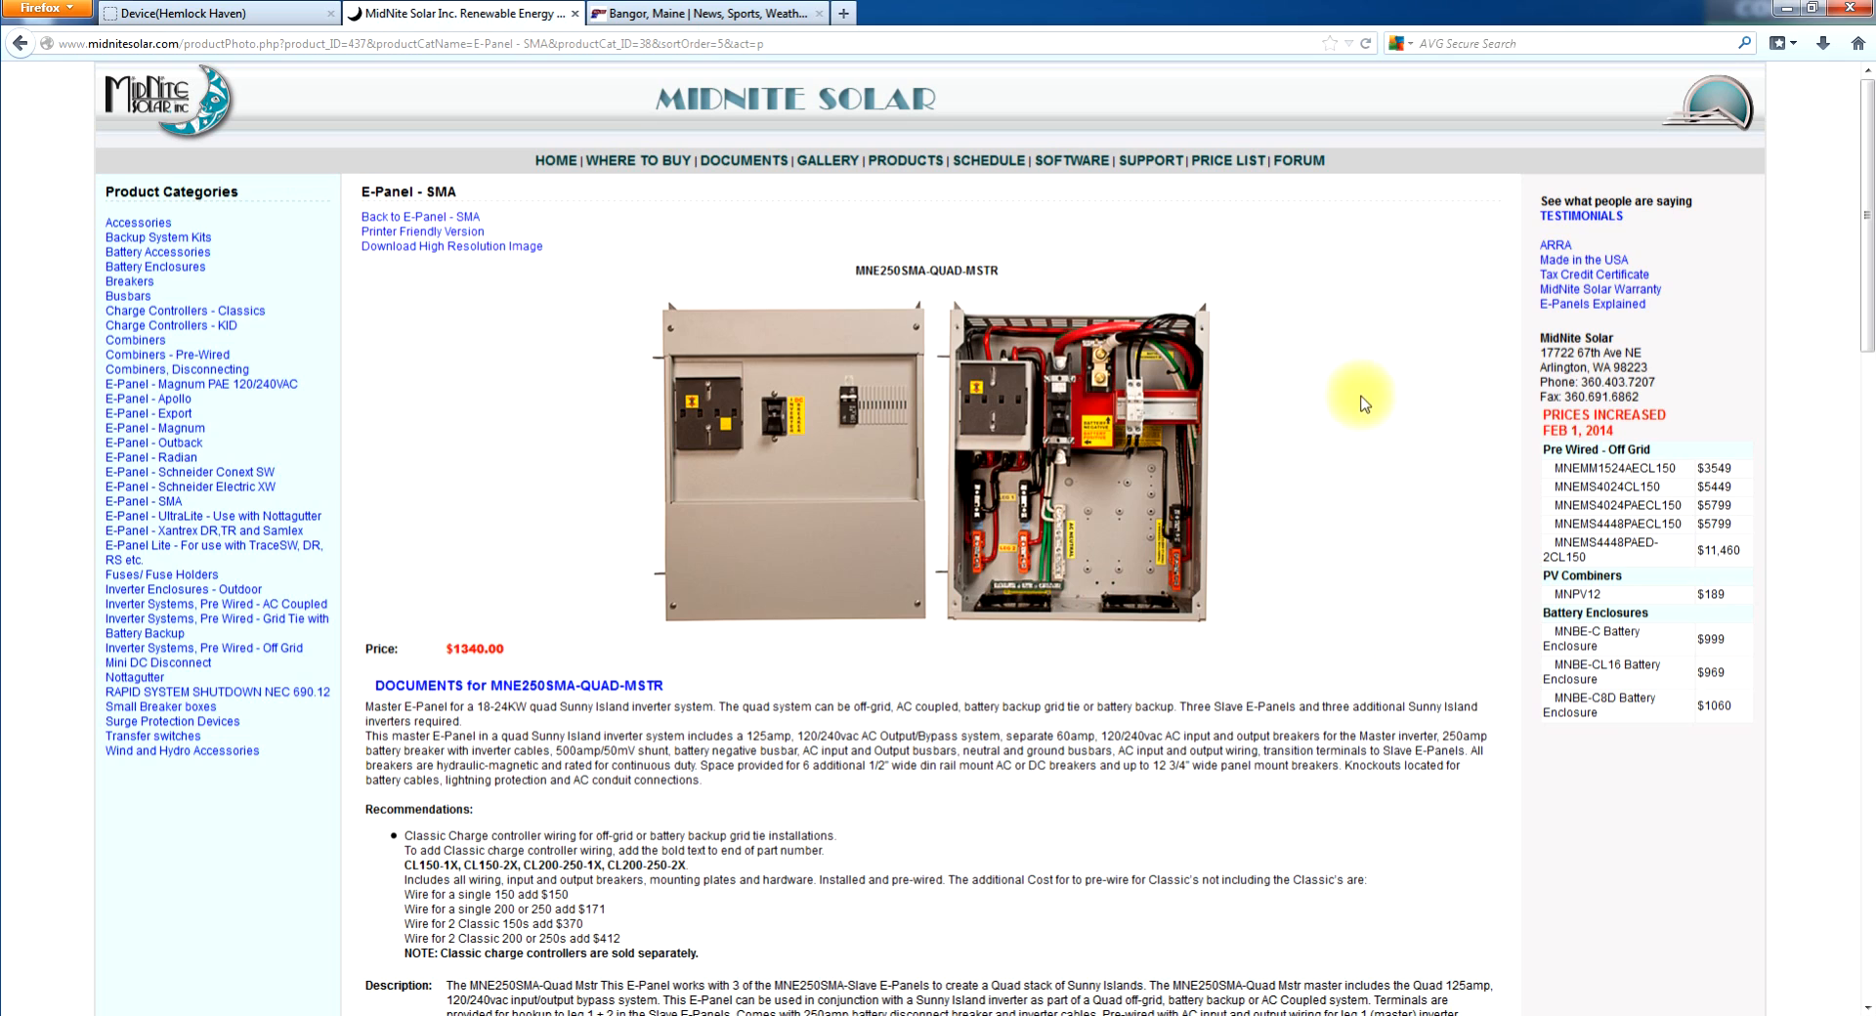
{"action": "mouse_move", "coordinate": [1363, 426]}
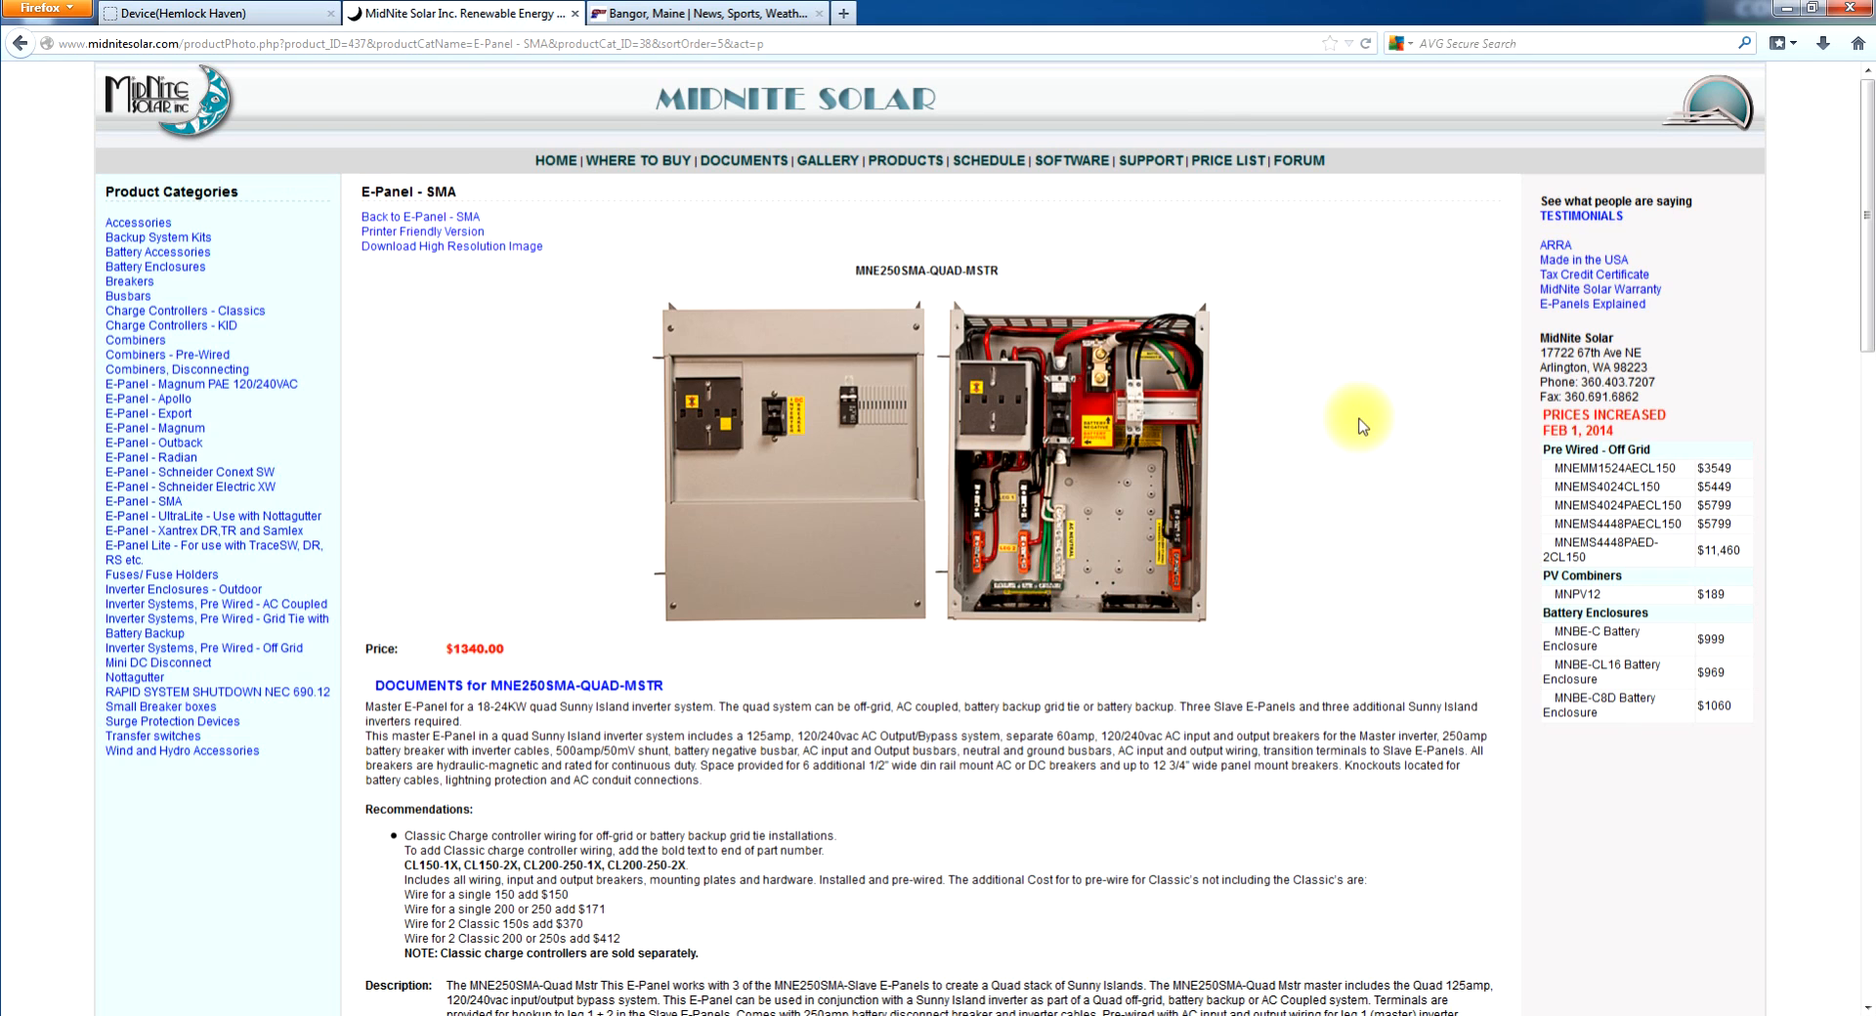
{"action": "mouse_move", "coordinate": [1324, 393]}
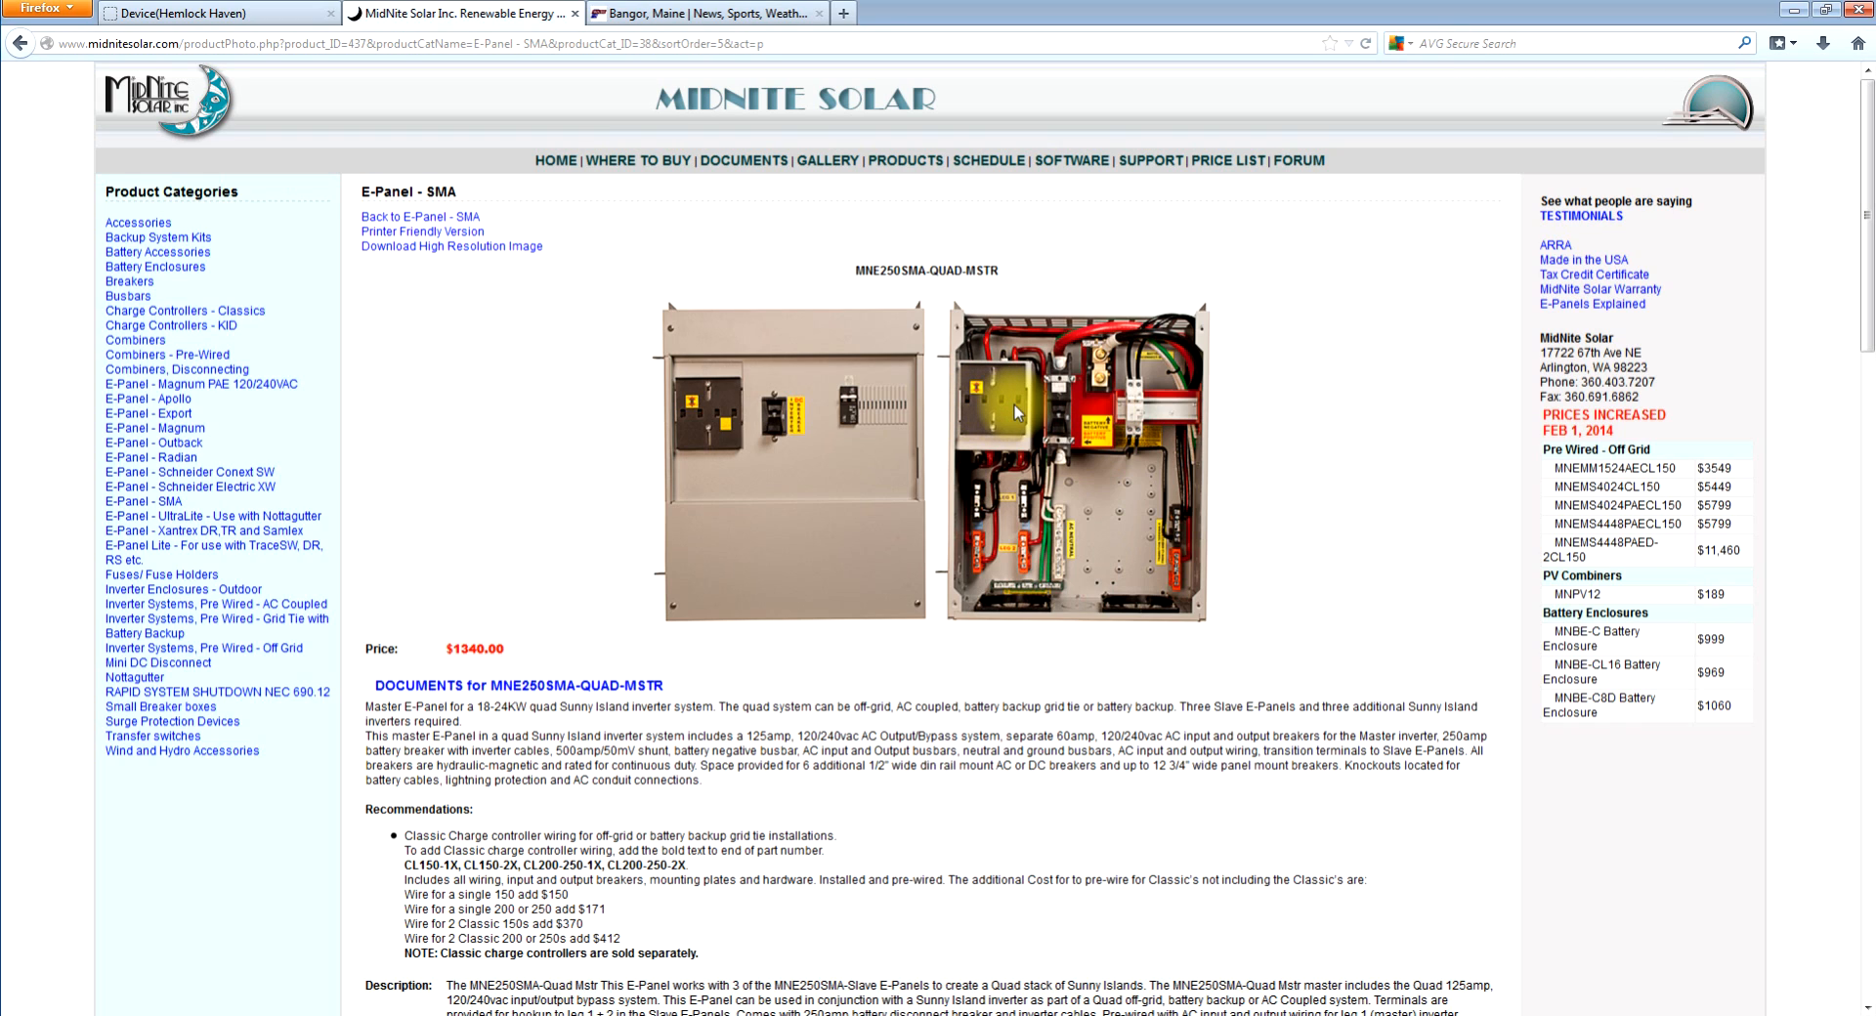
{"action": "mouse_move", "coordinate": [1002, 514]}
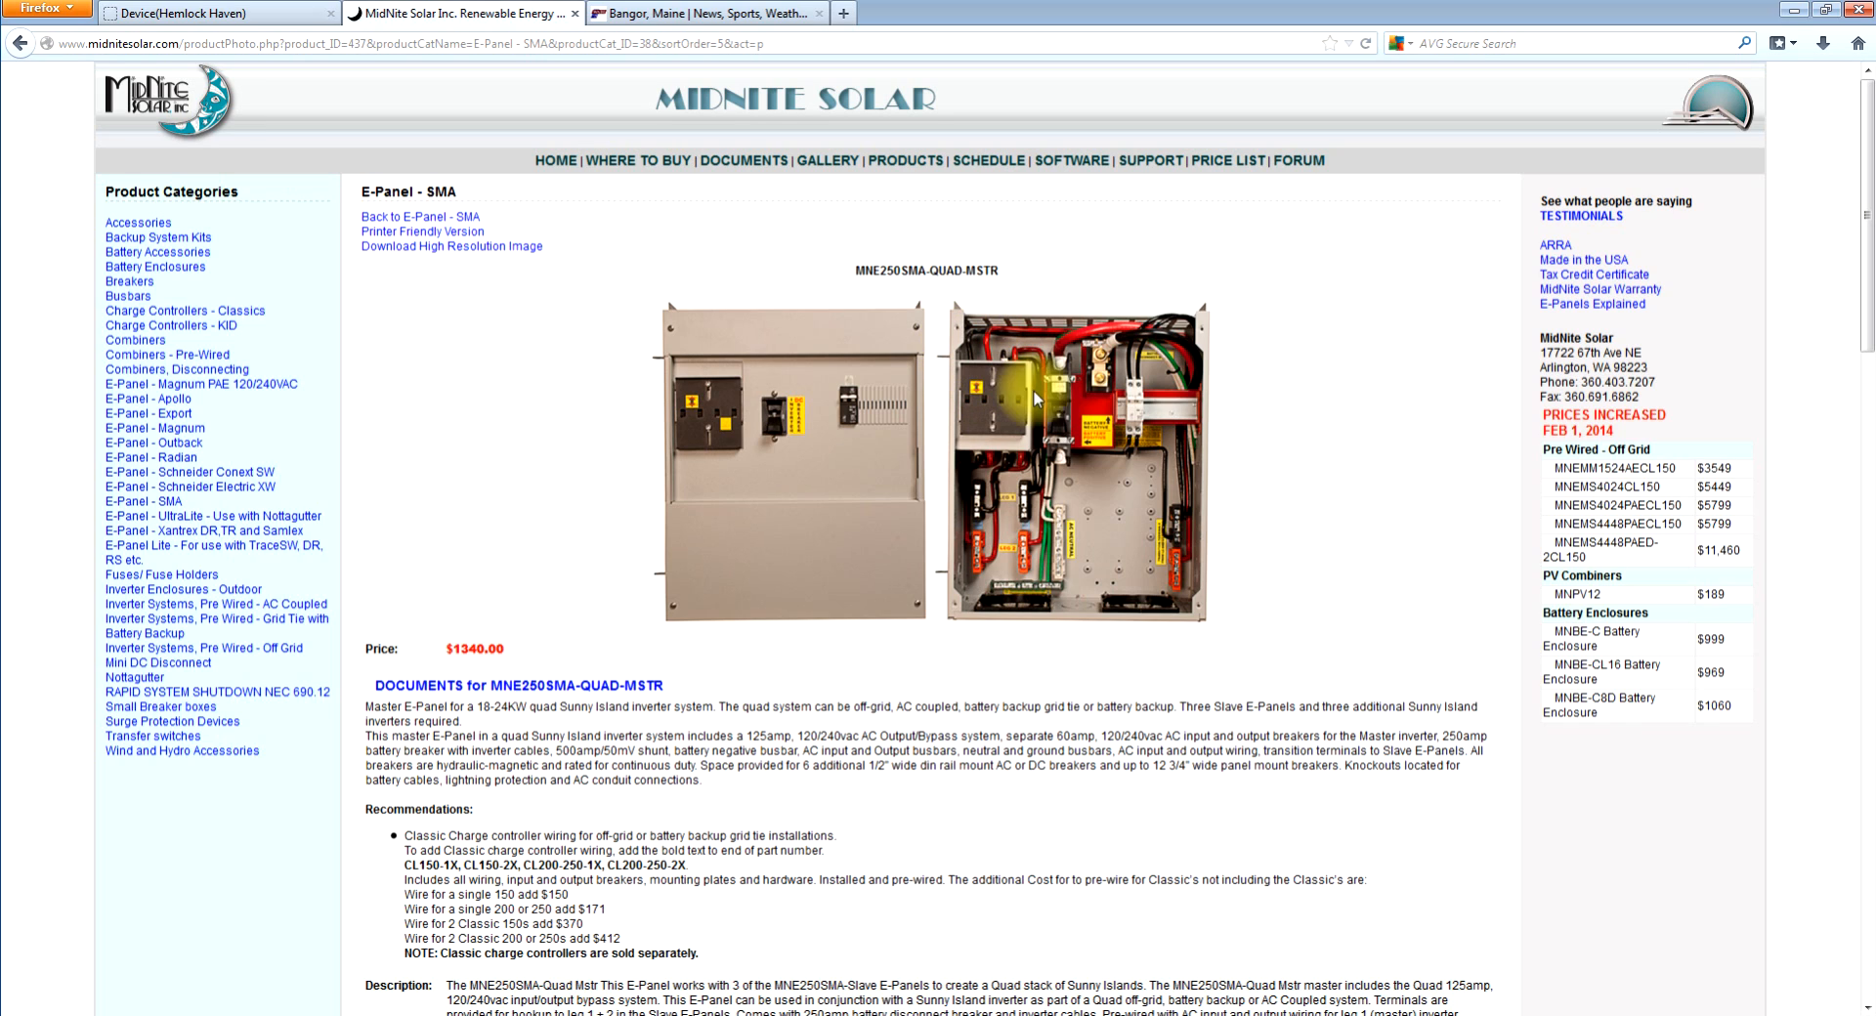
{"action": "mouse_move", "coordinate": [1056, 381]}
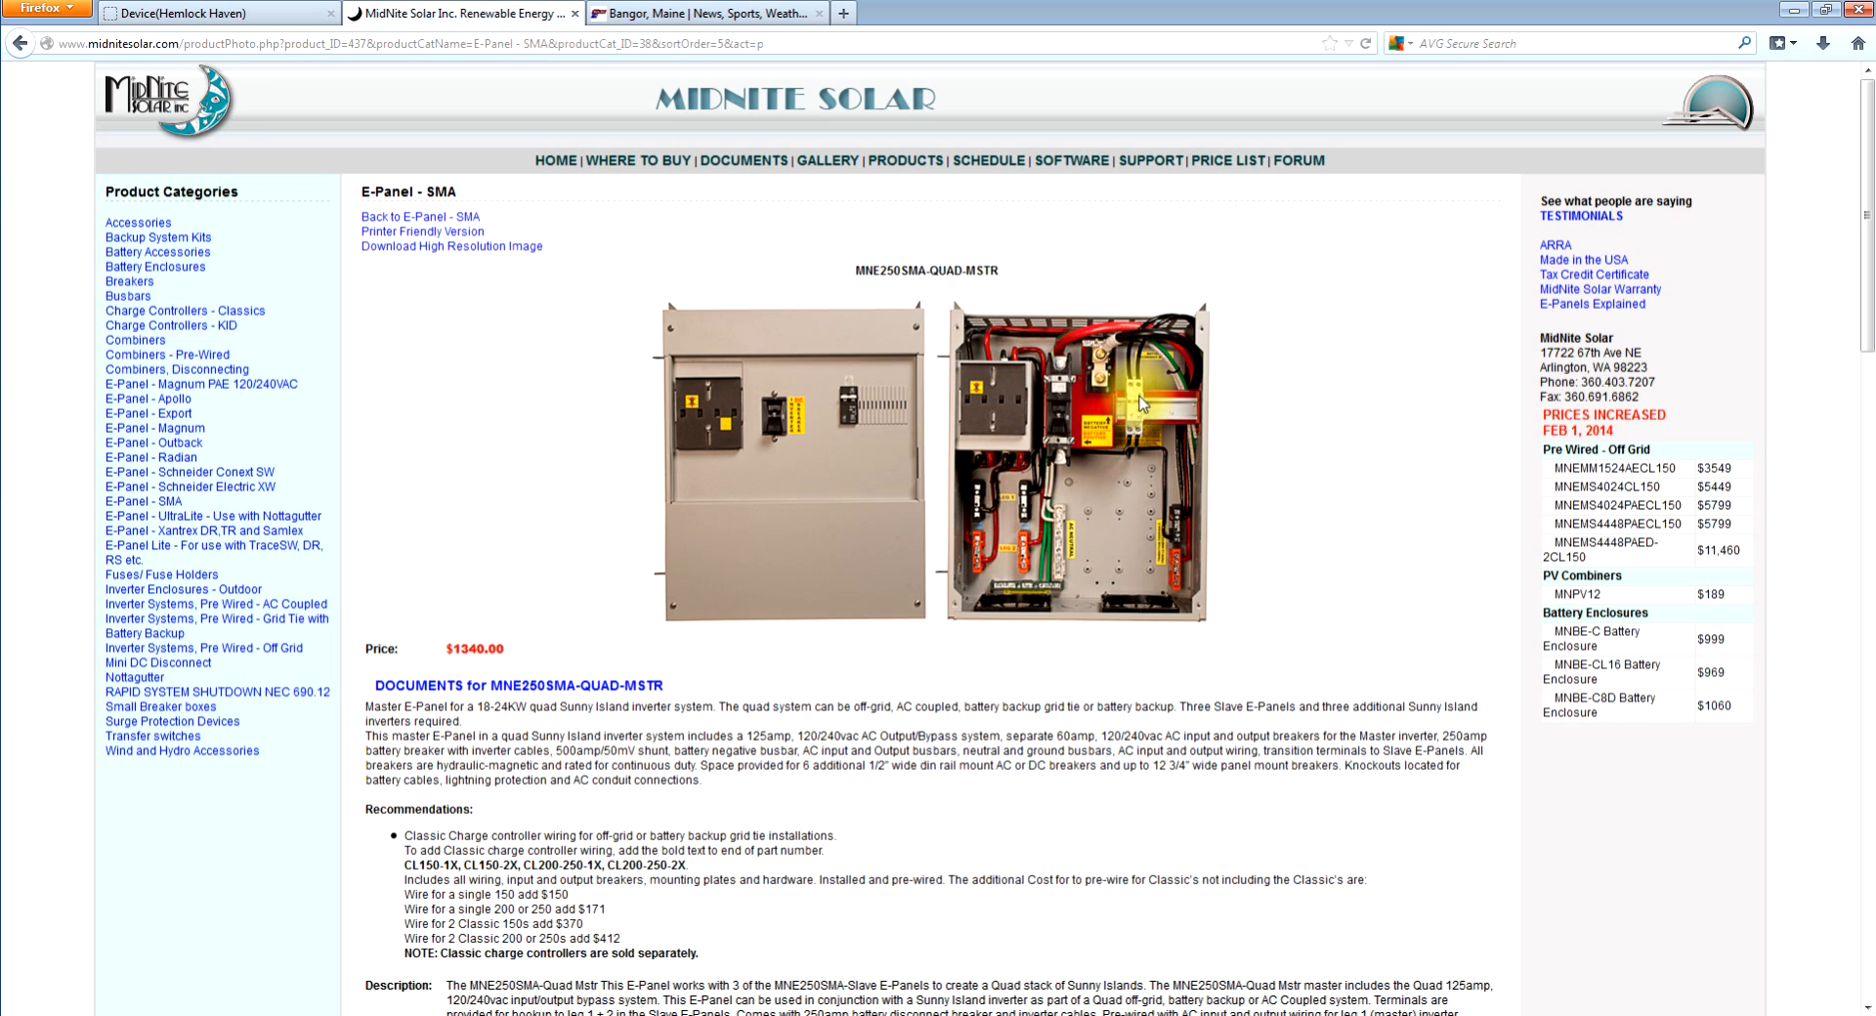
{"action": "mouse_move", "coordinate": [1142, 401]}
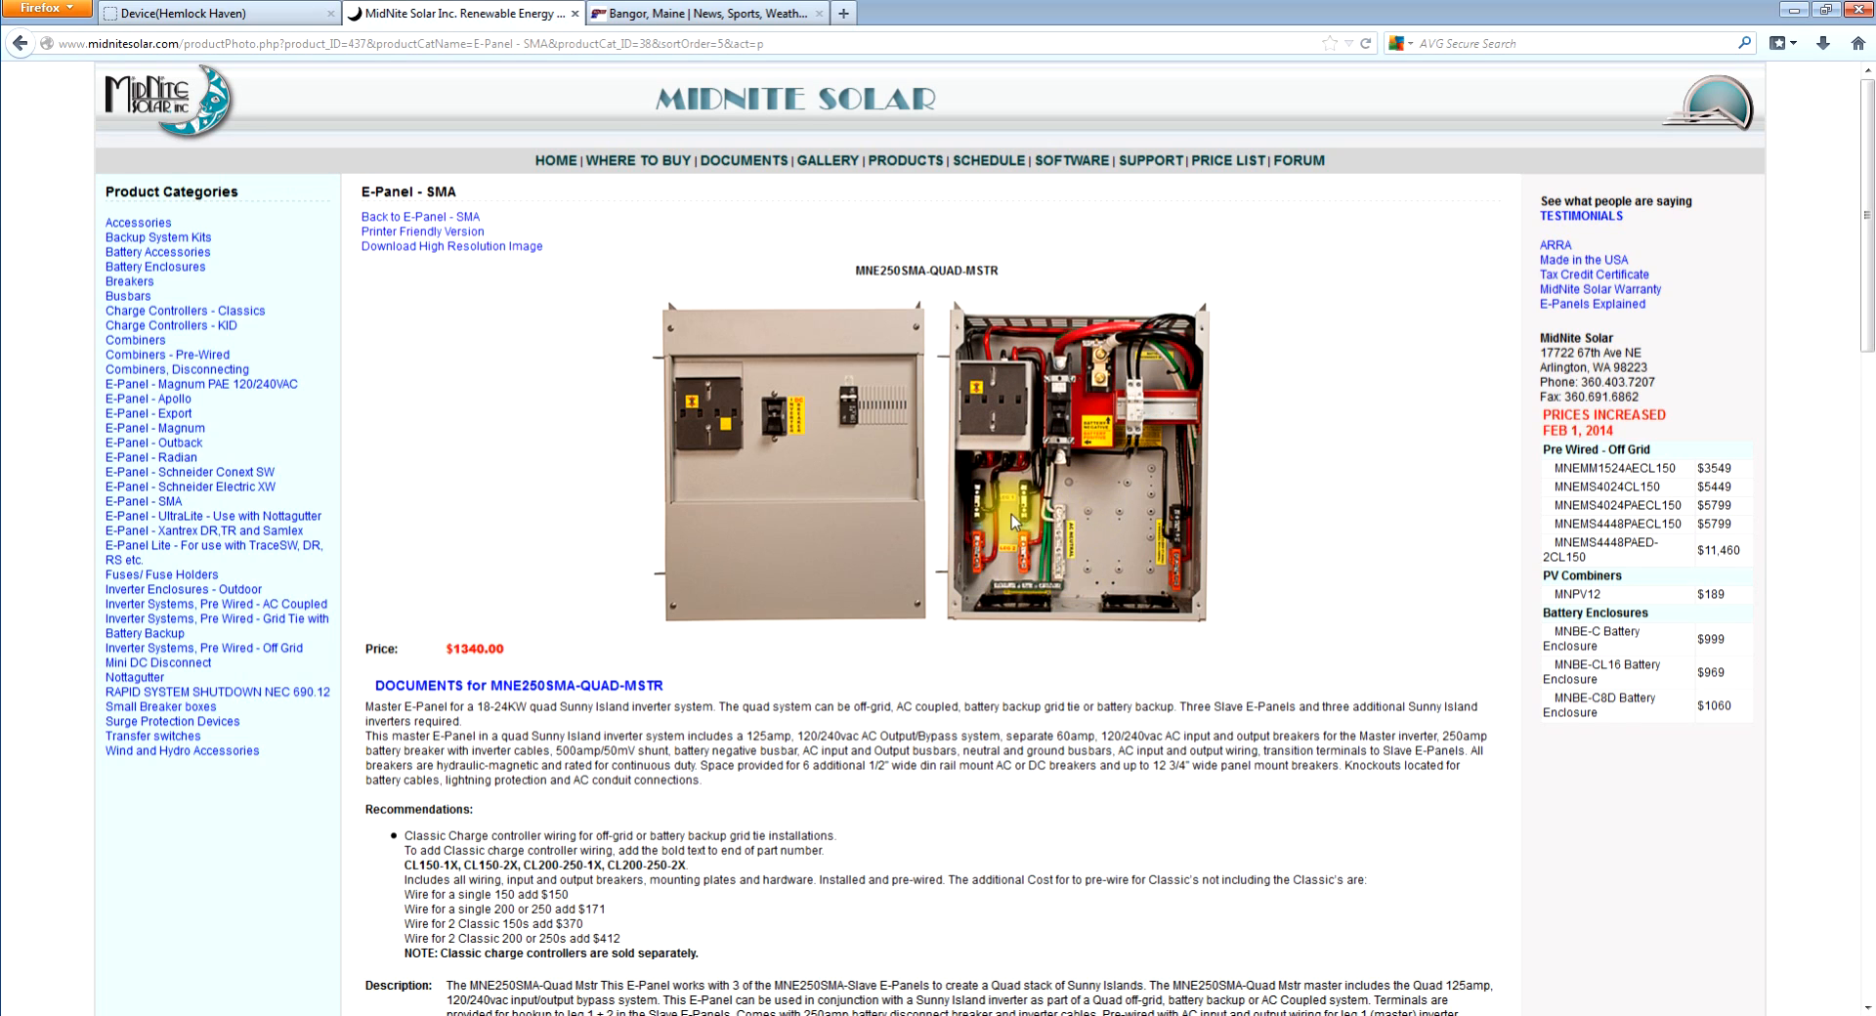
{"action": "mouse_move", "coordinate": [1200, 535]}
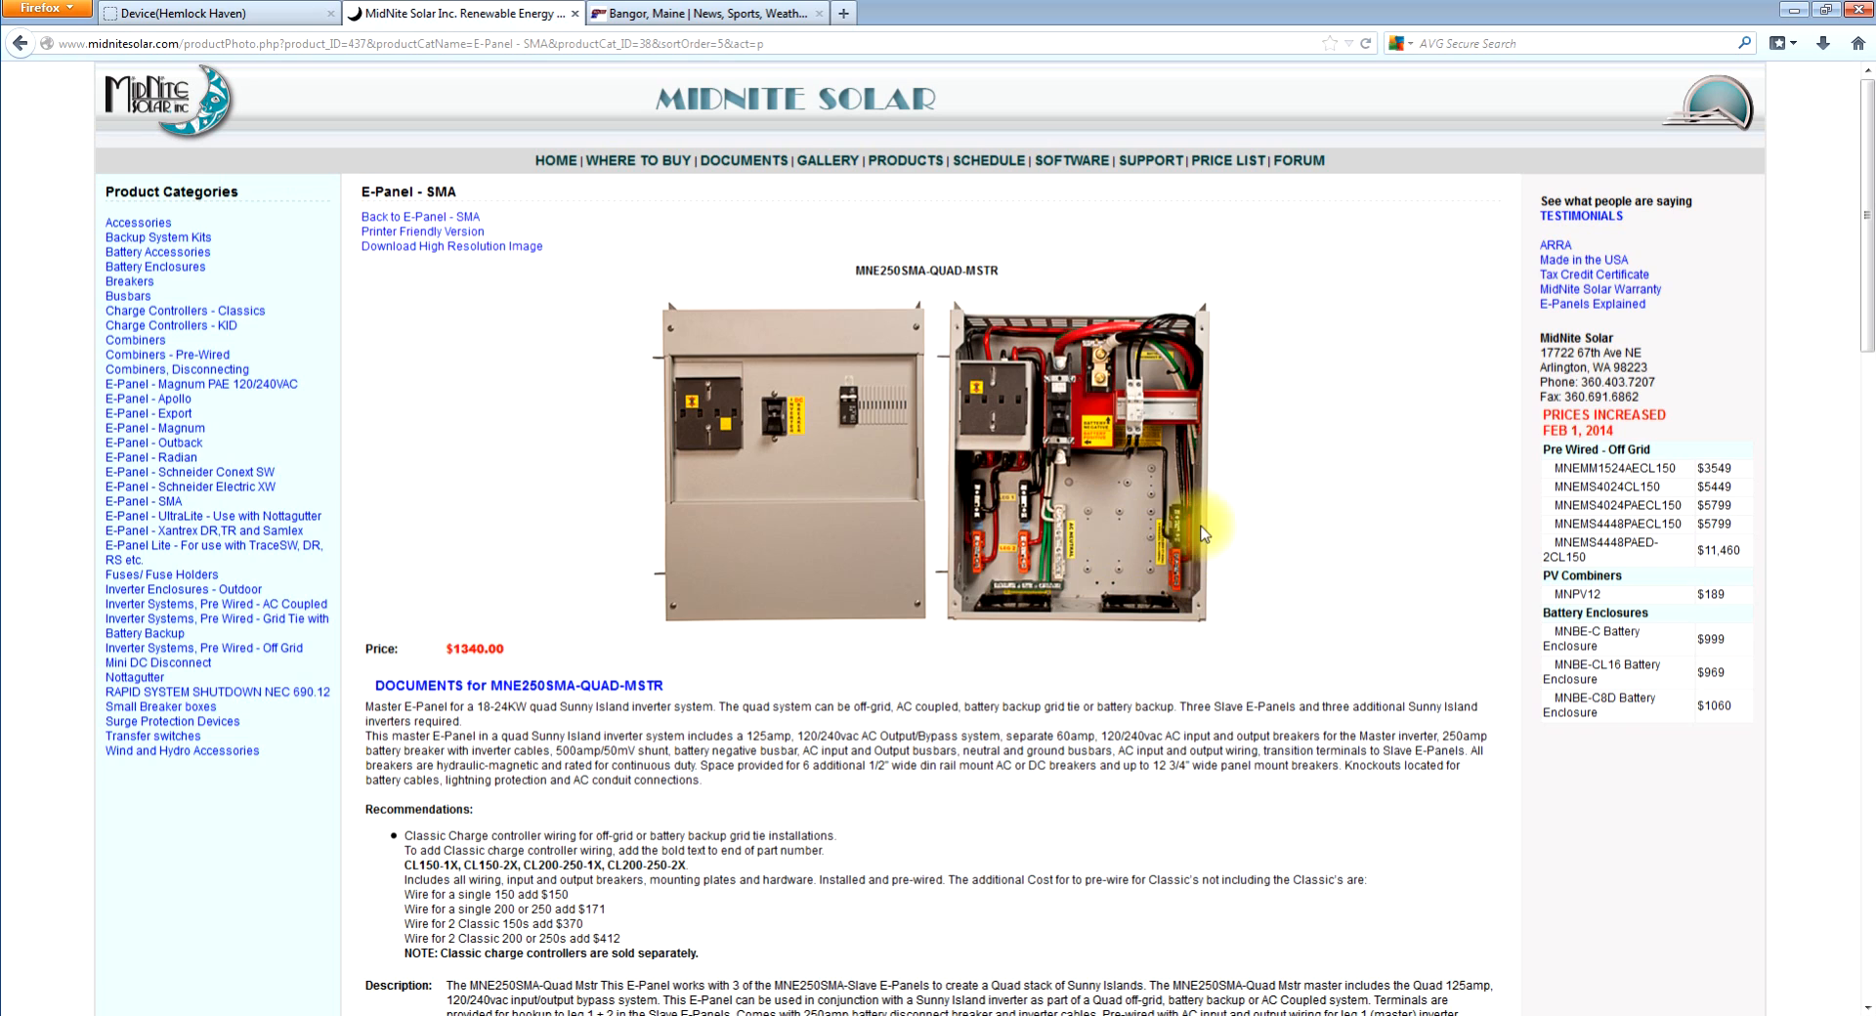
{"action": "mouse_move", "coordinate": [630, 500]}
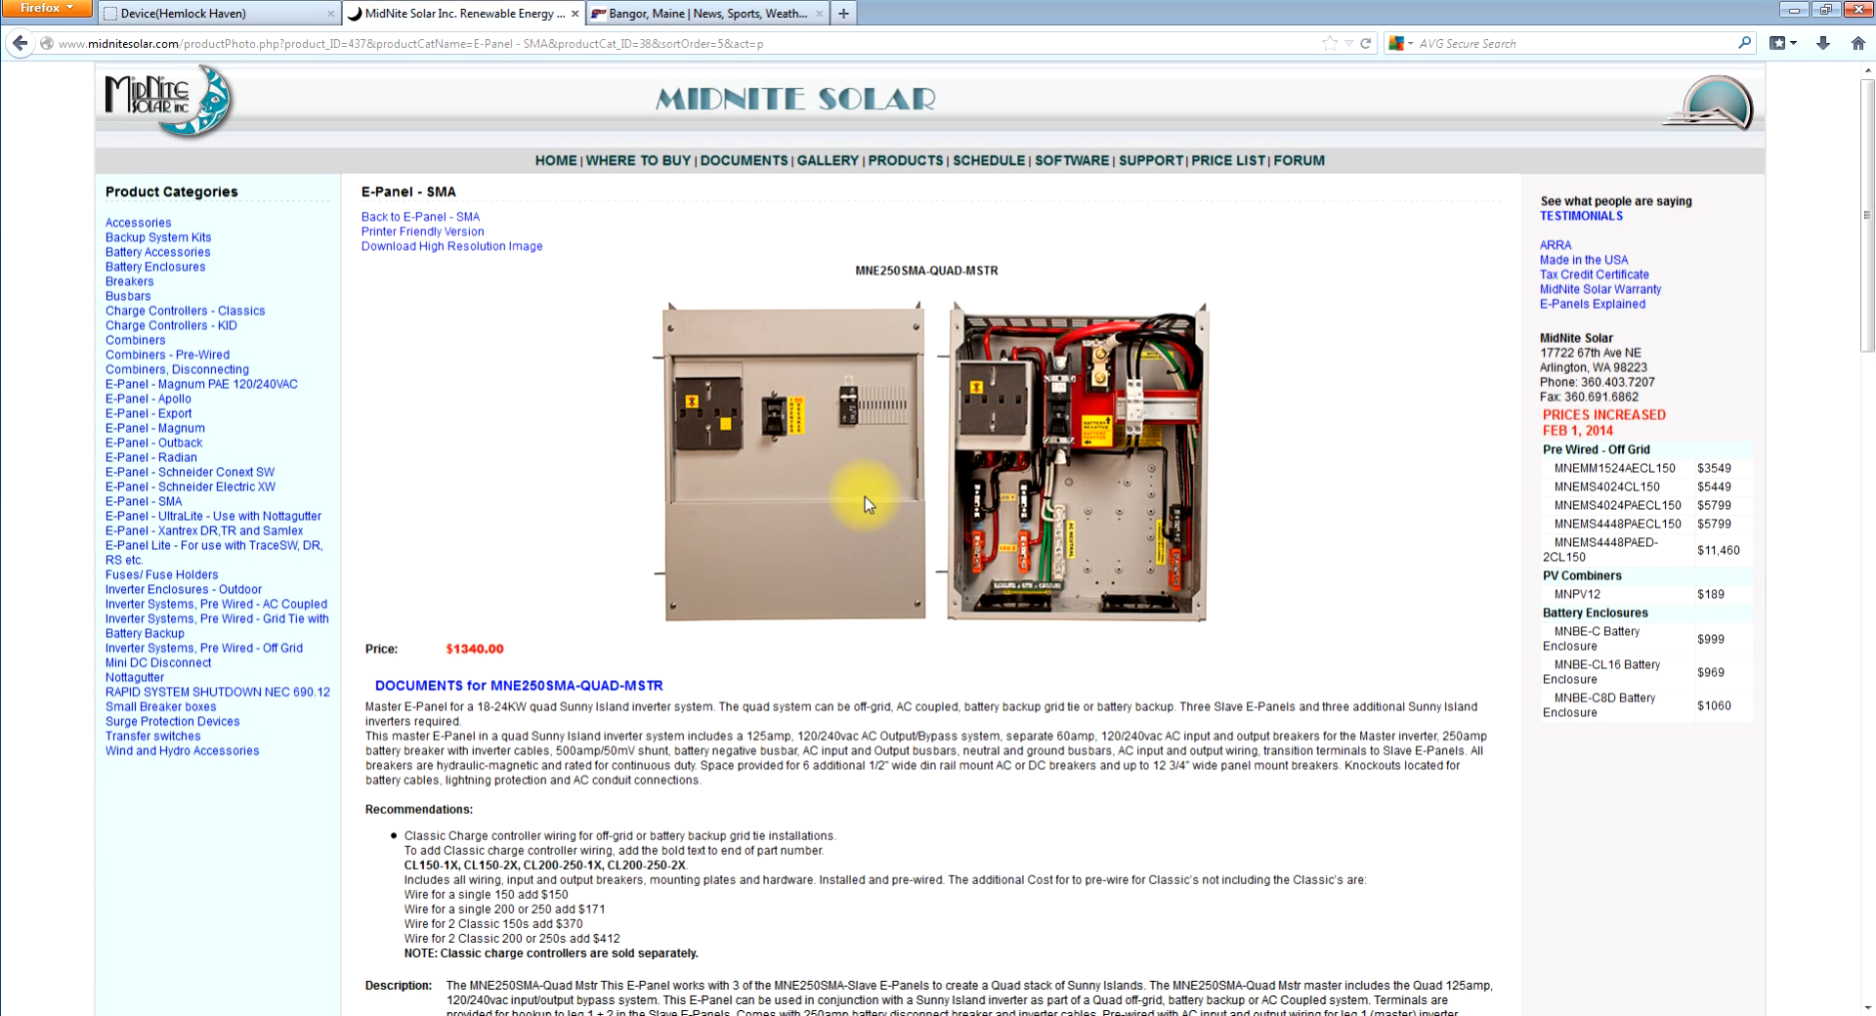
{"action": "mouse_move", "coordinate": [504, 455]}
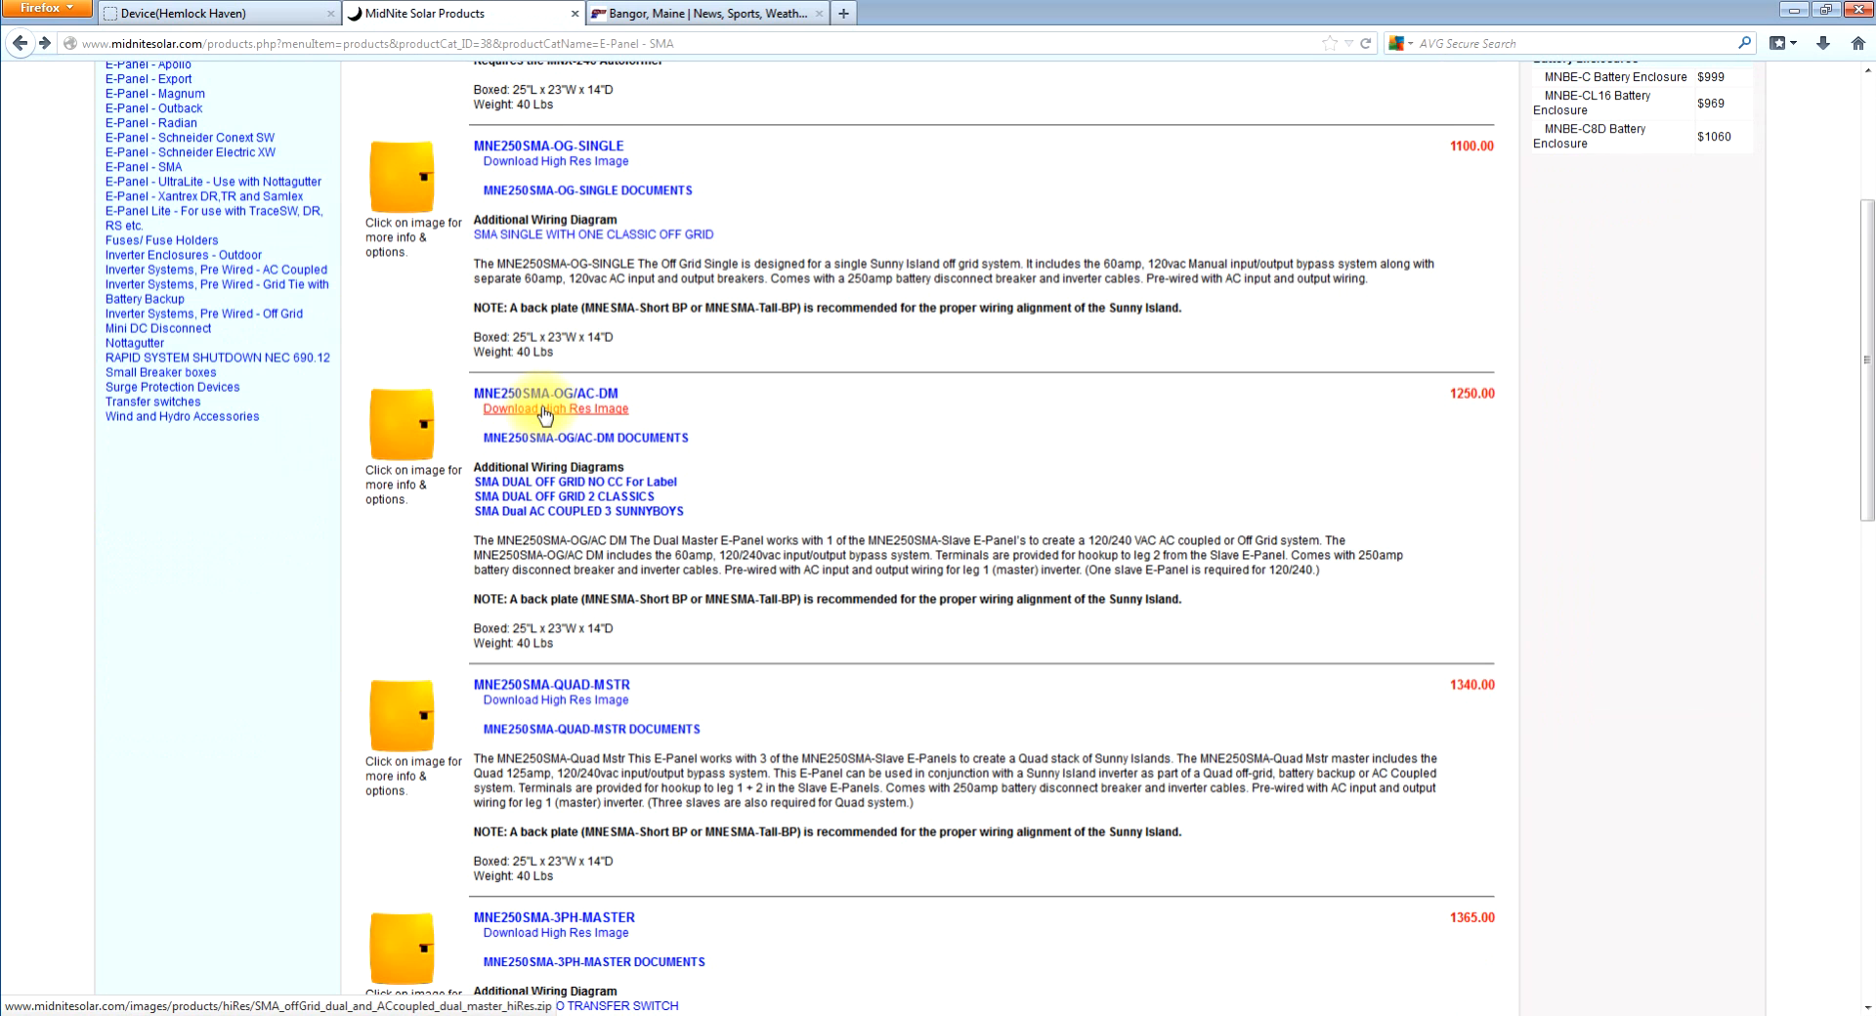
{"action": "scroll", "scroll_direction": "down", "scroll_amount": 3}
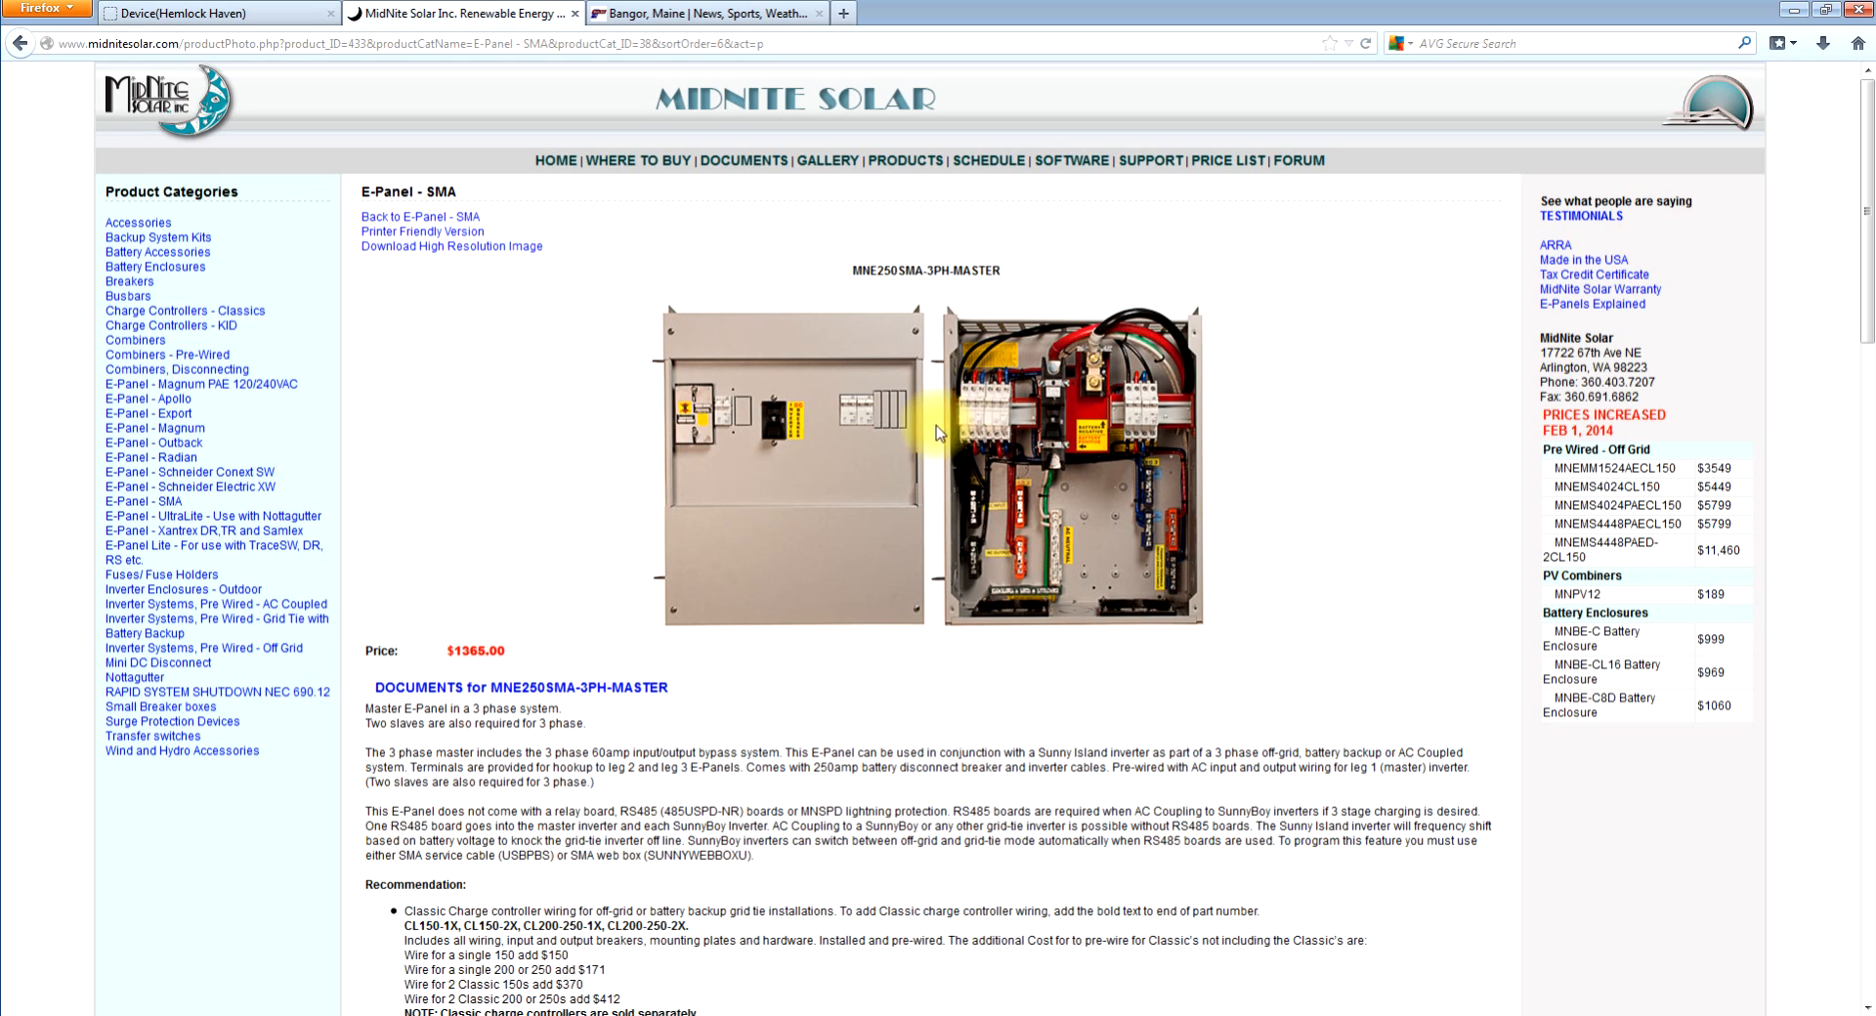
{"action": "mouse_move", "coordinate": [676, 424]}
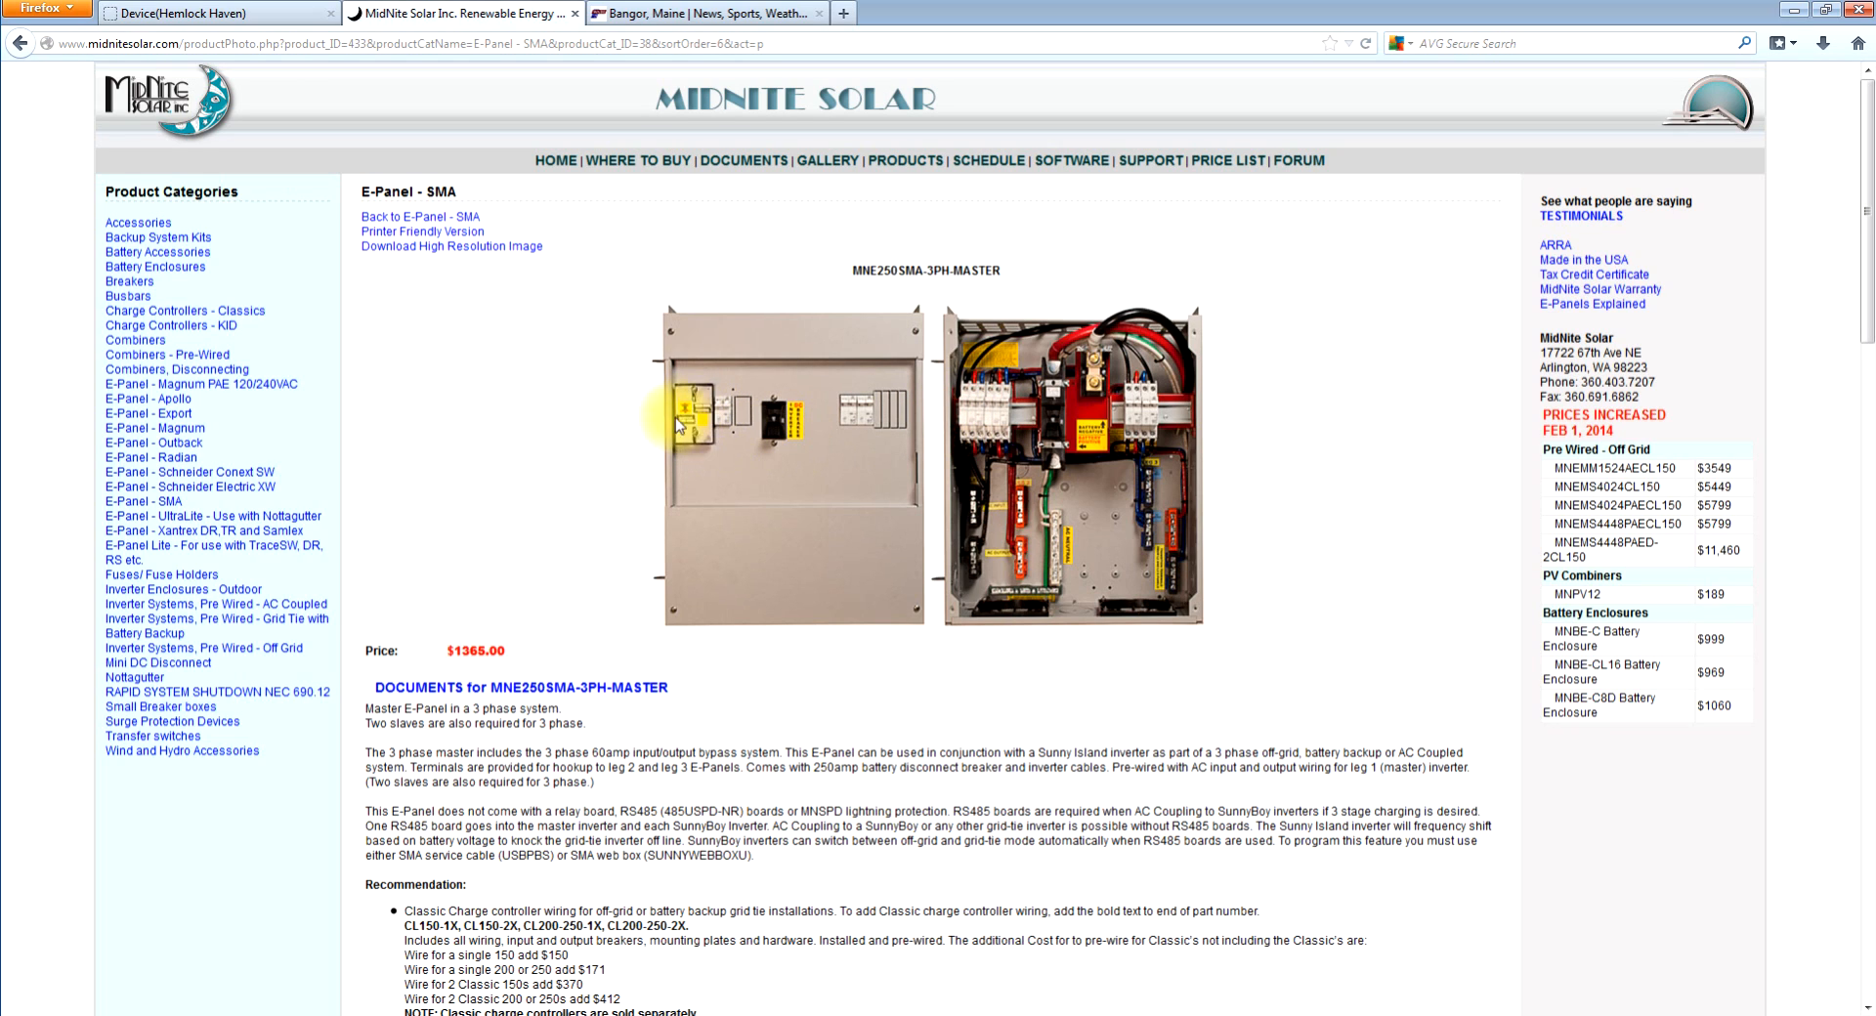
{"action": "mouse_move", "coordinate": [1023, 453]}
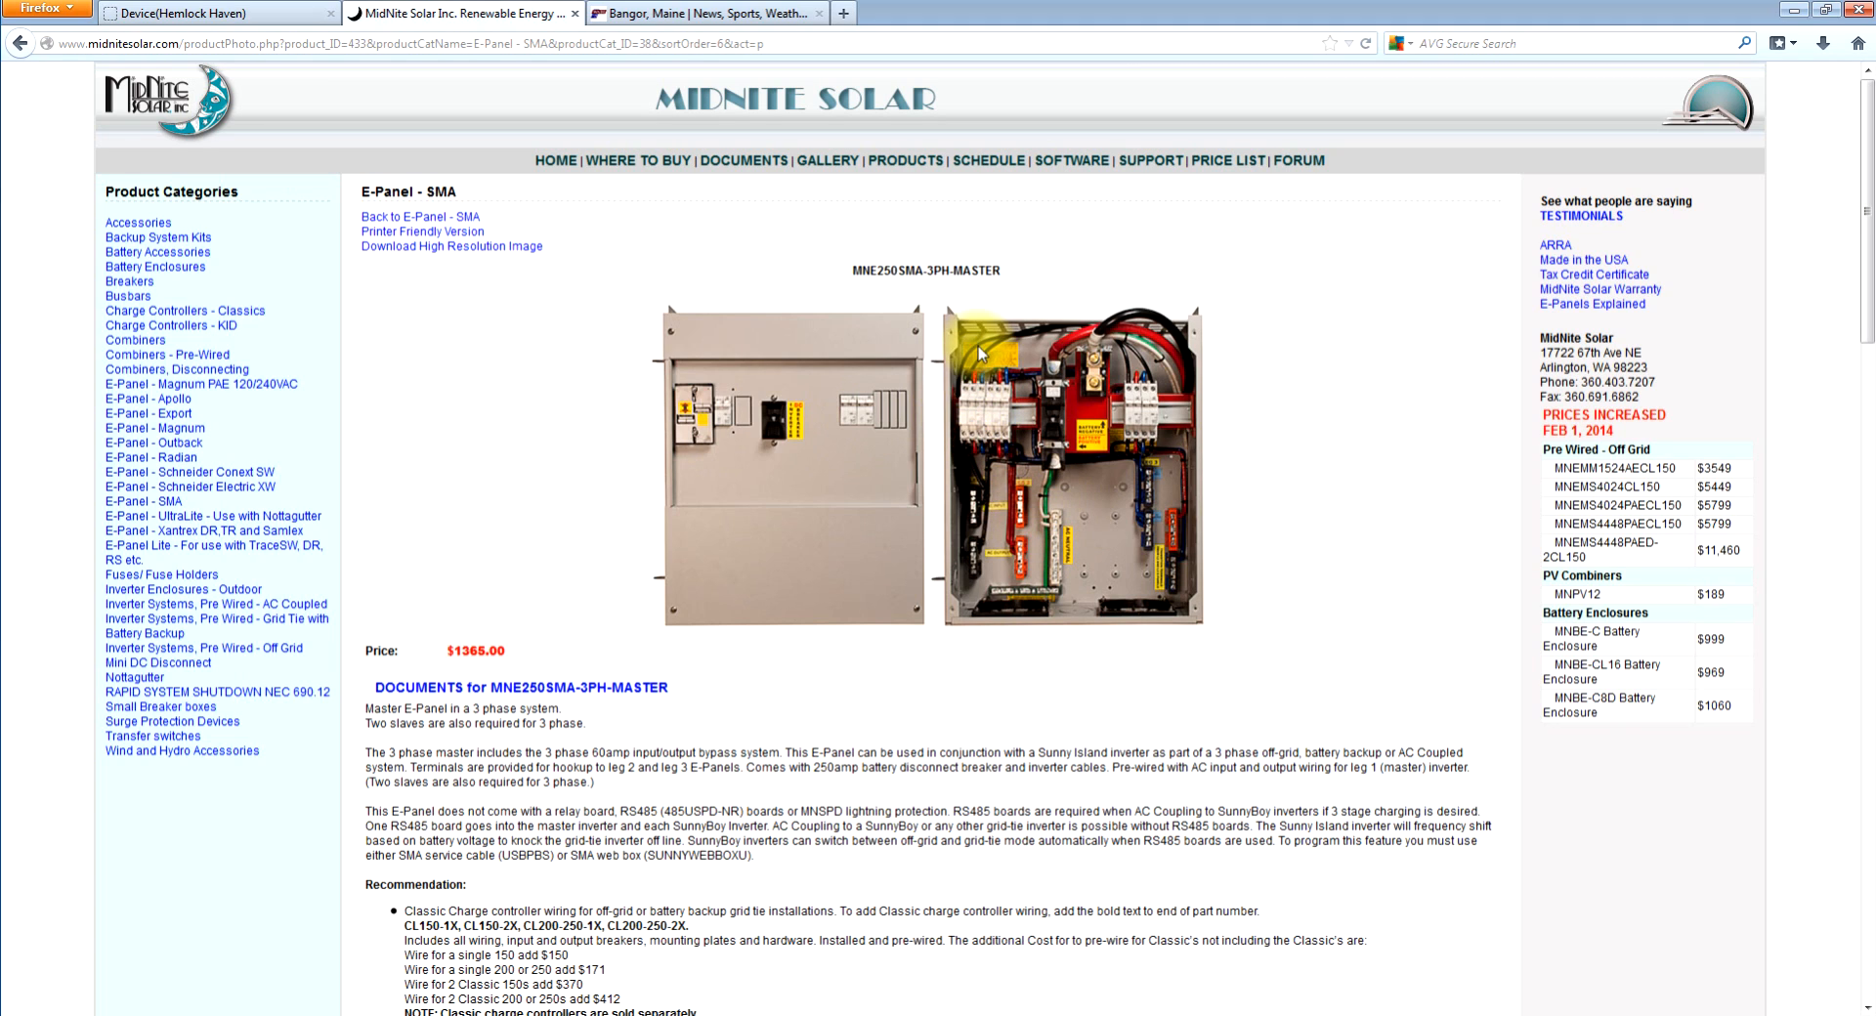
{"action": "mouse_move", "coordinate": [1155, 425]}
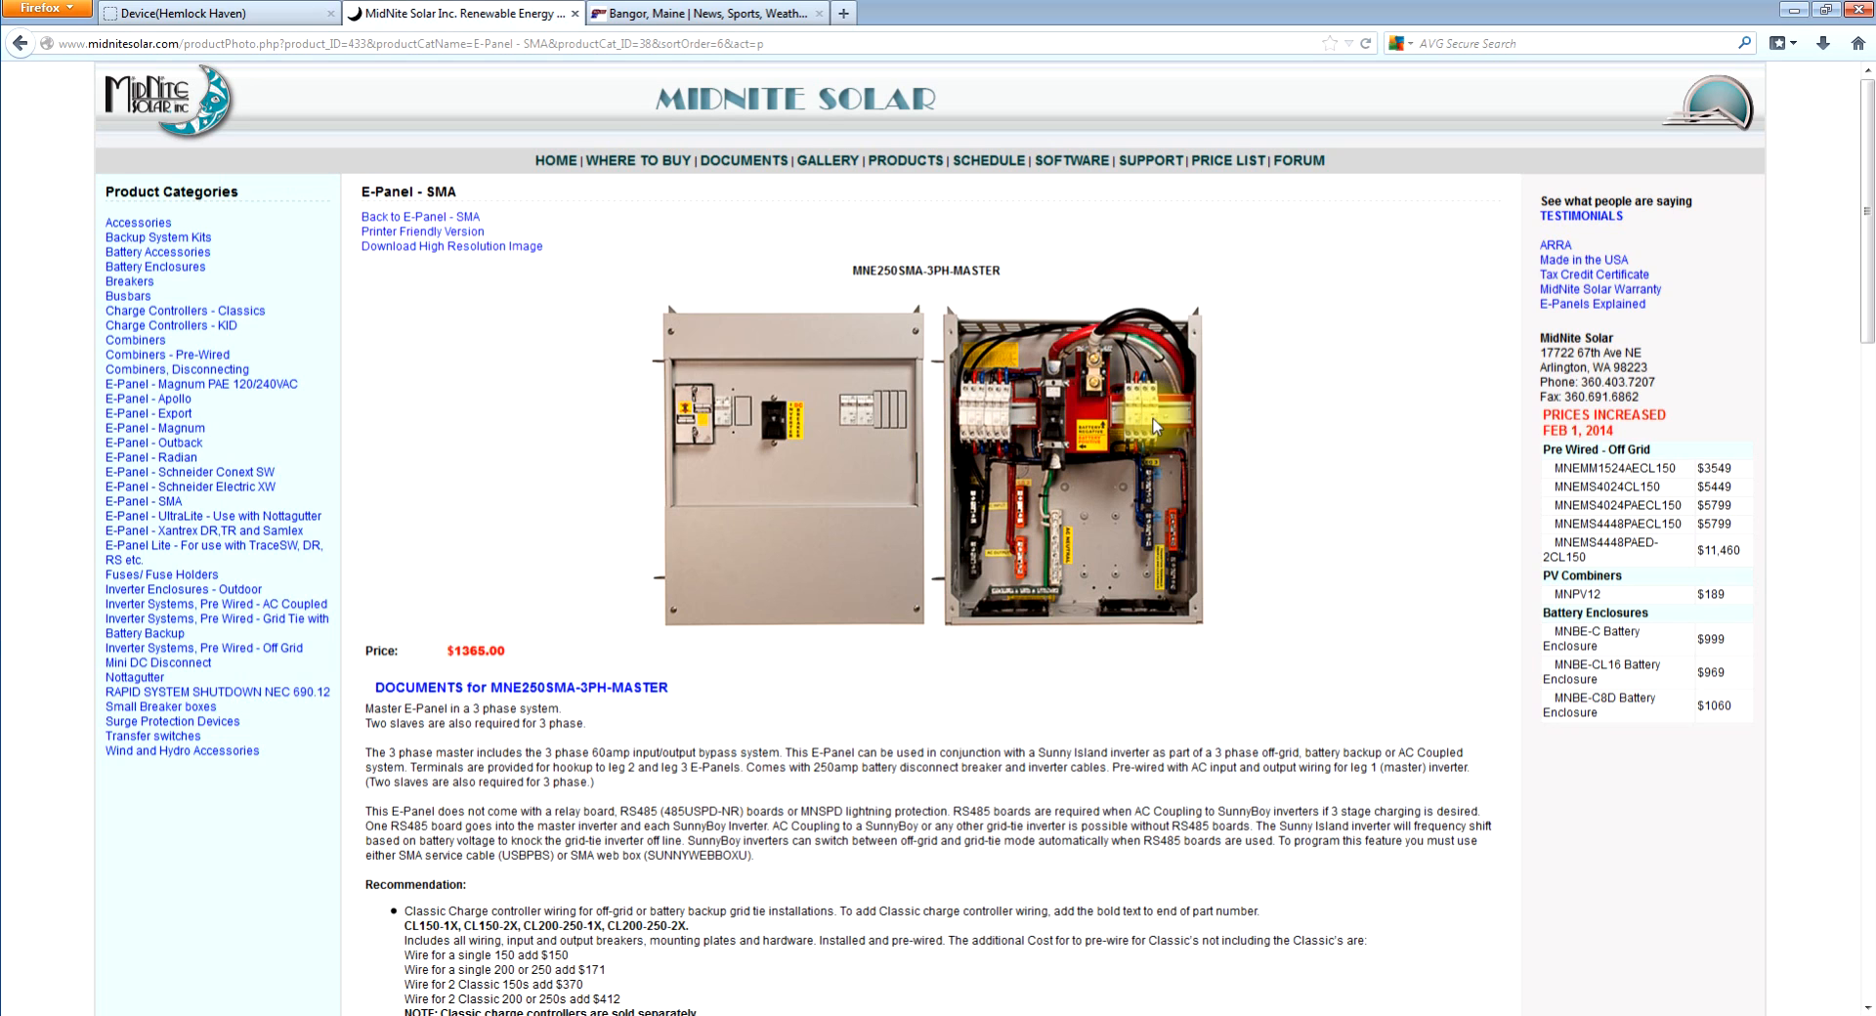
{"action": "mouse_move", "coordinate": [970, 452]}
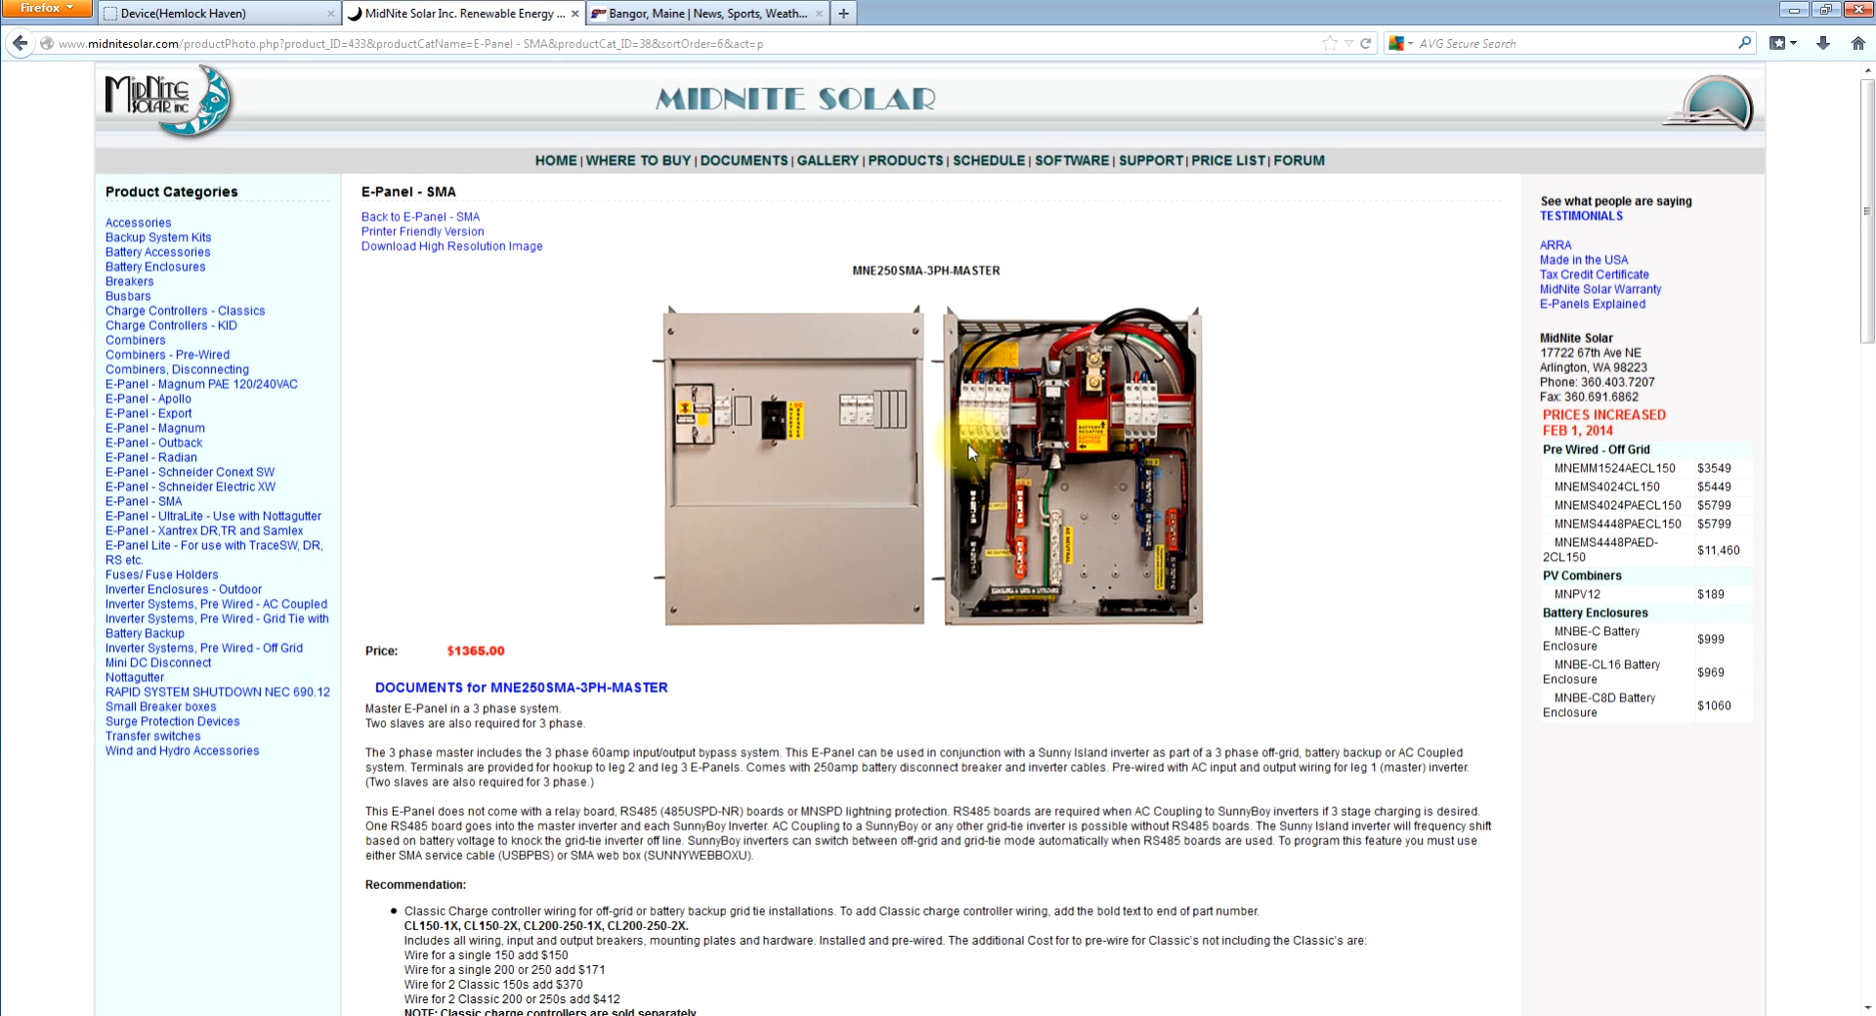
{"action": "mouse_move", "coordinate": [833, 452]}
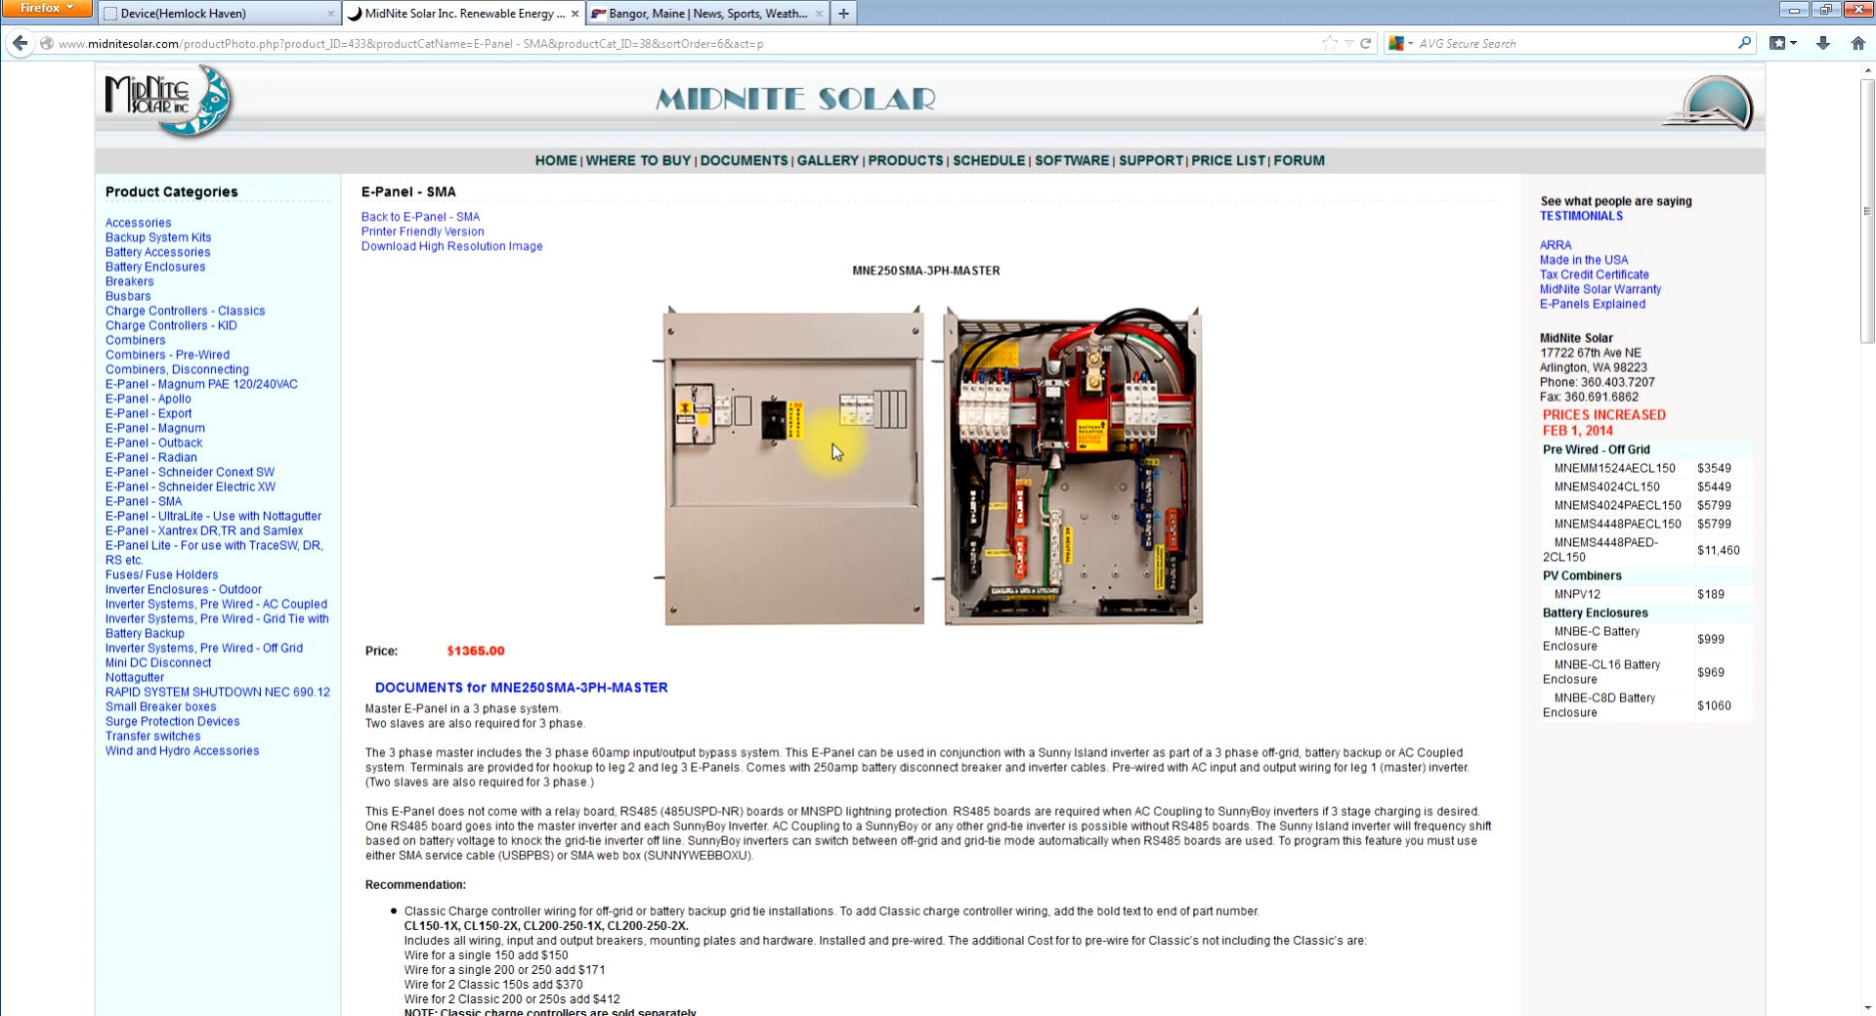
{"action": "mouse_move", "coordinate": [1220, 485]}
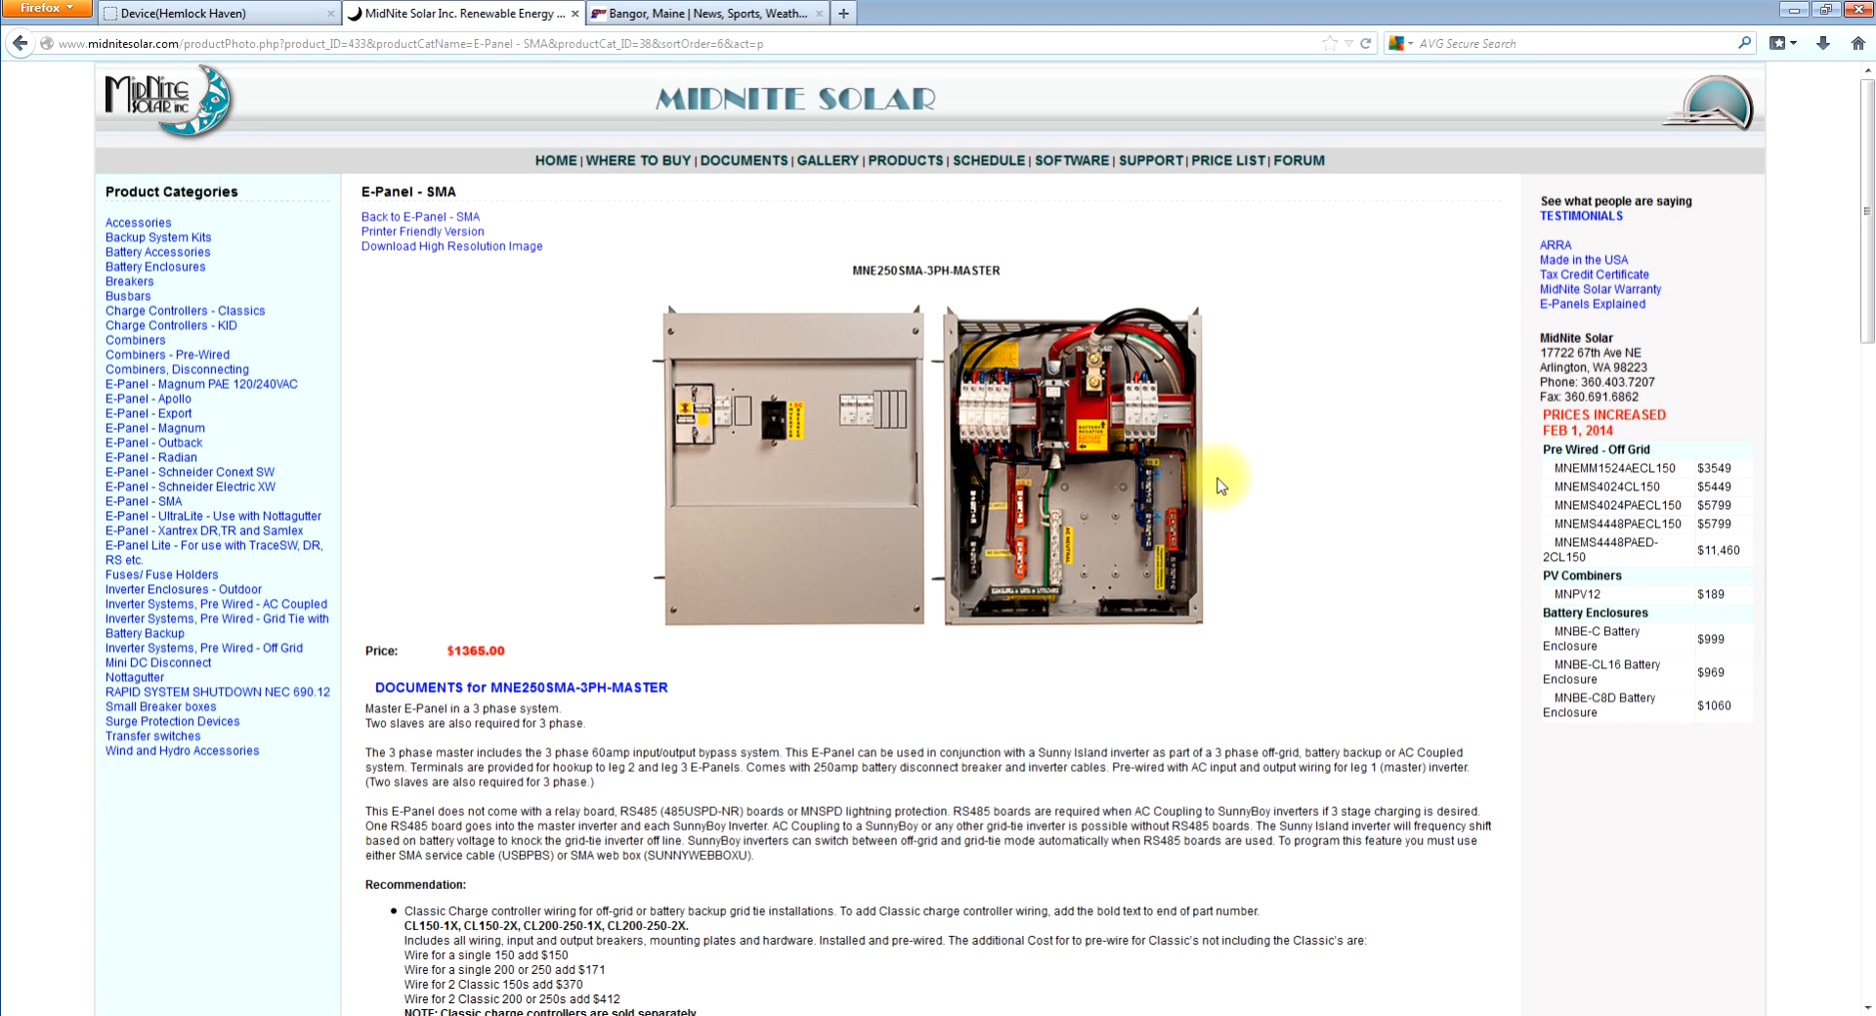
{"action": "mouse_move", "coordinate": [975, 533]}
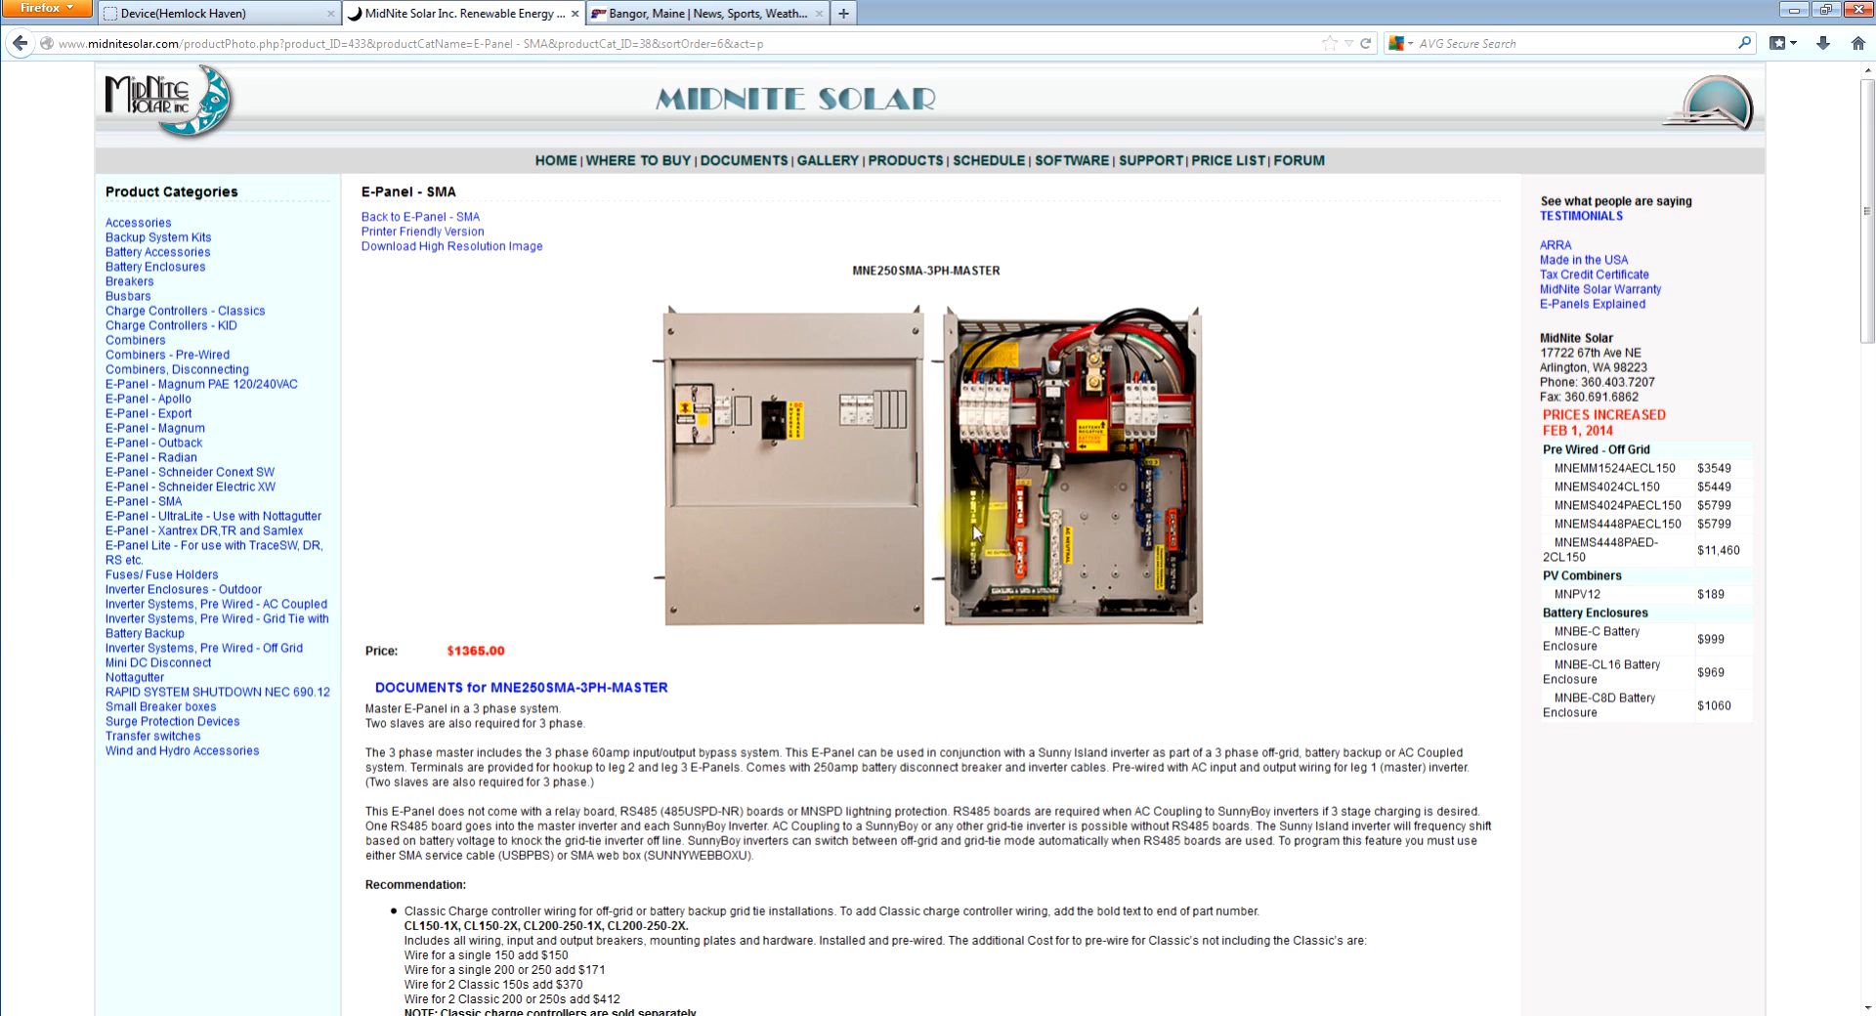
{"action": "mouse_move", "coordinate": [993, 511]}
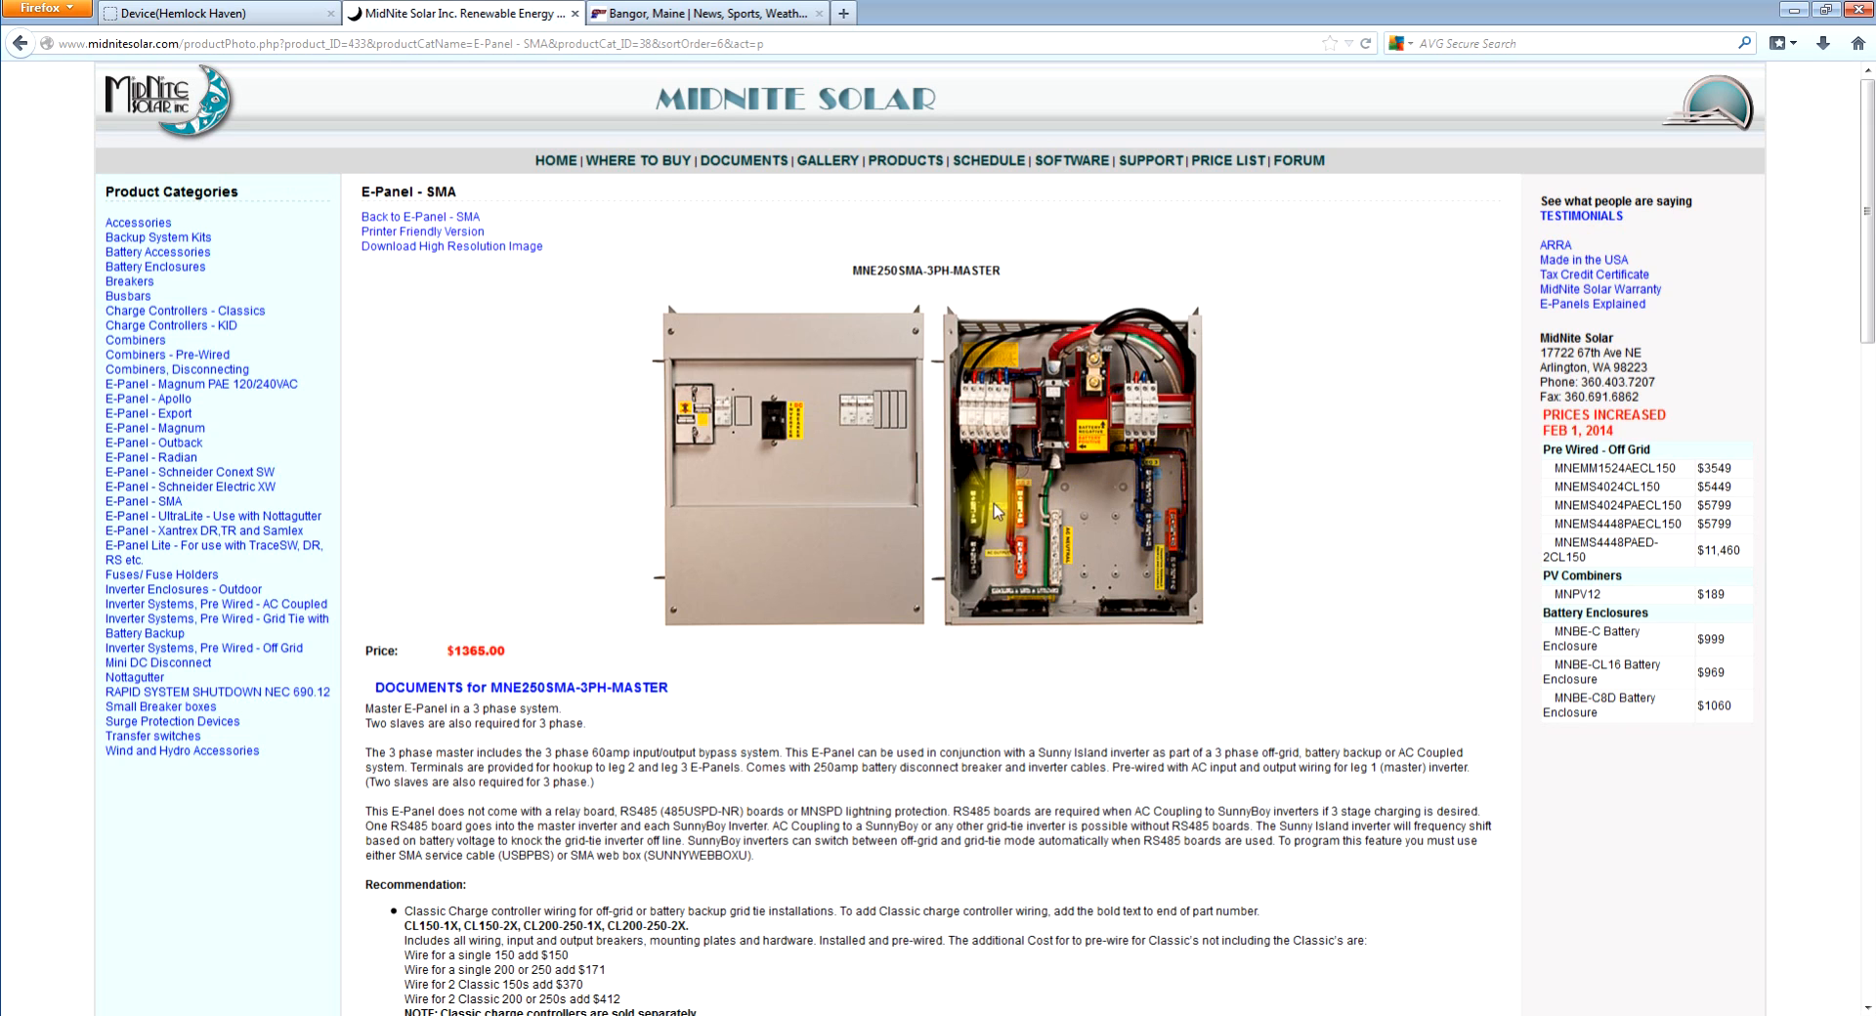
{"action": "mouse_move", "coordinate": [1193, 597]}
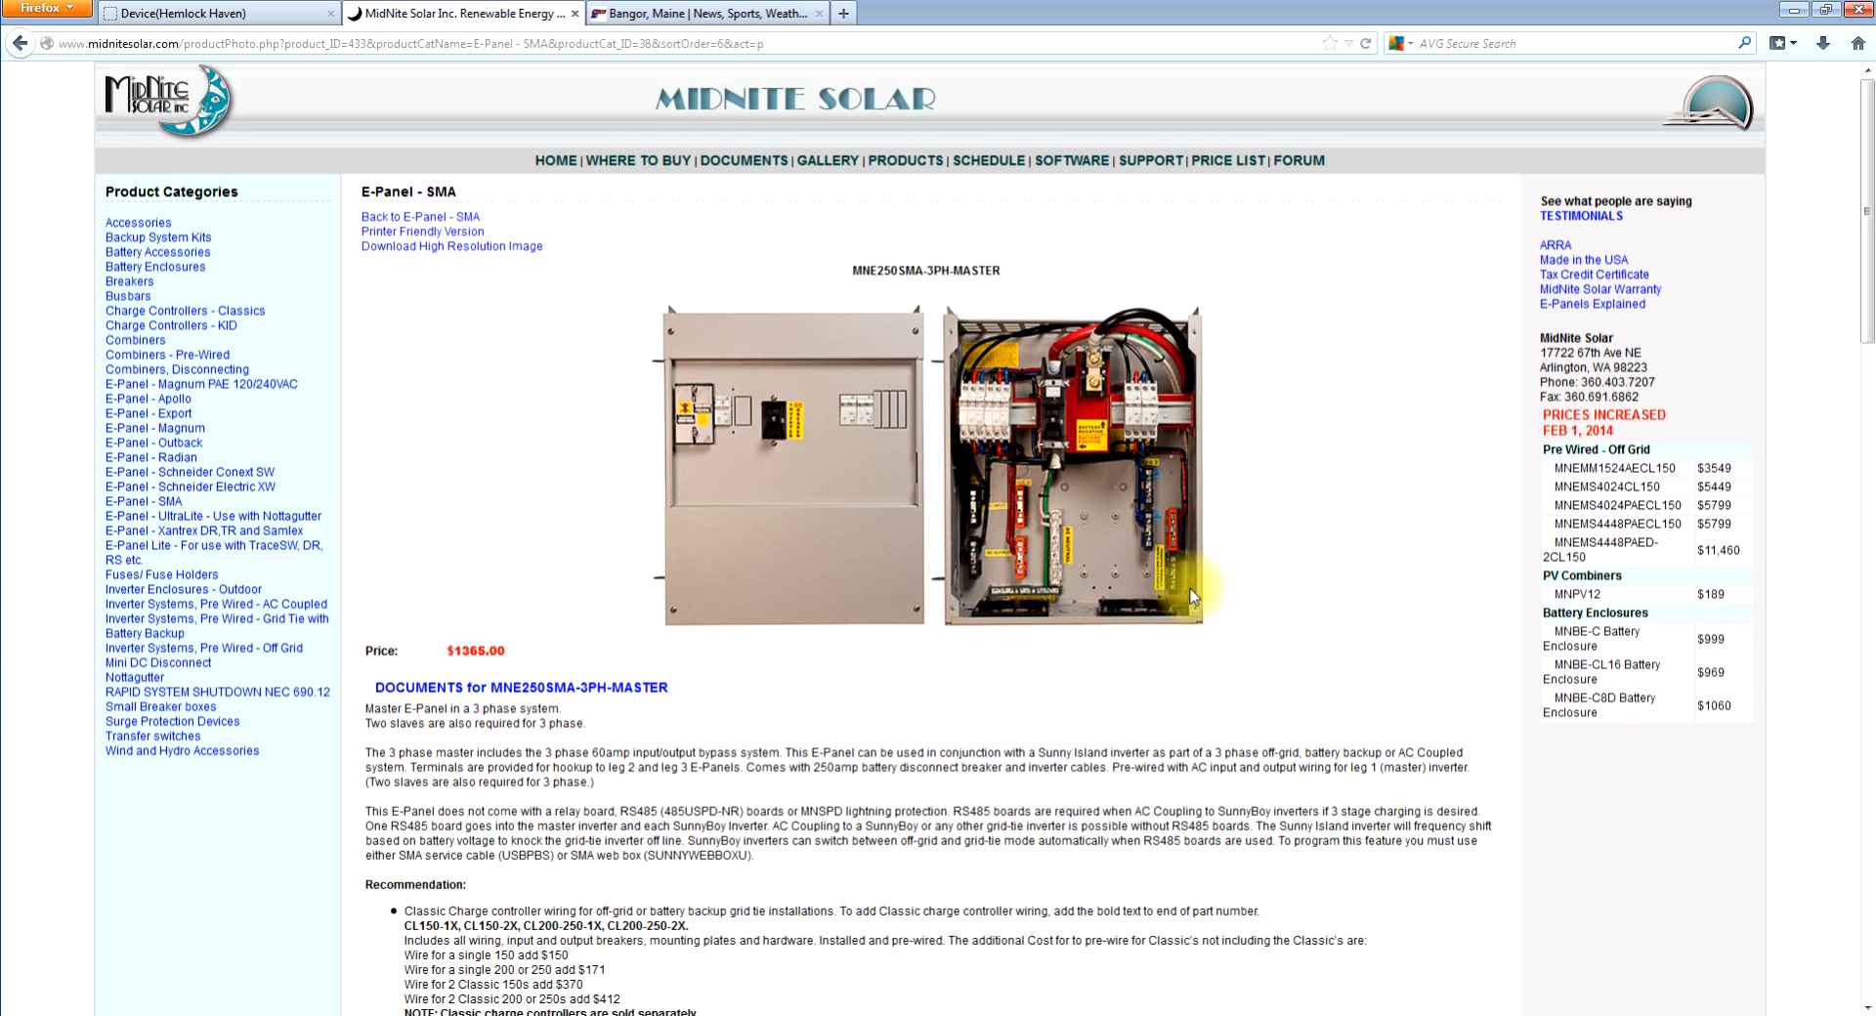
{"action": "mouse_move", "coordinate": [1373, 437]}
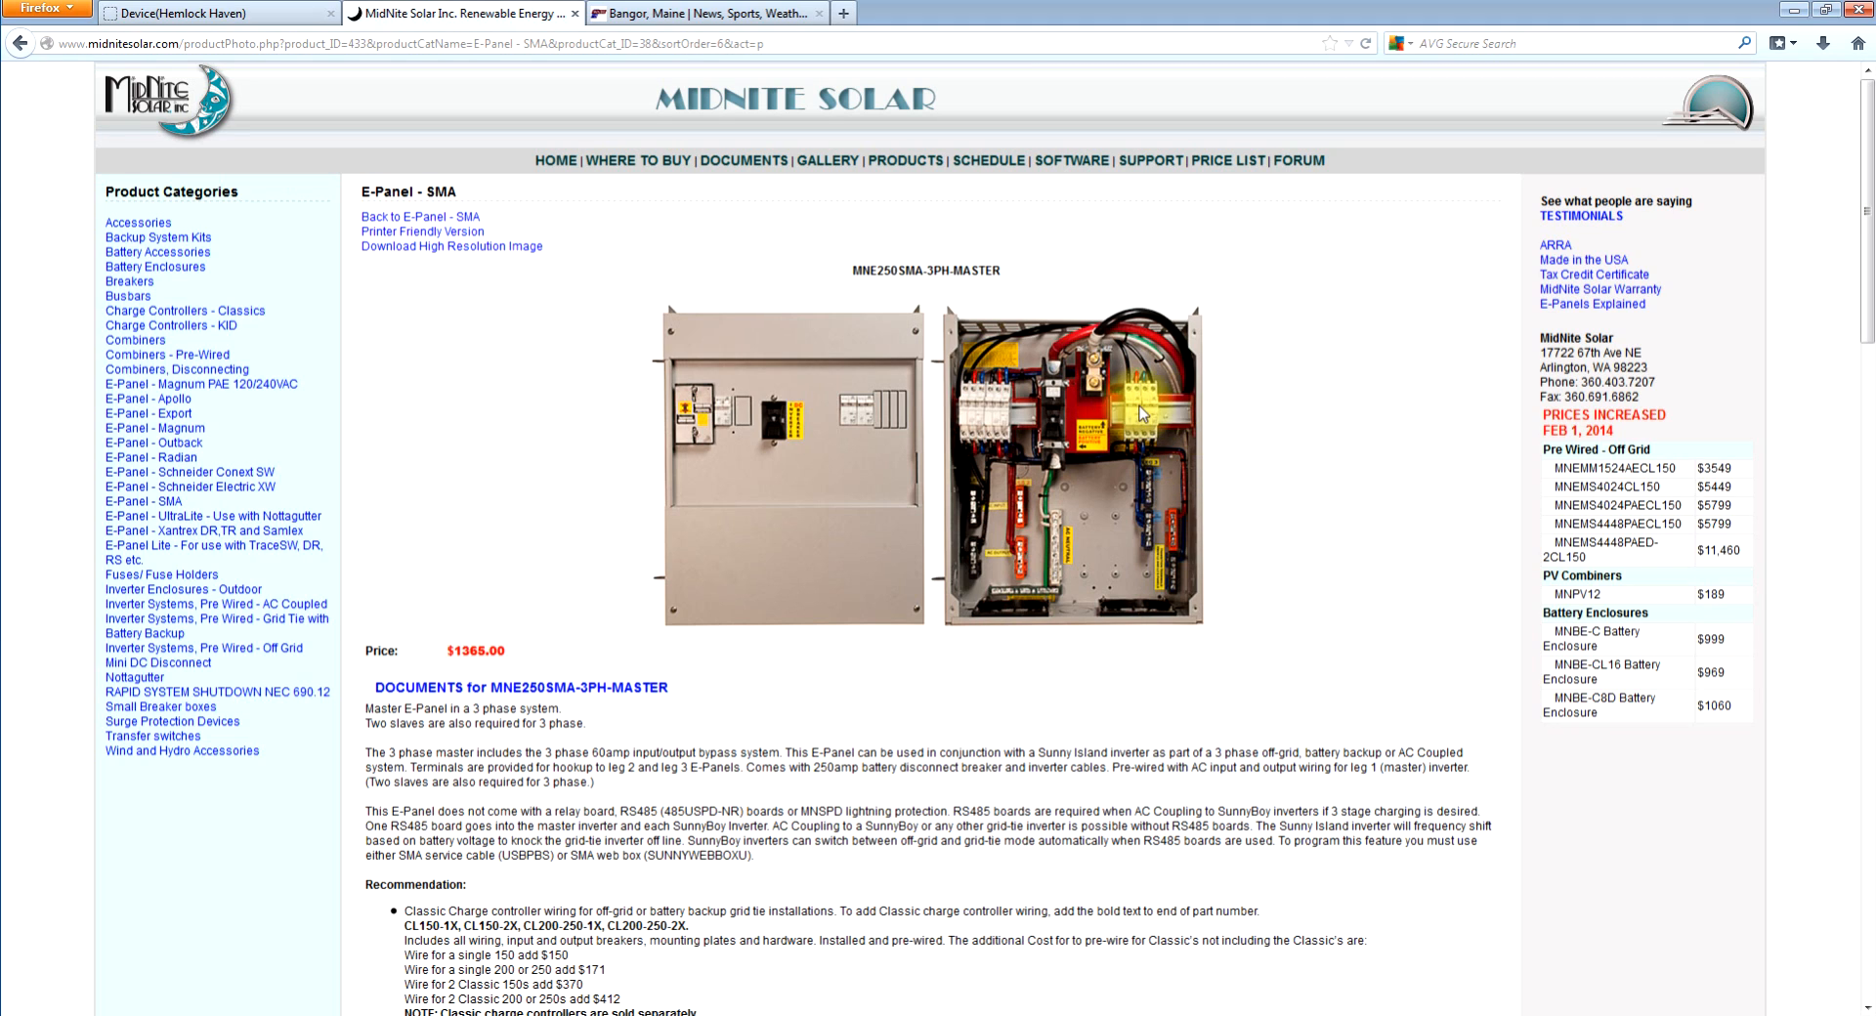
{"action": "mouse_move", "coordinate": [1298, 548]}
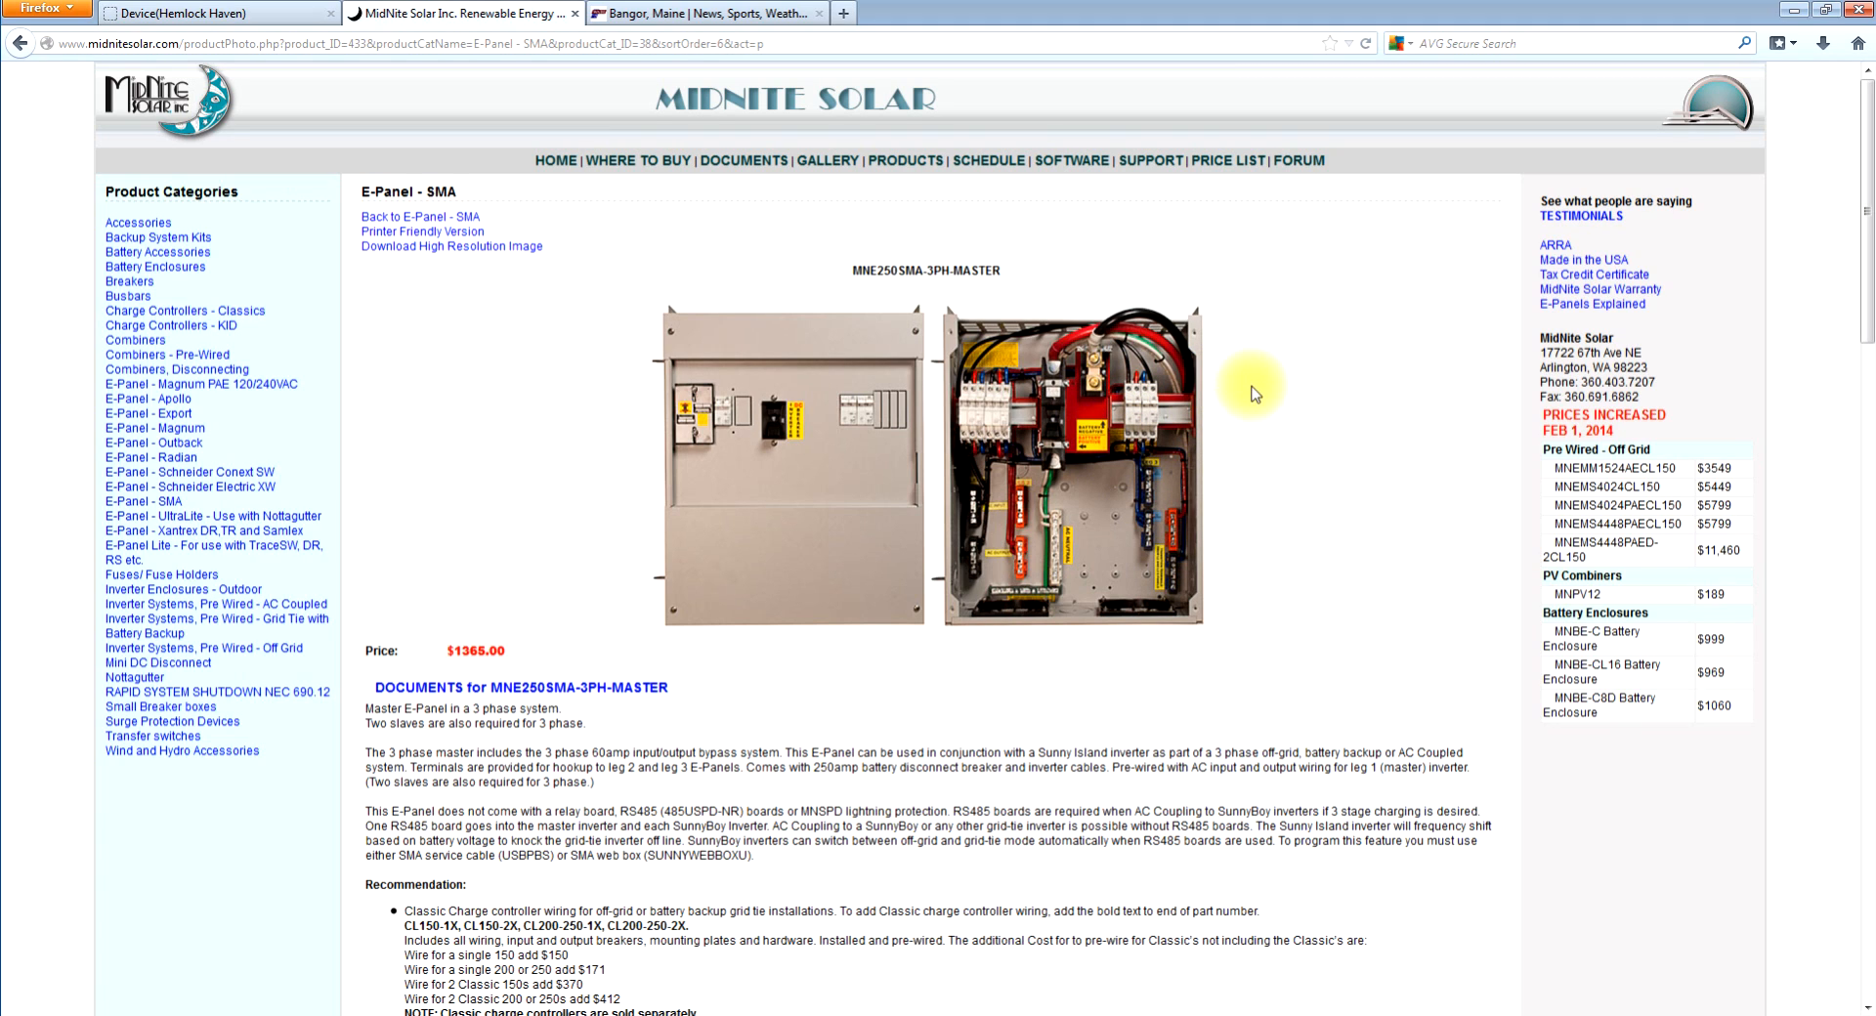
{"action": "mouse_move", "coordinate": [337, 541]}
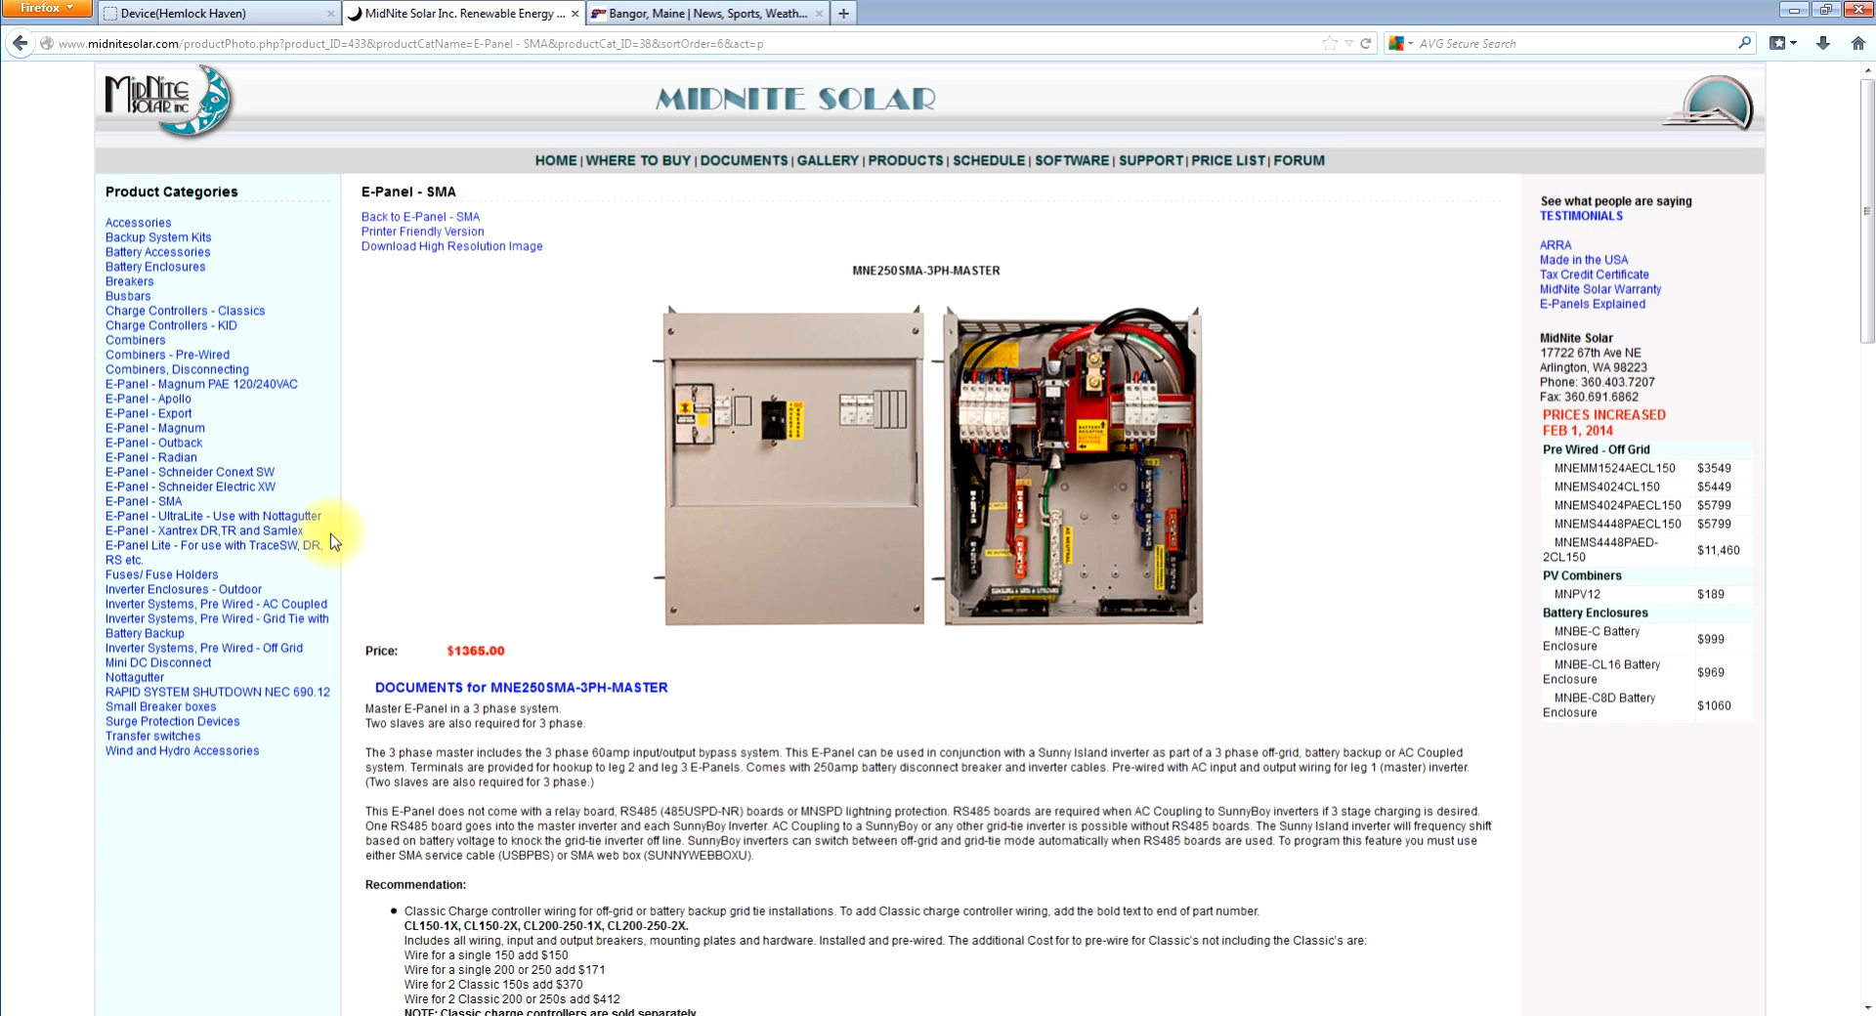
{"action": "mouse_move", "coordinate": [21, 43]}
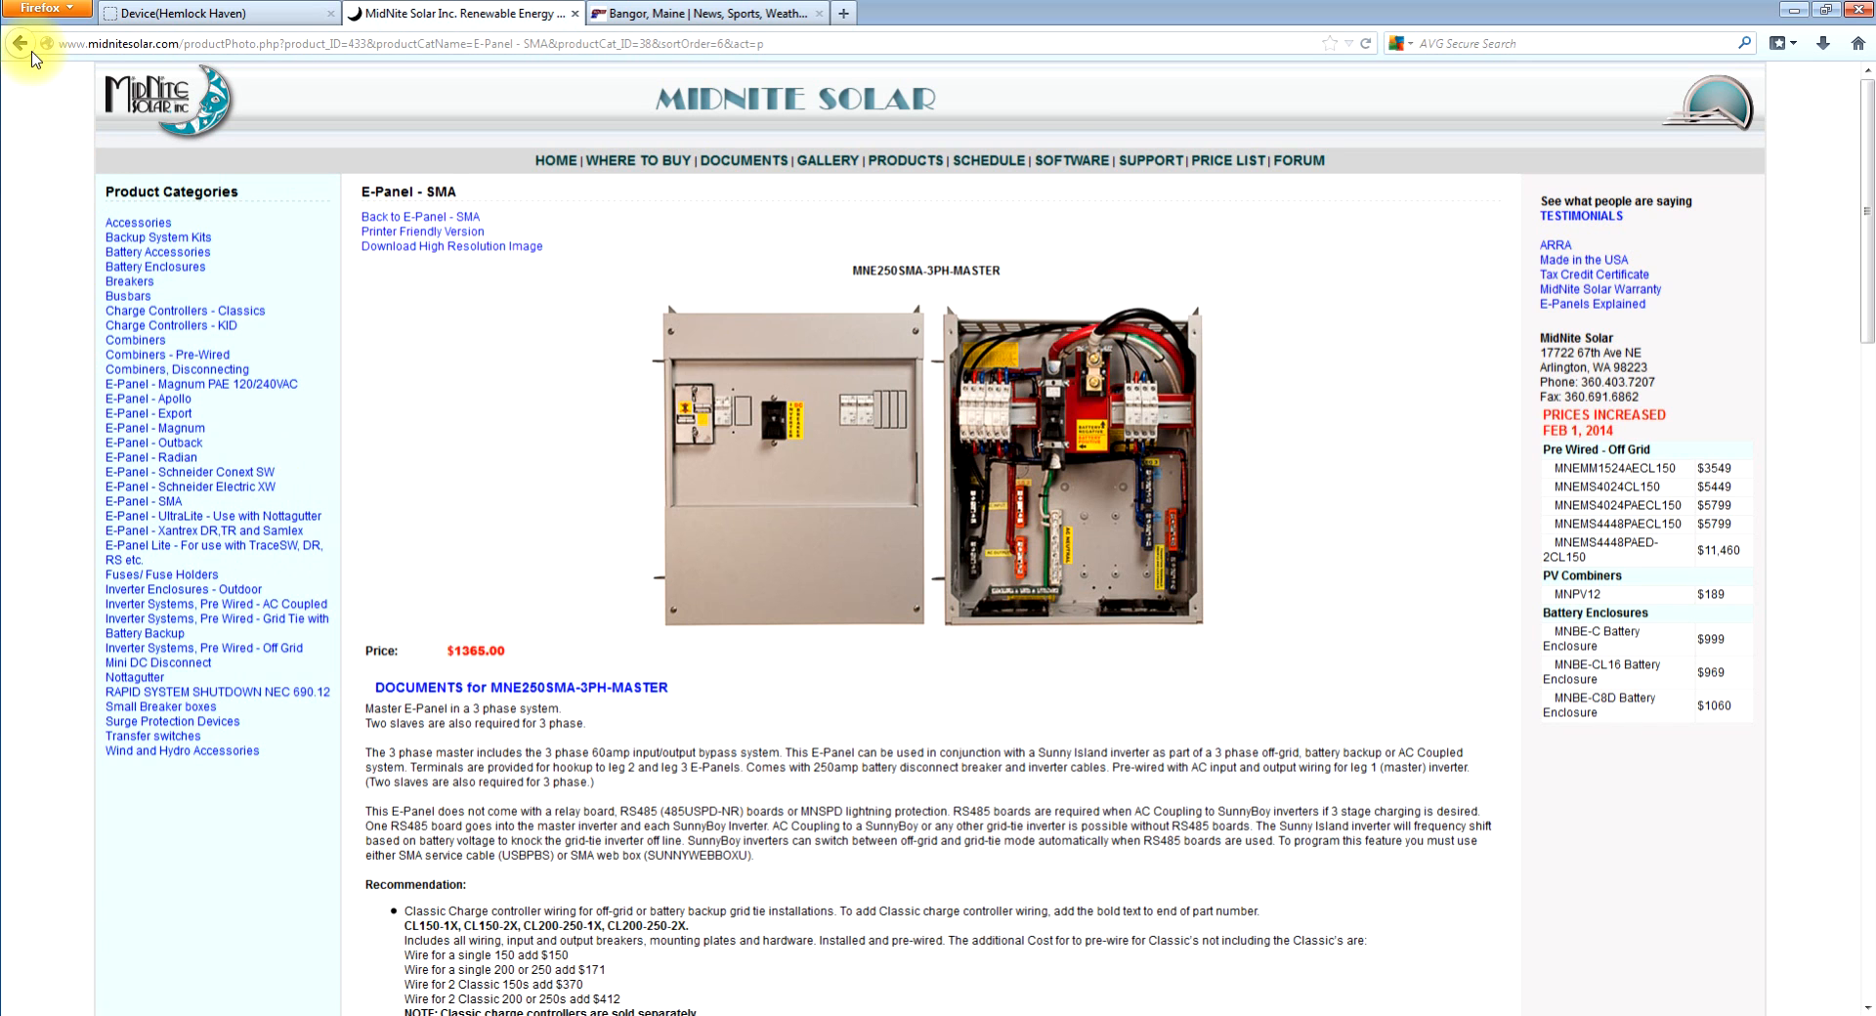
- Go back to the E-Panel - SMA list to reach MNE250SMA-SLAVE ($1050.00)
{"action": "left_click", "coordinate": [19, 43]}
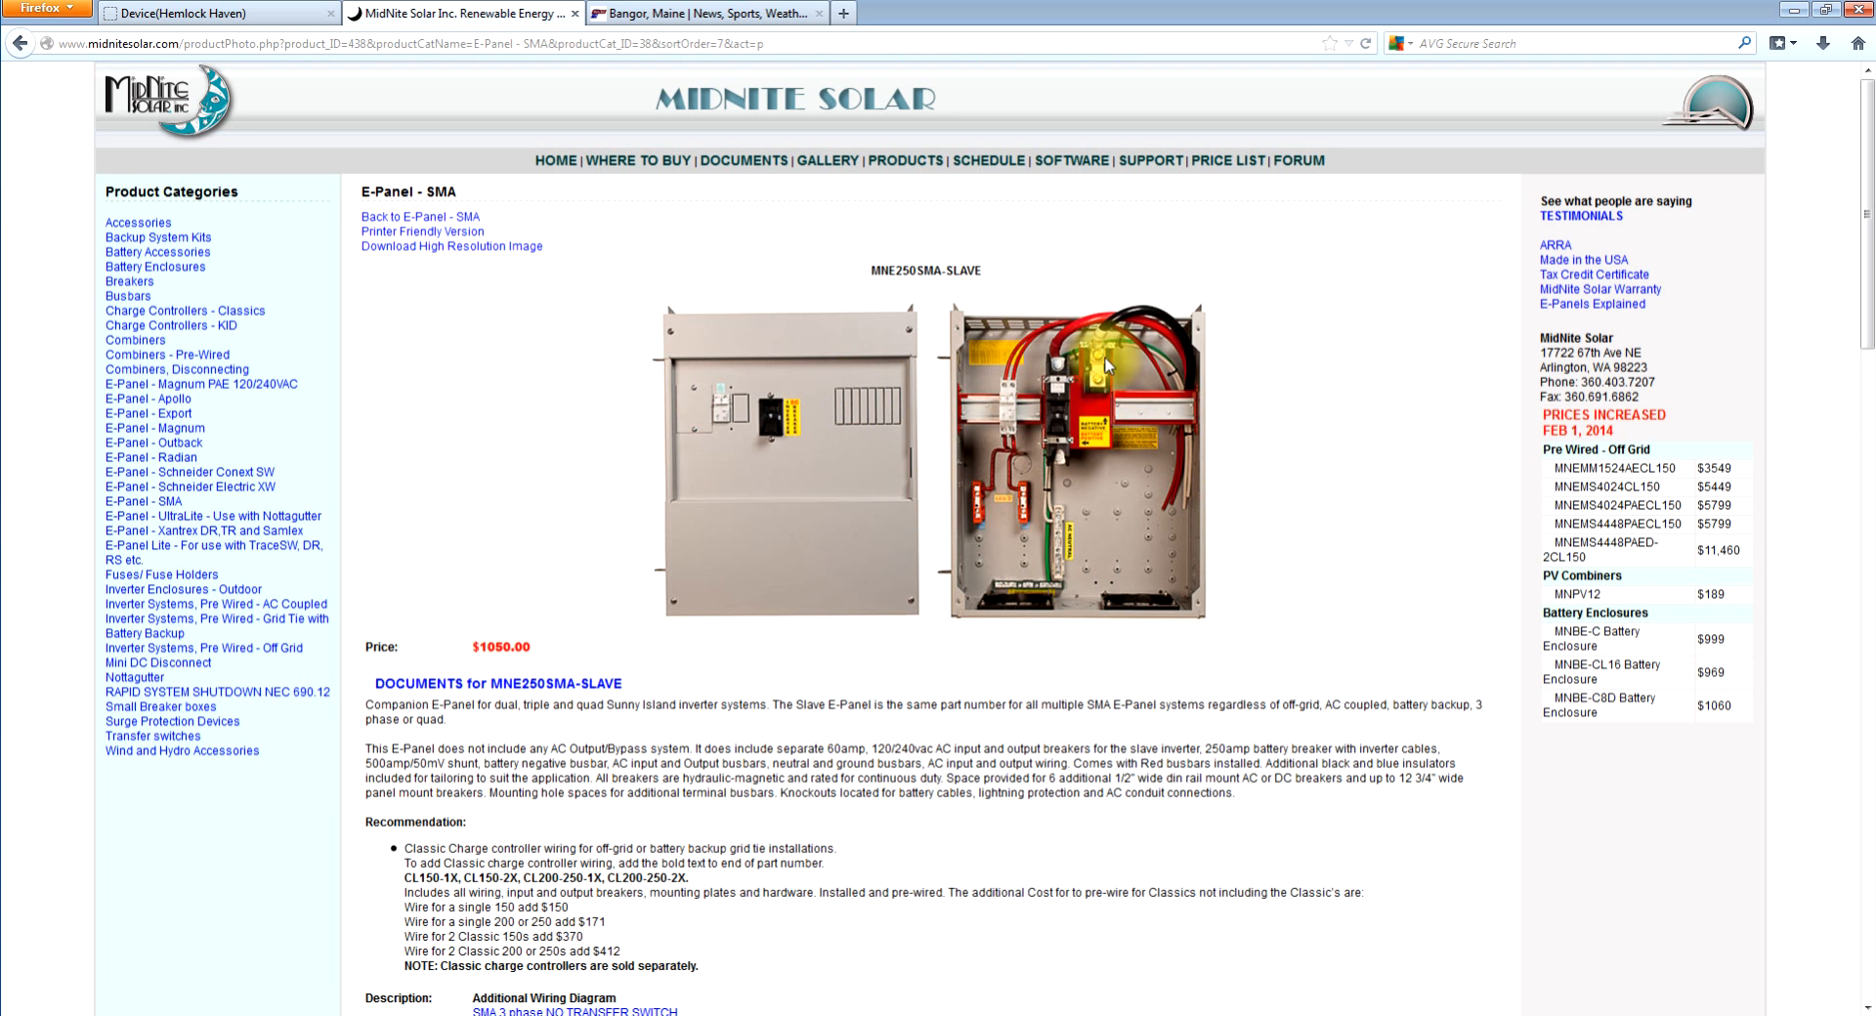
{"action": "mouse_move", "coordinate": [1193, 550]}
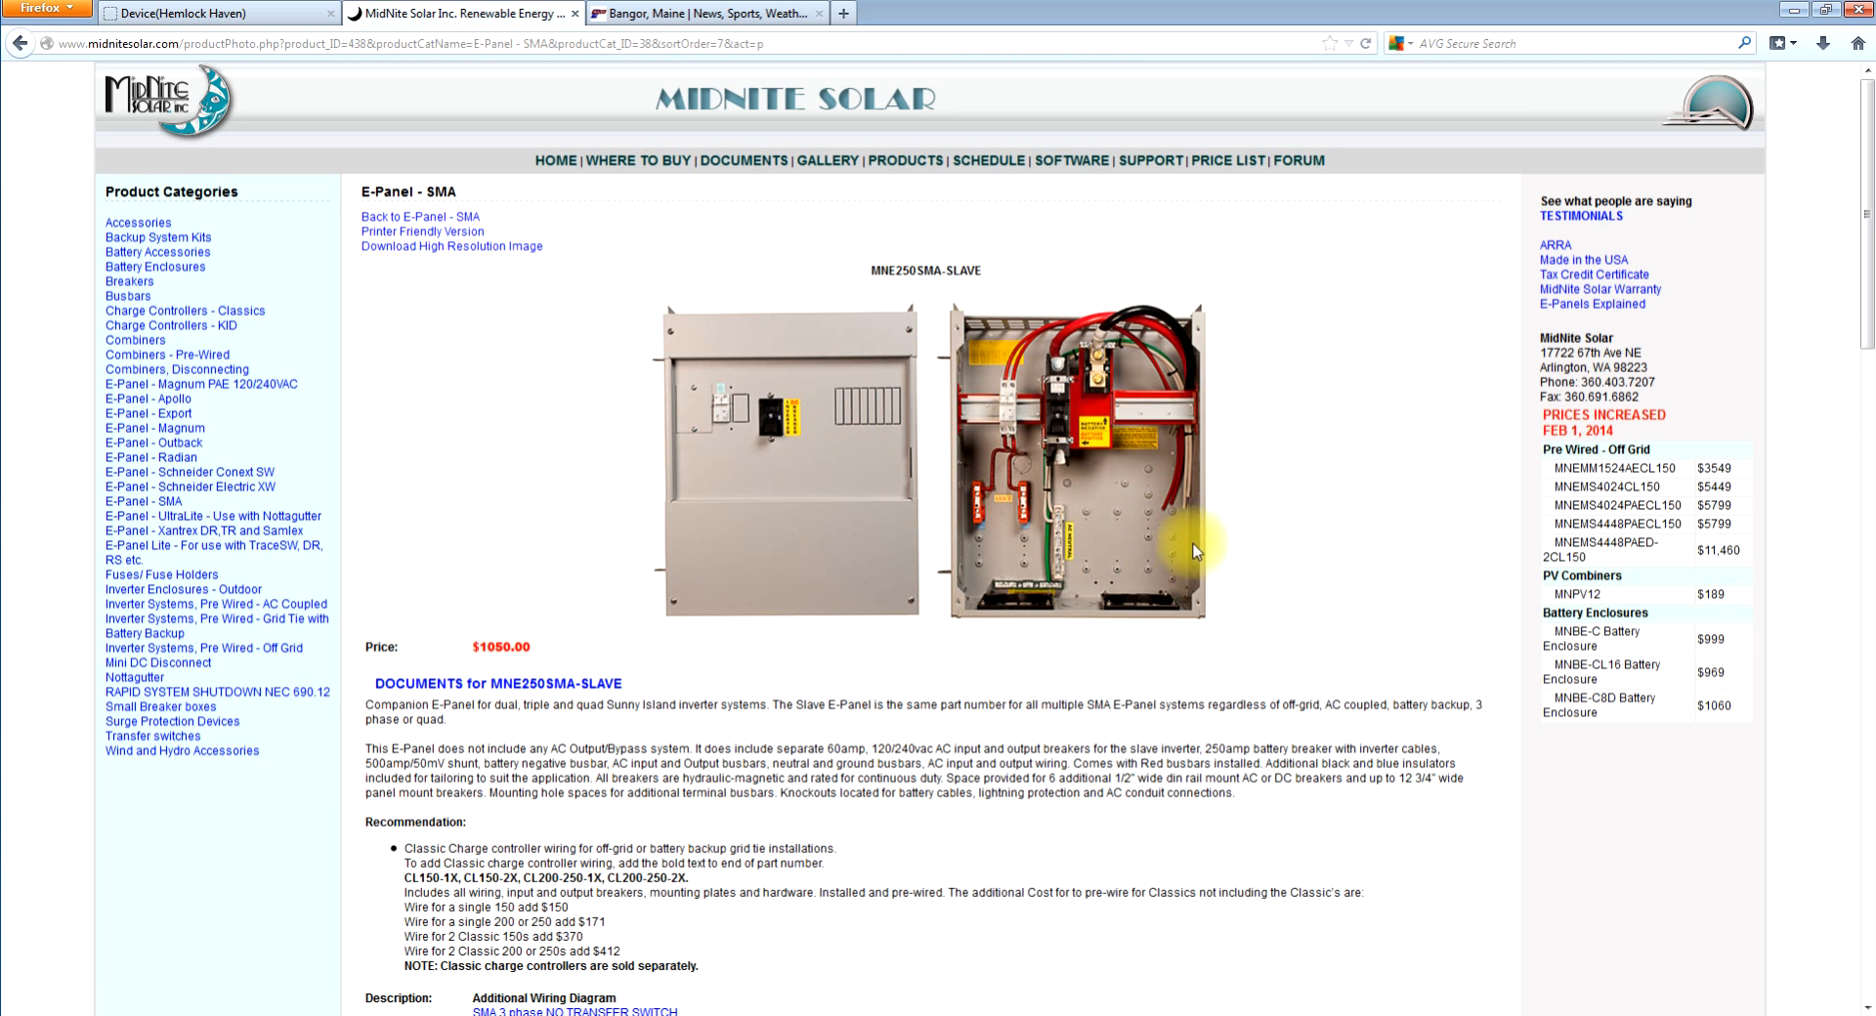
{"action": "mouse_move", "coordinate": [1077, 413]}
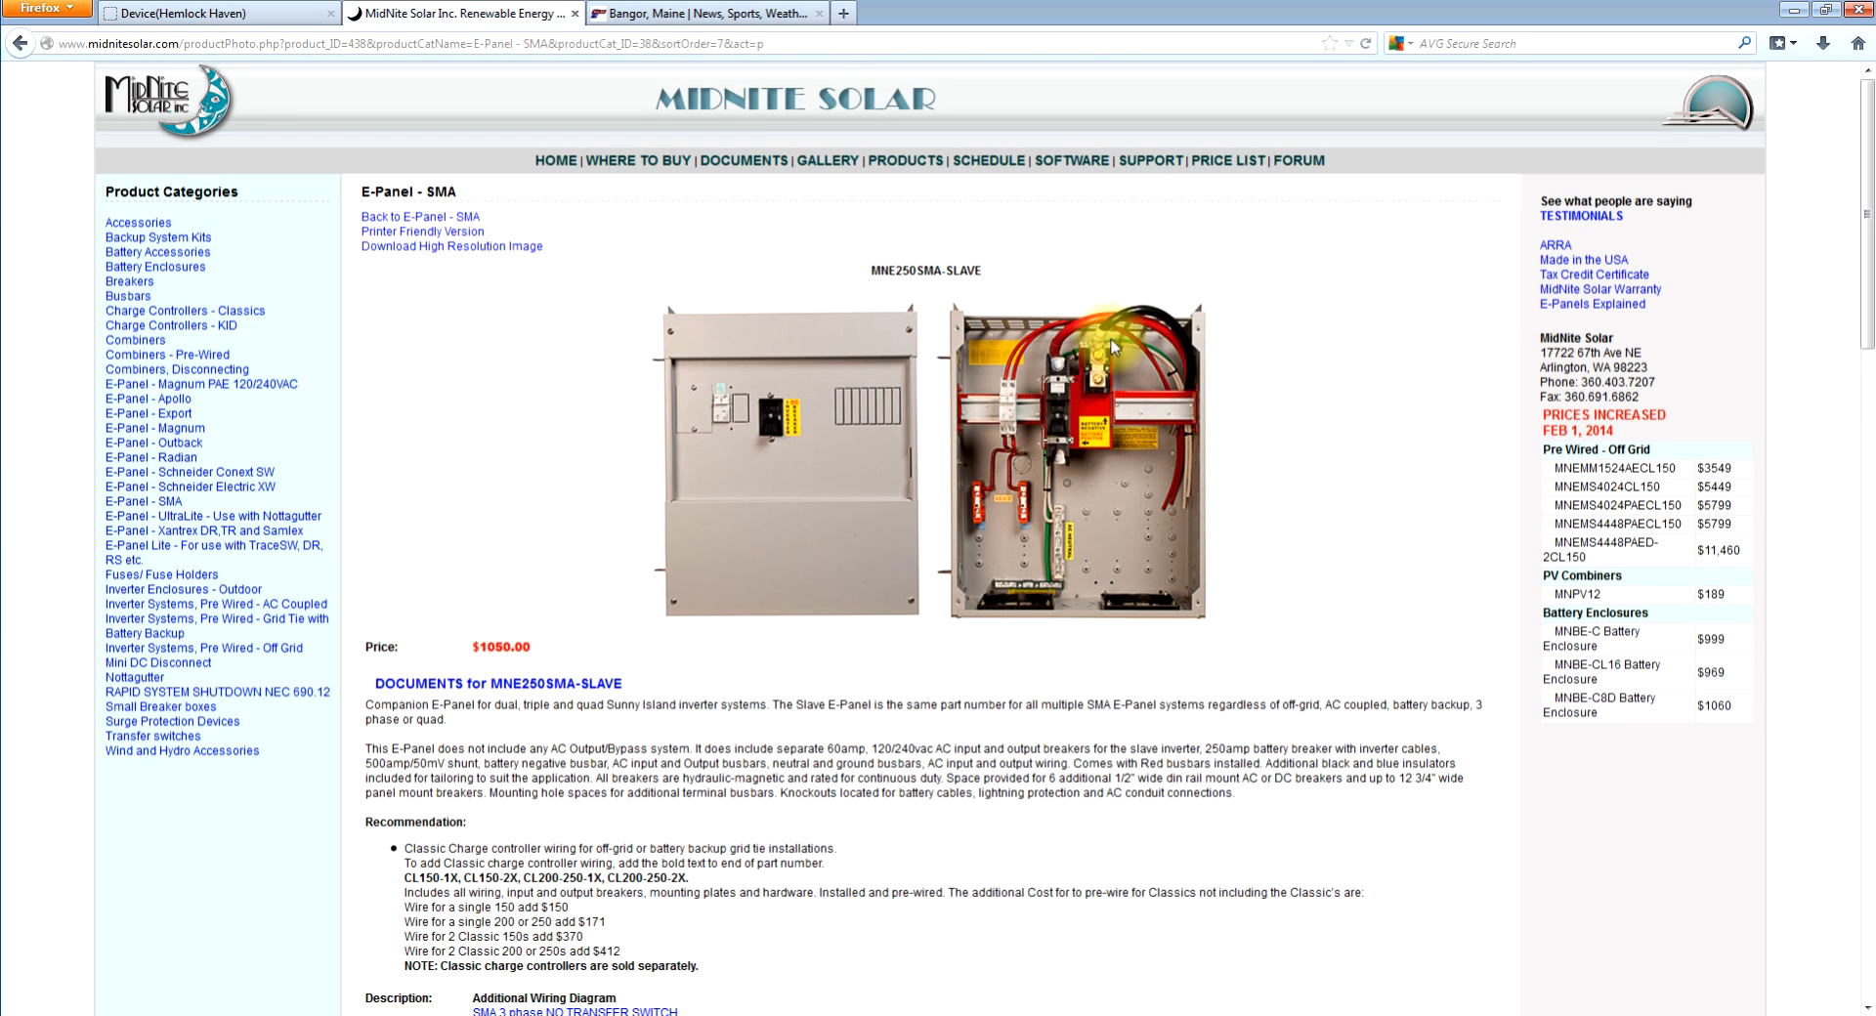
{"action": "mouse_move", "coordinate": [1062, 490]}
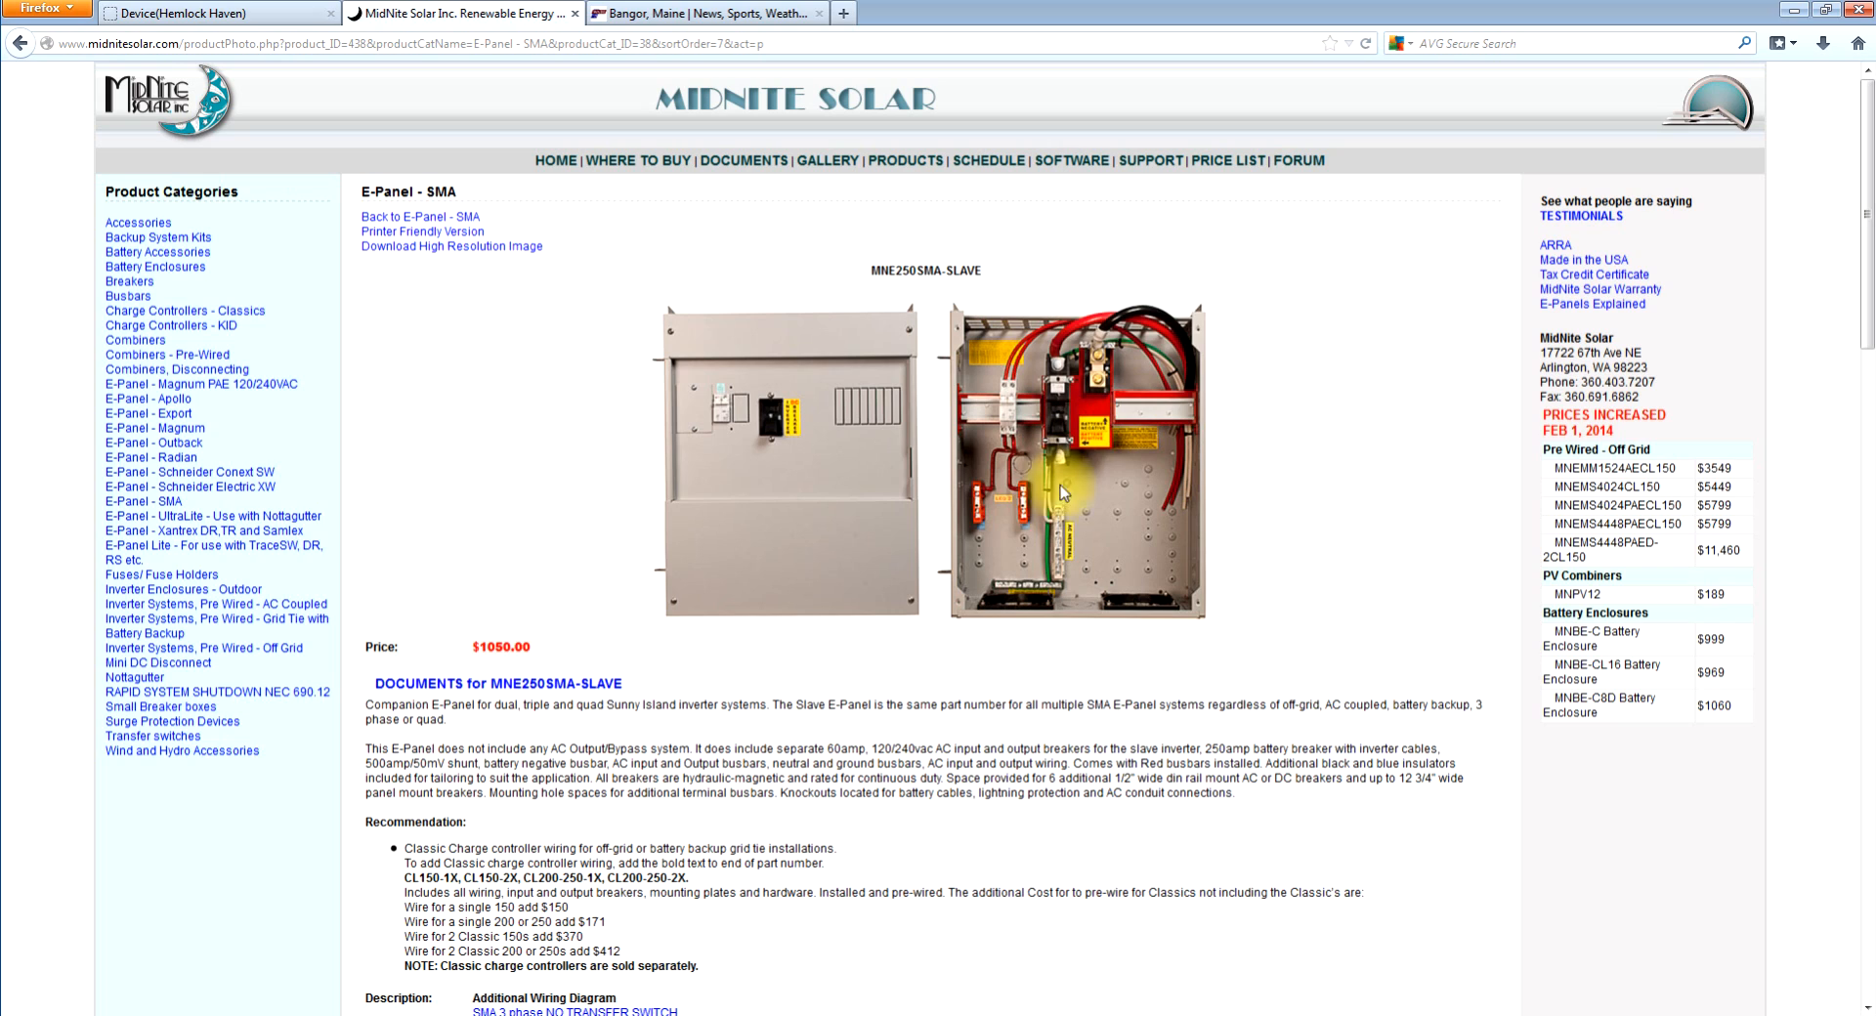
{"action": "mouse_move", "coordinate": [1014, 500]}
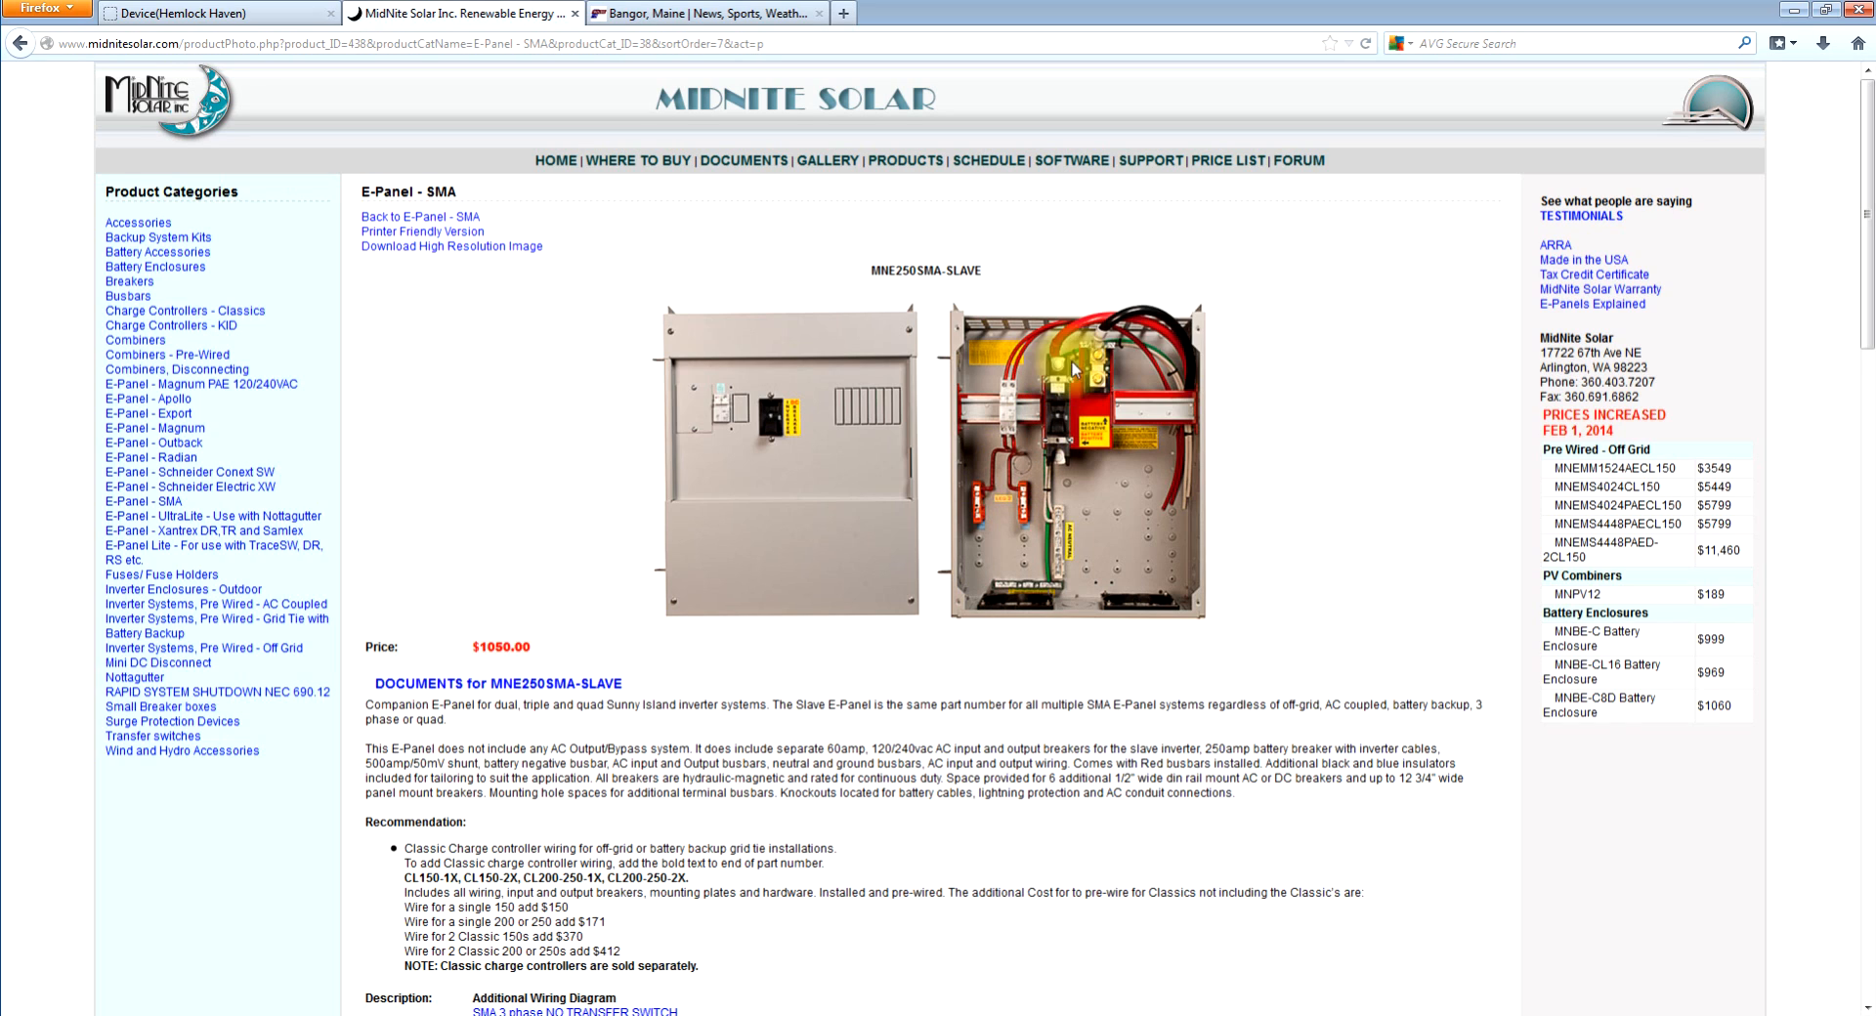
{"action": "mouse_move", "coordinate": [1122, 406]}
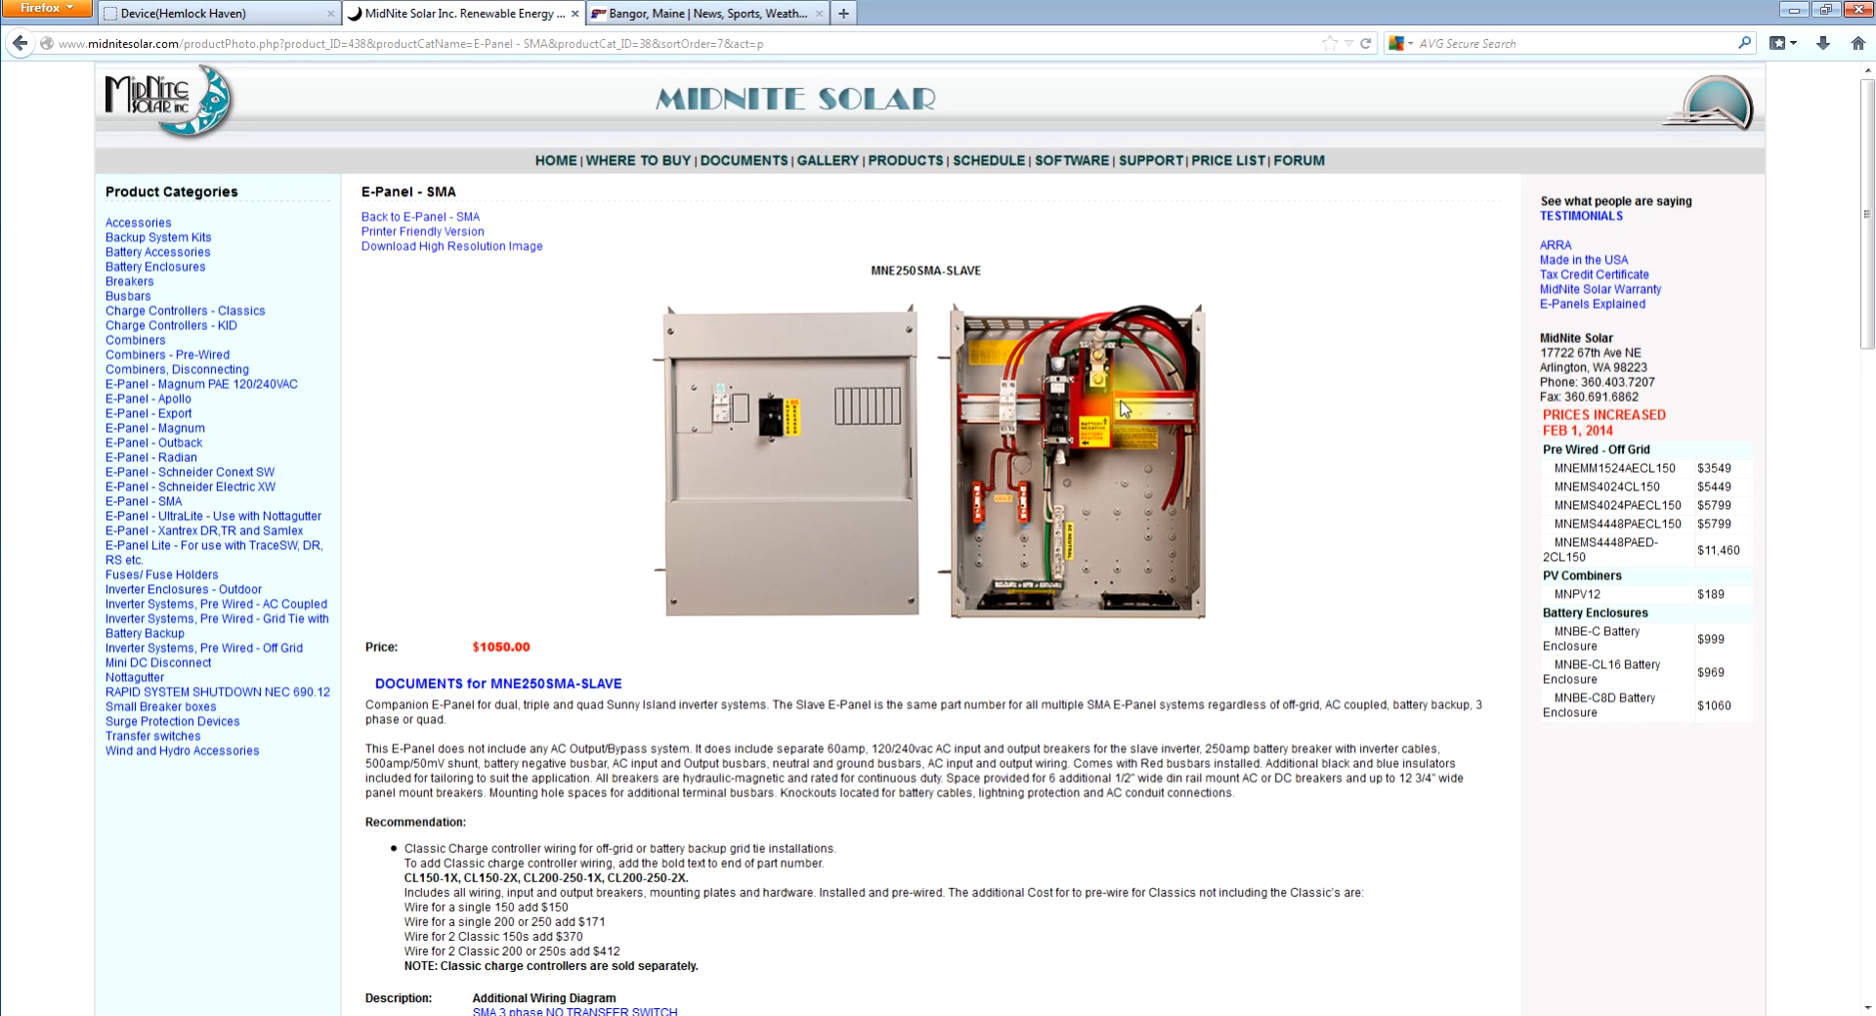
{"action": "mouse_move", "coordinate": [999, 497]}
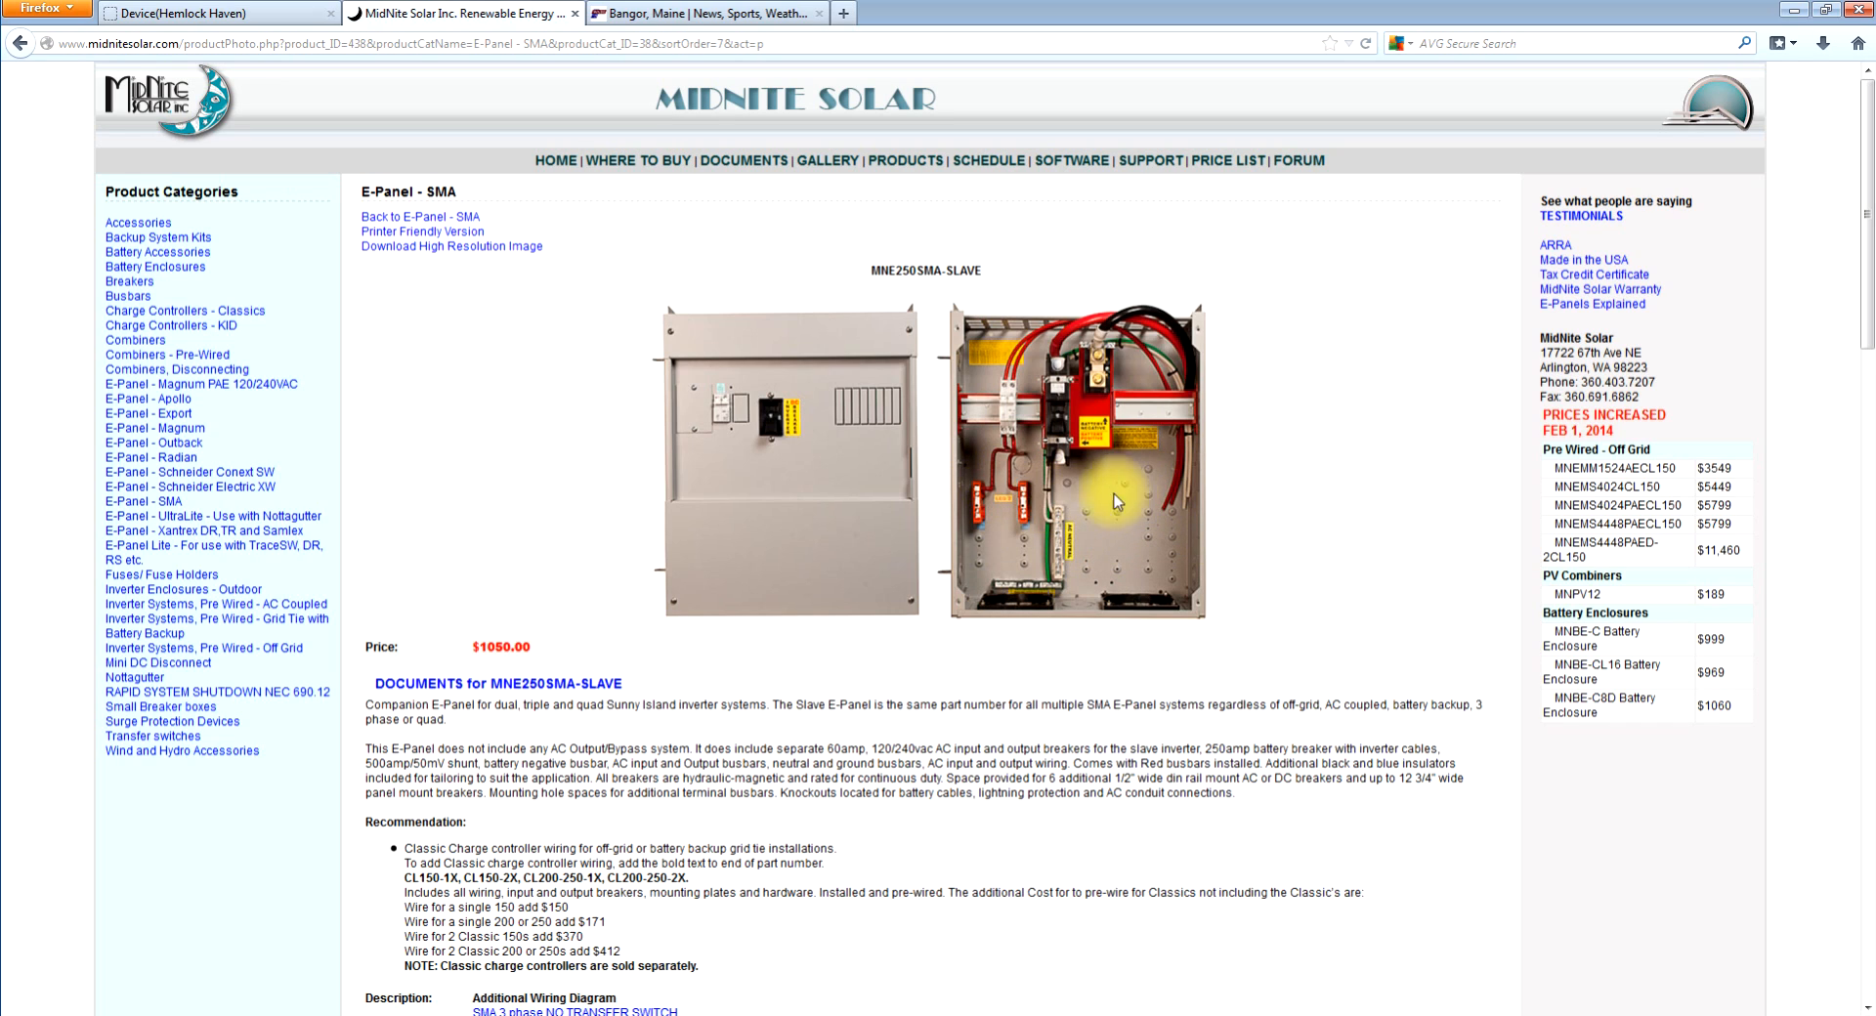
{"action": "mouse_move", "coordinate": [927, 452]}
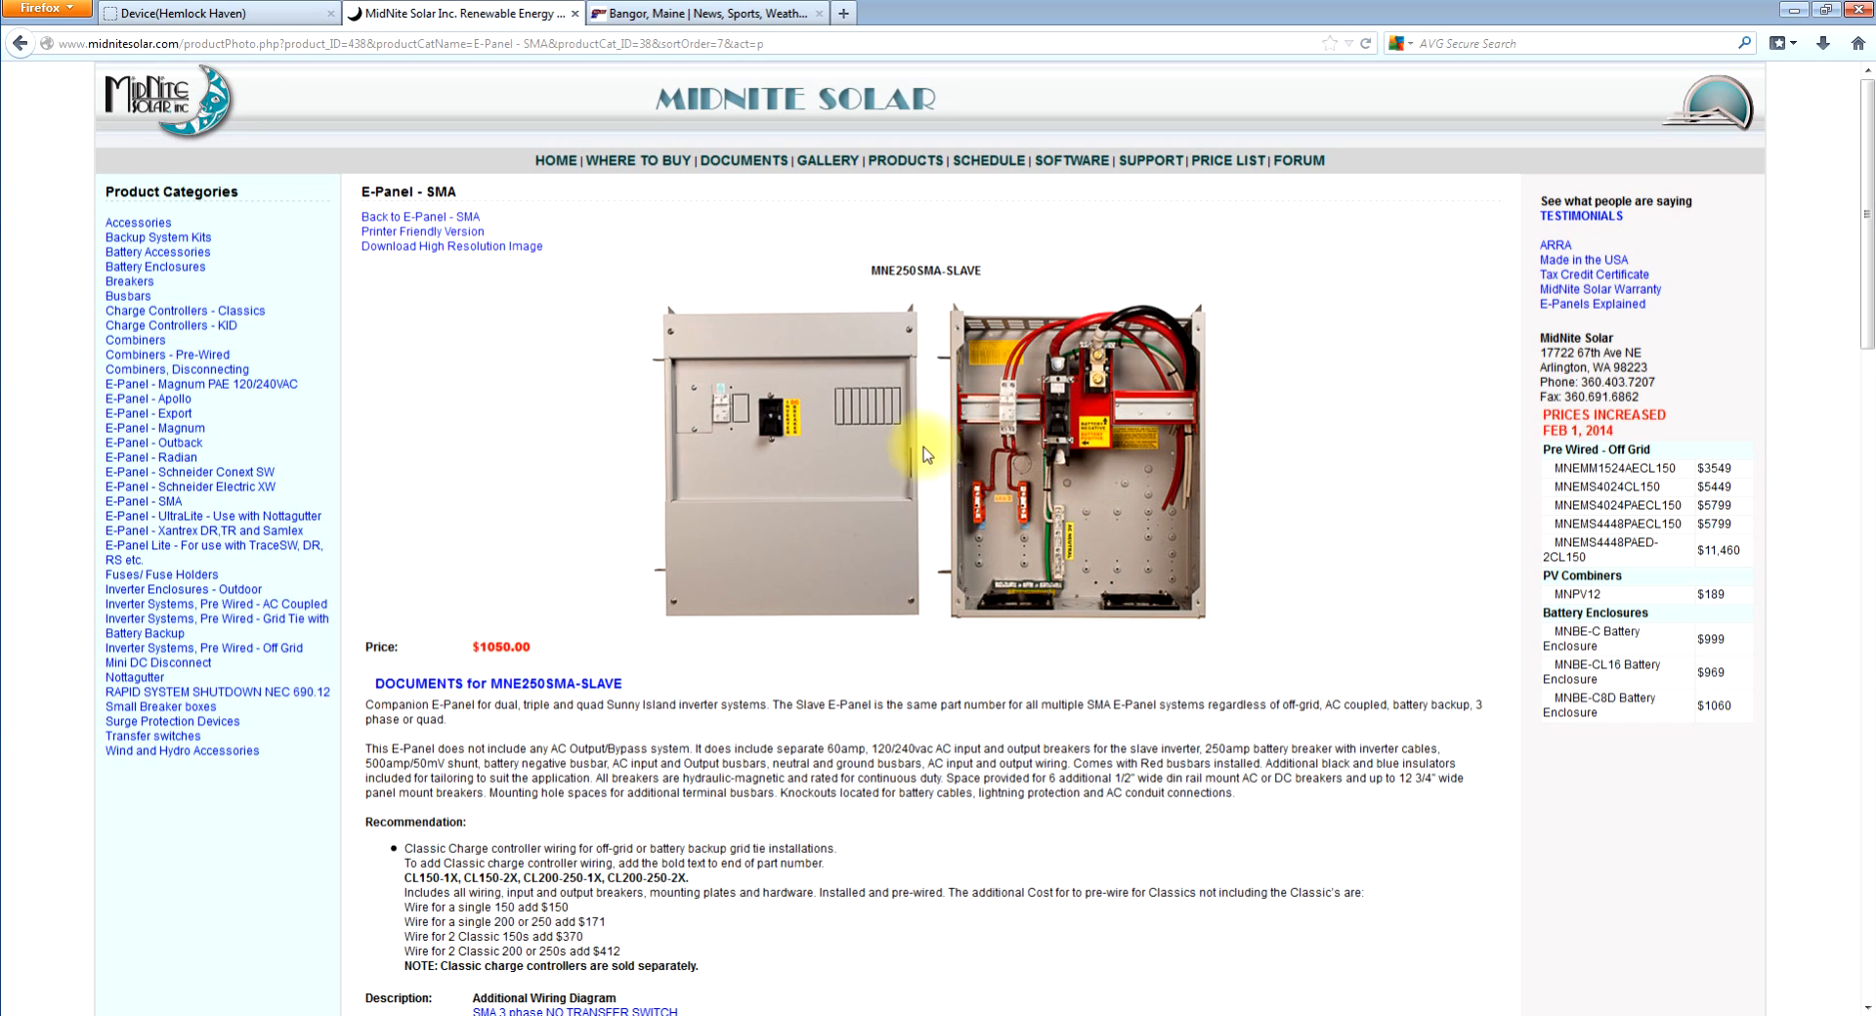
{"action": "mouse_move", "coordinate": [1027, 415]}
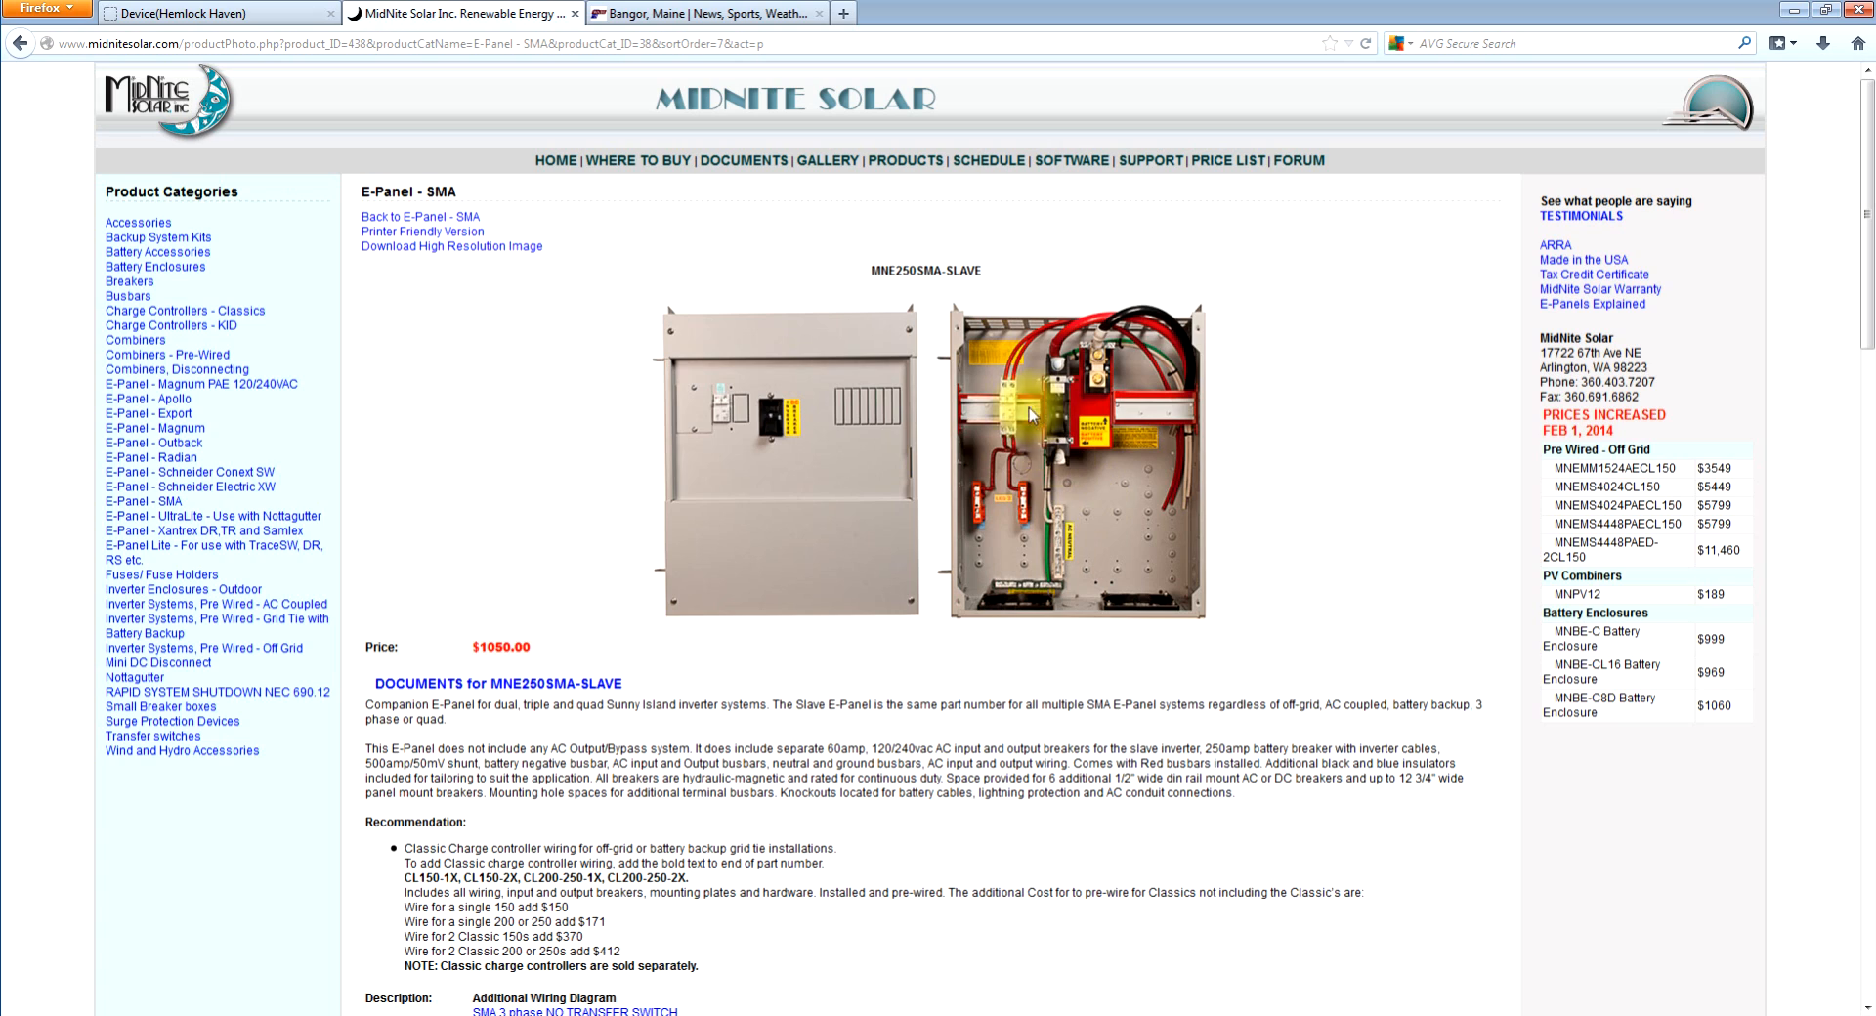
{"action": "mouse_move", "coordinate": [646, 563]}
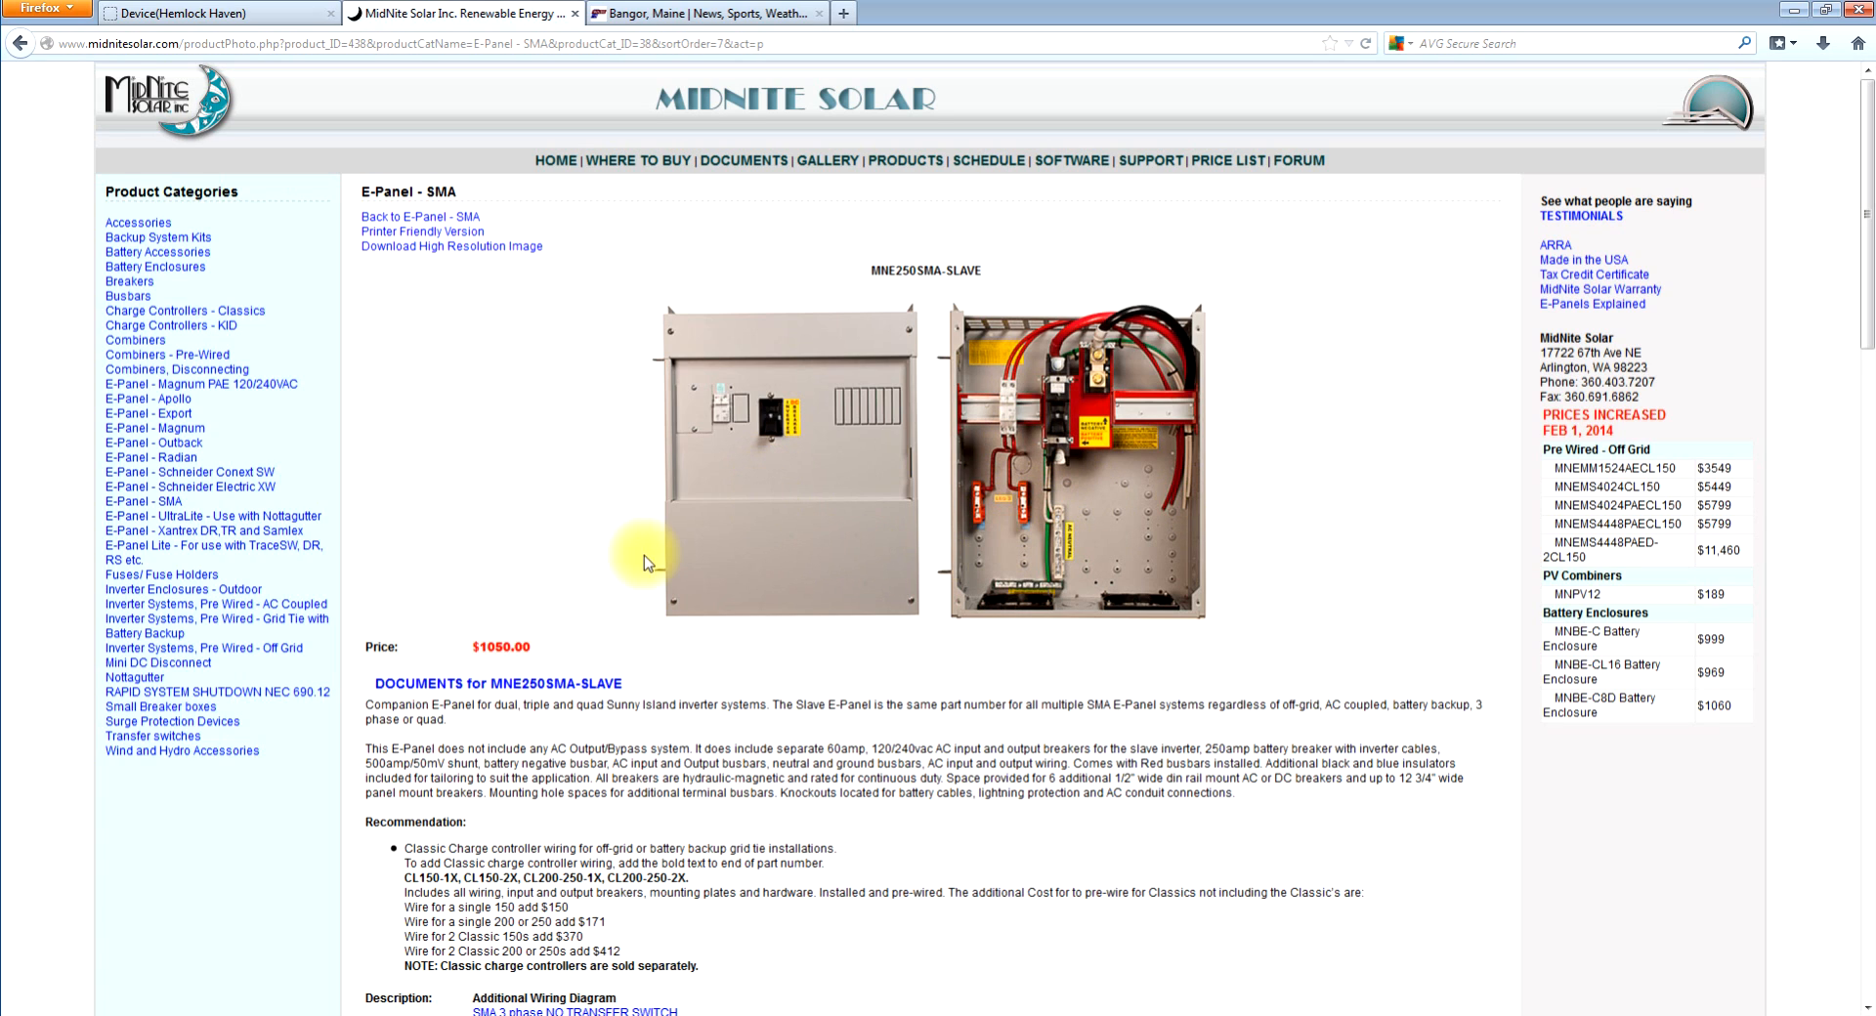
{"action": "mouse_move", "coordinate": [724, 369]}
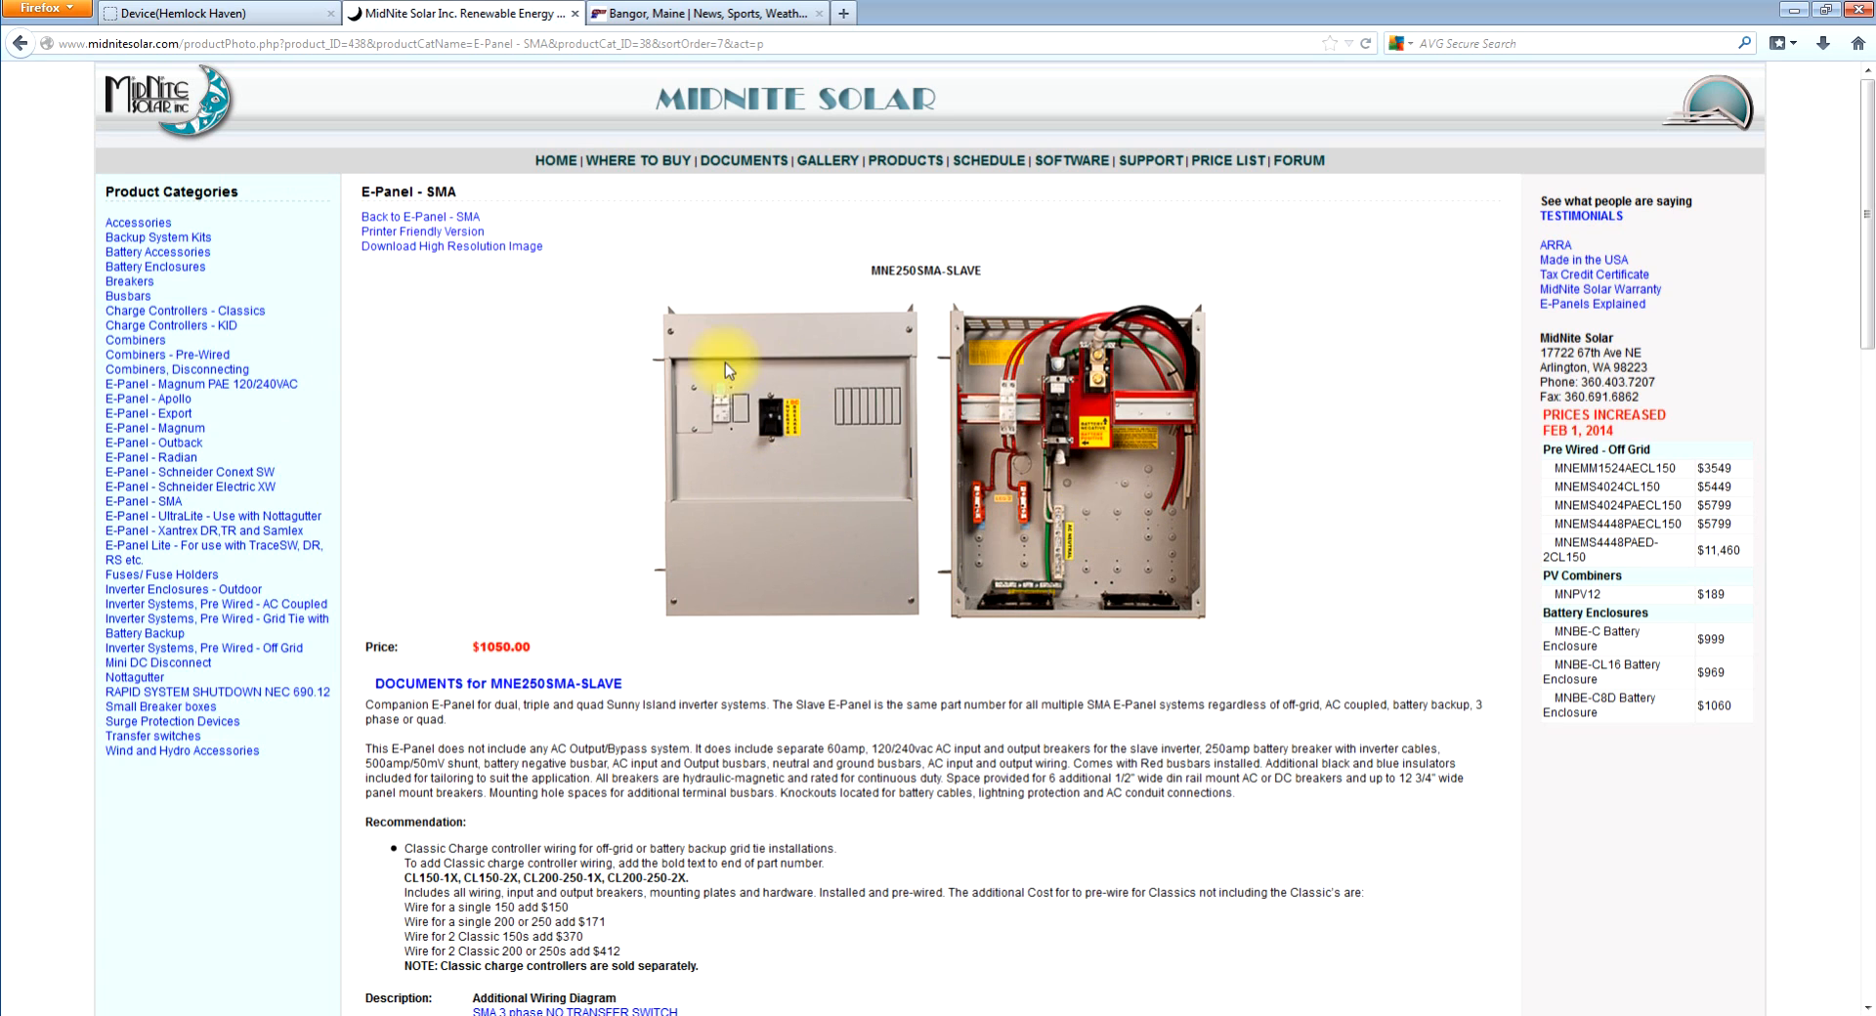
{"action": "mouse_move", "coordinate": [903, 365]}
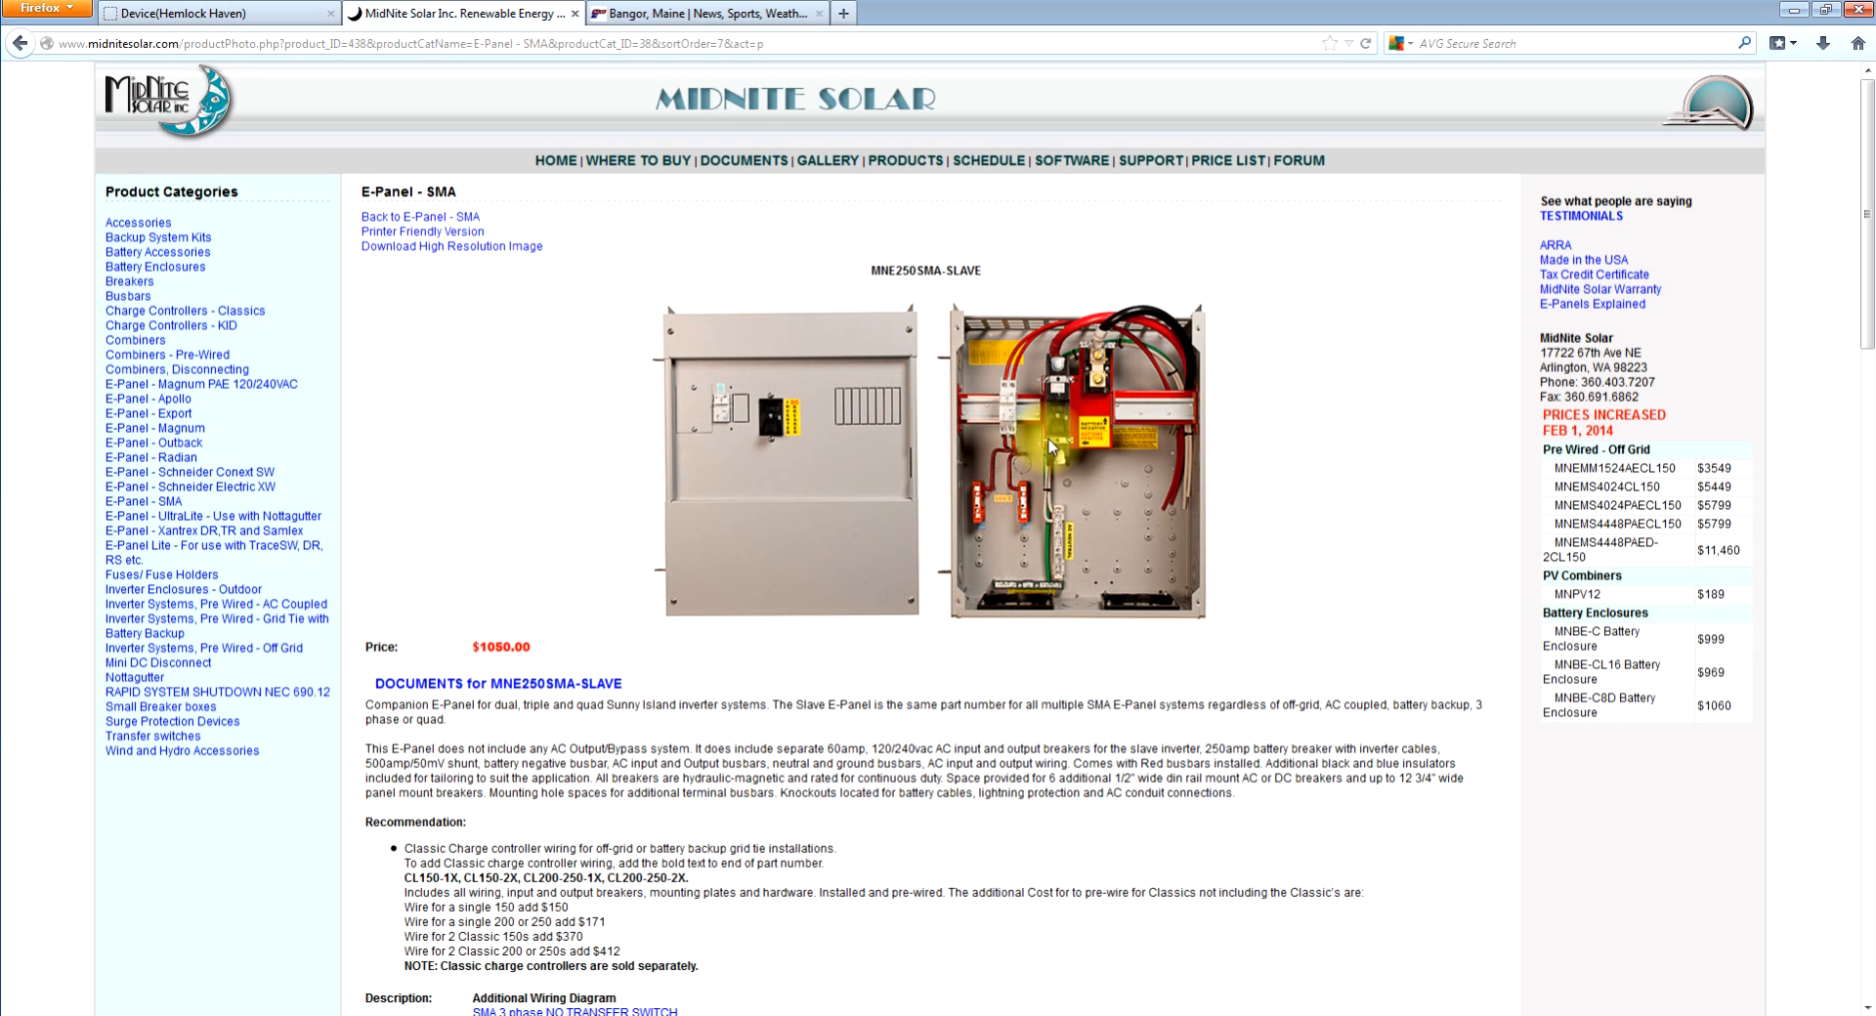
{"action": "mouse_move", "coordinate": [1045, 427]}
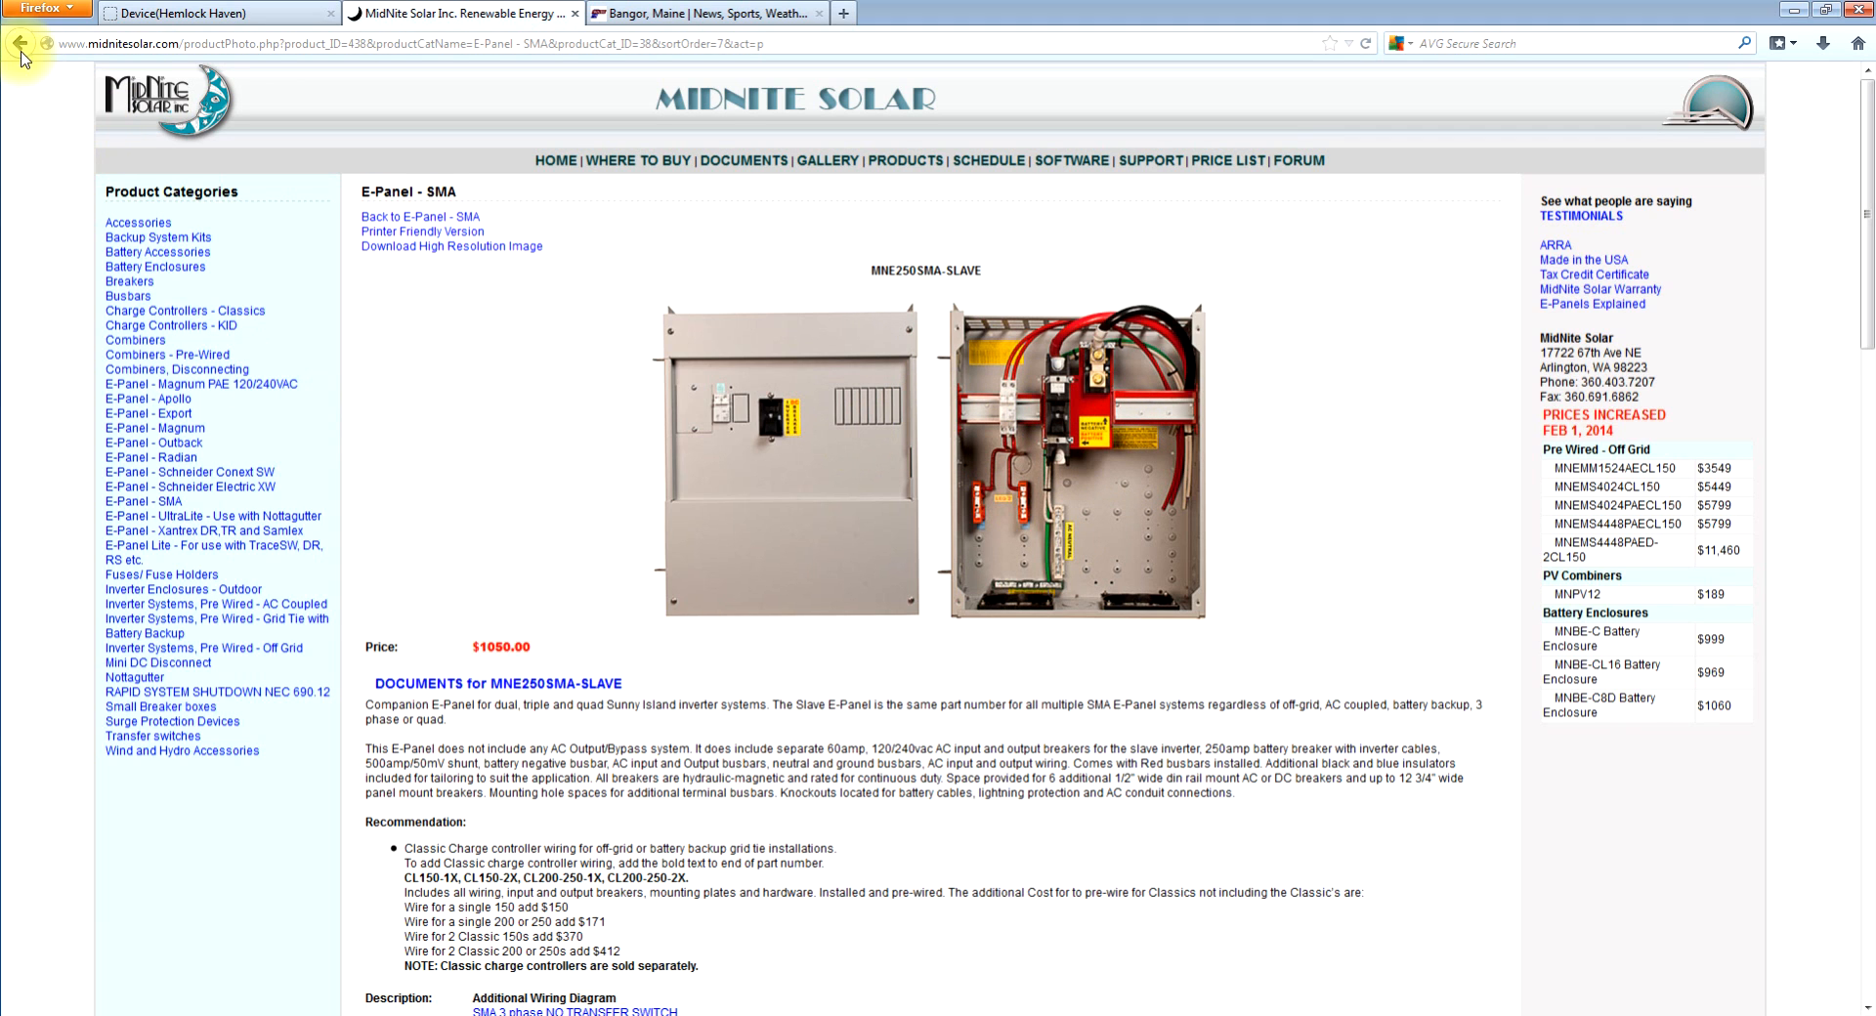
{"action": "left_click", "coordinate": [19, 43]}
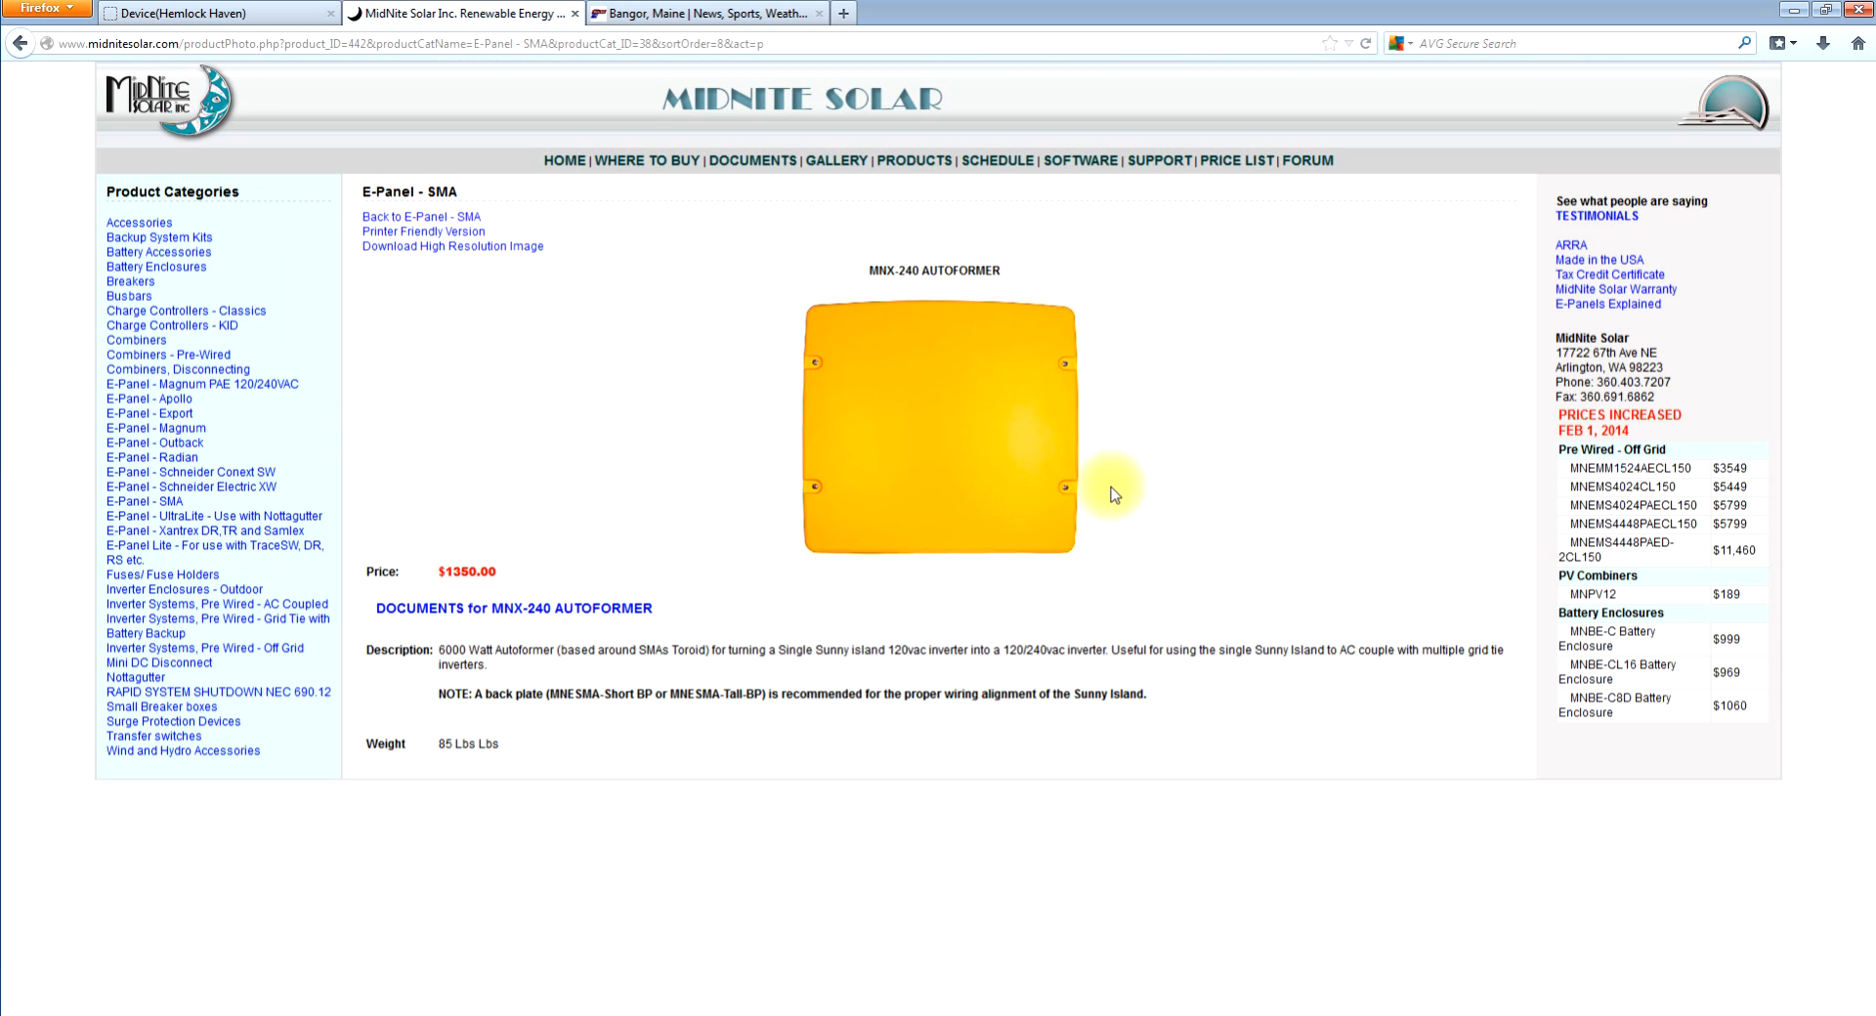
{"action": "mouse_move", "coordinate": [937, 466]}
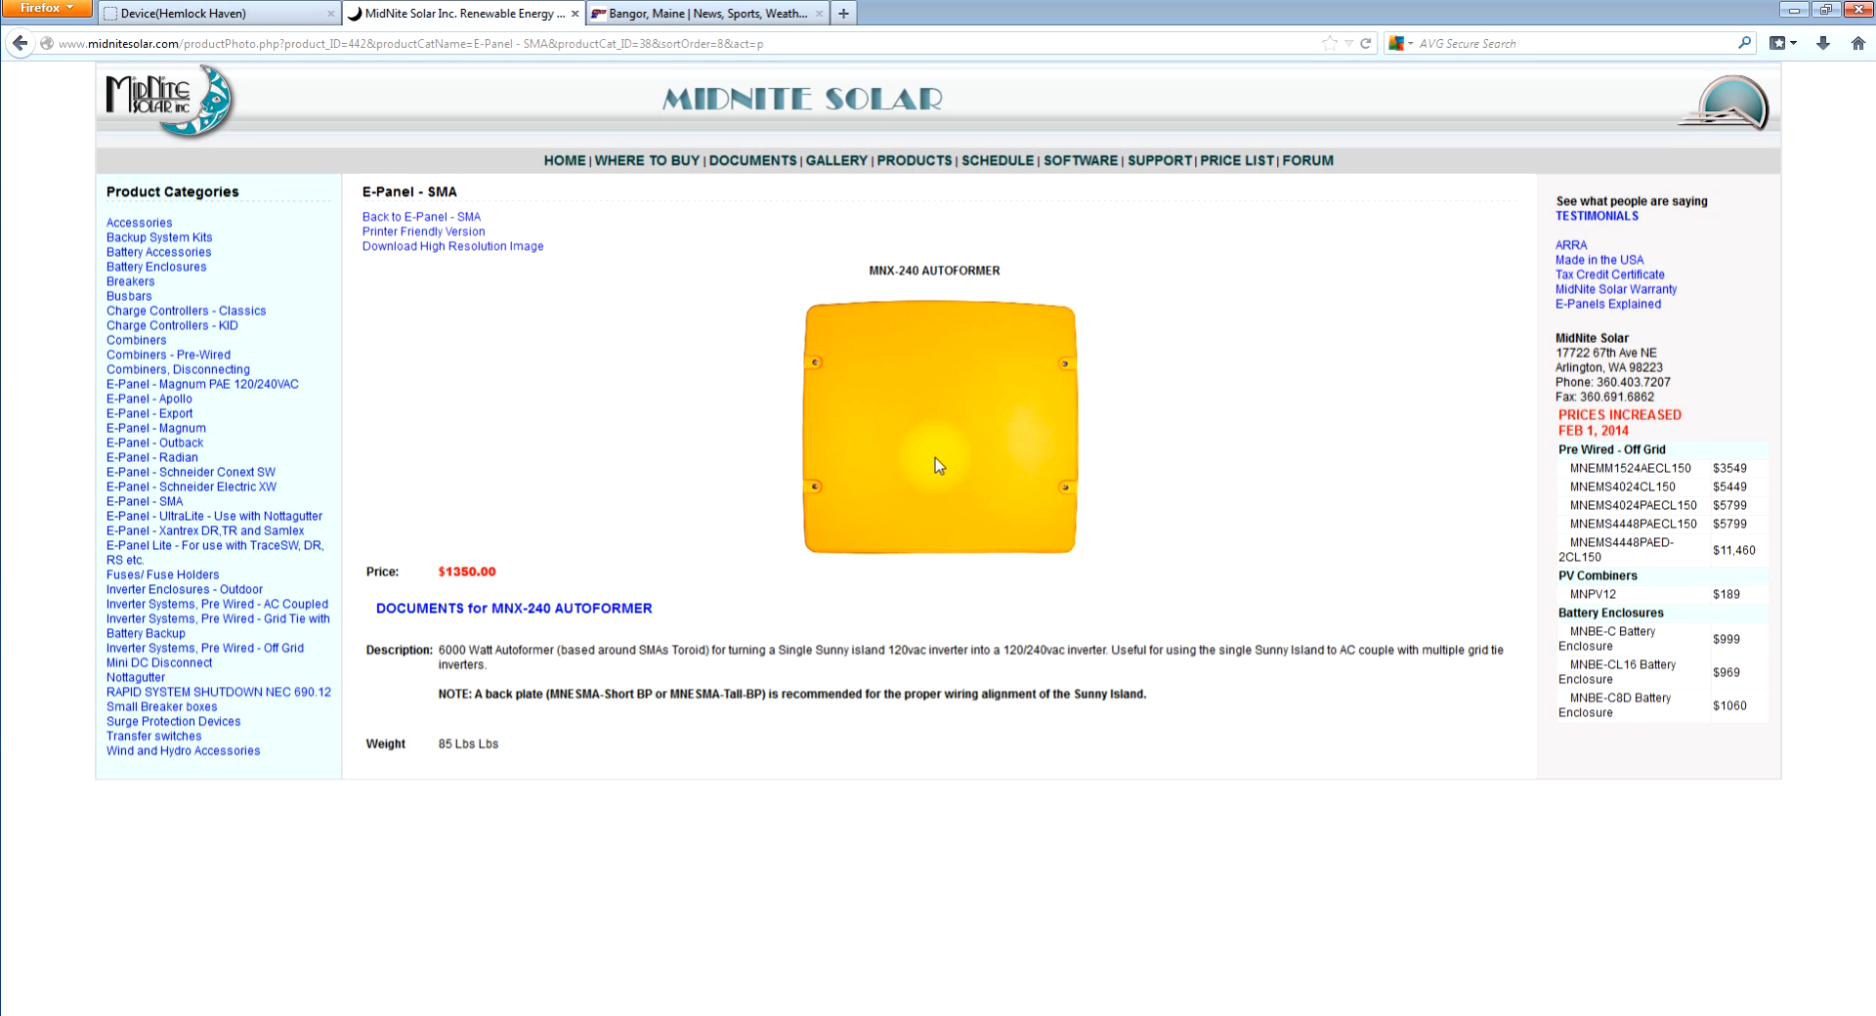
{"action": "mouse_move", "coordinate": [957, 454]}
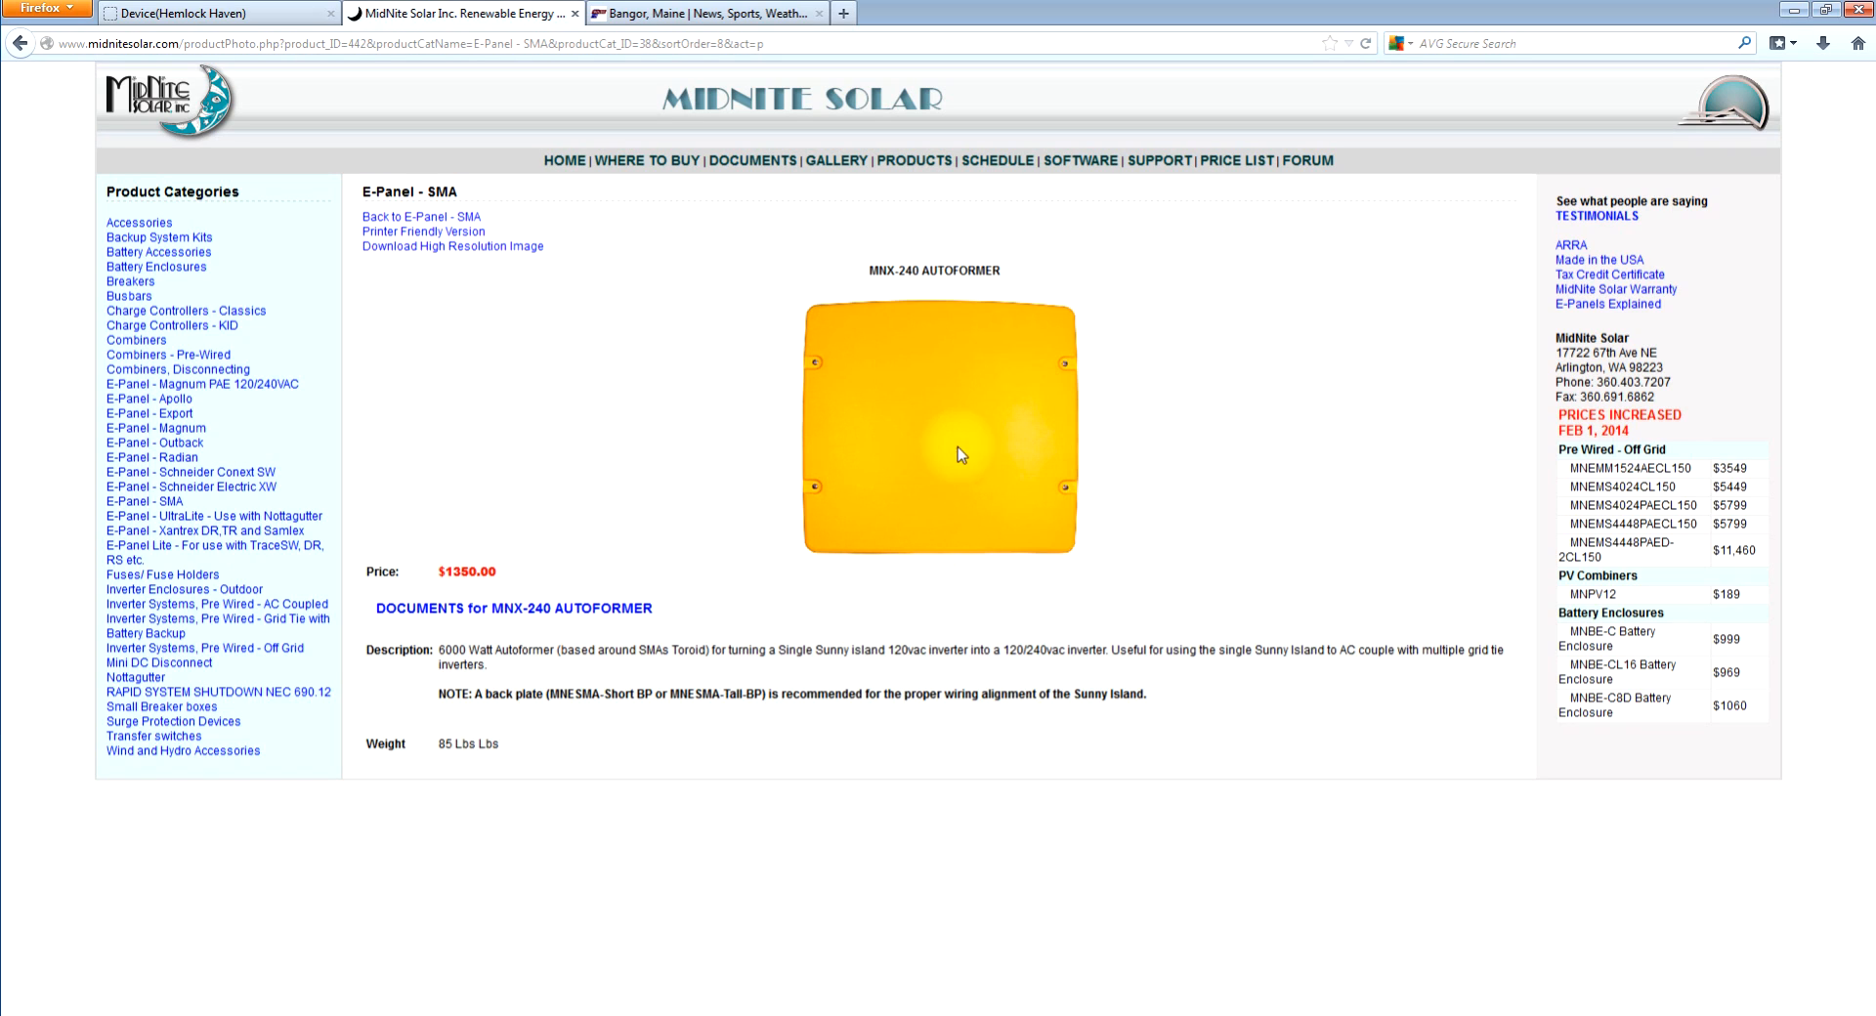
{"action": "mouse_move", "coordinate": [973, 474]}
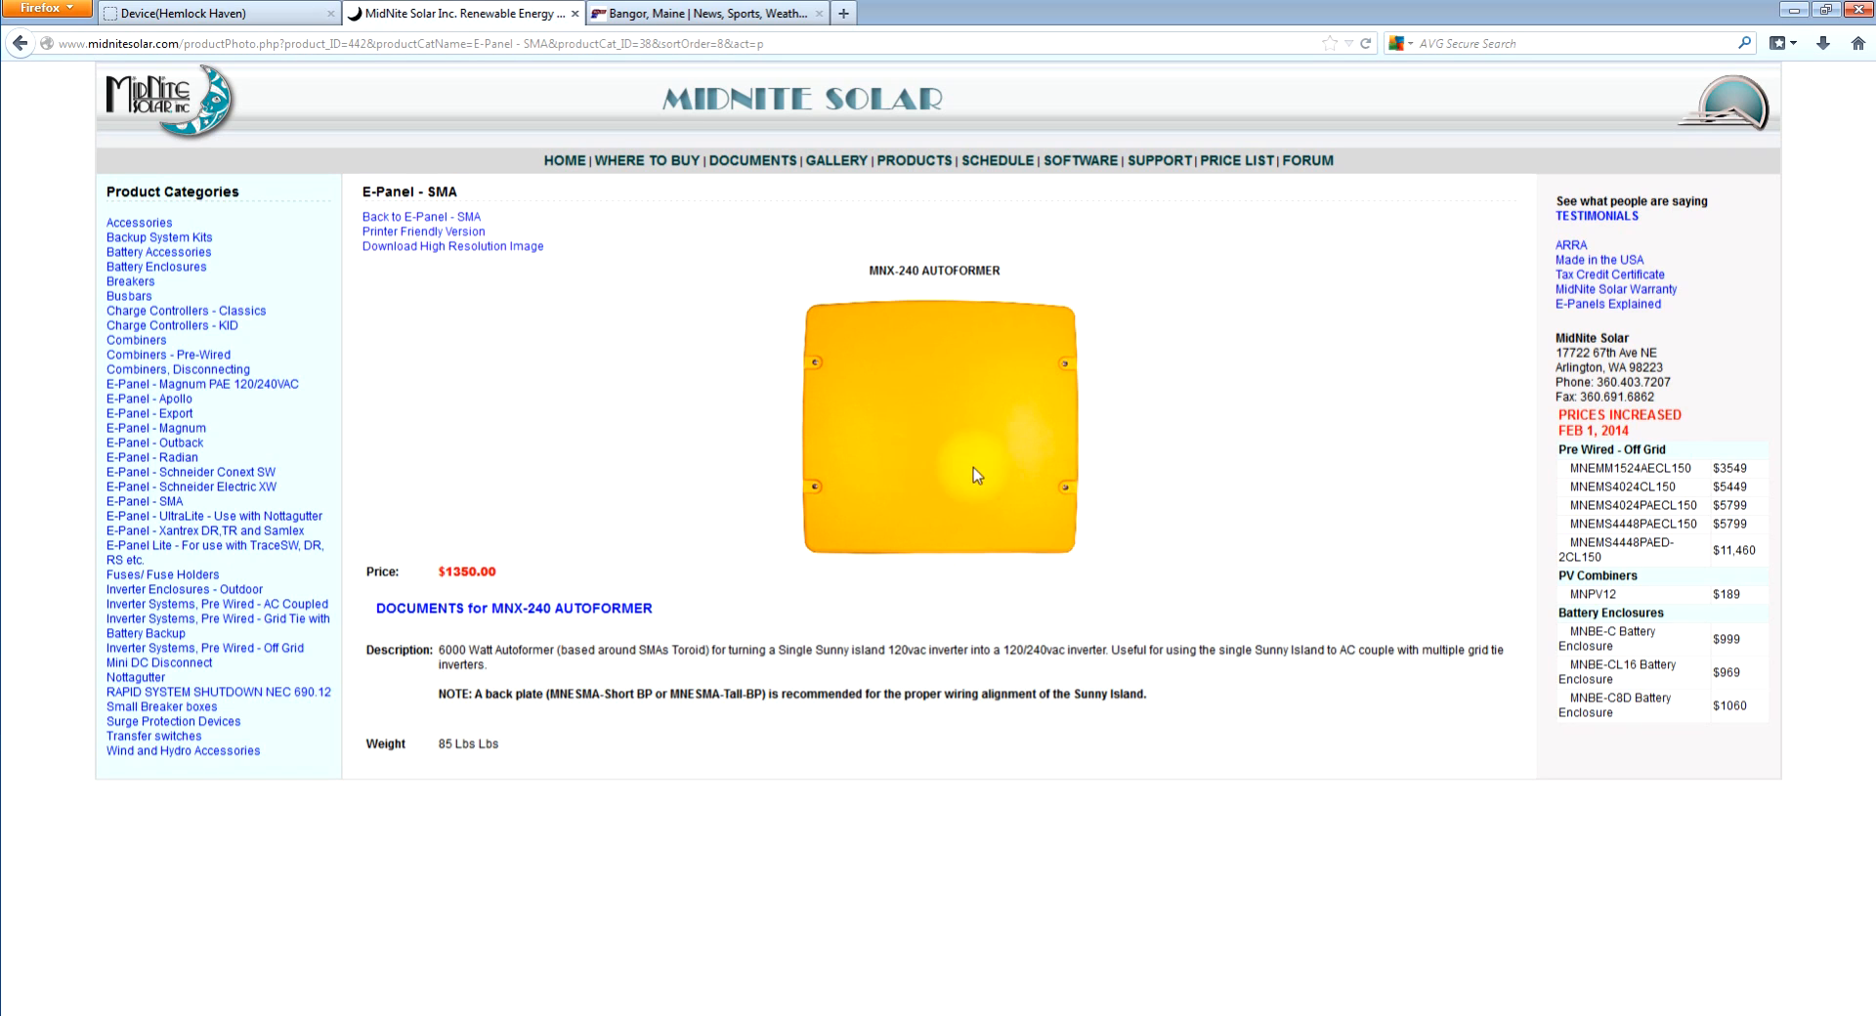
{"action": "mouse_move", "coordinate": [927, 501]}
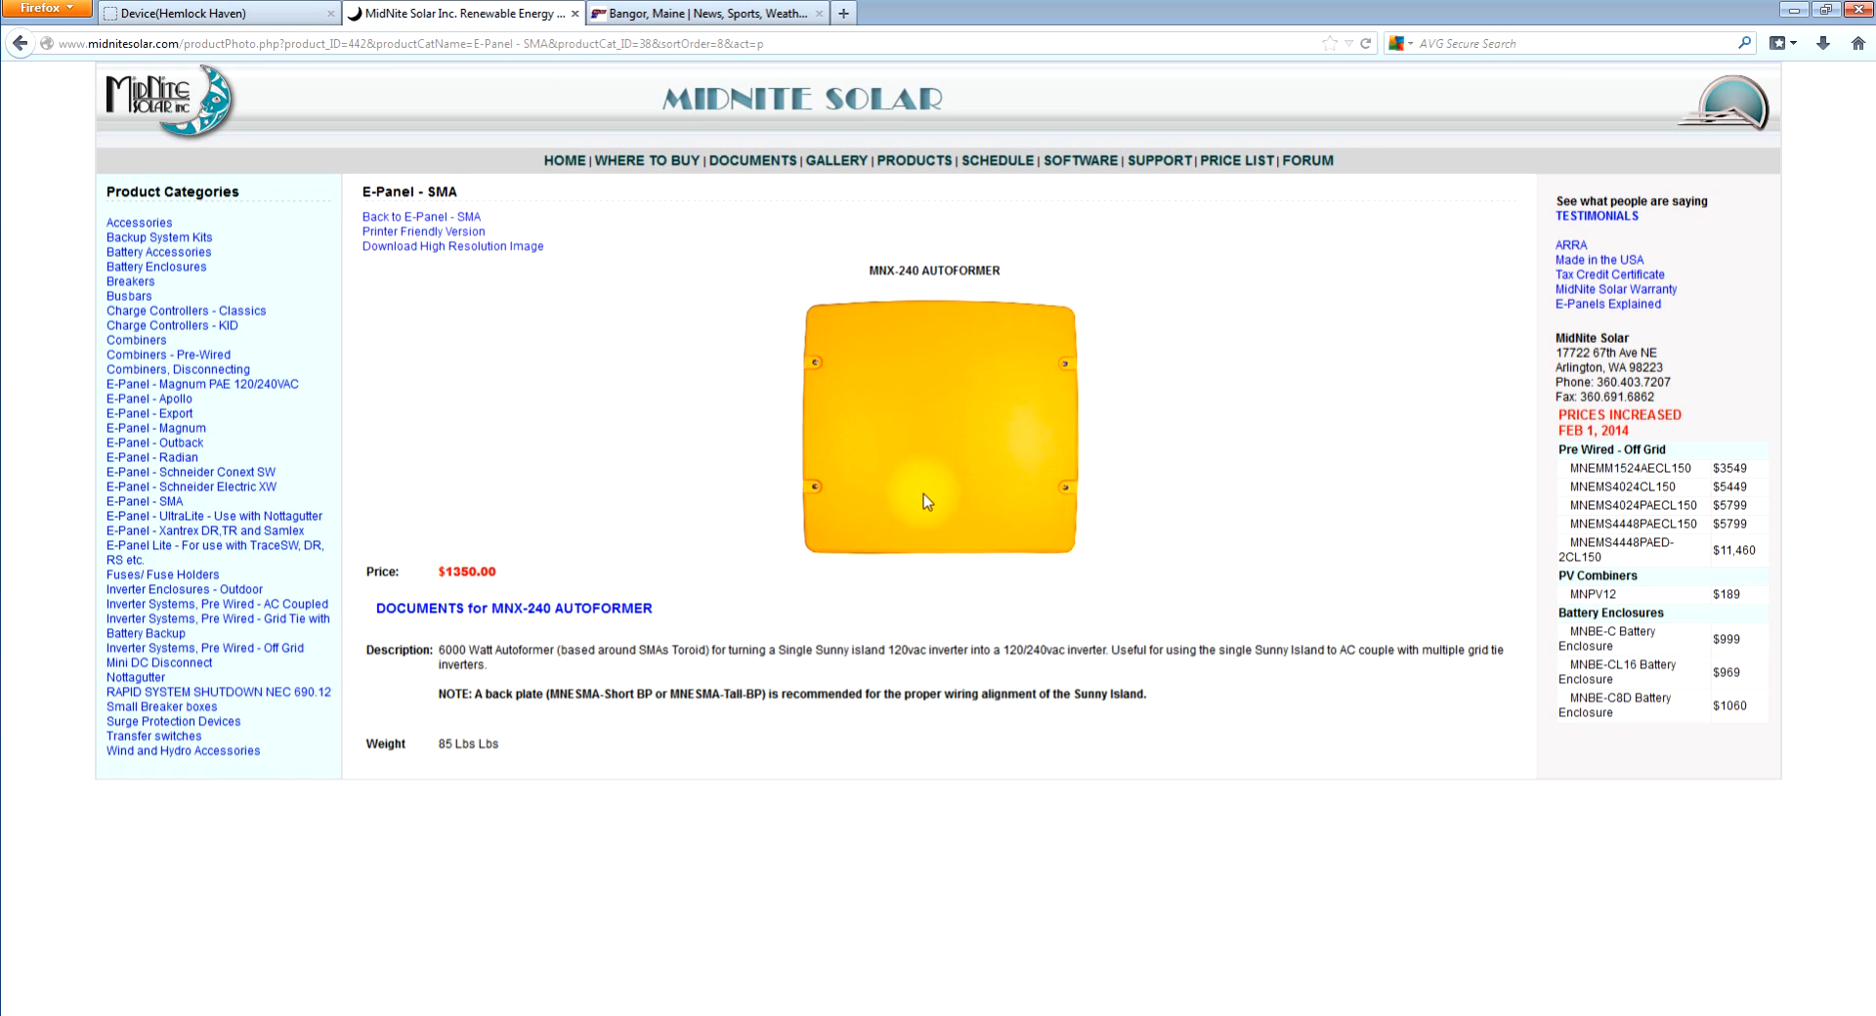
{"action": "mouse_move", "coordinate": [997, 515]}
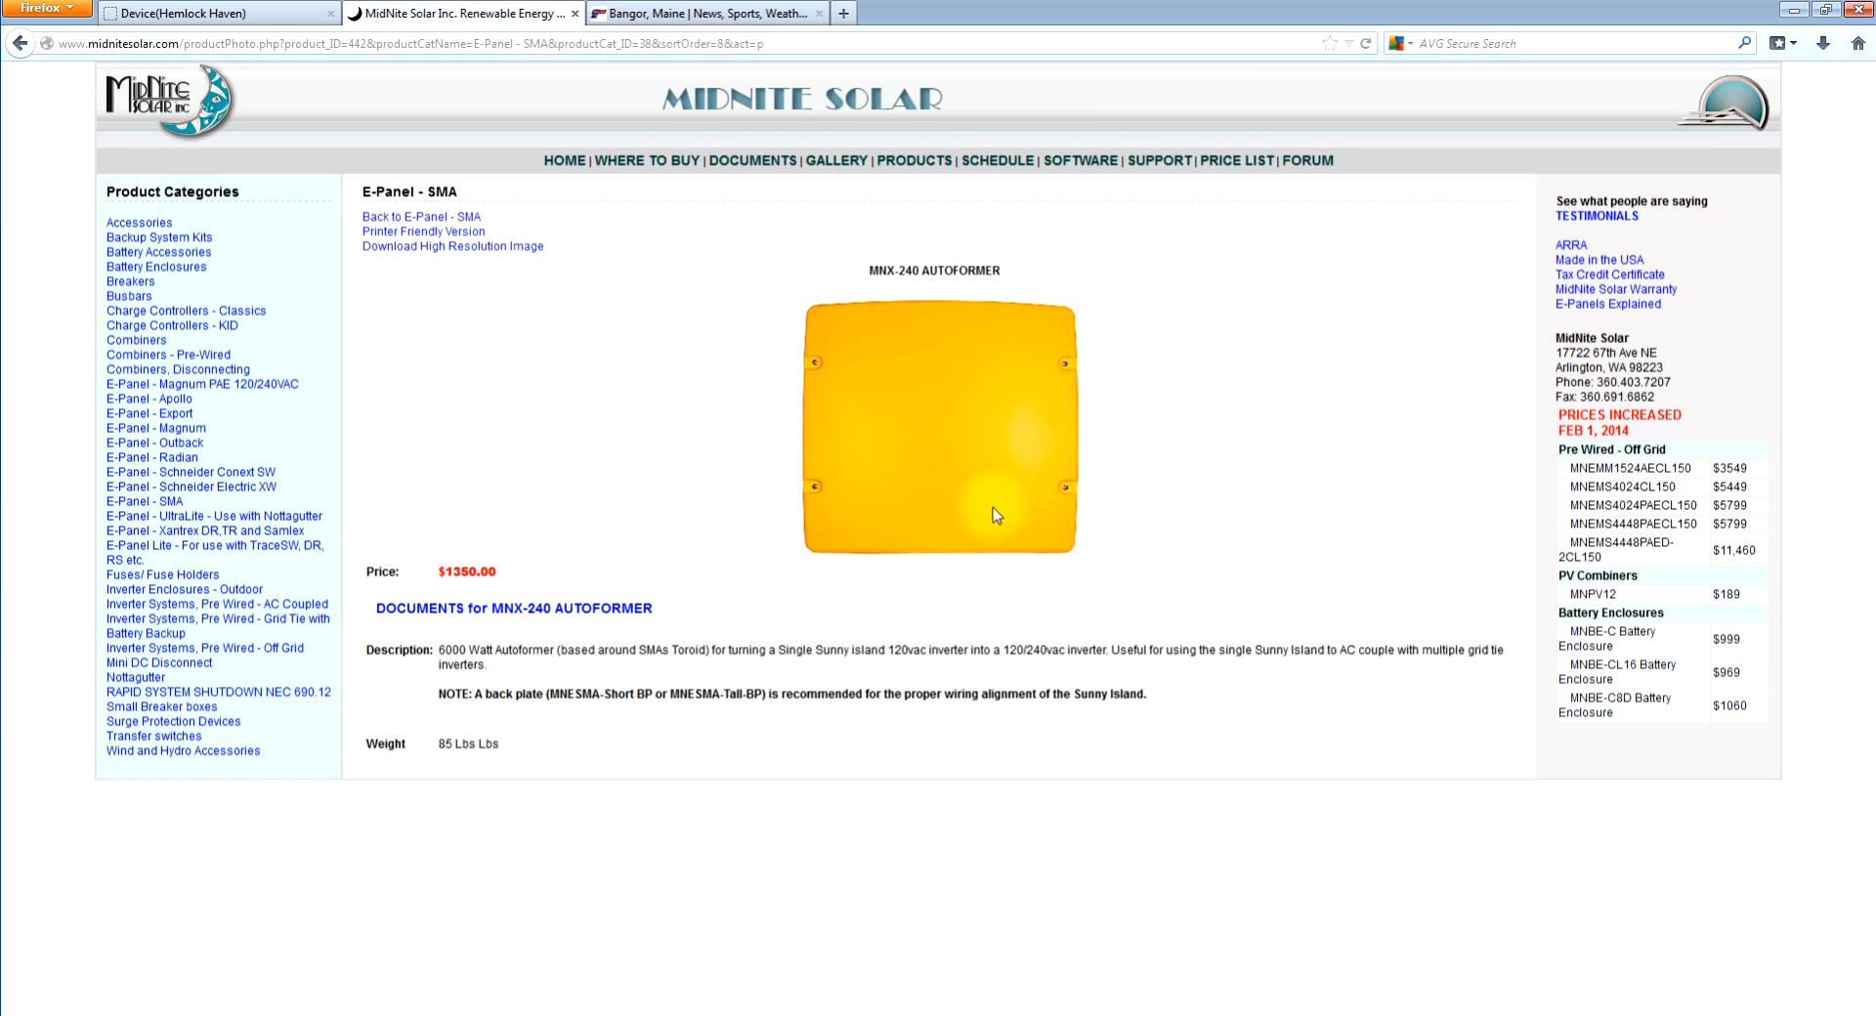
{"action": "mouse_move", "coordinate": [980, 447]}
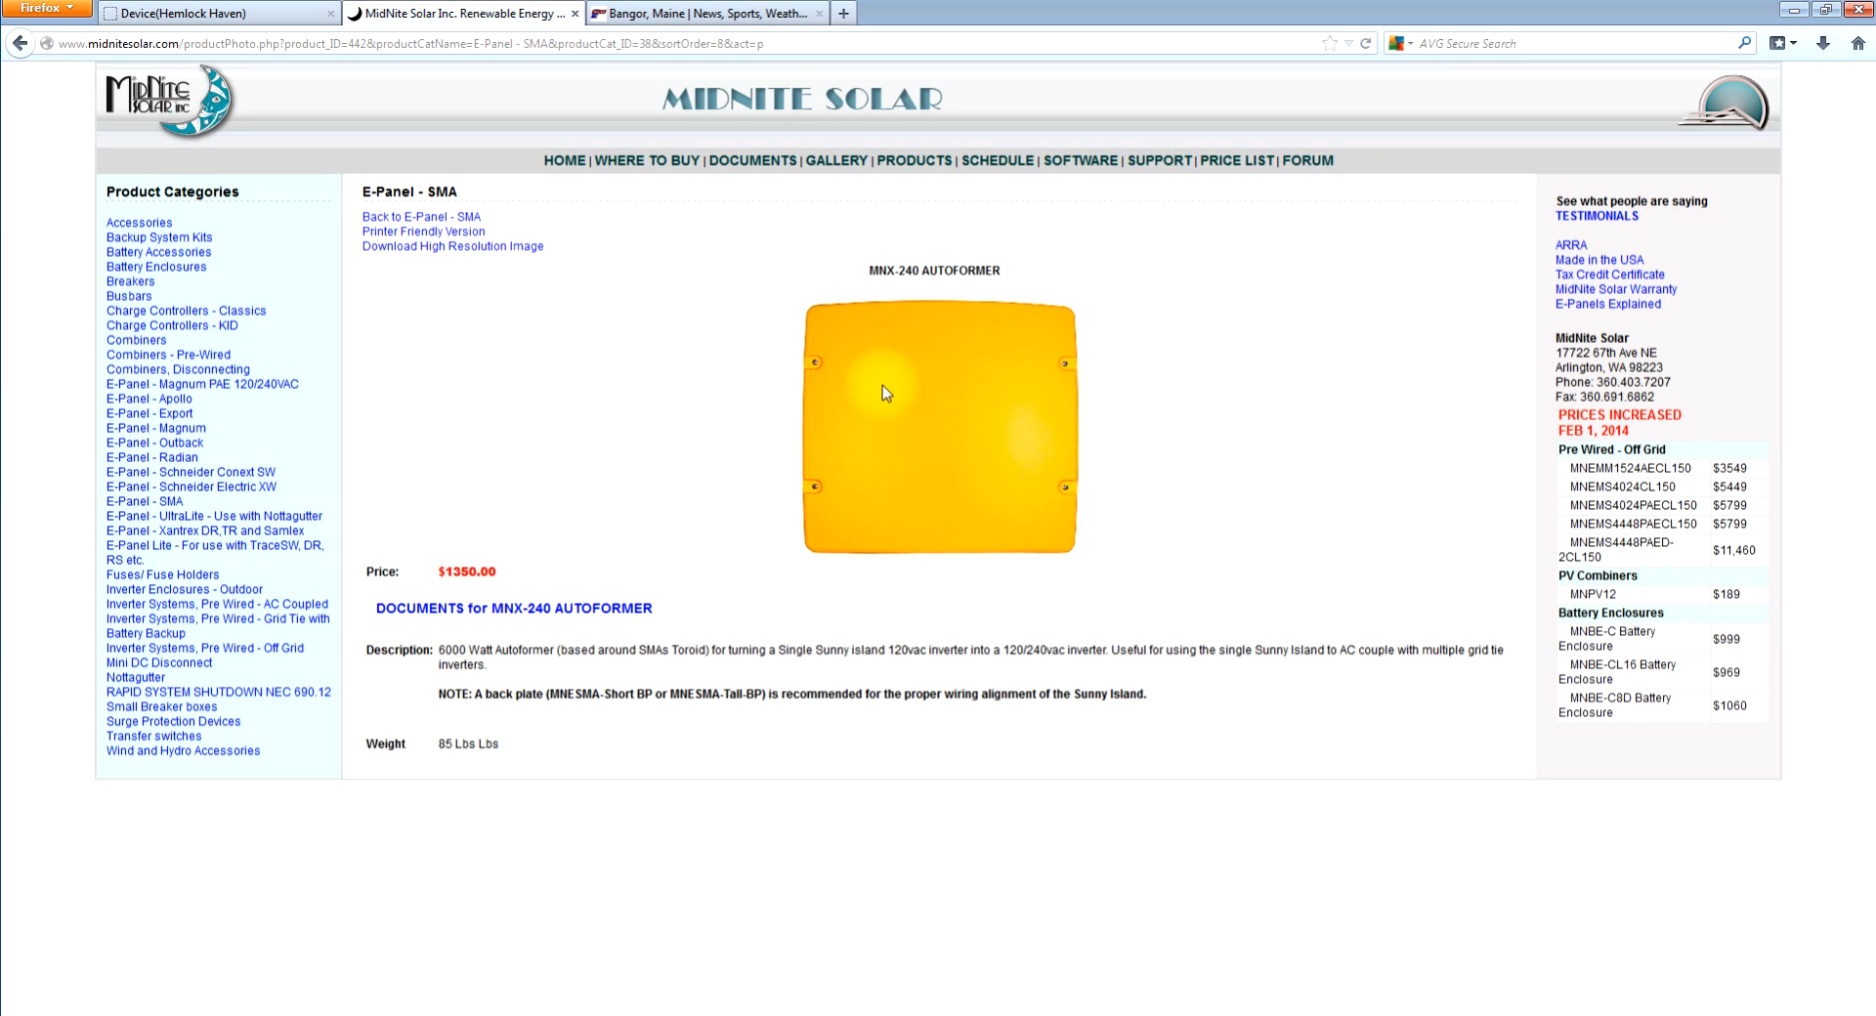
{"action": "mouse_move", "coordinate": [1023, 462]}
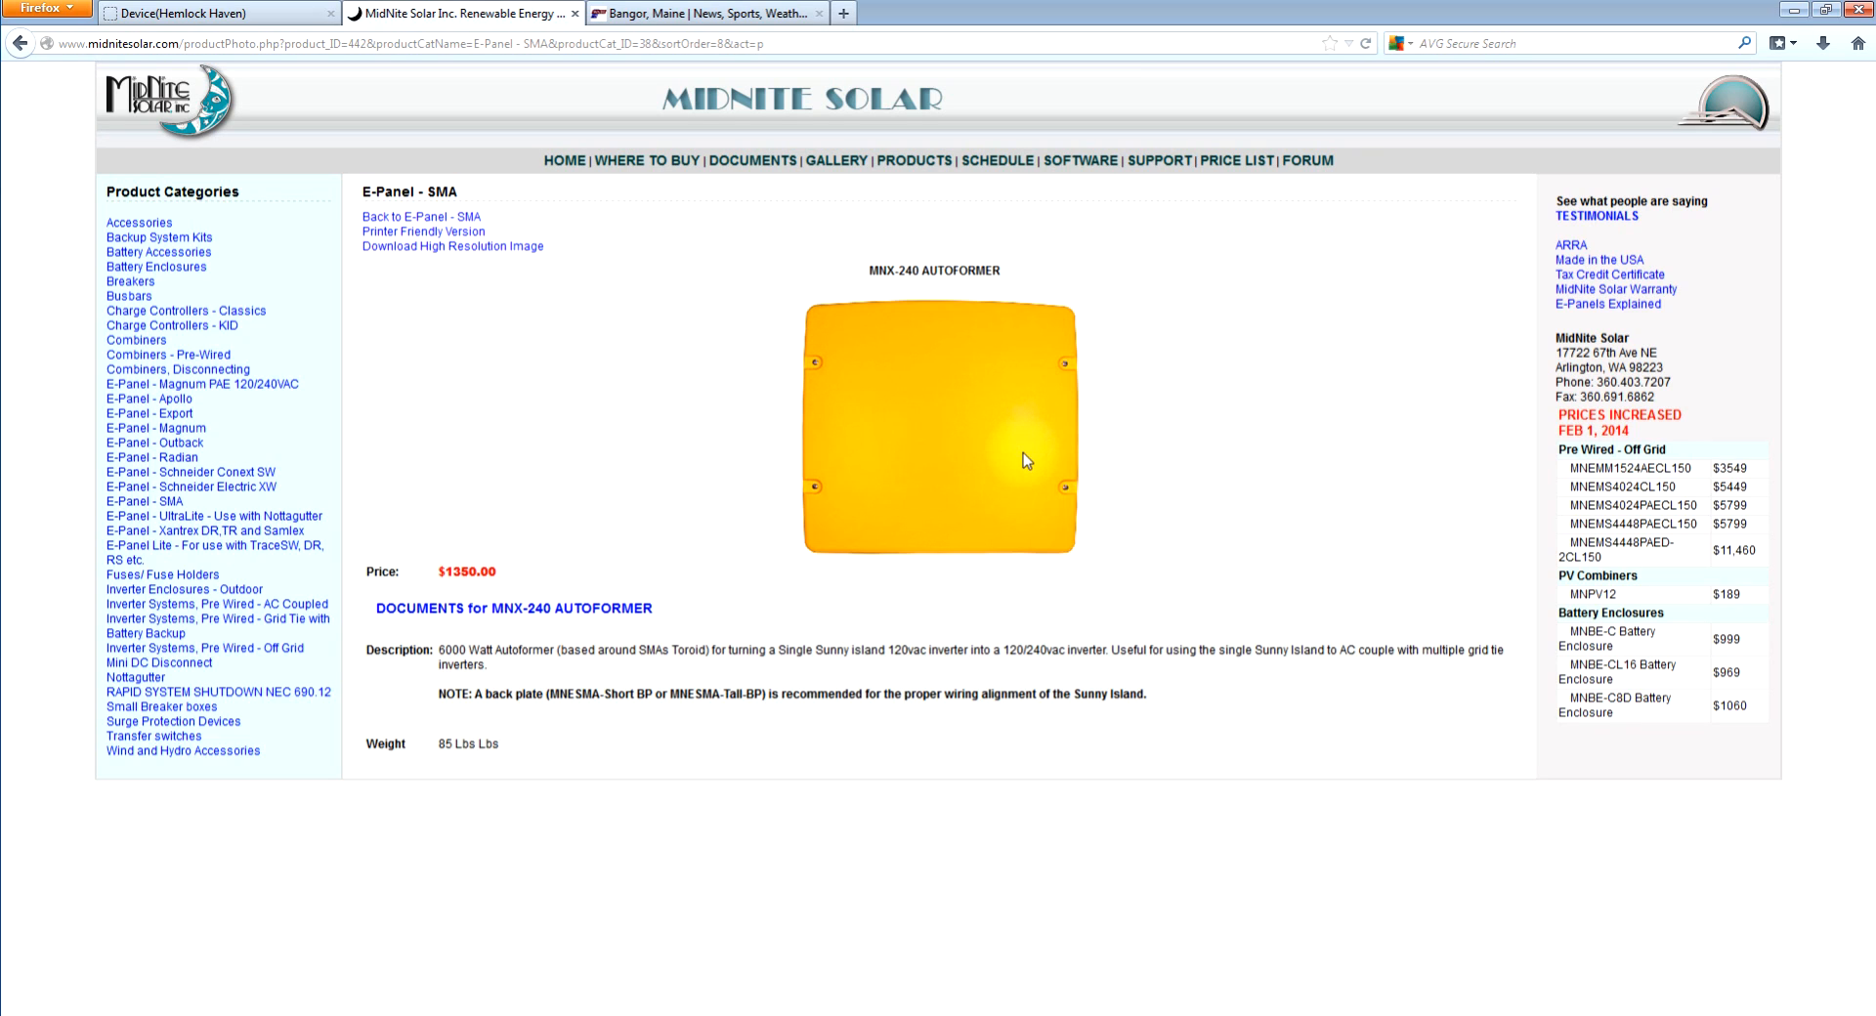
{"action": "mouse_move", "coordinate": [999, 461]}
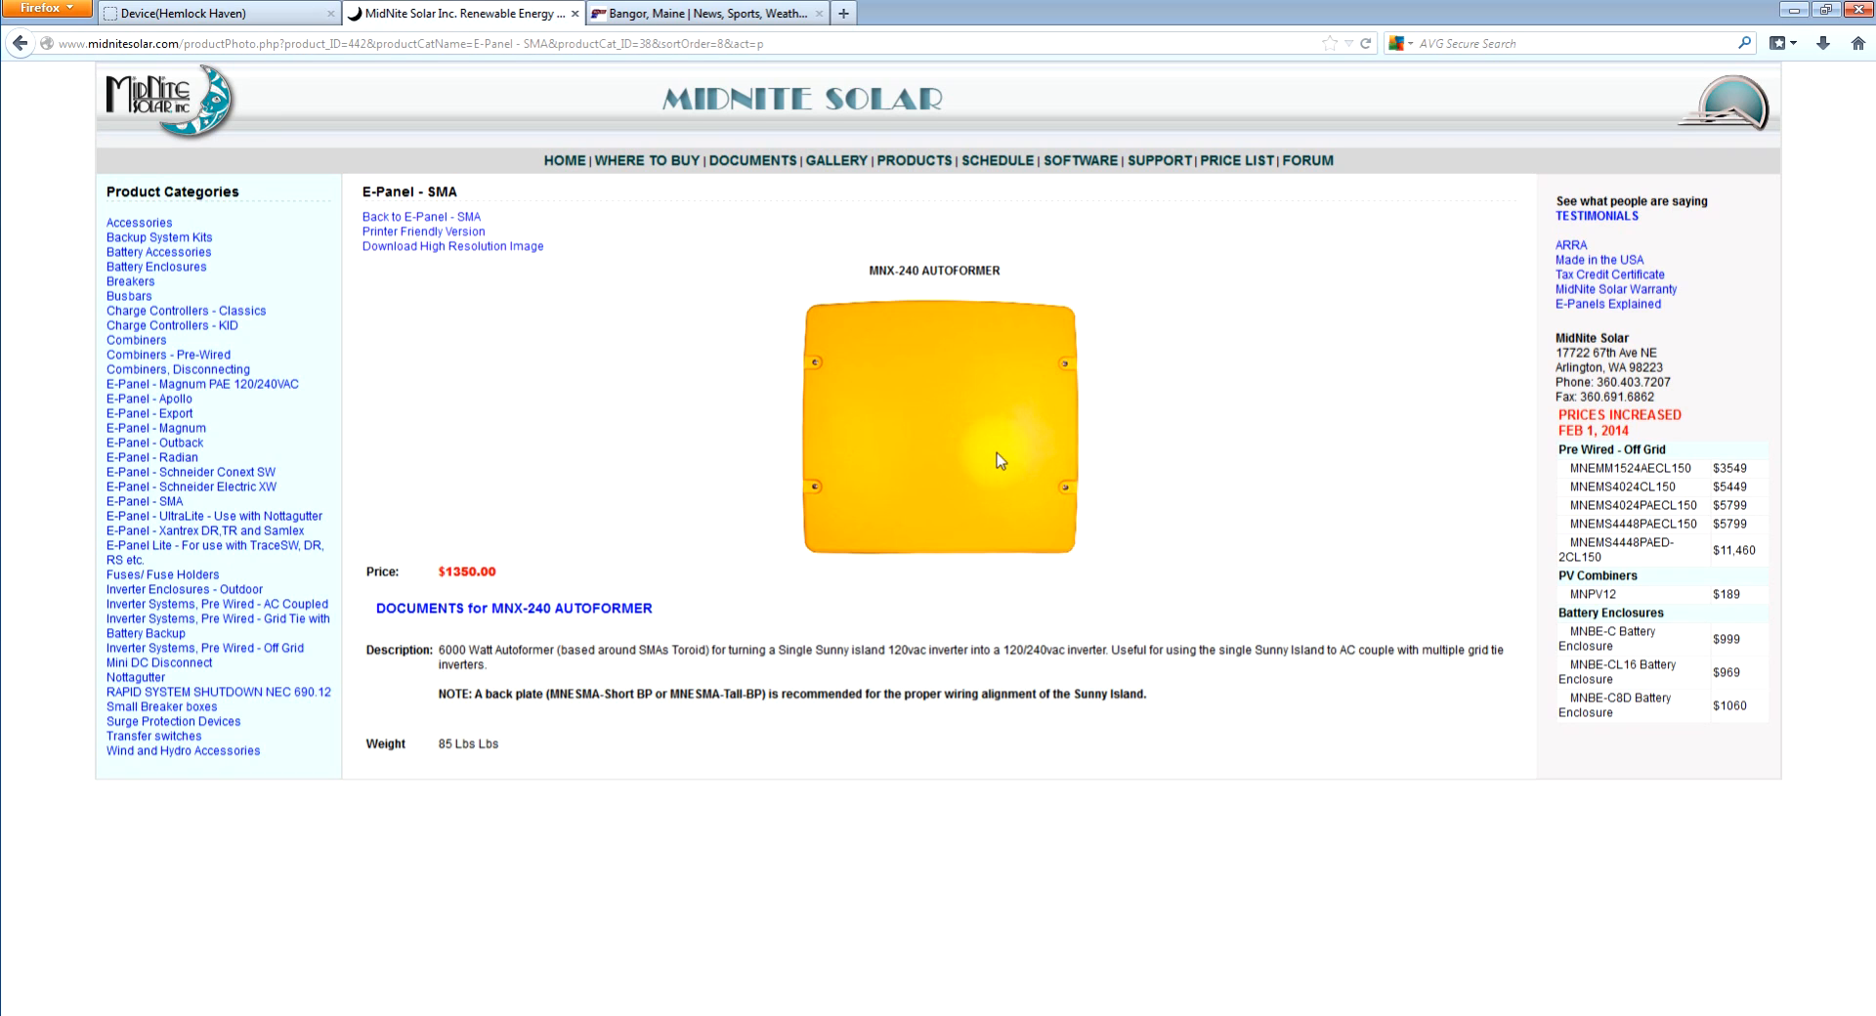
{"action": "mouse_move", "coordinate": [471, 309]}
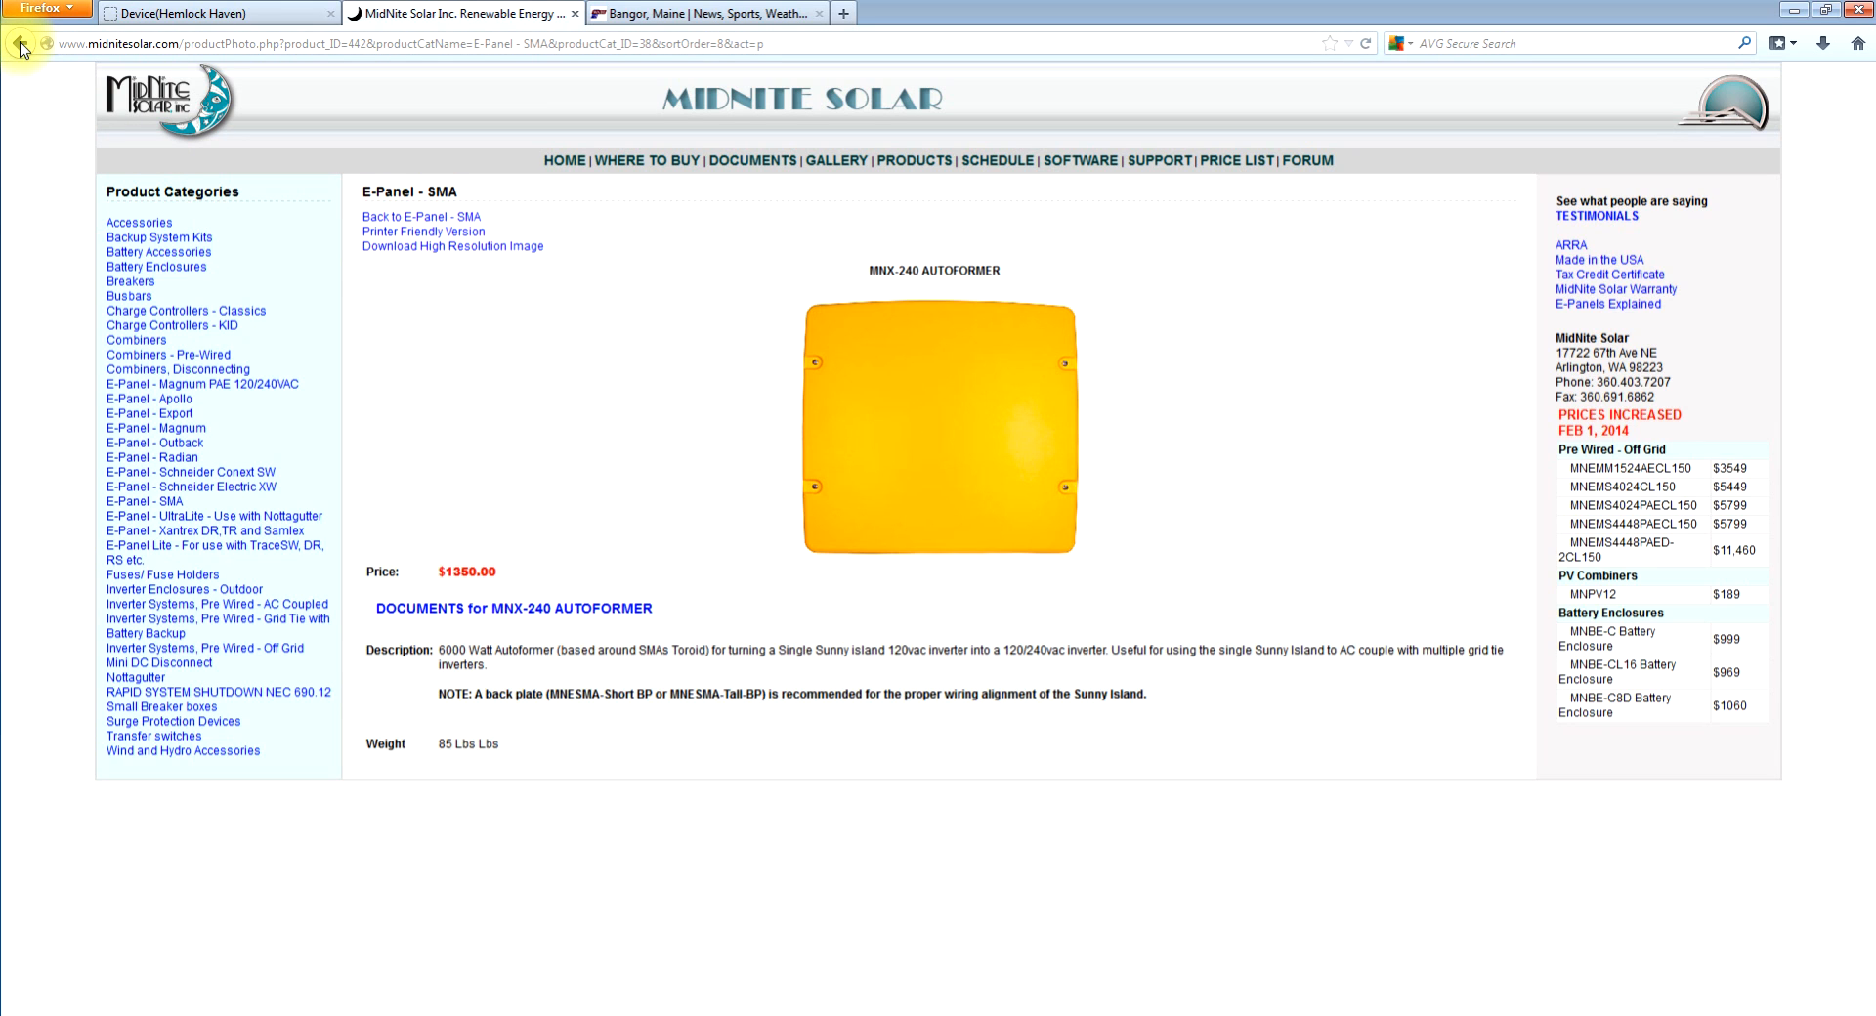
- Return to the E-Panel - SMA list and scroll to the autoformer, back plates and MNSMARB
{"action": "left_click", "coordinate": [21, 43]}
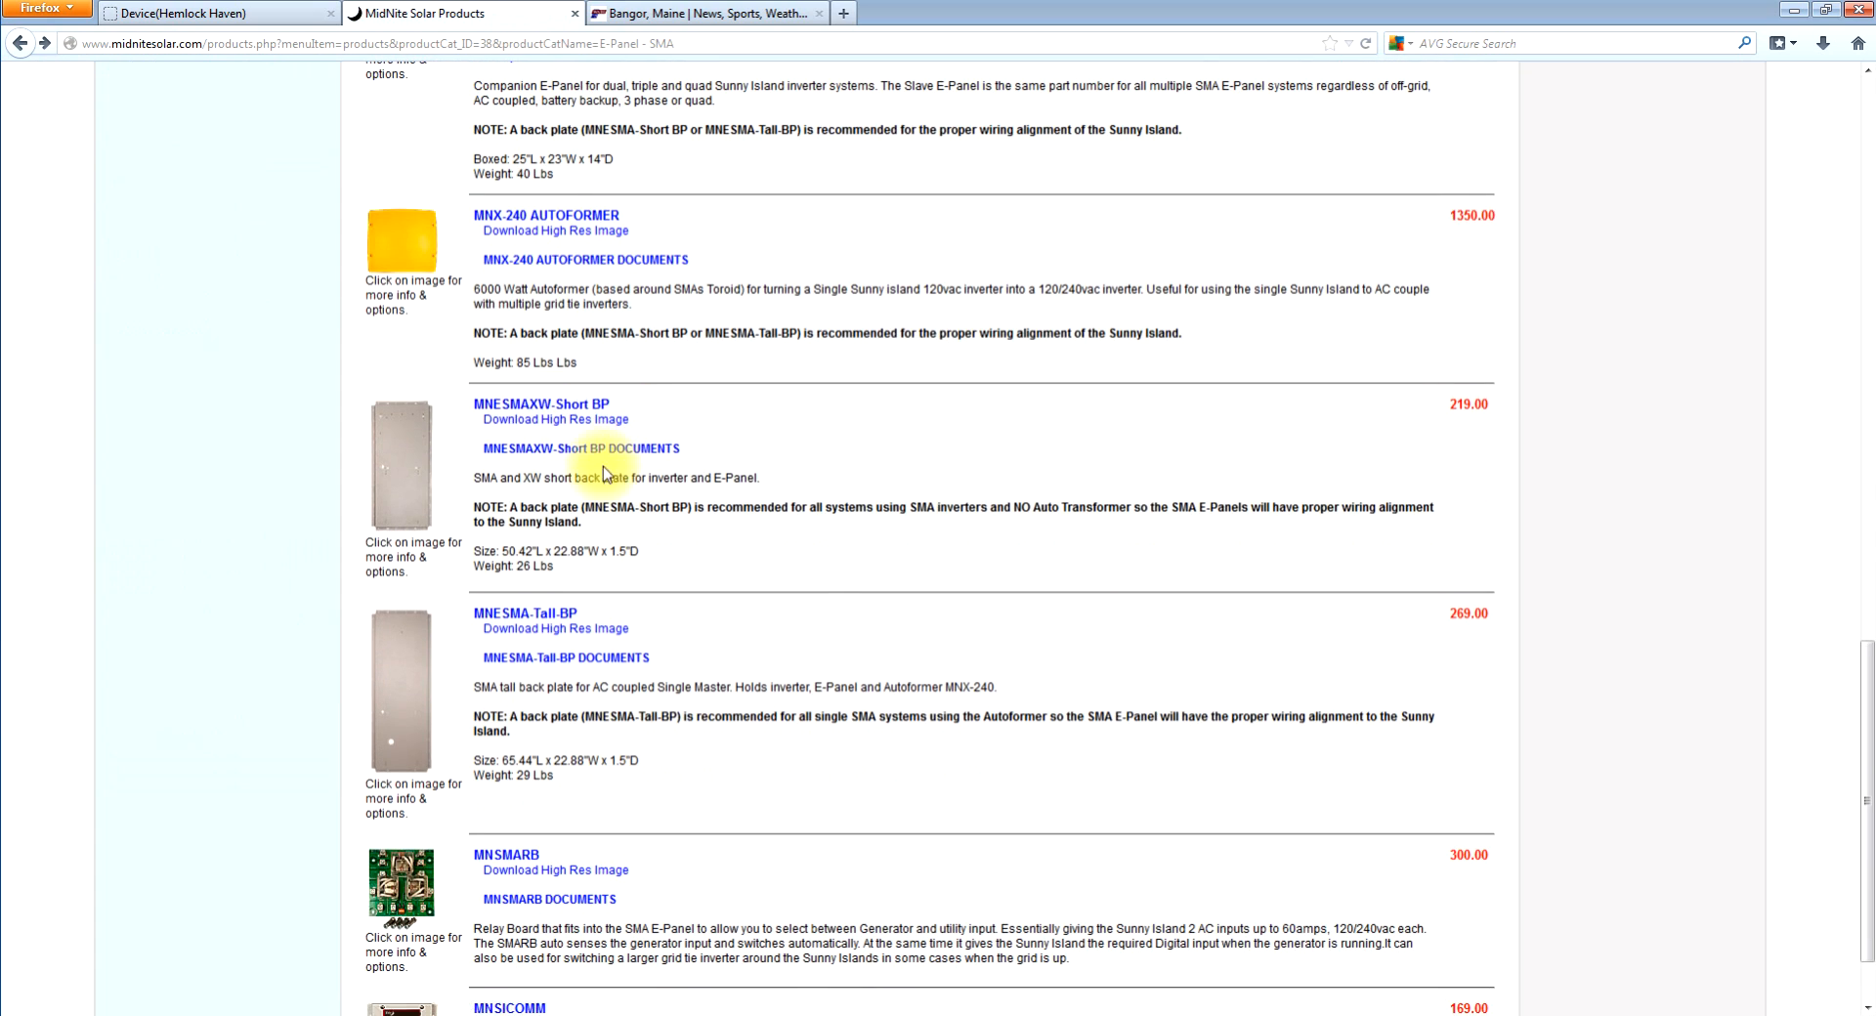
{"action": "mouse_move", "coordinate": [524, 612]}
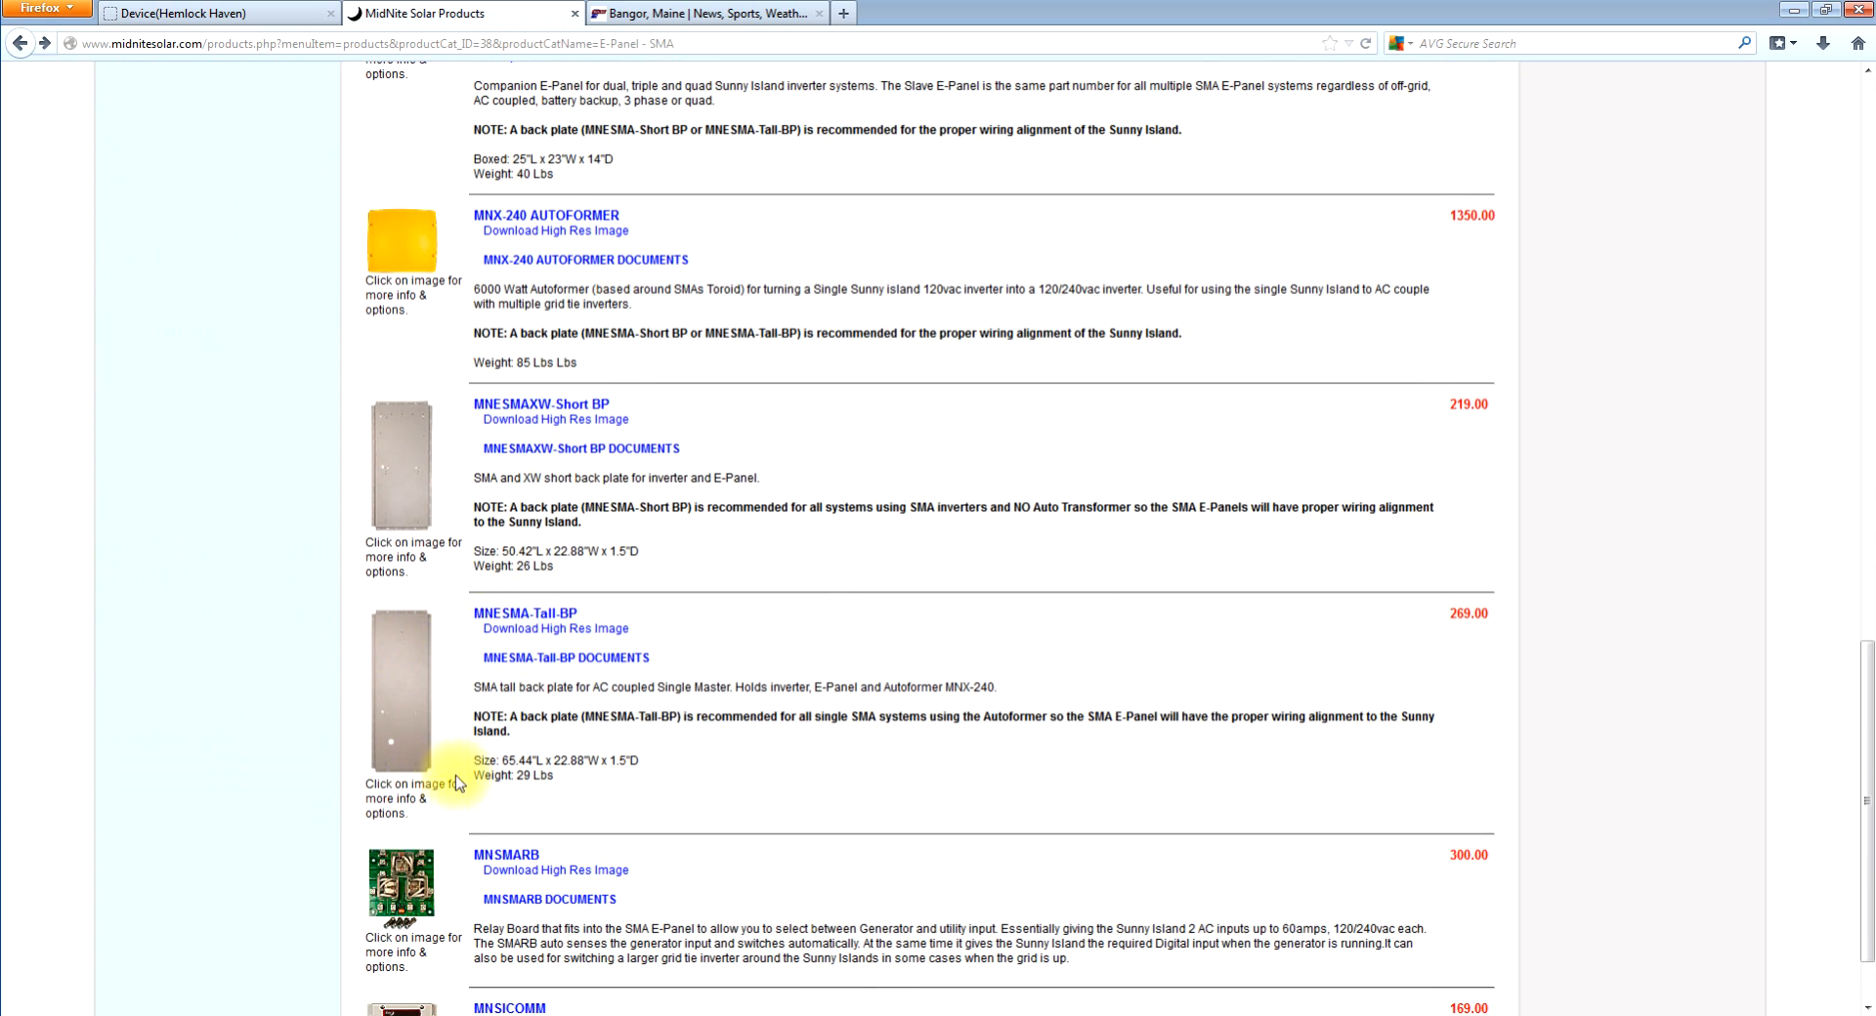
{"action": "mouse_move", "coordinate": [403, 756]}
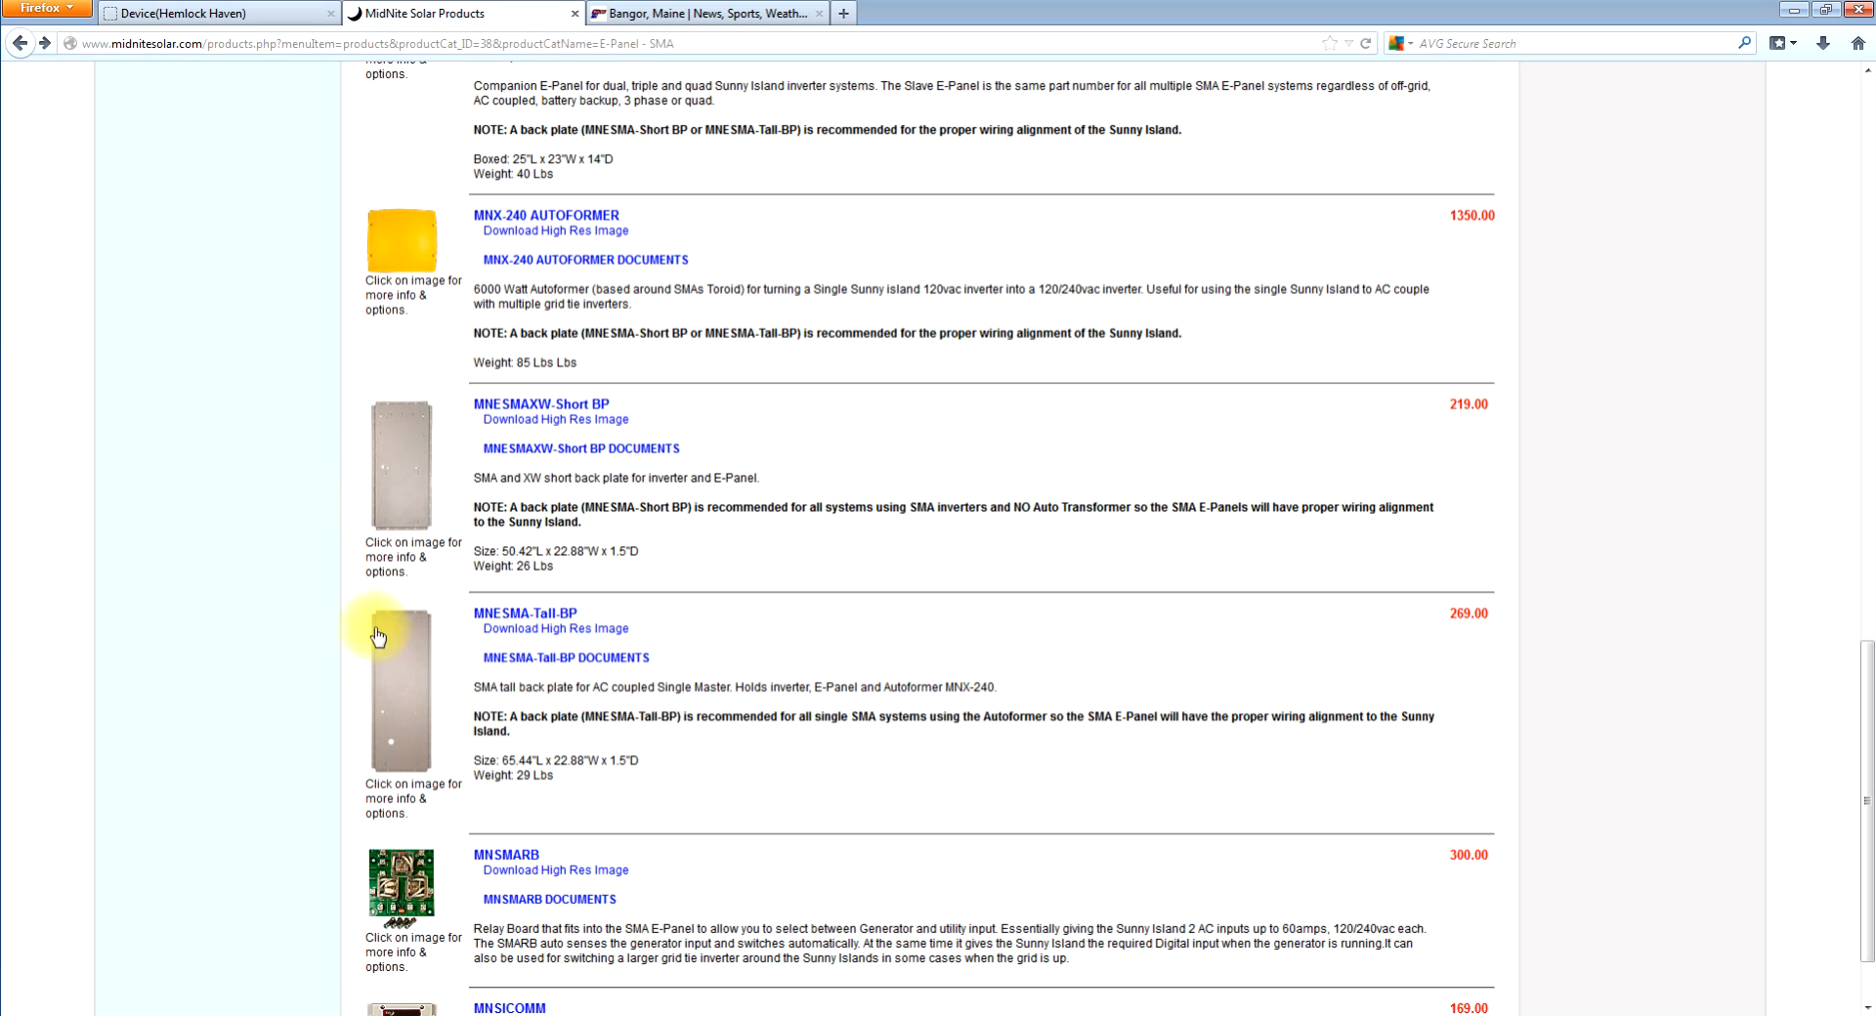
{"action": "scroll", "scroll_direction": "down", "scroll_amount": 3}
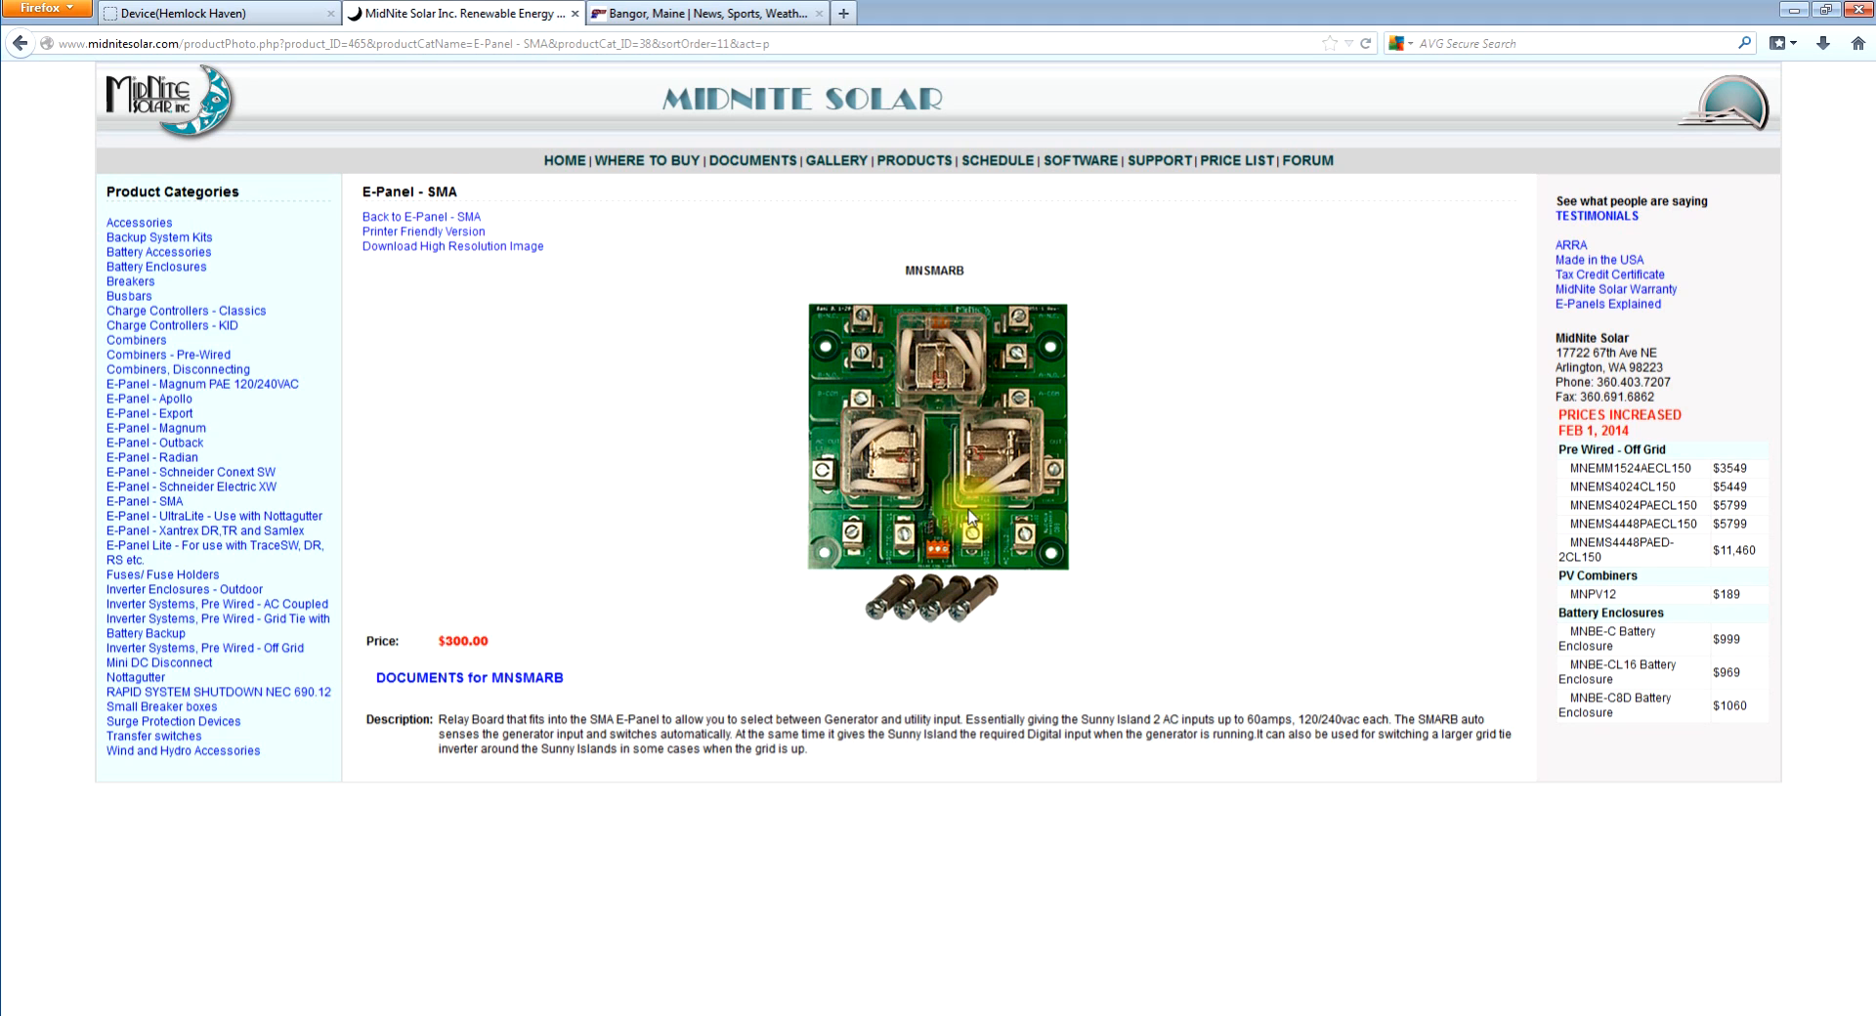
{"action": "mouse_move", "coordinate": [1089, 595]}
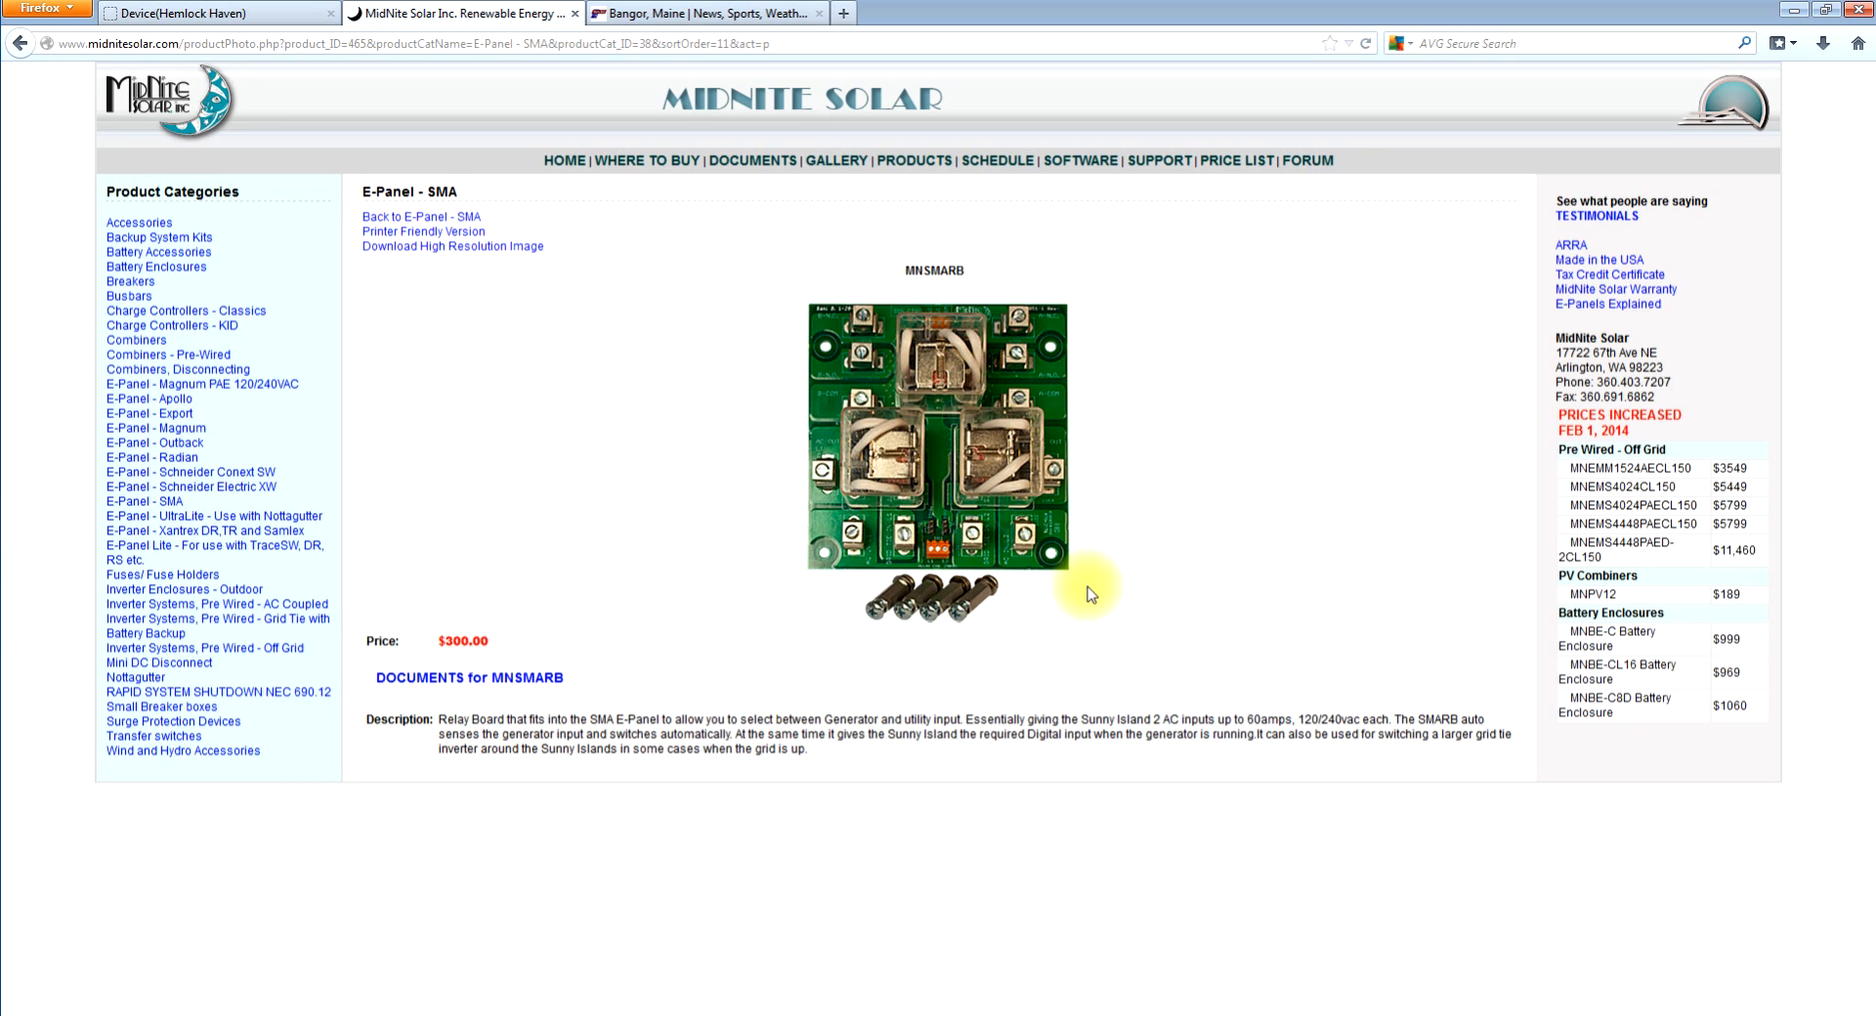
{"action": "mouse_move", "coordinate": [1135, 631]}
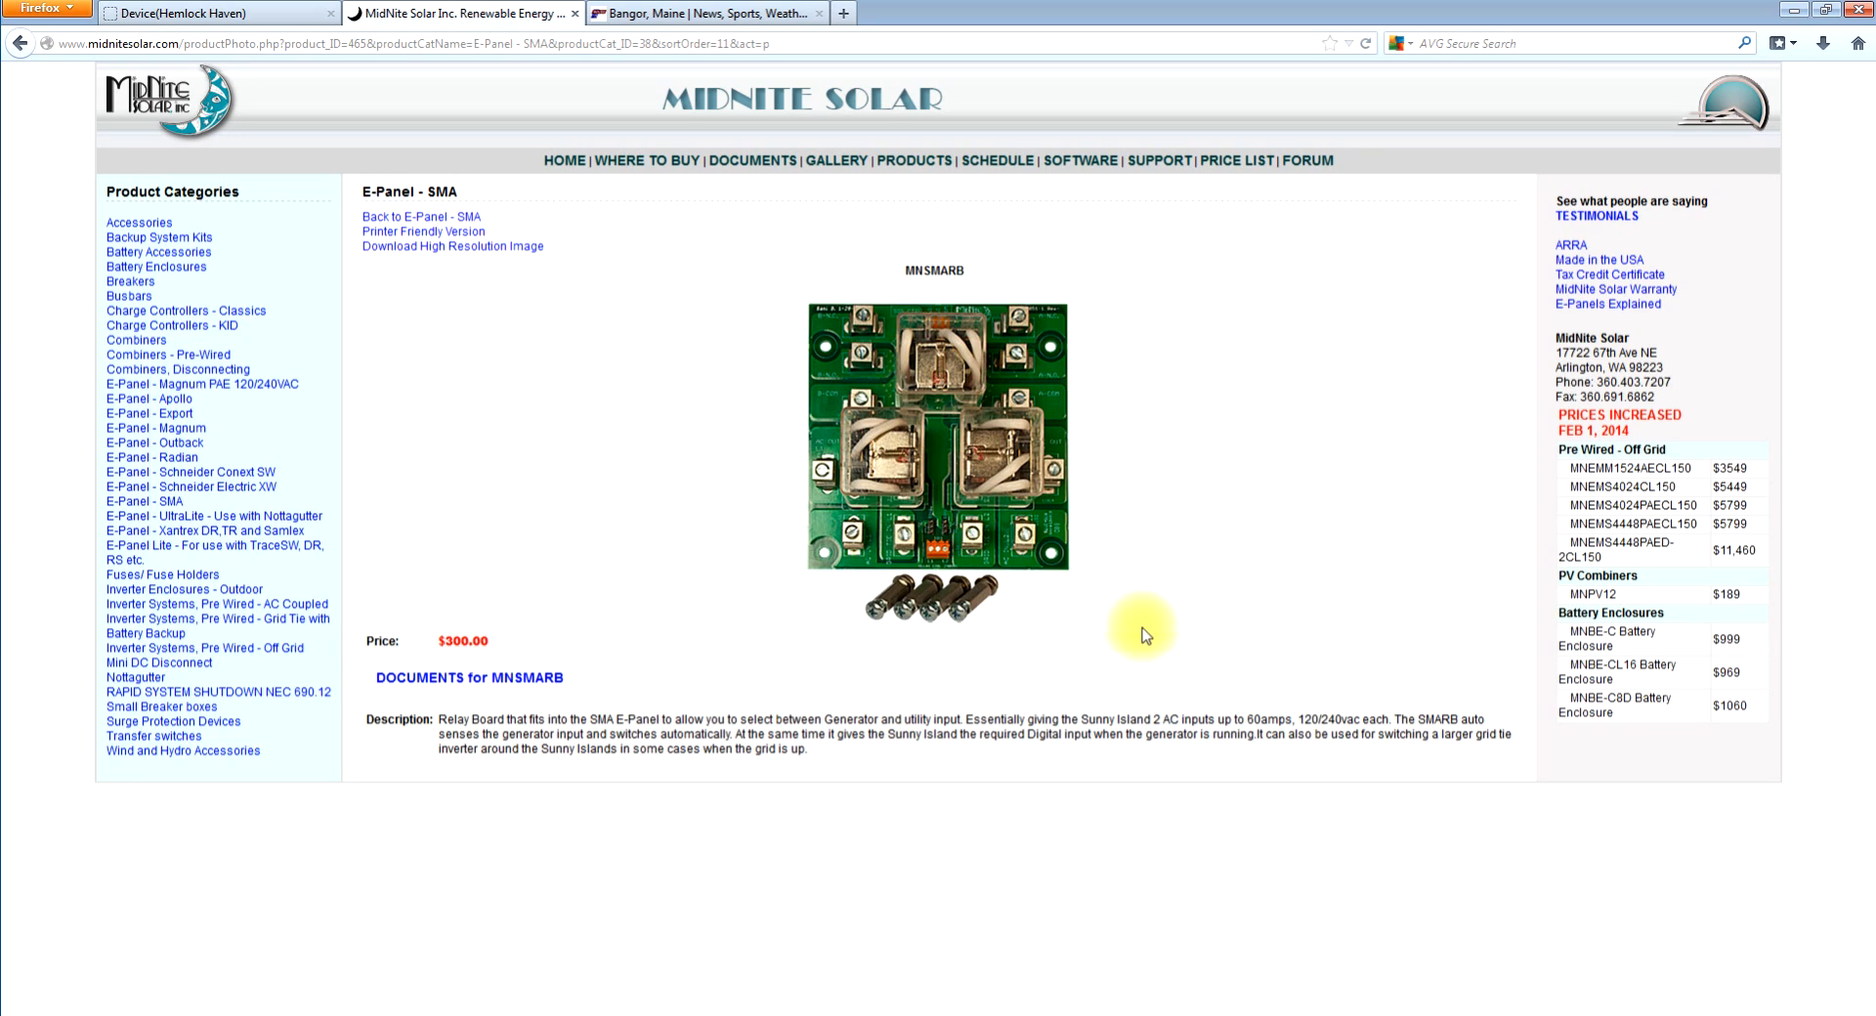
{"action": "mouse_move", "coordinate": [1064, 502]}
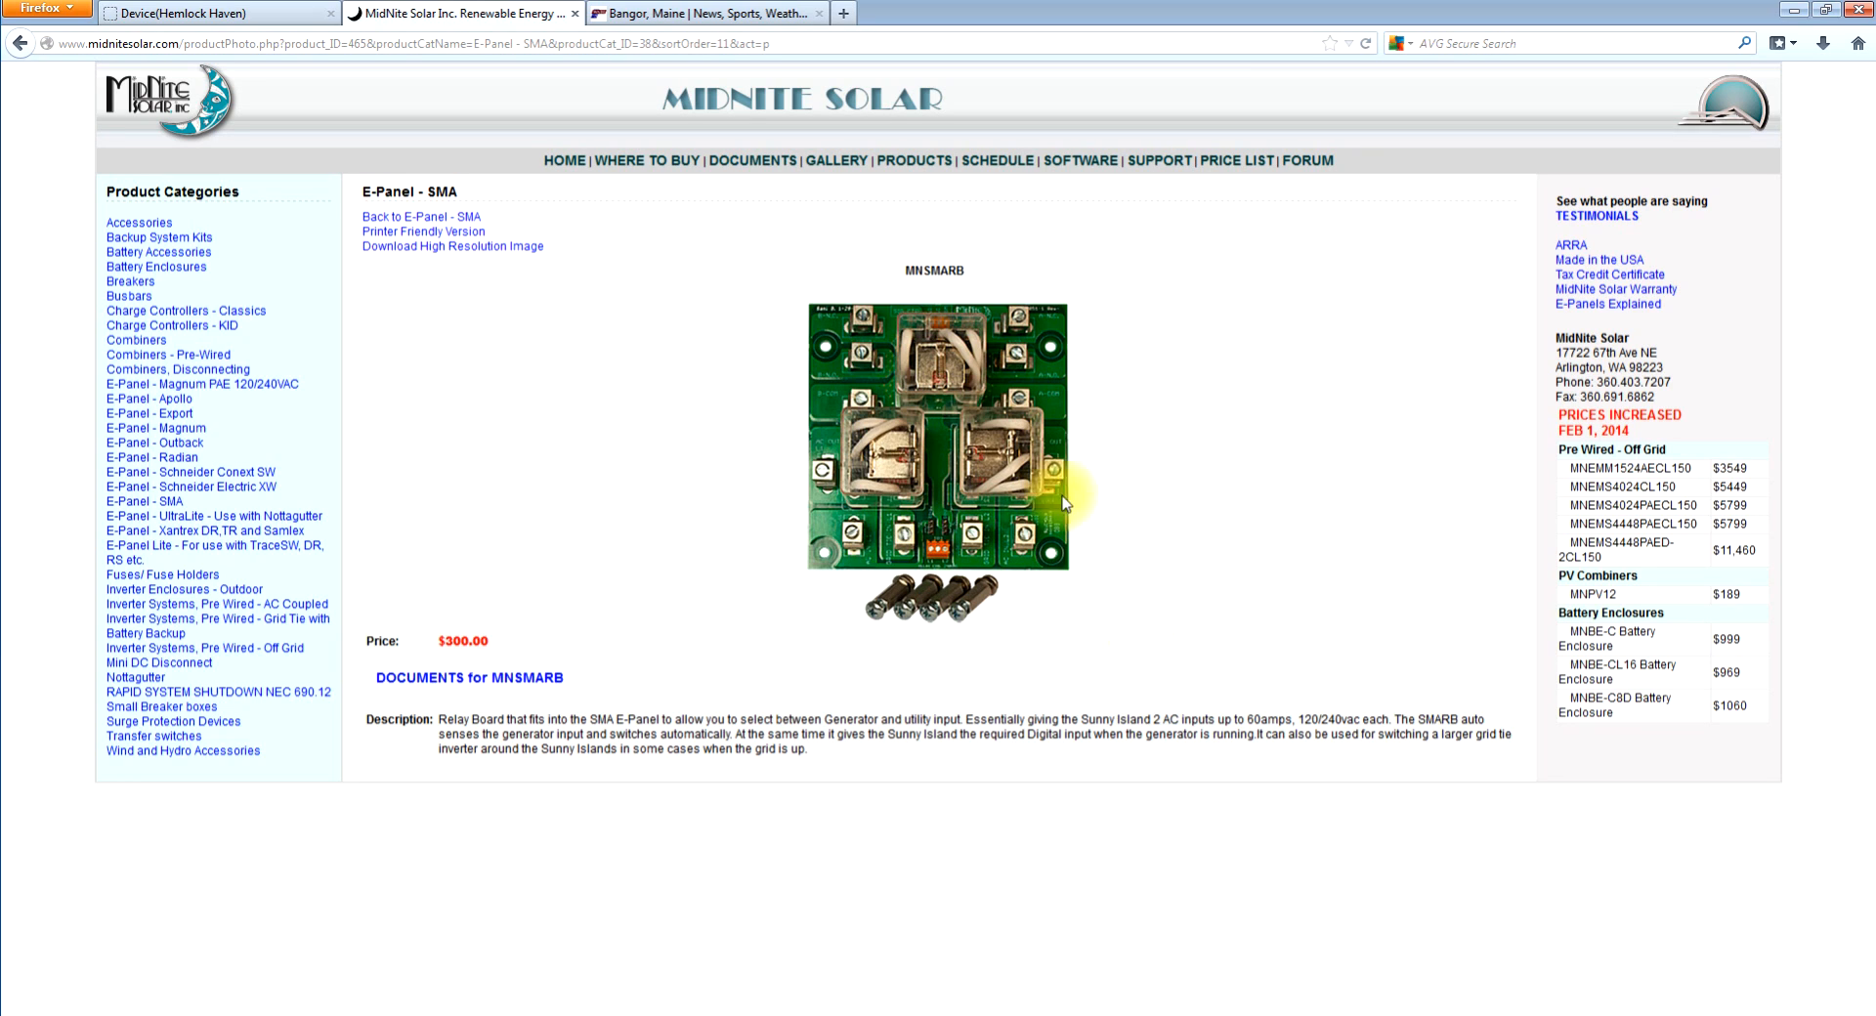
{"action": "mouse_move", "coordinate": [939, 323]}
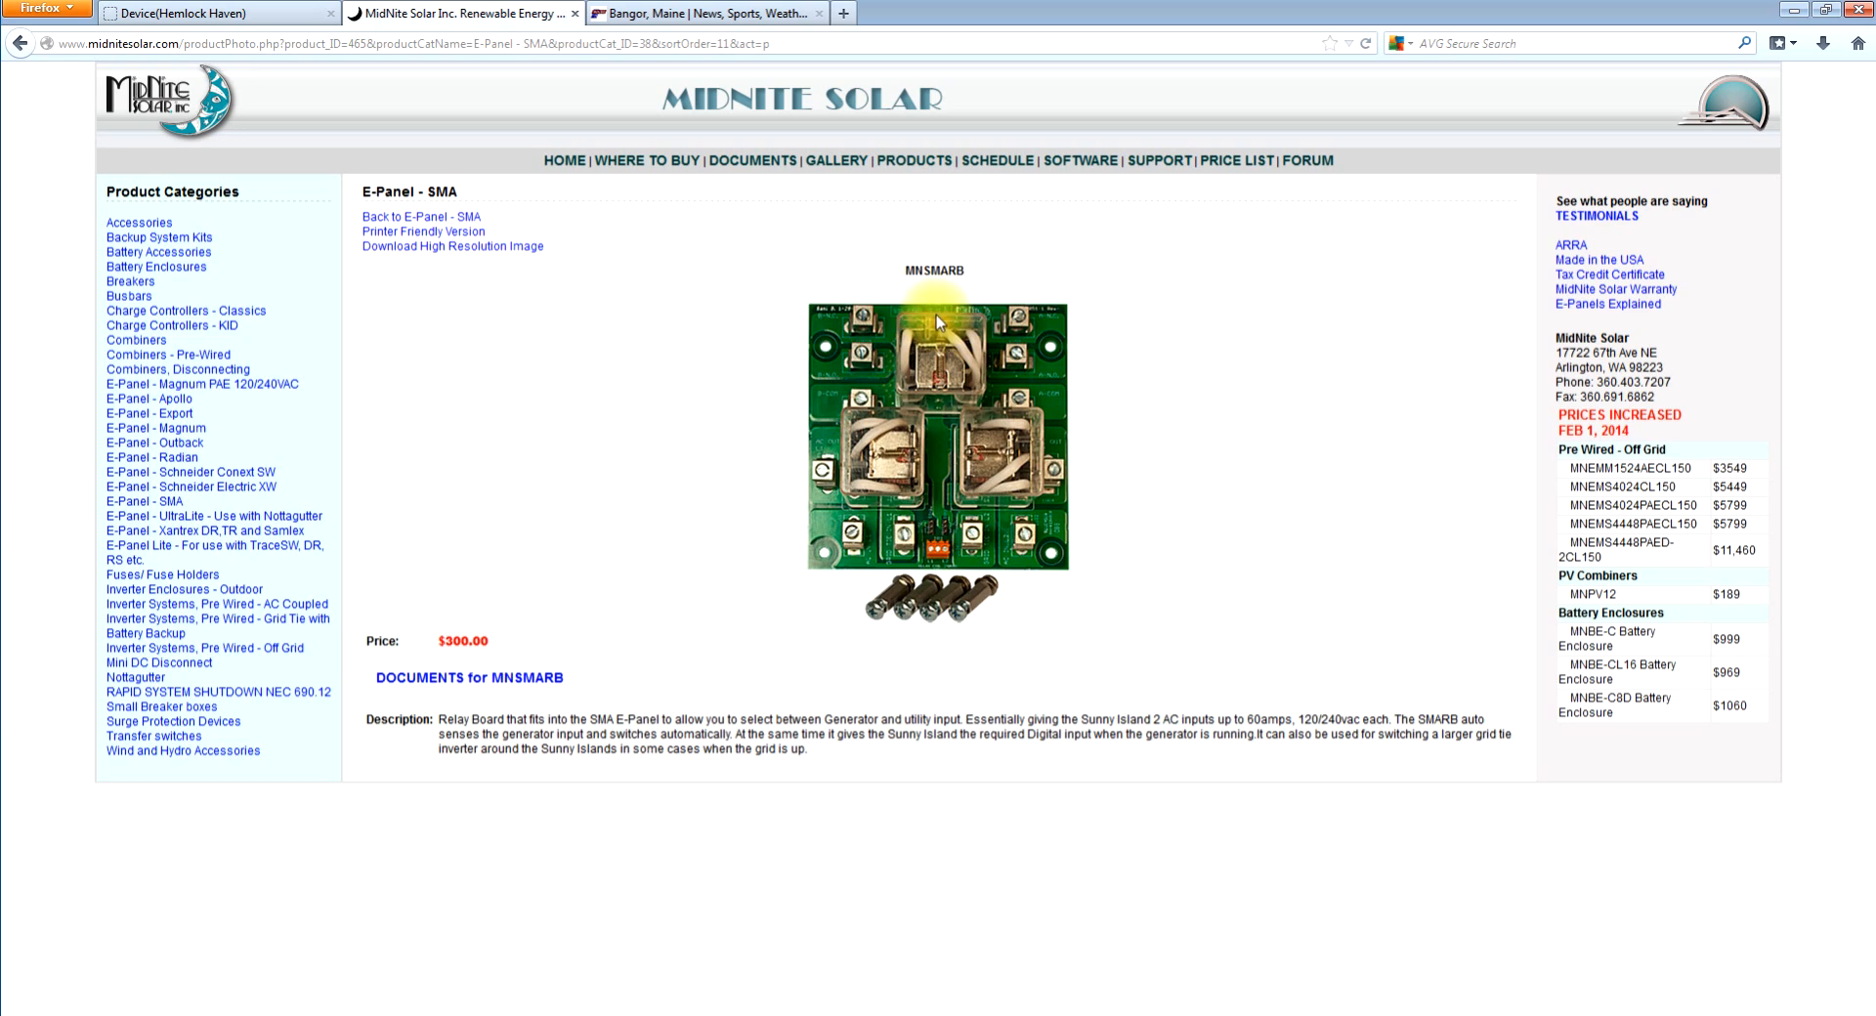
{"action": "mouse_move", "coordinate": [938, 336]}
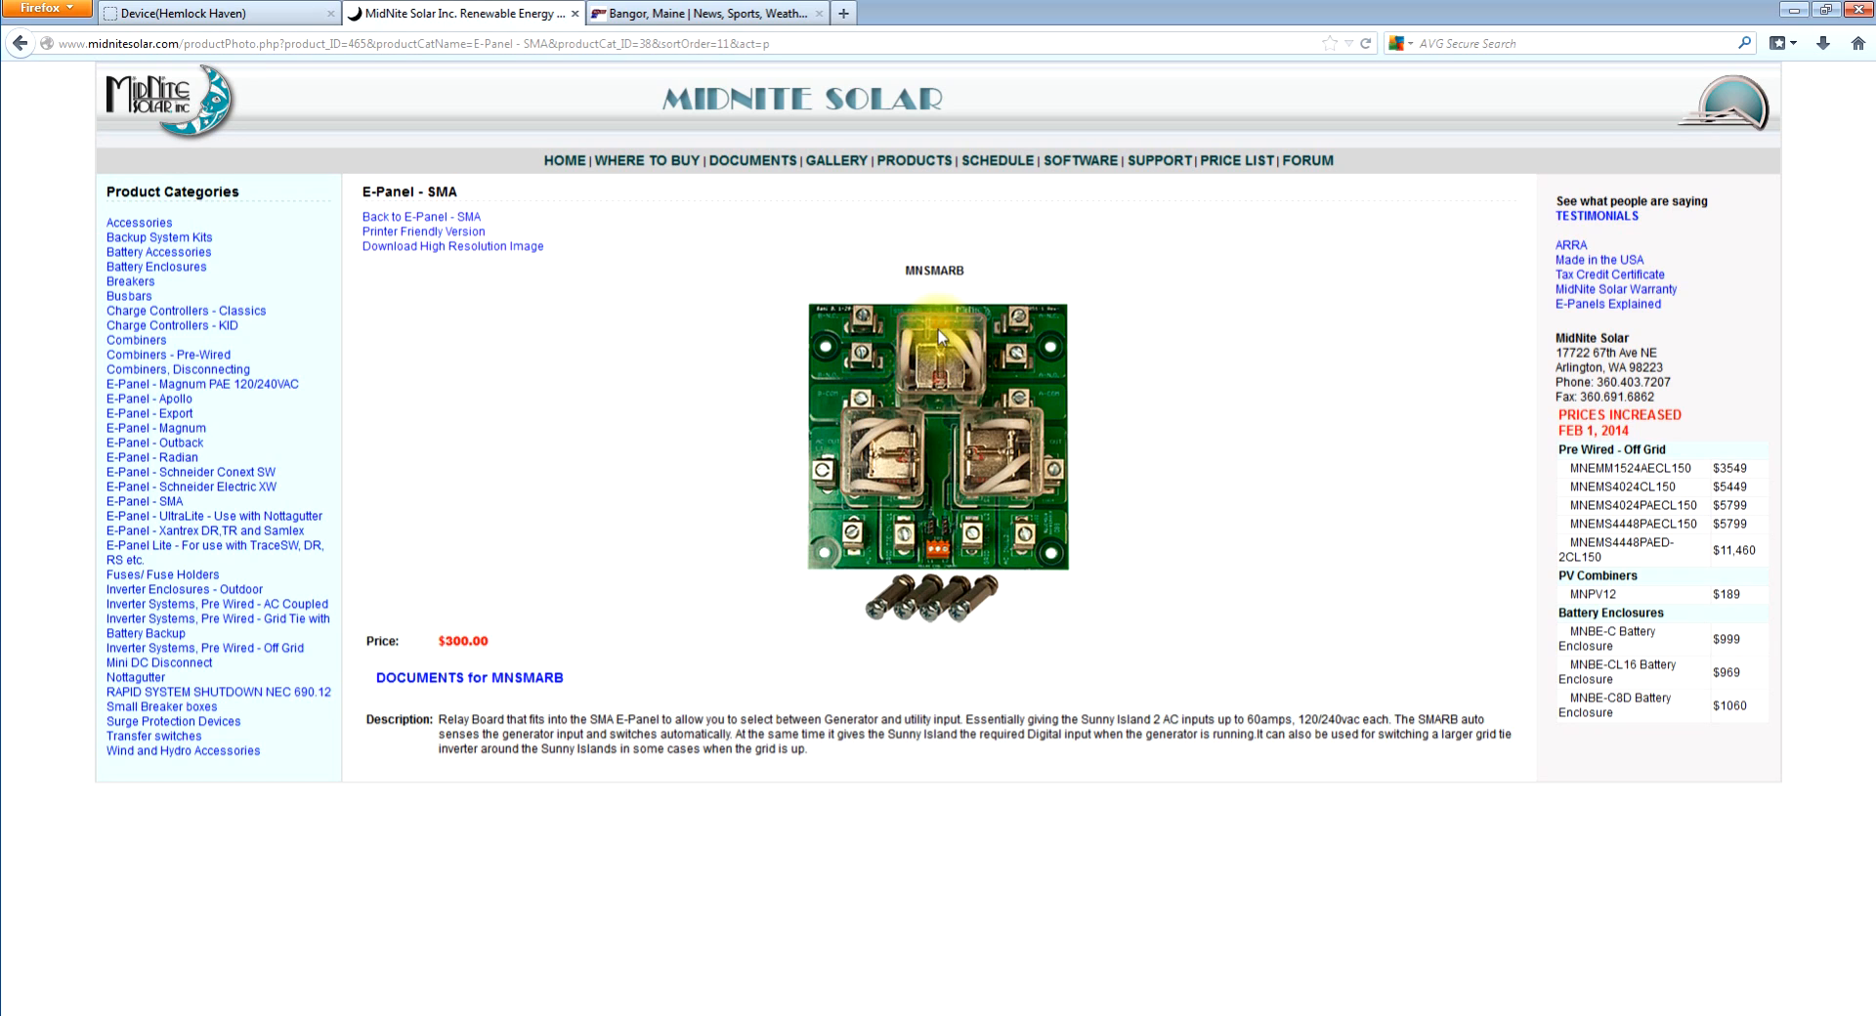
{"action": "mouse_move", "coordinate": [940, 334]}
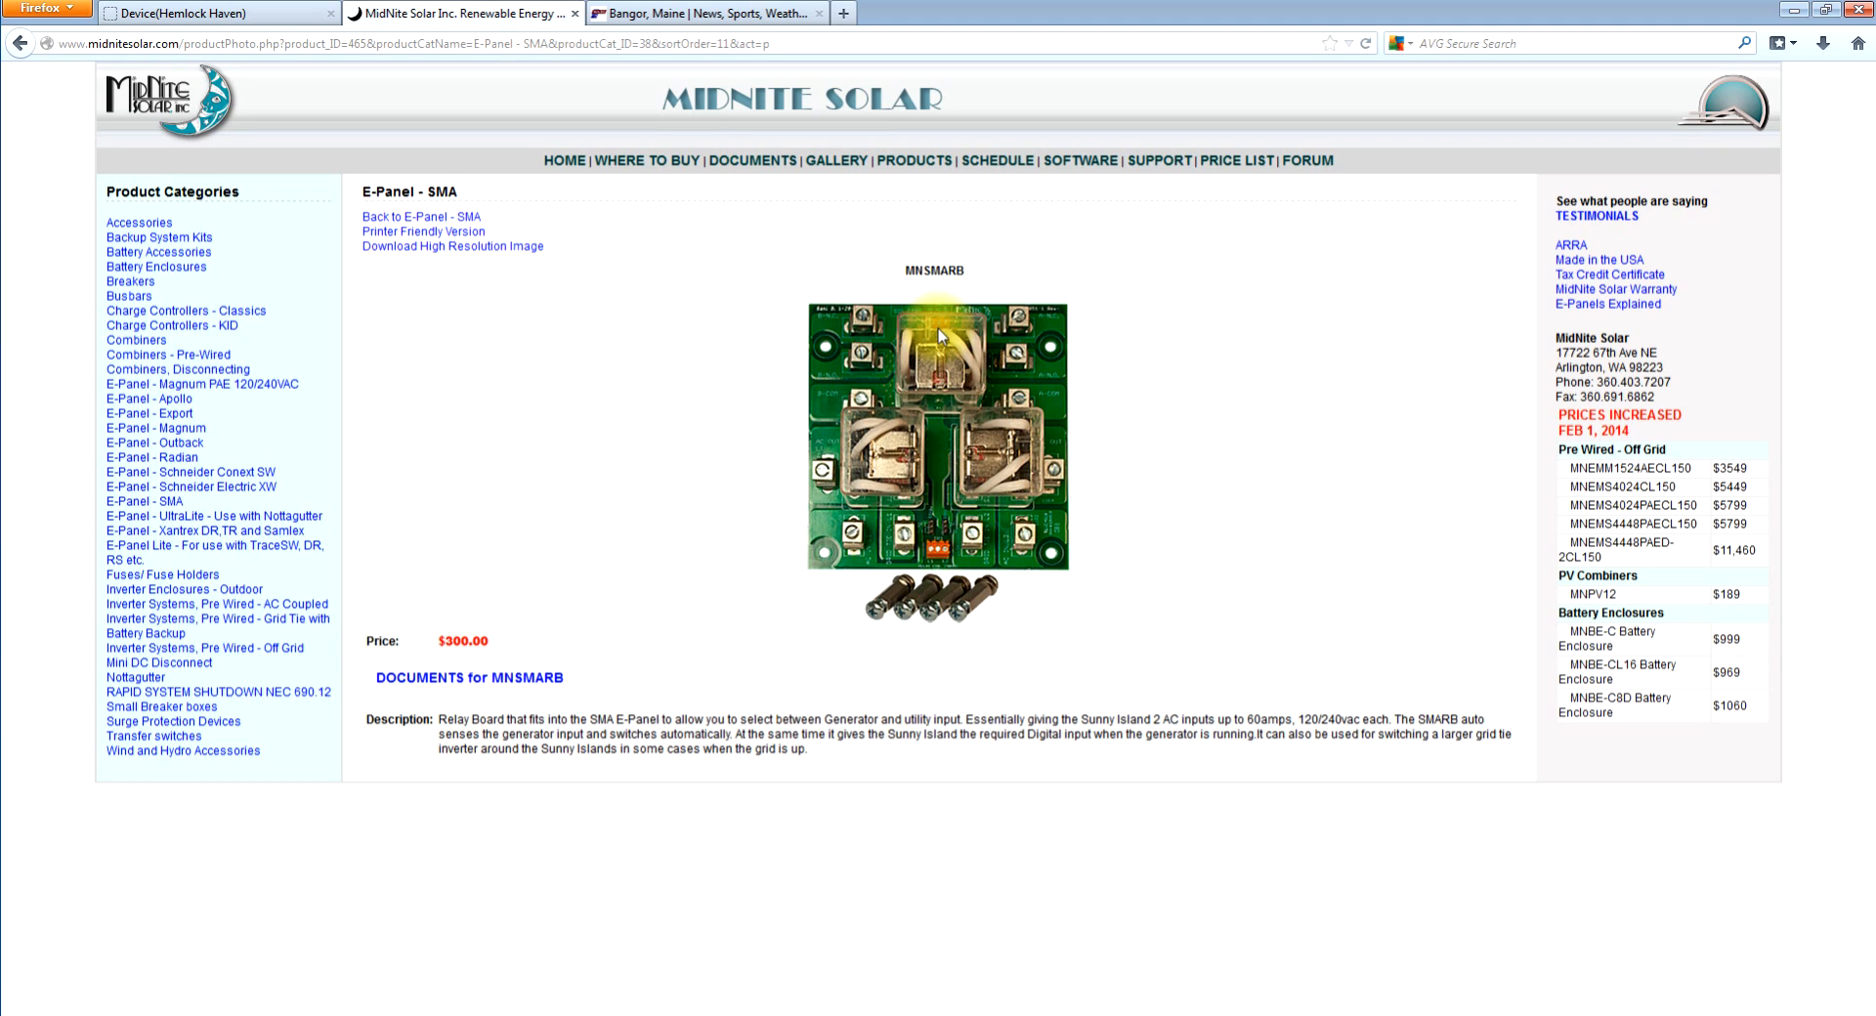
{"action": "mouse_move", "coordinate": [670, 293]}
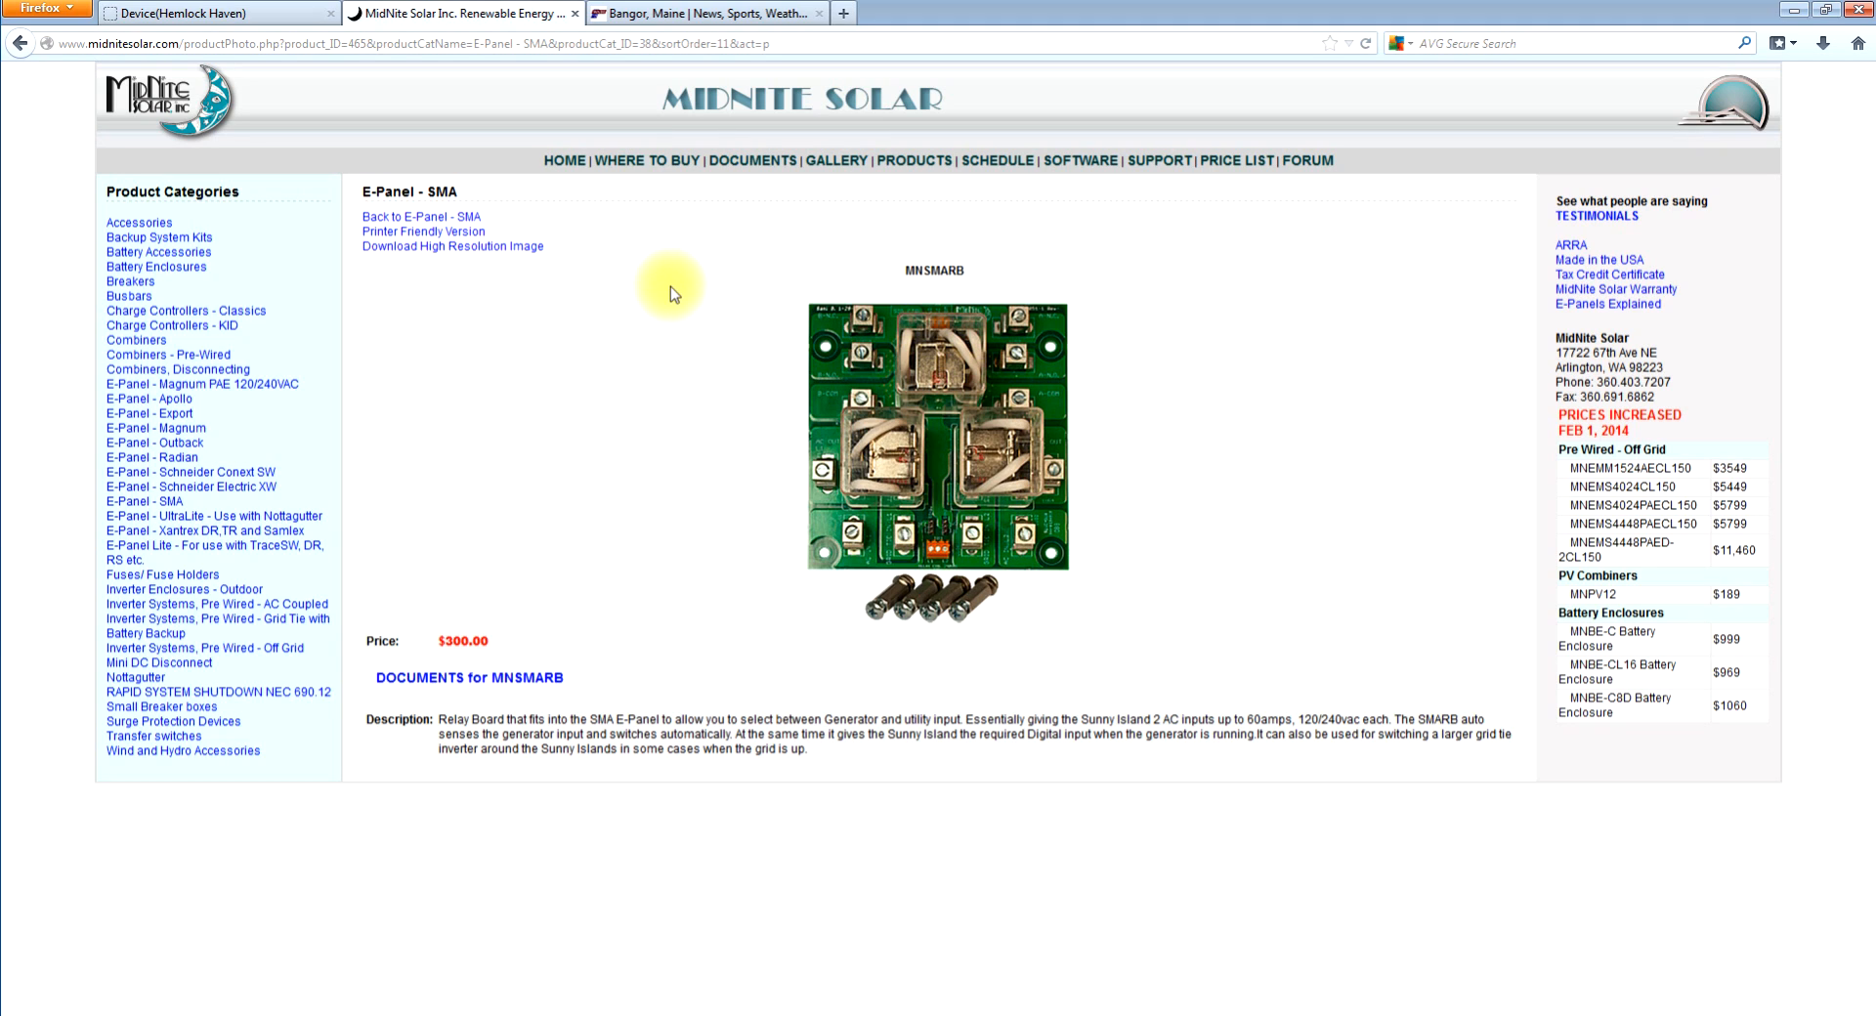
{"action": "mouse_move", "coordinate": [550, 373]}
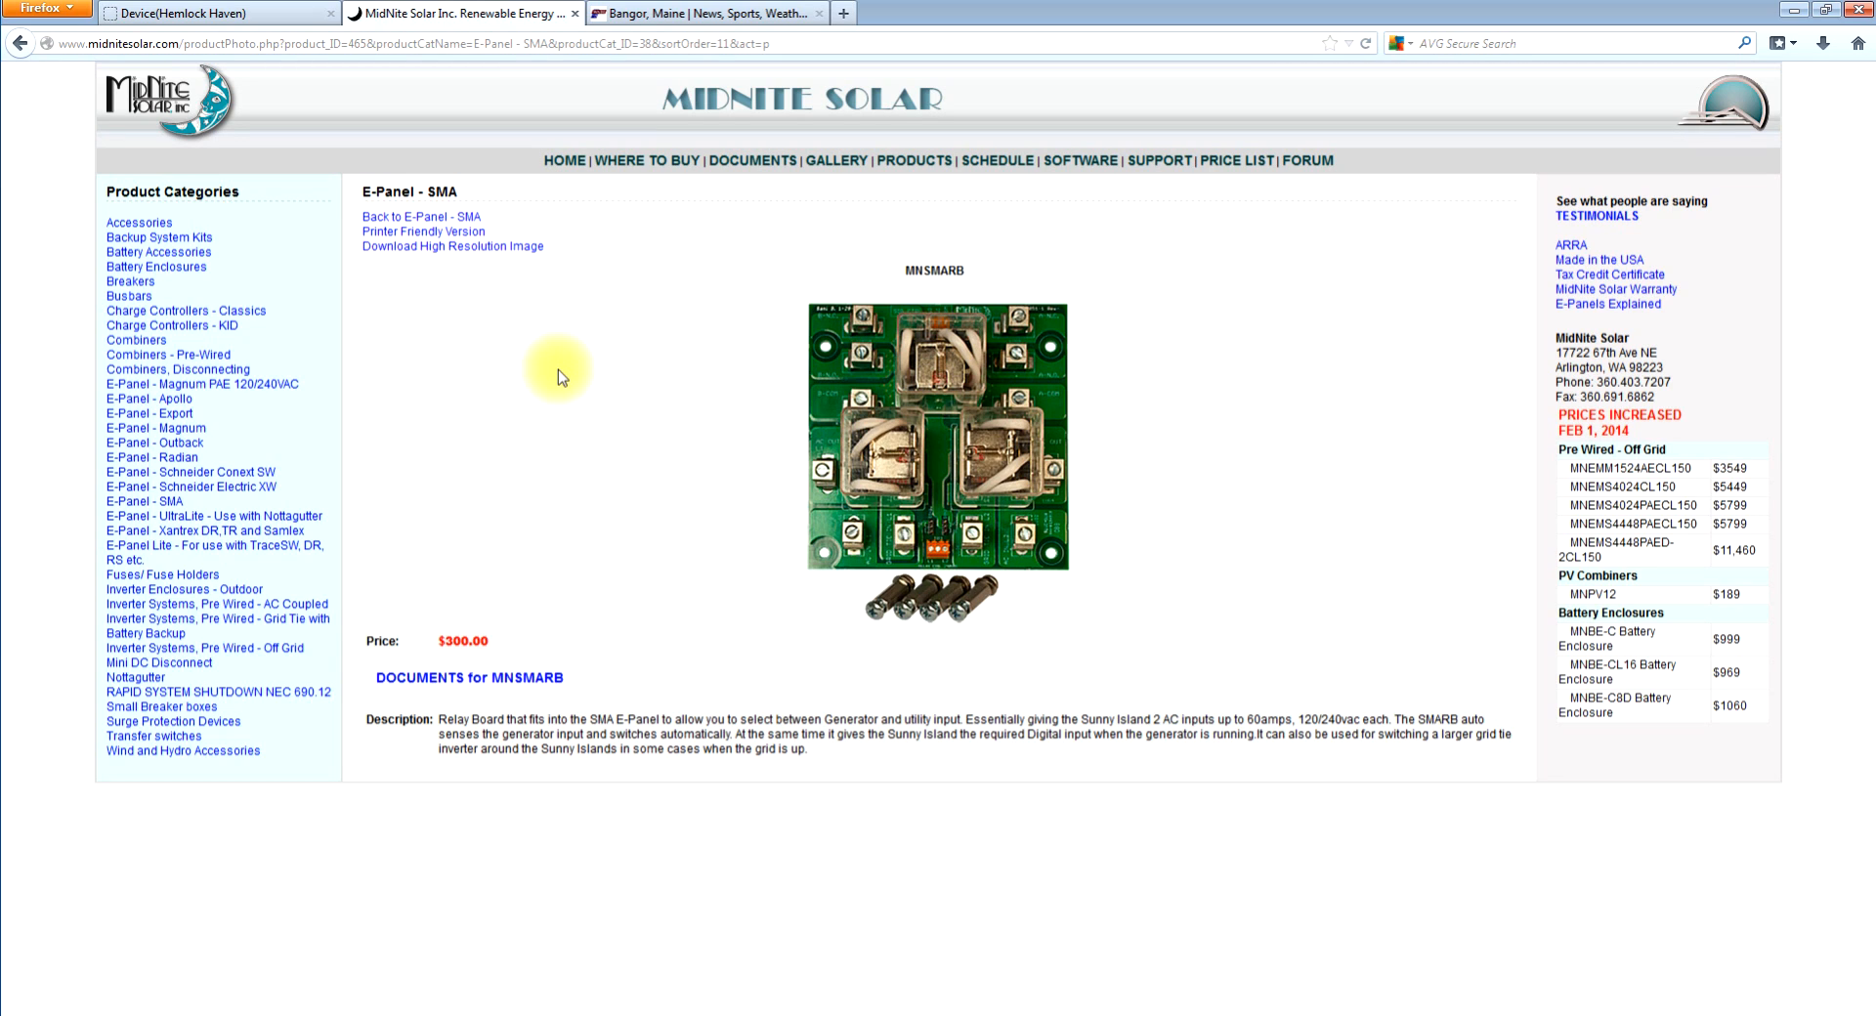
{"action": "mouse_move", "coordinate": [1038, 276]}
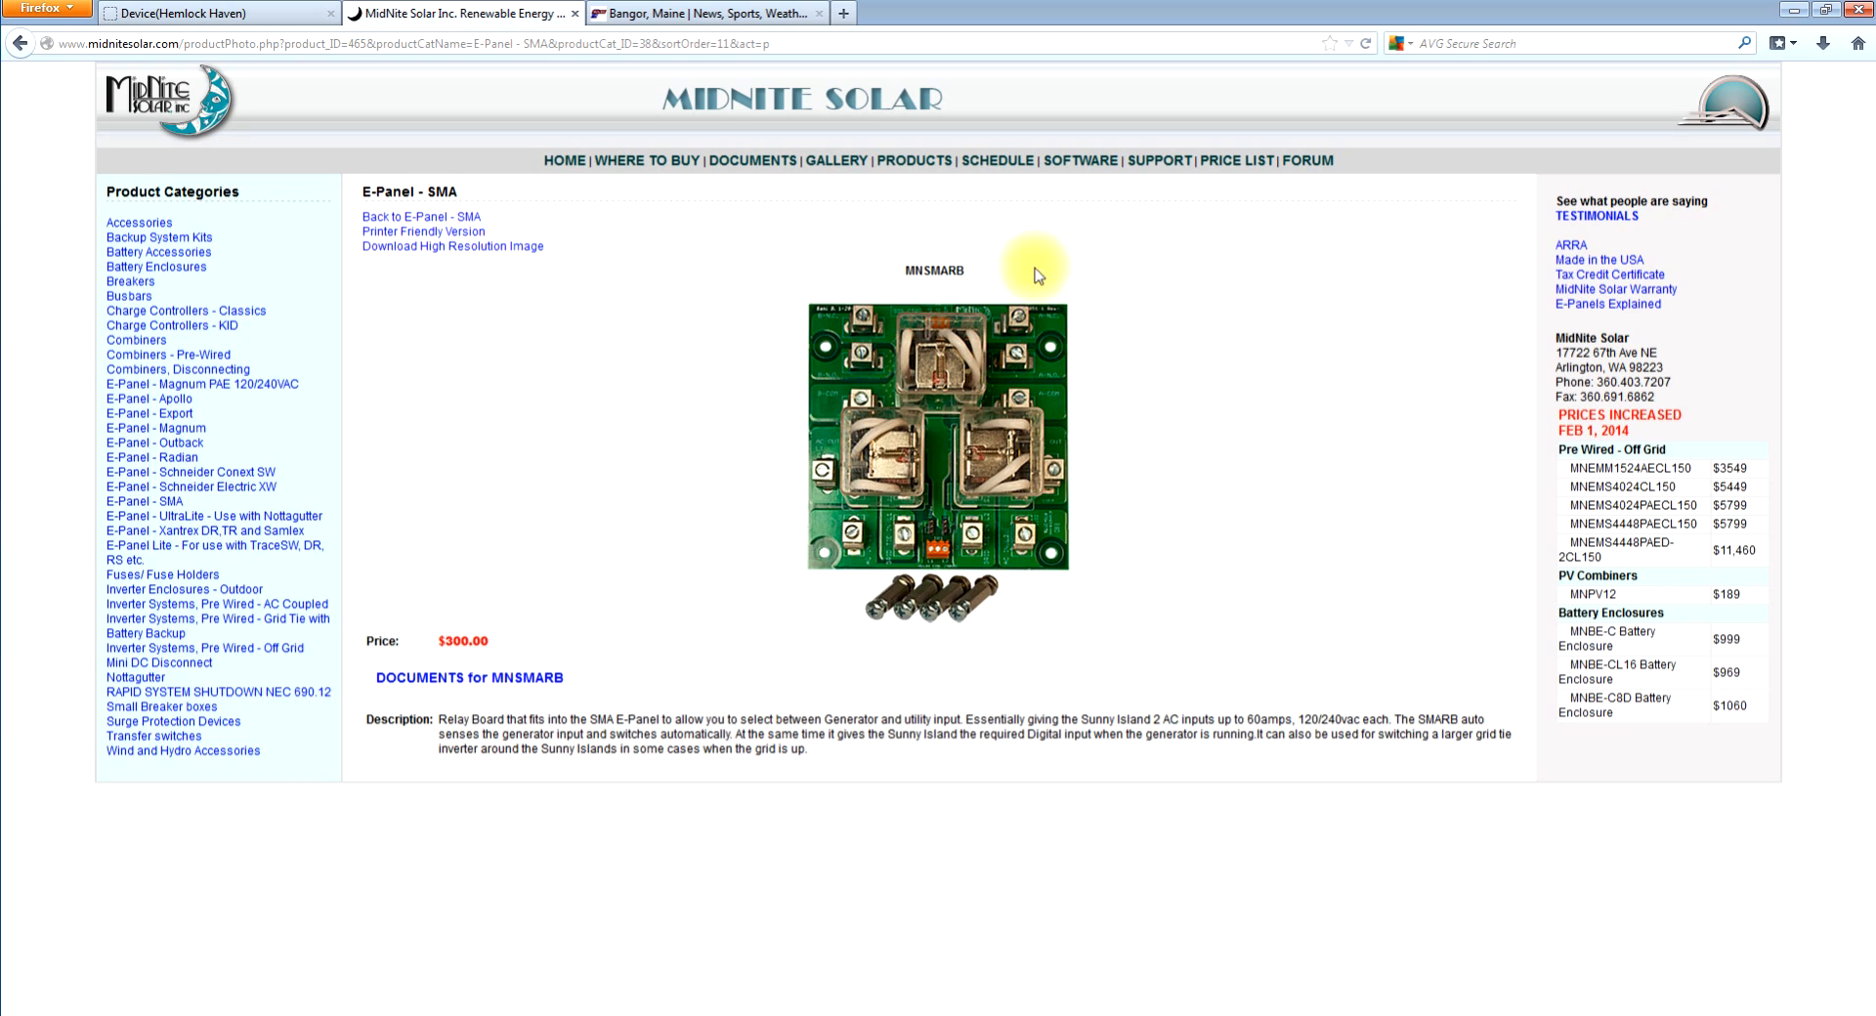
{"action": "mouse_move", "coordinate": [1181, 427]}
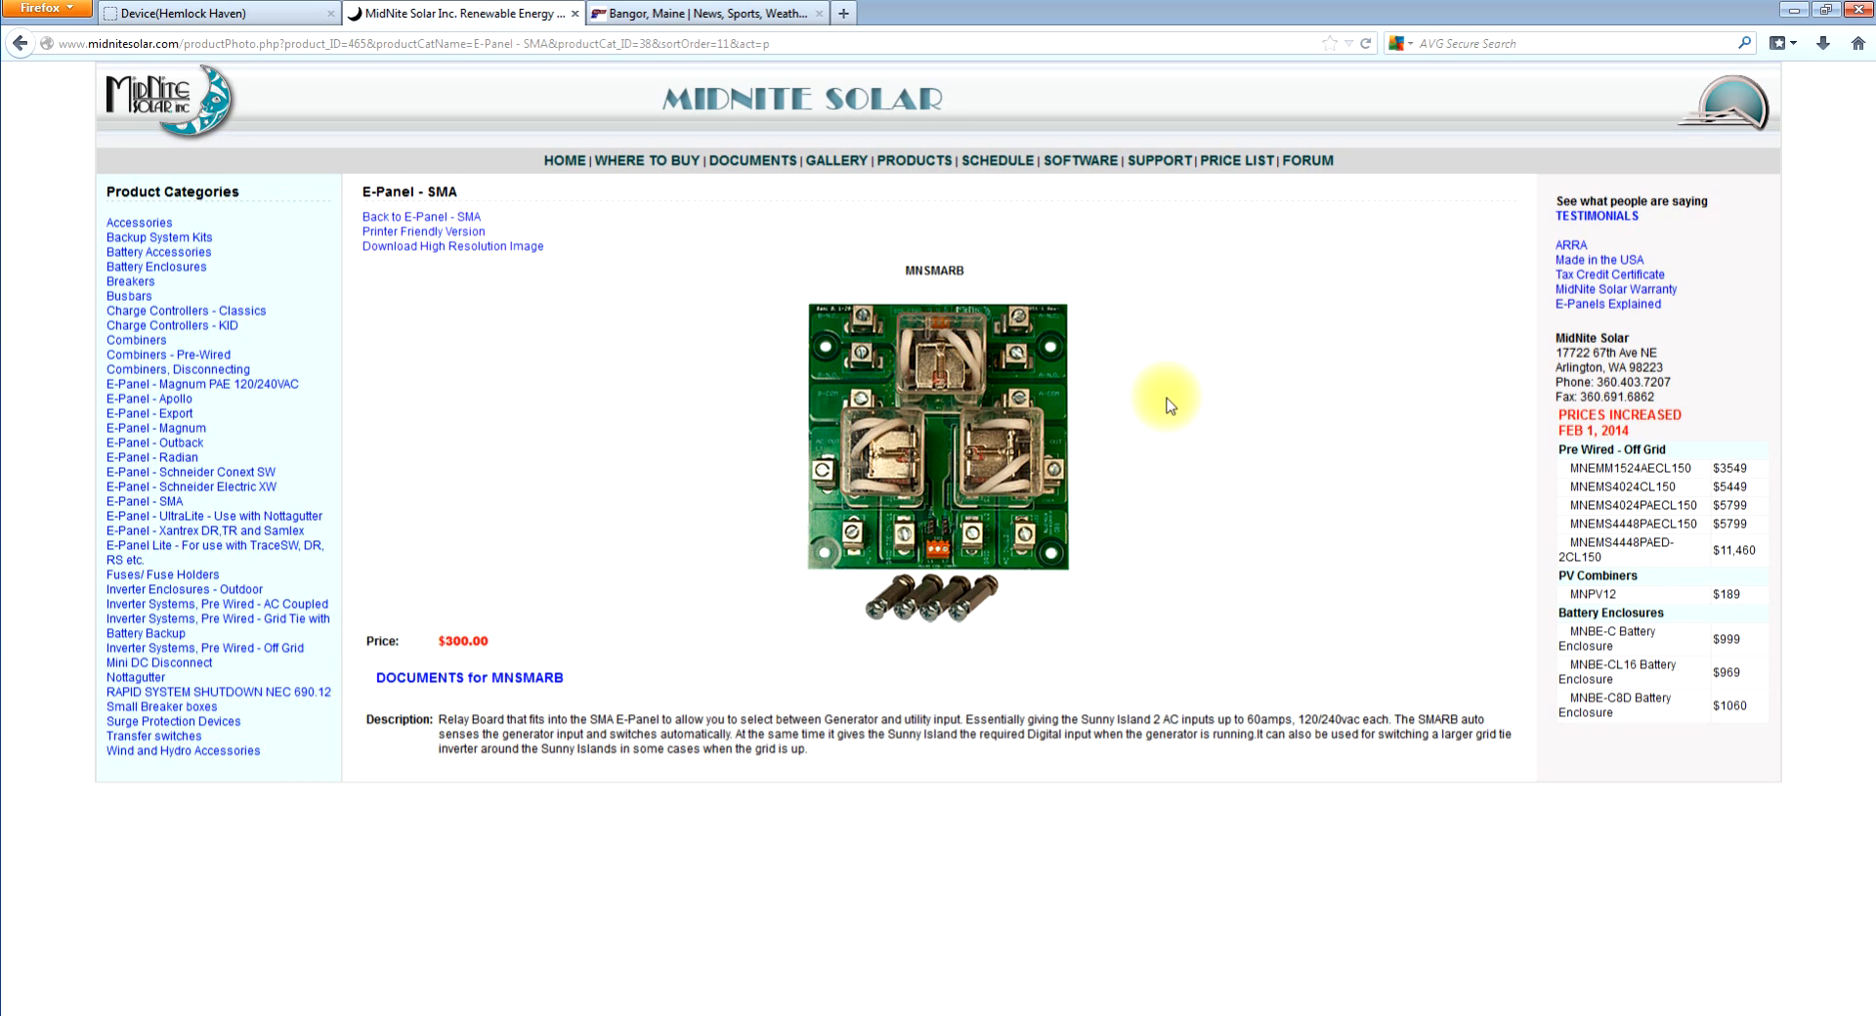
{"action": "mouse_move", "coordinate": [755, 409]}
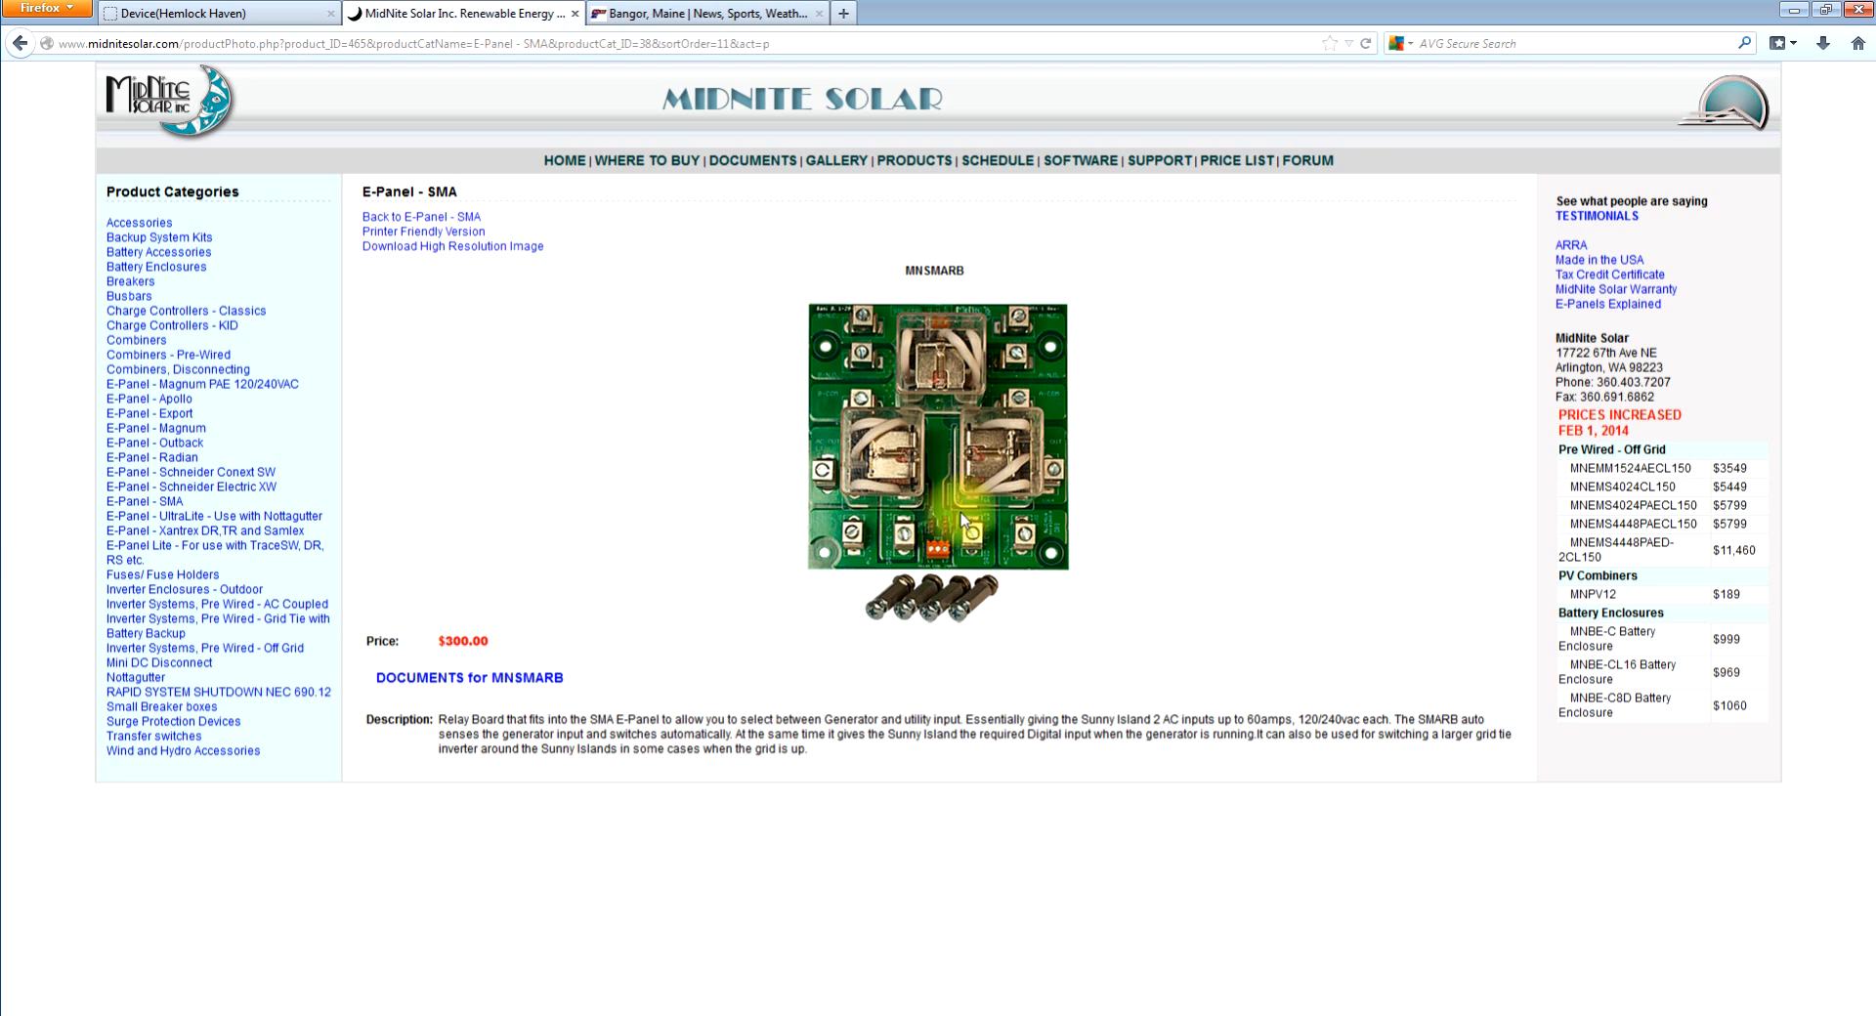
{"action": "mouse_move", "coordinate": [831, 547]}
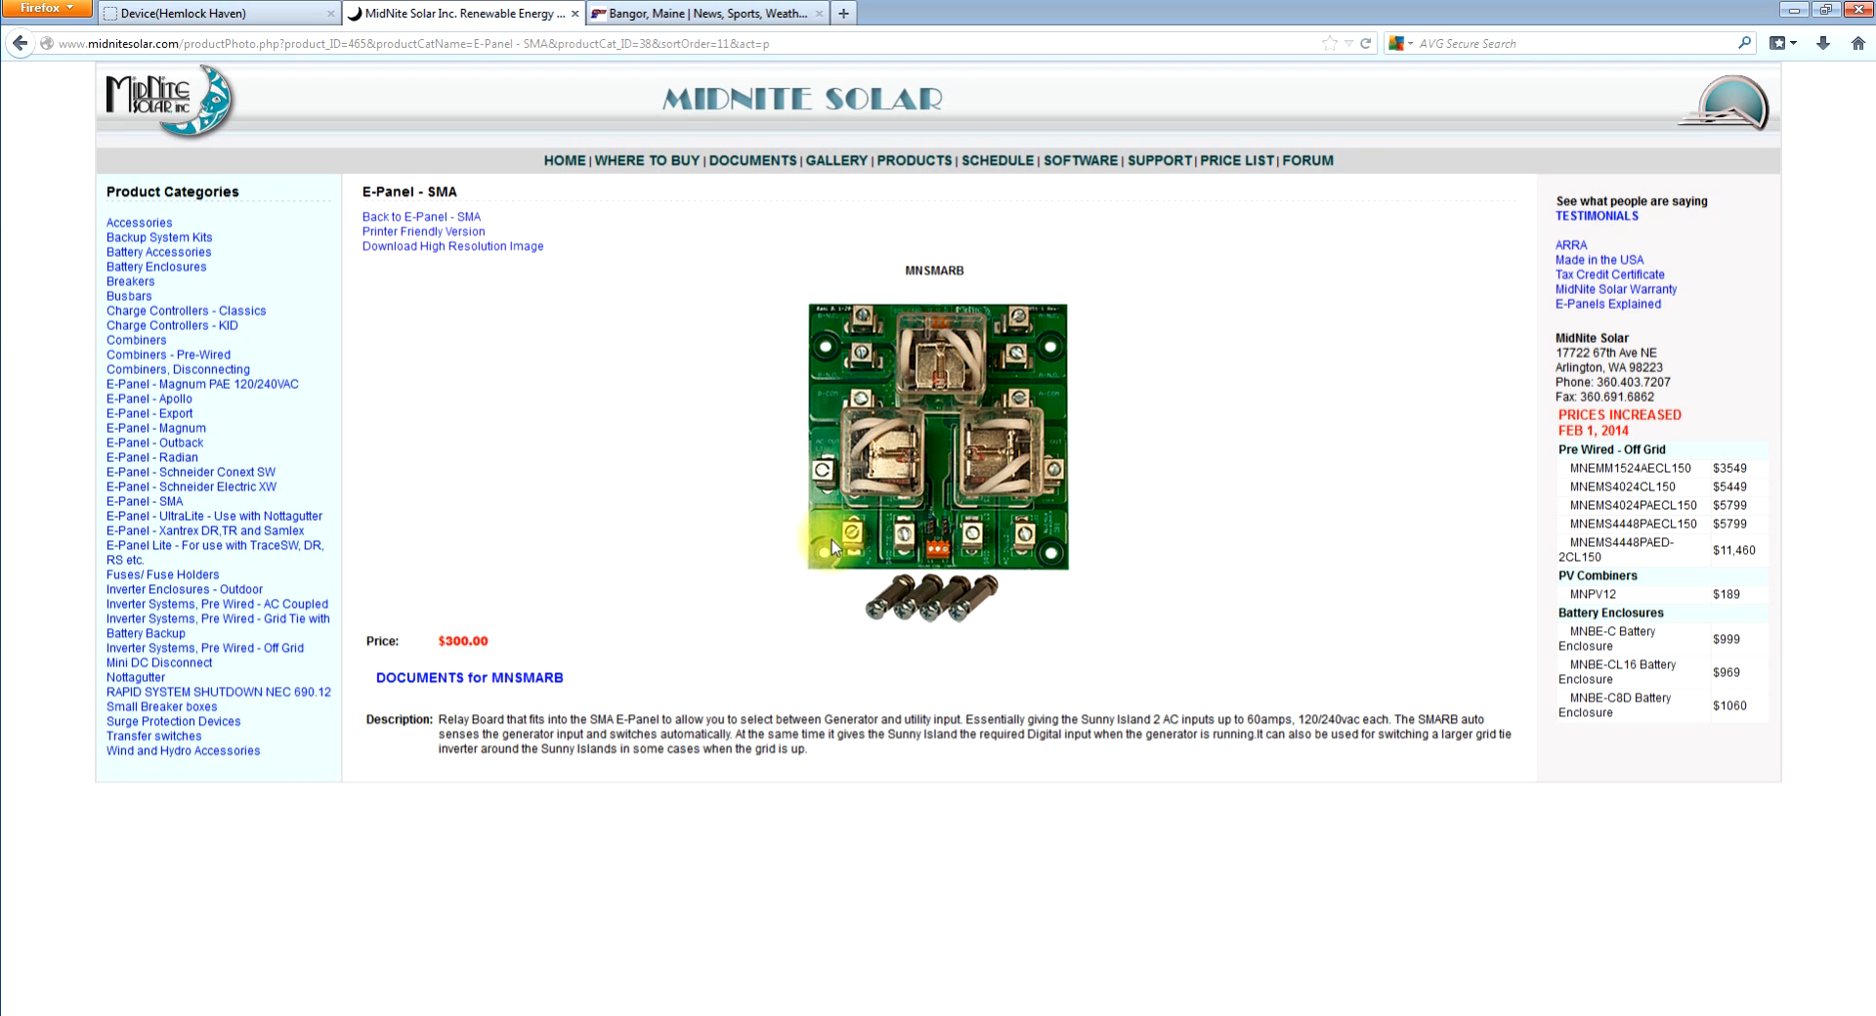
{"action": "mouse_move", "coordinate": [1137, 505]}
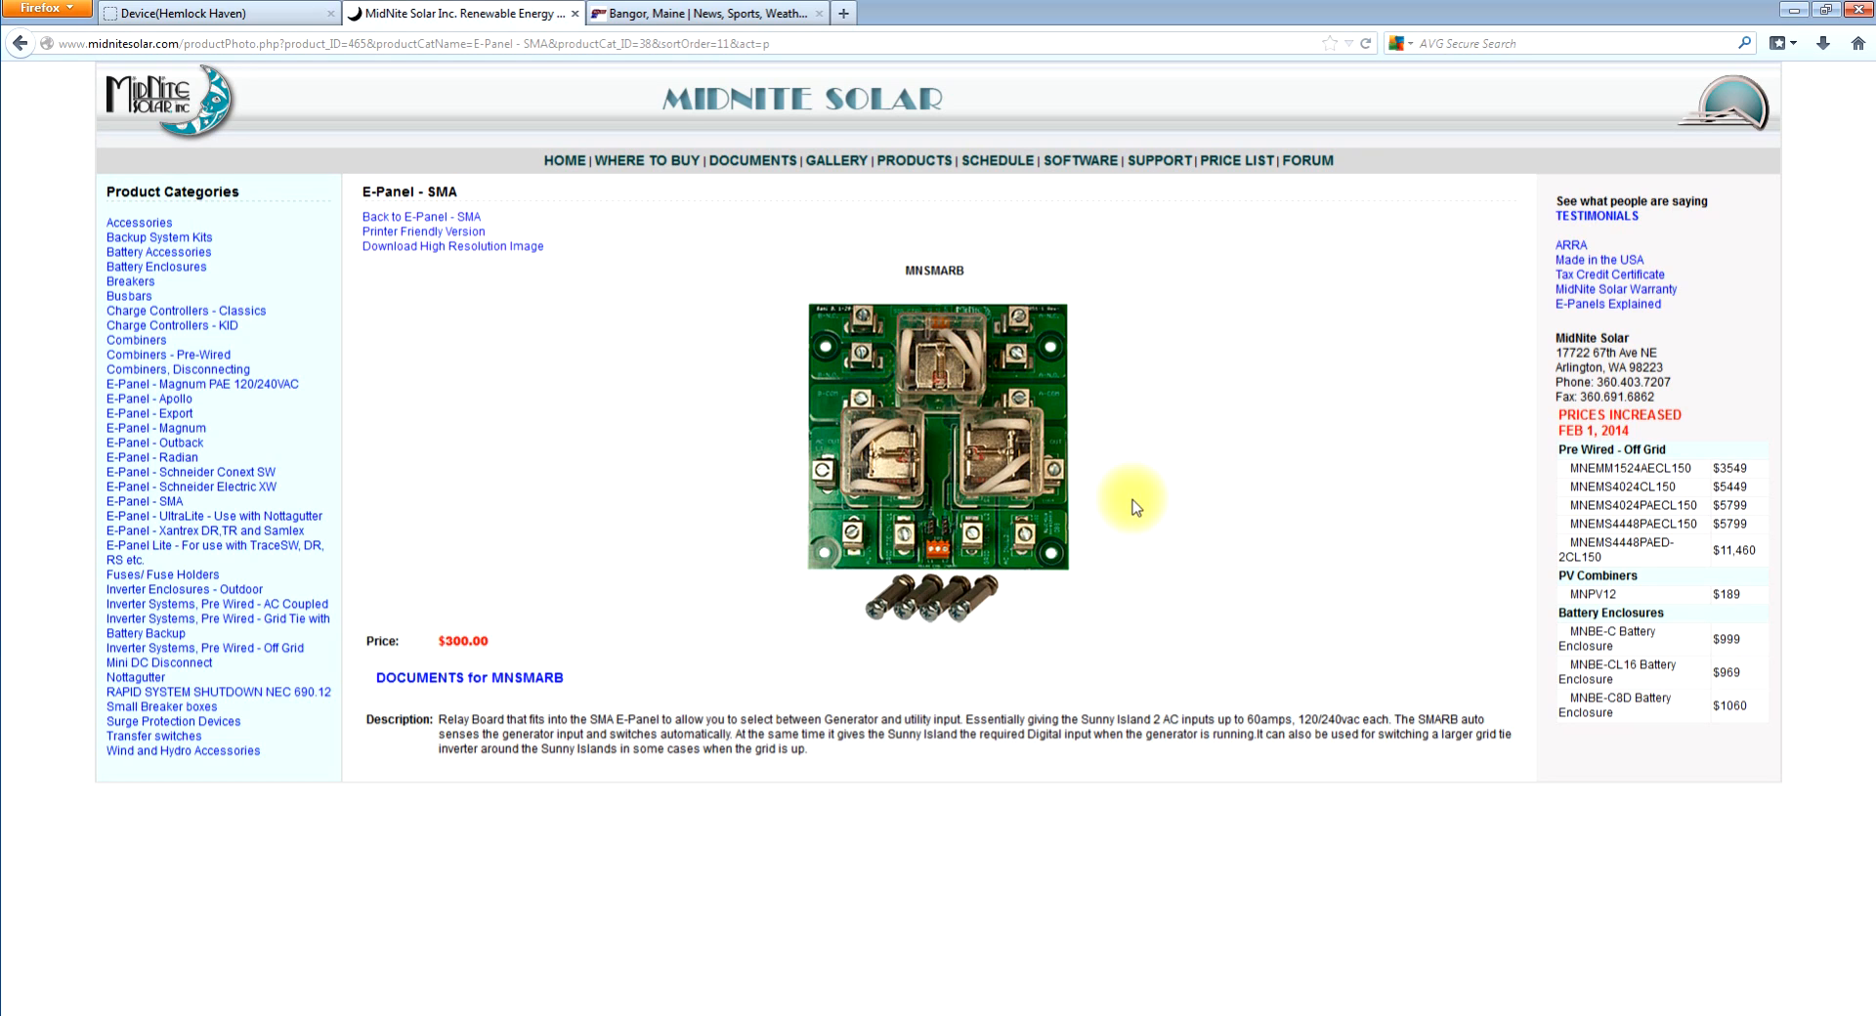
{"action": "mouse_move", "coordinate": [1027, 491]}
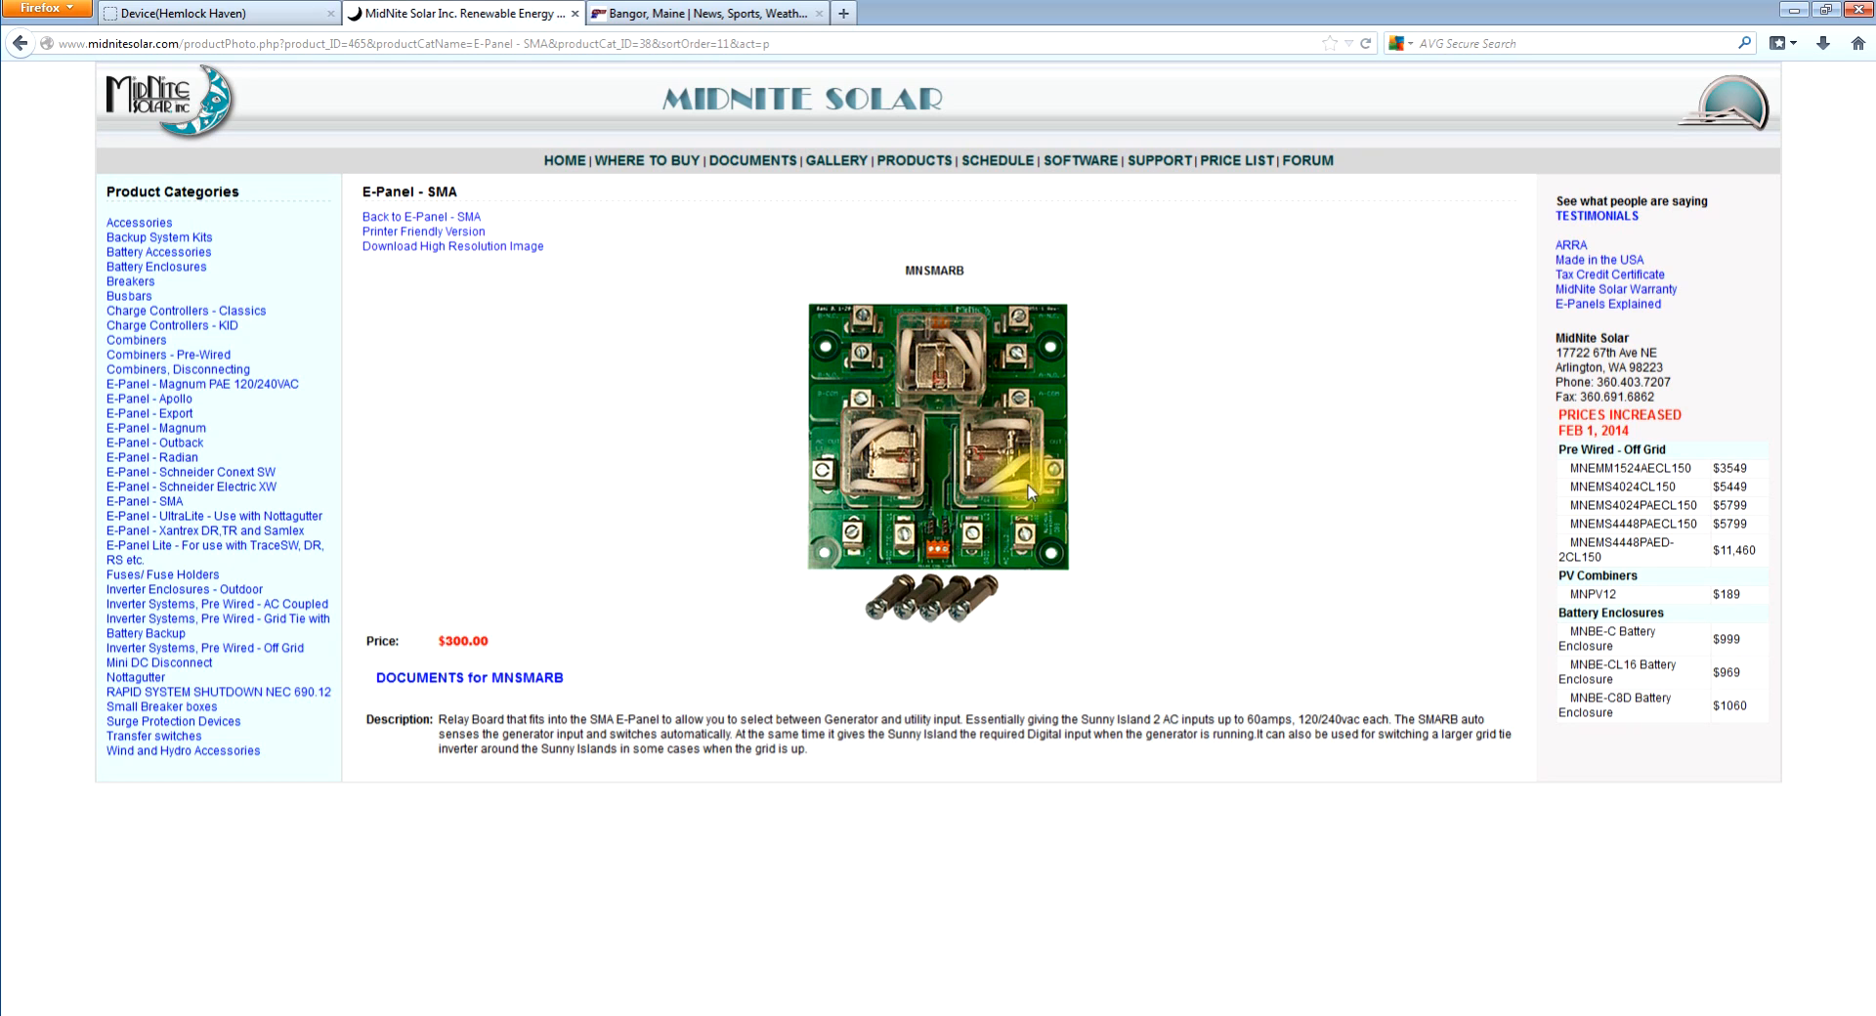
{"action": "mouse_move", "coordinate": [795, 490]}
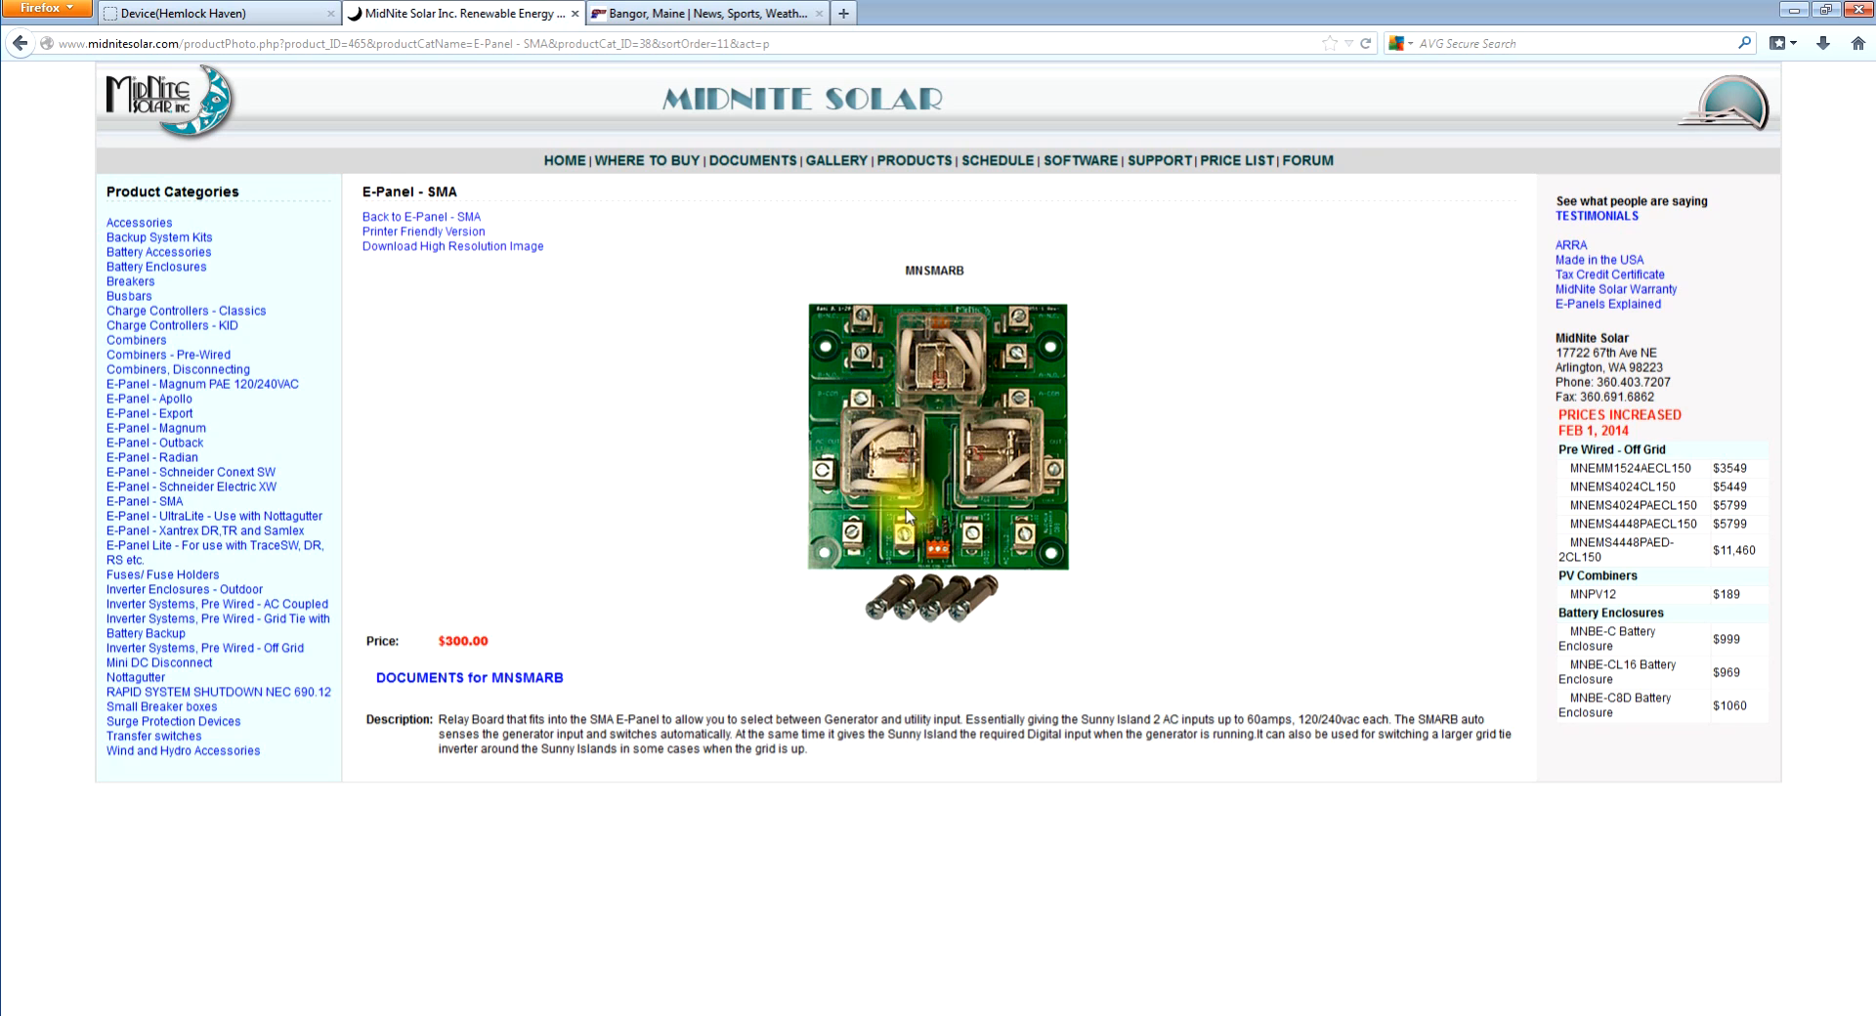
{"action": "mouse_move", "coordinate": [957, 521]}
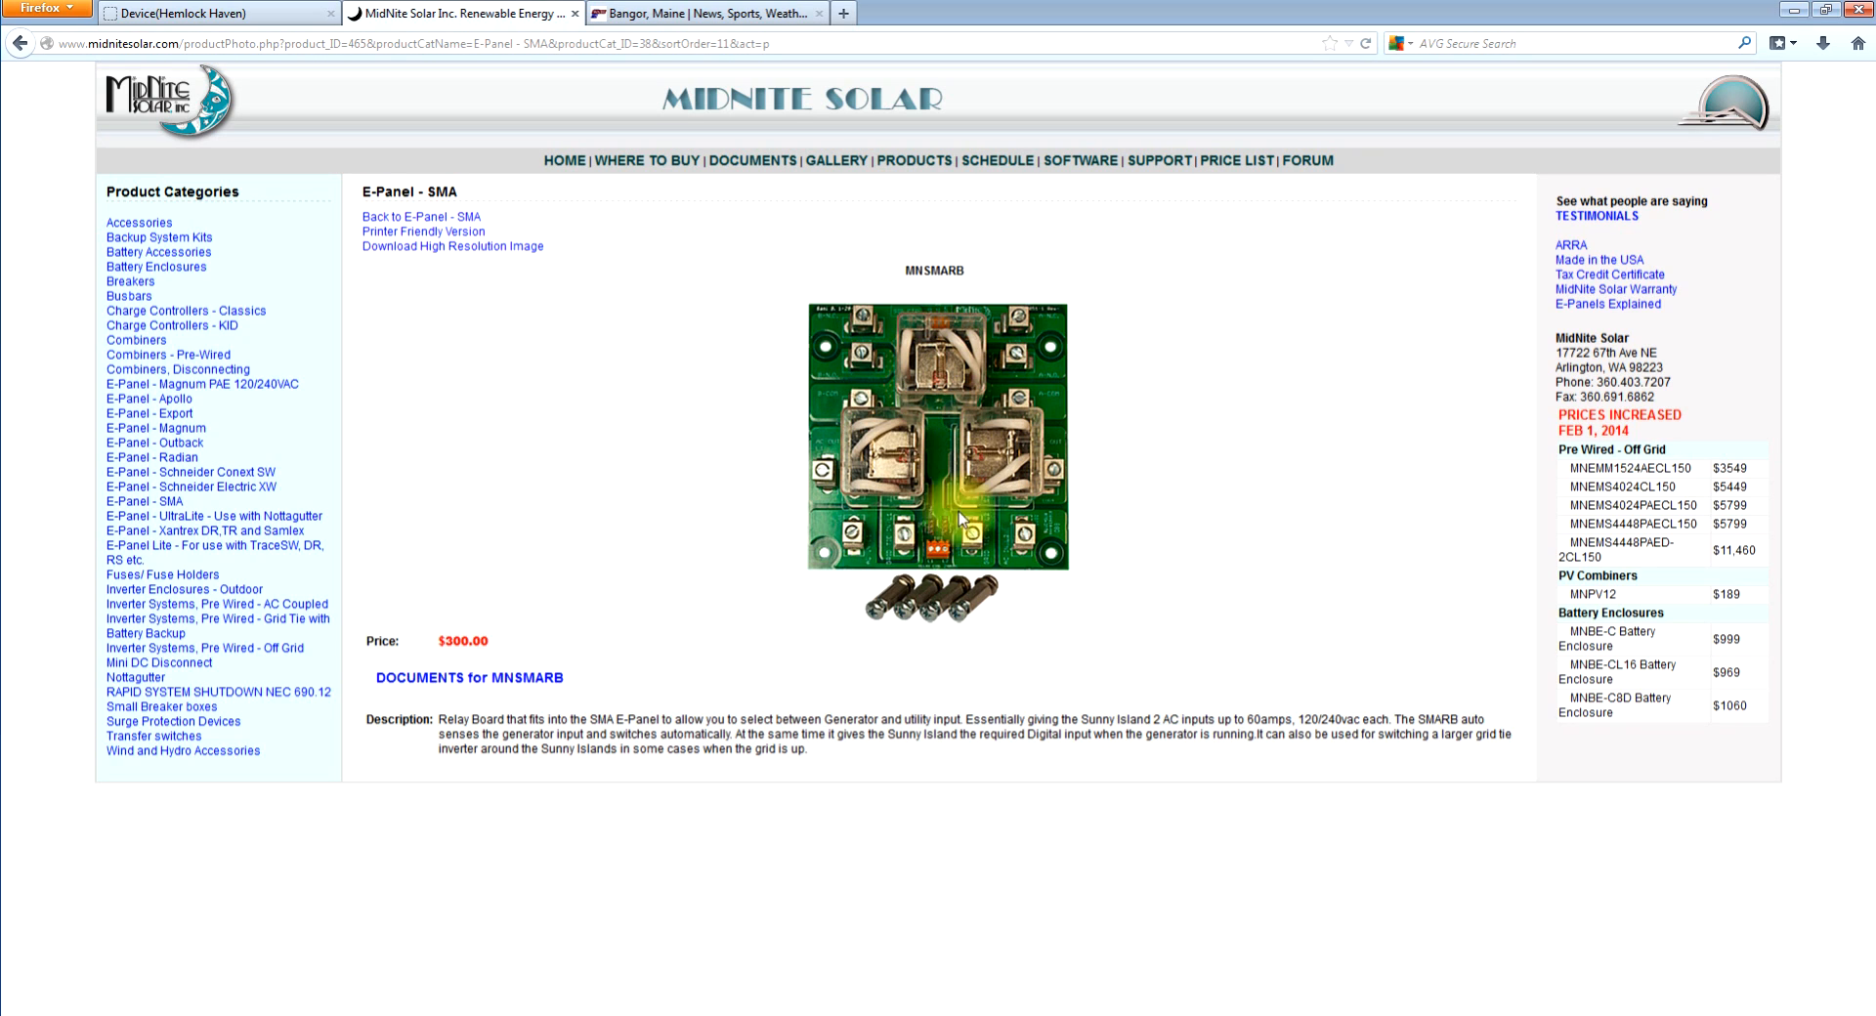
{"action": "mouse_move", "coordinate": [729, 440]}
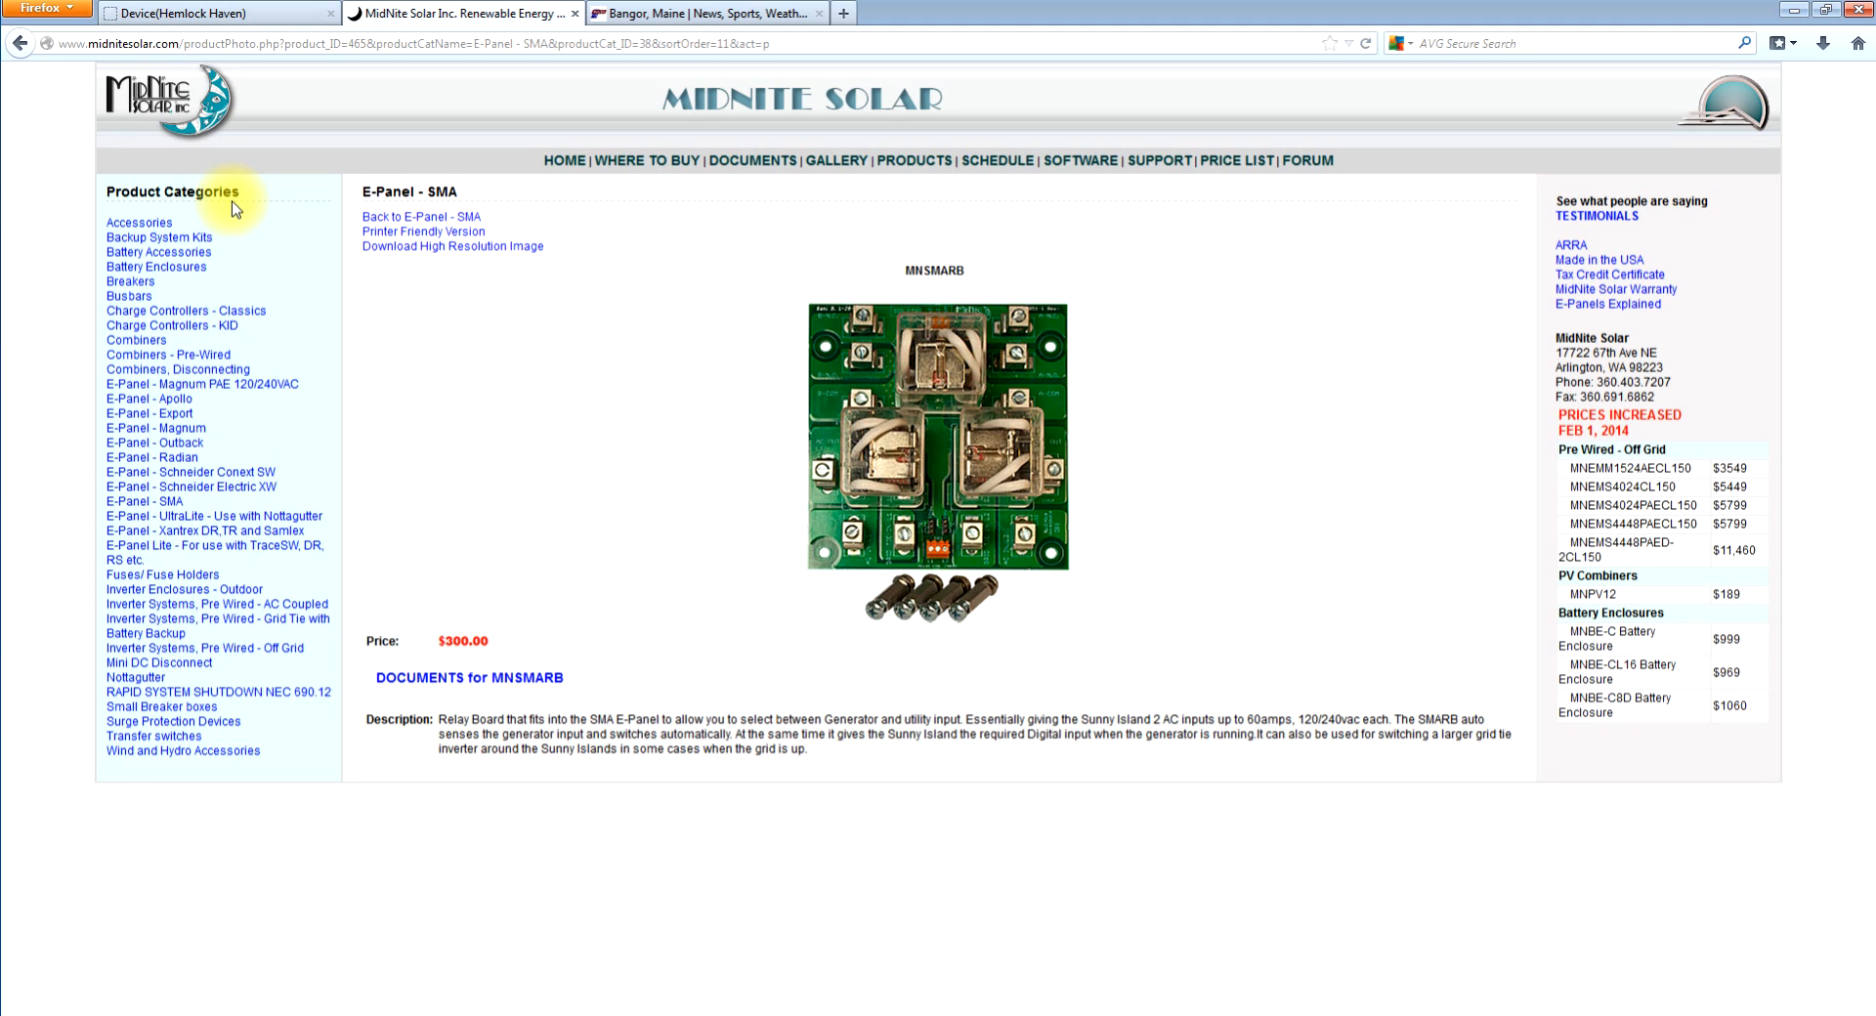
{"action": "mouse_move", "coordinate": [485, 444]}
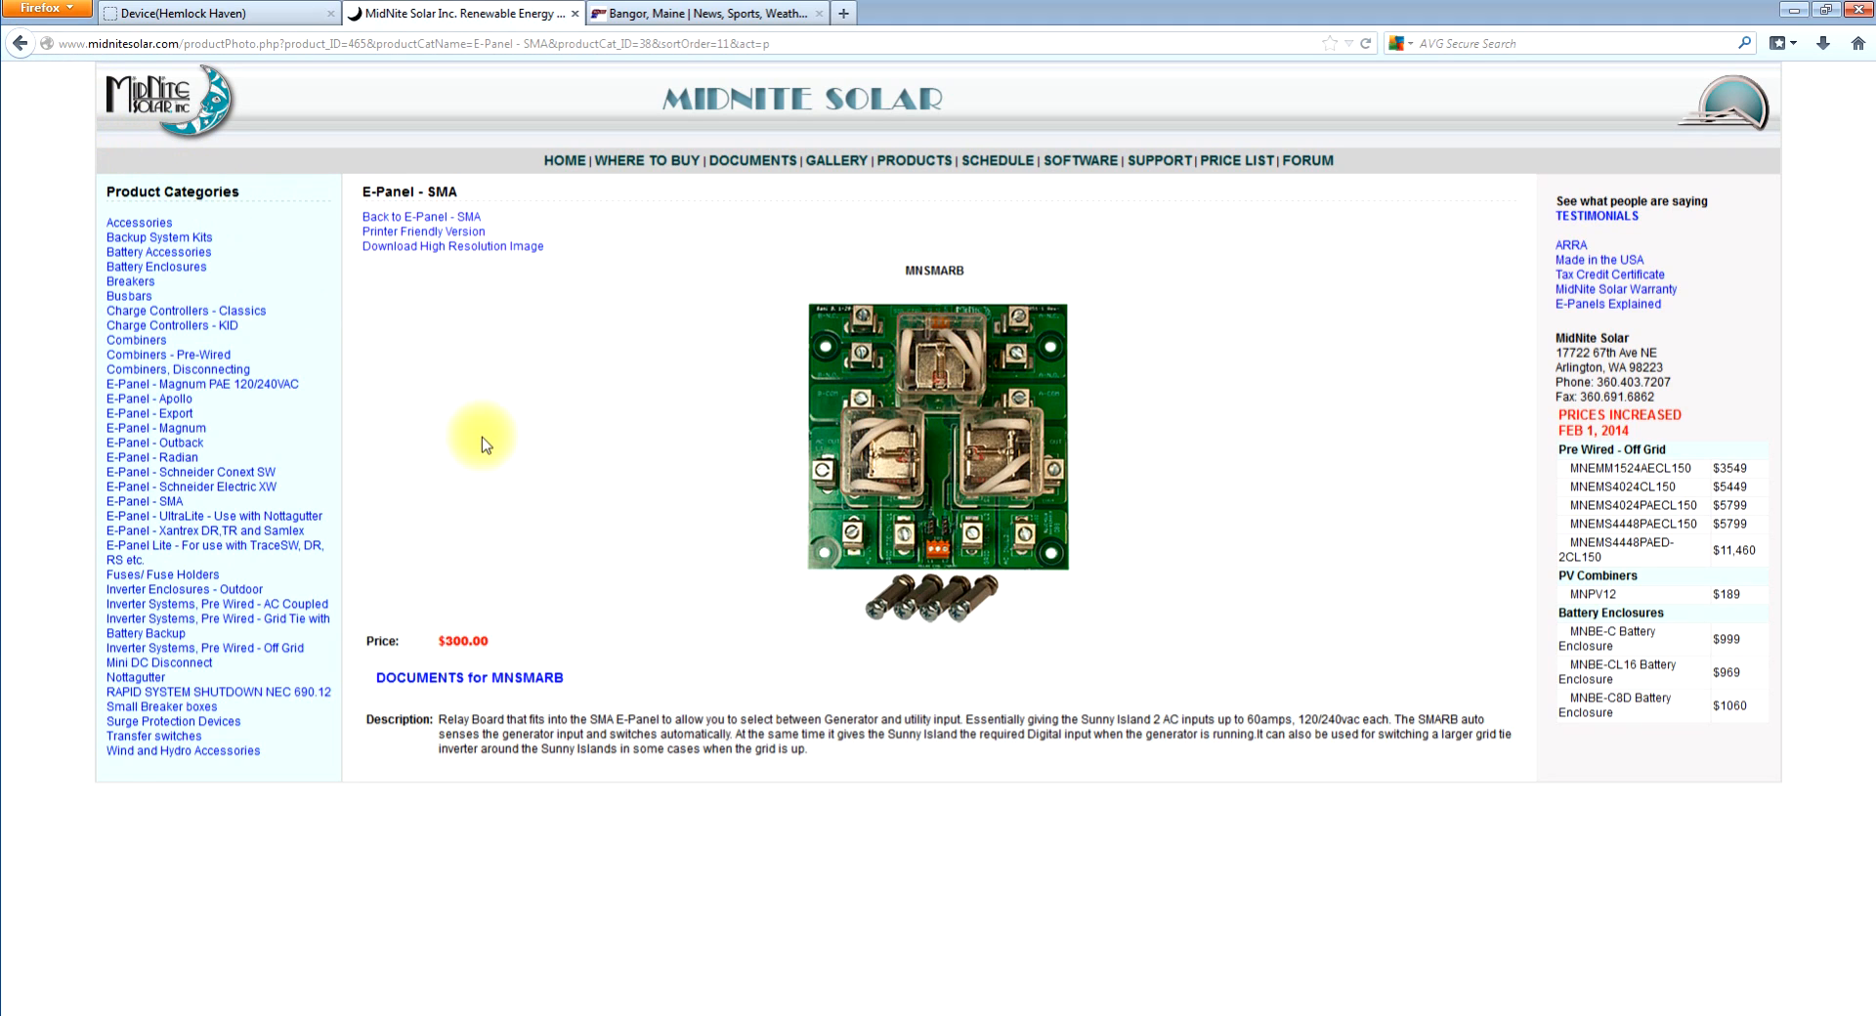
{"action": "mouse_move", "coordinate": [730, 479]}
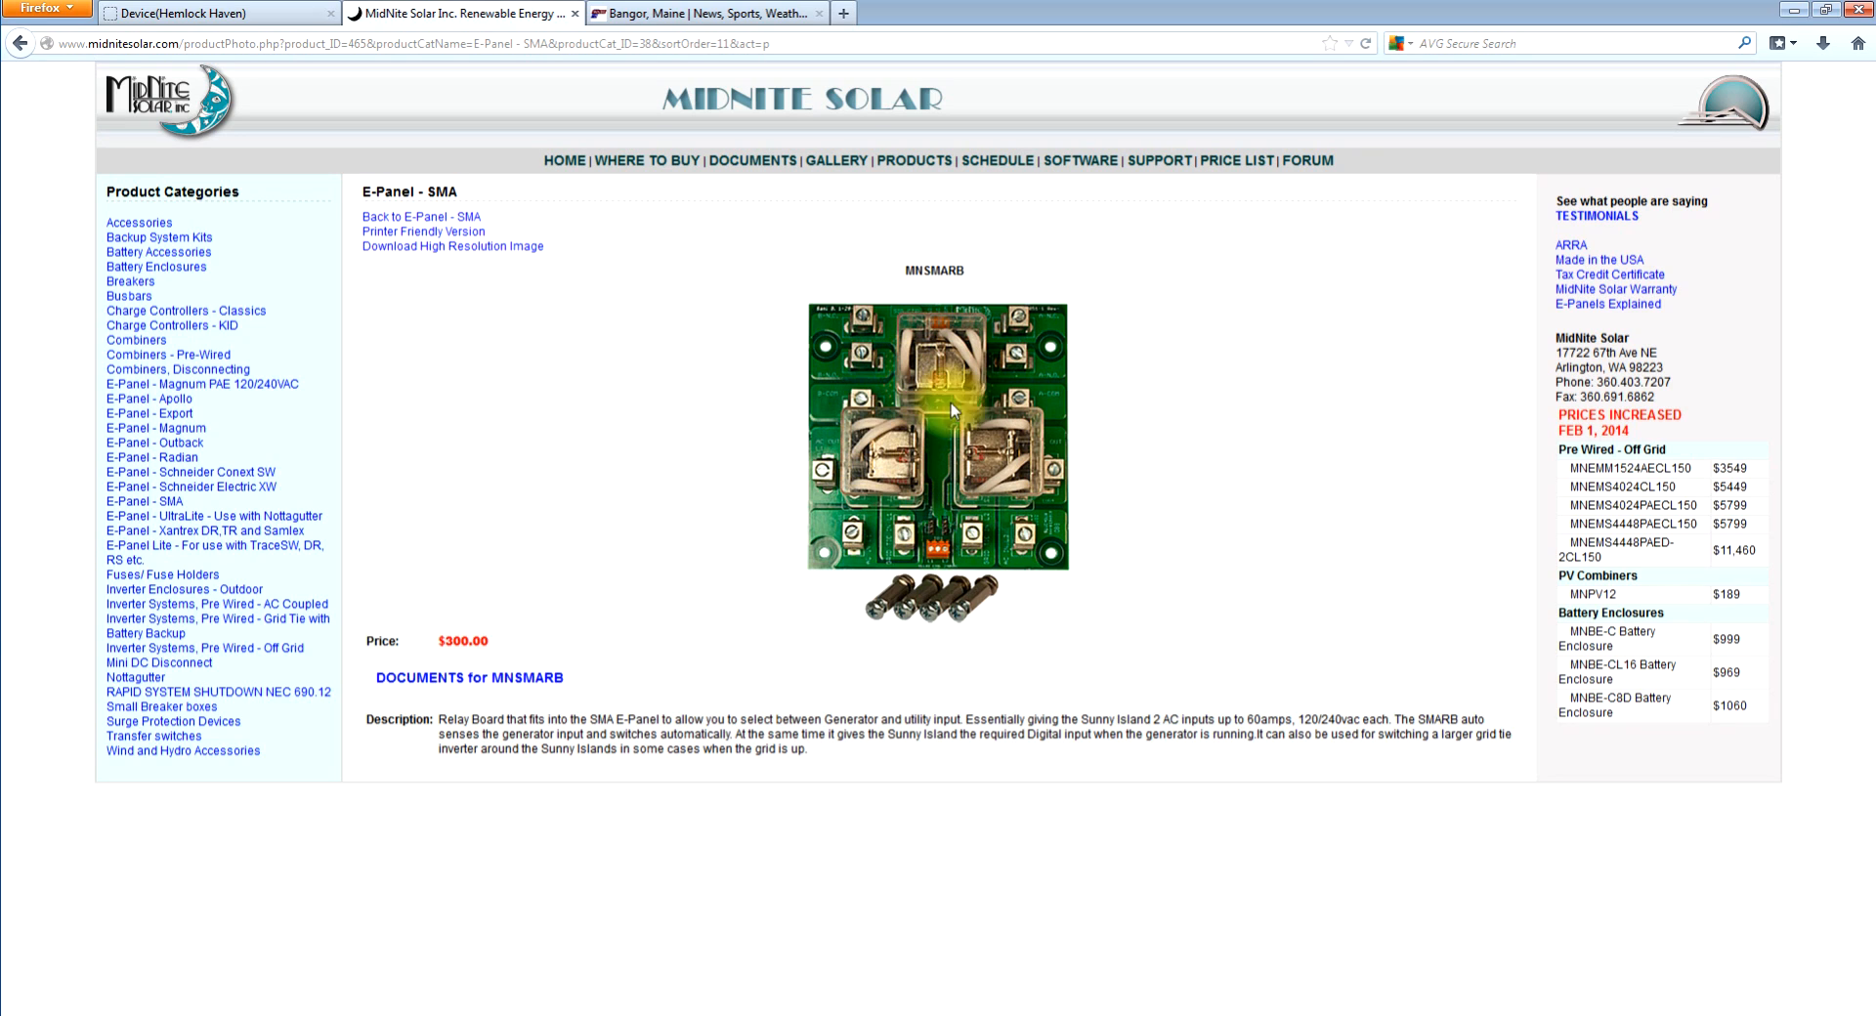
{"action": "mouse_move", "coordinate": [880, 537]}
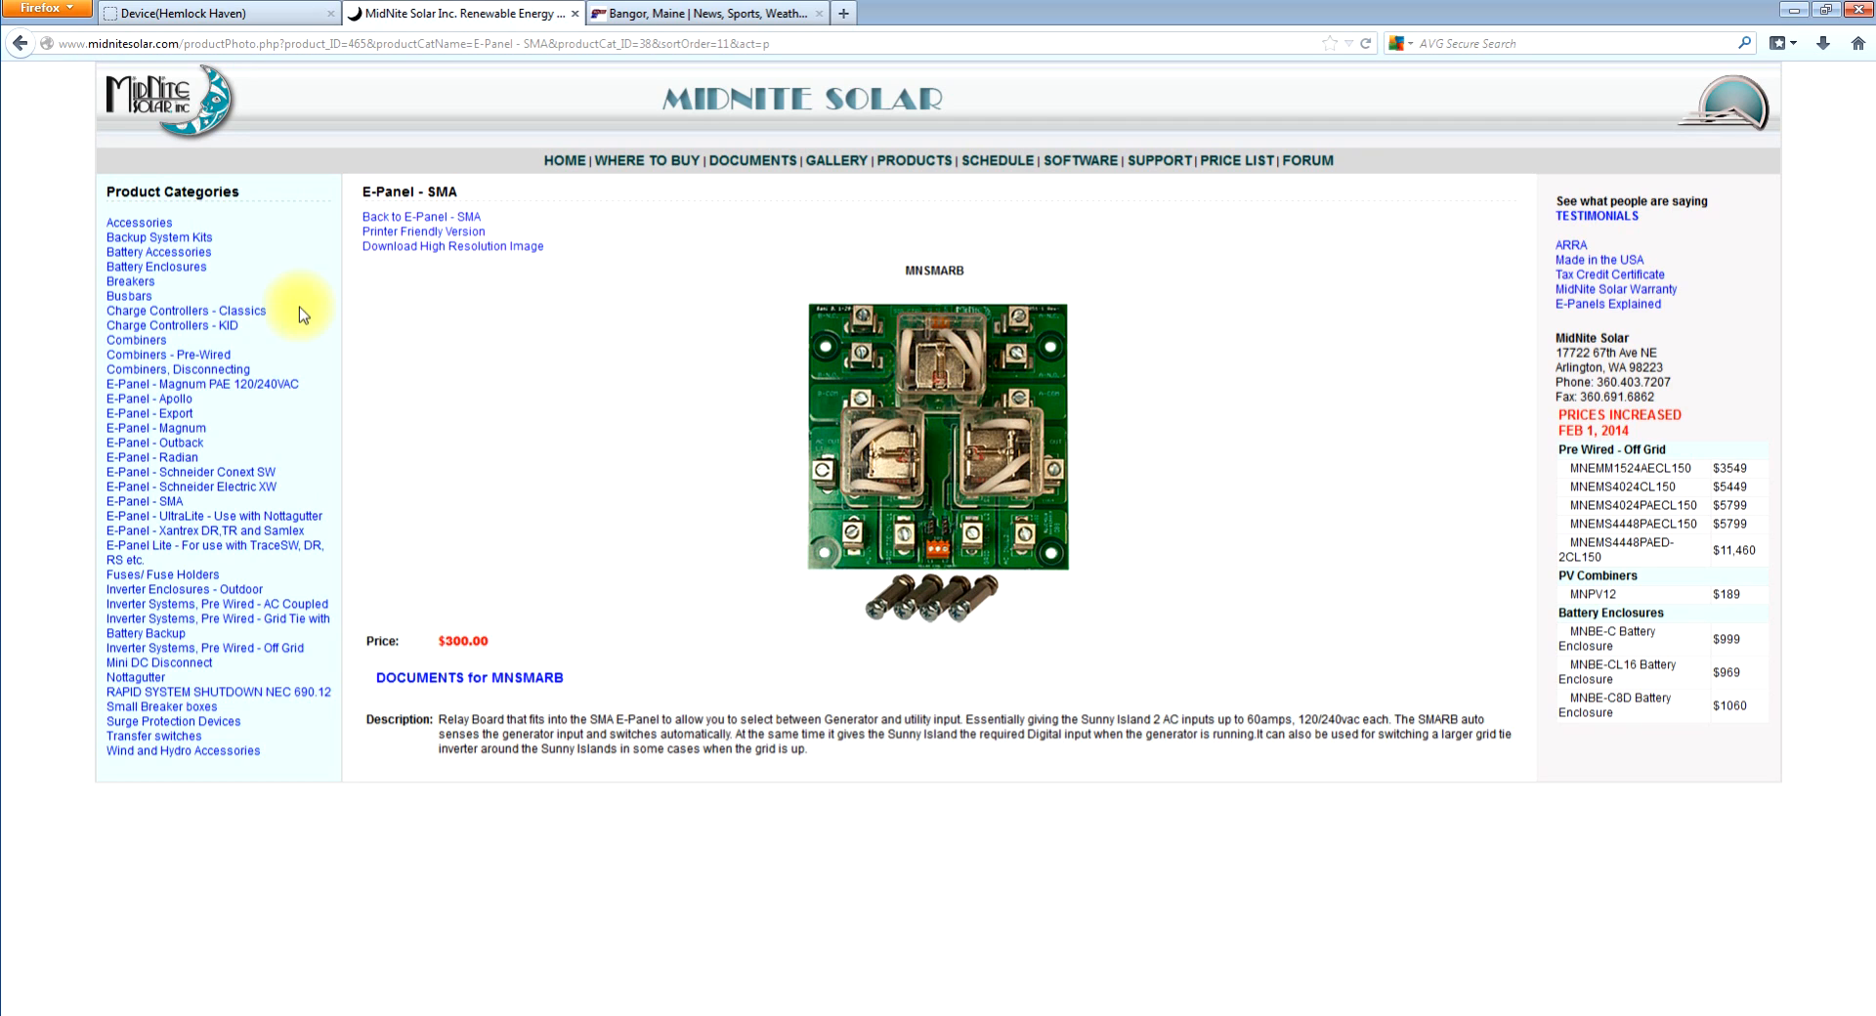
- Go back to the E-Panel SMA listing and open the MNSICOMM communication adapter ($169.00)
{"action": "left_click", "coordinate": [18, 44]}
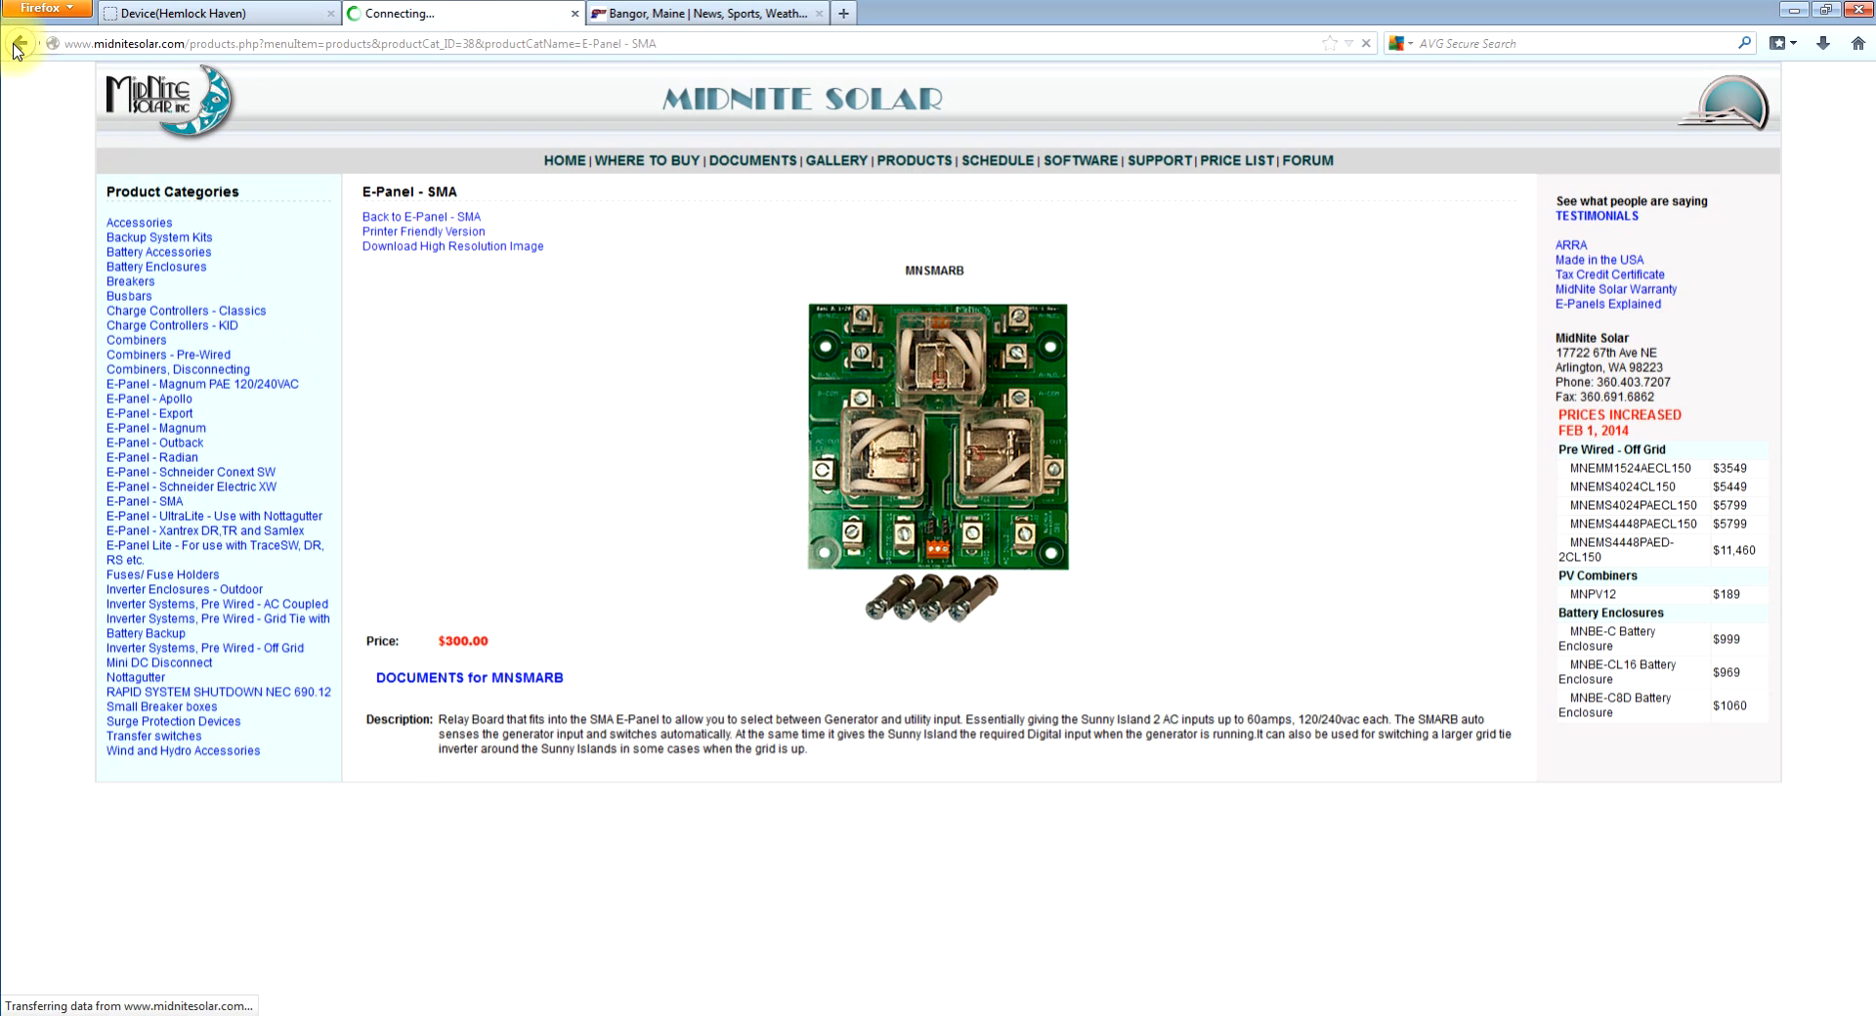
{"action": "left_click", "coordinate": [19, 43]}
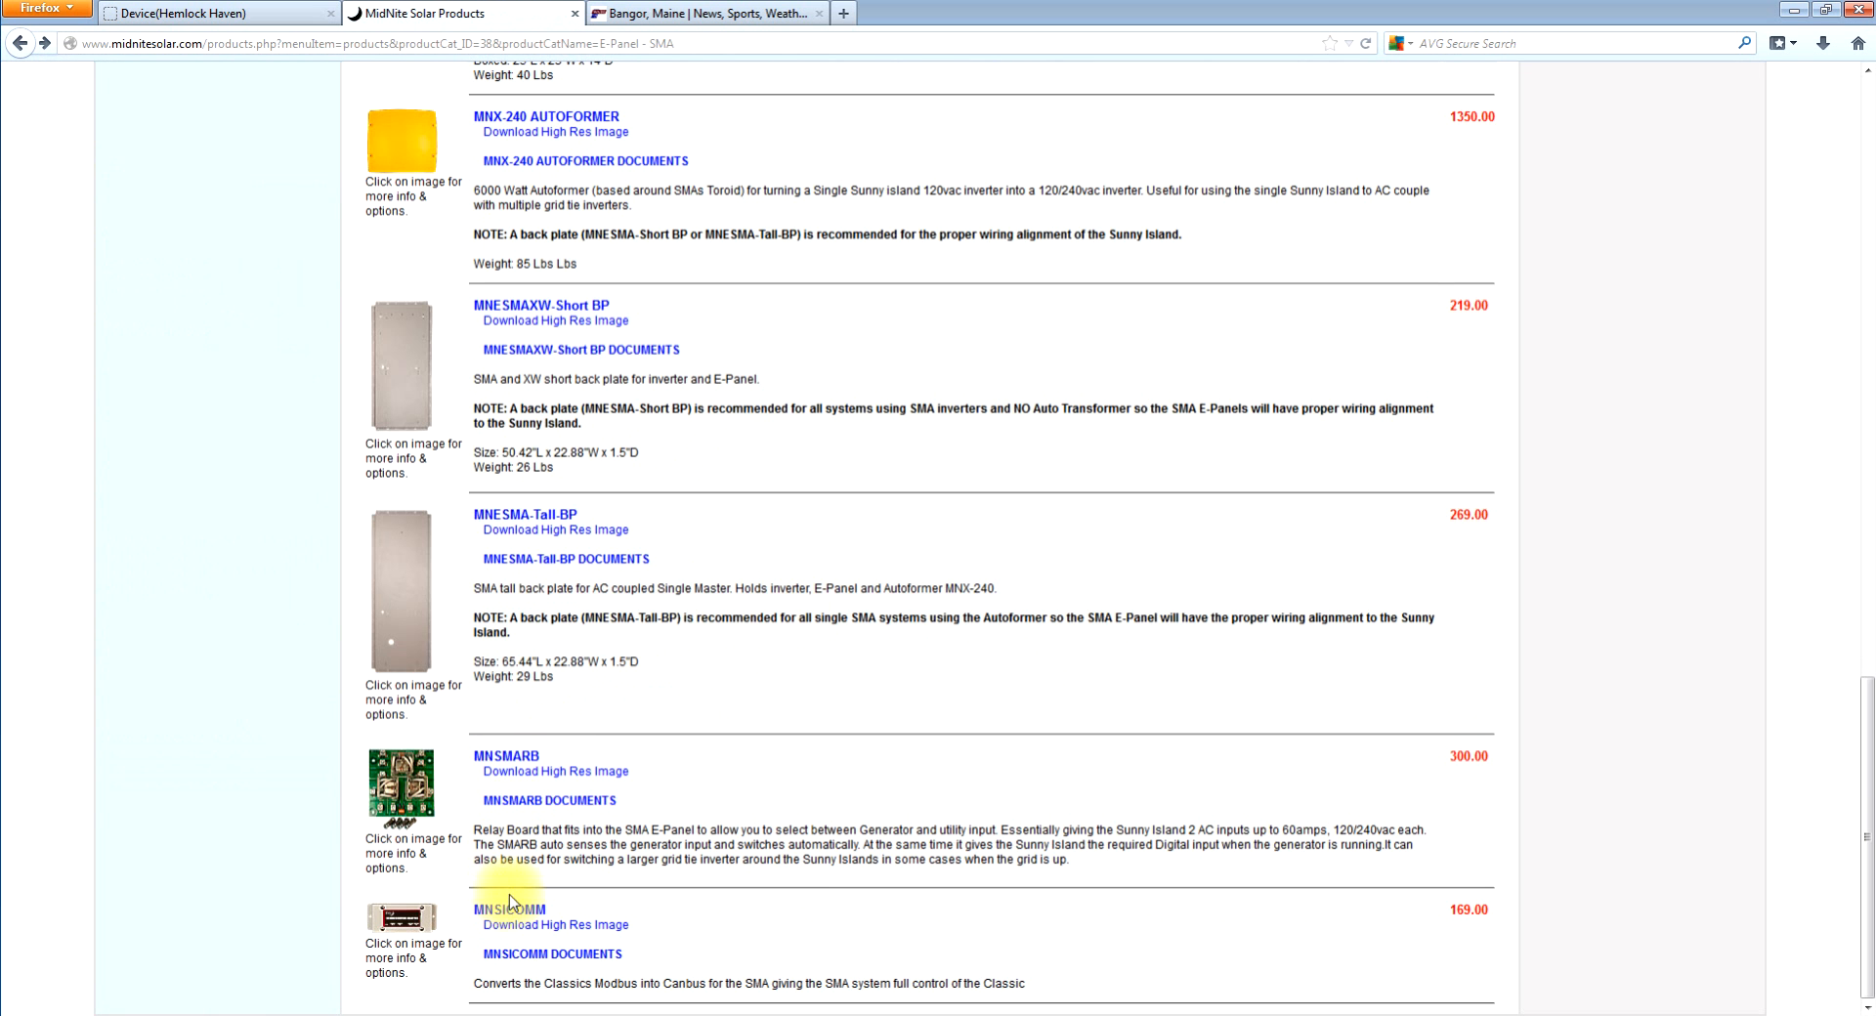
{"action": "left_click", "coordinate": [401, 915]}
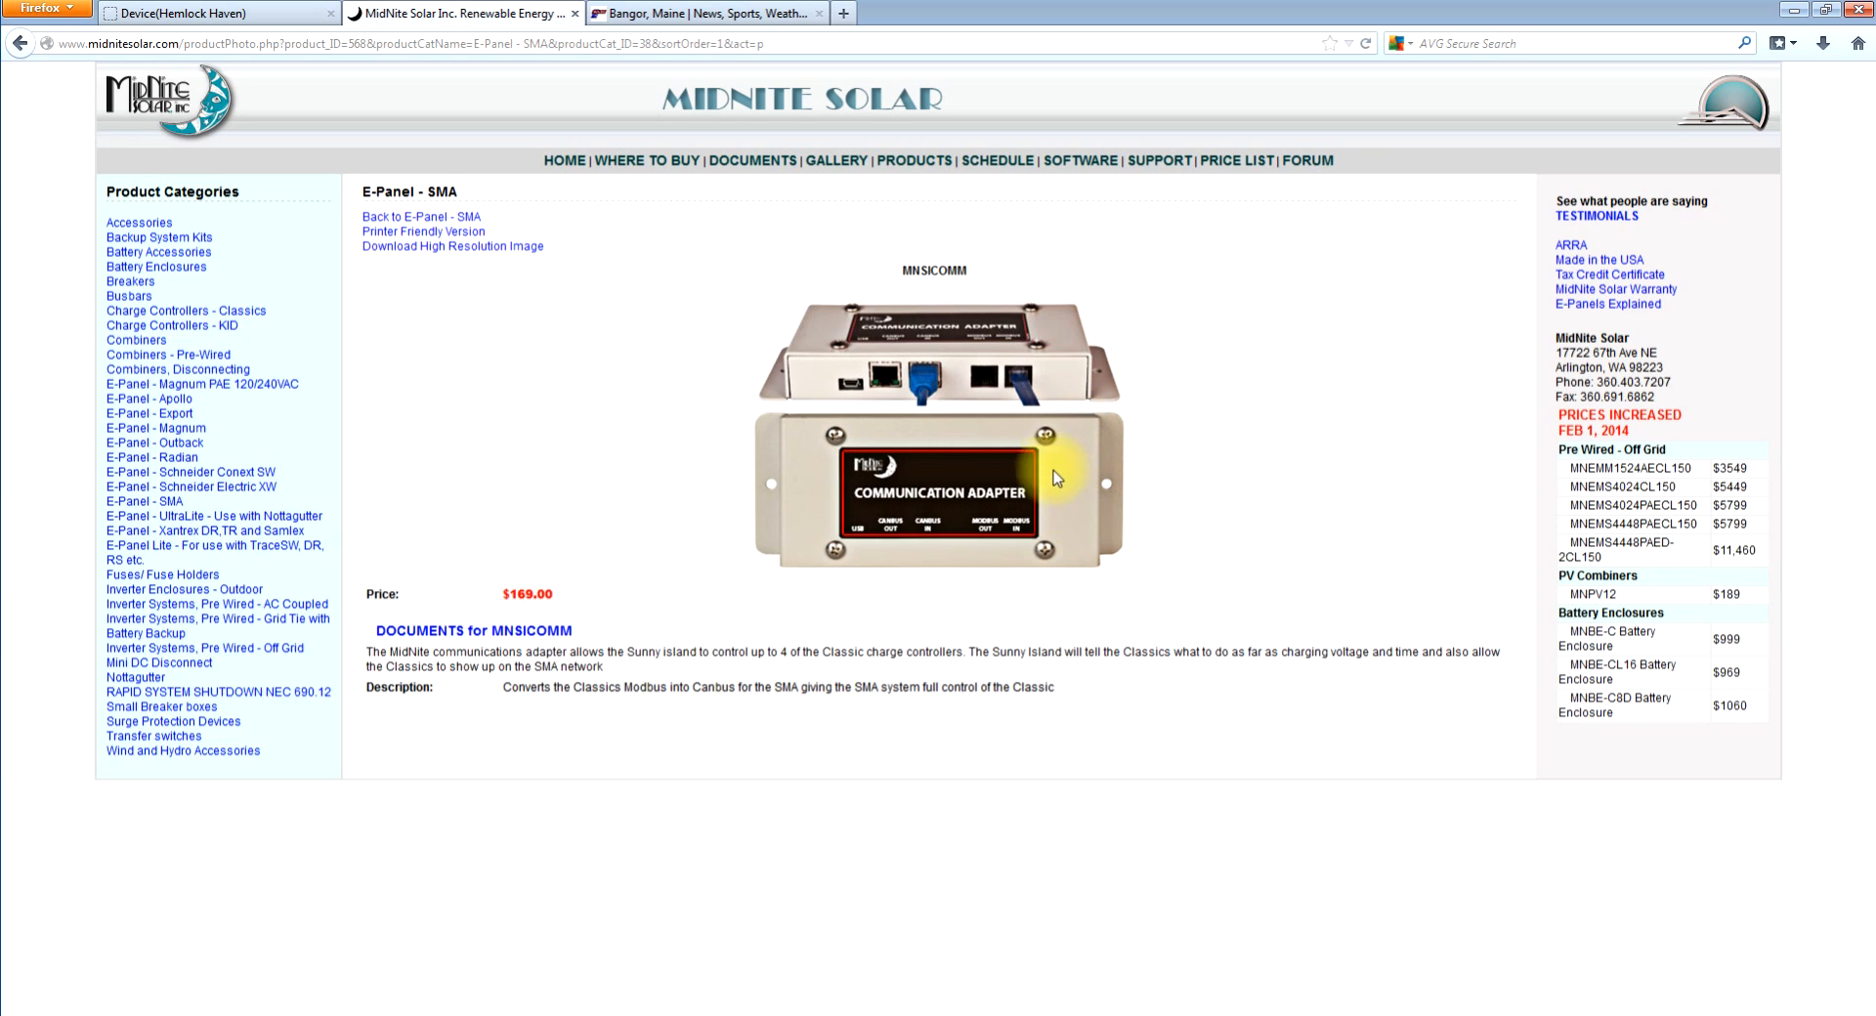
{"action": "mouse_move", "coordinate": [1194, 562]}
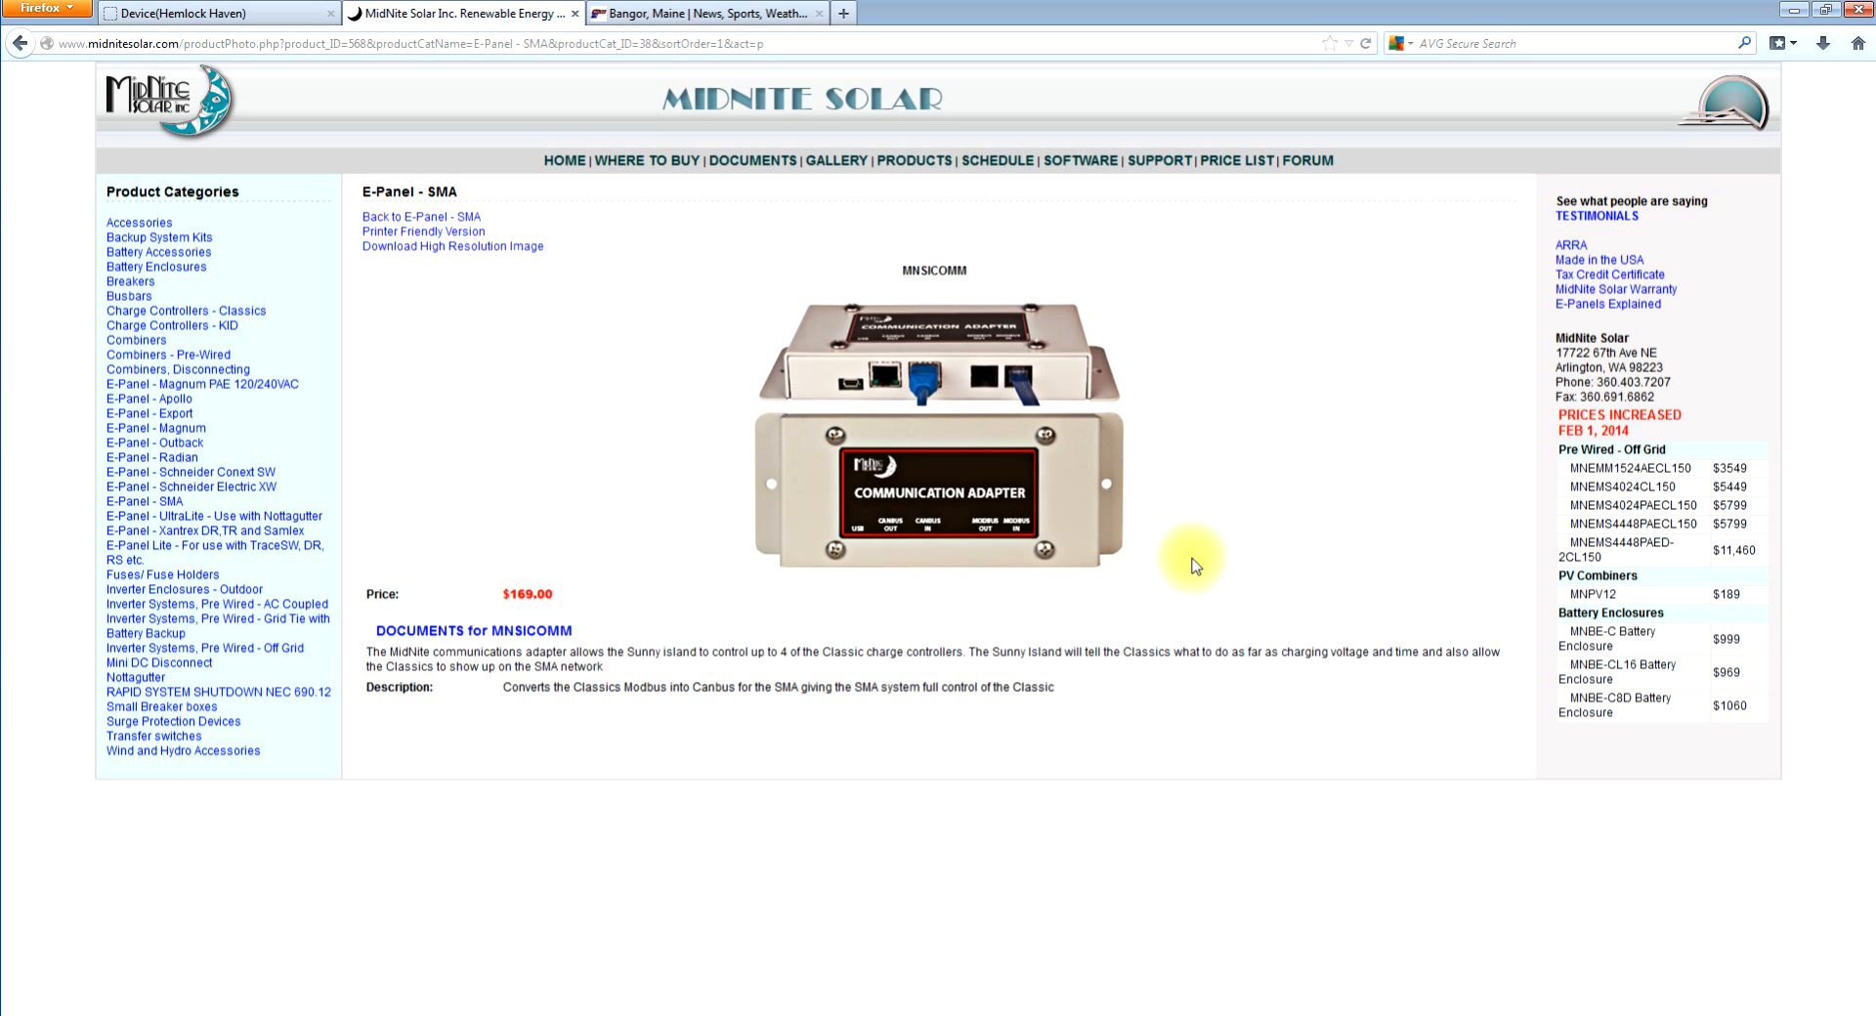
{"action": "mouse_move", "coordinate": [1190, 485]}
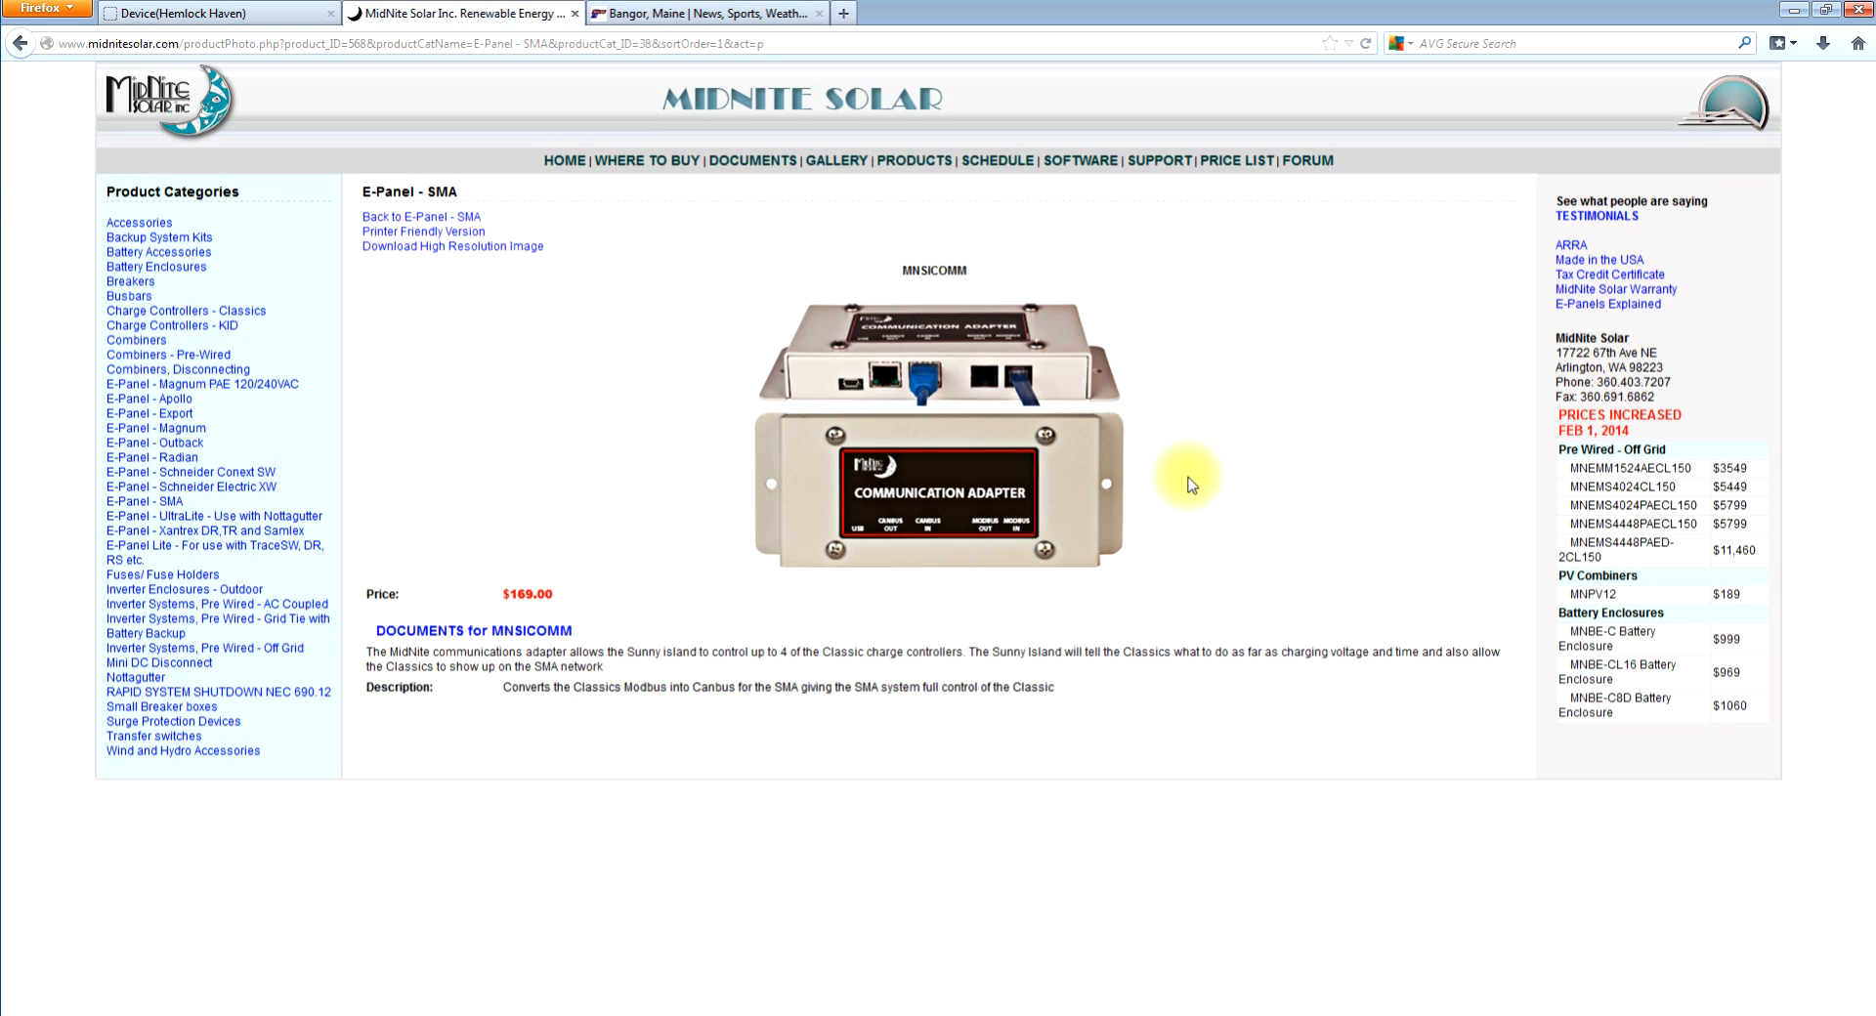
{"action": "mouse_move", "coordinate": [1188, 481]}
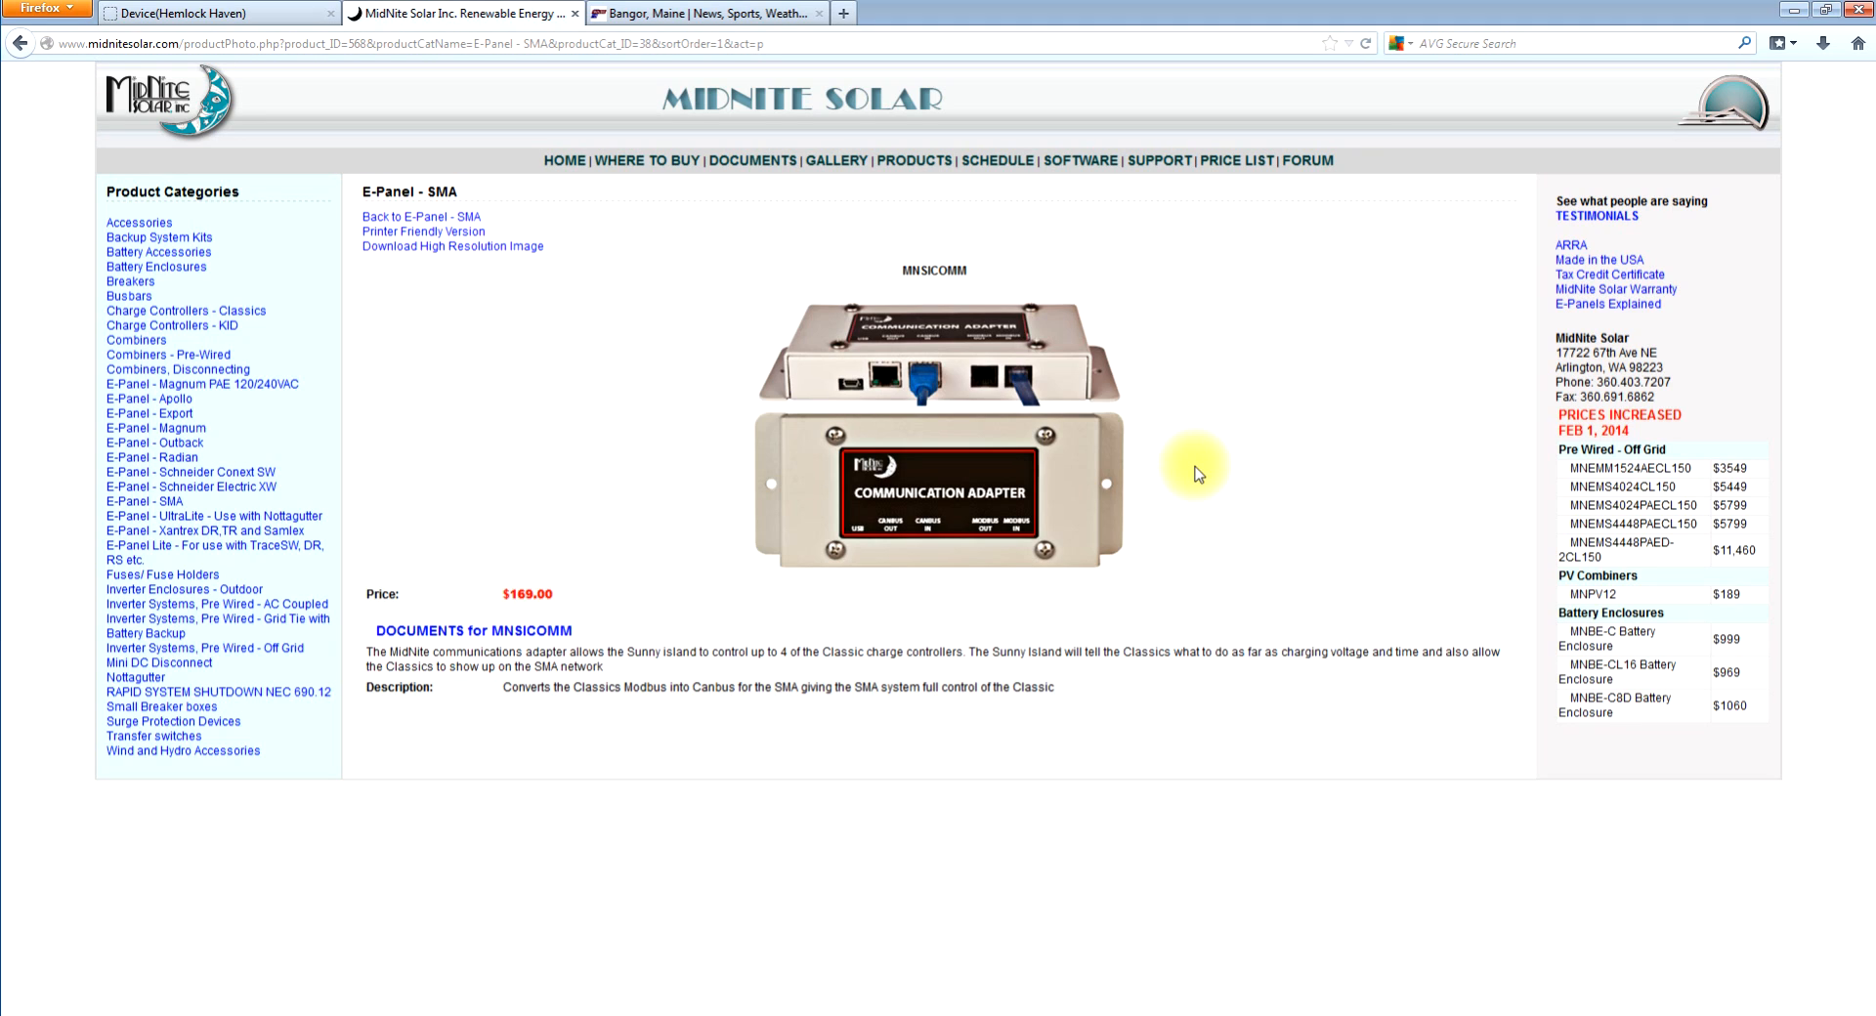
{"action": "mouse_move", "coordinate": [993, 467]}
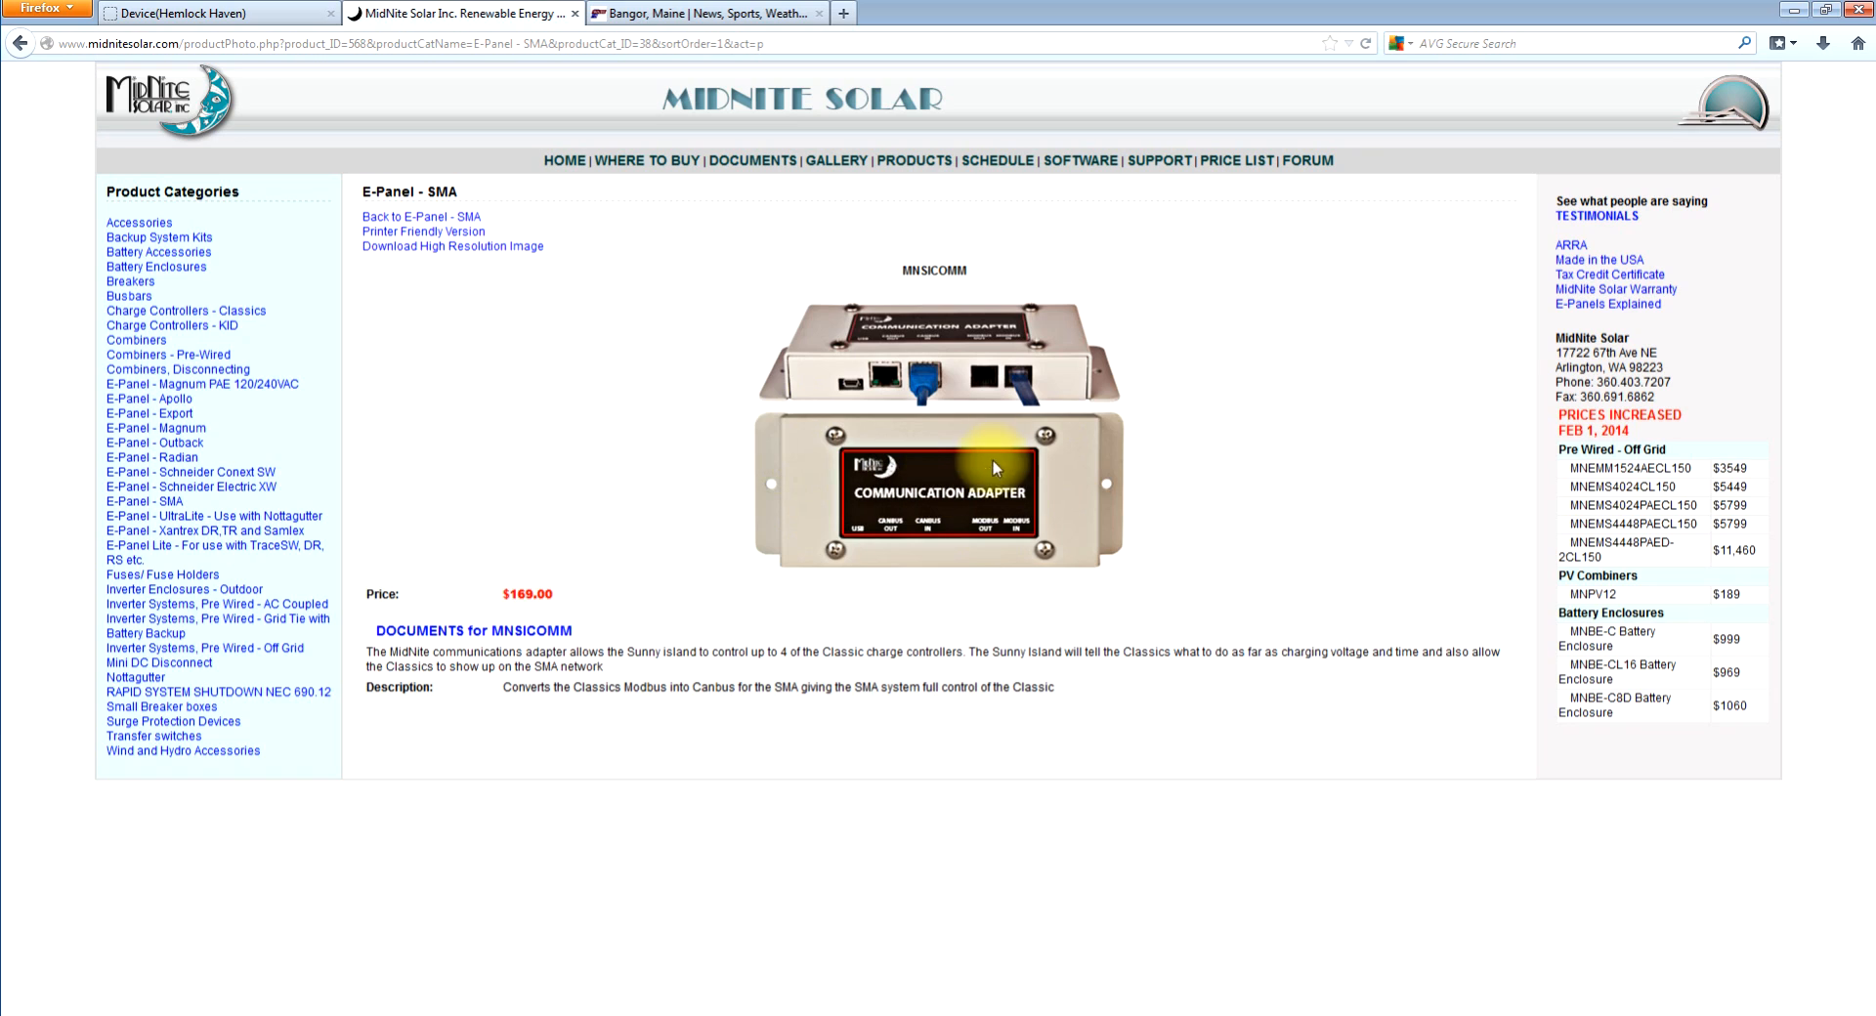
{"action": "mouse_move", "coordinate": [706, 414]}
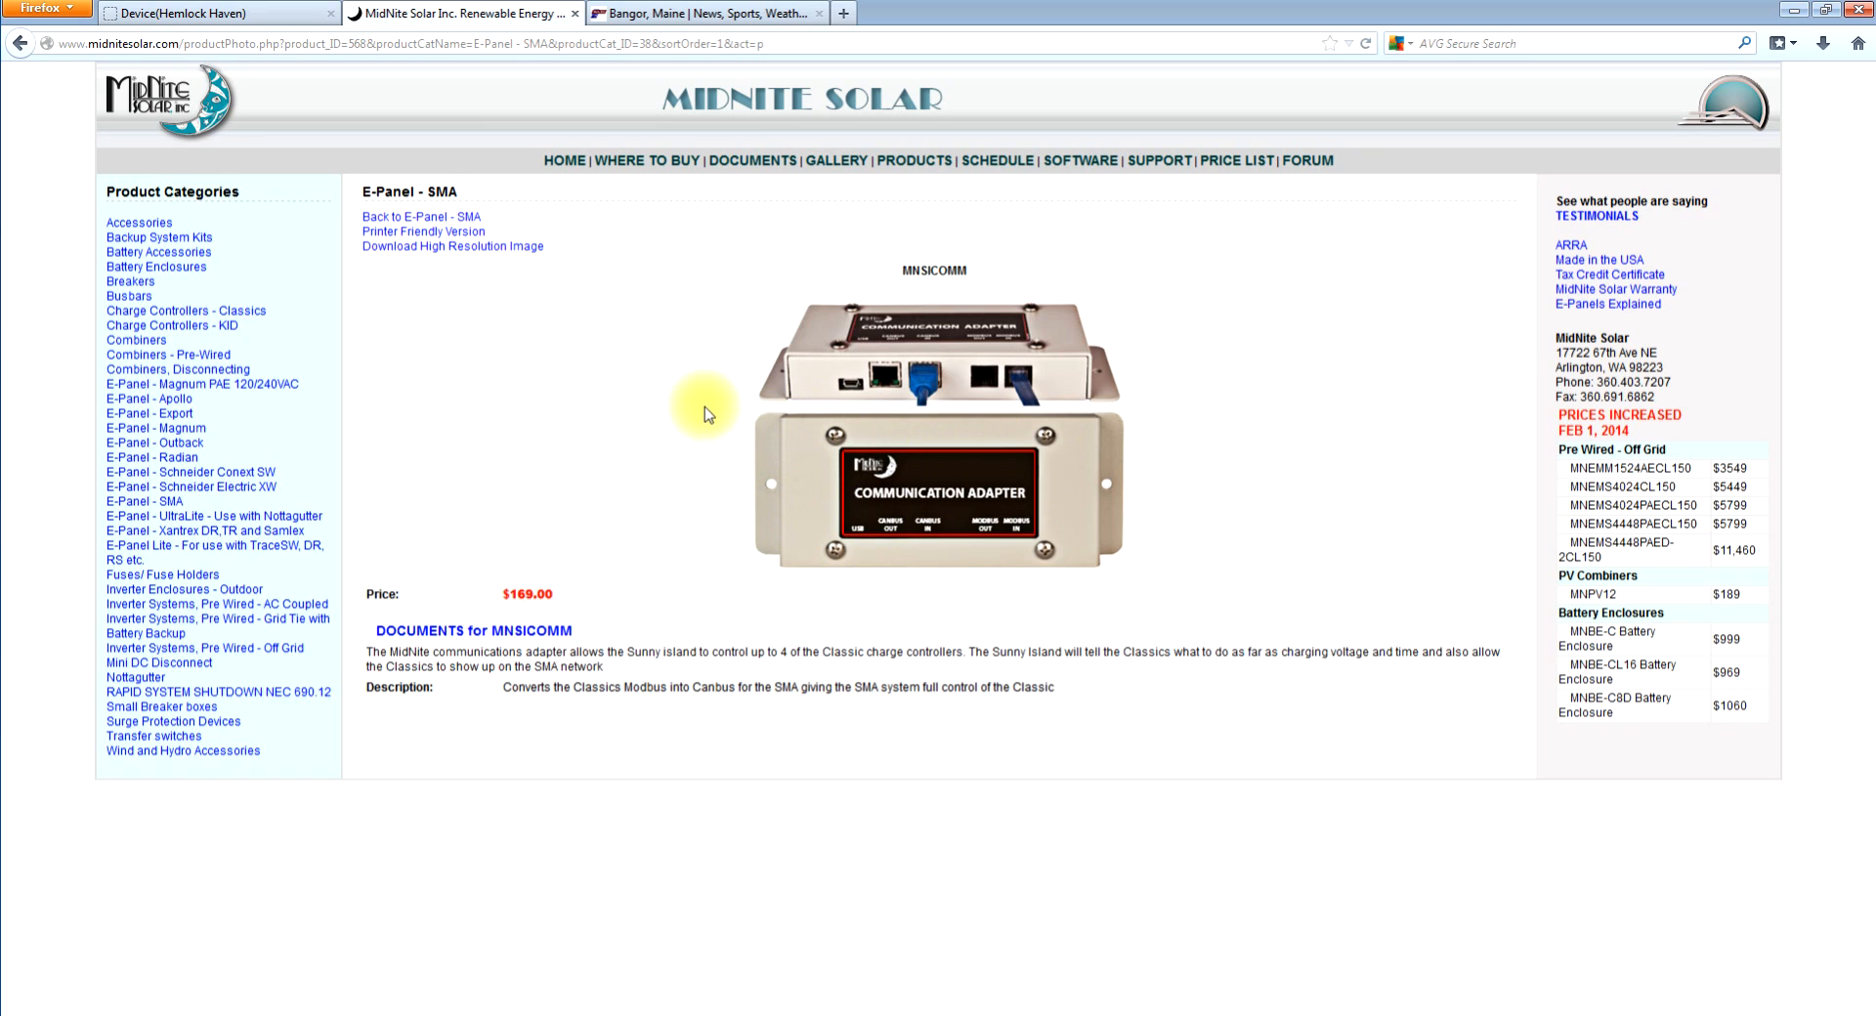
{"action": "mouse_move", "coordinate": [820, 487]}
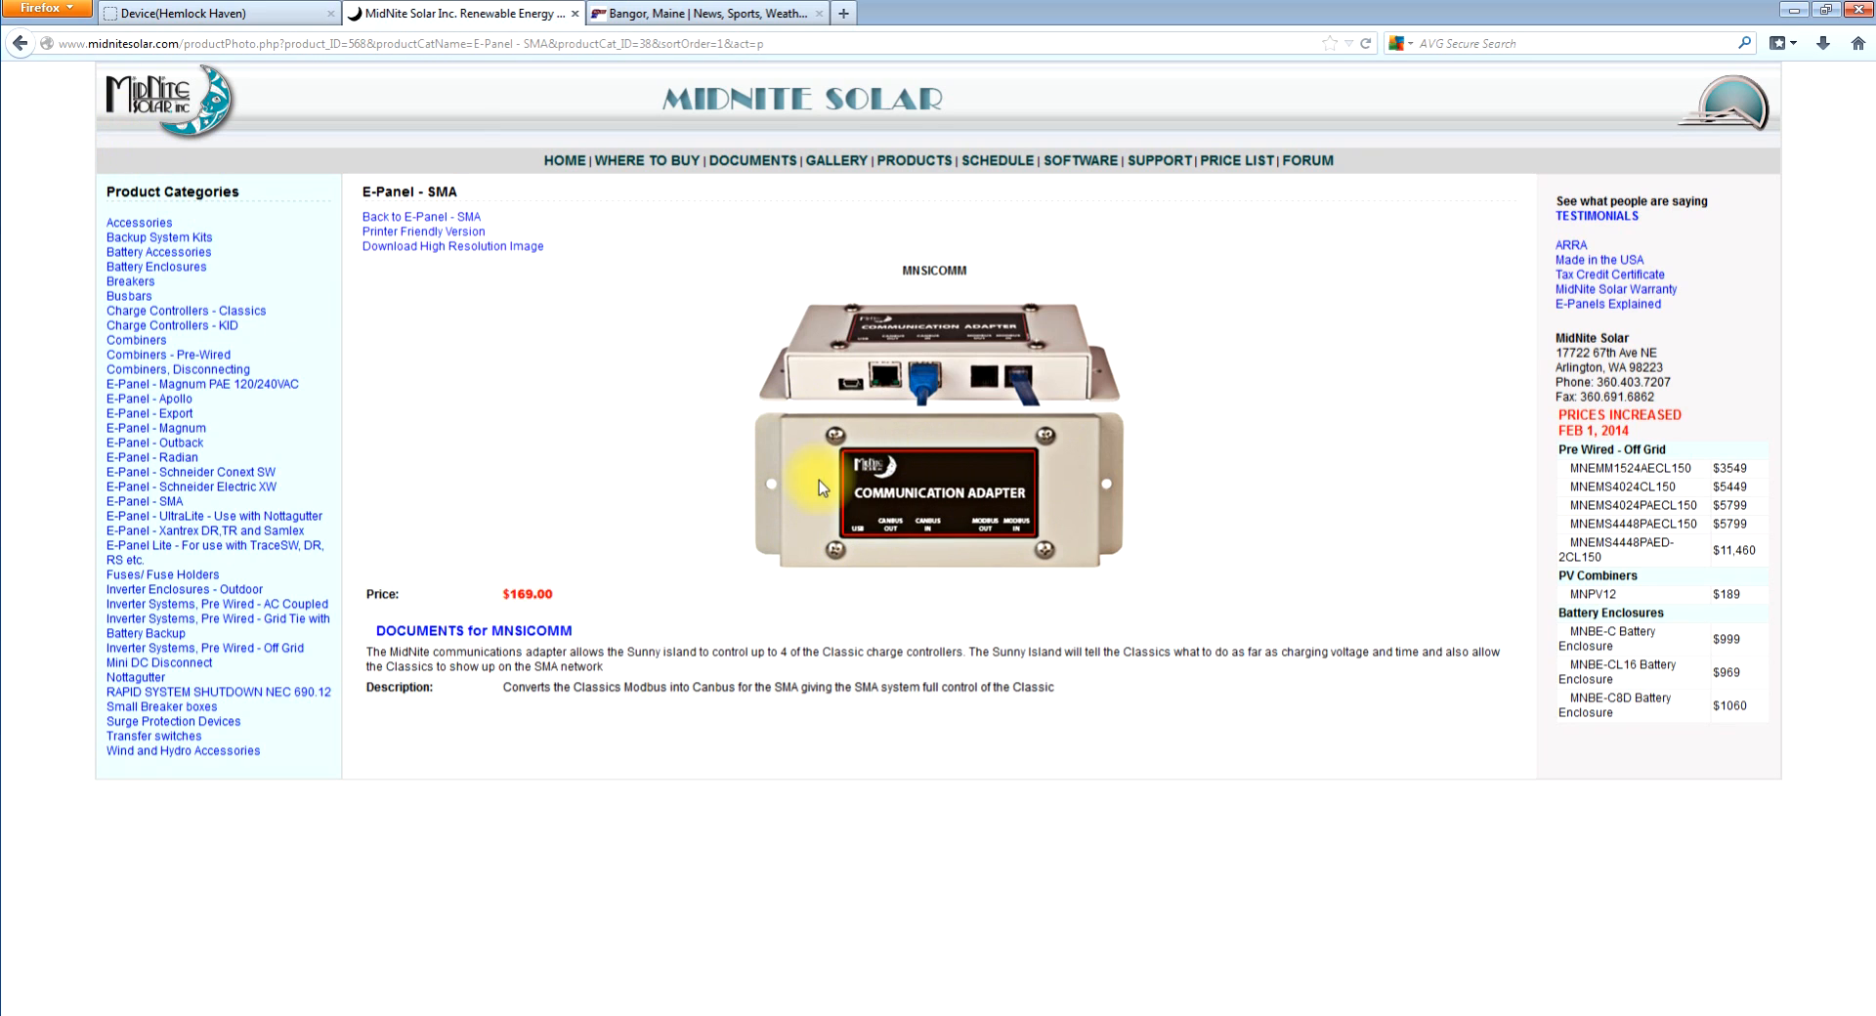
{"action": "mouse_move", "coordinate": [1067, 622]}
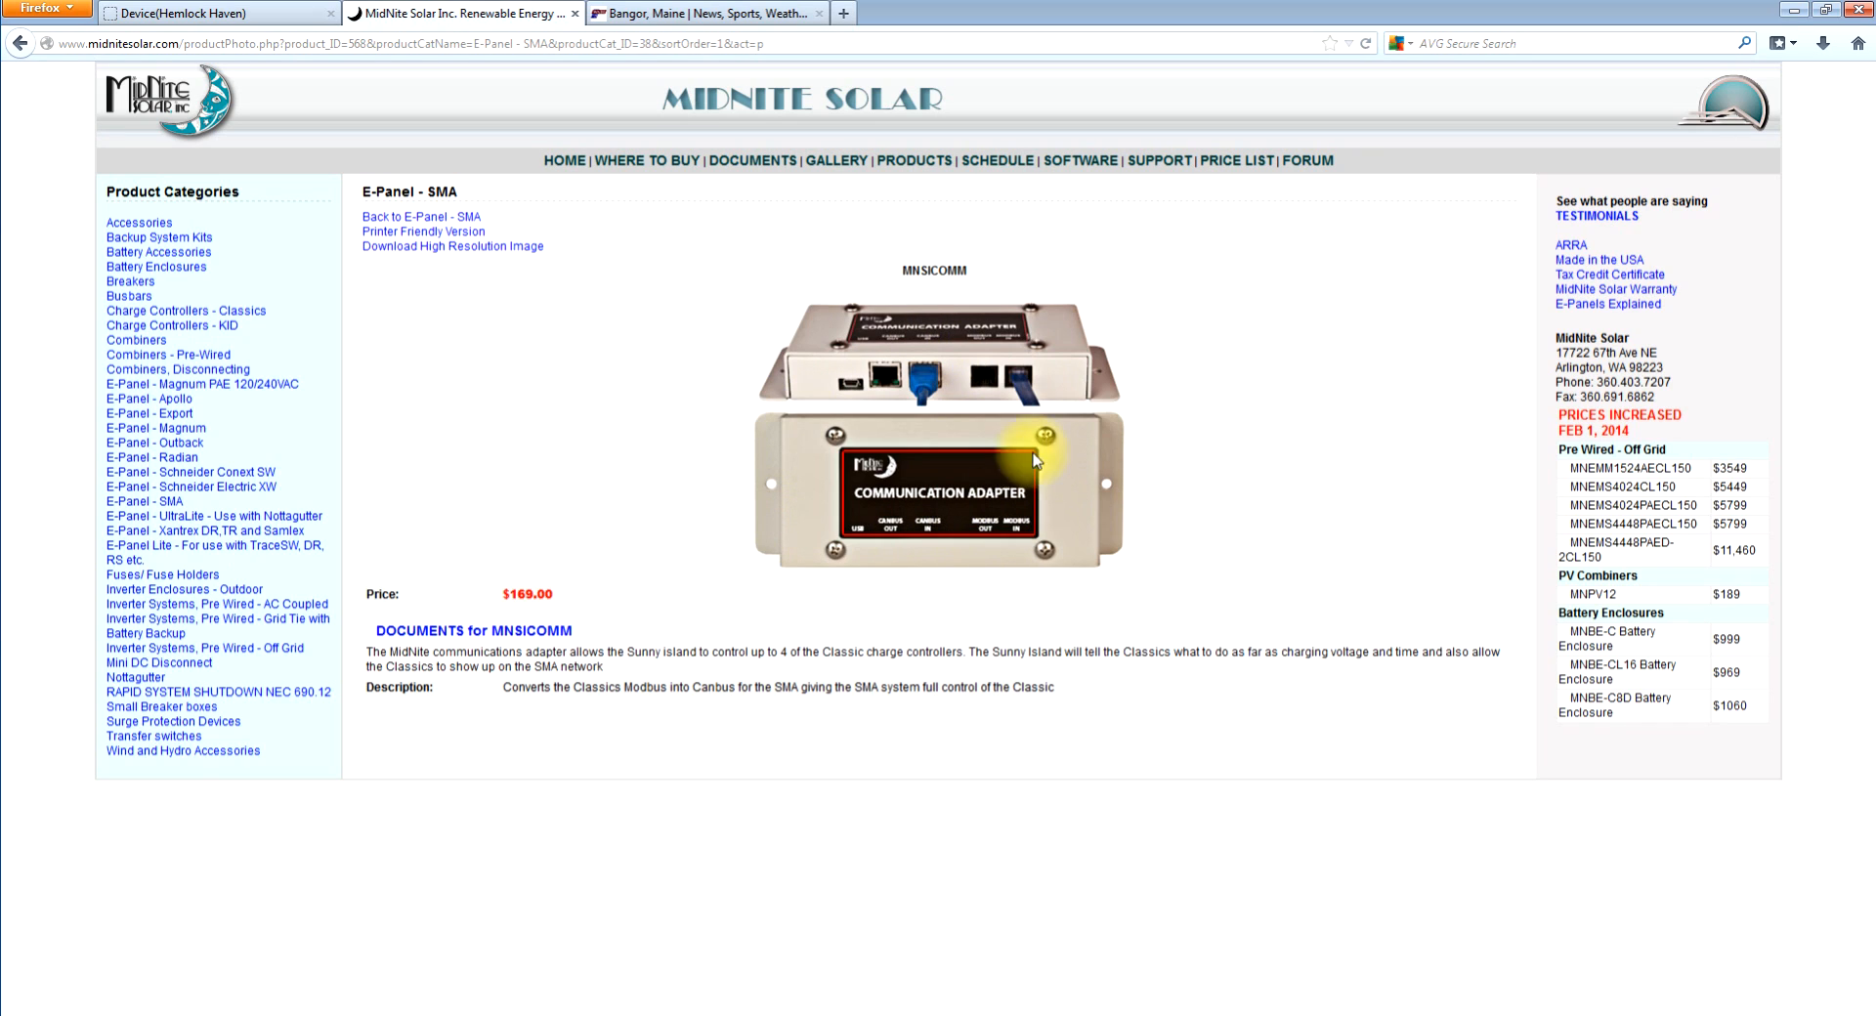
{"action": "mouse_move", "coordinate": [1062, 446]}
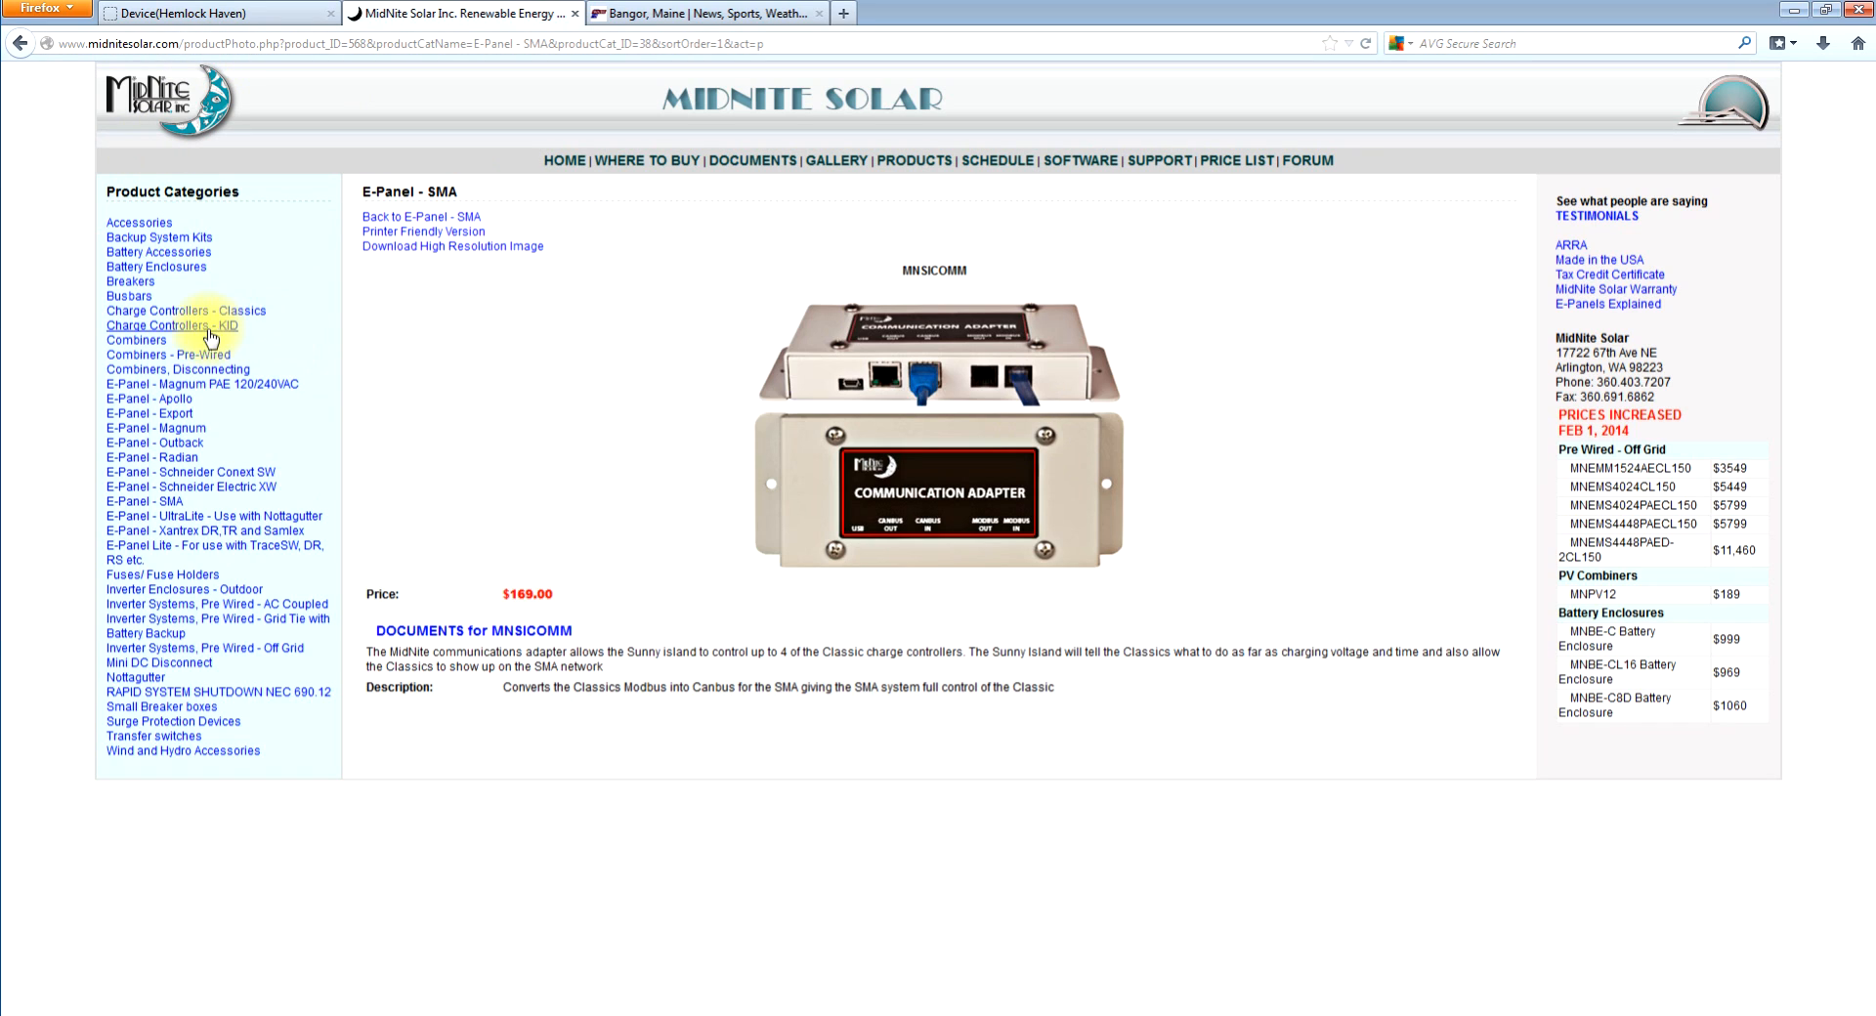
{"action": "mouse_move", "coordinate": [160, 252]}
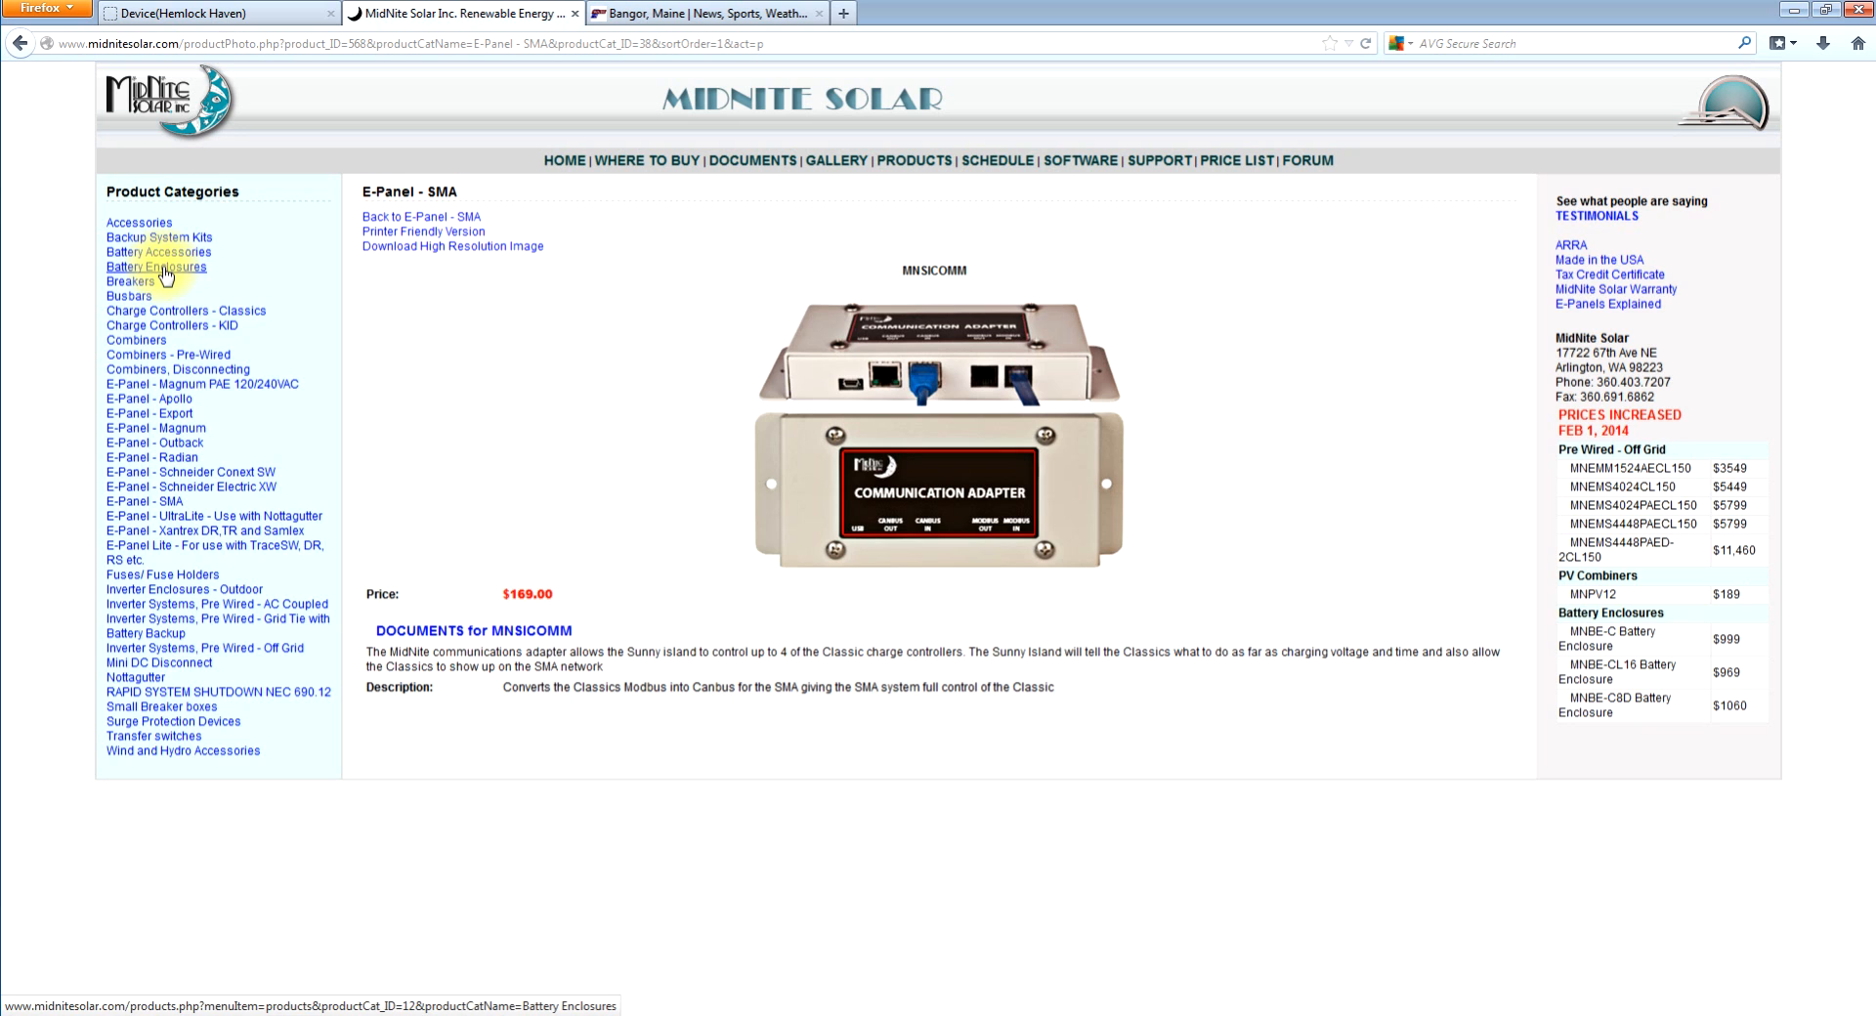
- Open the MNBCB-1000/50 Battery Combiner page ($700.00) from the Battery Accessories category
{"action": "left_click", "coordinate": [160, 252]}
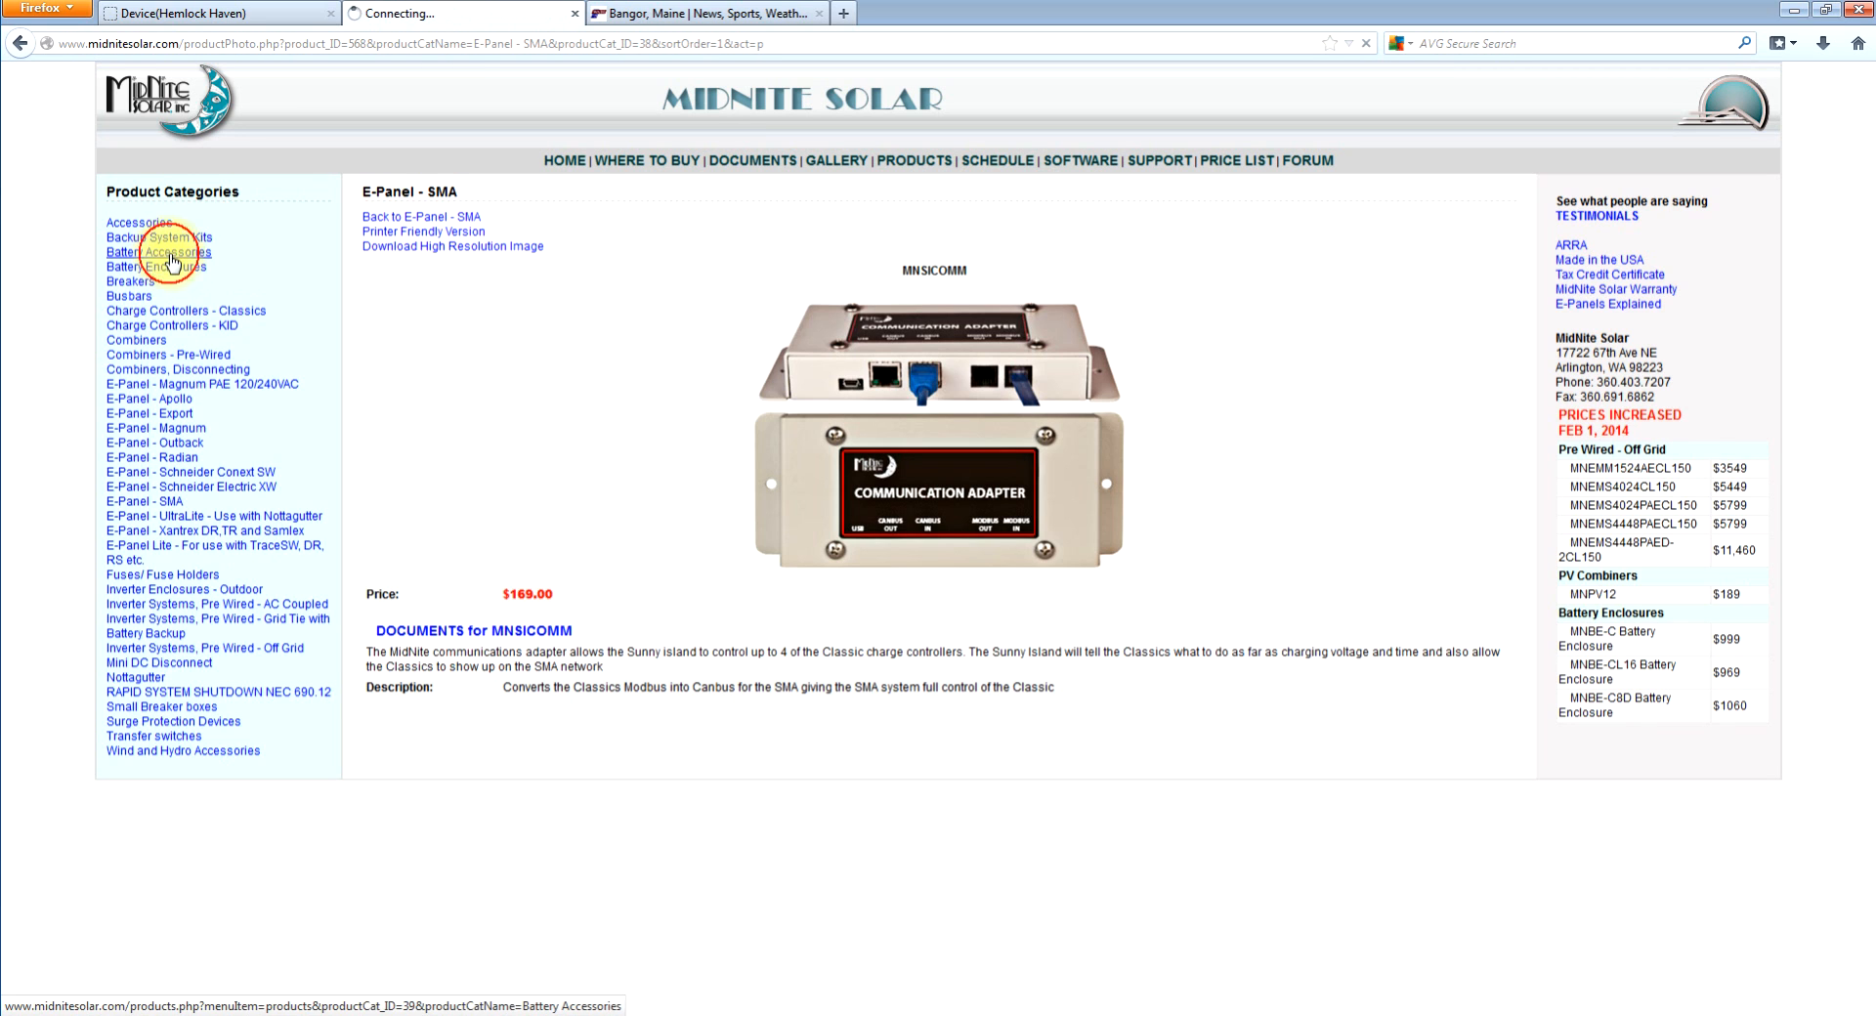
{"action": "left_click", "coordinate": [156, 252]}
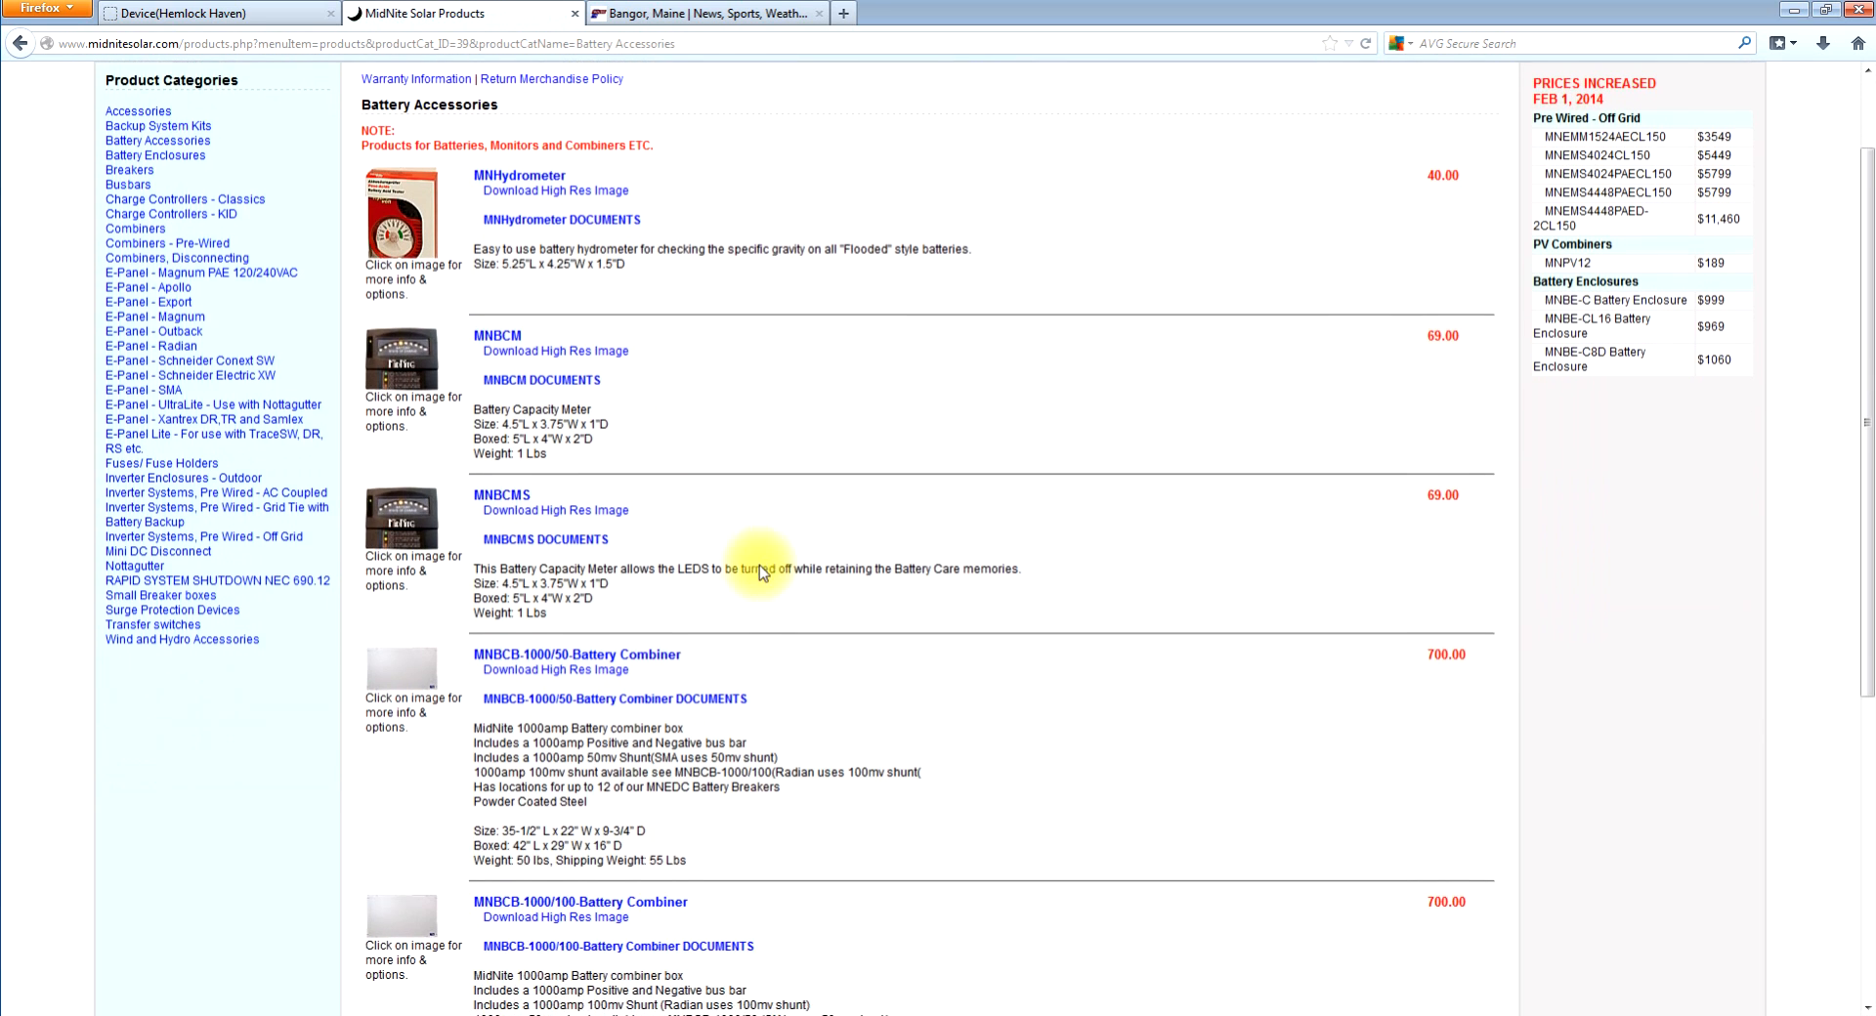
{"action": "scroll", "scroll_direction": "down", "scroll_amount": 3}
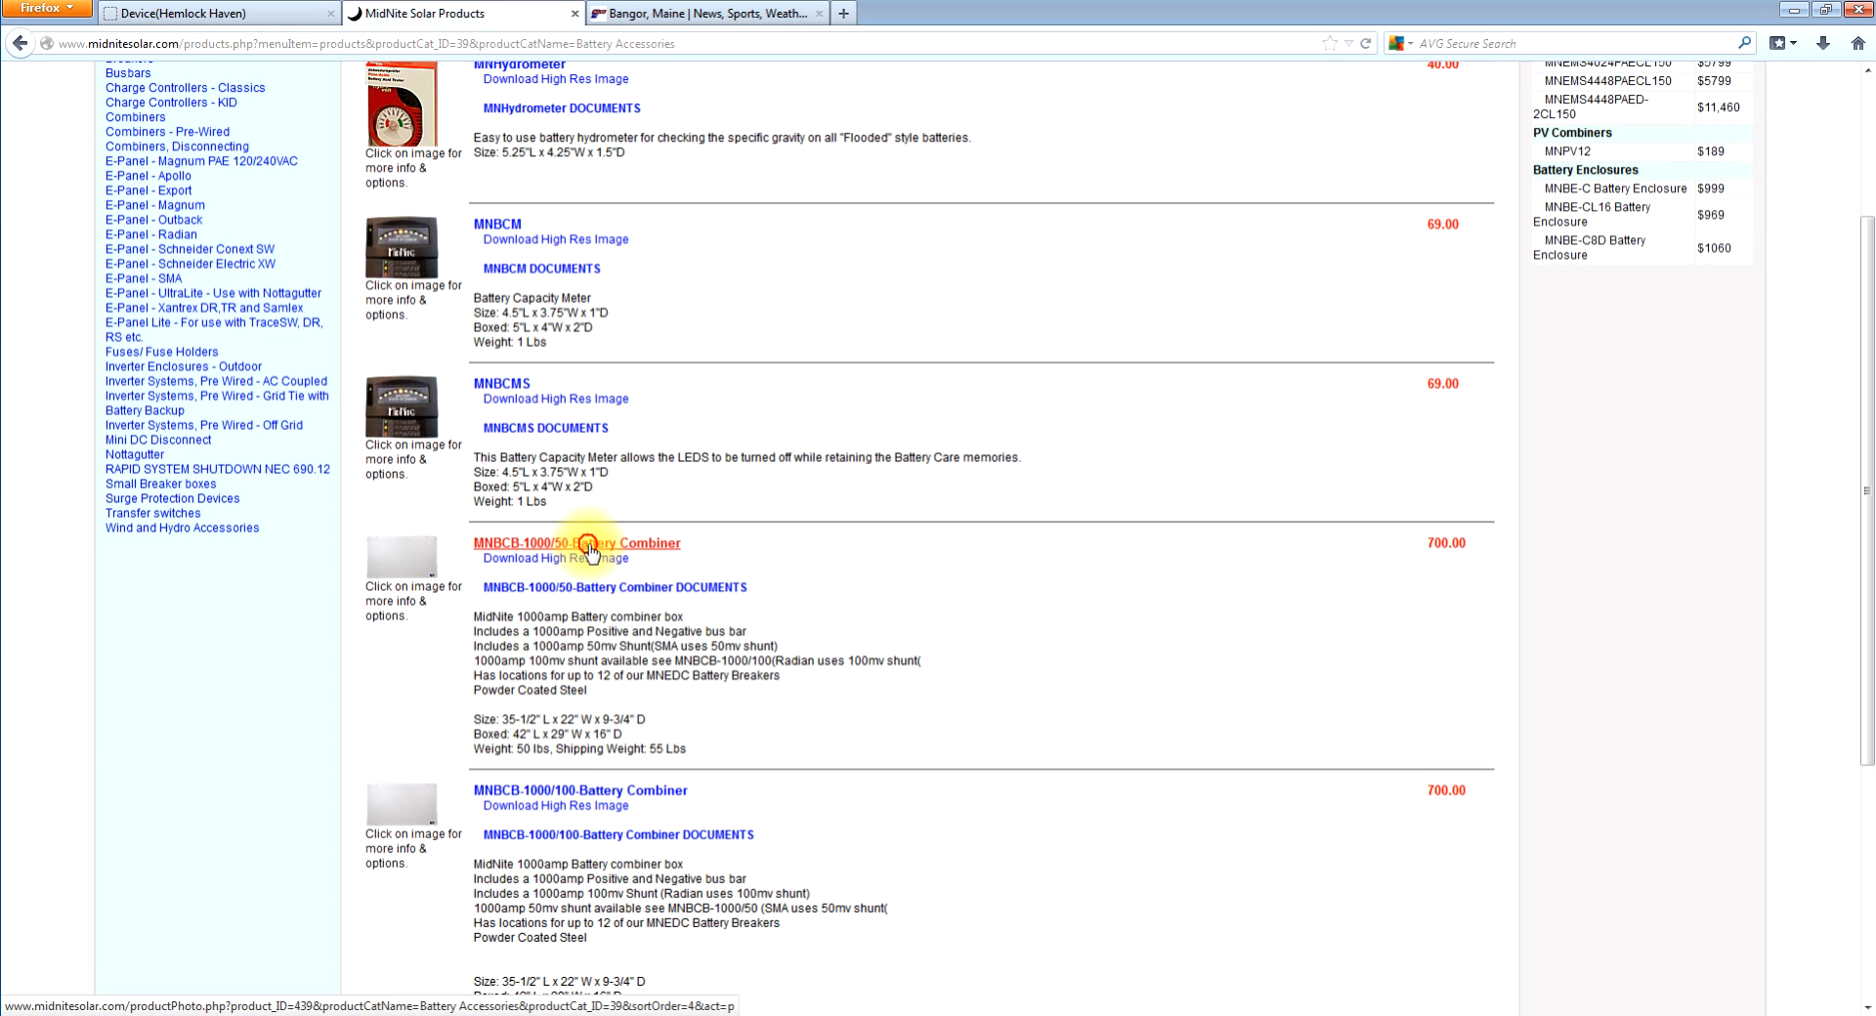
{"action": "left_click", "coordinate": [579, 543]}
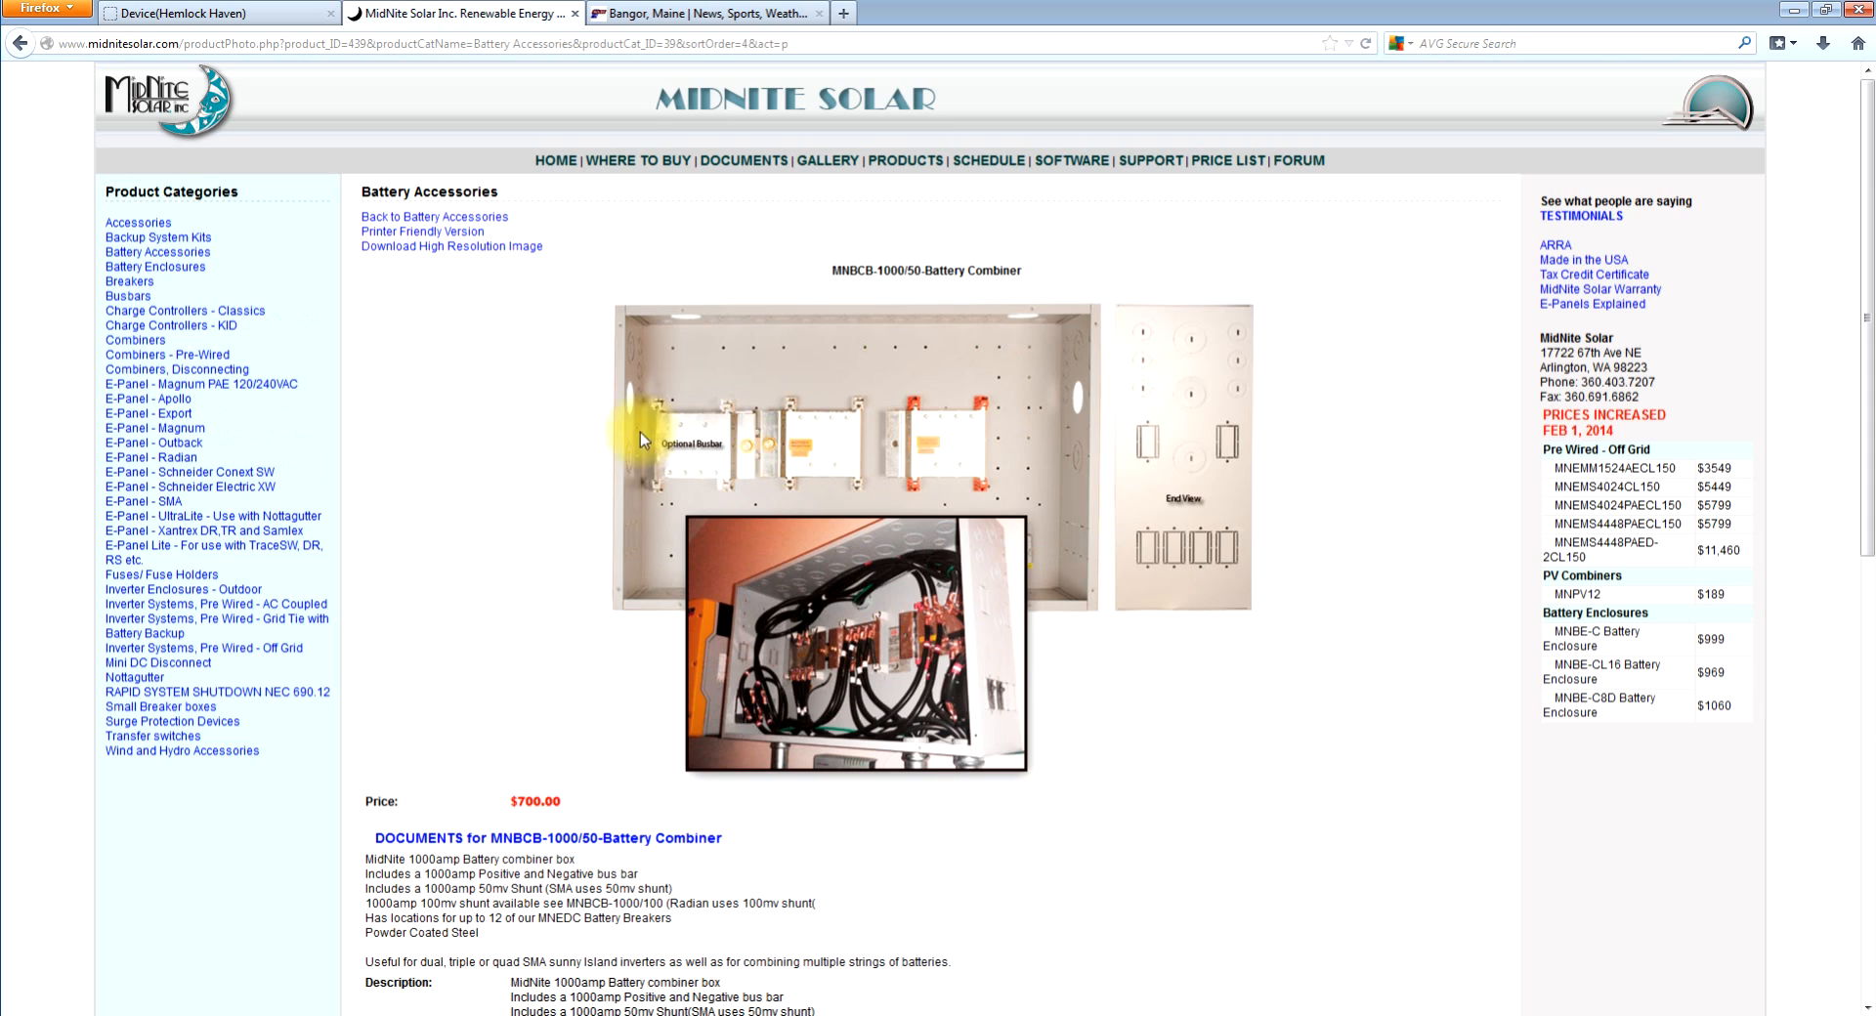
{"action": "mouse_move", "coordinate": [760, 464]}
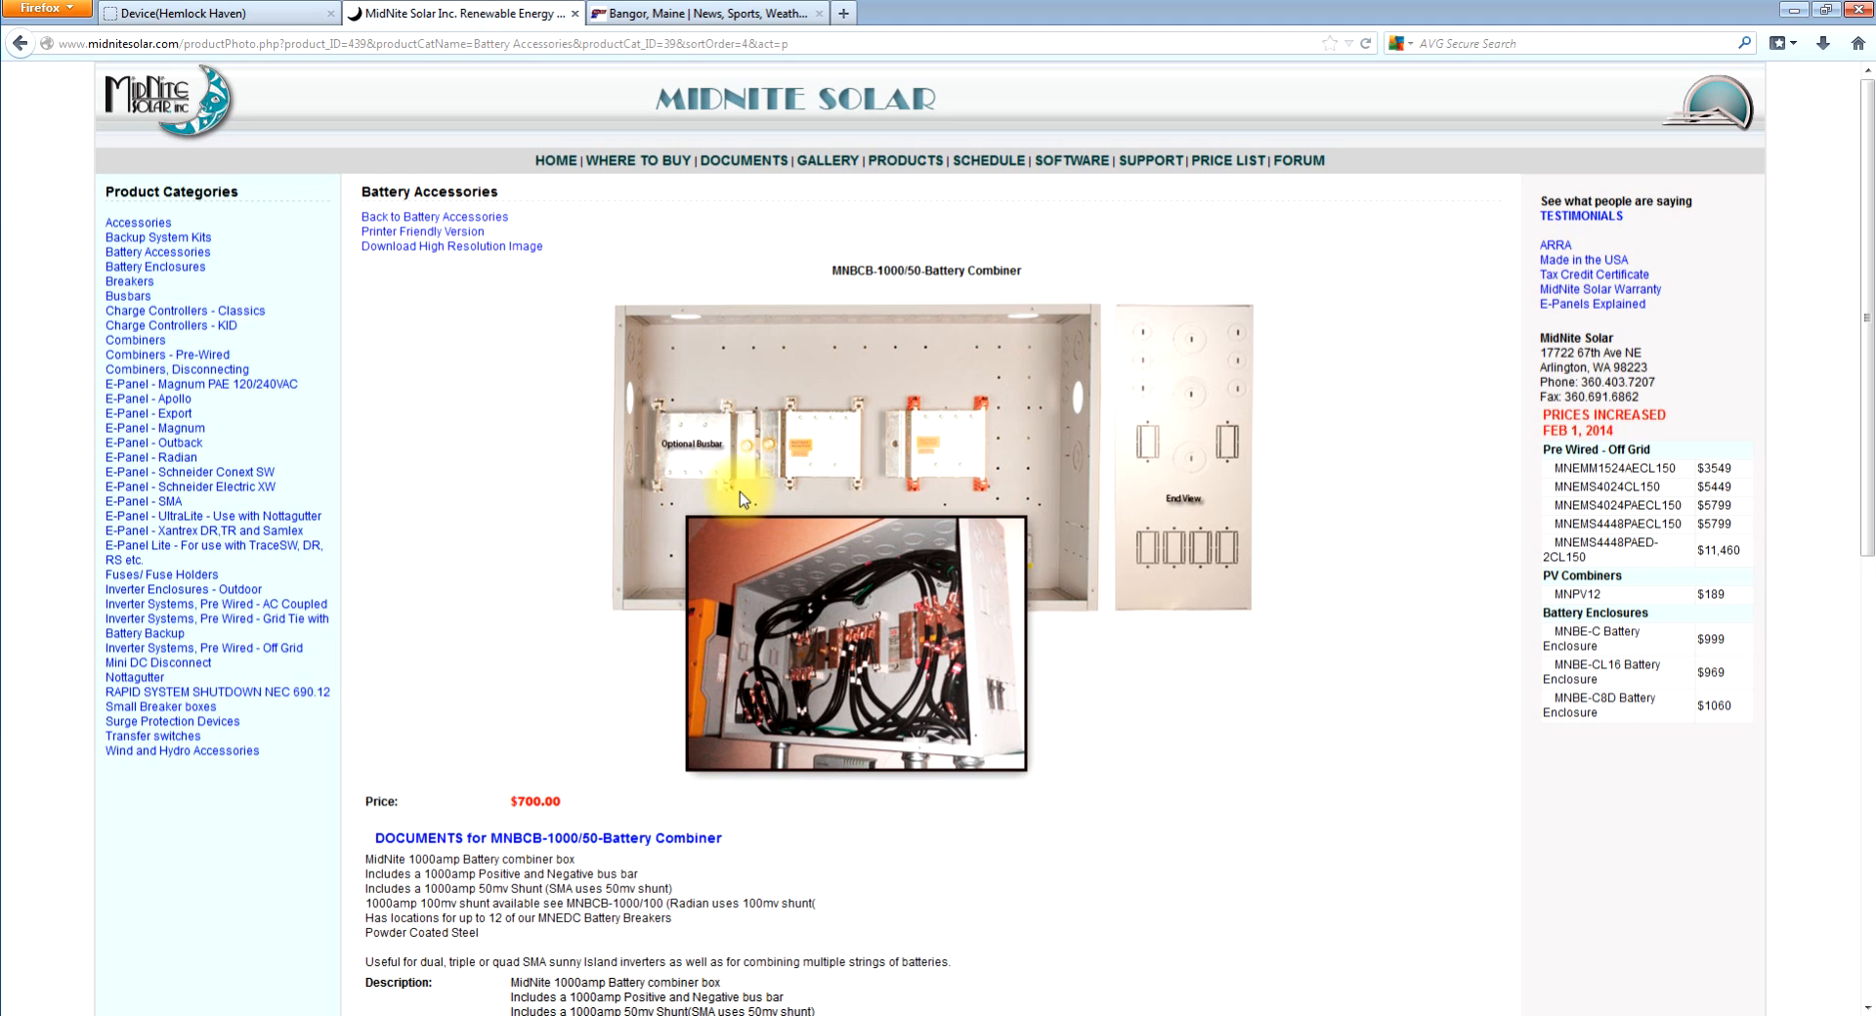
{"action": "mouse_move", "coordinate": [763, 459]}
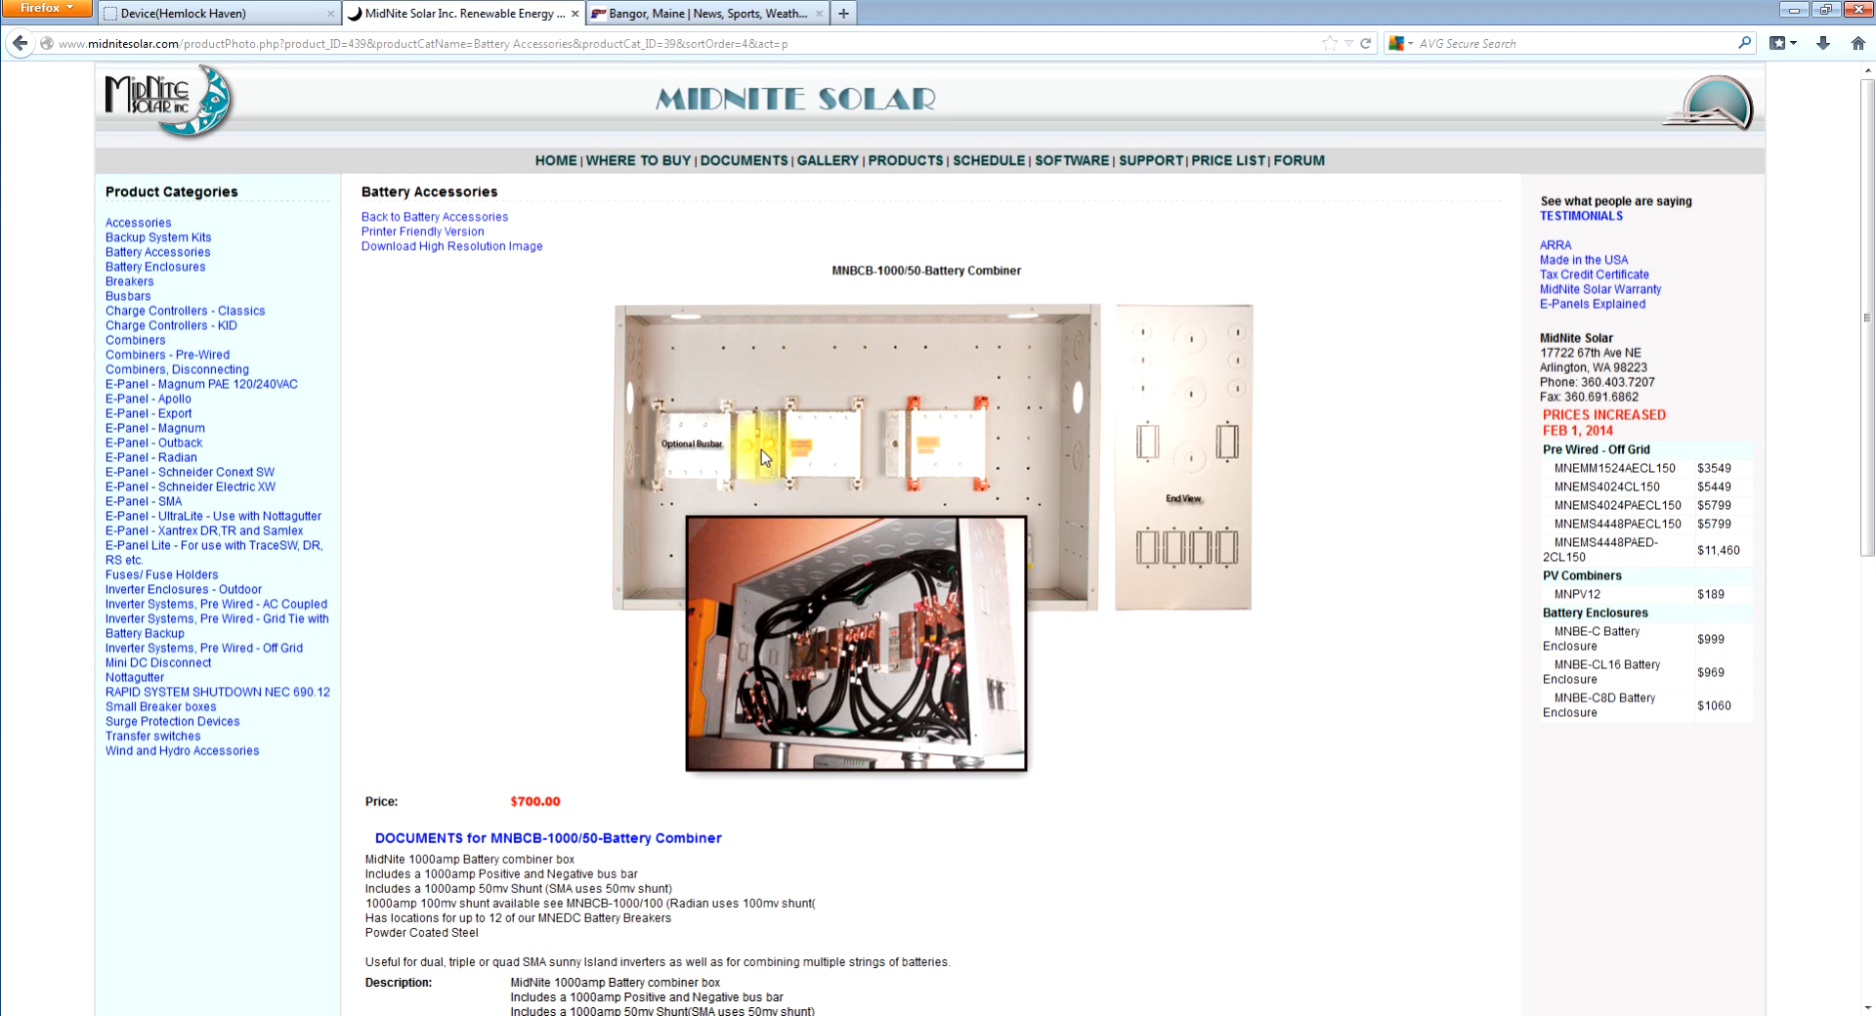
{"action": "mouse_move", "coordinate": [841, 427]}
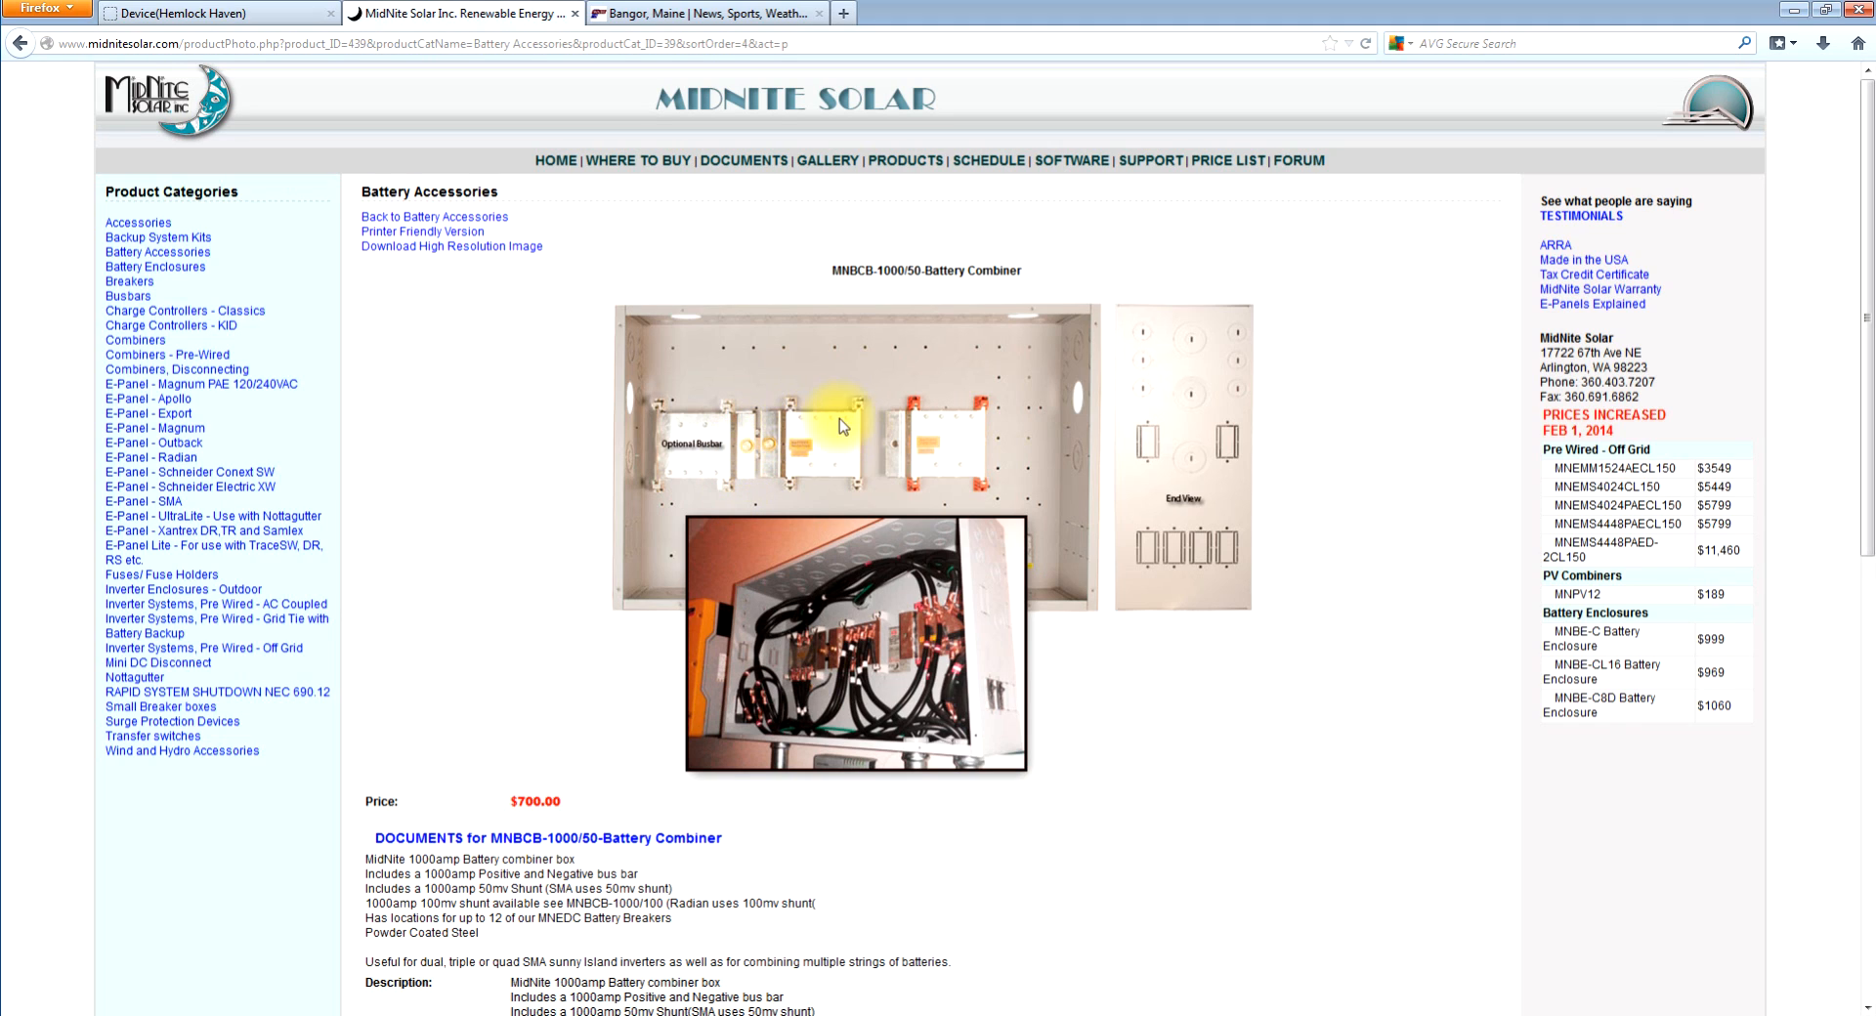
{"action": "mouse_move", "coordinate": [766, 448]}
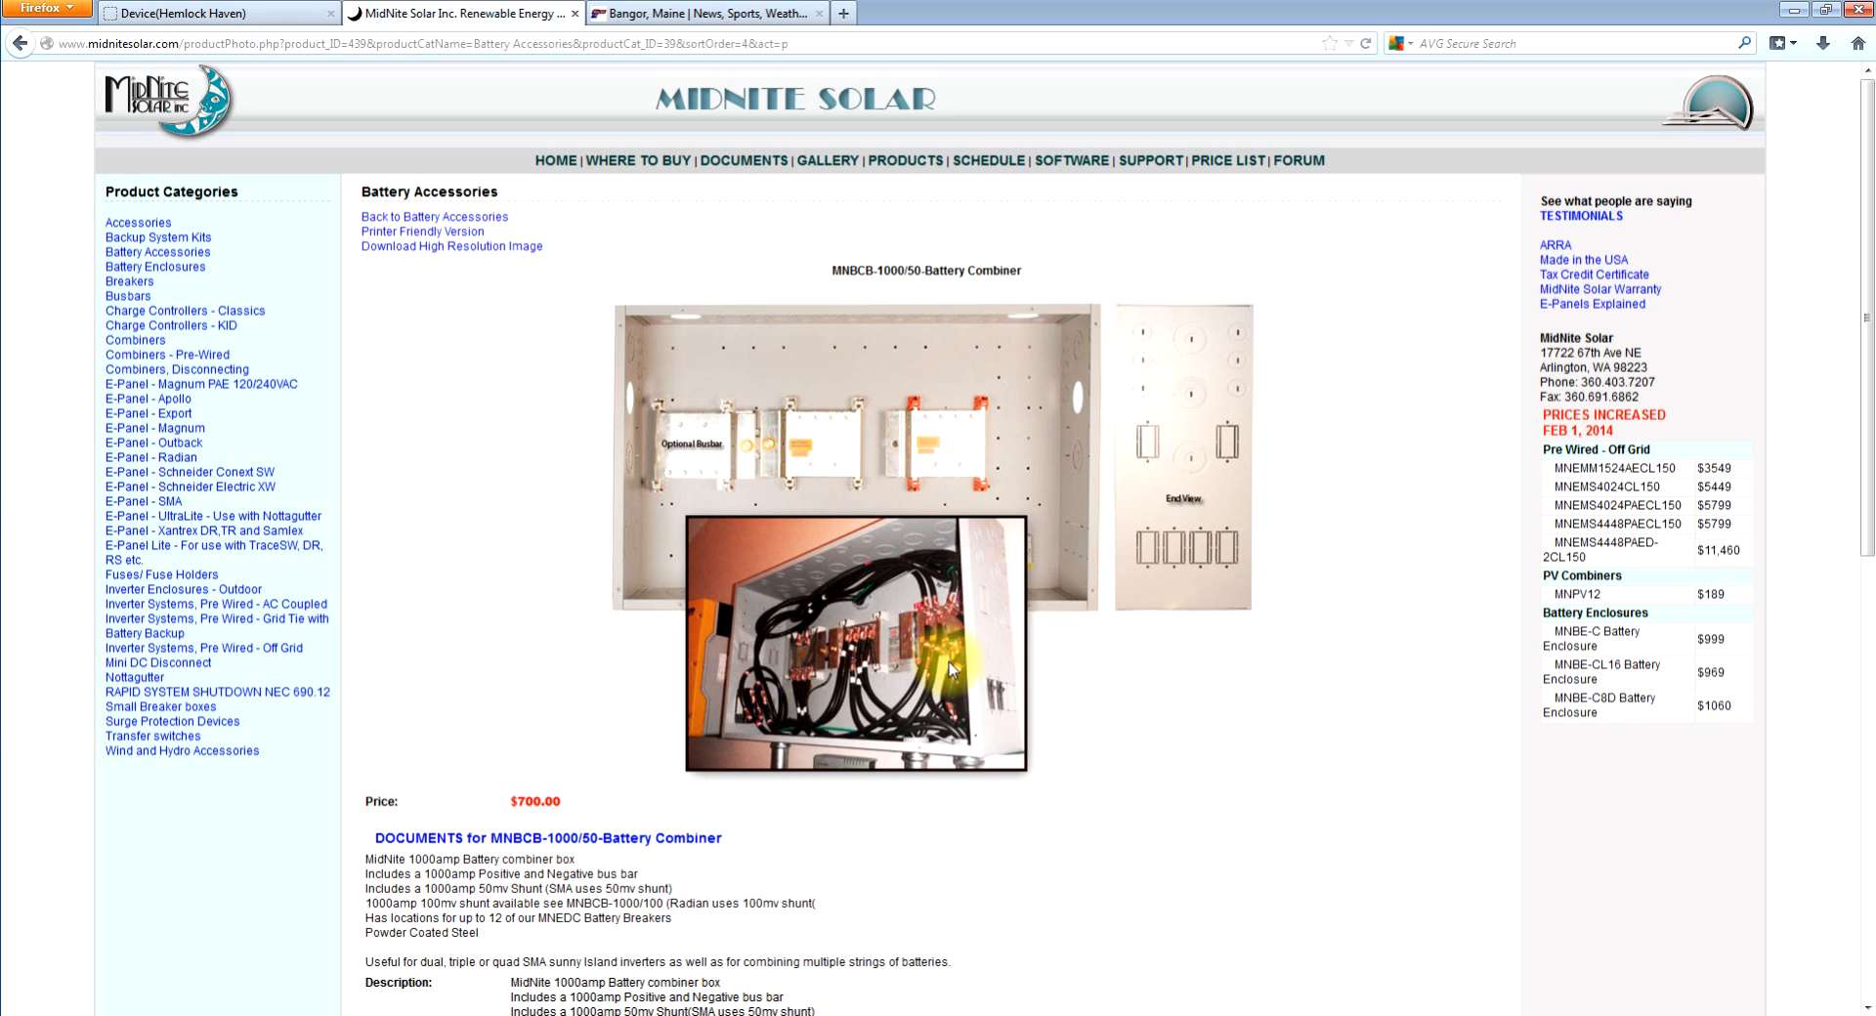
{"action": "mouse_move", "coordinate": [1150, 702]}
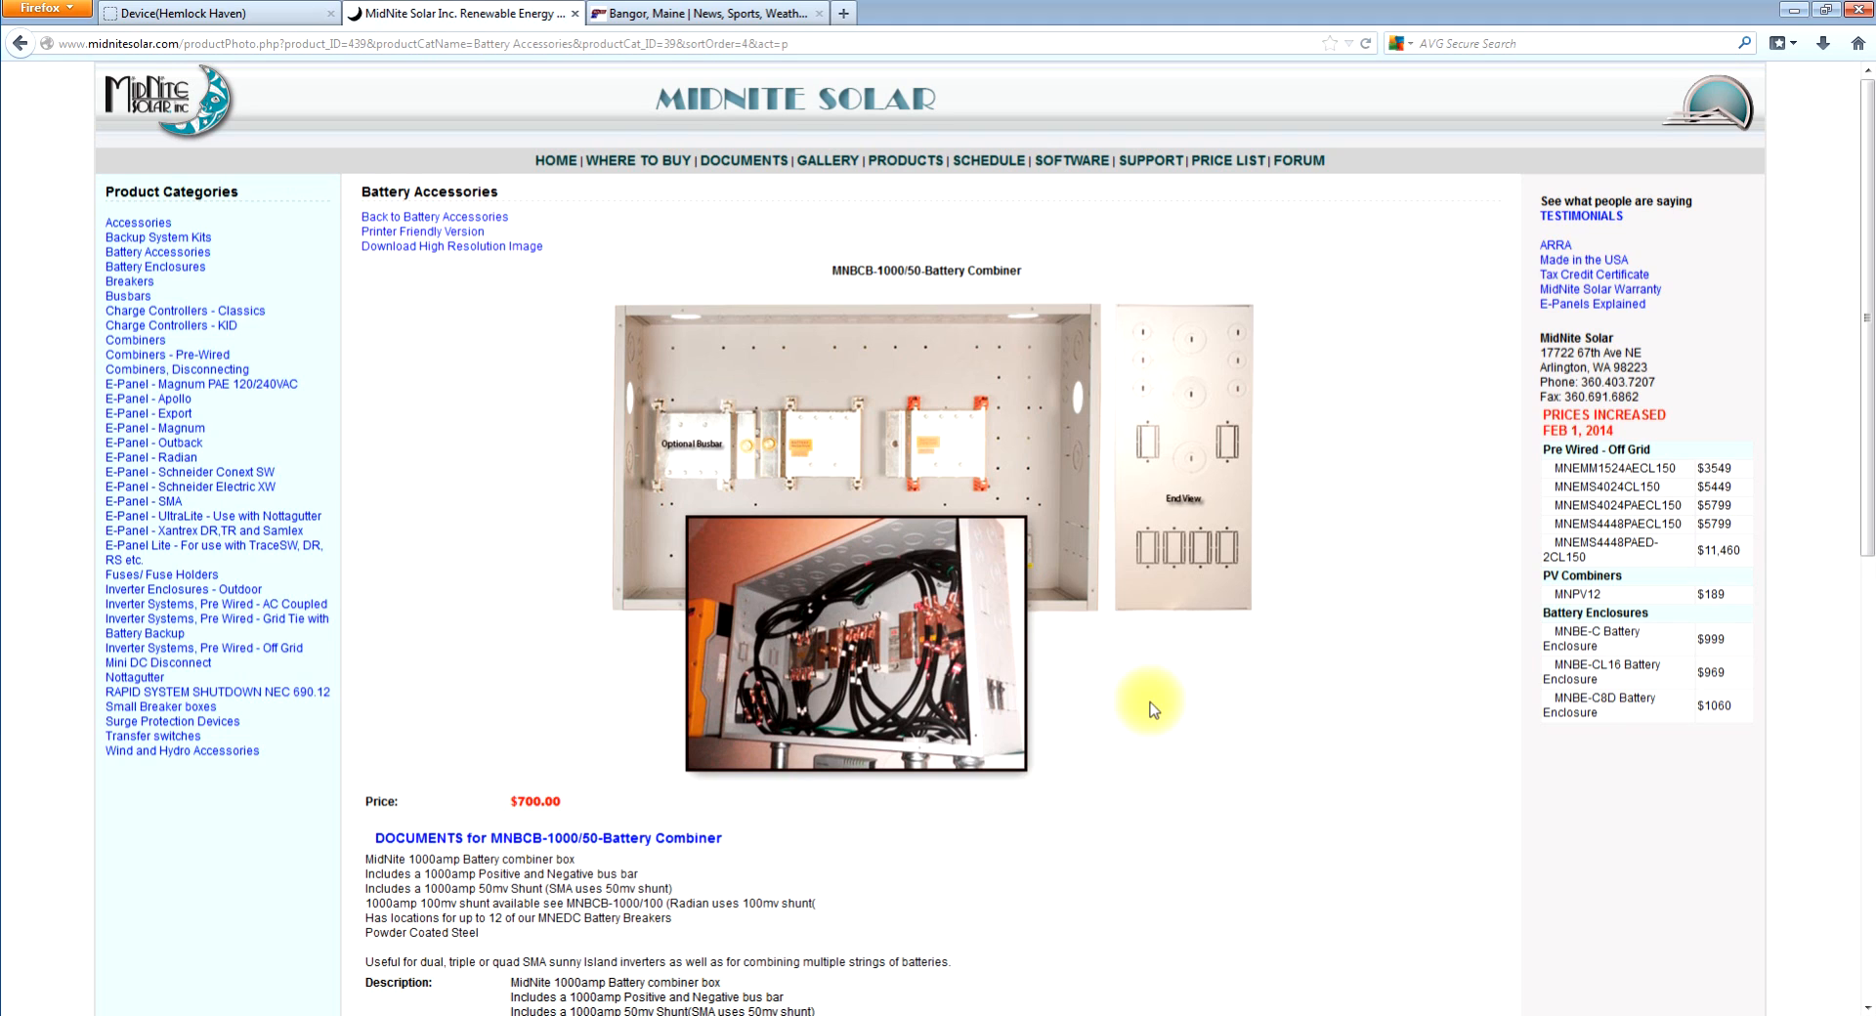
{"action": "mouse_move", "coordinate": [883, 591]}
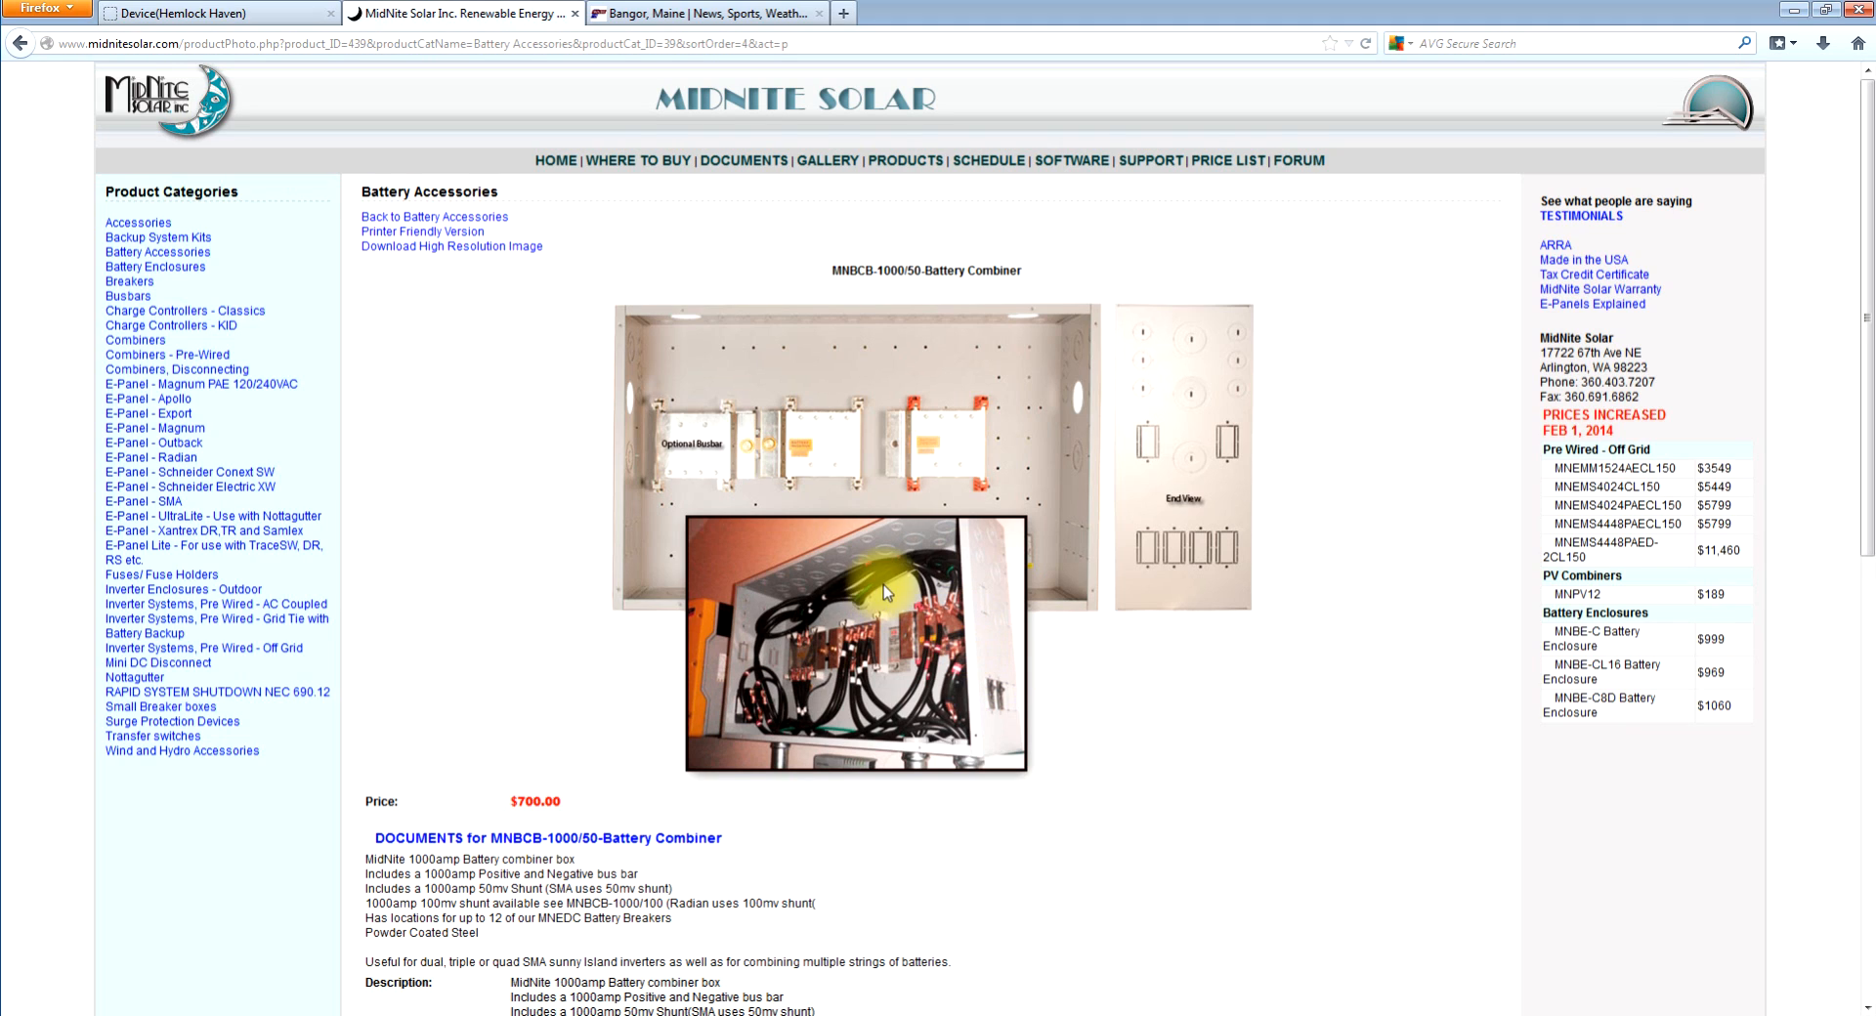
{"action": "mouse_move", "coordinate": [969, 478]}
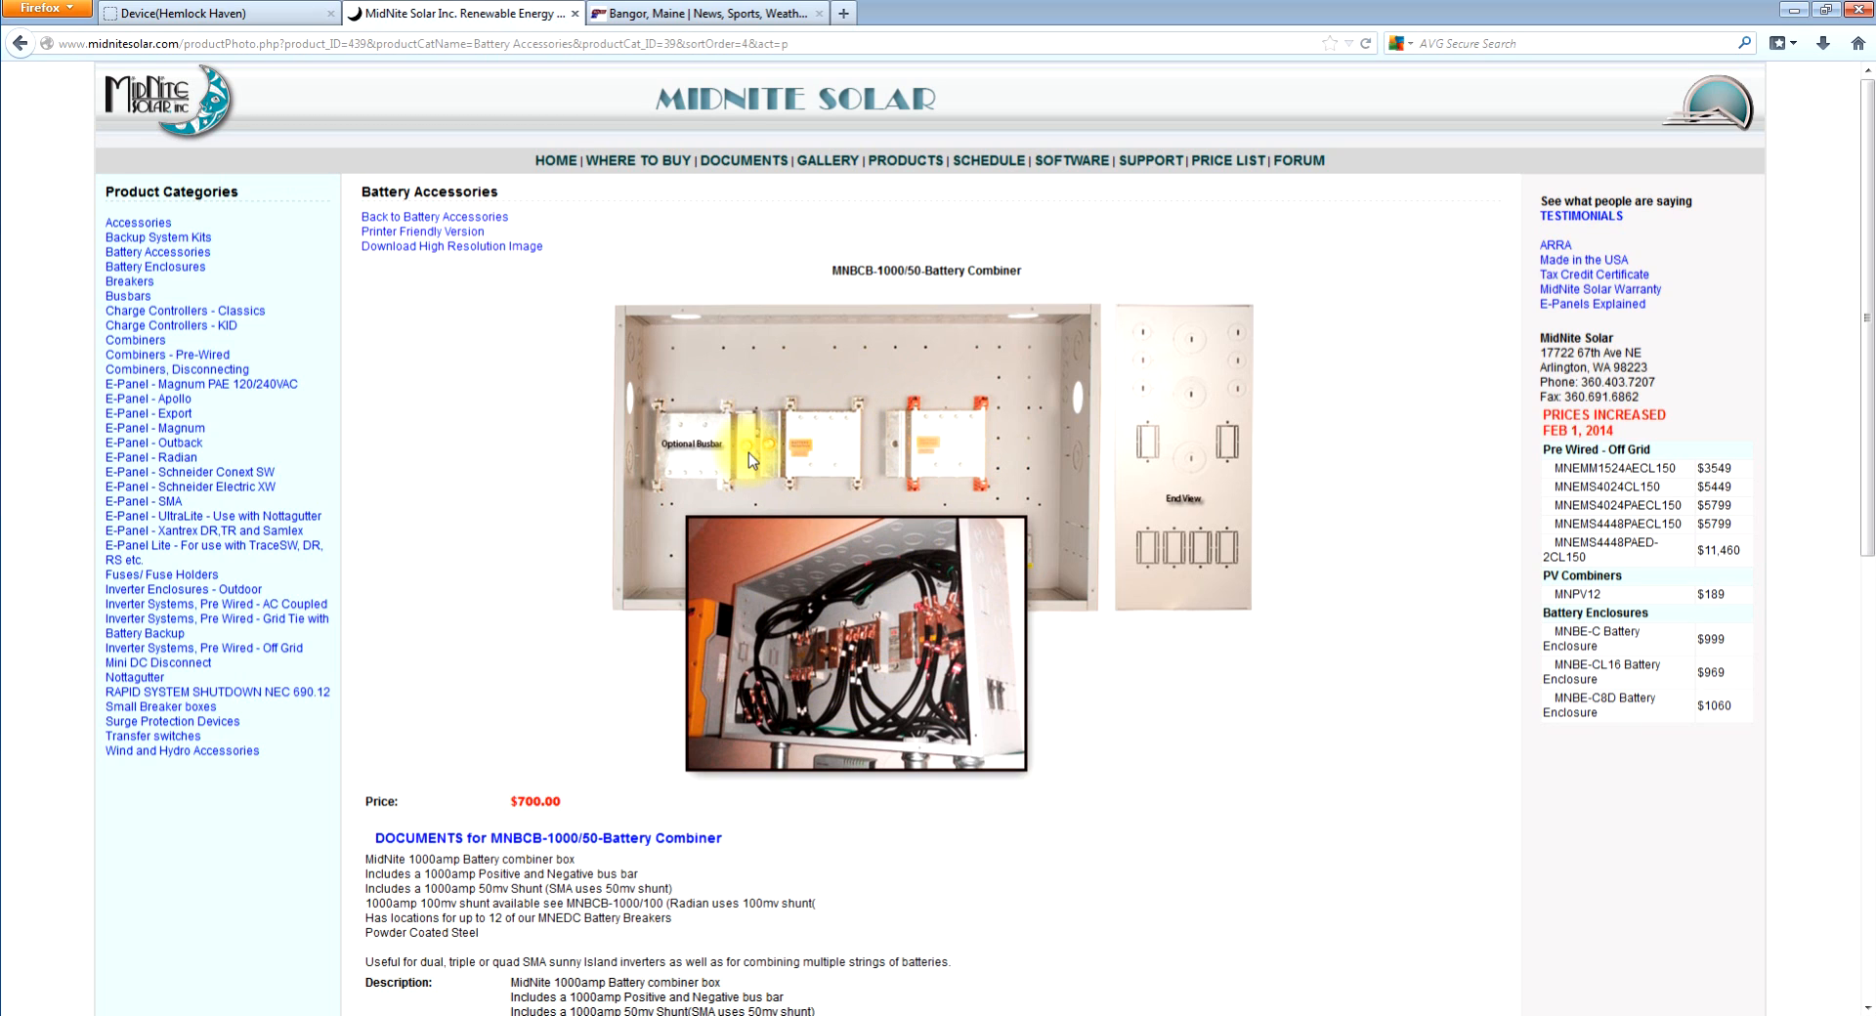
{"action": "mouse_move", "coordinate": [843, 426]}
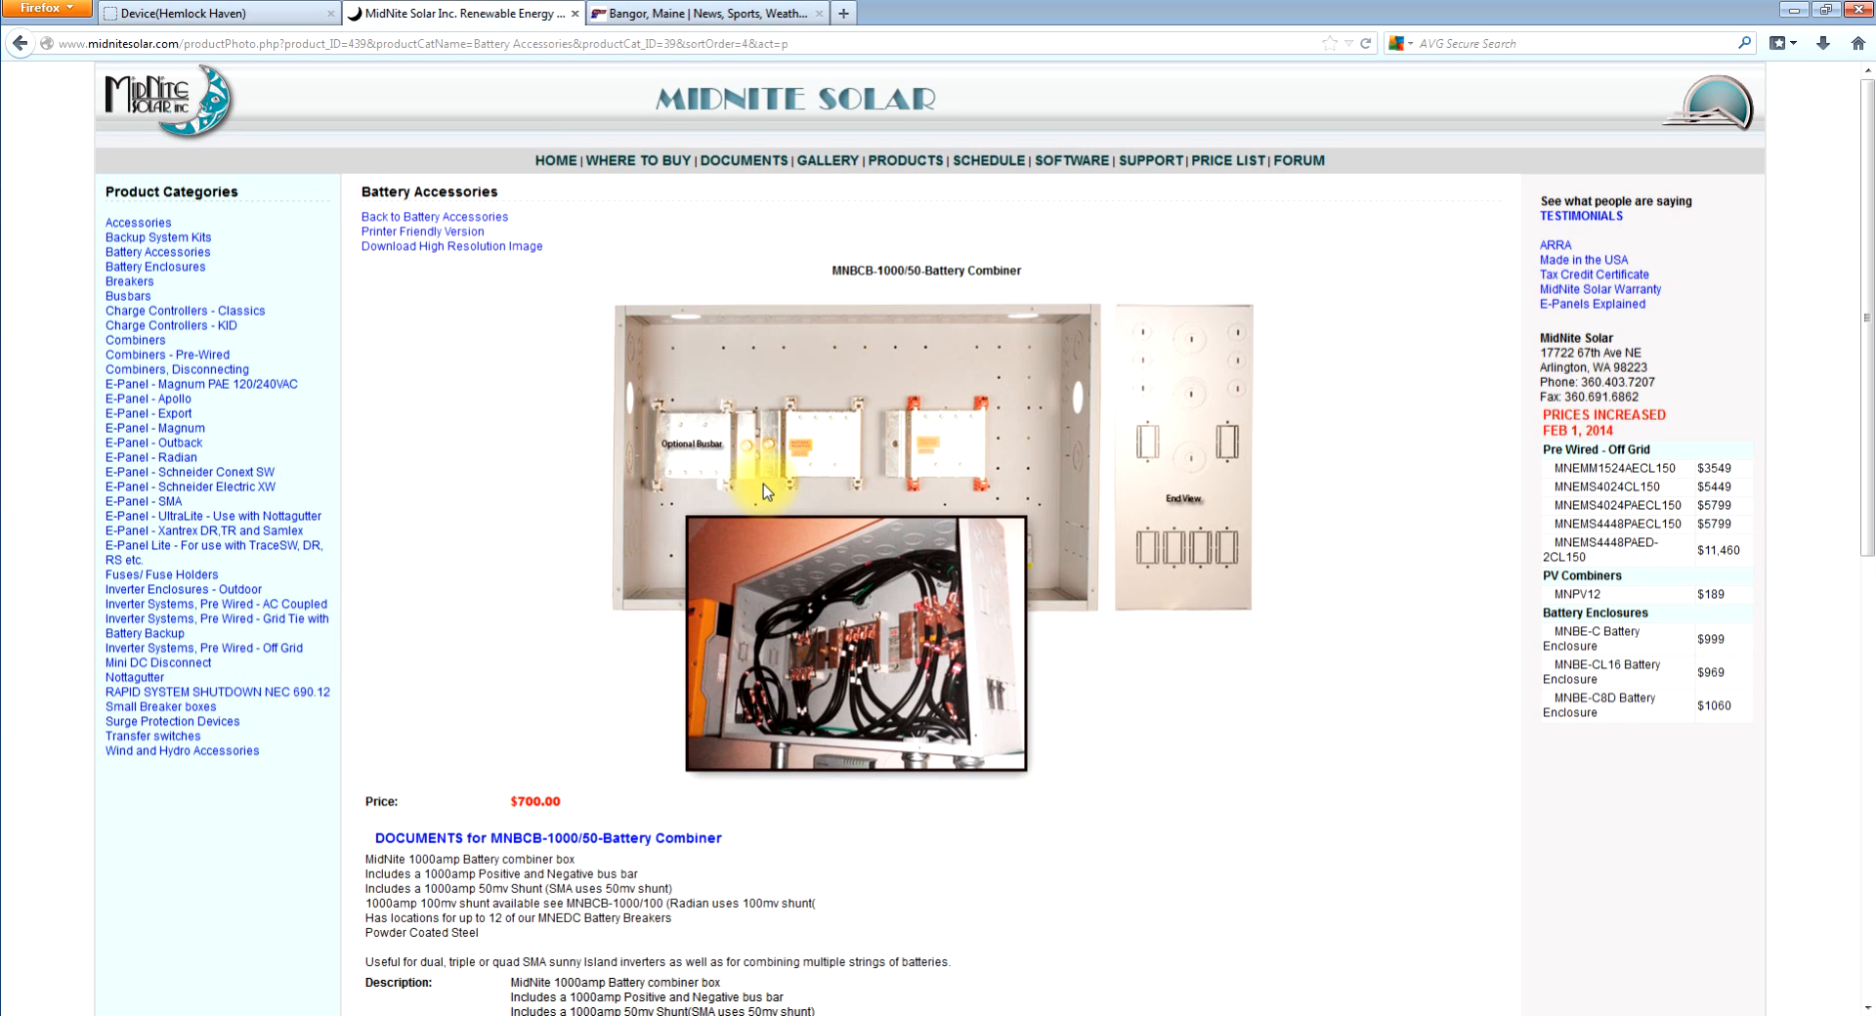
{"action": "mouse_move", "coordinate": [753, 404]}
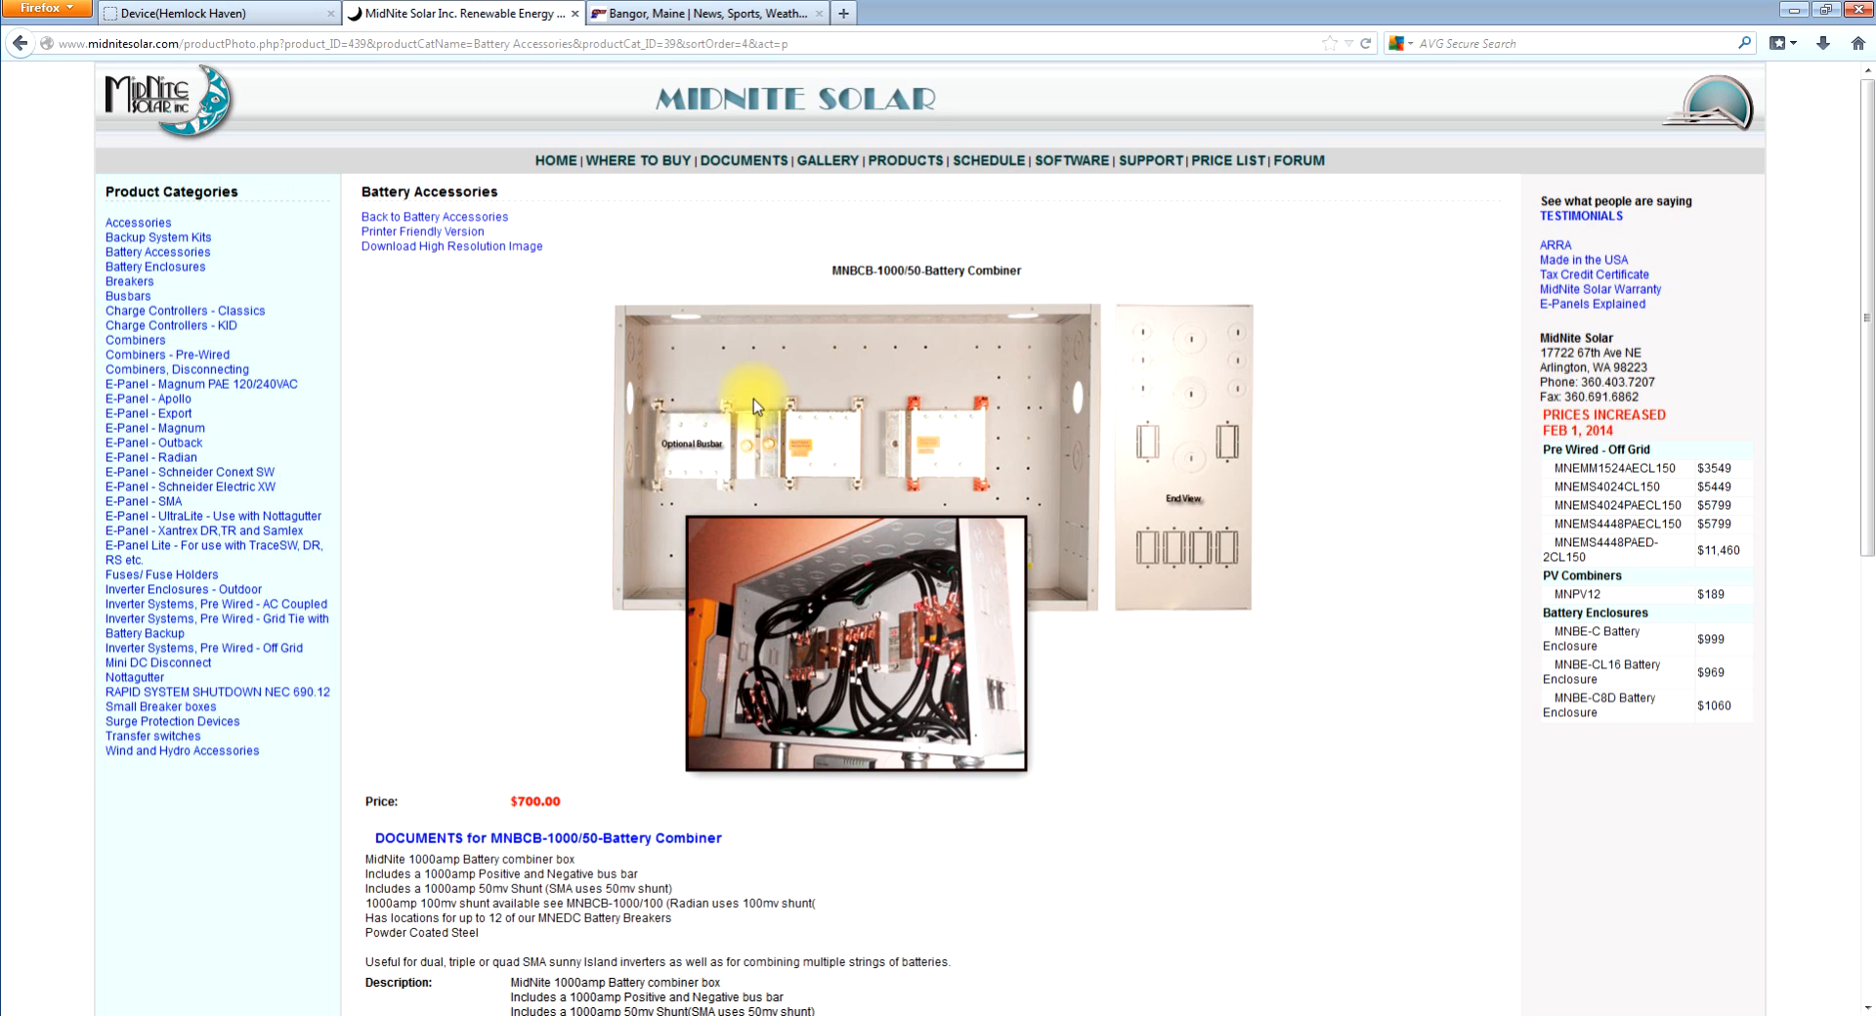
{"action": "mouse_move", "coordinate": [673, 482]}
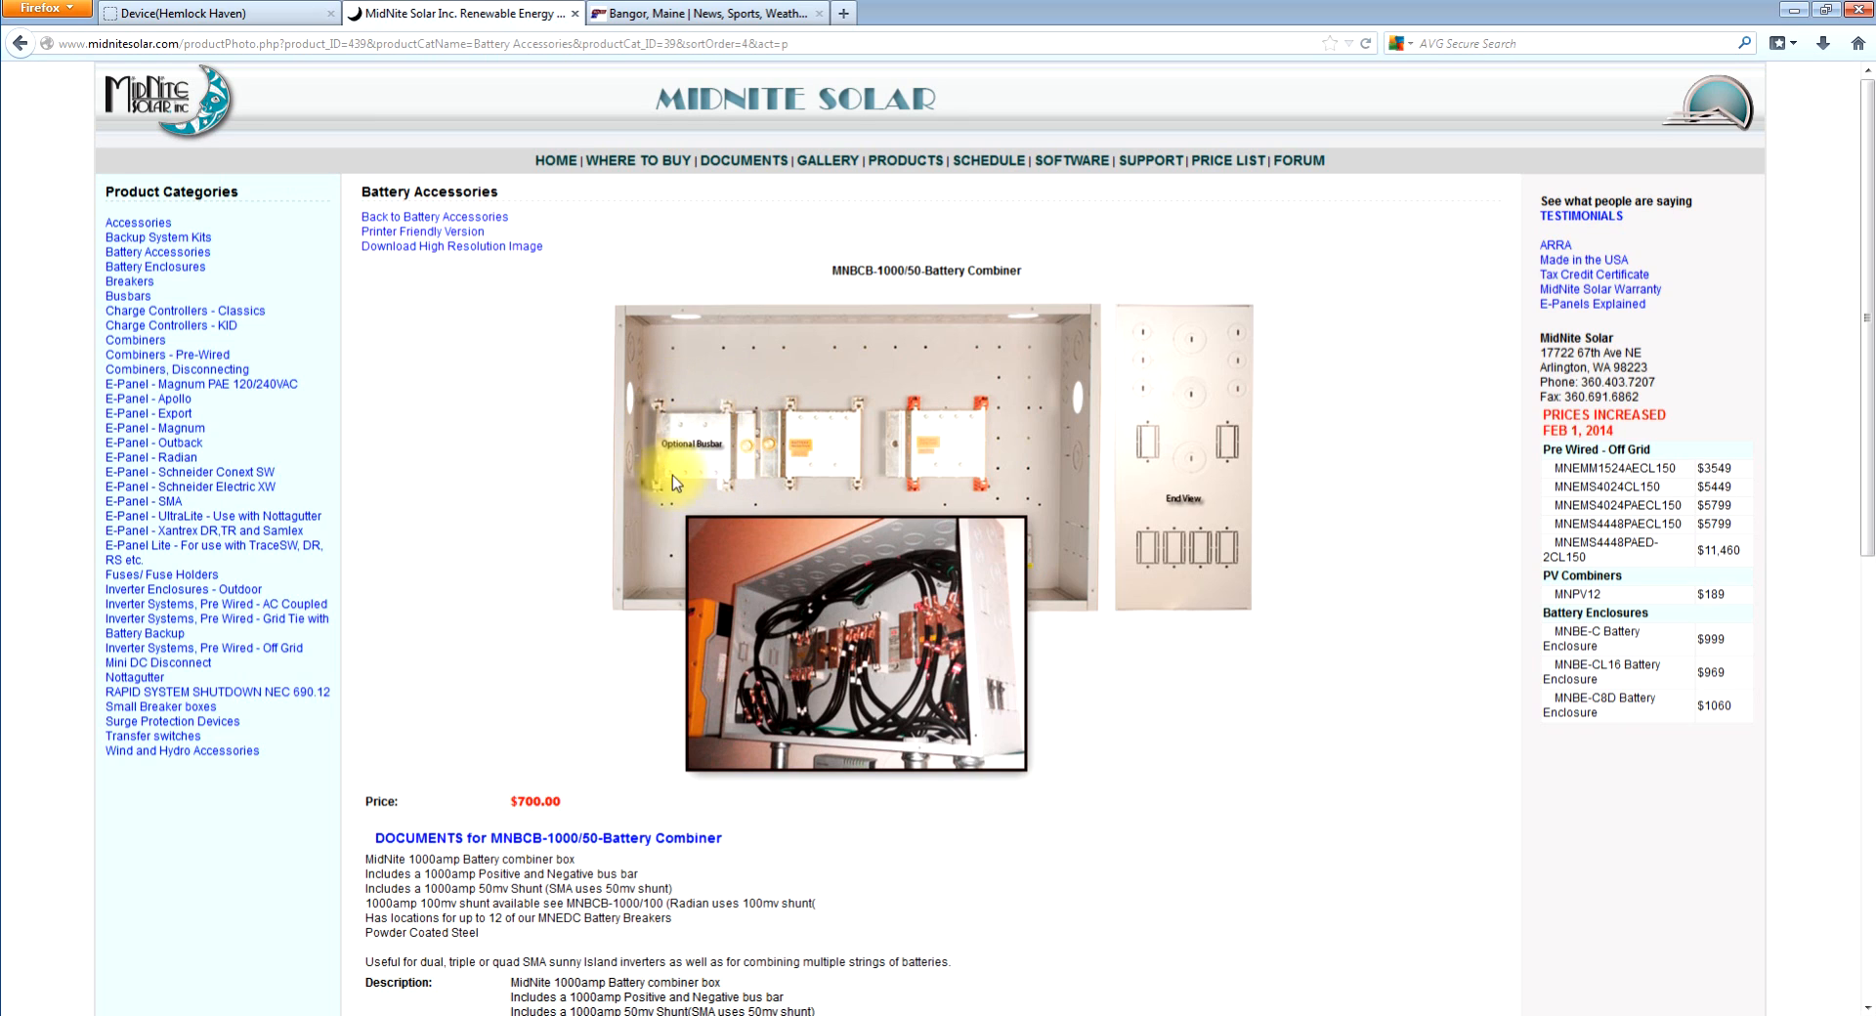
{"action": "mouse_move", "coordinate": [683, 431]}
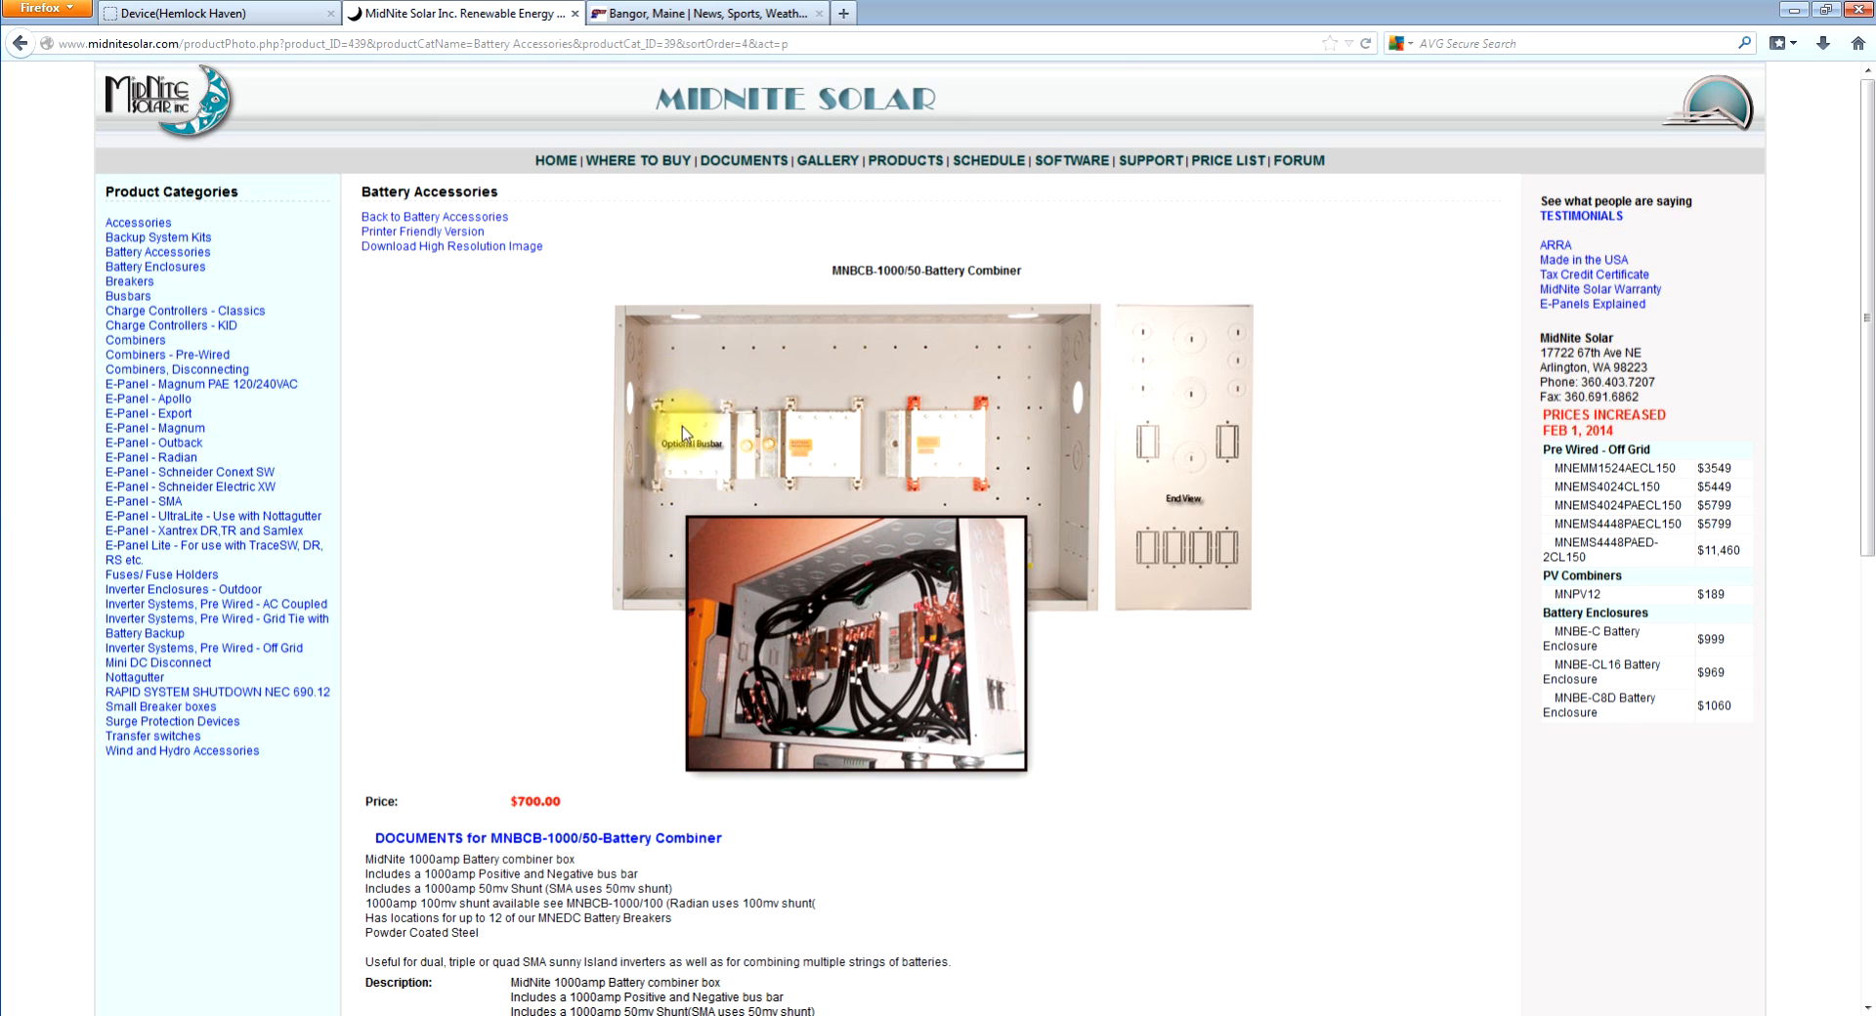
{"action": "mouse_move", "coordinate": [709, 461]}
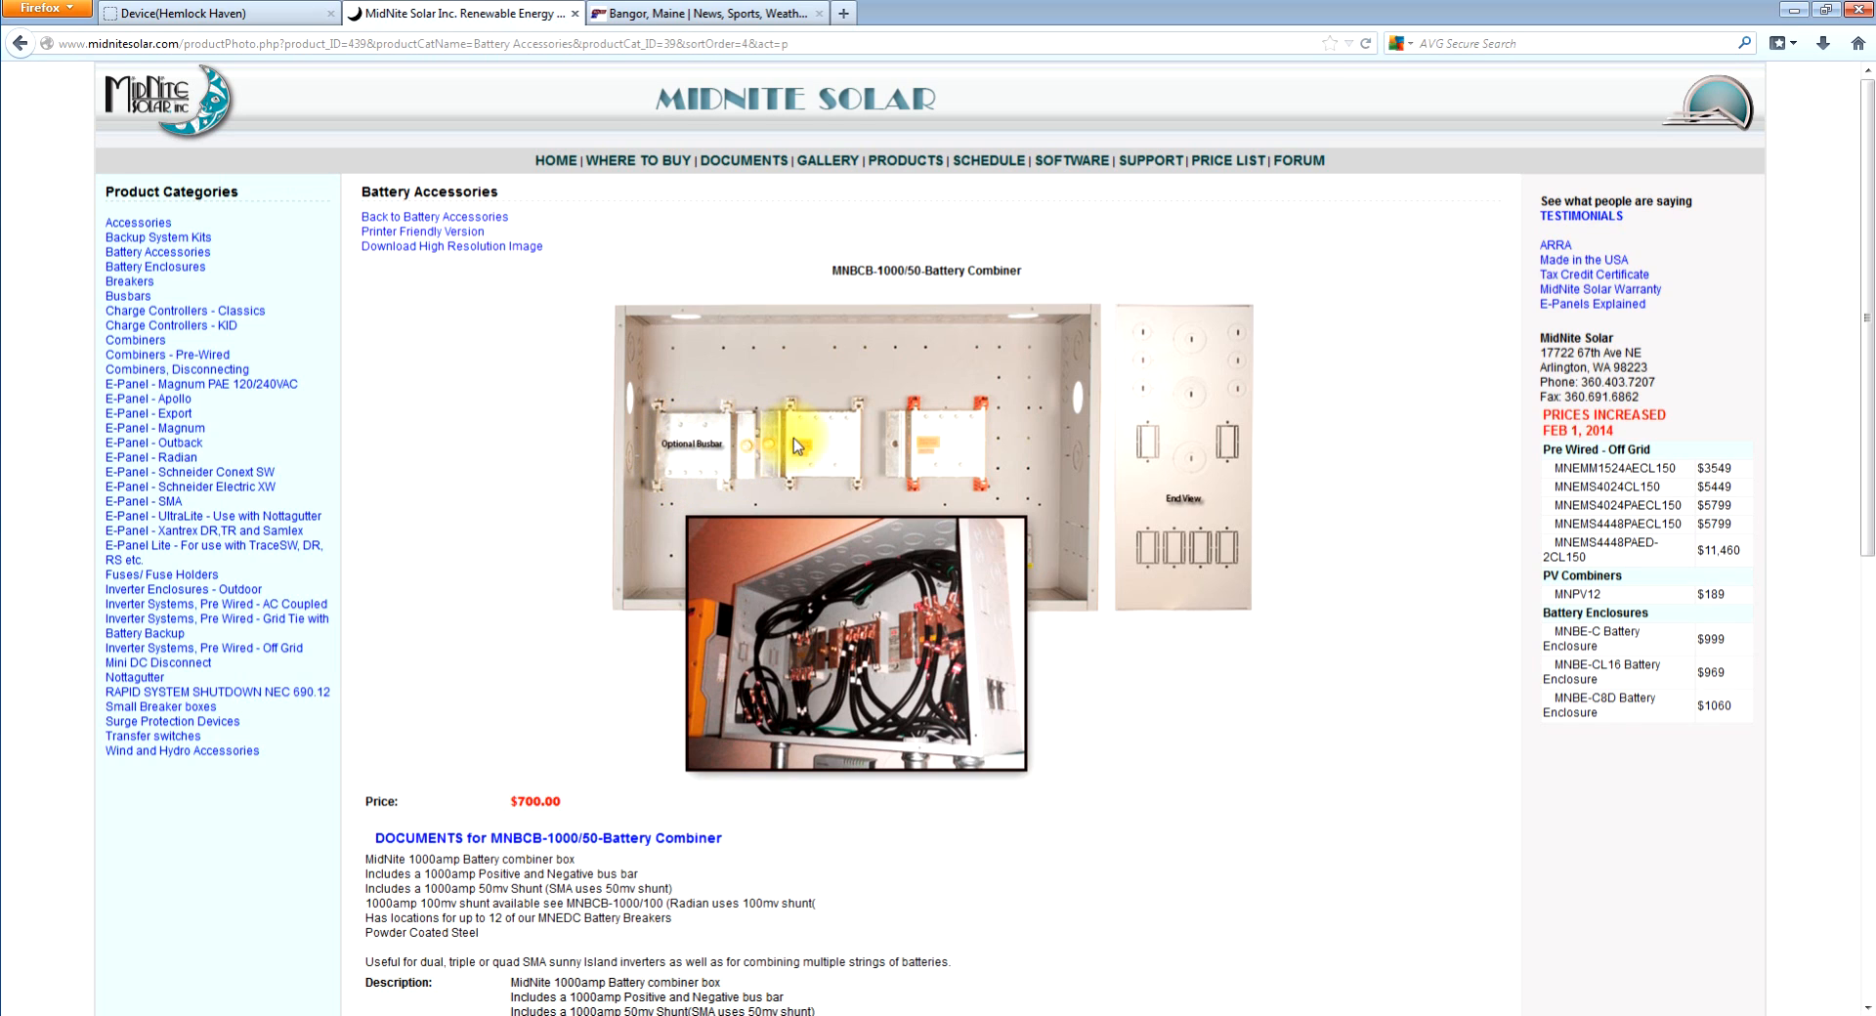
{"action": "mouse_move", "coordinate": [830, 434]}
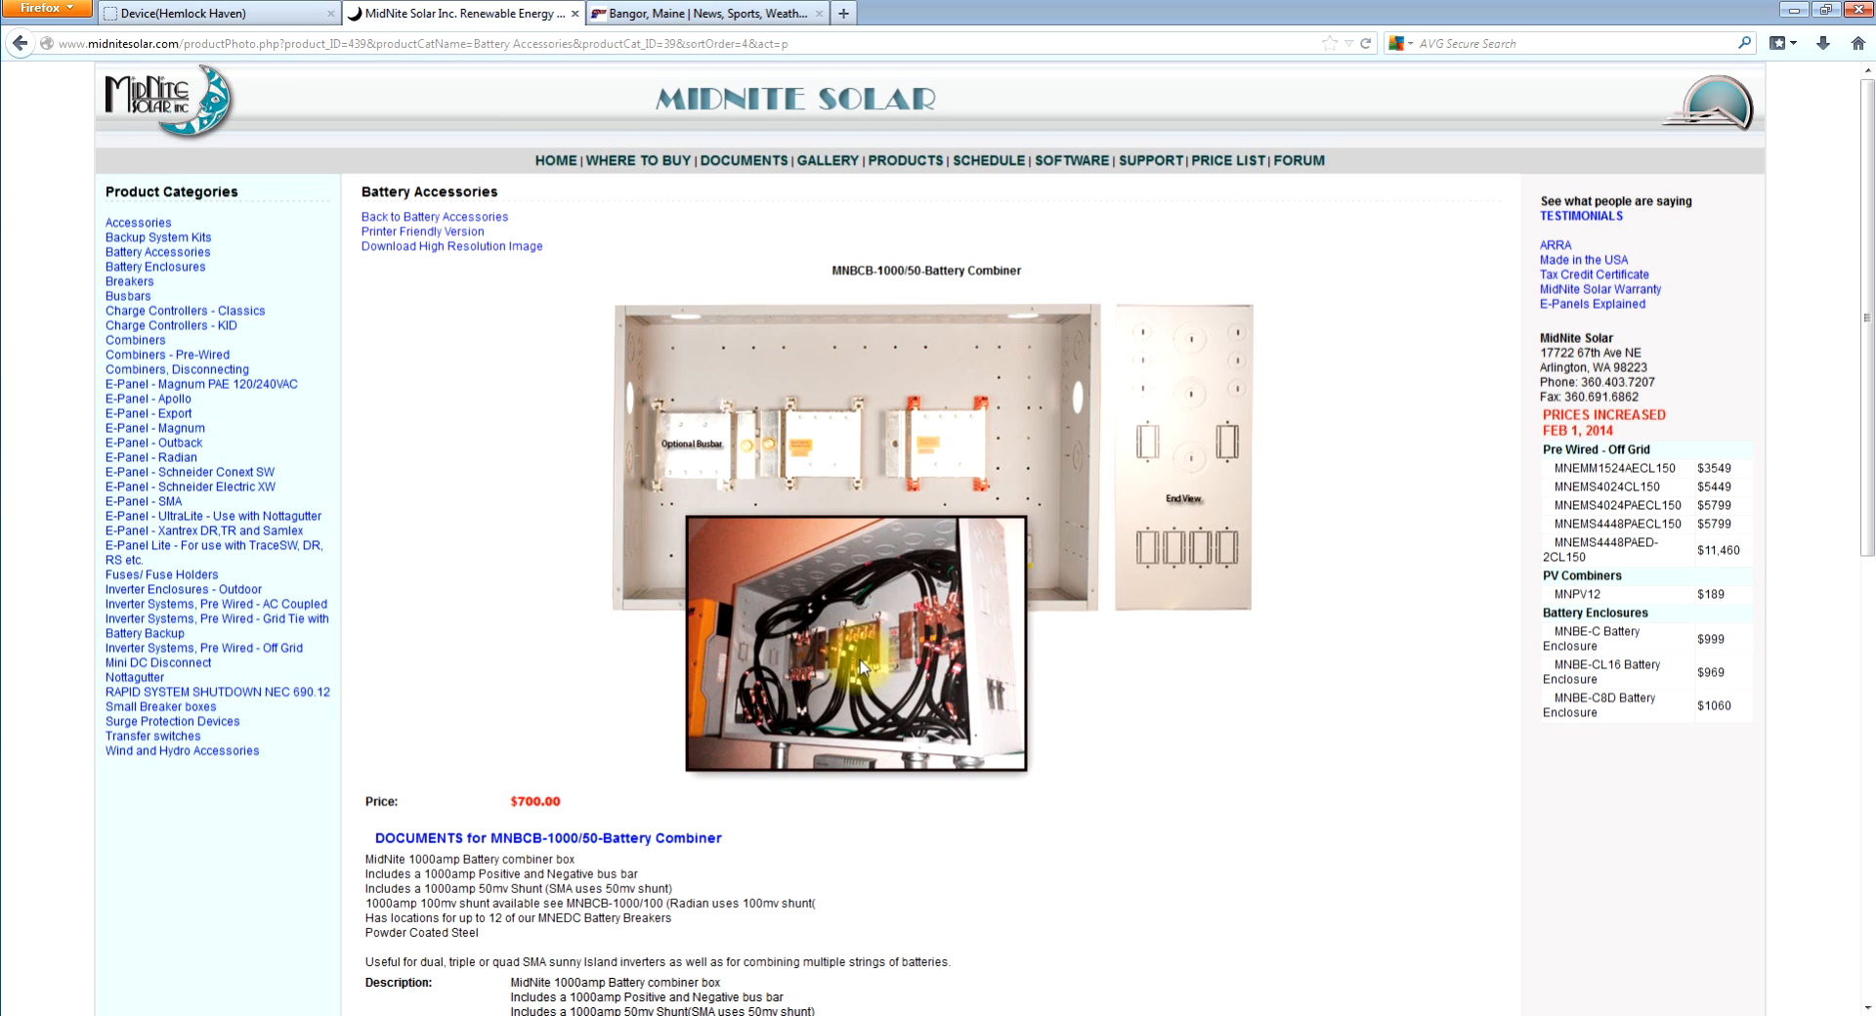
{"action": "mouse_move", "coordinate": [712, 611]}
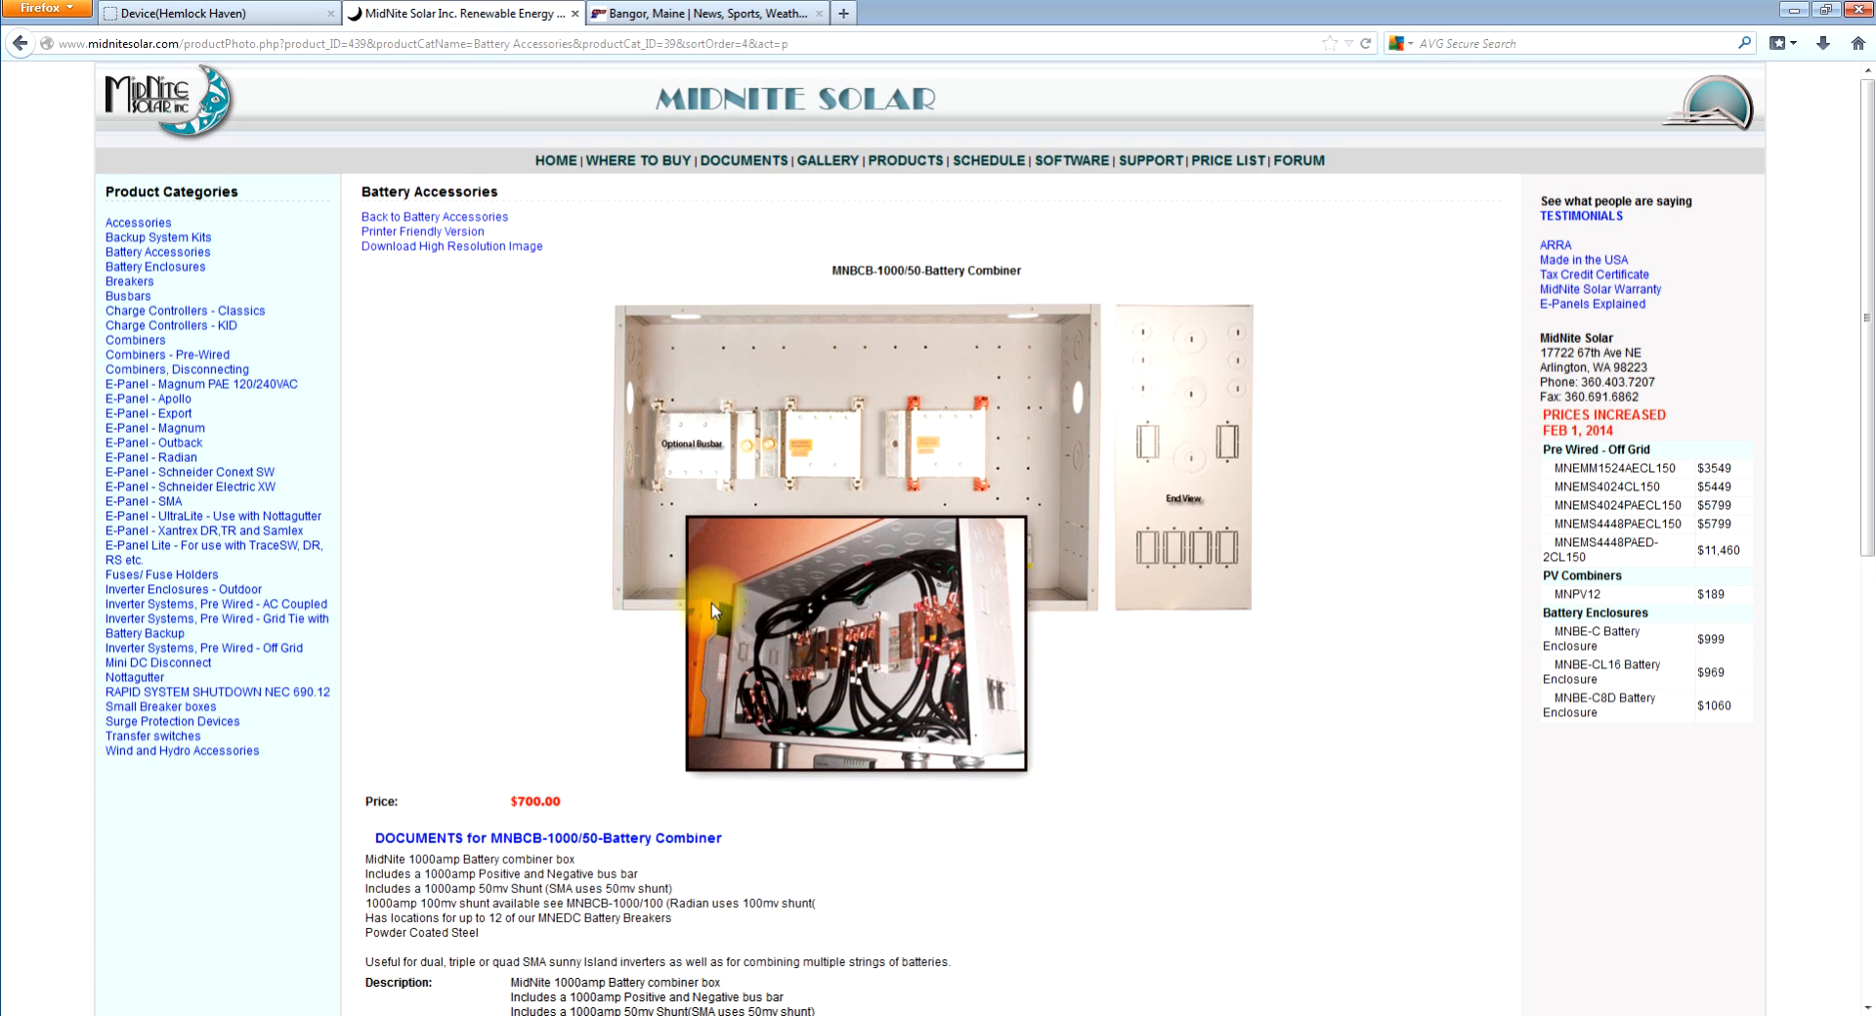
{"action": "mouse_move", "coordinate": [874, 669]}
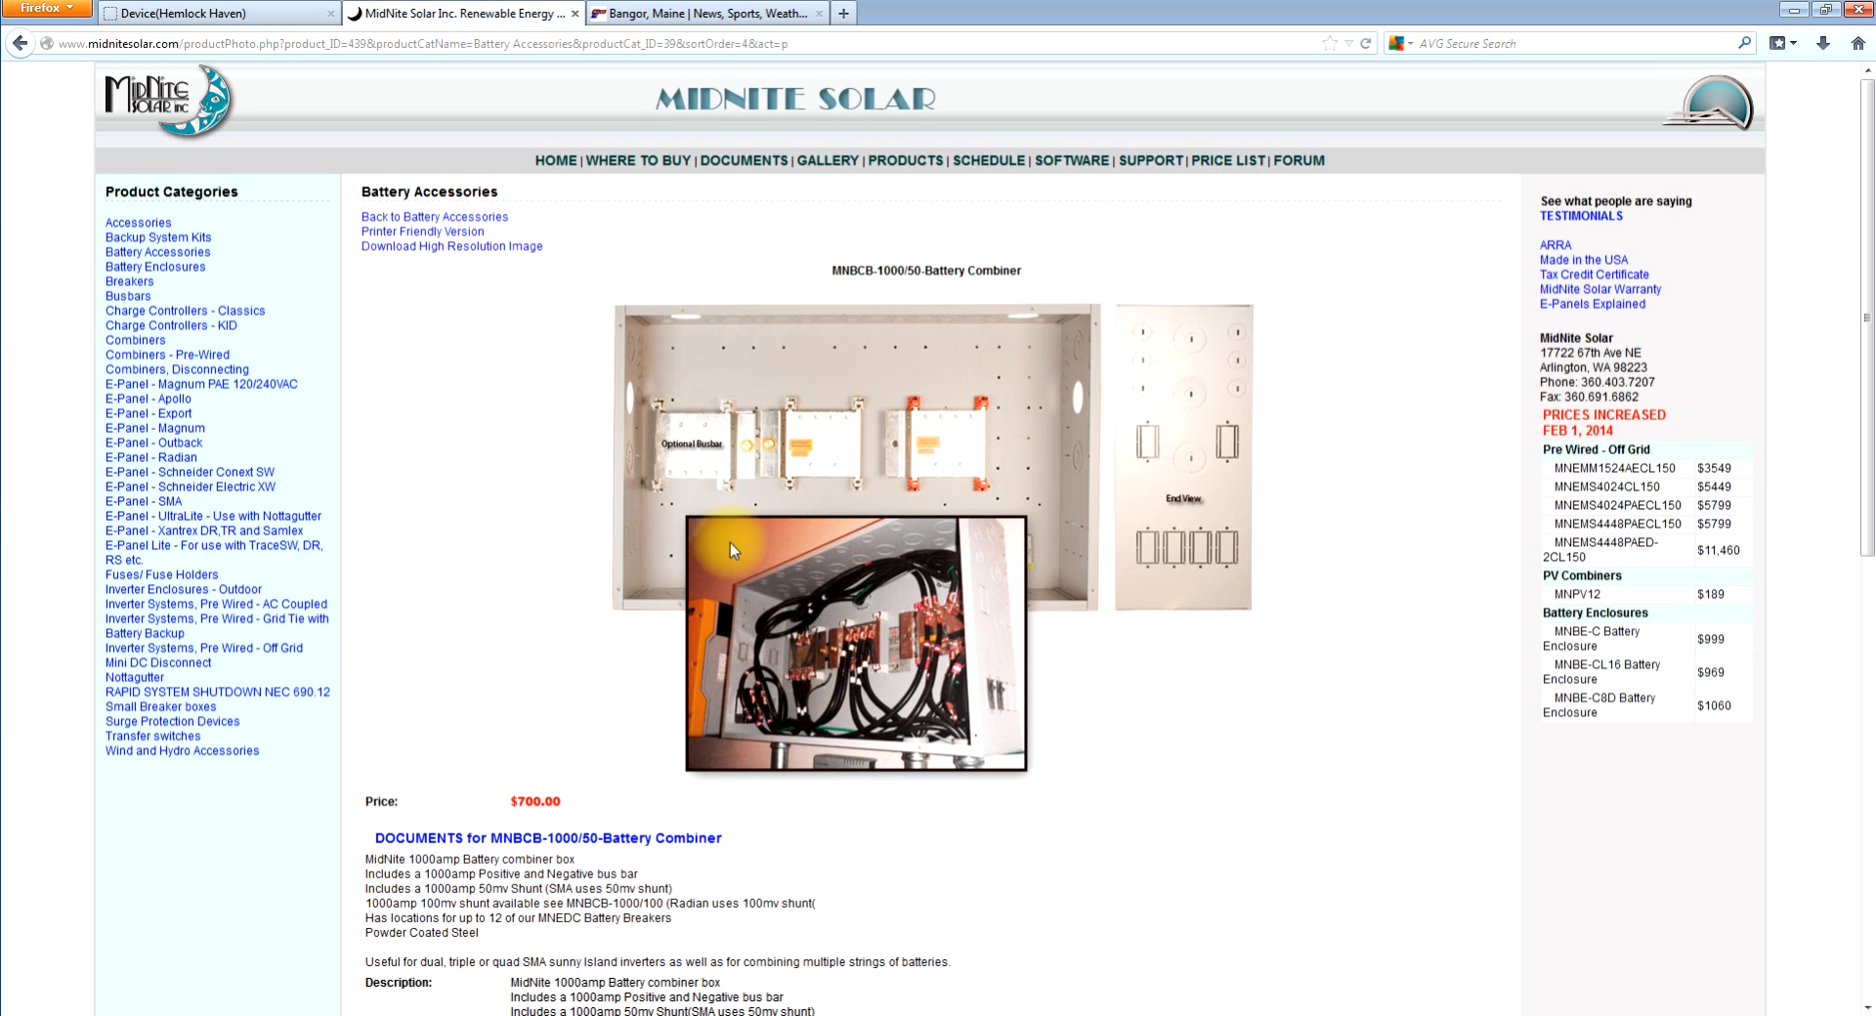
{"action": "mouse_move", "coordinate": [681, 454]}
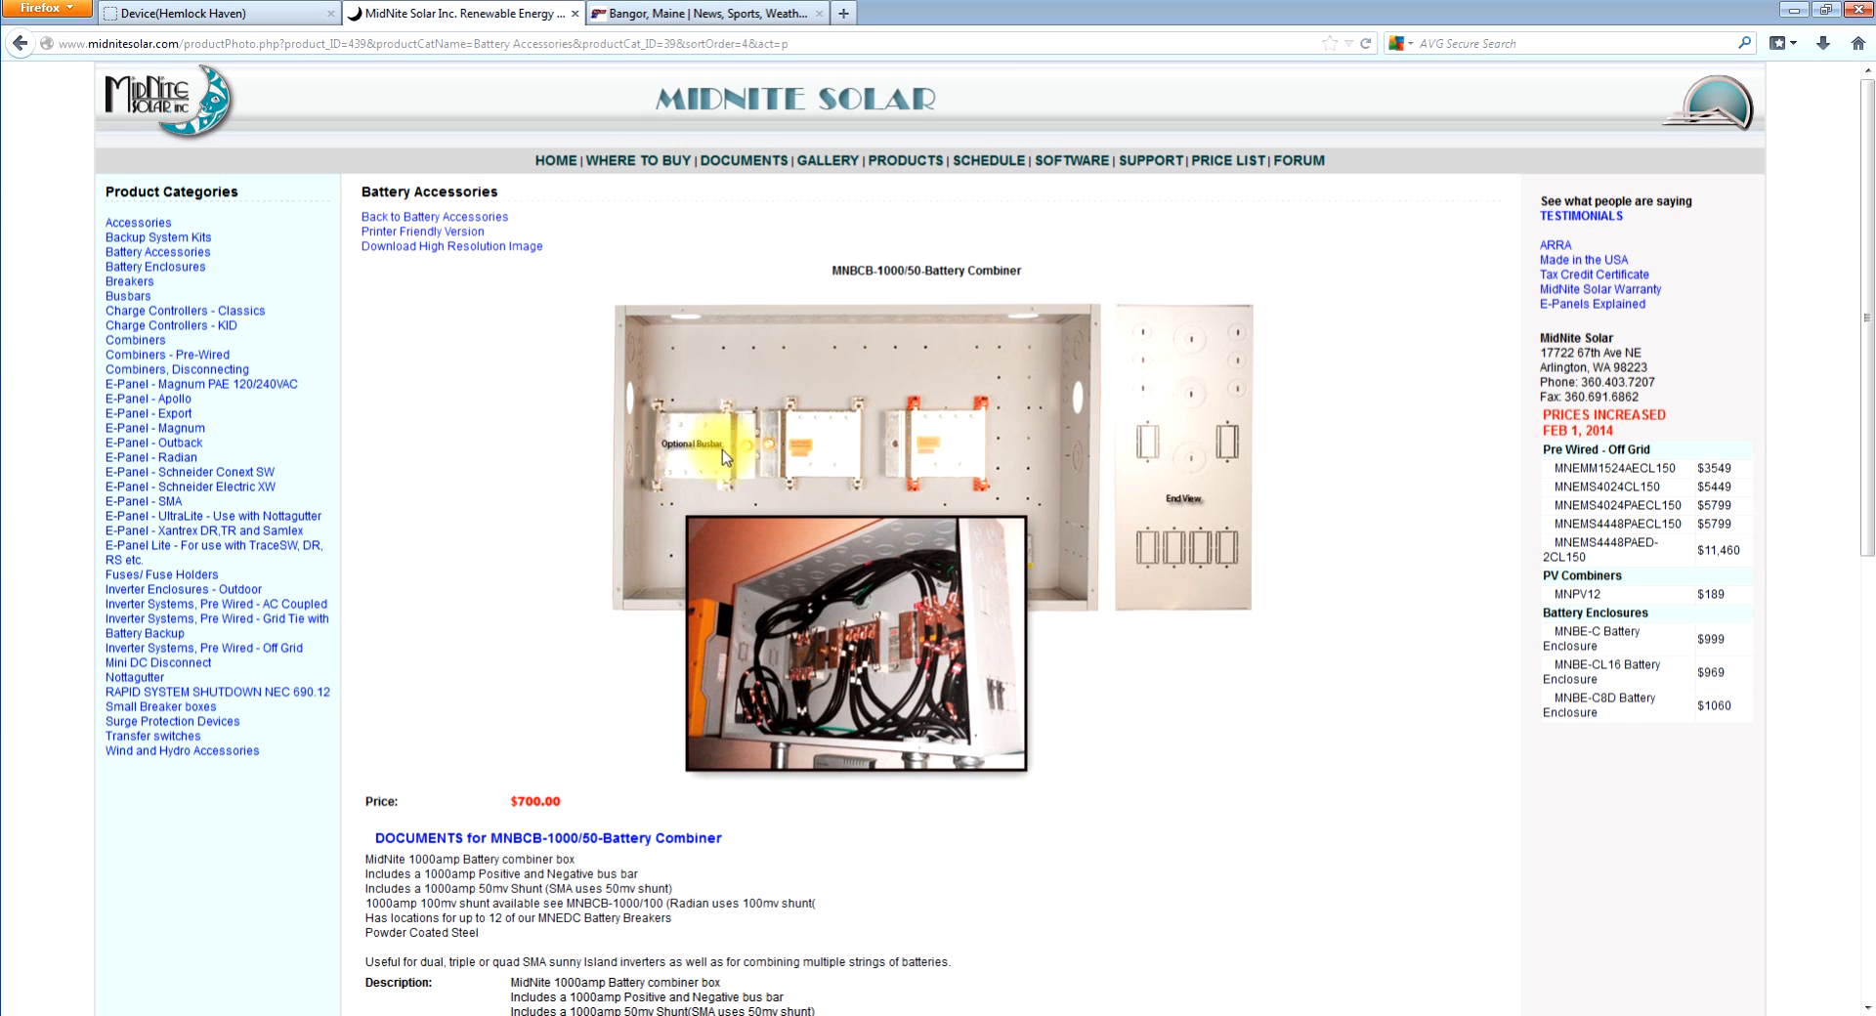
{"action": "mouse_move", "coordinate": [736, 440]}
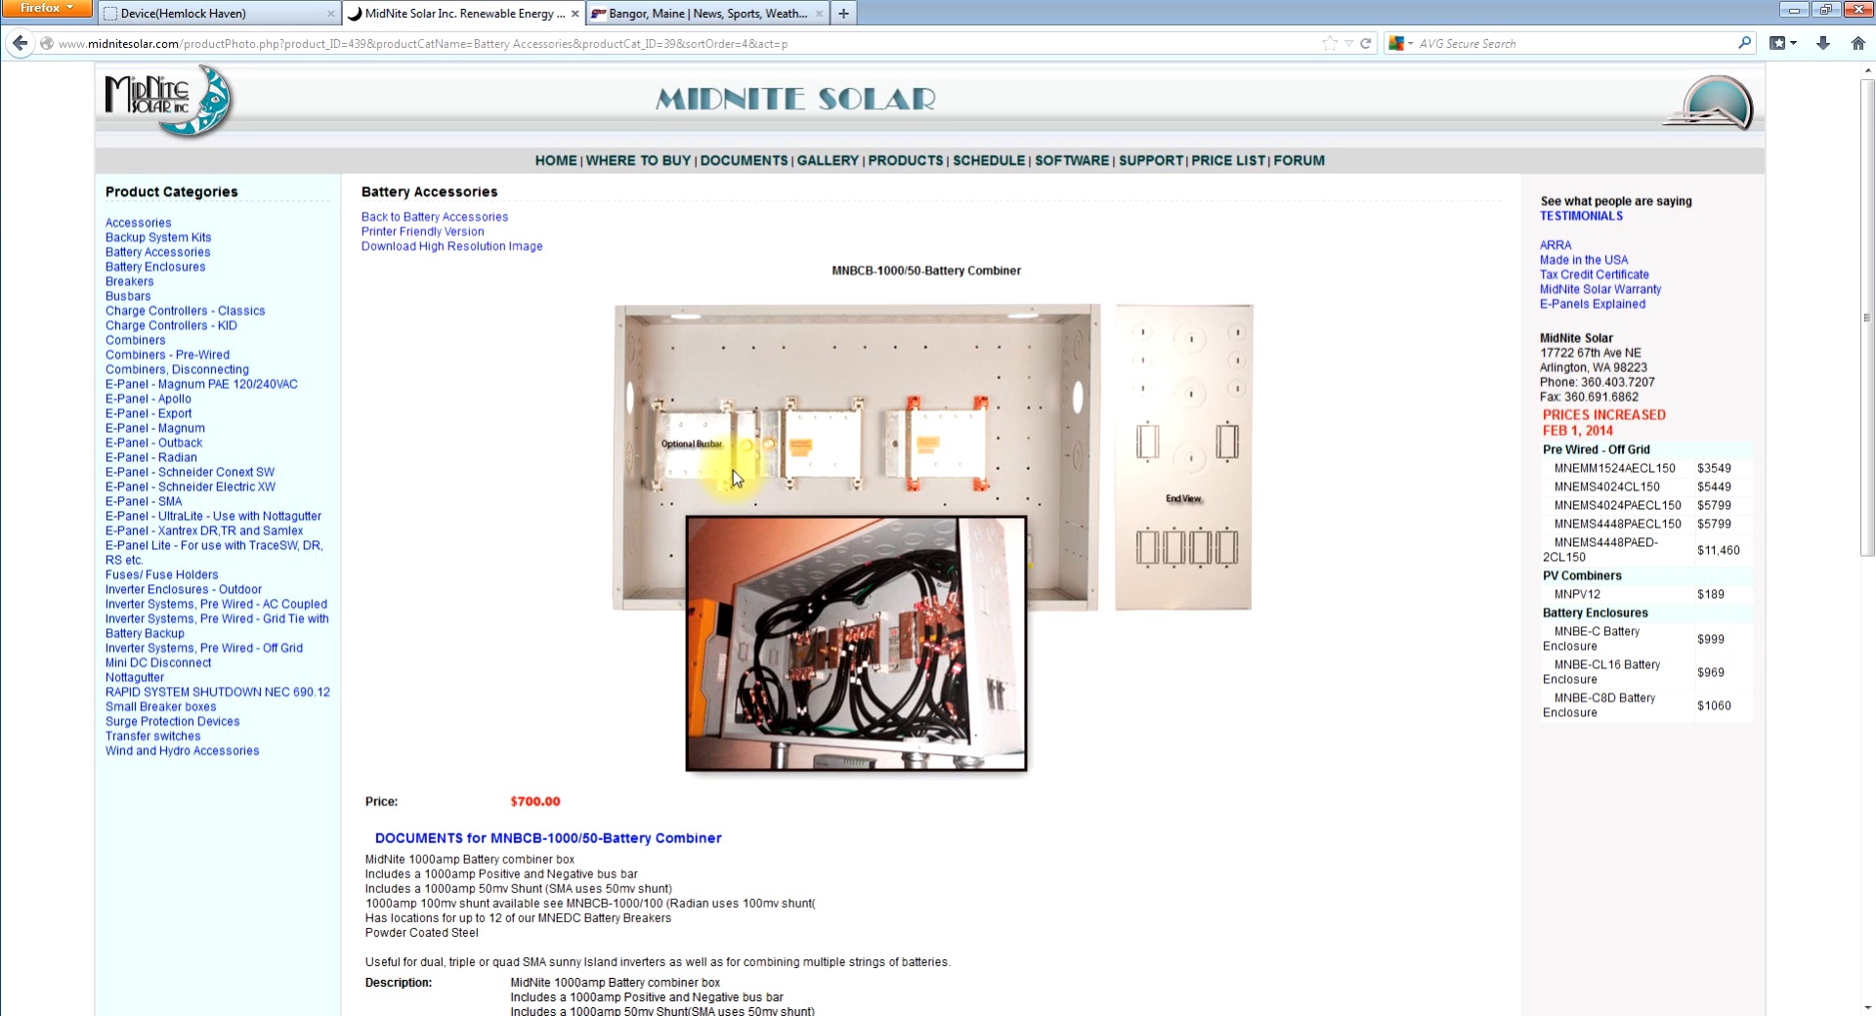
{"action": "mouse_move", "coordinate": [814, 485]}
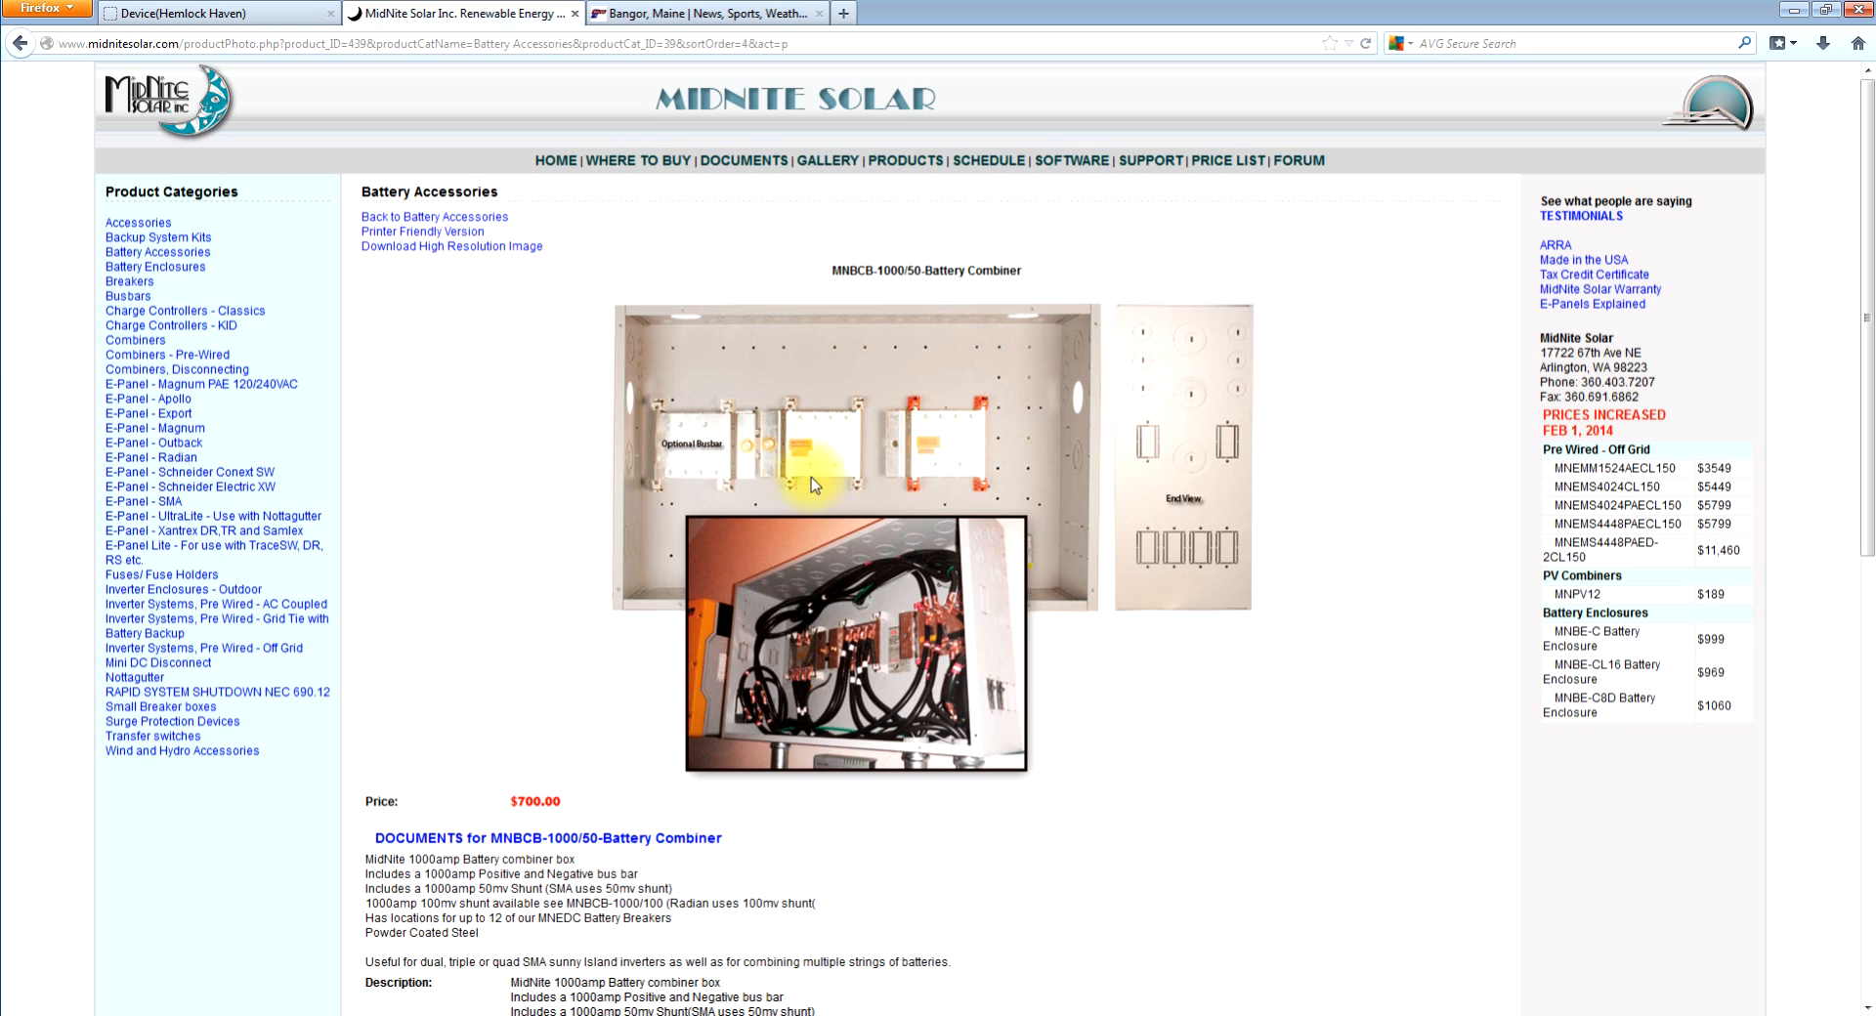
{"action": "mouse_move", "coordinate": [1071, 693]}
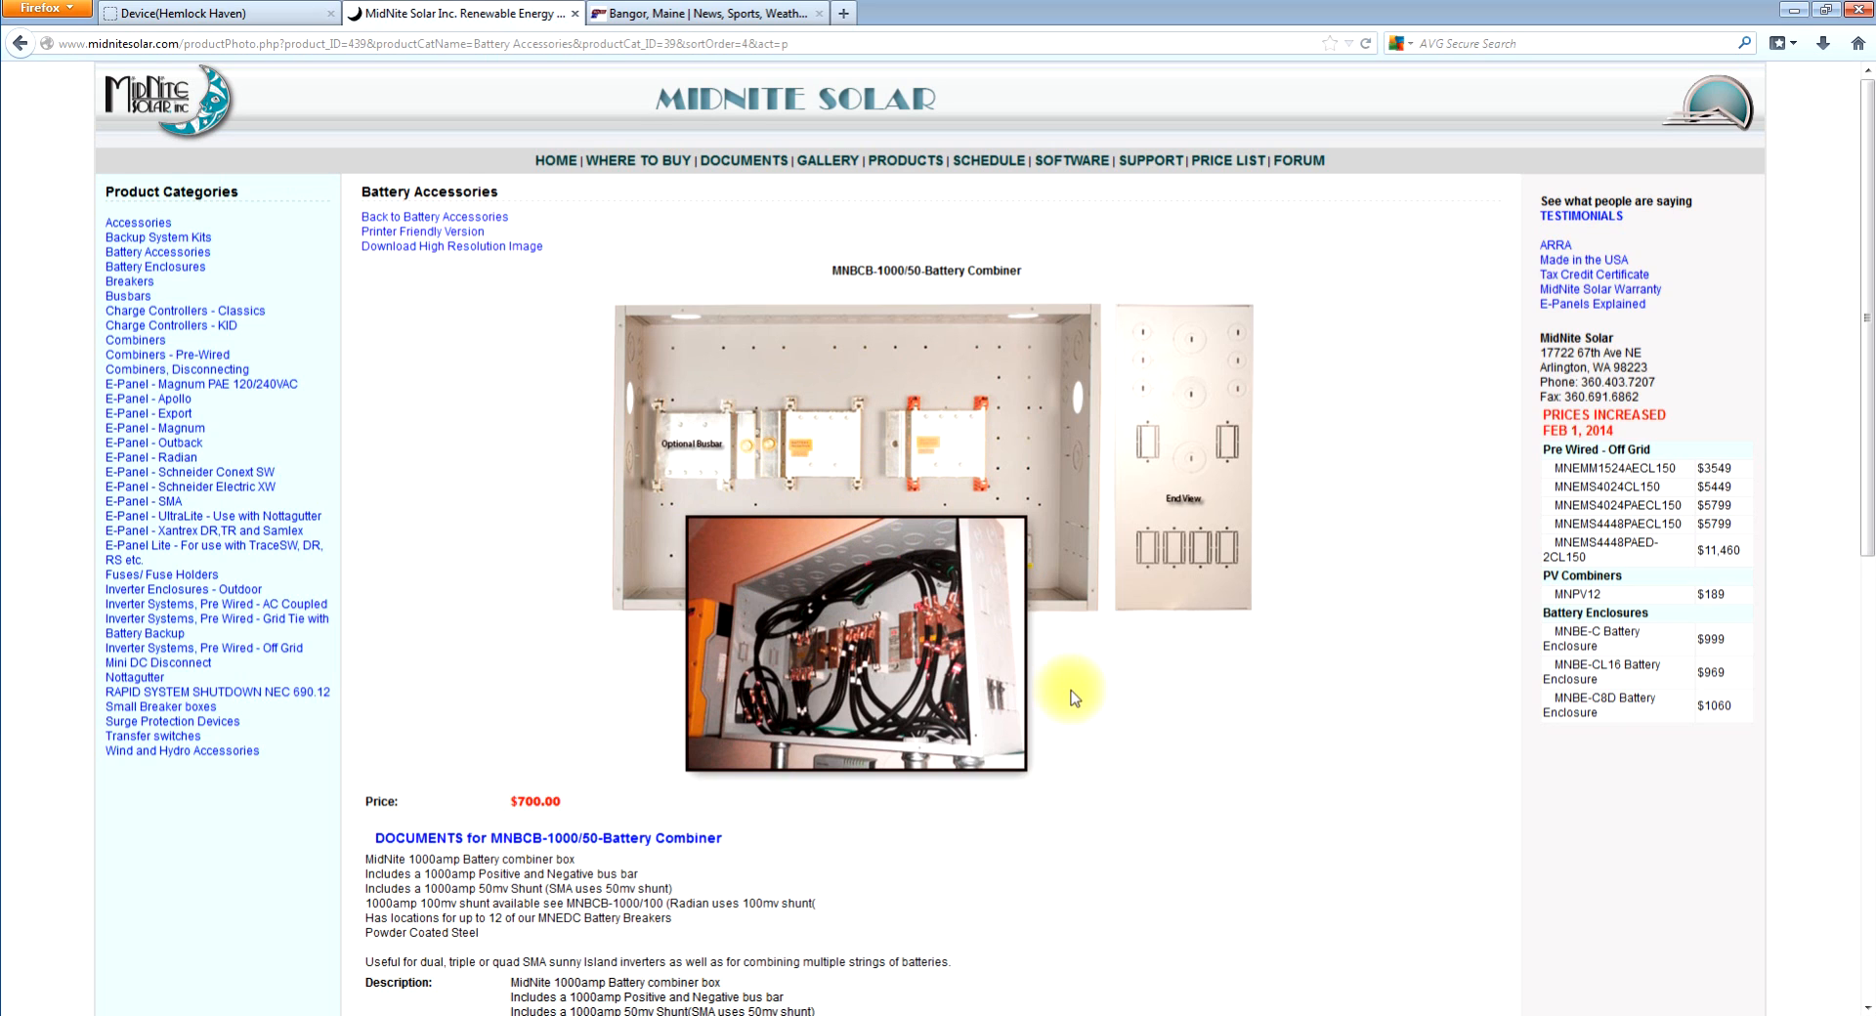
{"action": "mouse_move", "coordinate": [900, 554]}
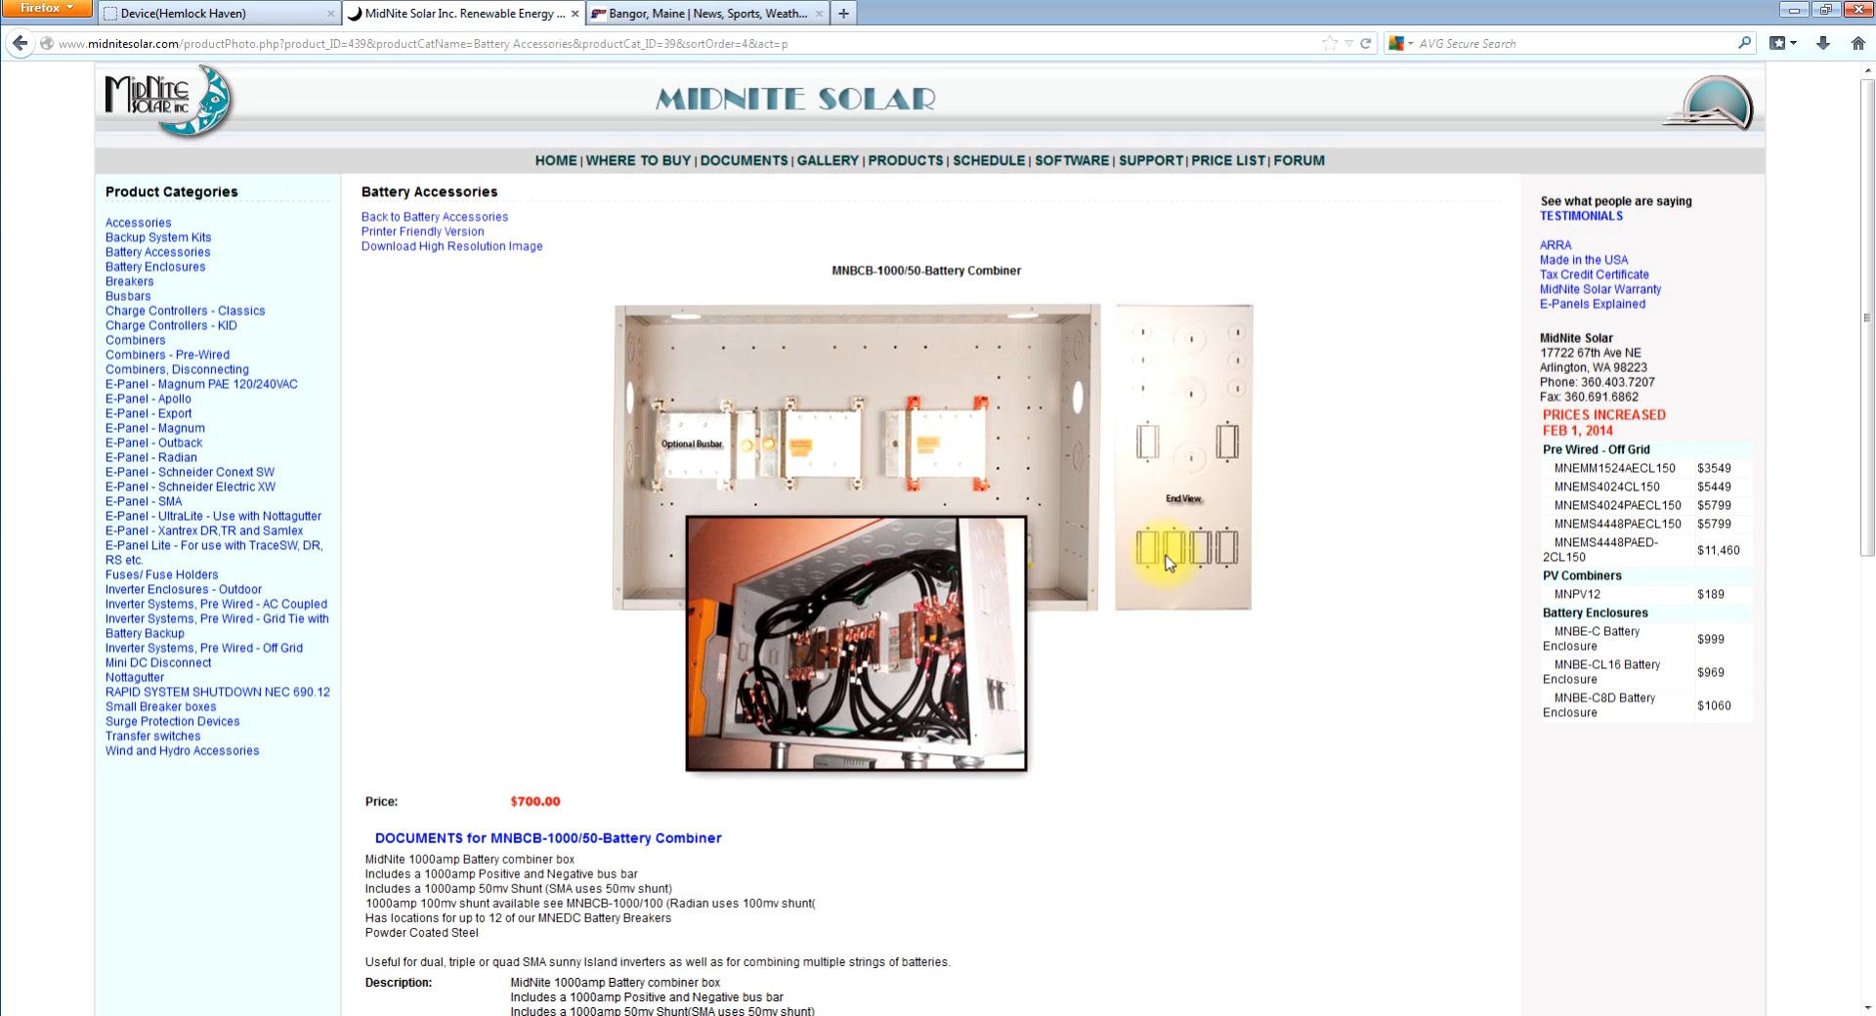
{"action": "mouse_move", "coordinate": [1154, 454]}
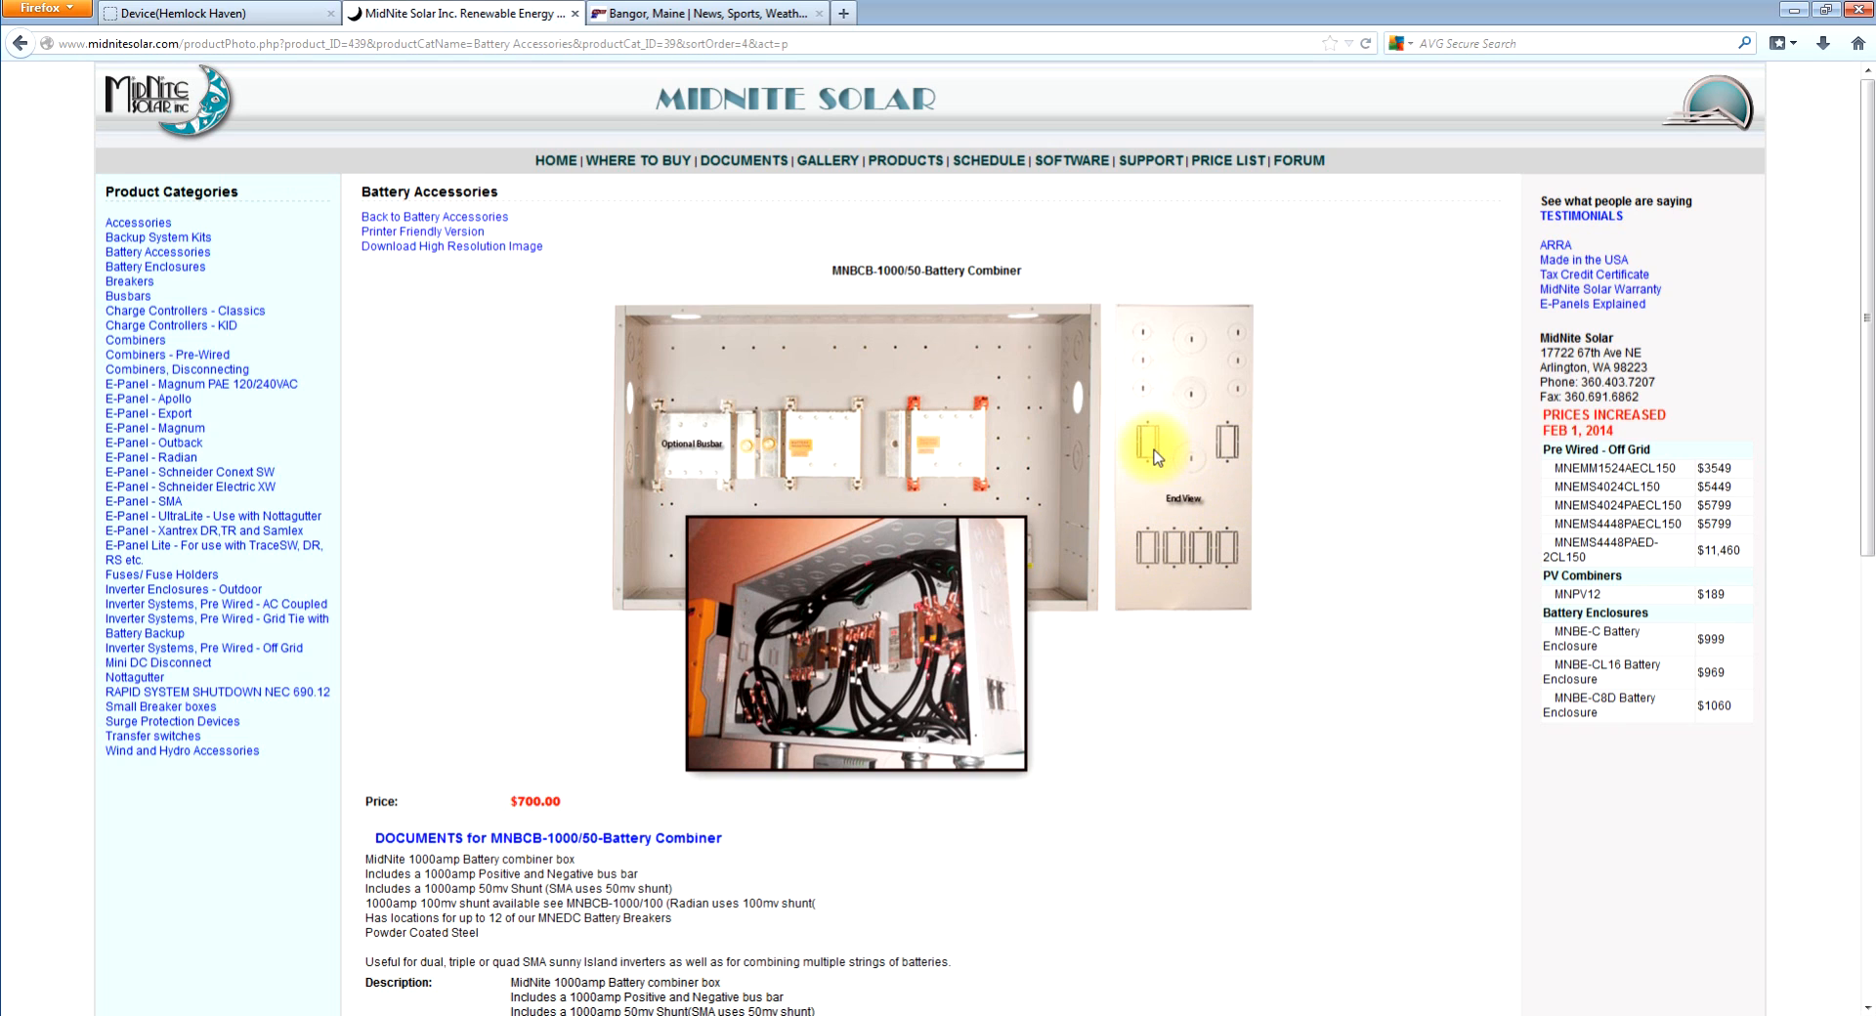
{"action": "mouse_move", "coordinate": [1250, 502]}
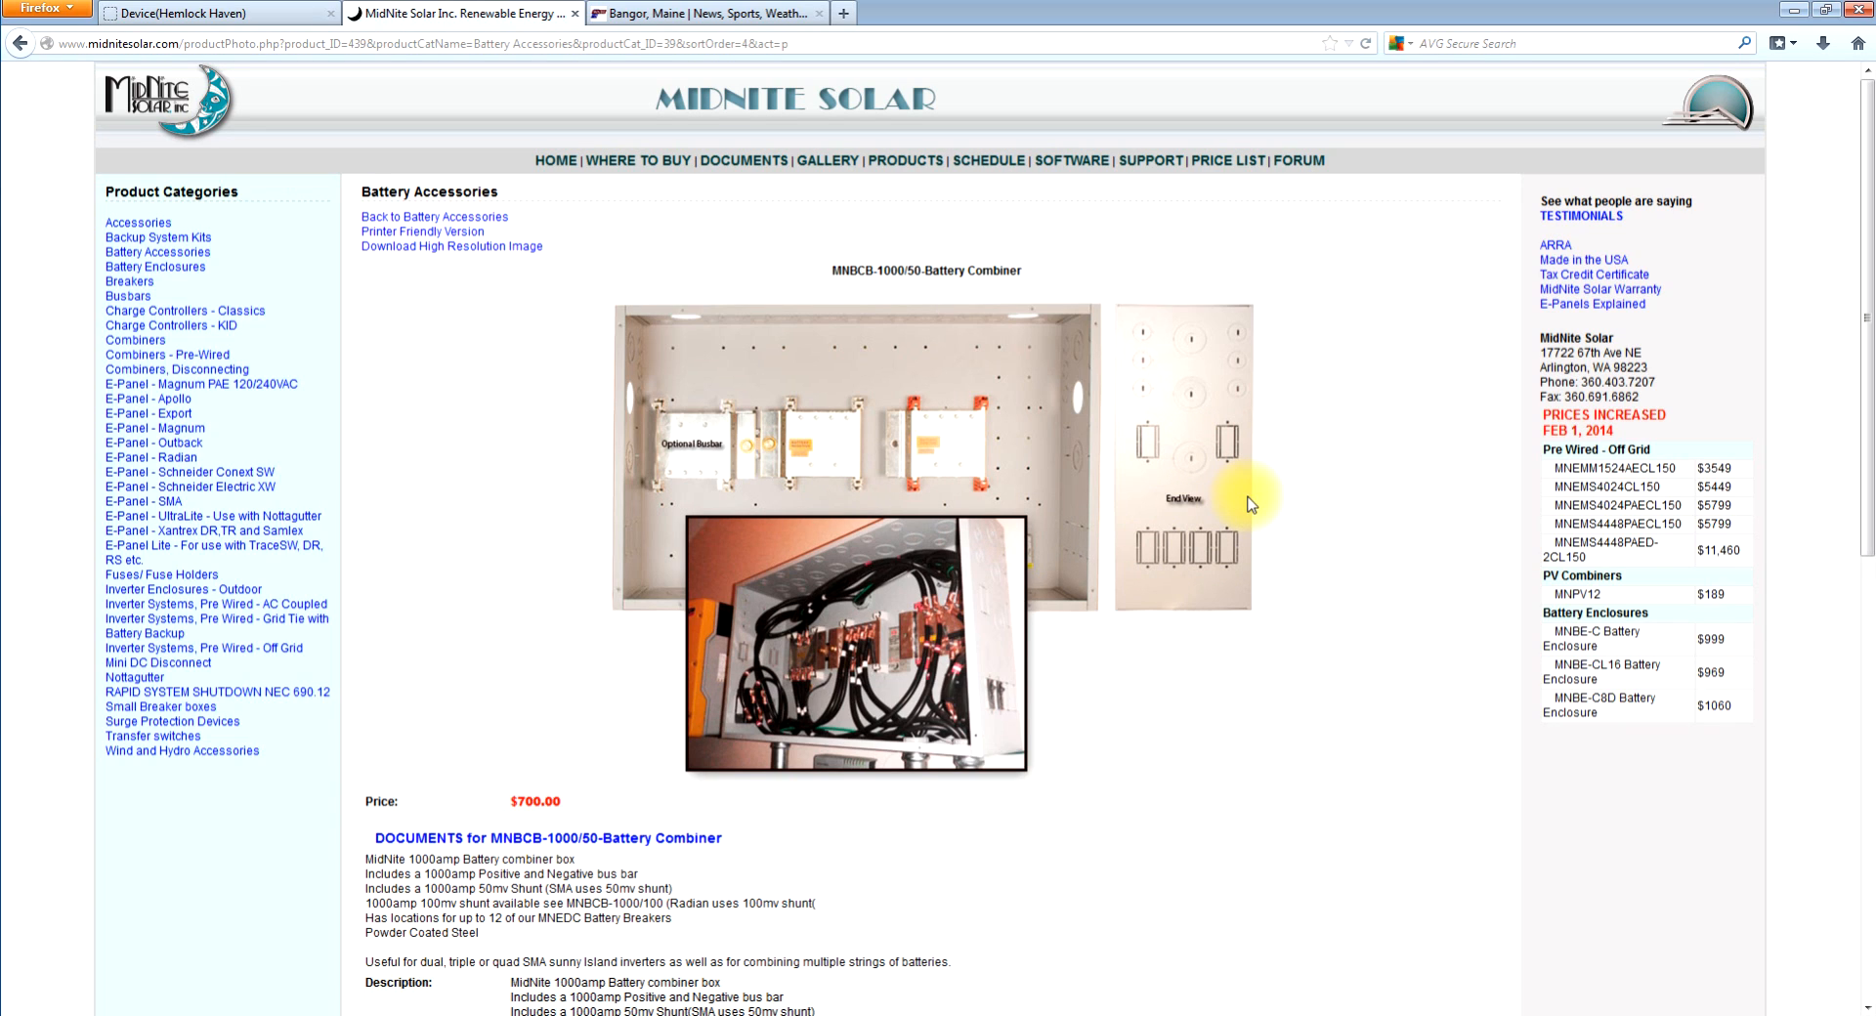
{"action": "mouse_move", "coordinate": [1243, 509]}
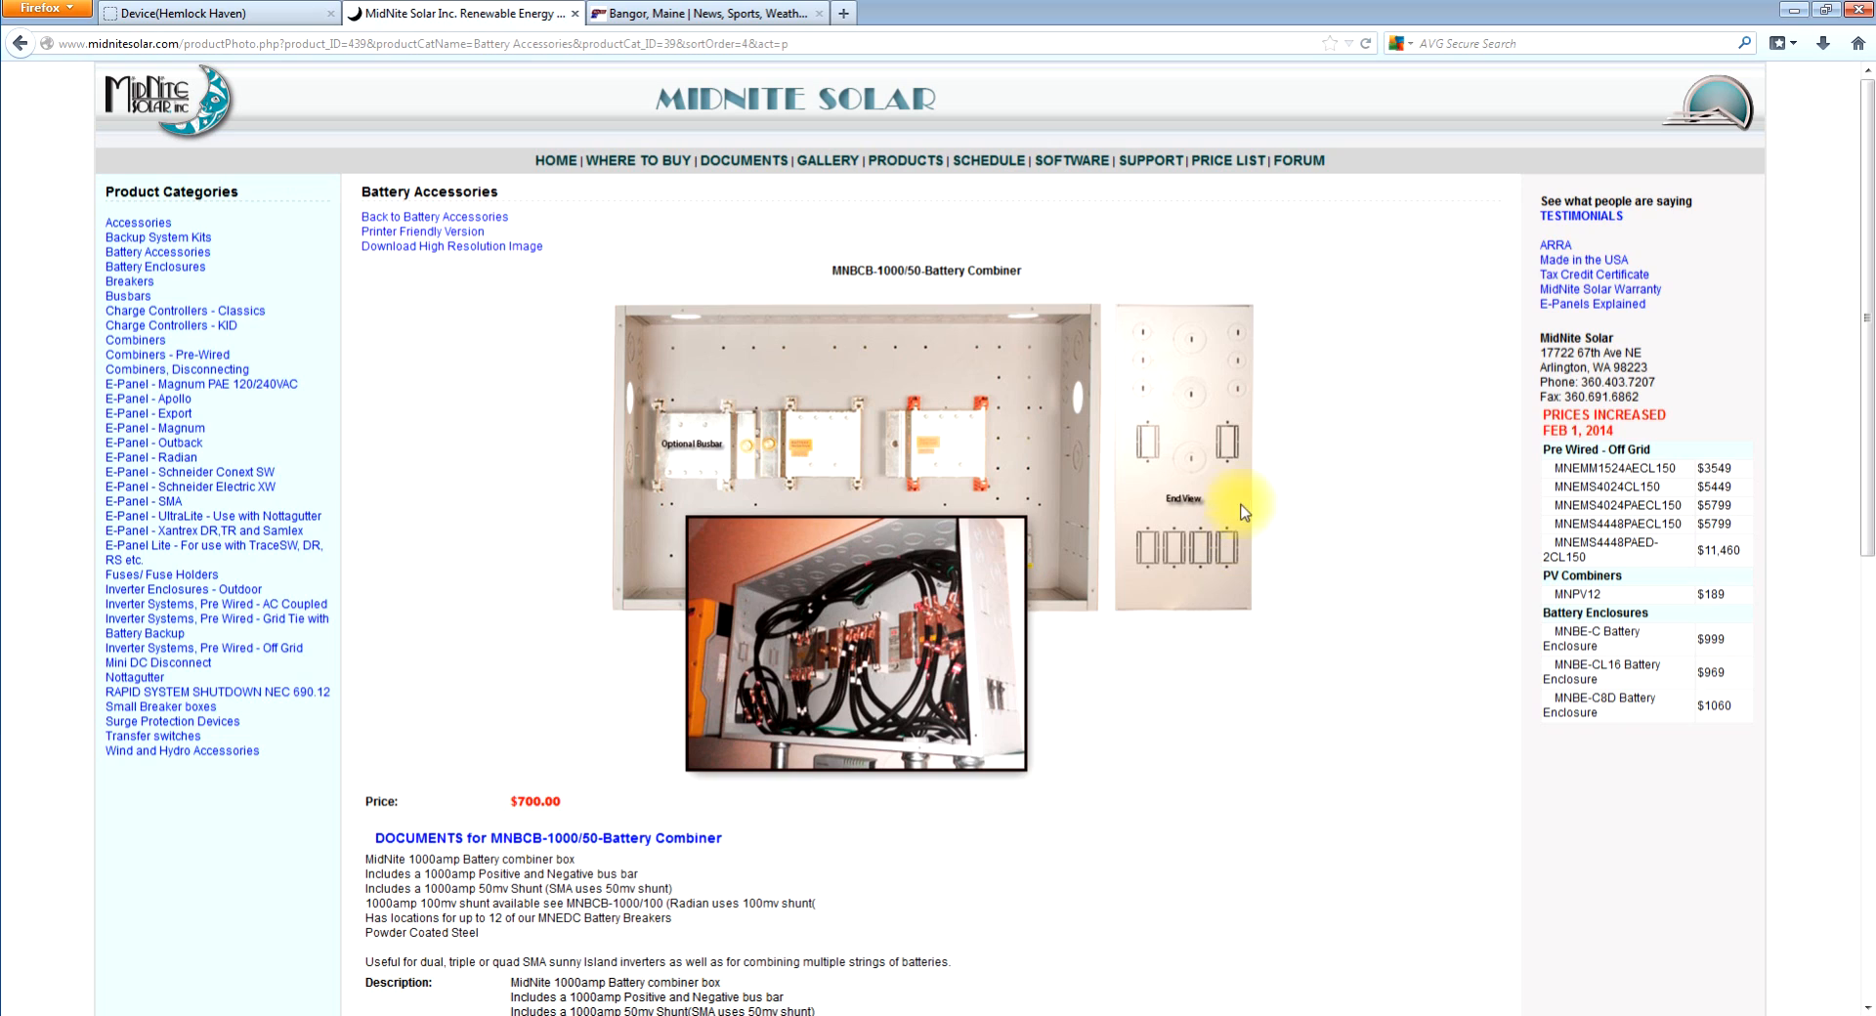
{"action": "mouse_move", "coordinate": [1247, 517]}
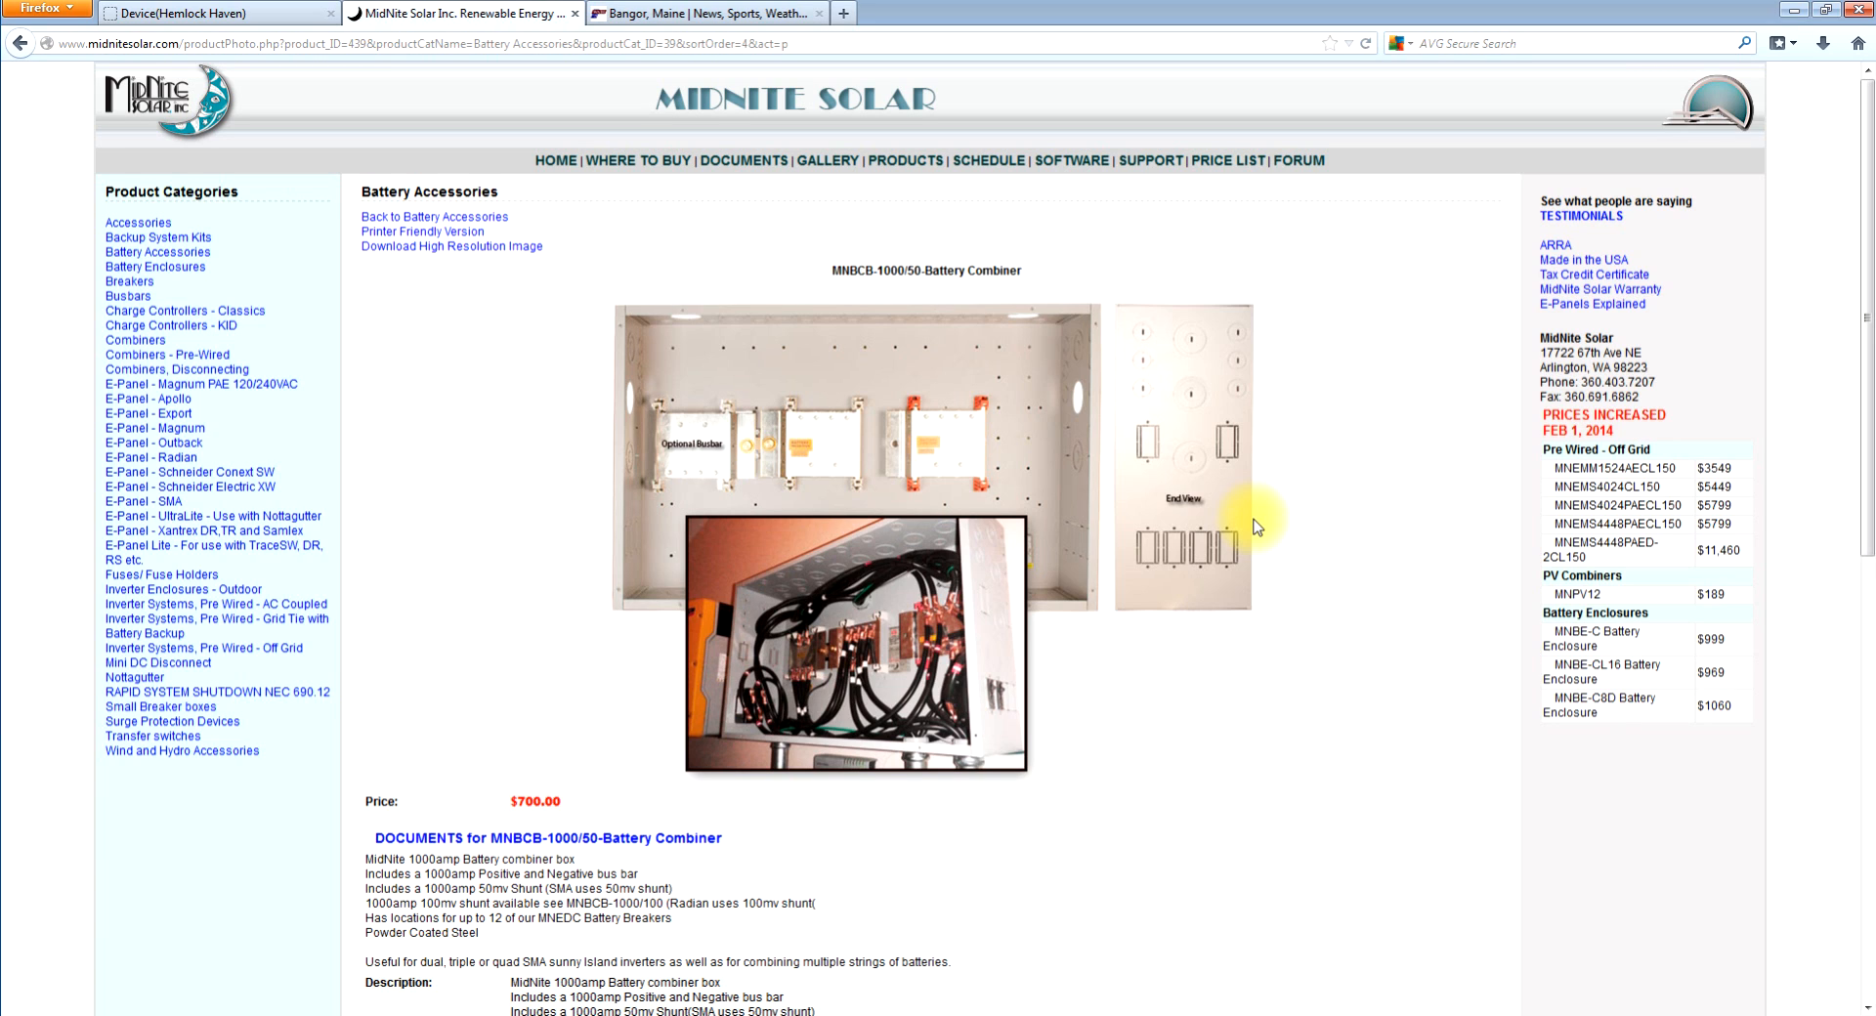
{"action": "scroll", "scroll_direction": "down", "scroll_amount": 3}
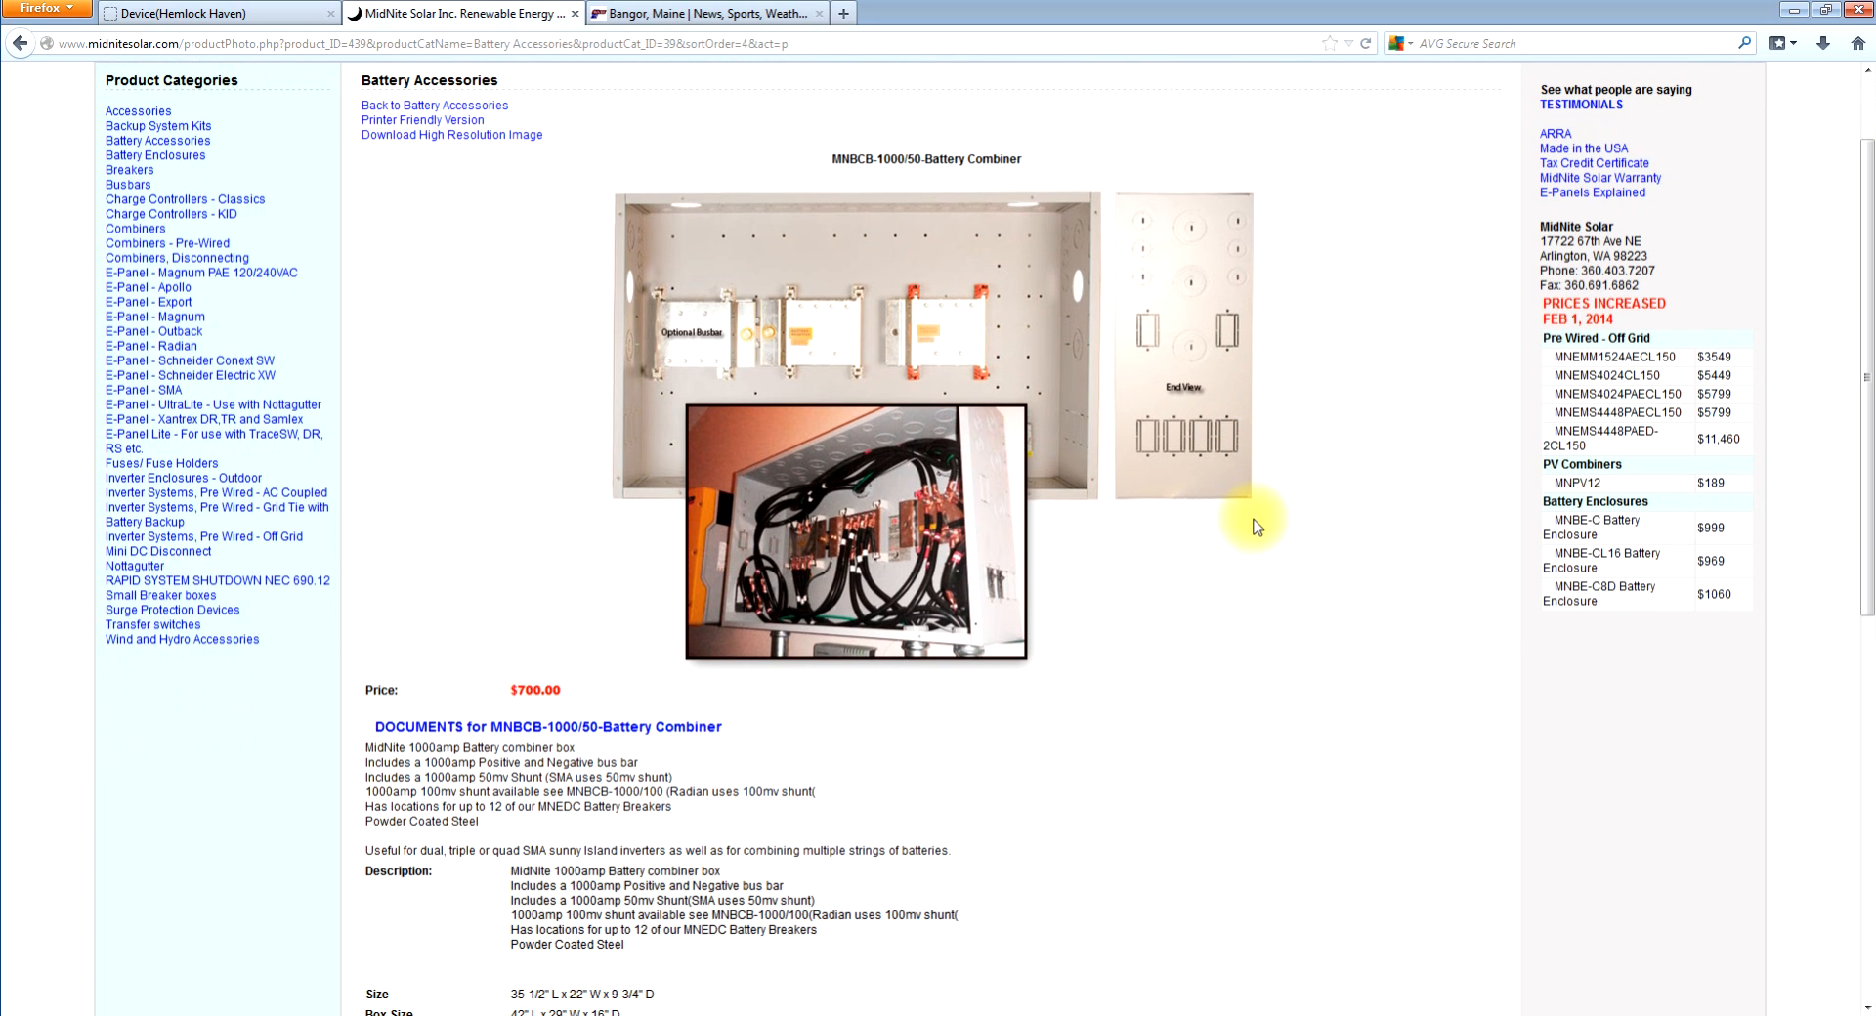
{"action": "mouse_move", "coordinate": [590, 403]}
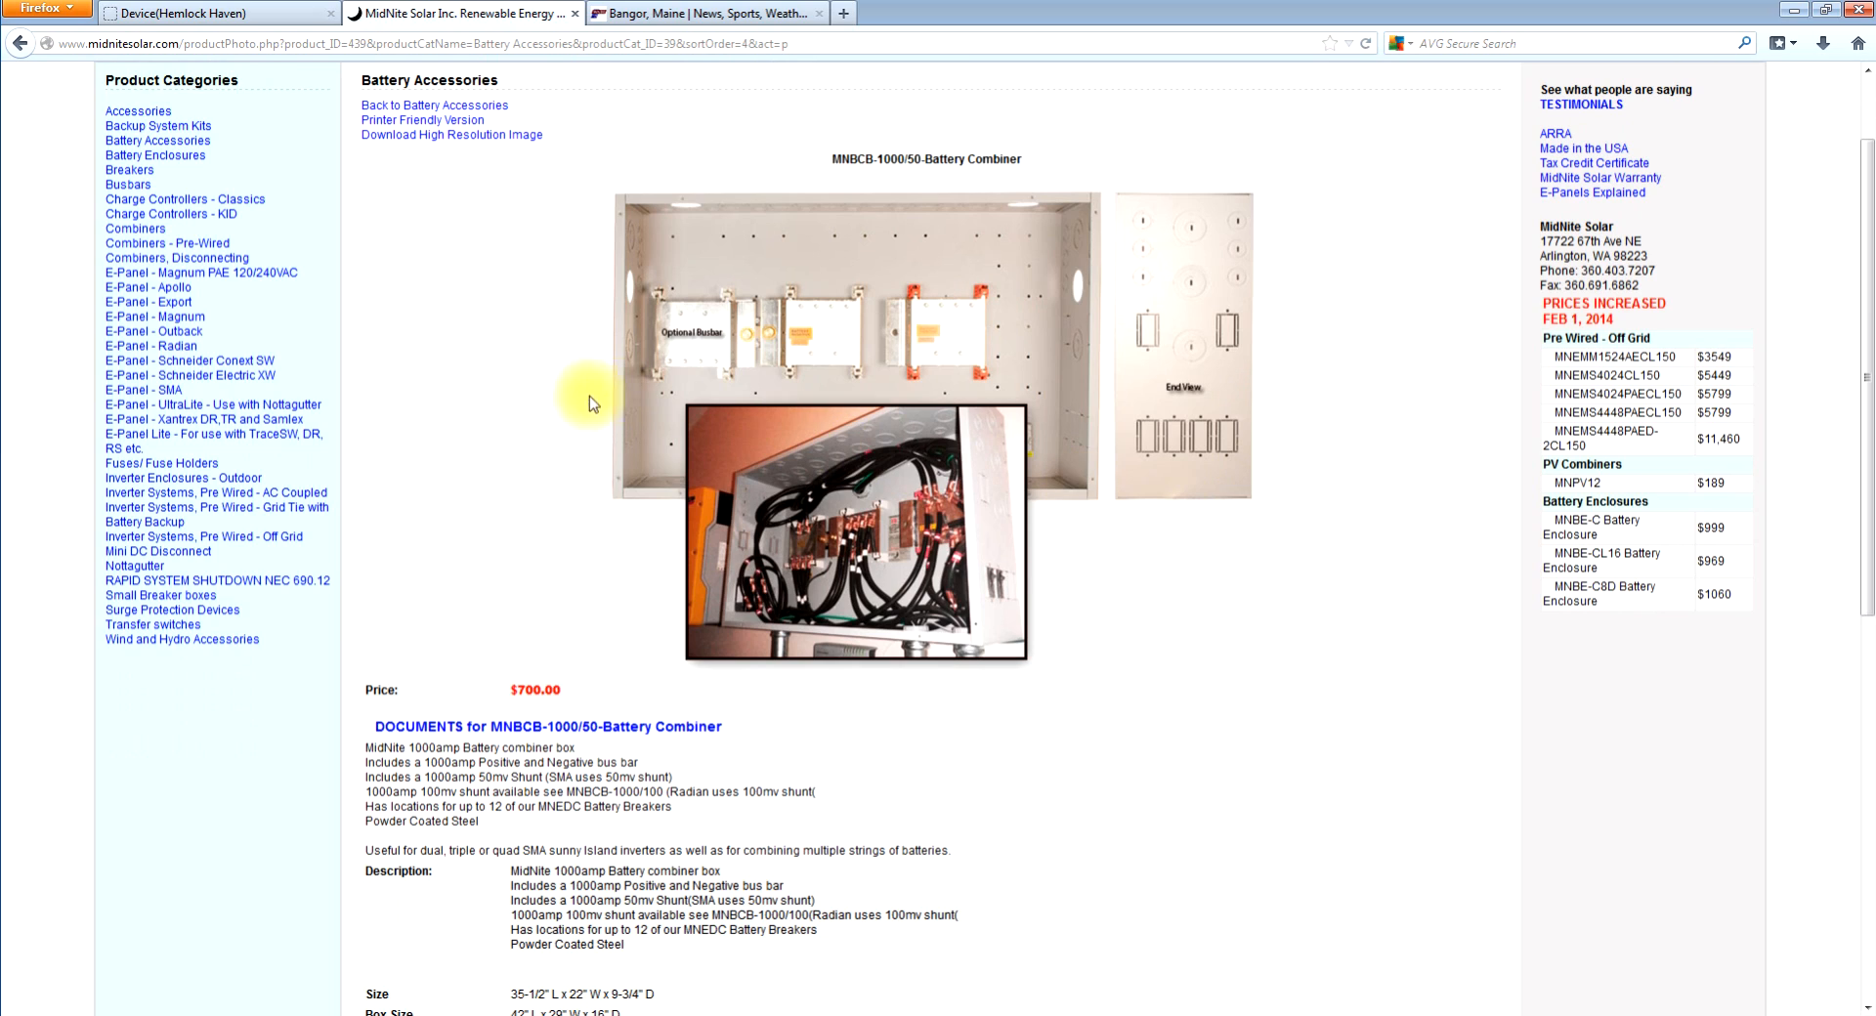
{"action": "mouse_move", "coordinate": [610, 494]}
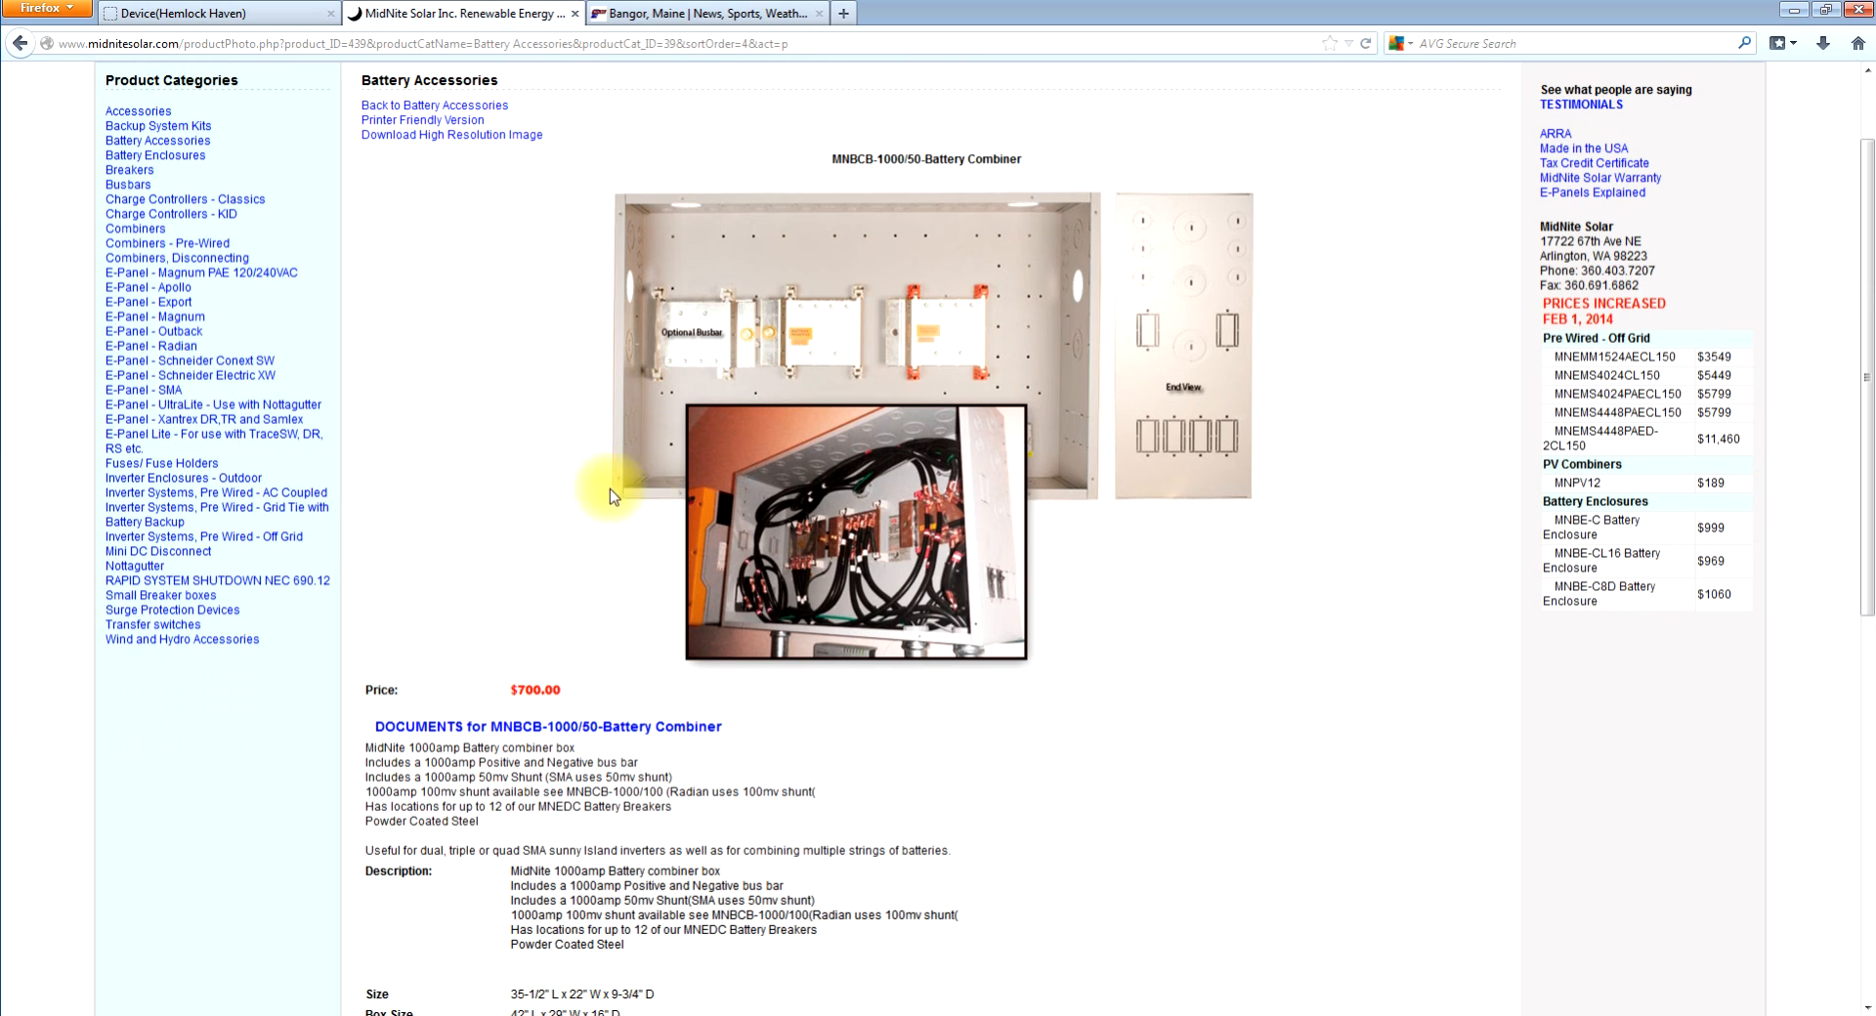
{"action": "mouse_move", "coordinate": [684, 261]}
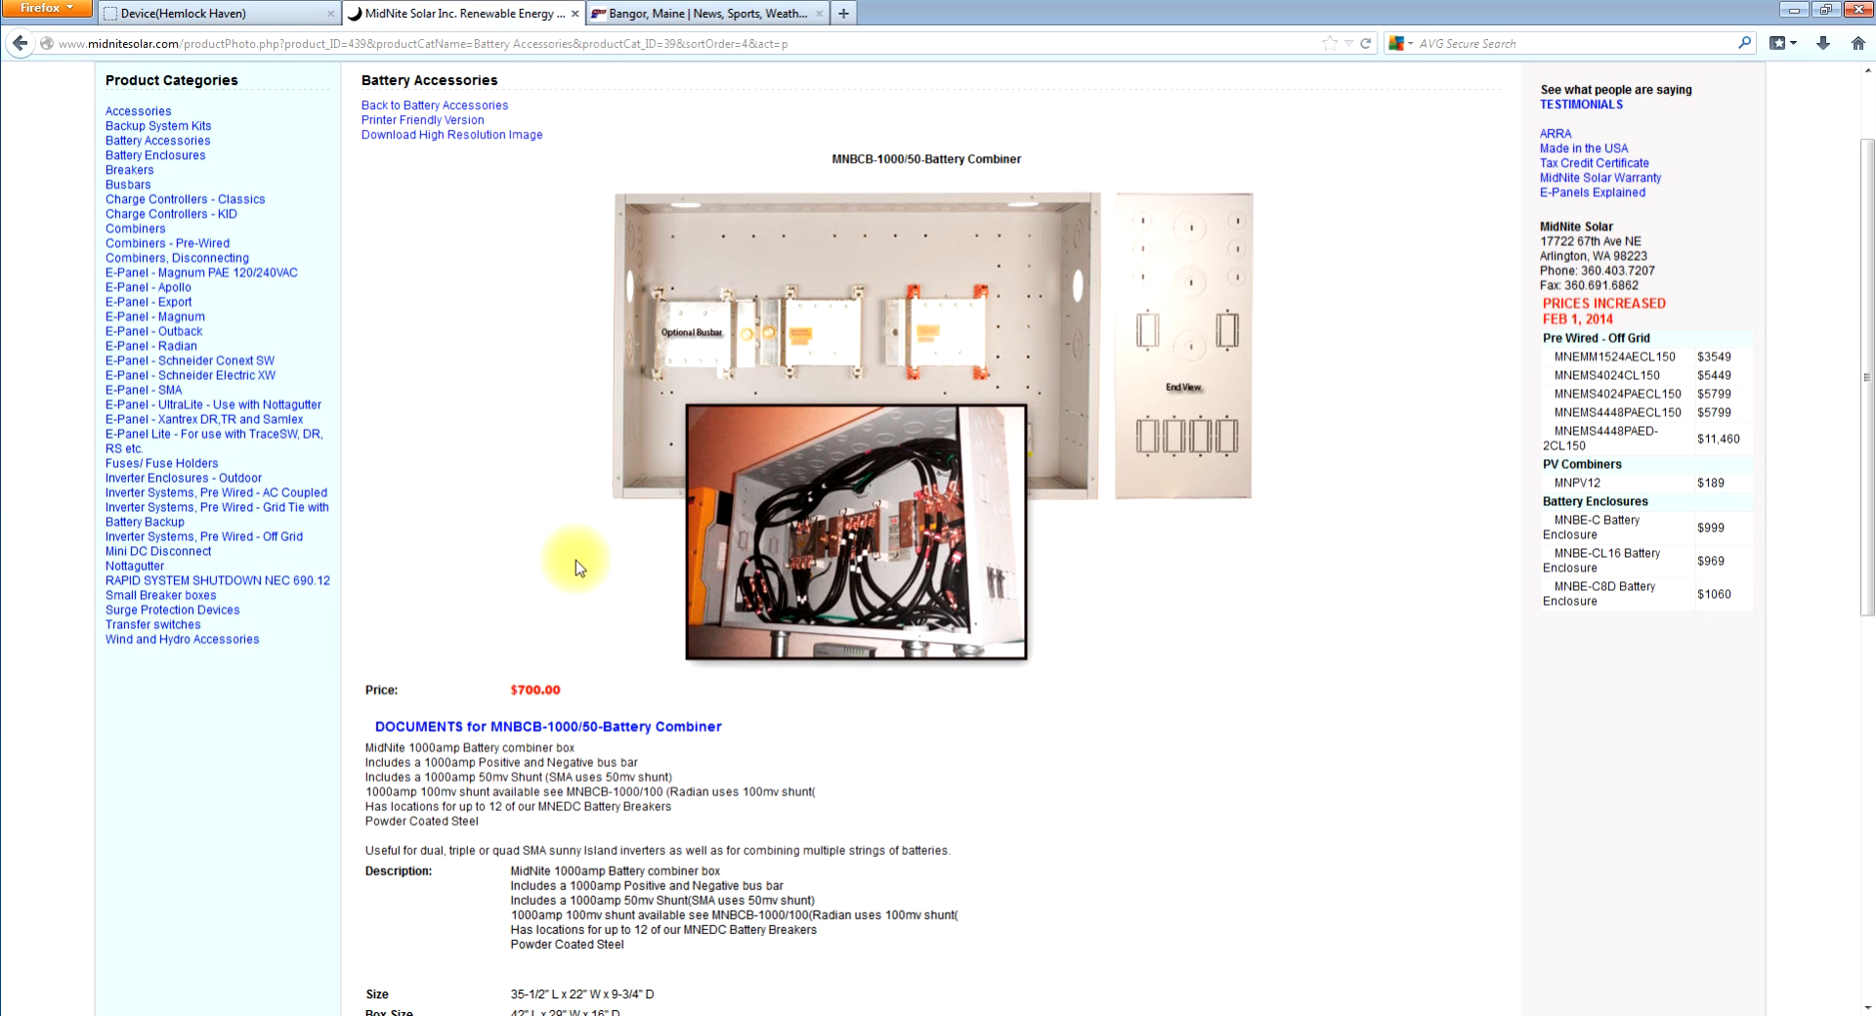
{"action": "mouse_move", "coordinate": [1028, 427]}
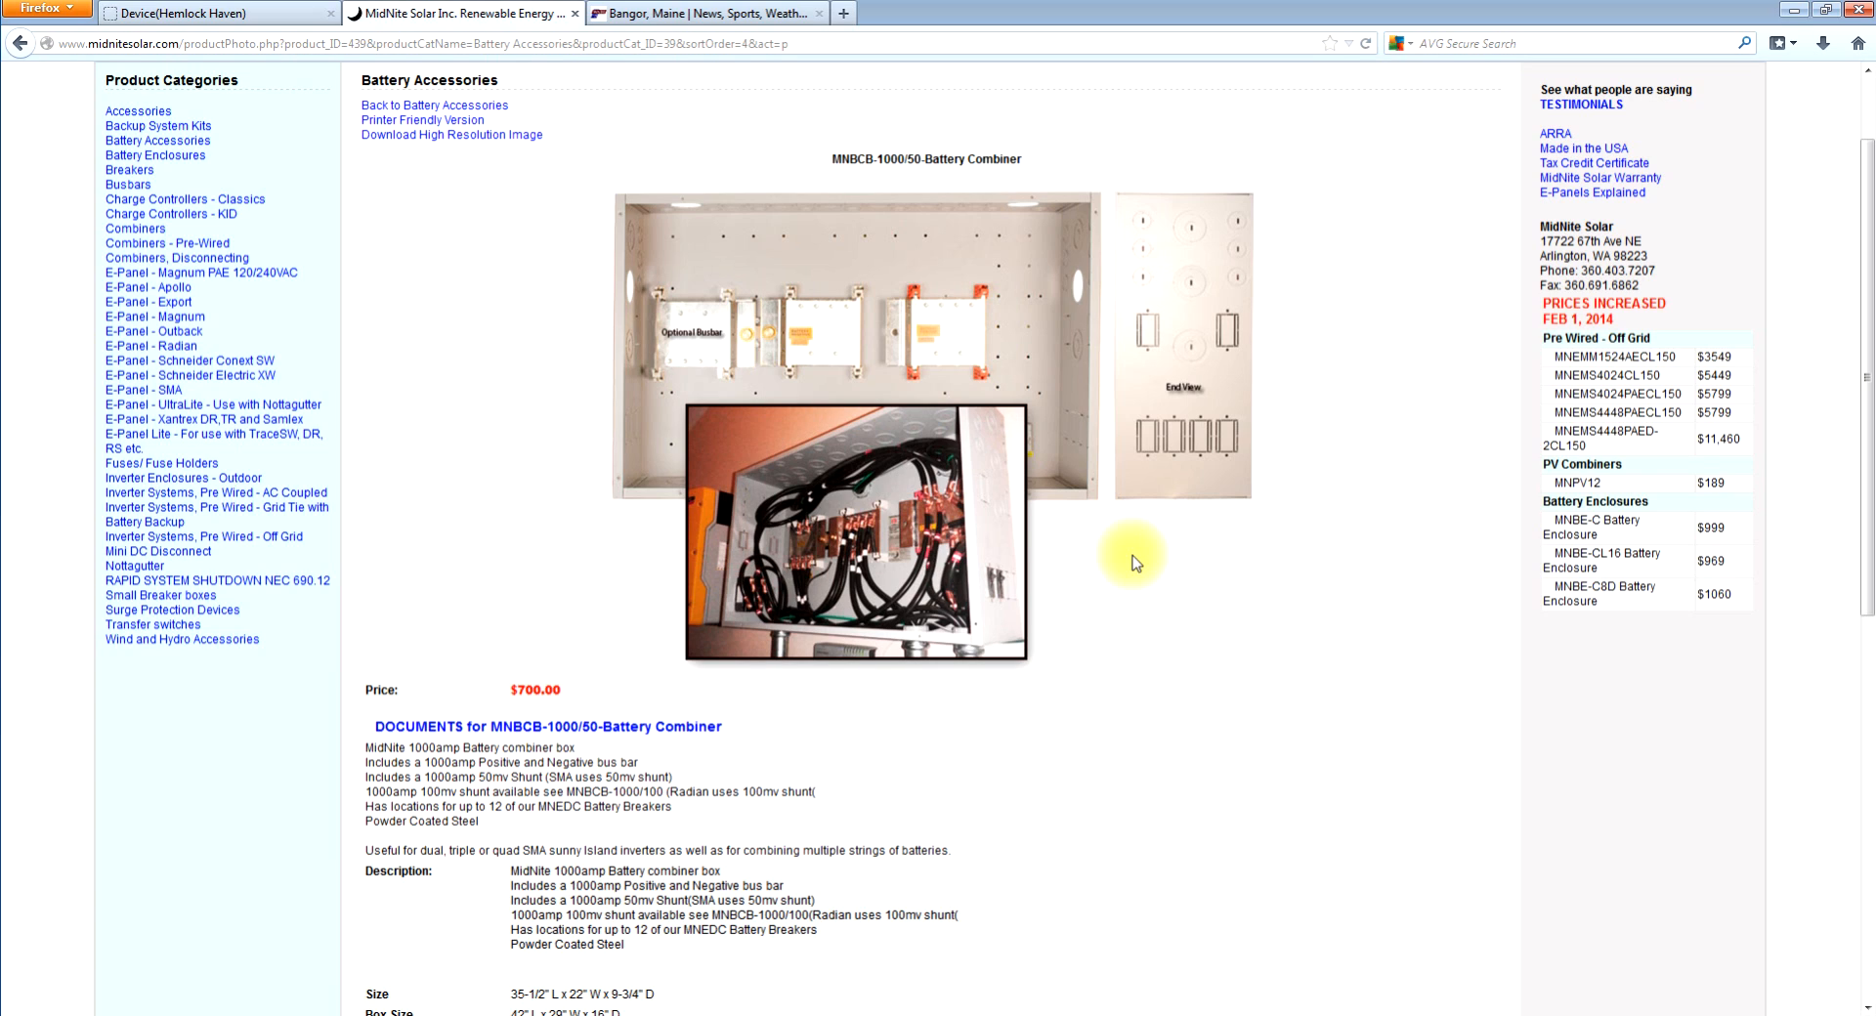
{"action": "mouse_move", "coordinate": [1064, 404]}
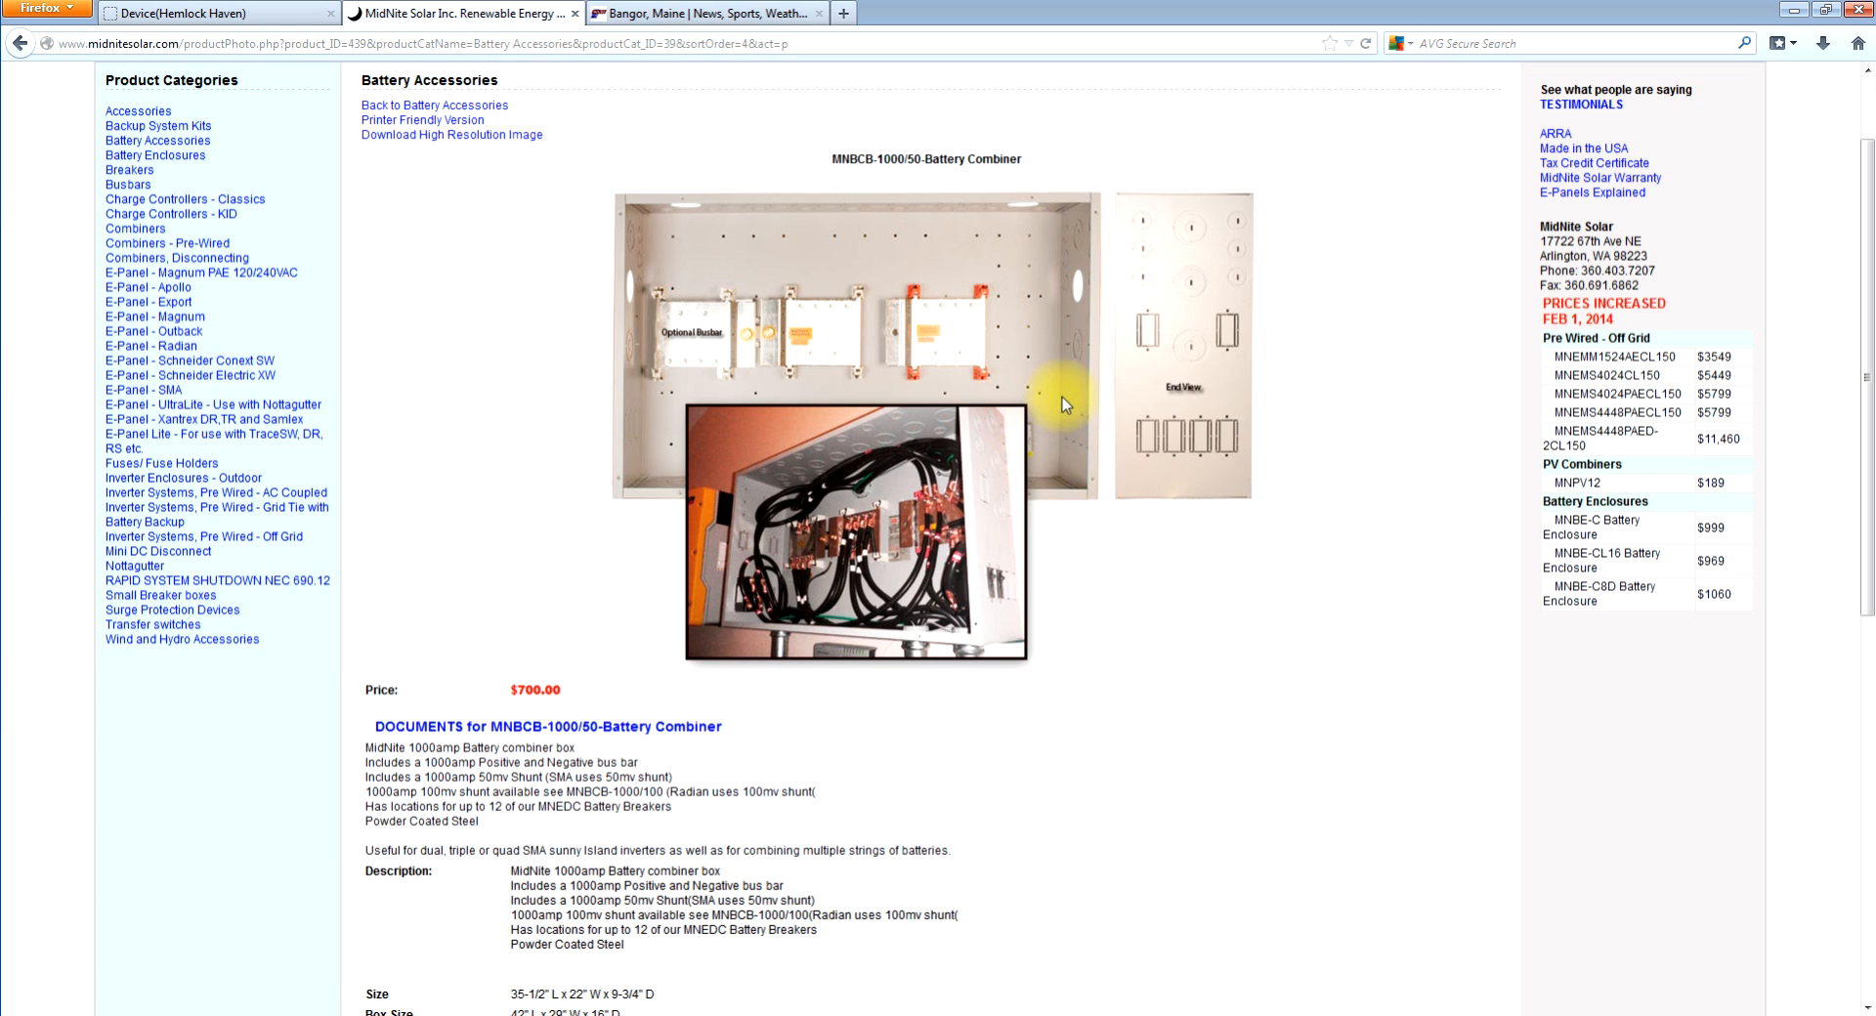
{"action": "mouse_move", "coordinate": [900, 400]}
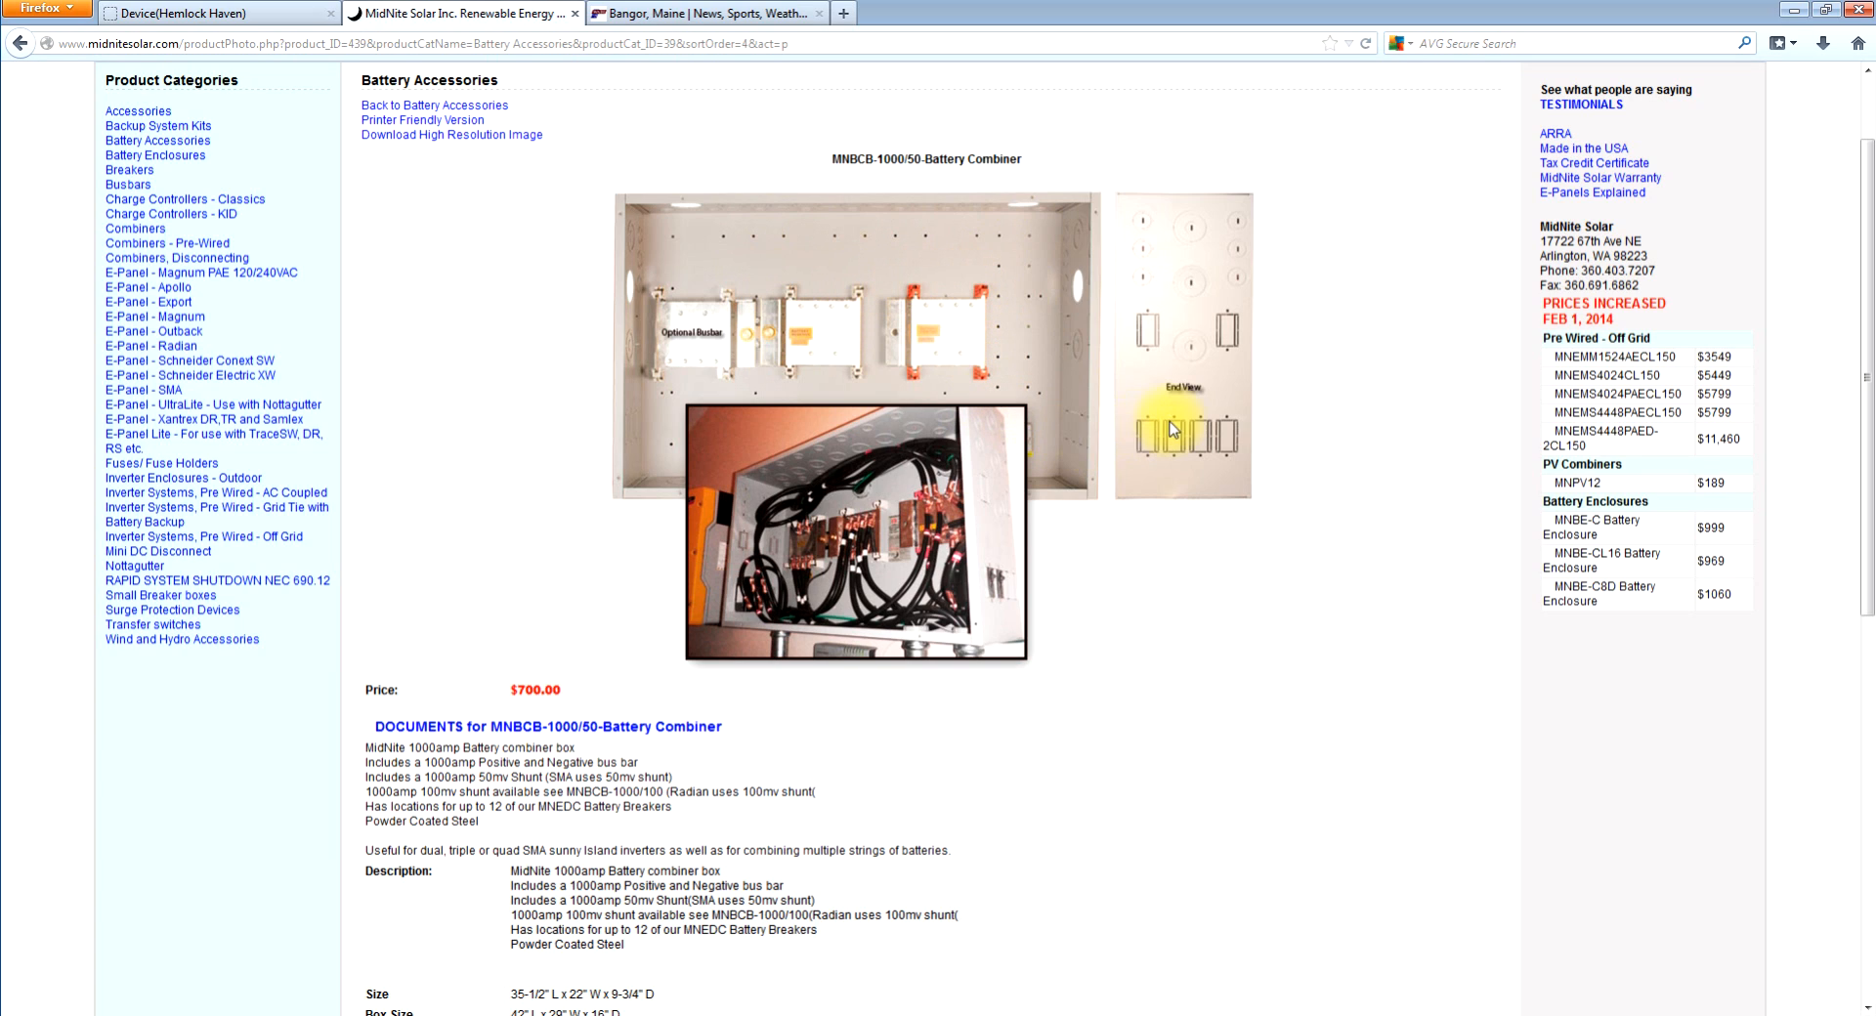
{"action": "mouse_move", "coordinate": [1200, 437]}
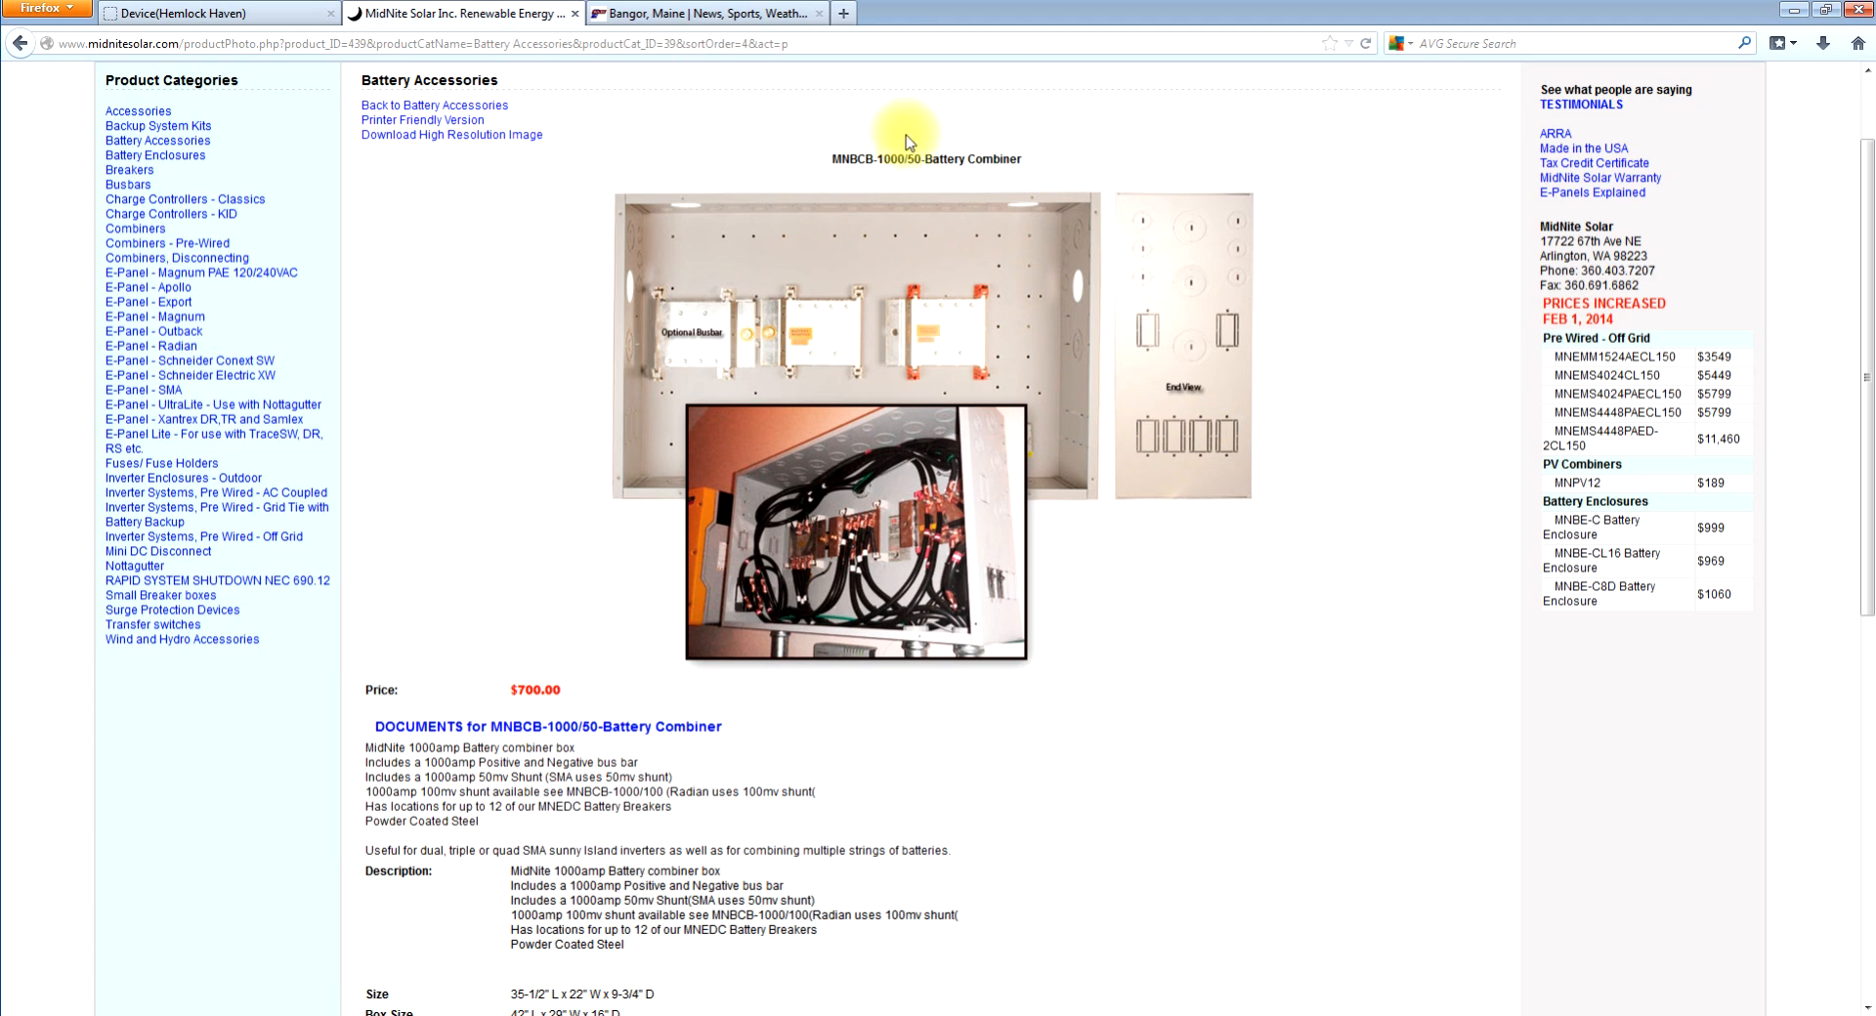
{"action": "mouse_move", "coordinate": [501, 353]}
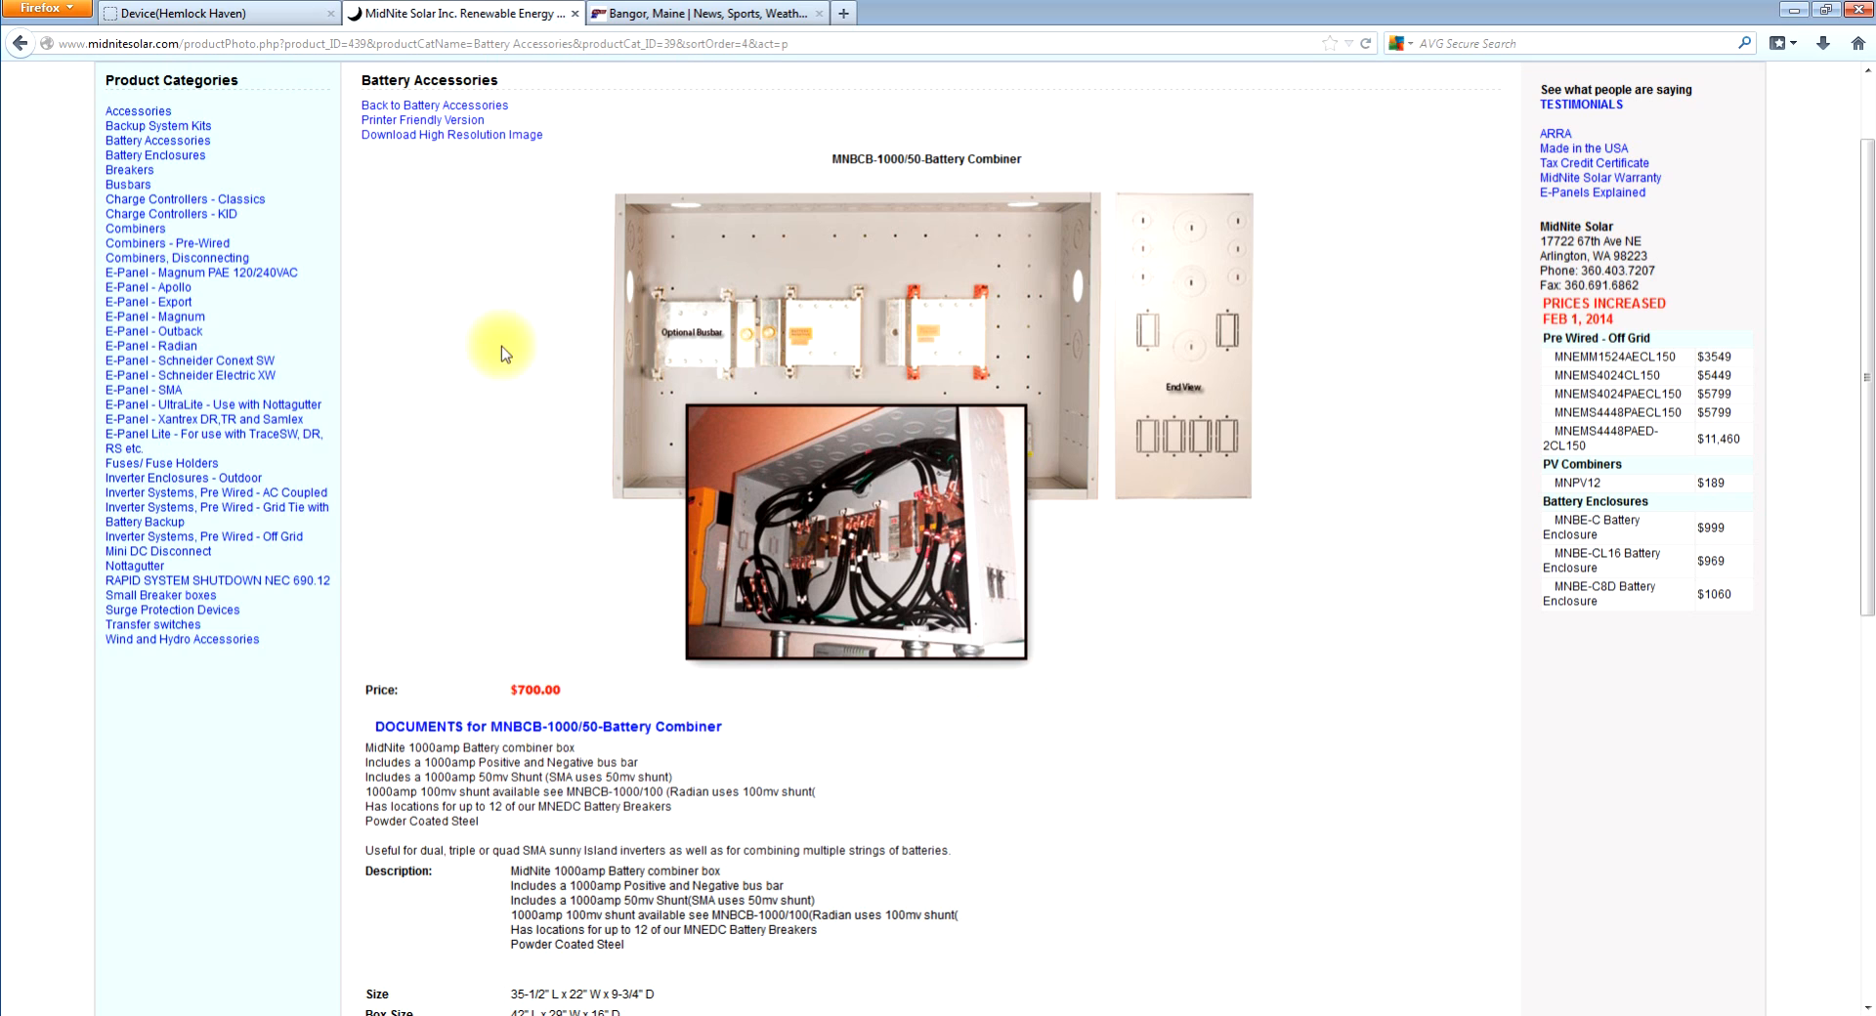
{"action": "mouse_move", "coordinate": [676, 448]}
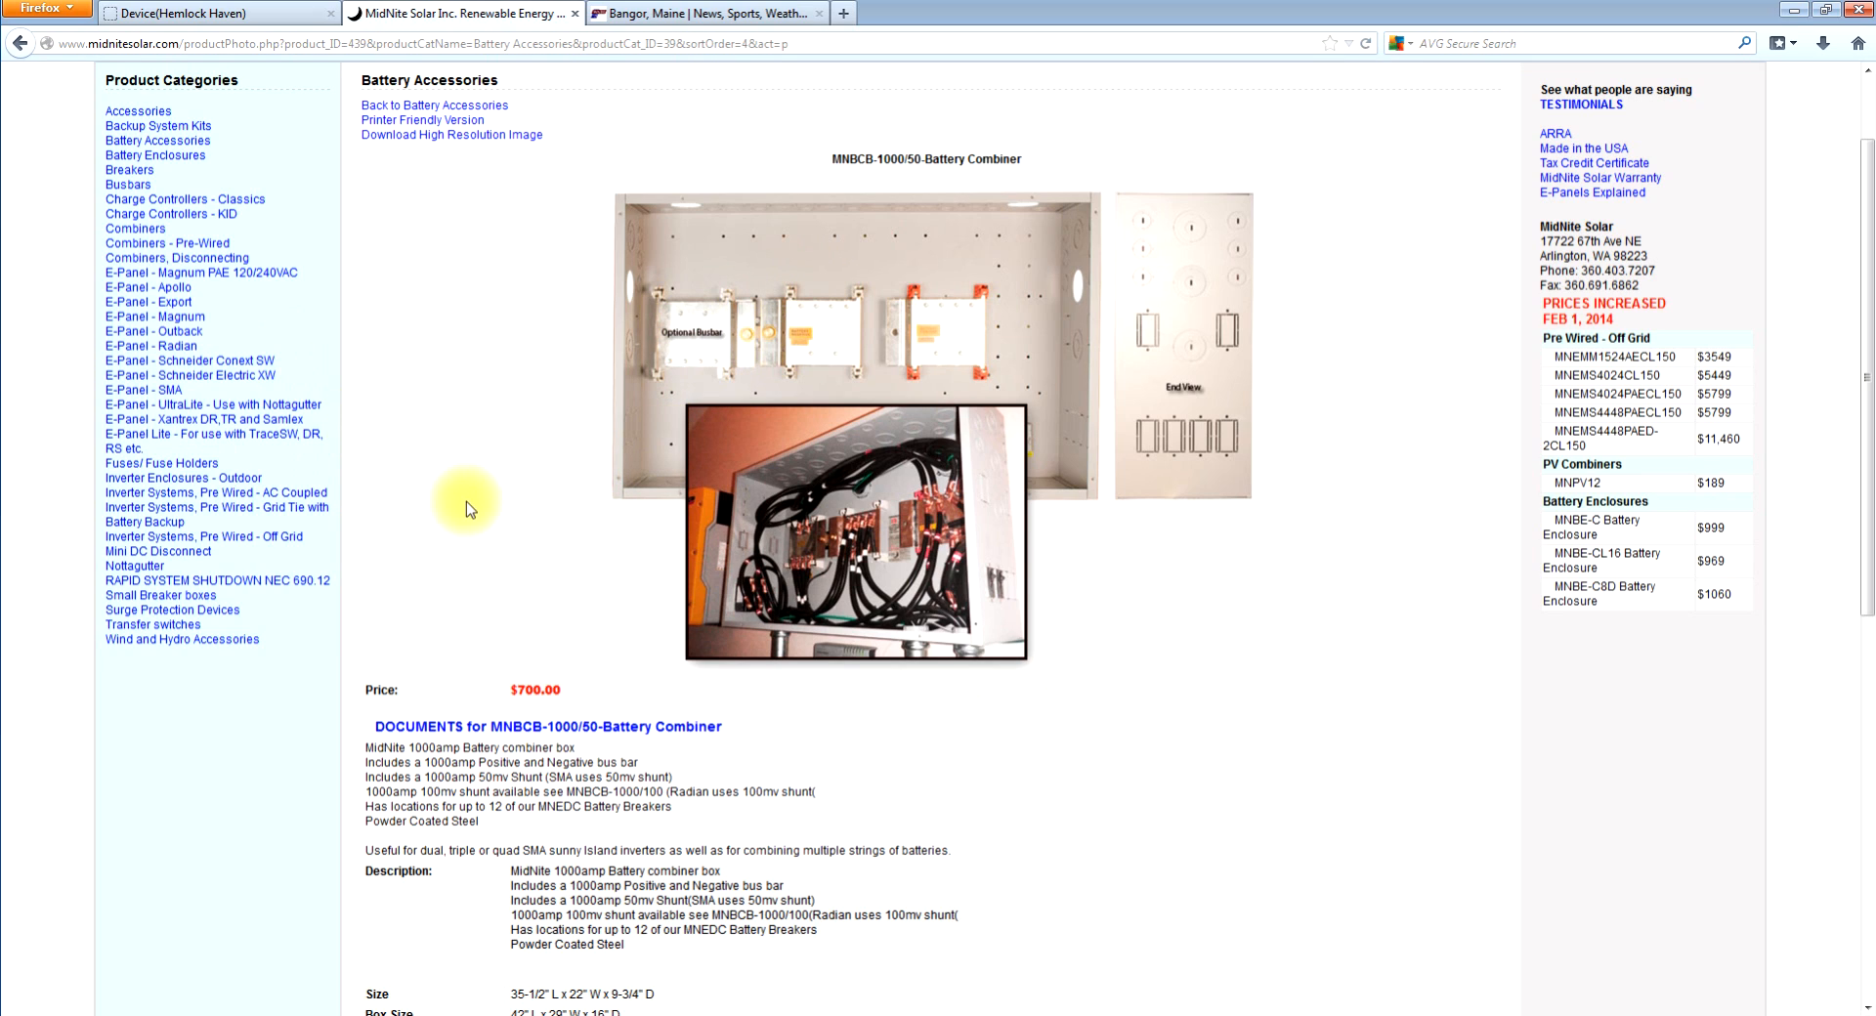
{"action": "mouse_move", "coordinate": [378, 468]}
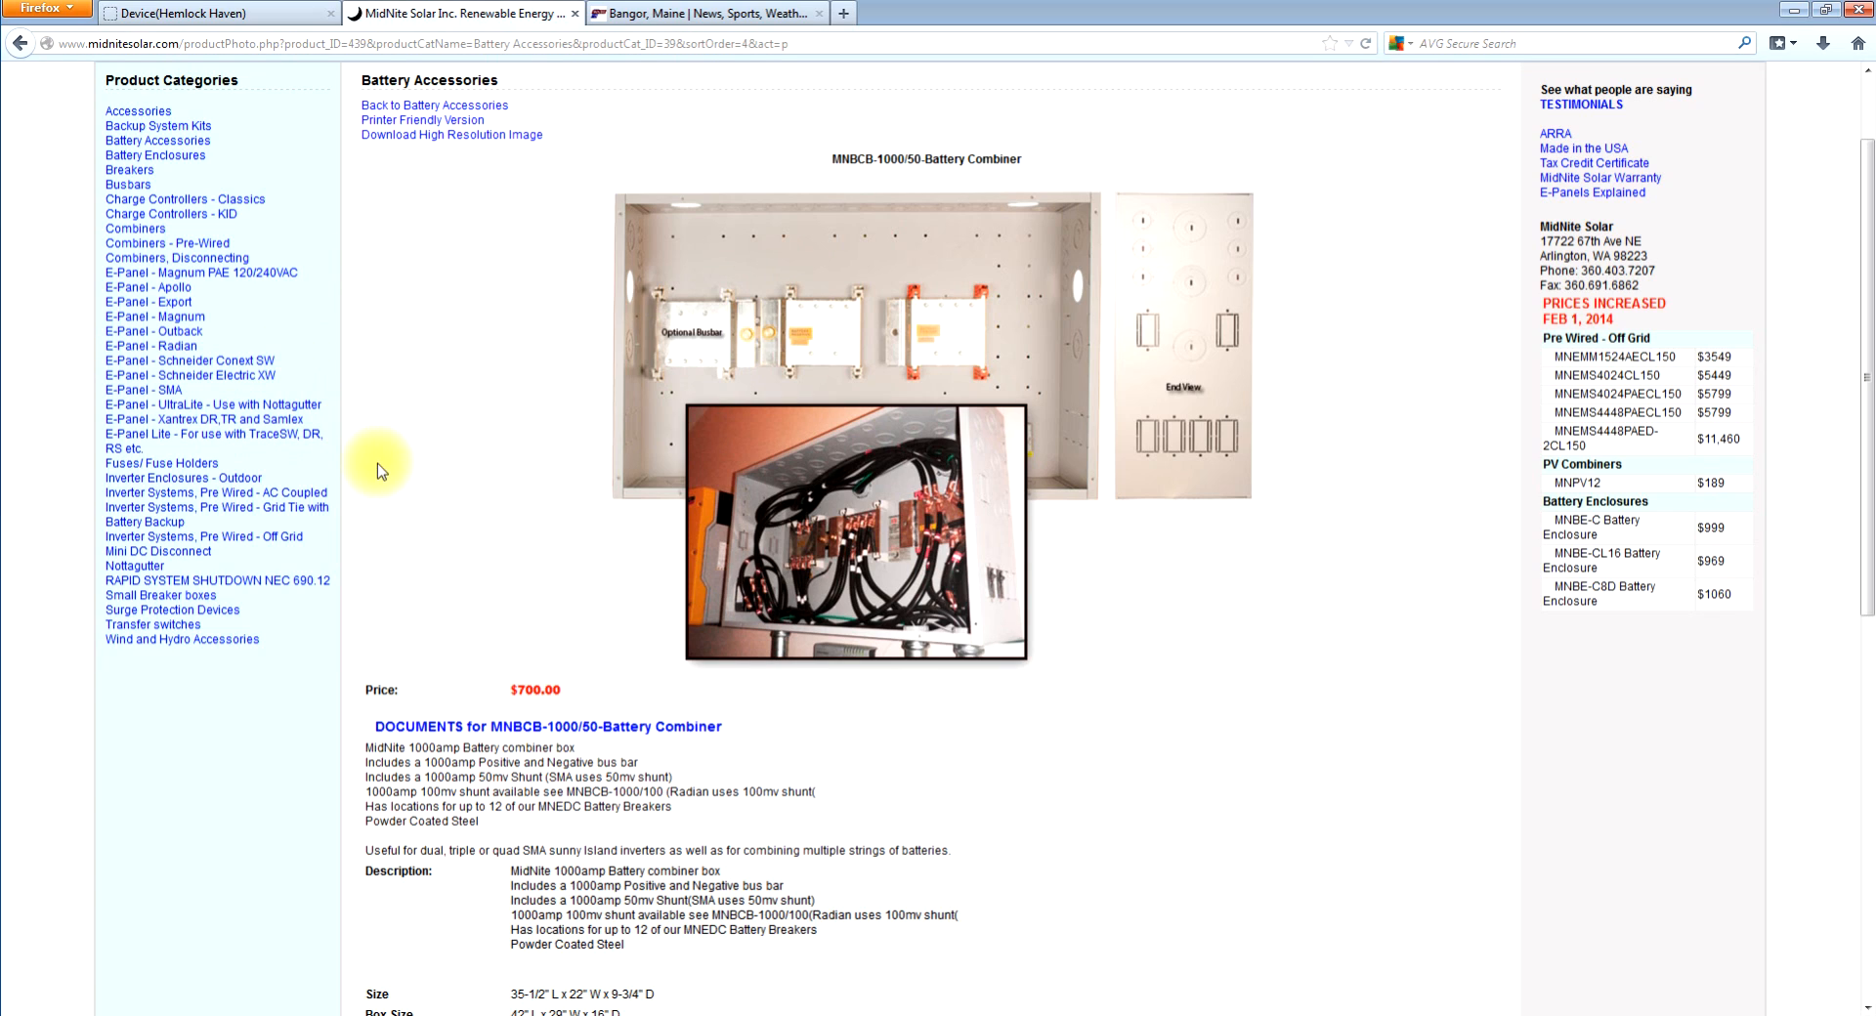
{"action": "mouse_move", "coordinate": [527, 433]}
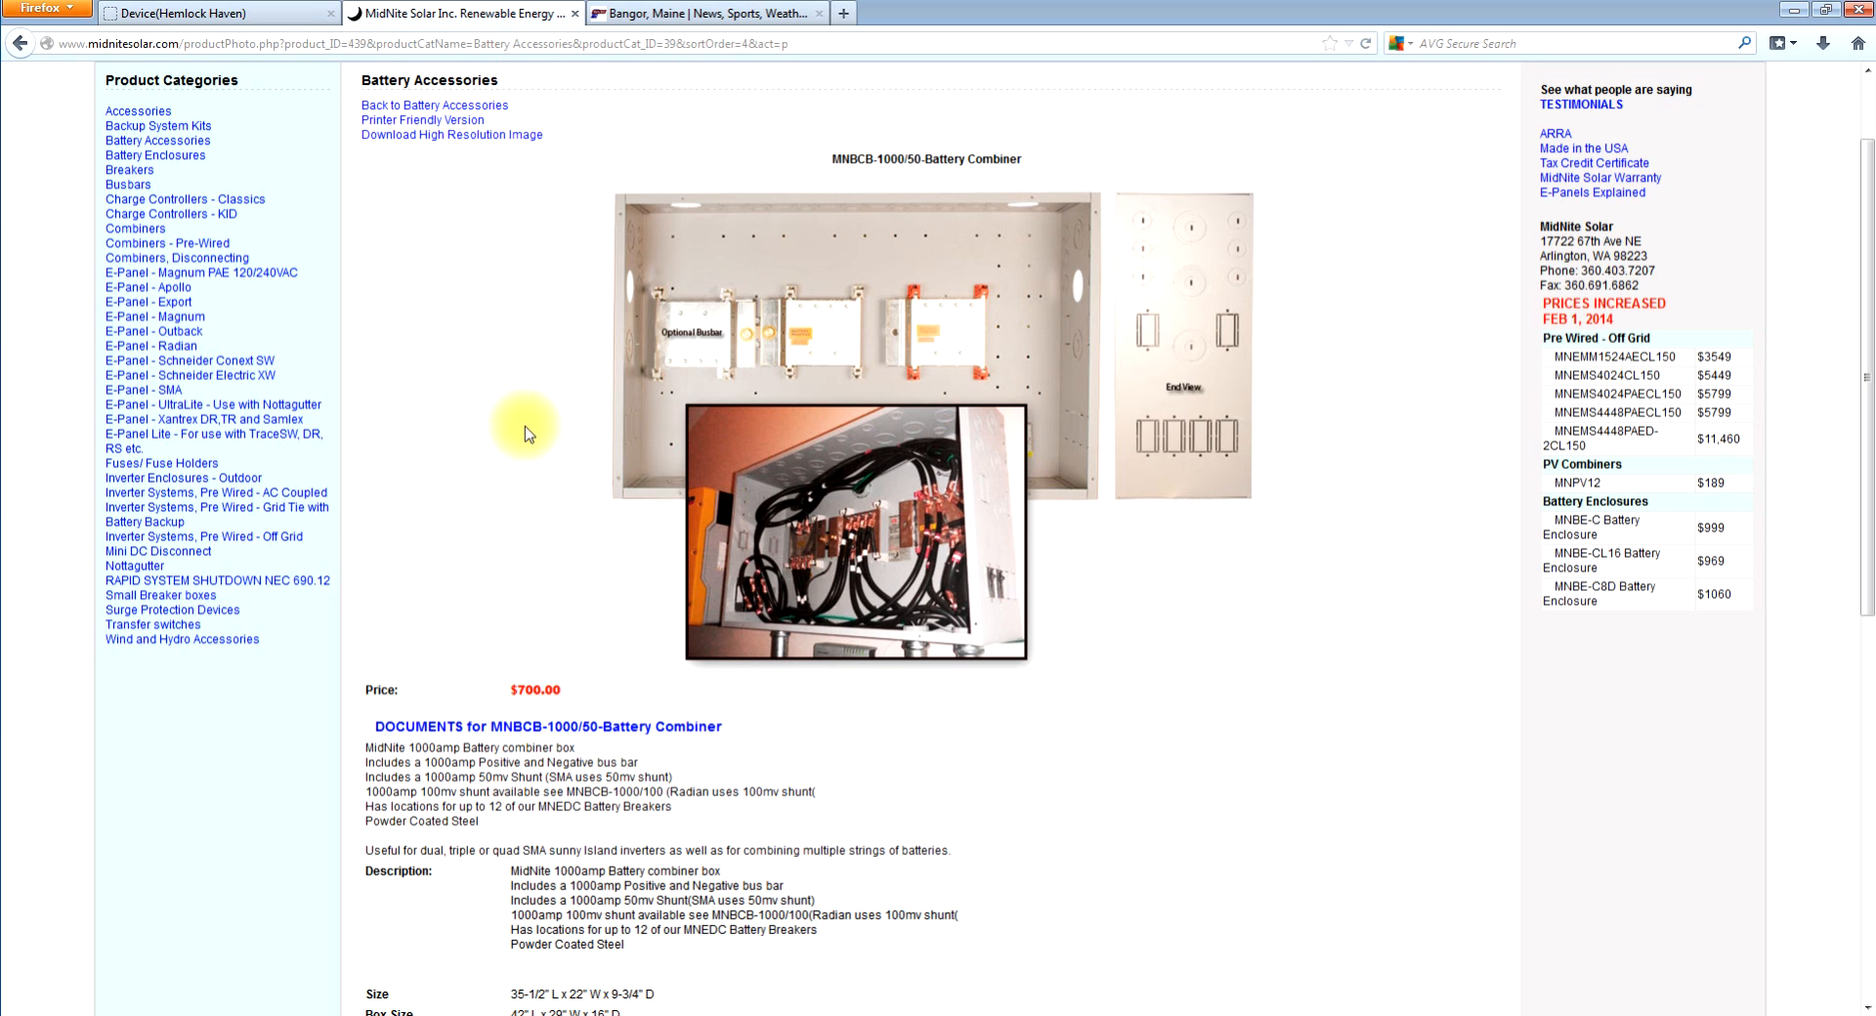
{"action": "mouse_move", "coordinate": [553, 432]}
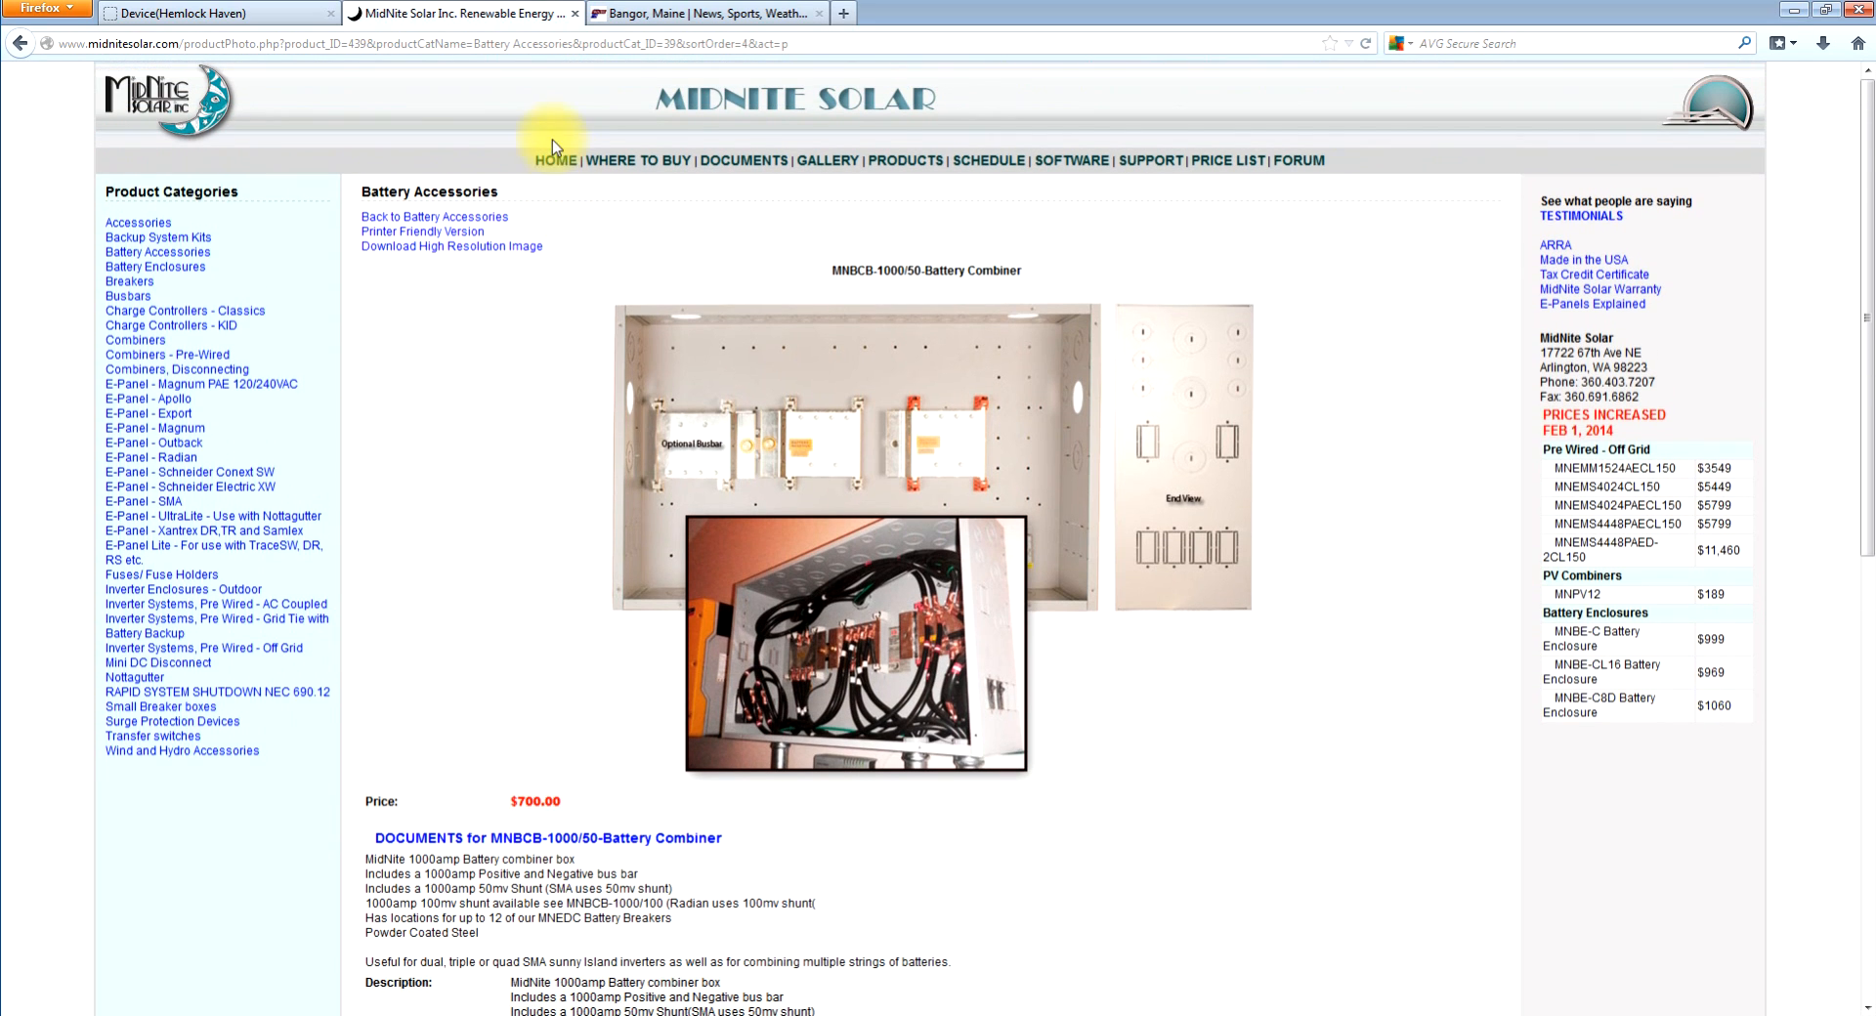
{"action": "left_click", "coordinate": [554, 160]}
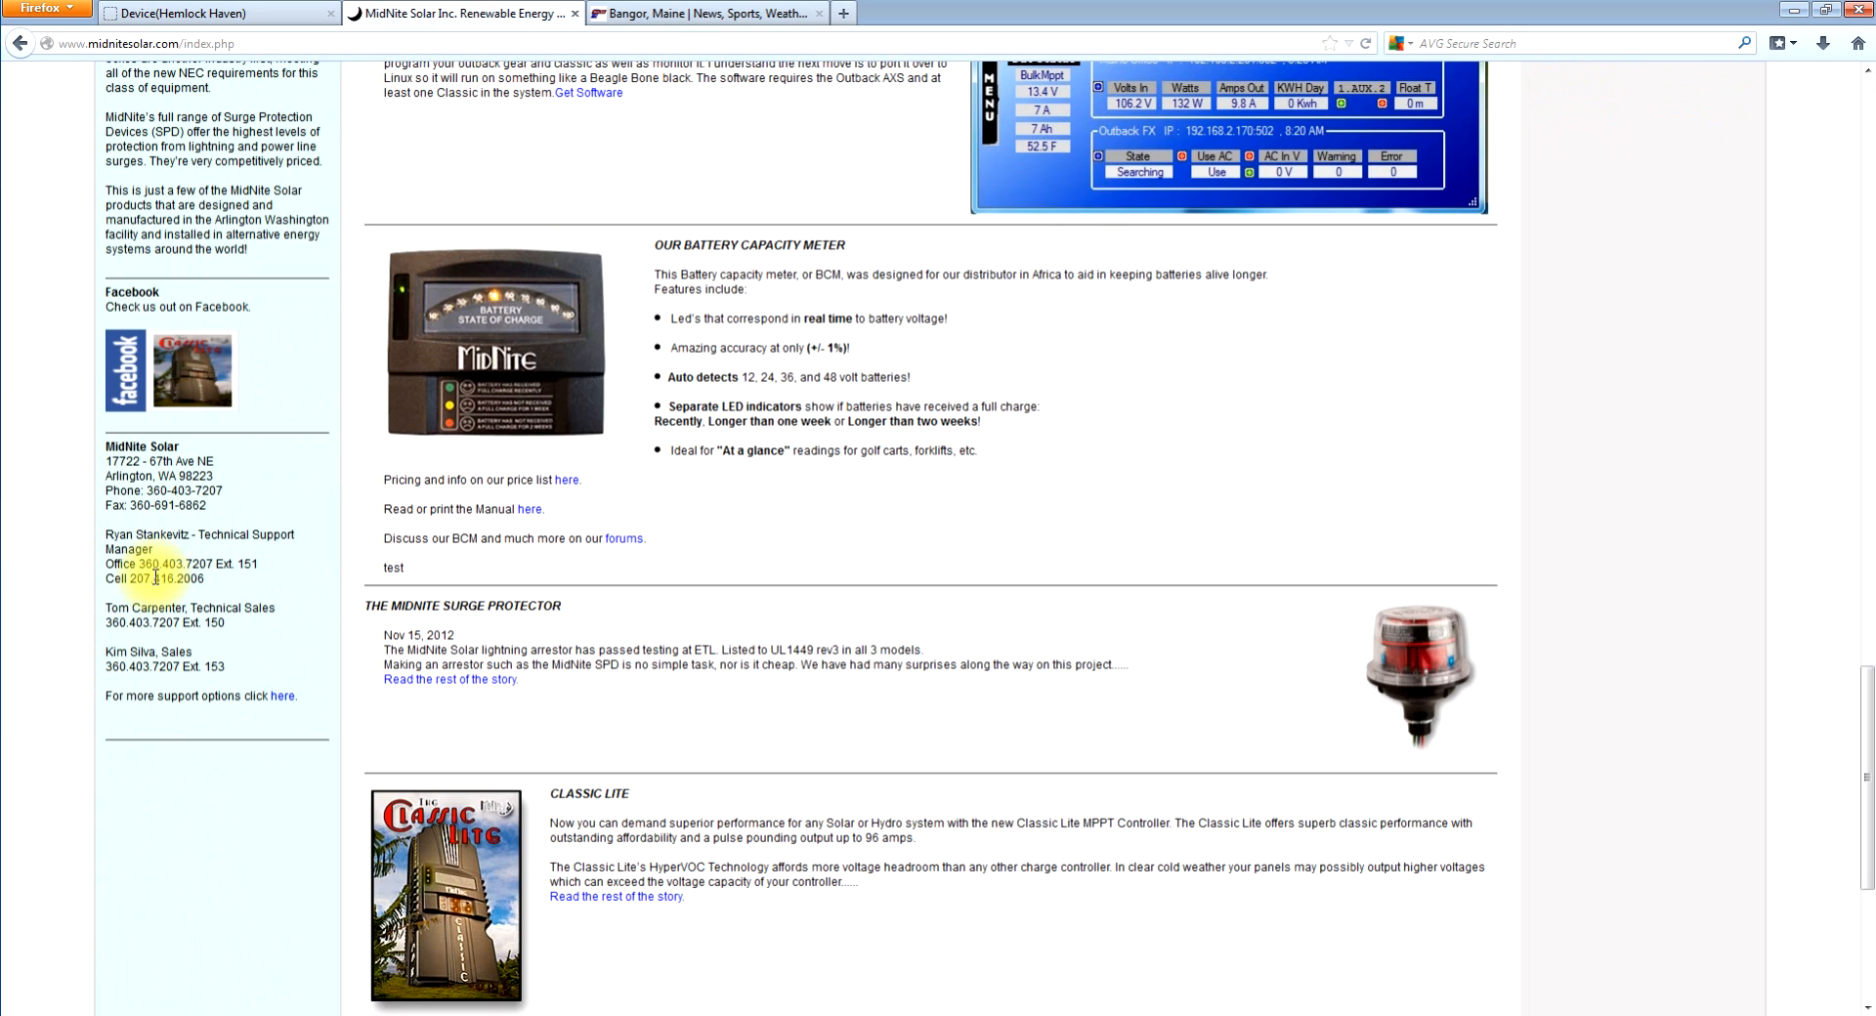
{"action": "mouse_move", "coordinate": [156, 585]}
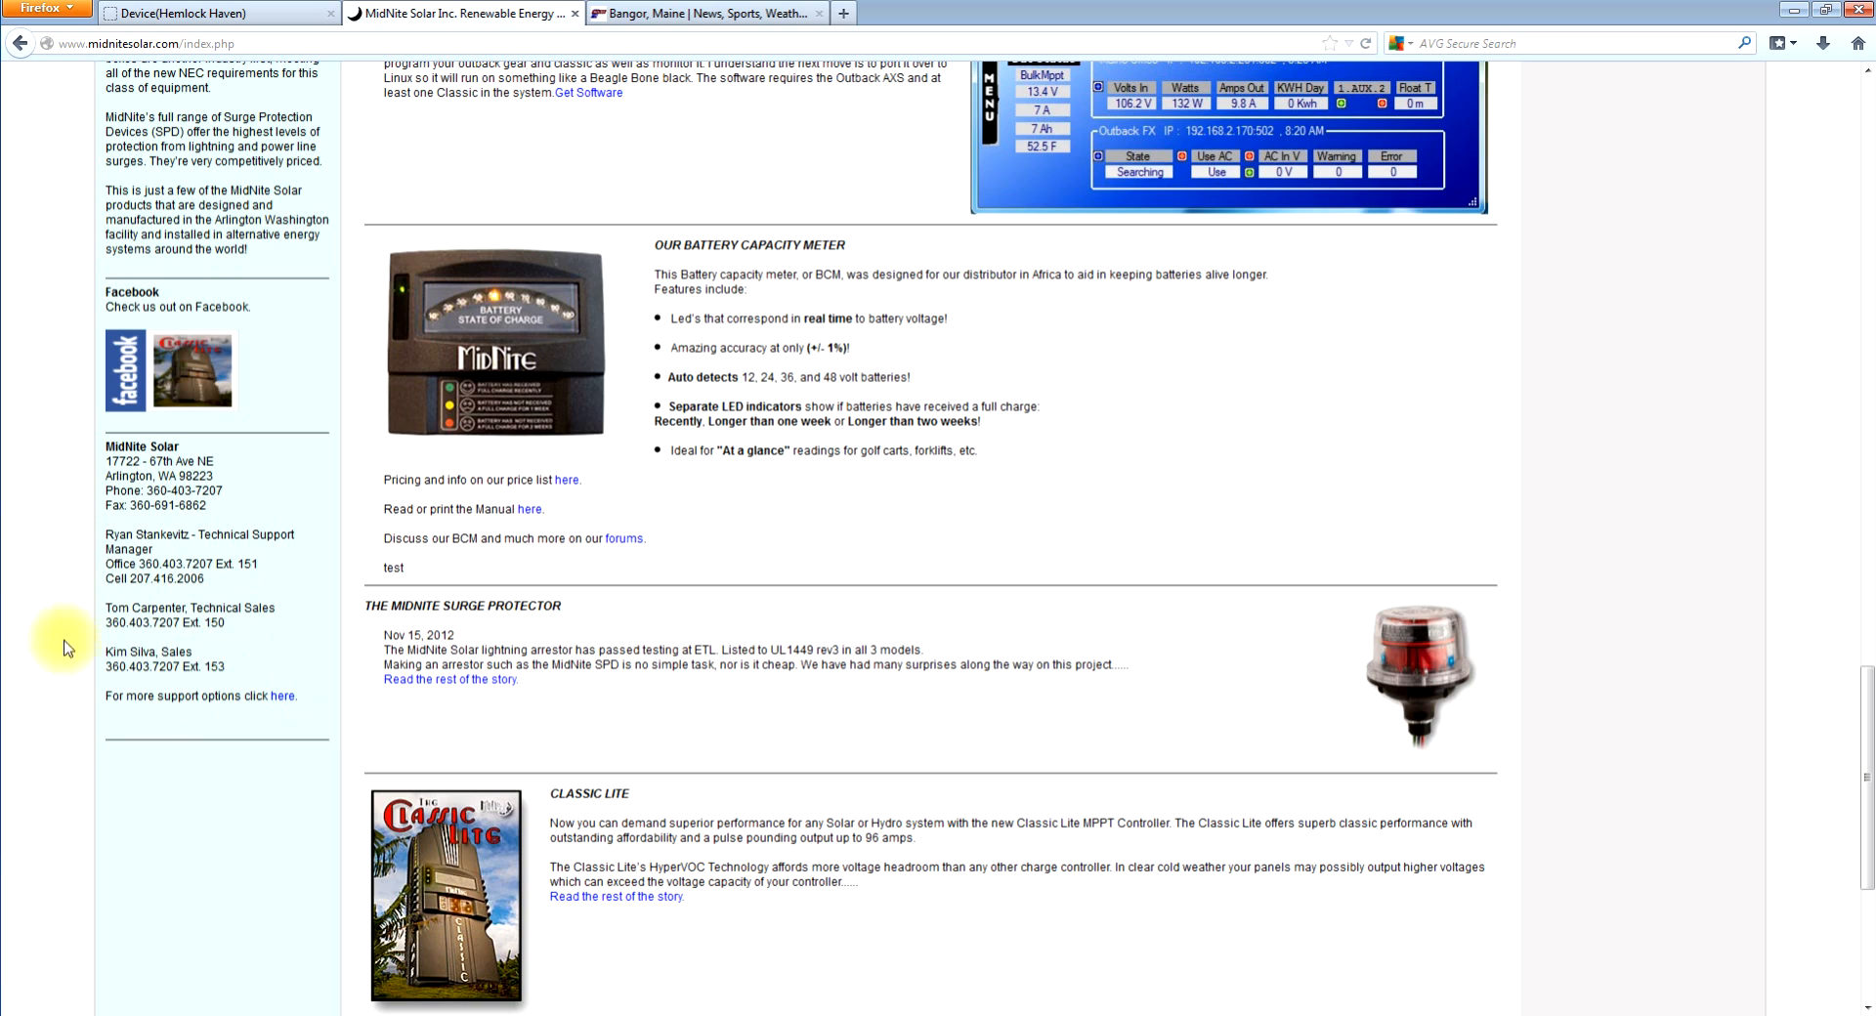
{"action": "mouse_move", "coordinate": [1806, 1005]}
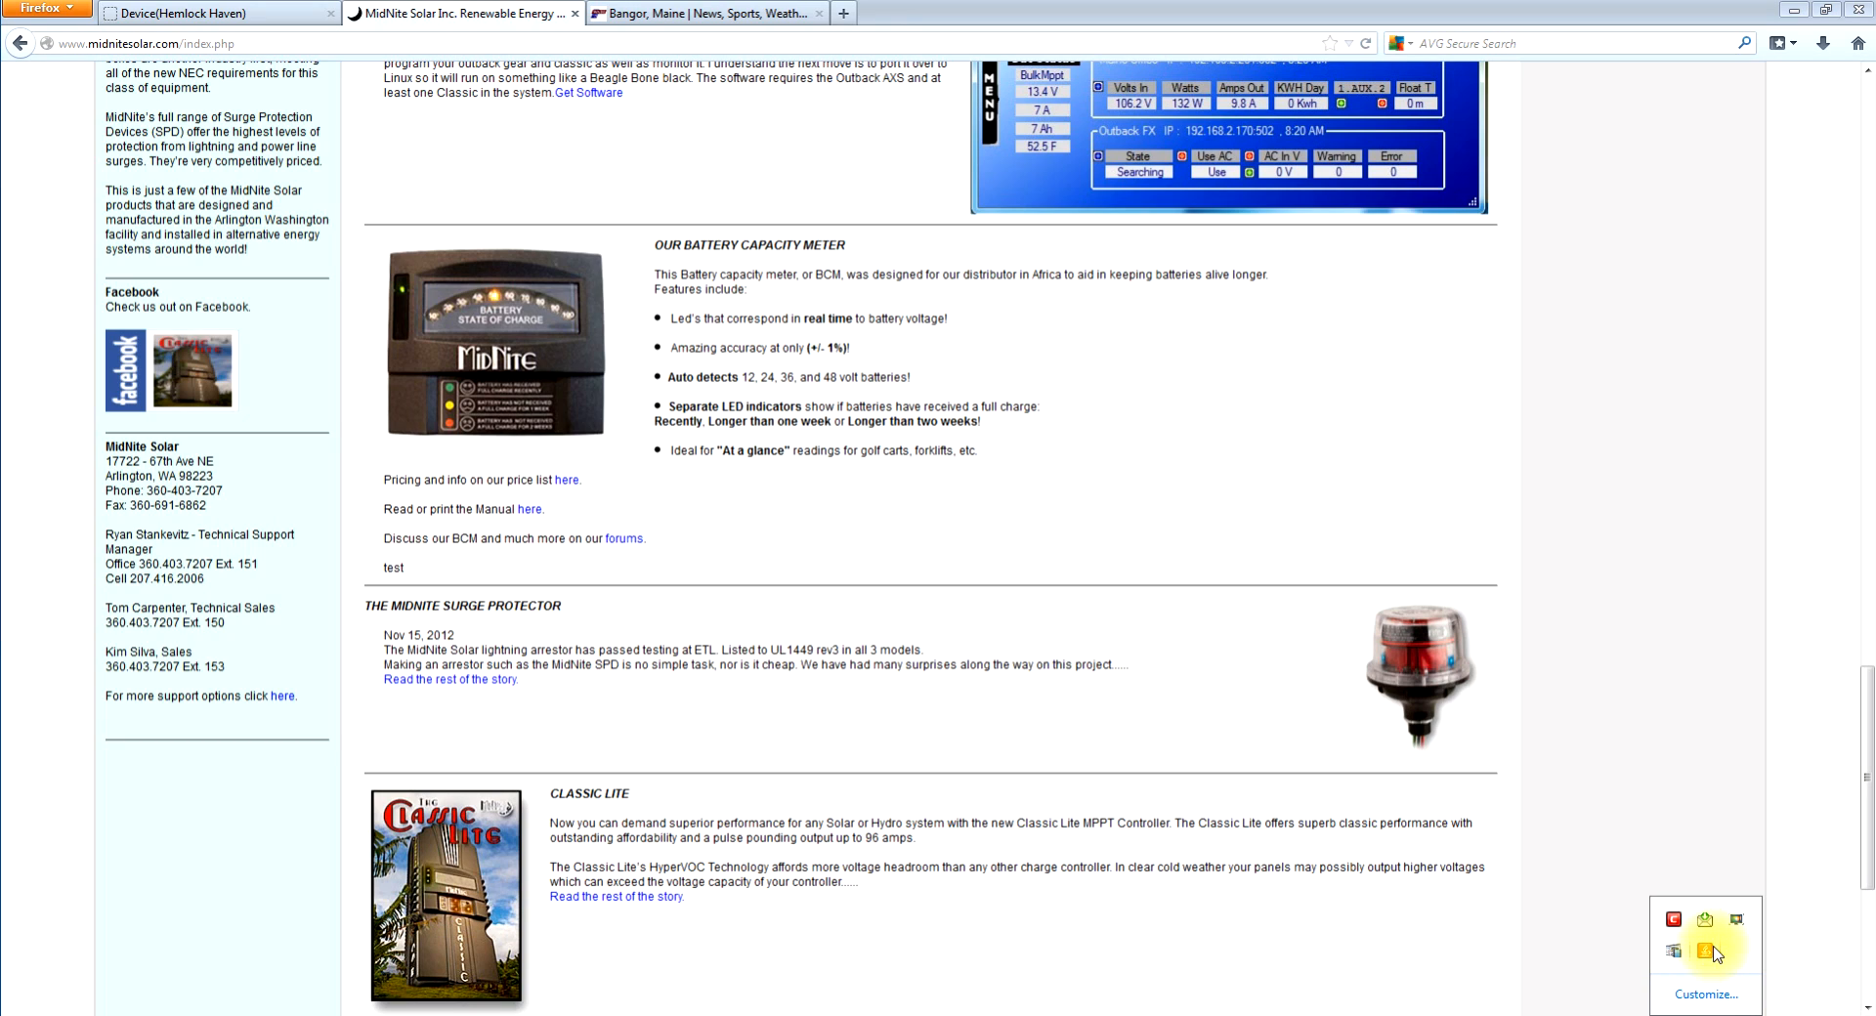
{"action": "mouse_move", "coordinate": [899, 632]}
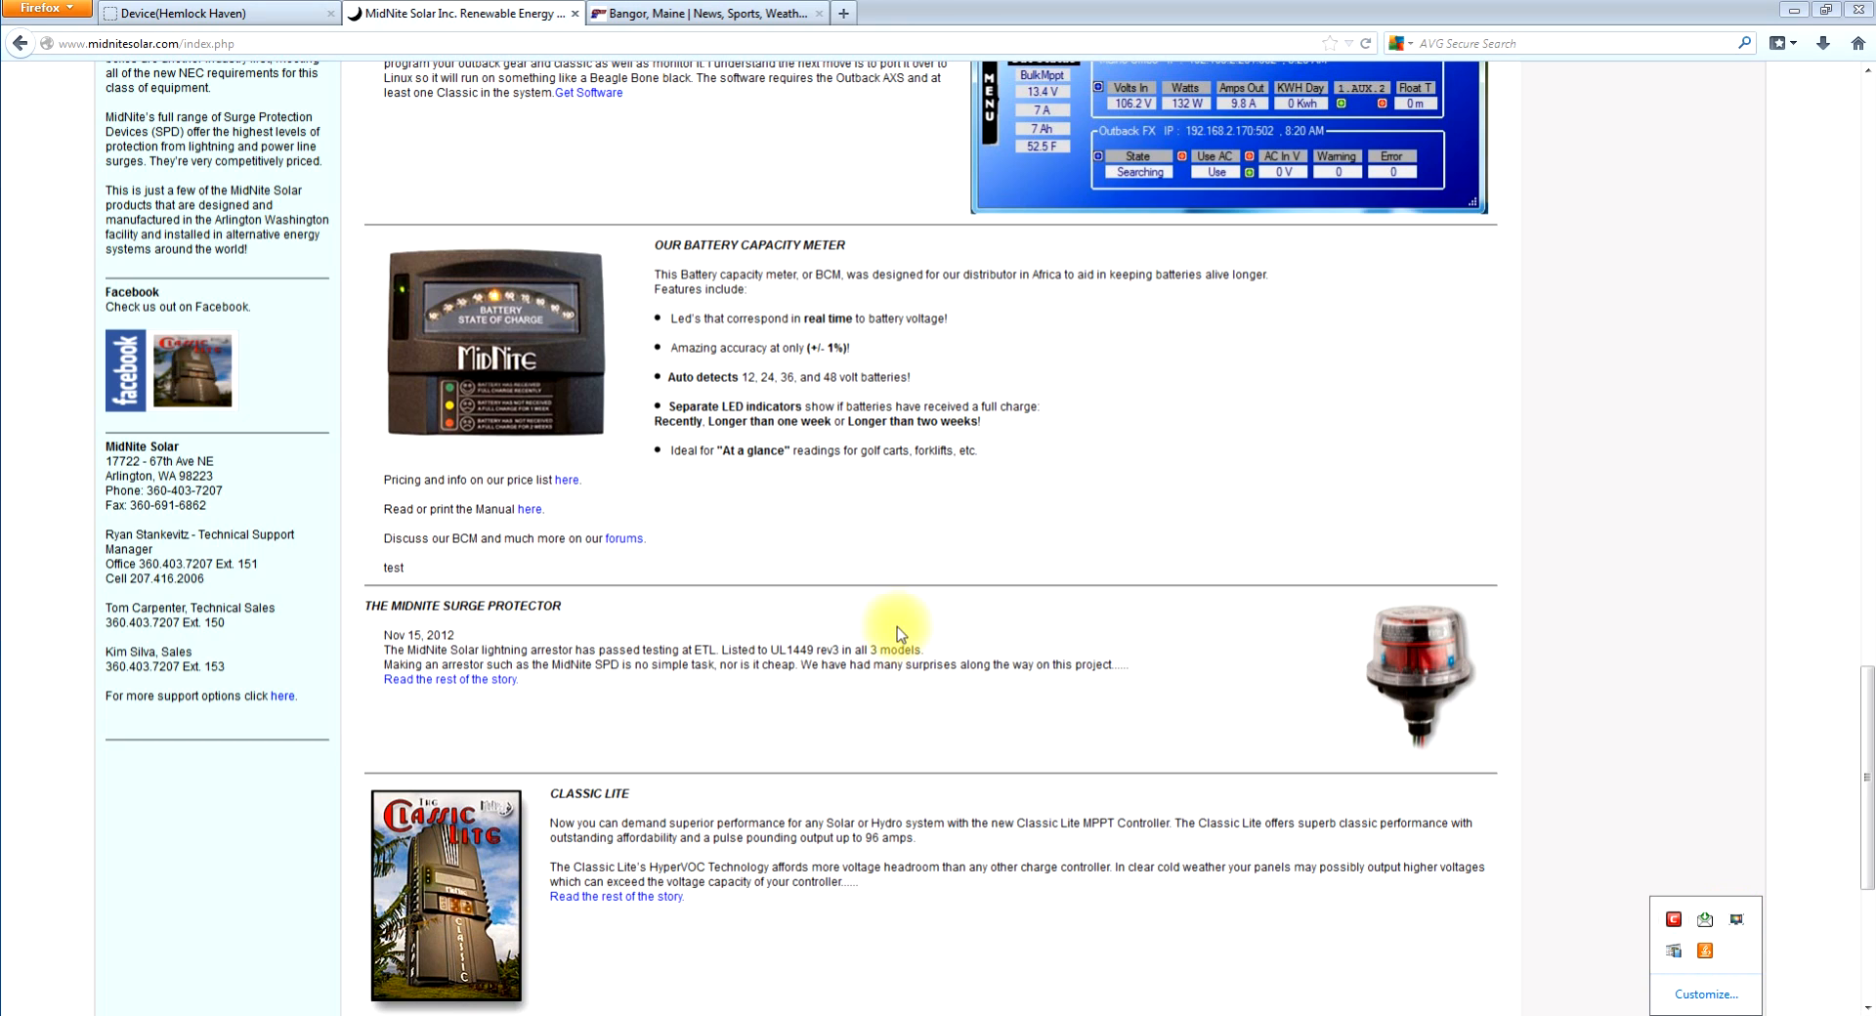